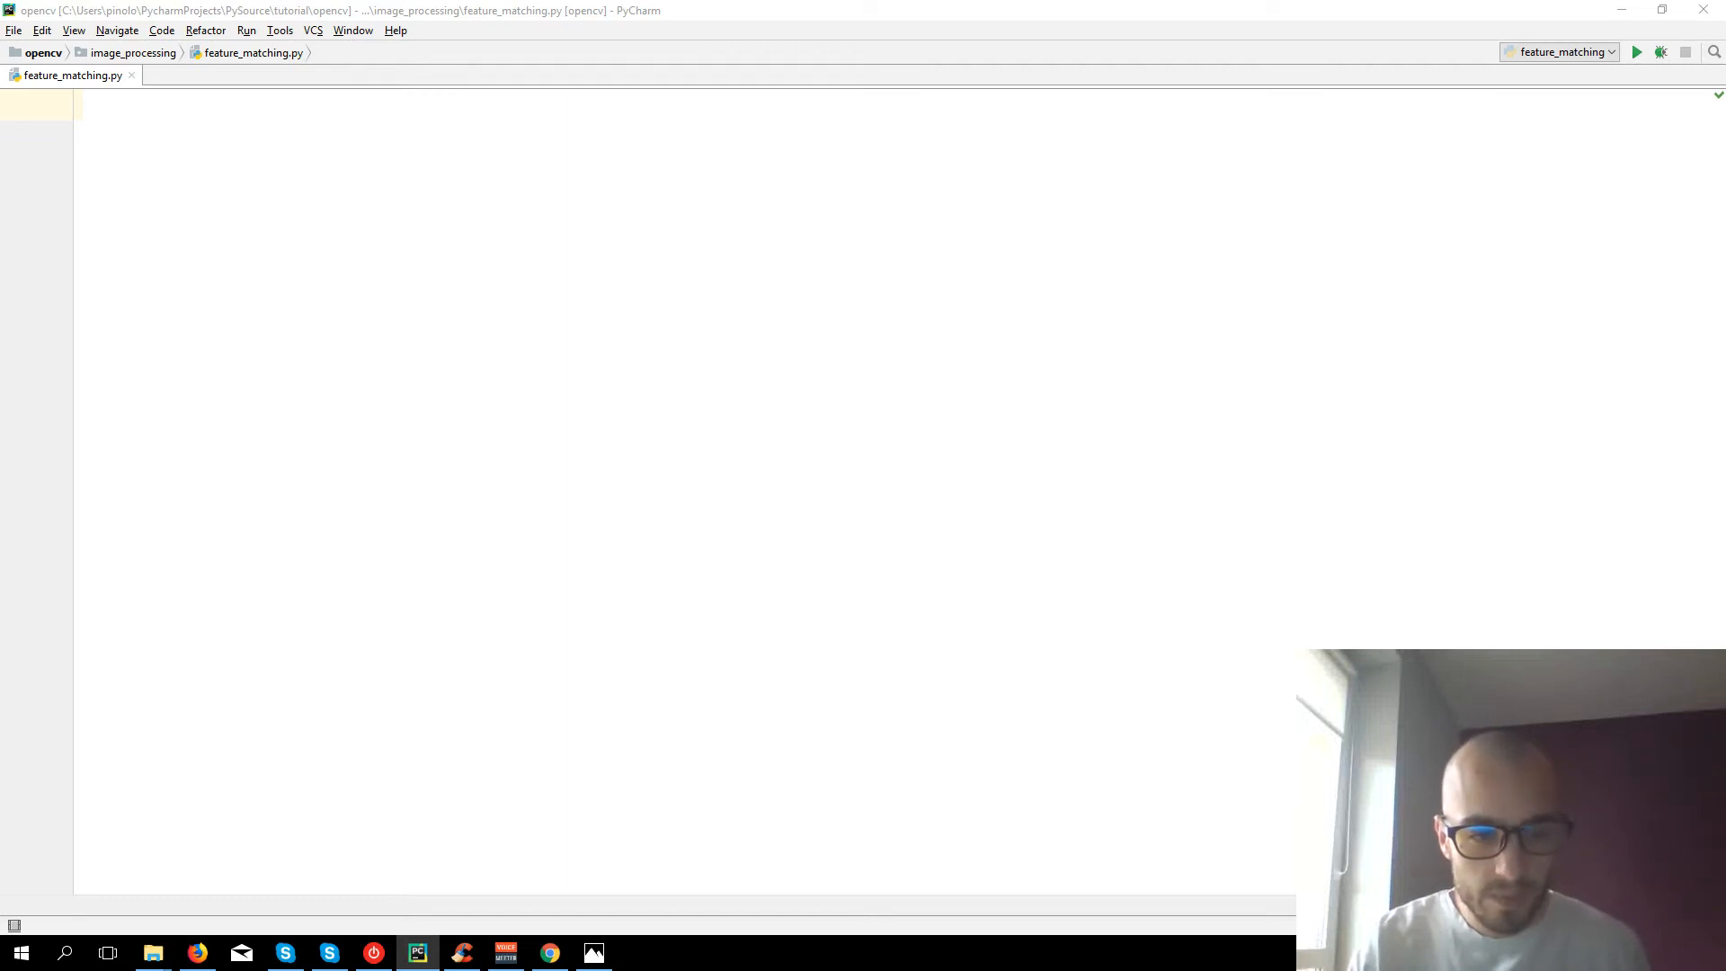
- View the_book_thief.jpg book cover in Windows Photos
left_click(593, 952)
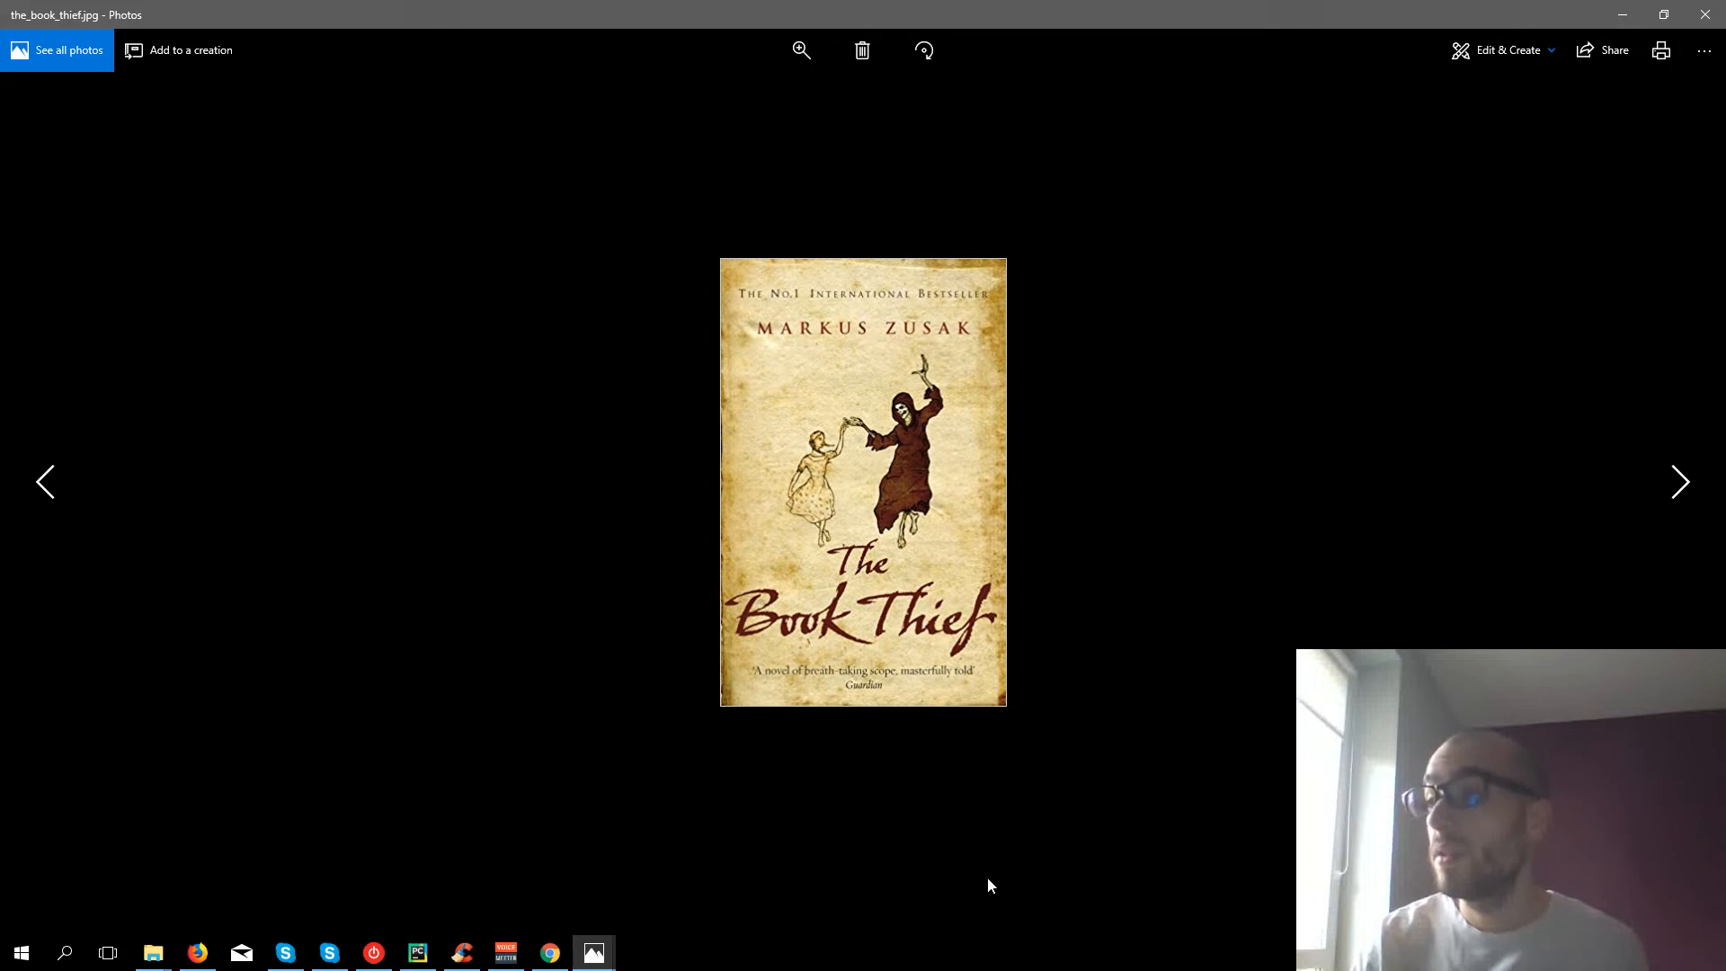
mouse_move(1102, 680)
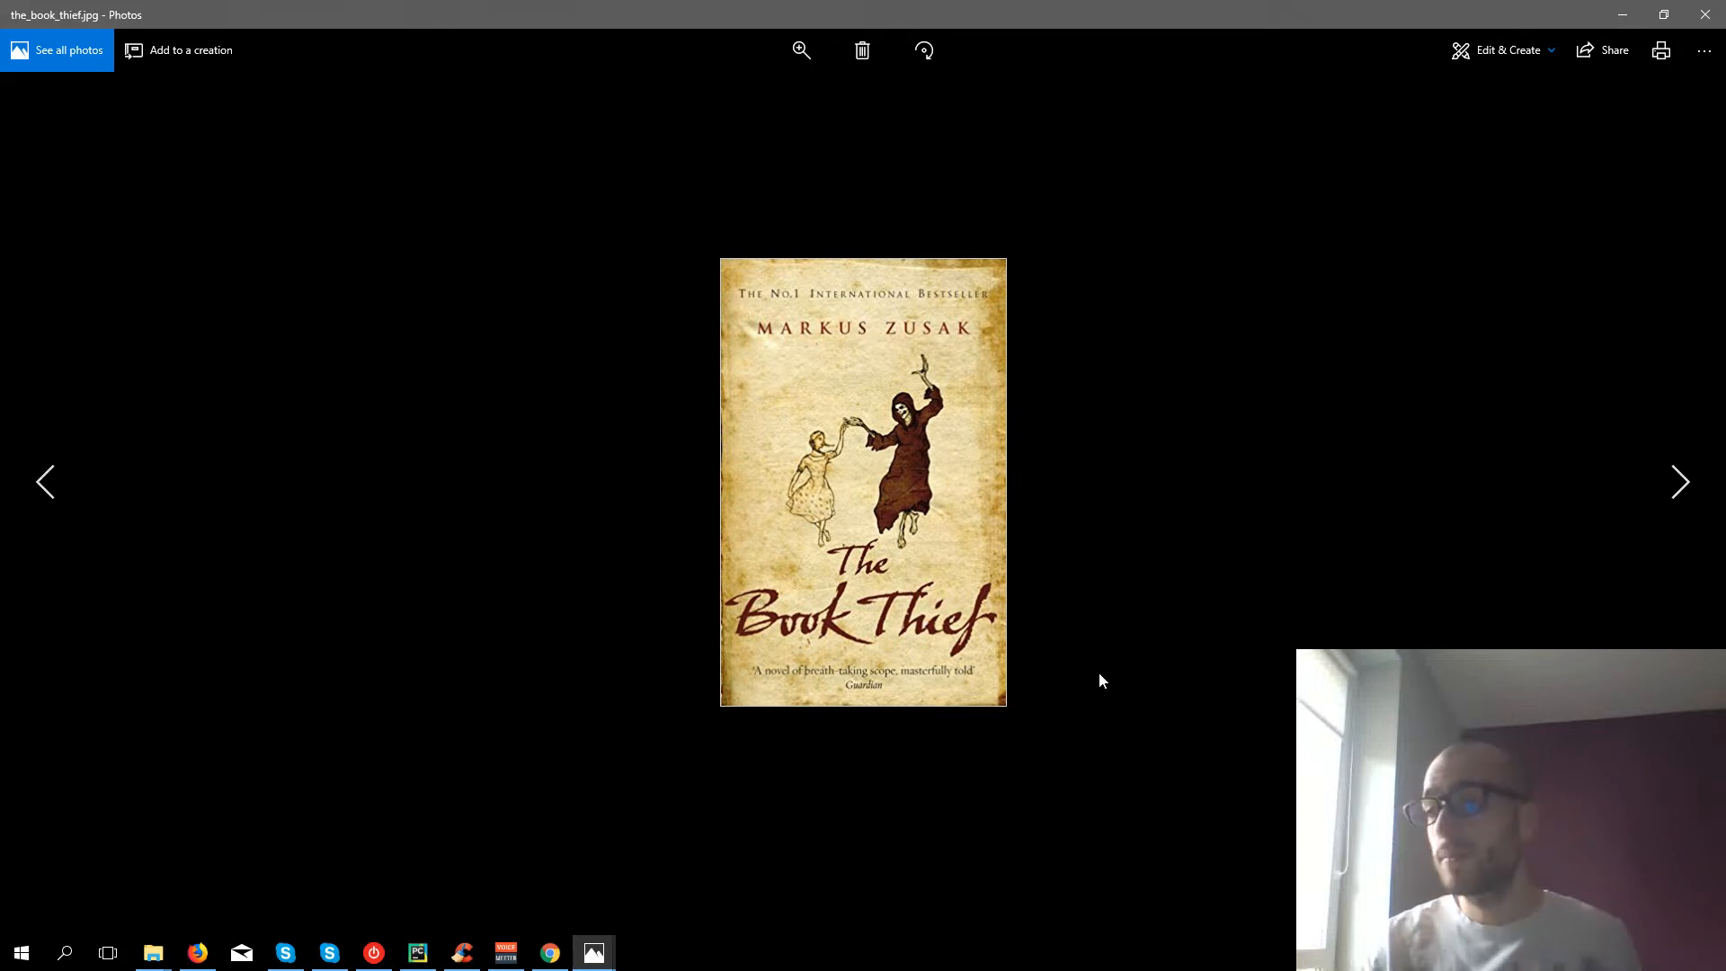
mouse_move(1230, 446)
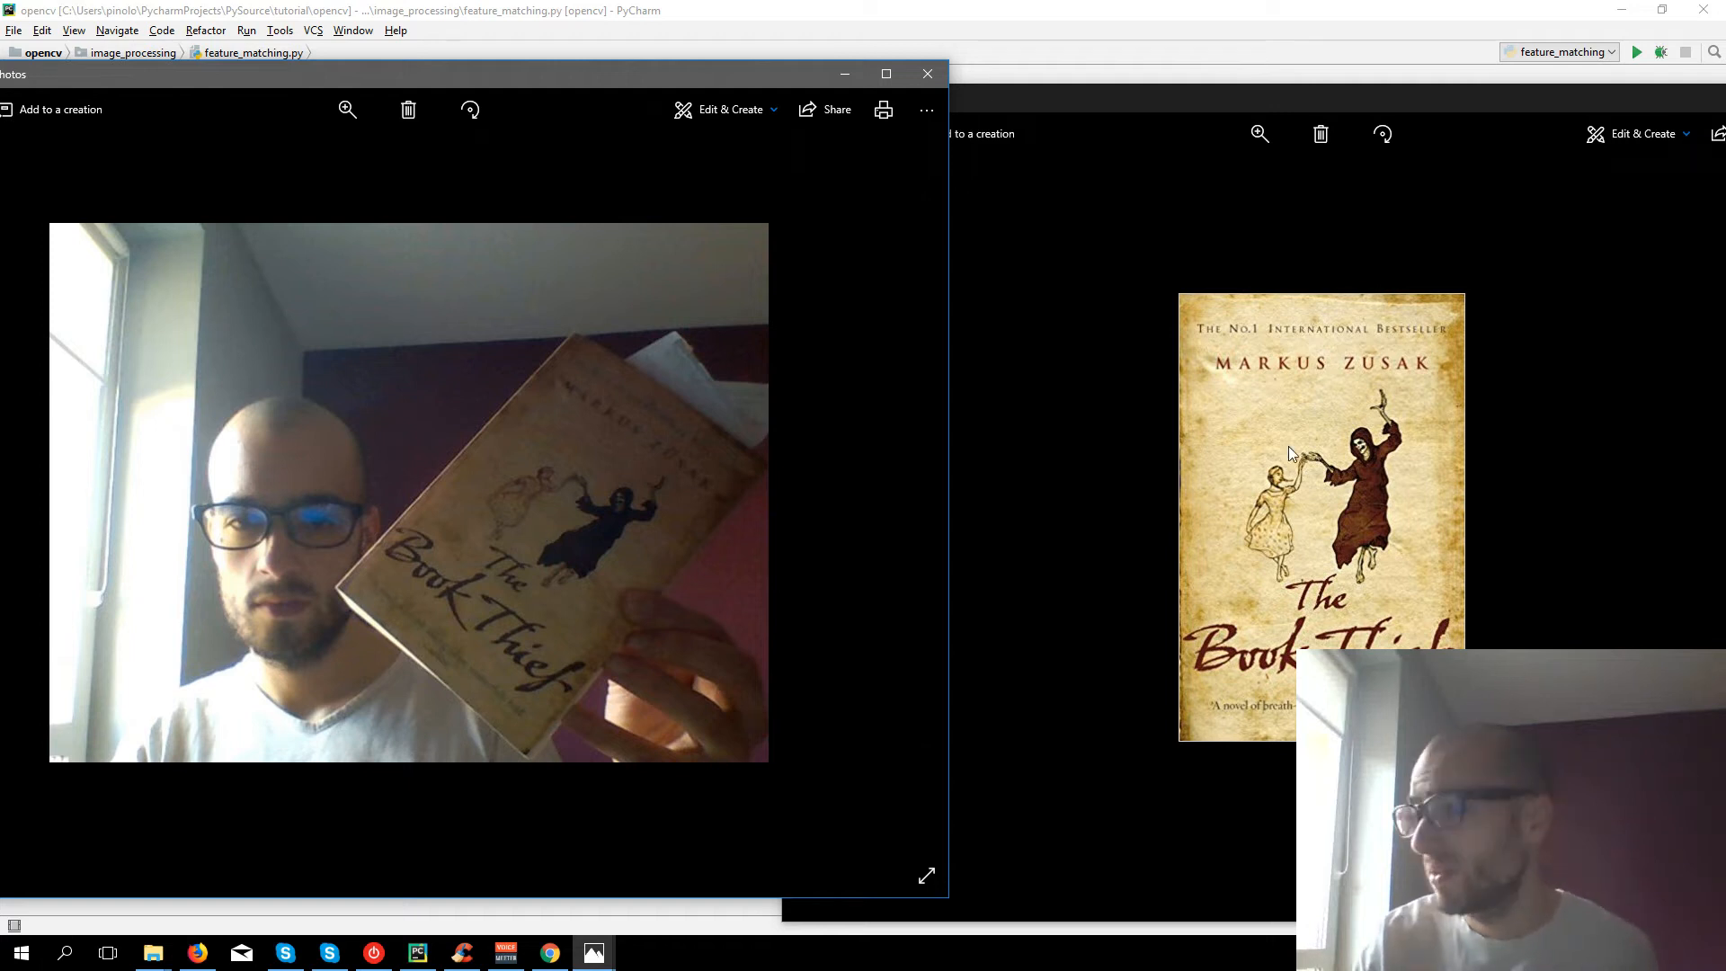
mouse_move(608, 453)
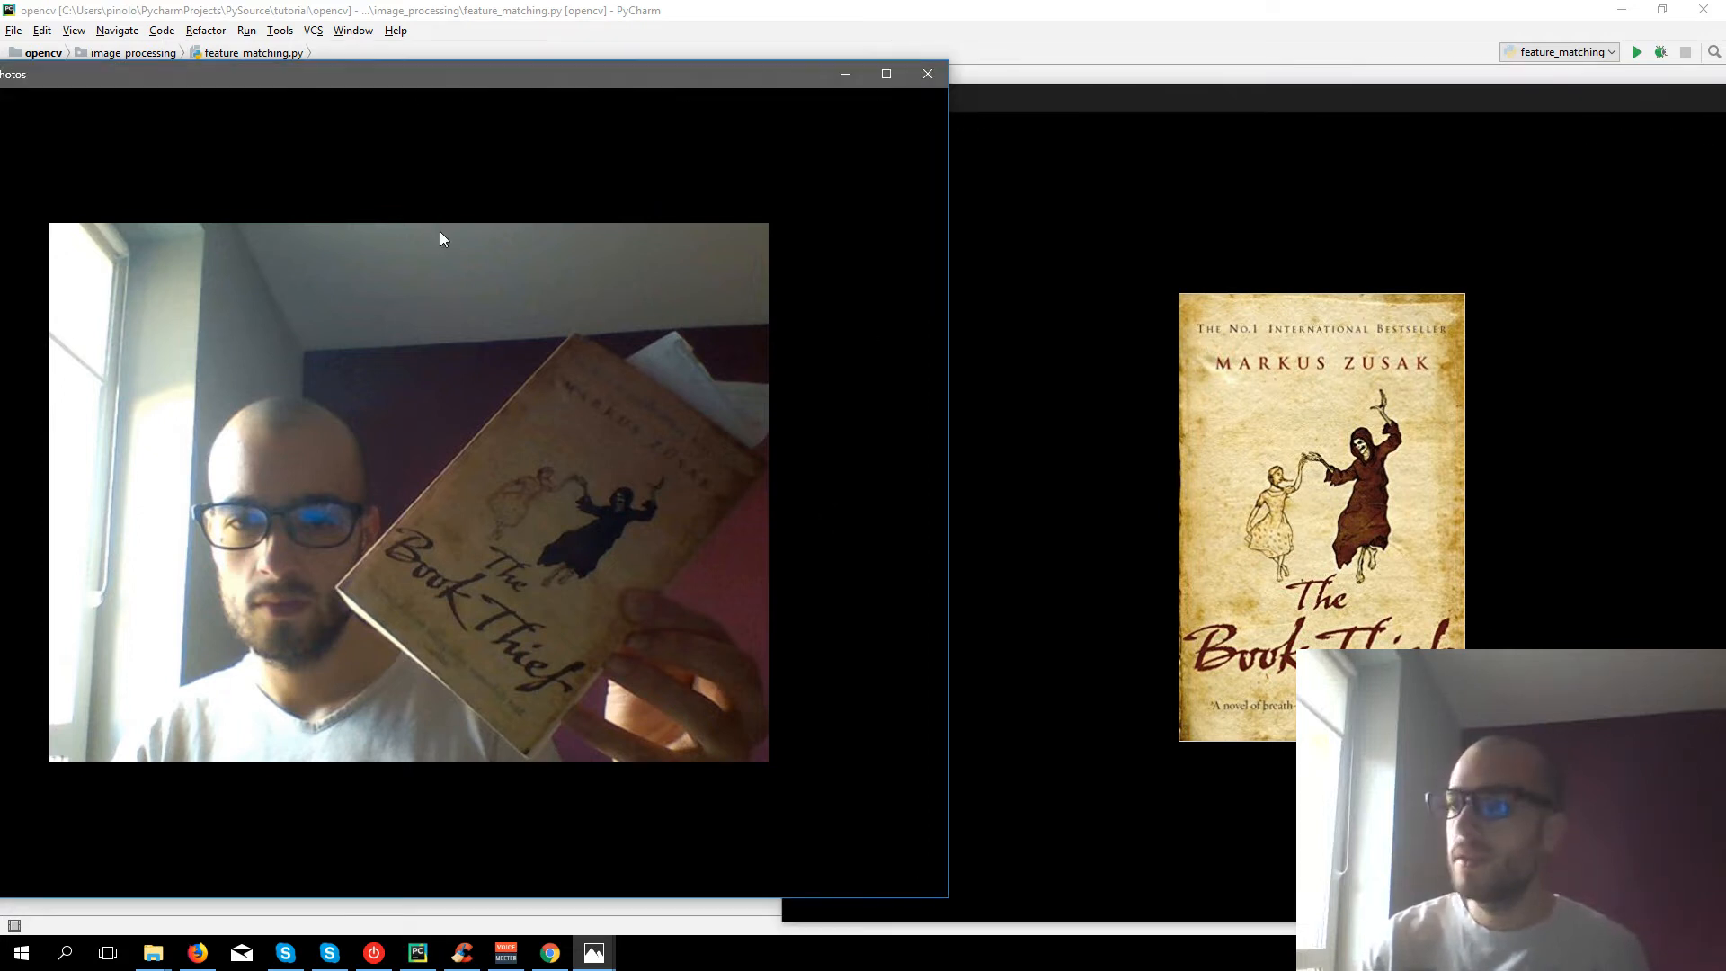
mouse_move(1233, 288)
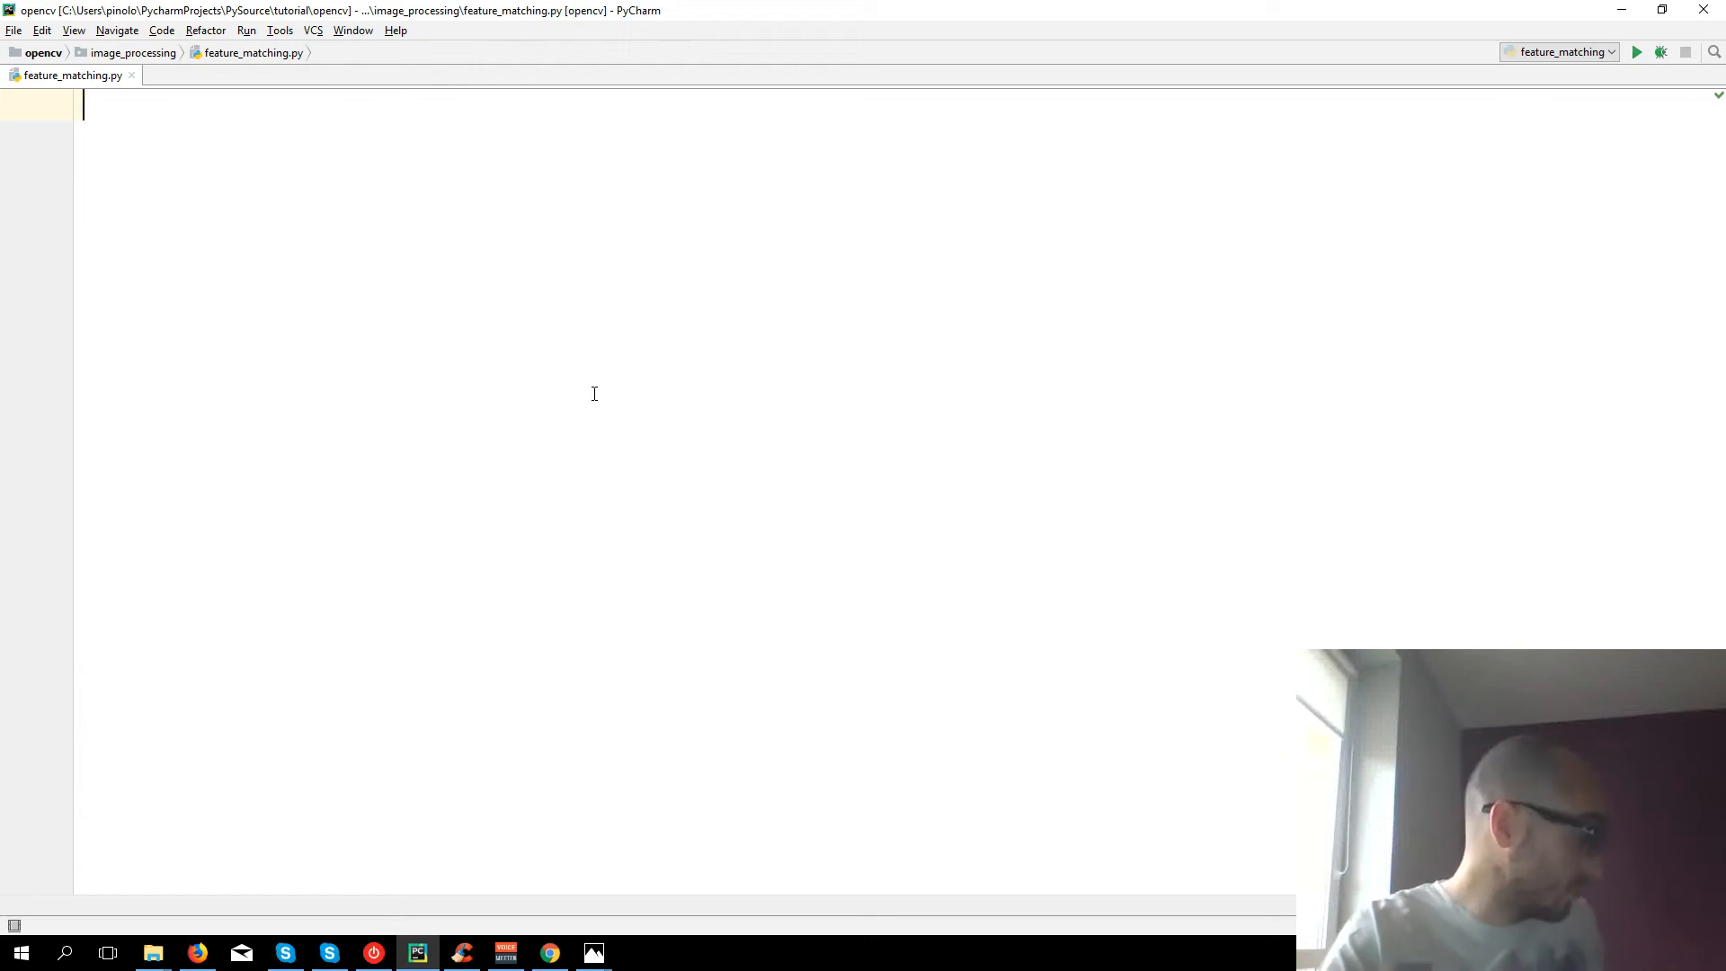
- Import cv2 and load the_book_thief.jpg in grayscale as img1
type("import cv2")
type("import numpy as np")
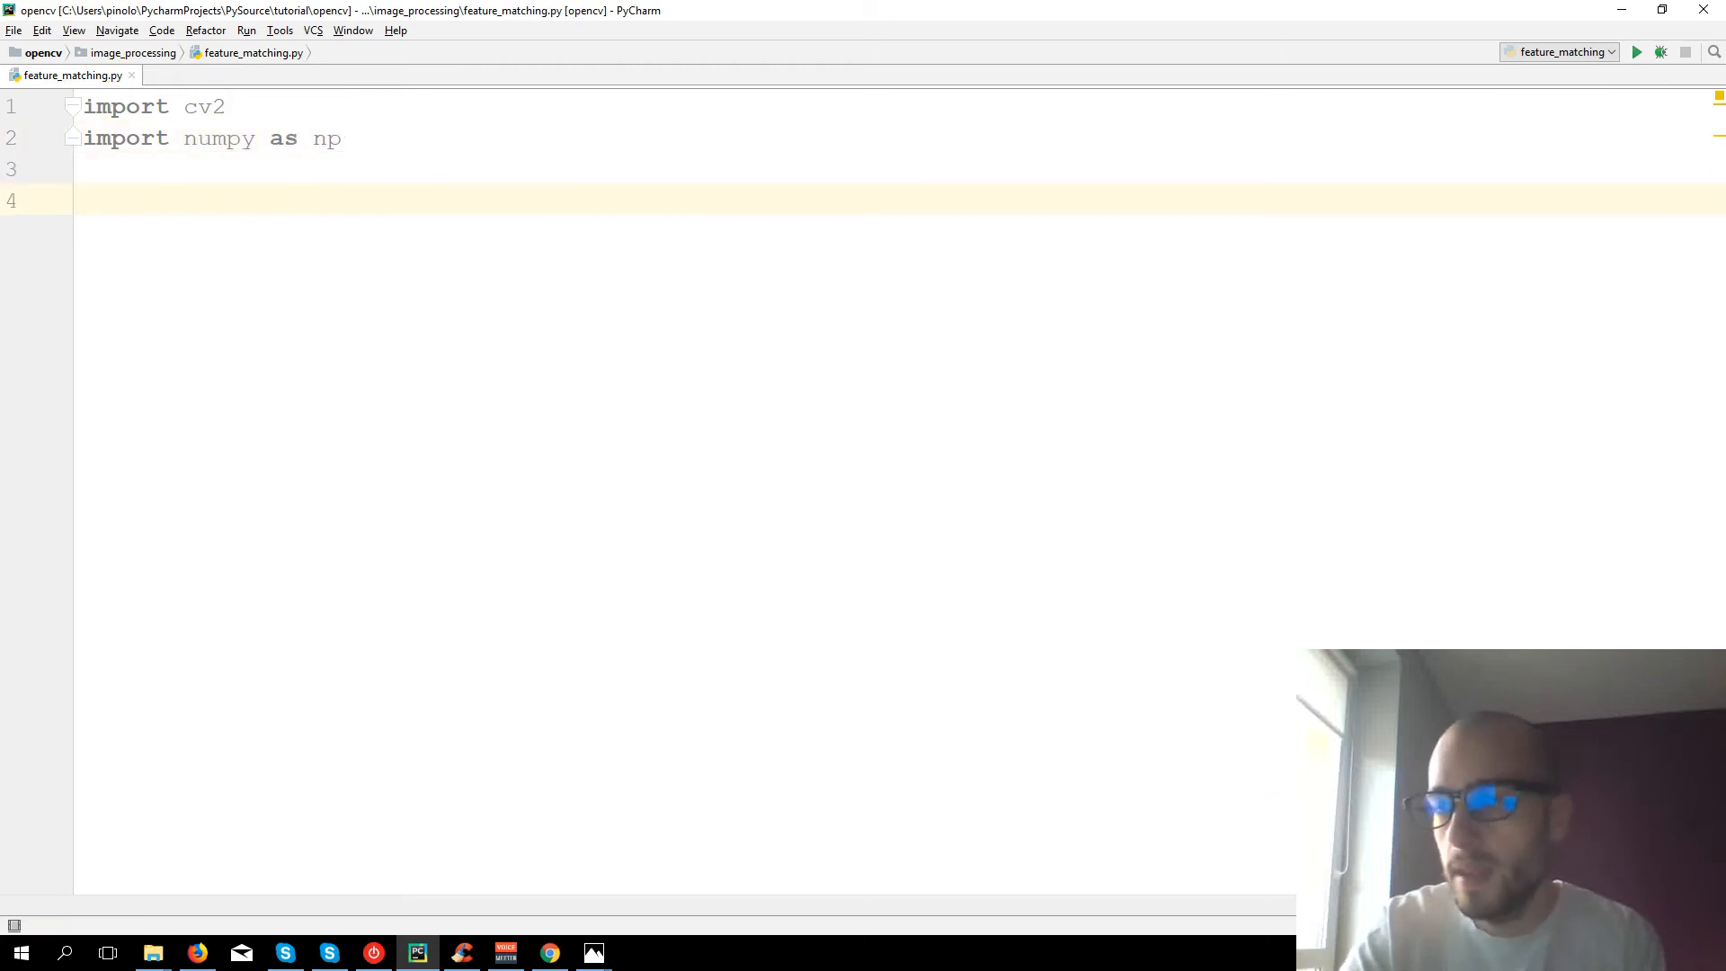
type("img1 =")
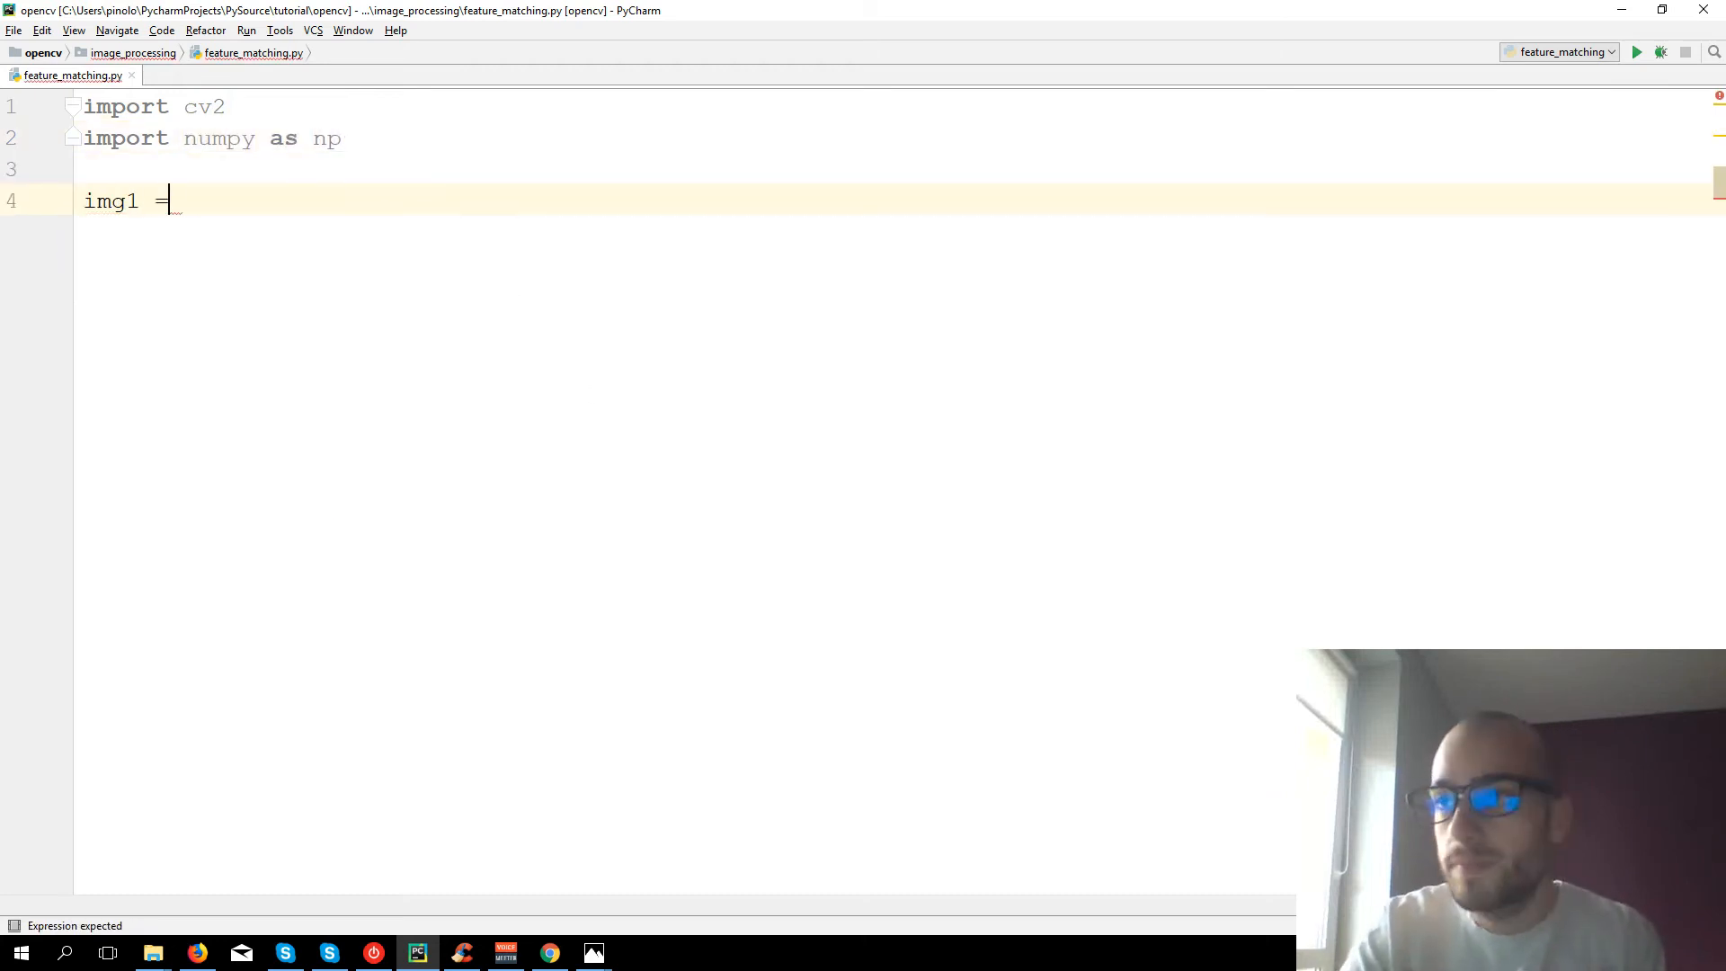
type("cv2.imread(")
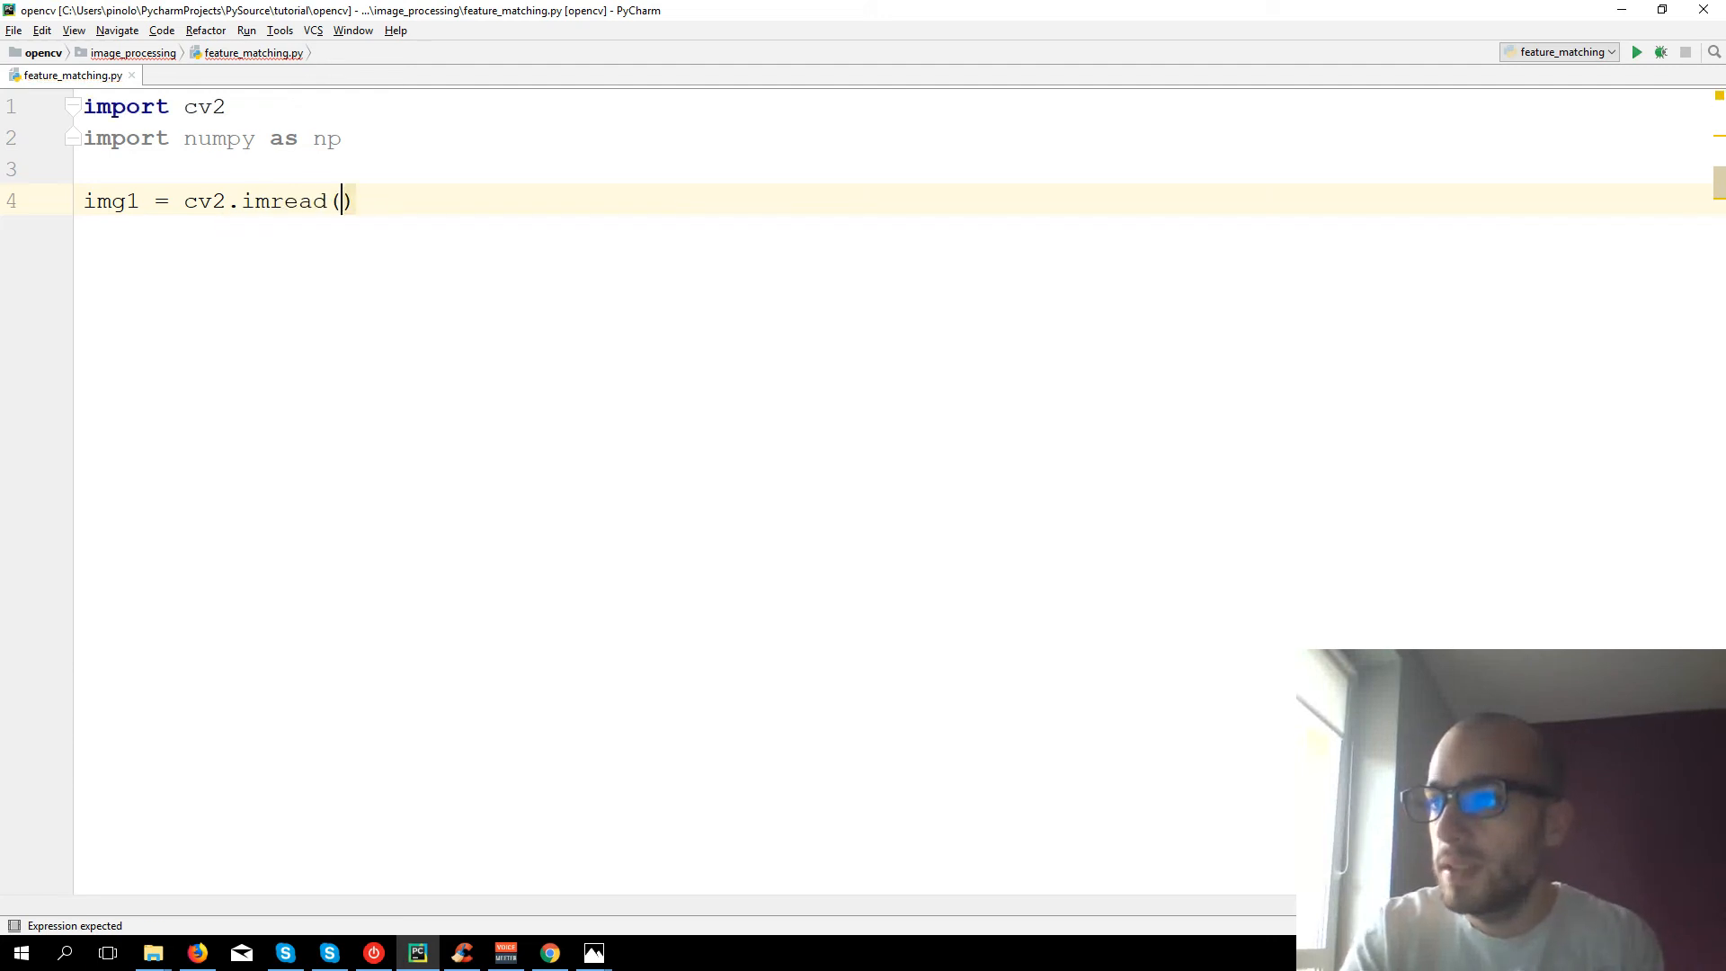
type("\"the\"")
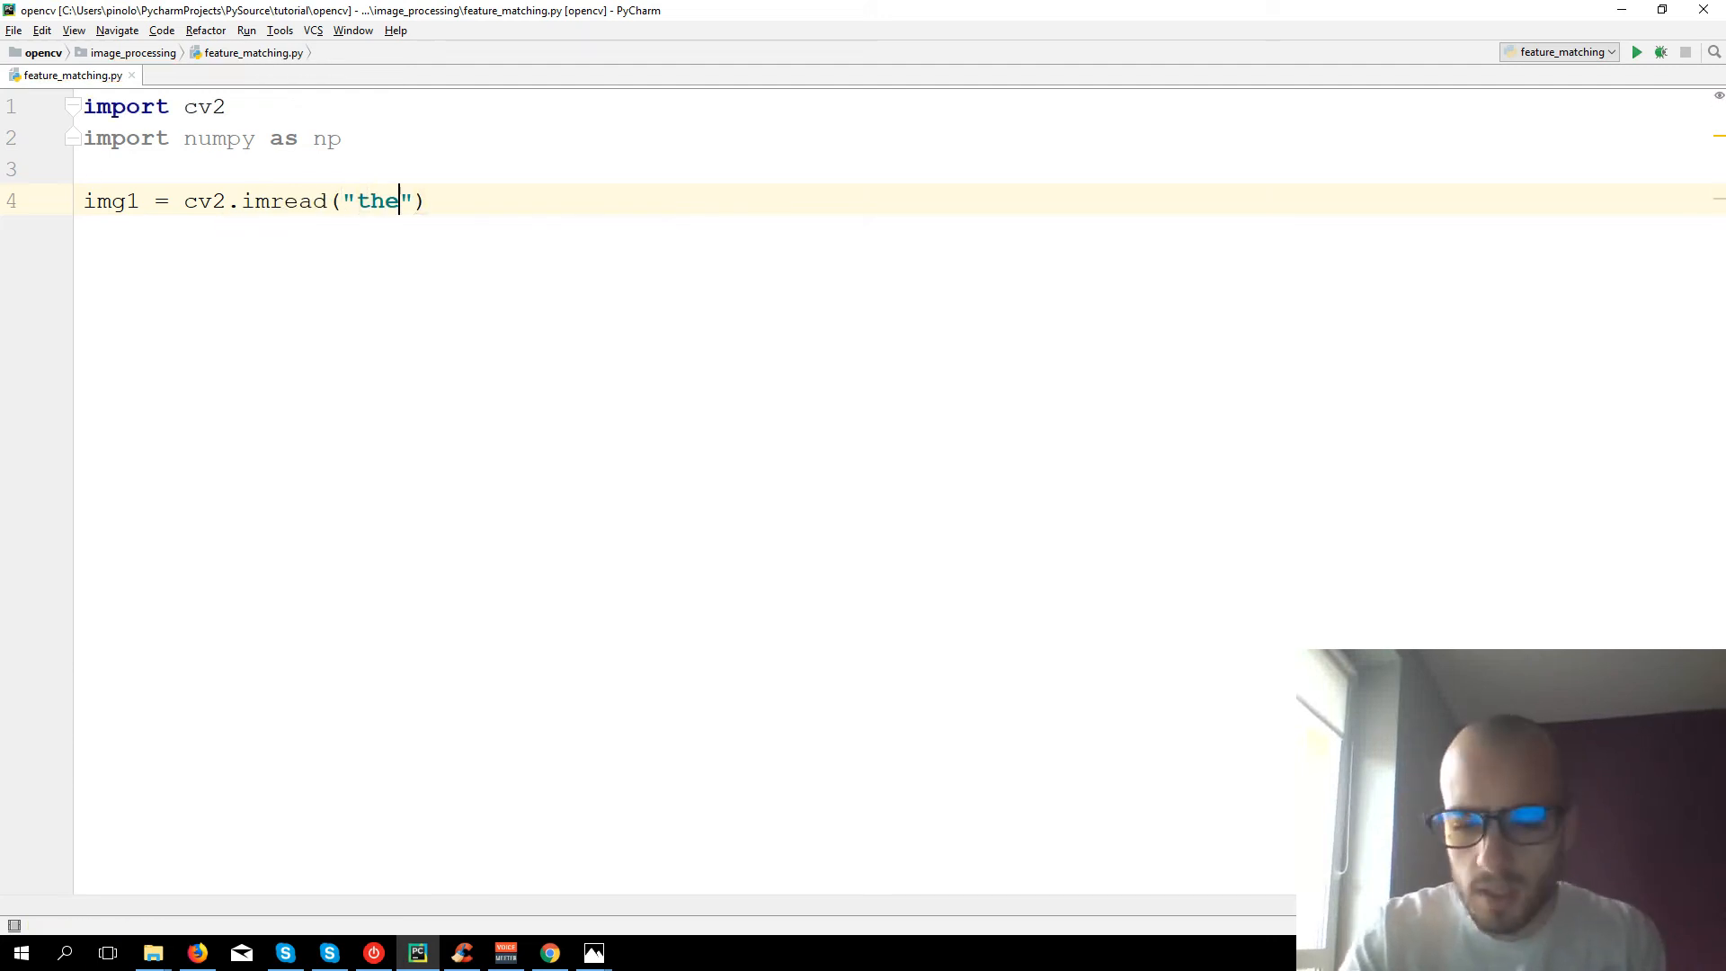
type("_book_")
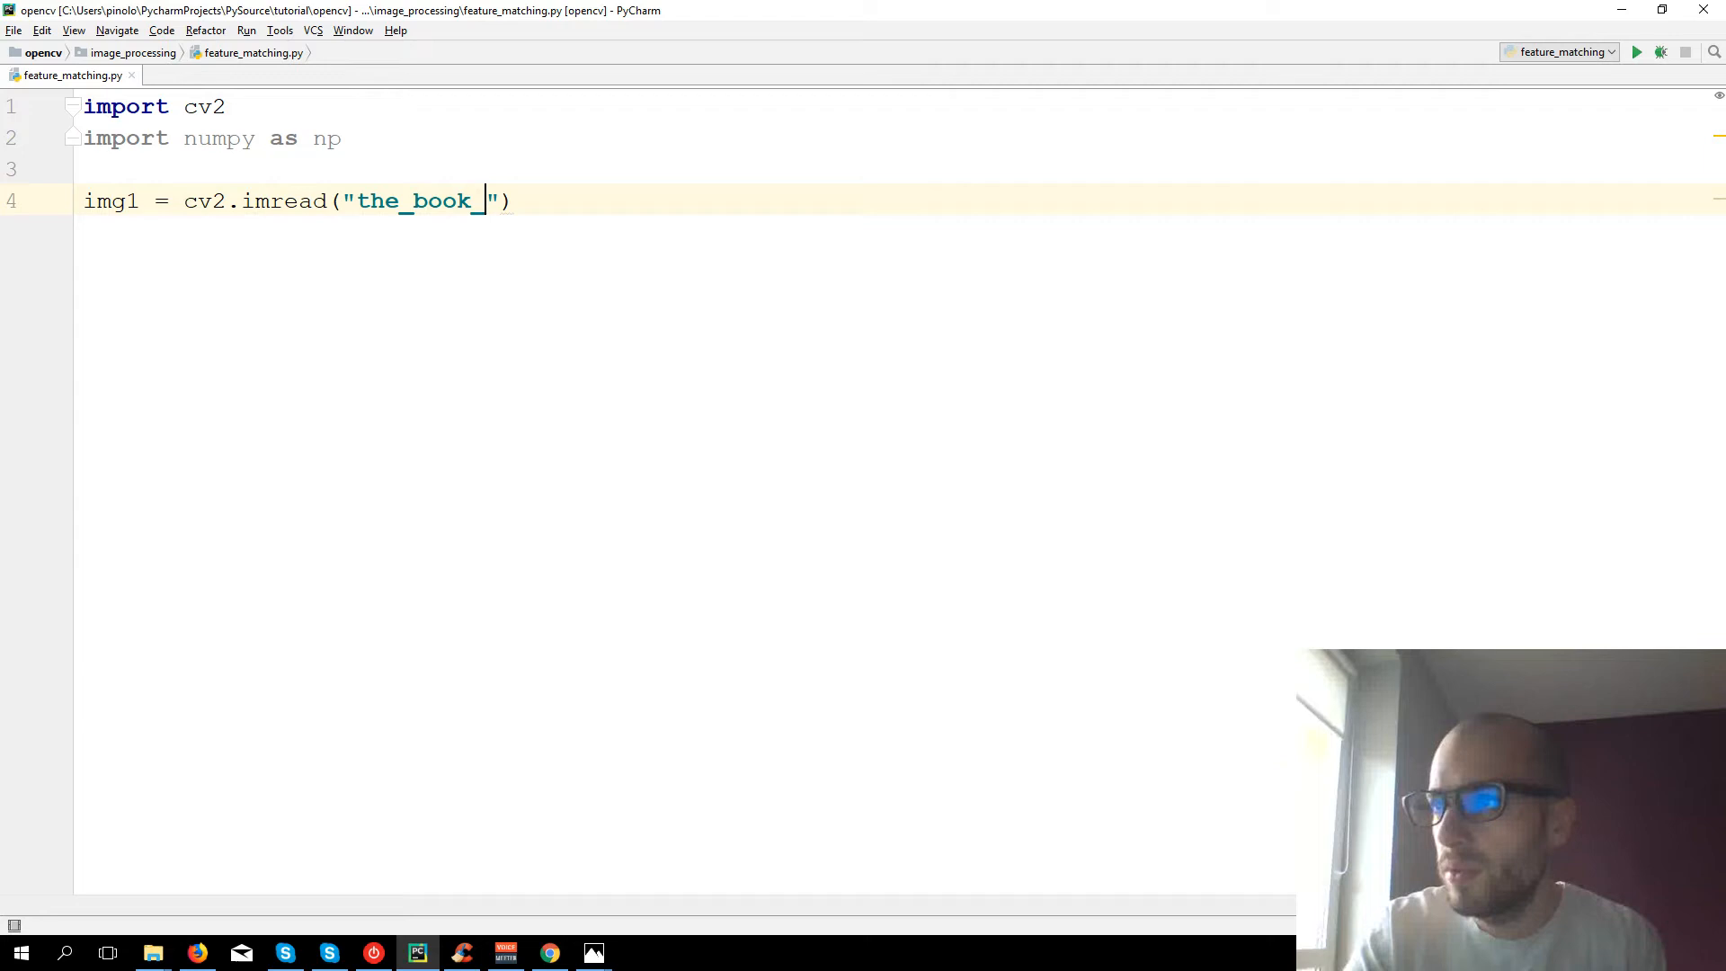
type("thie")
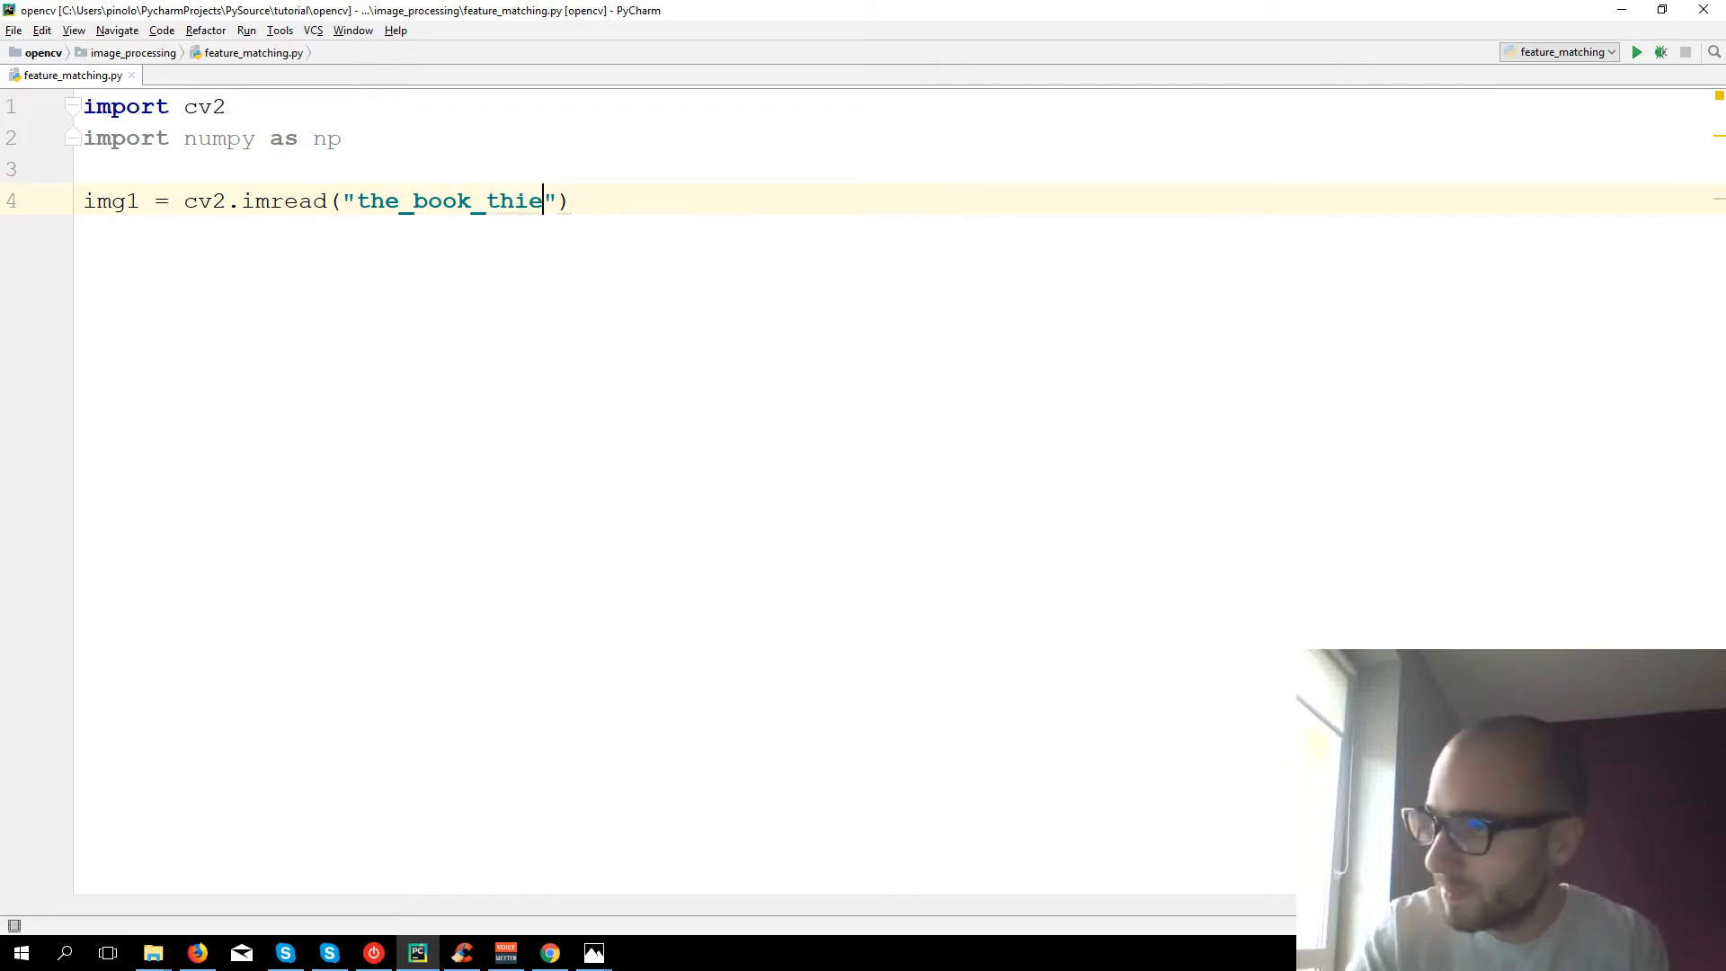
type("f.jpg\",")
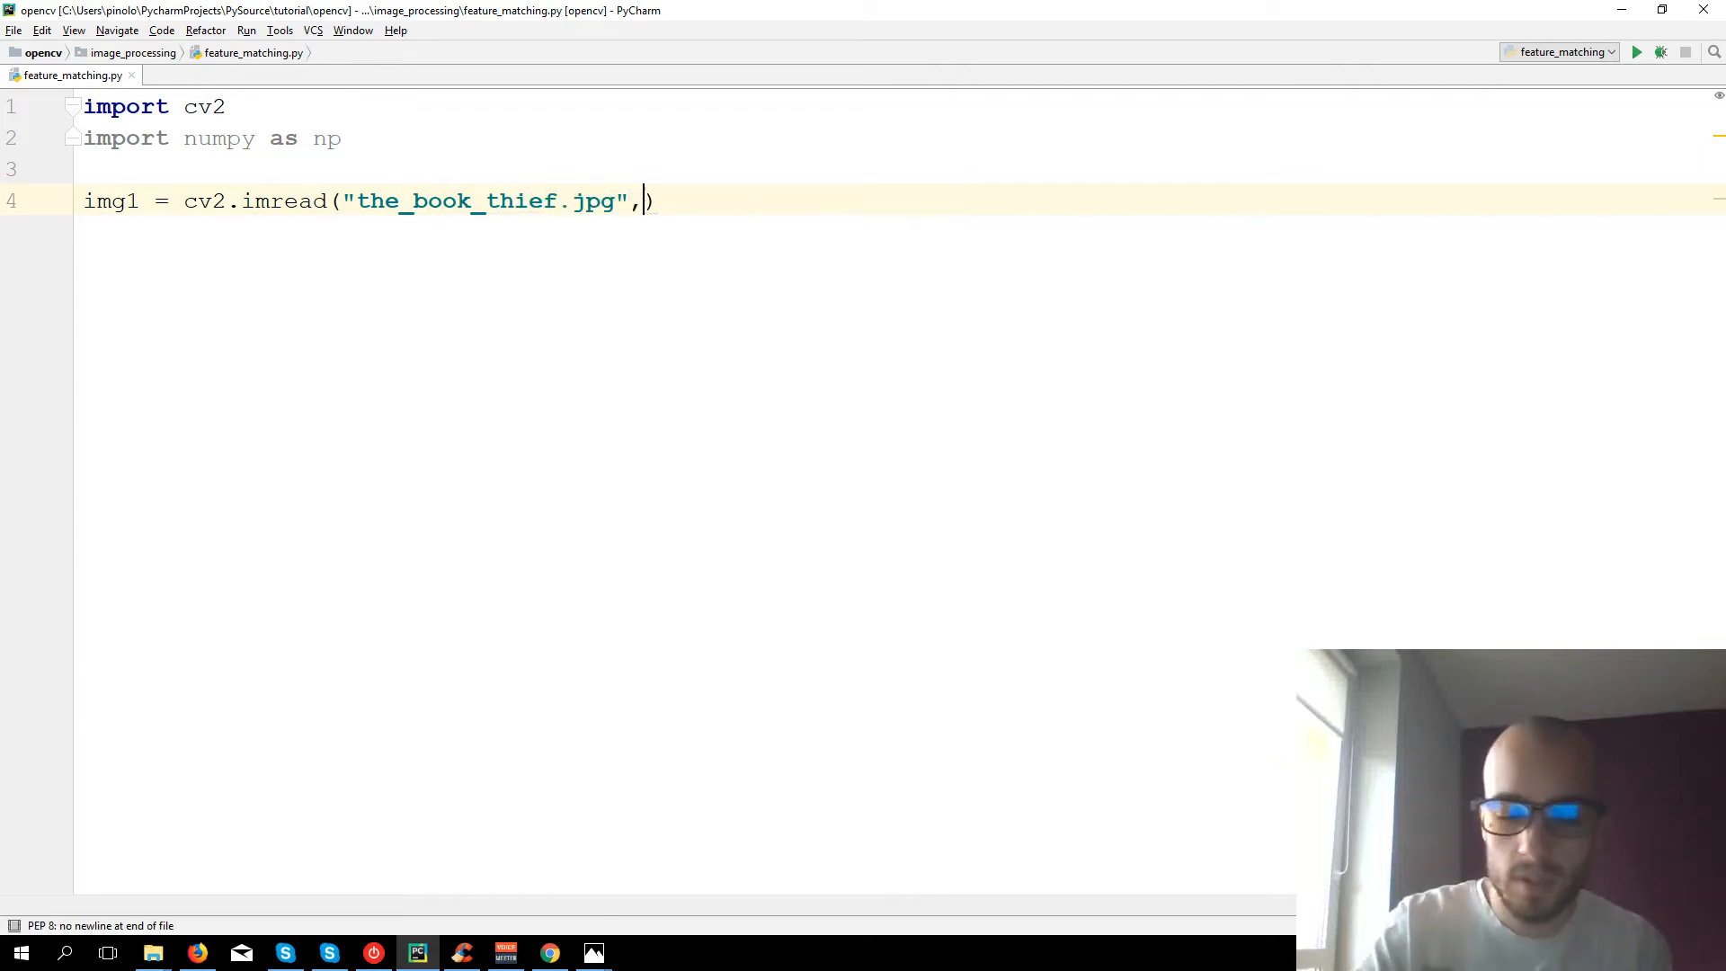
type("cv2.")
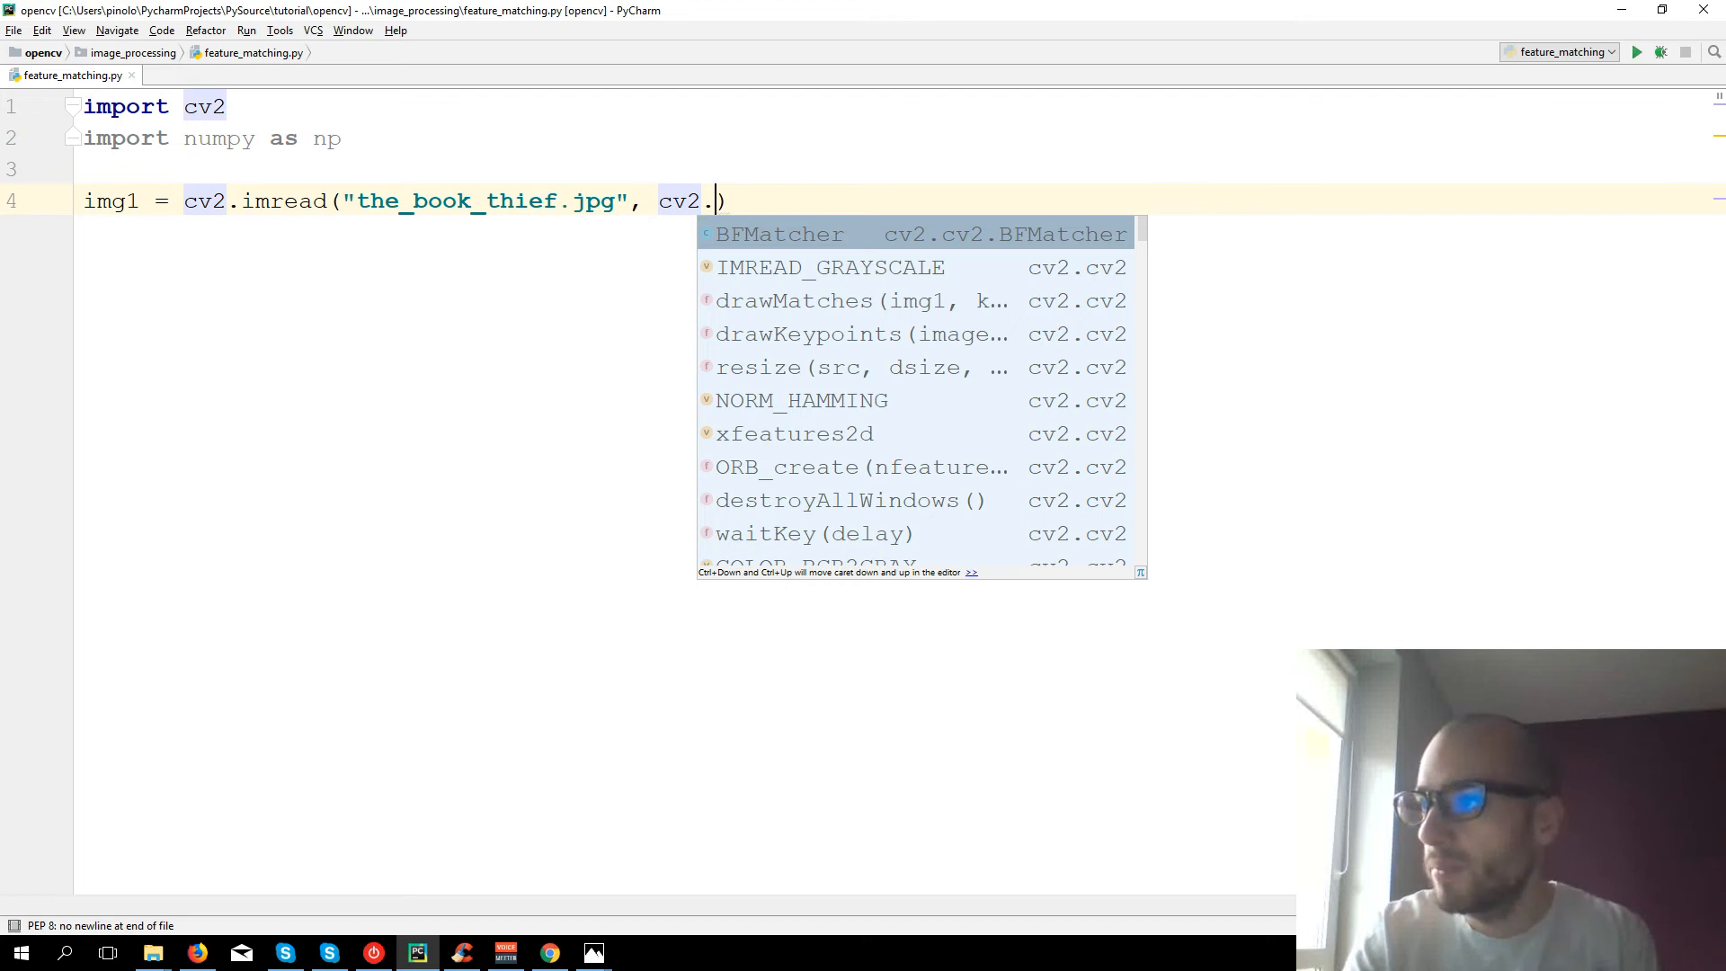
double_click(825, 268)
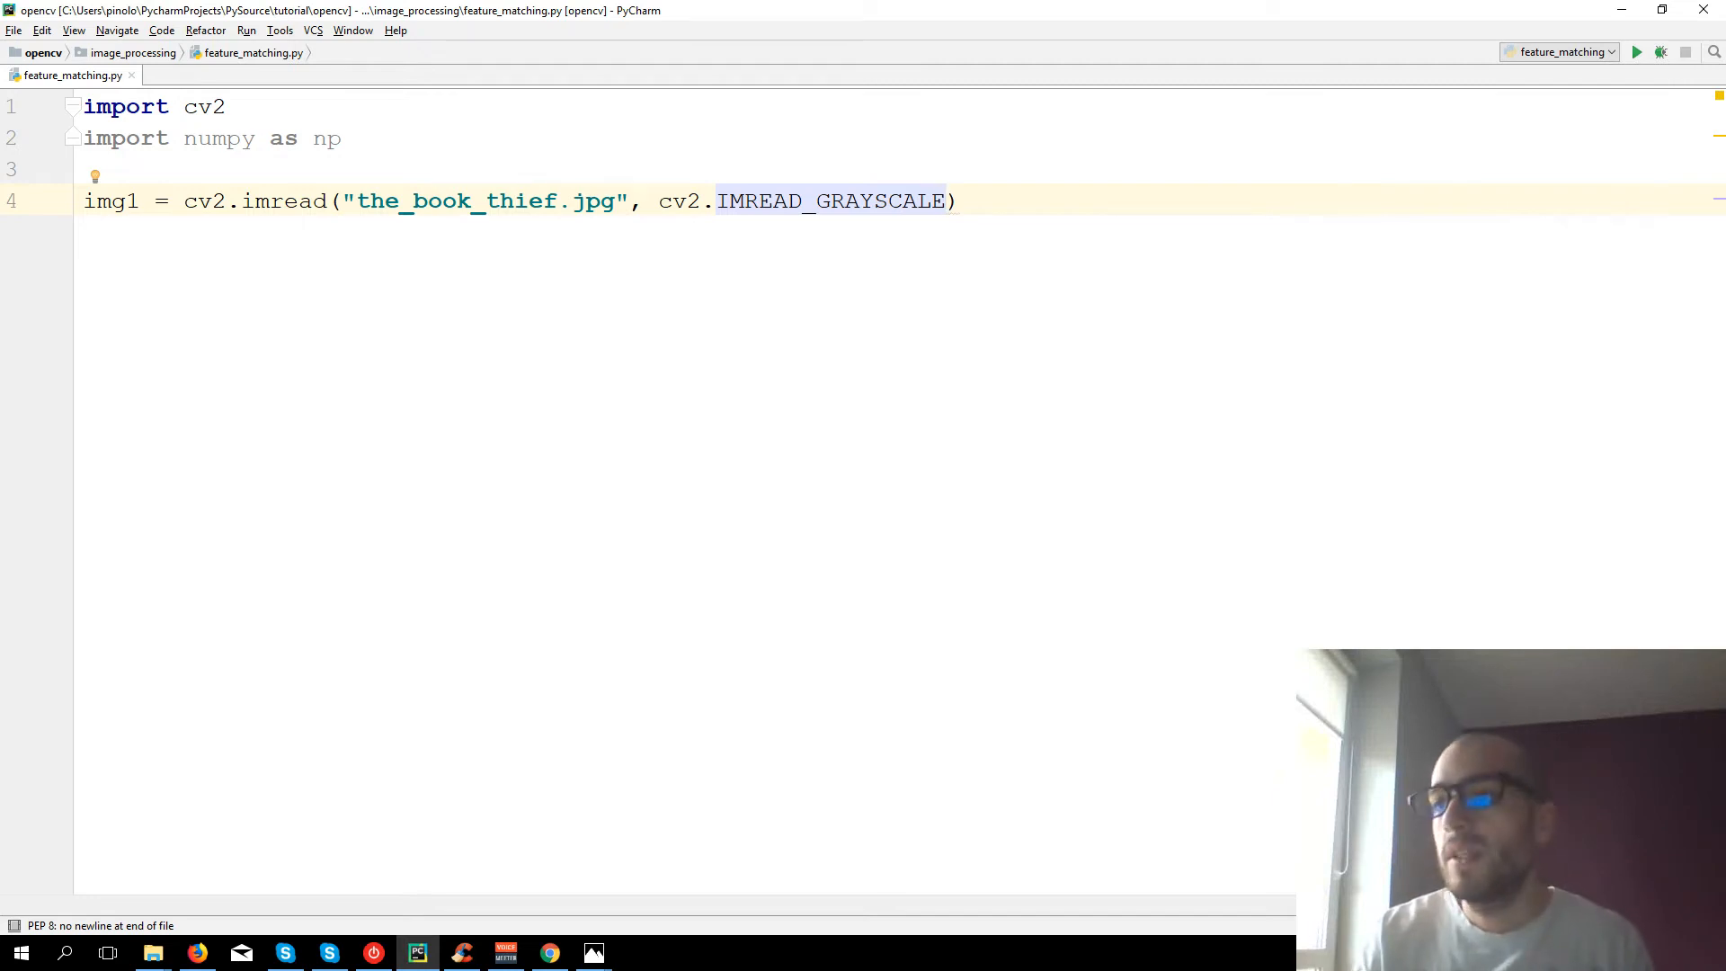
type("4")
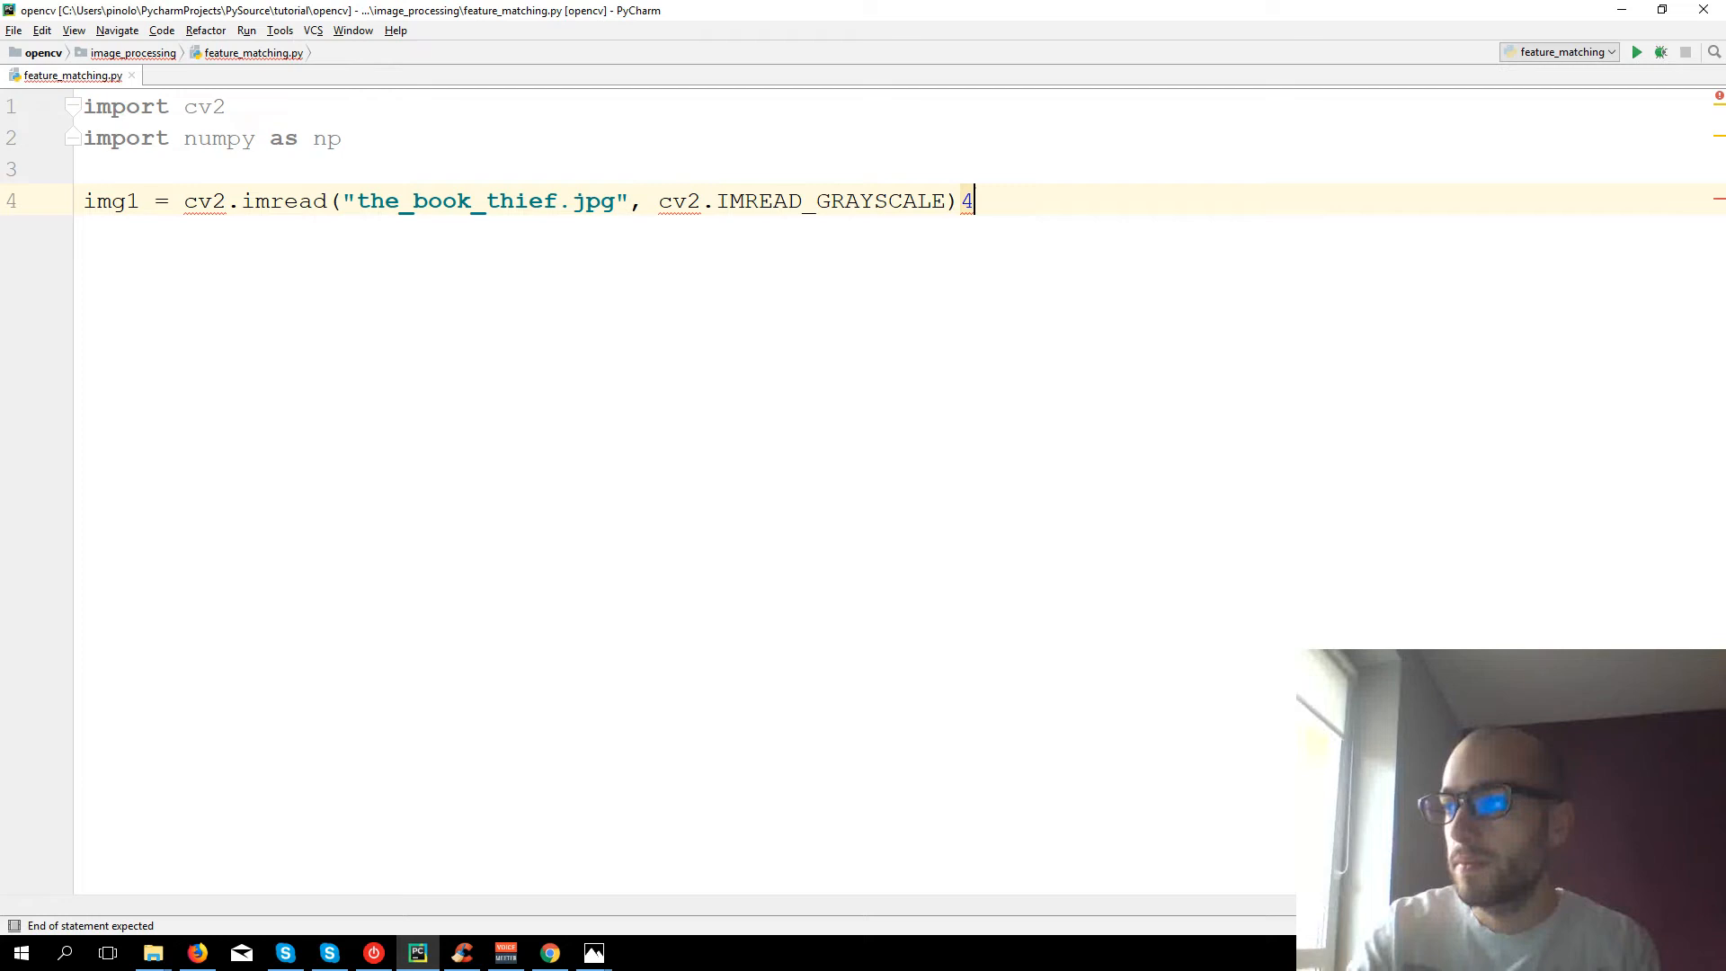
- Load me_holding_book.jpg in grayscale as img2
type("img")
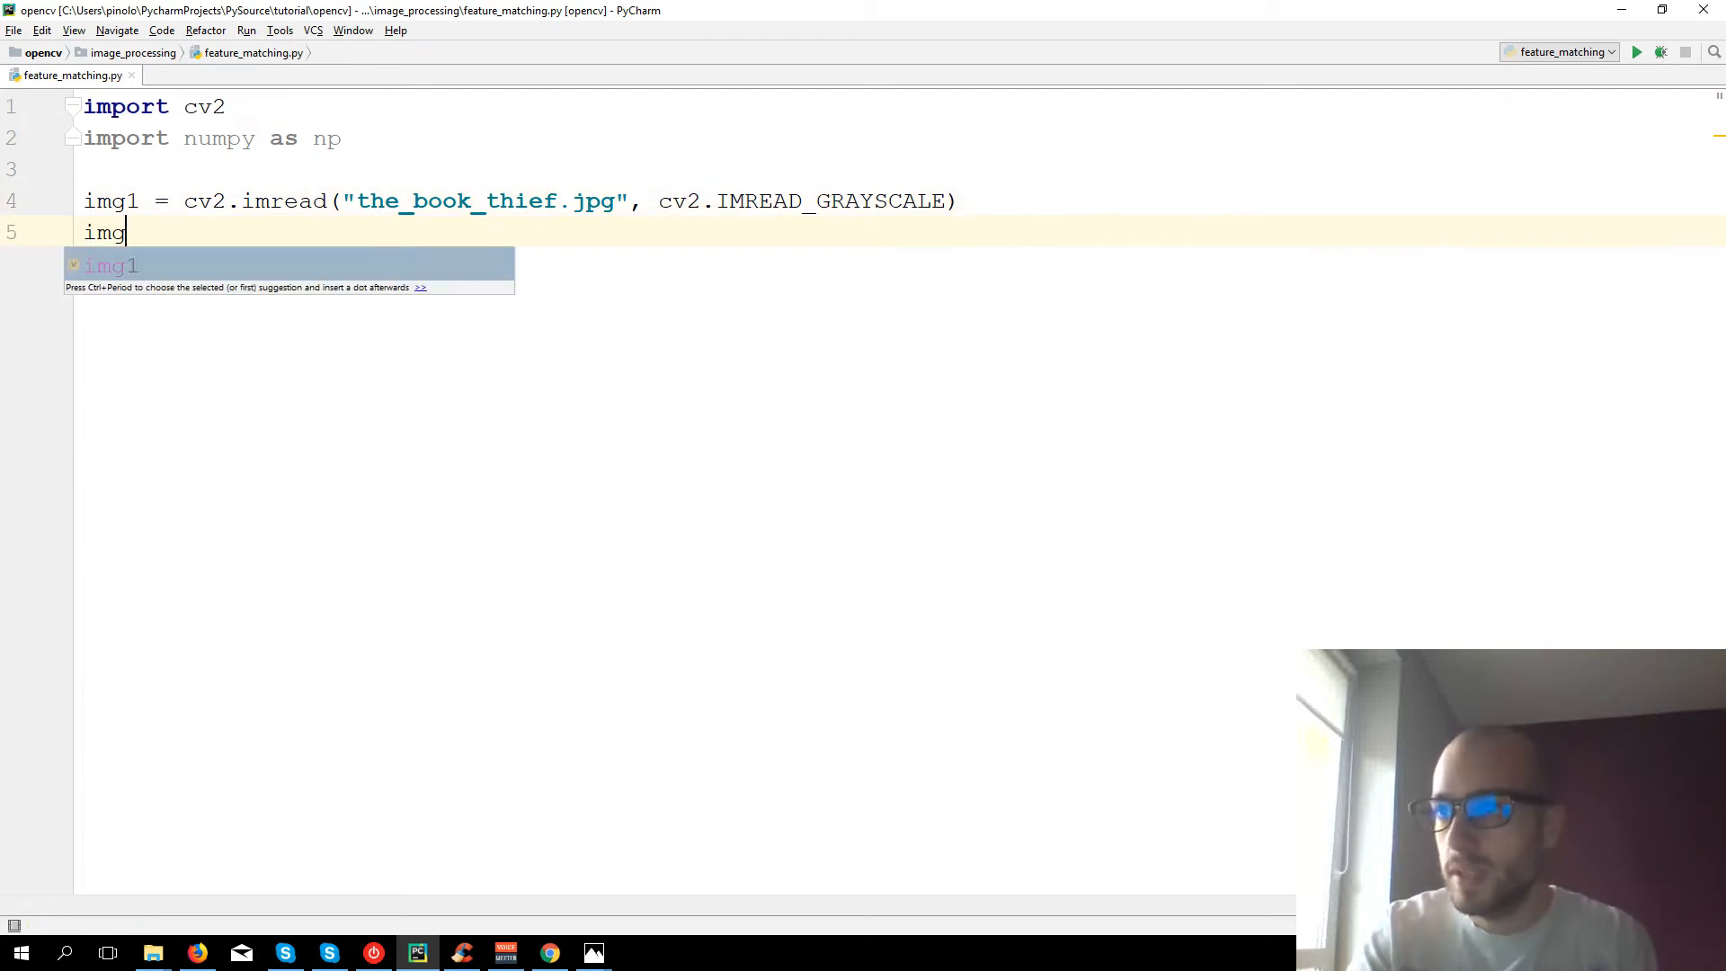
type("2 = cv2.")
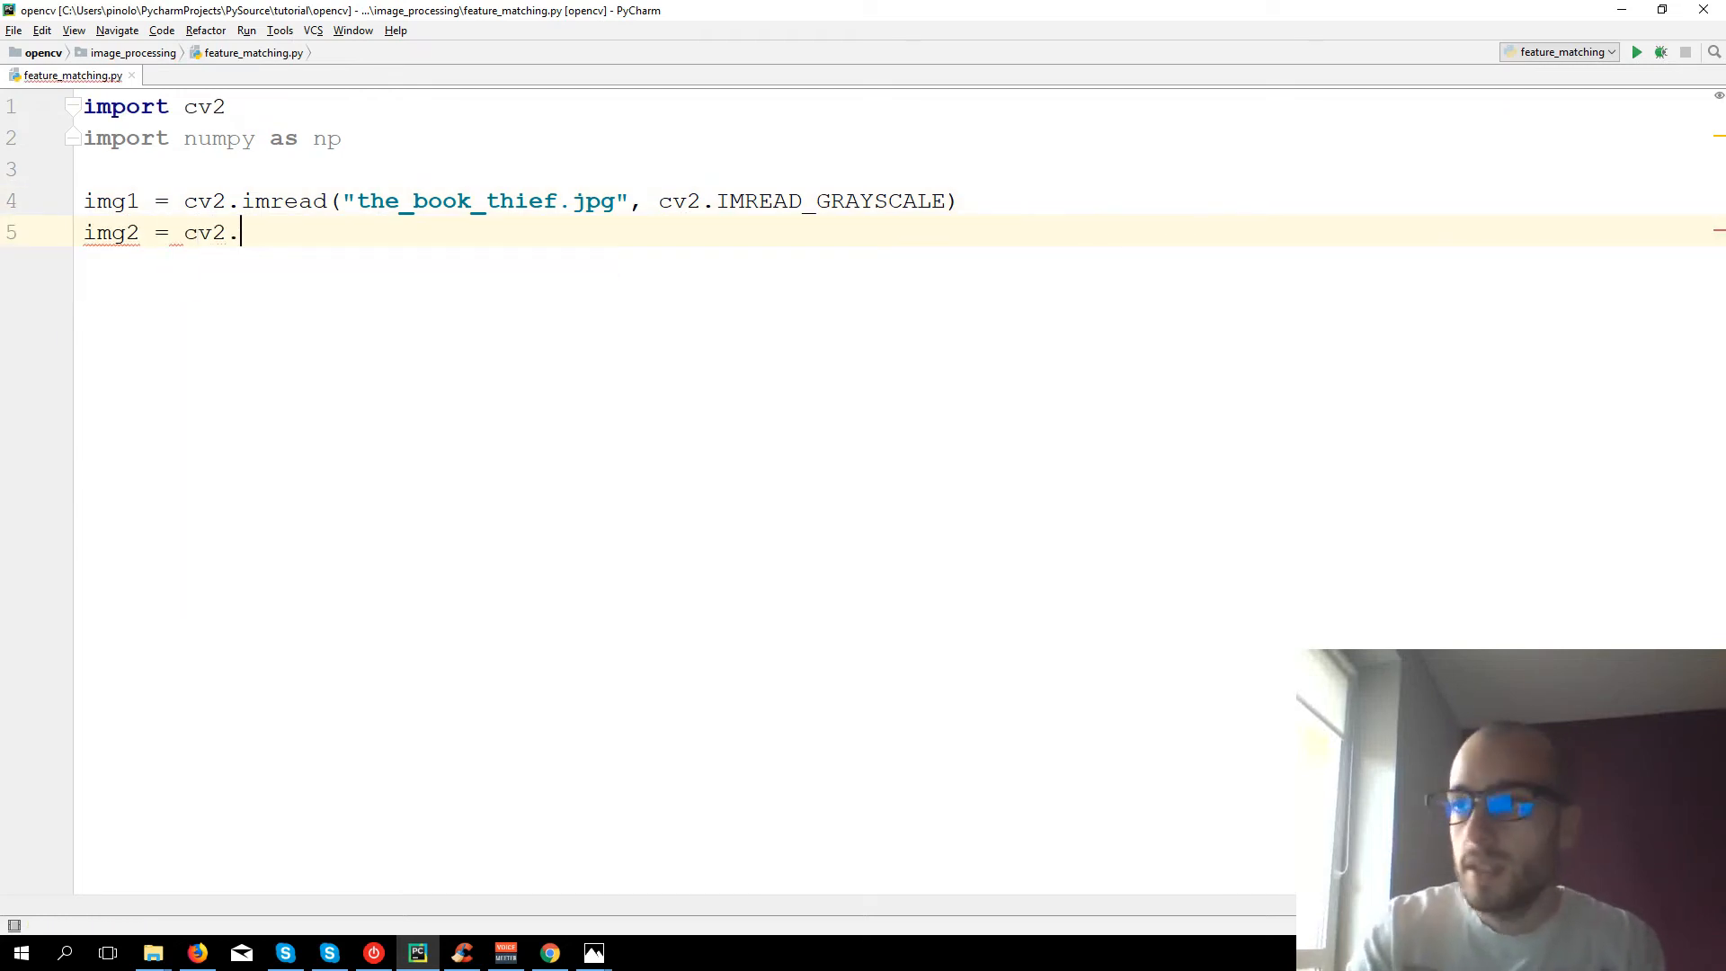
type("imread(")
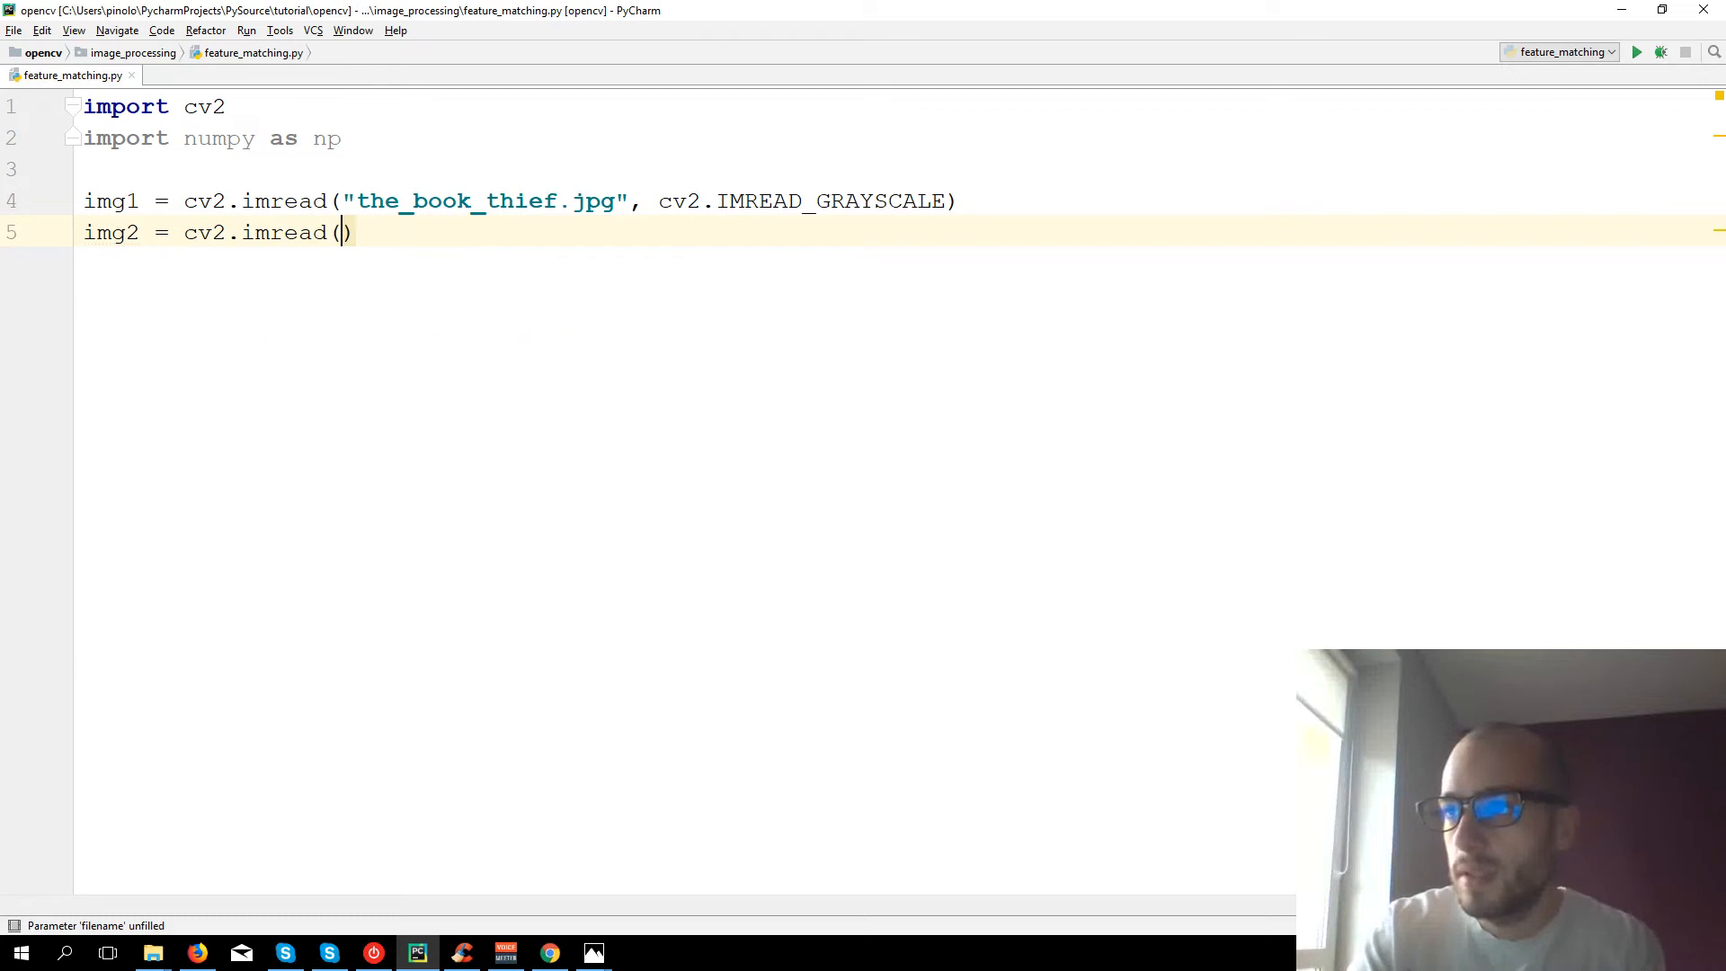
type("\"")
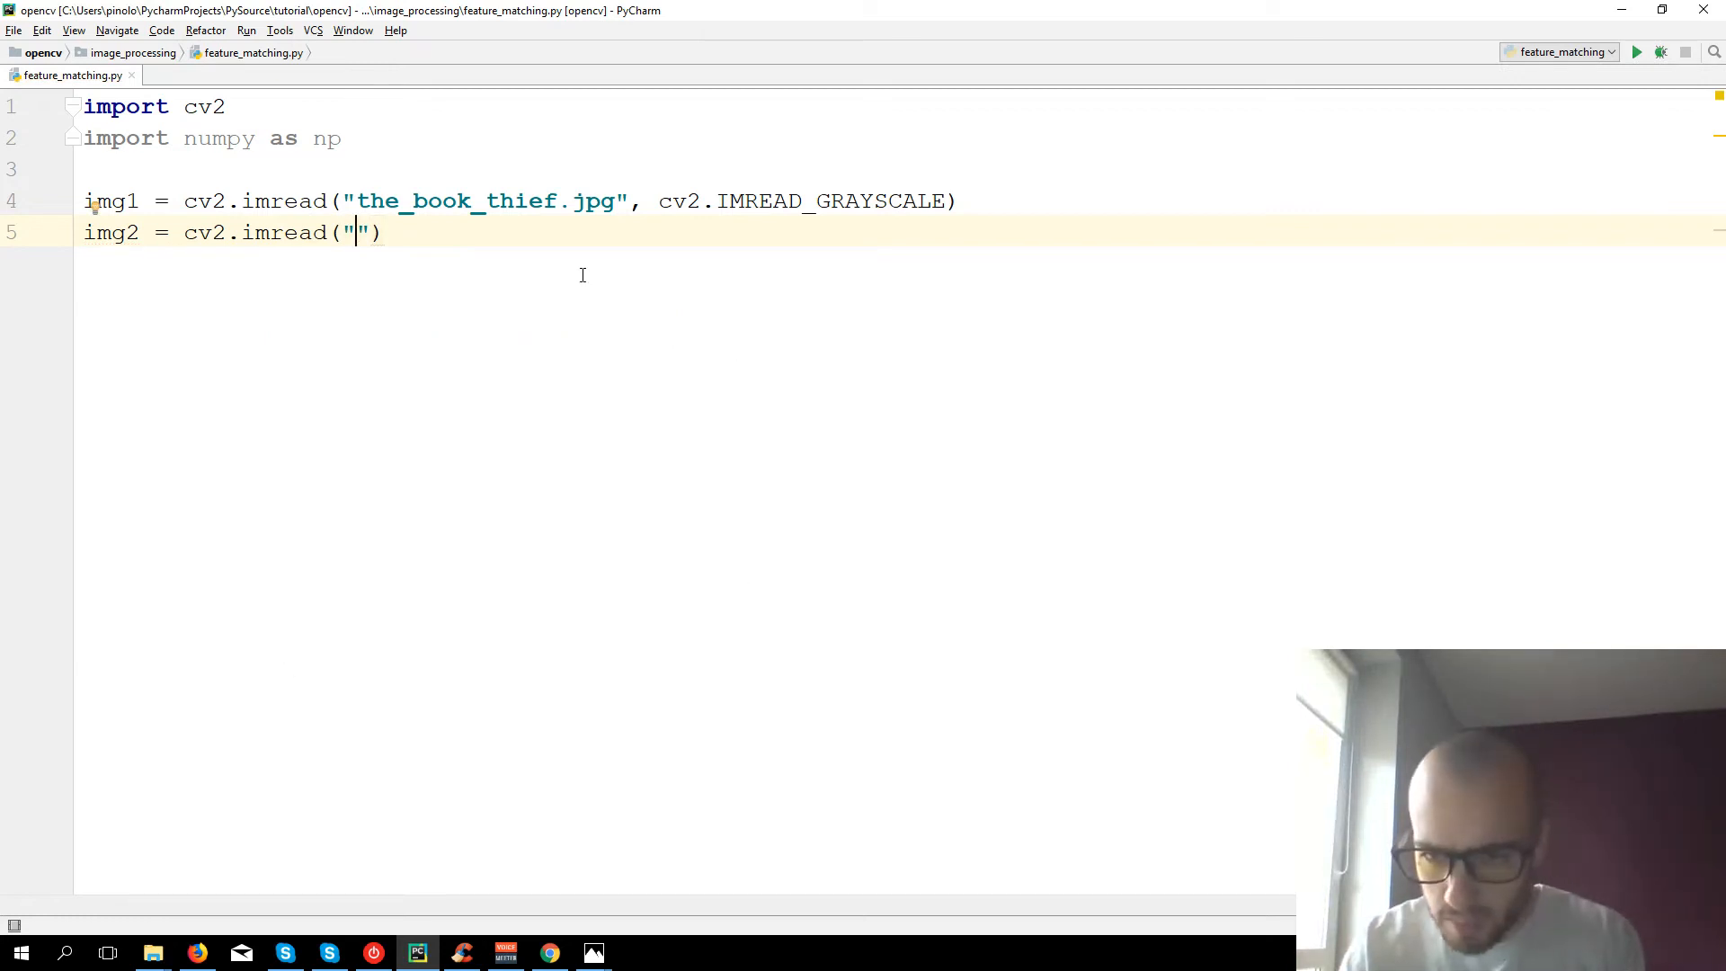
type("me_hold")
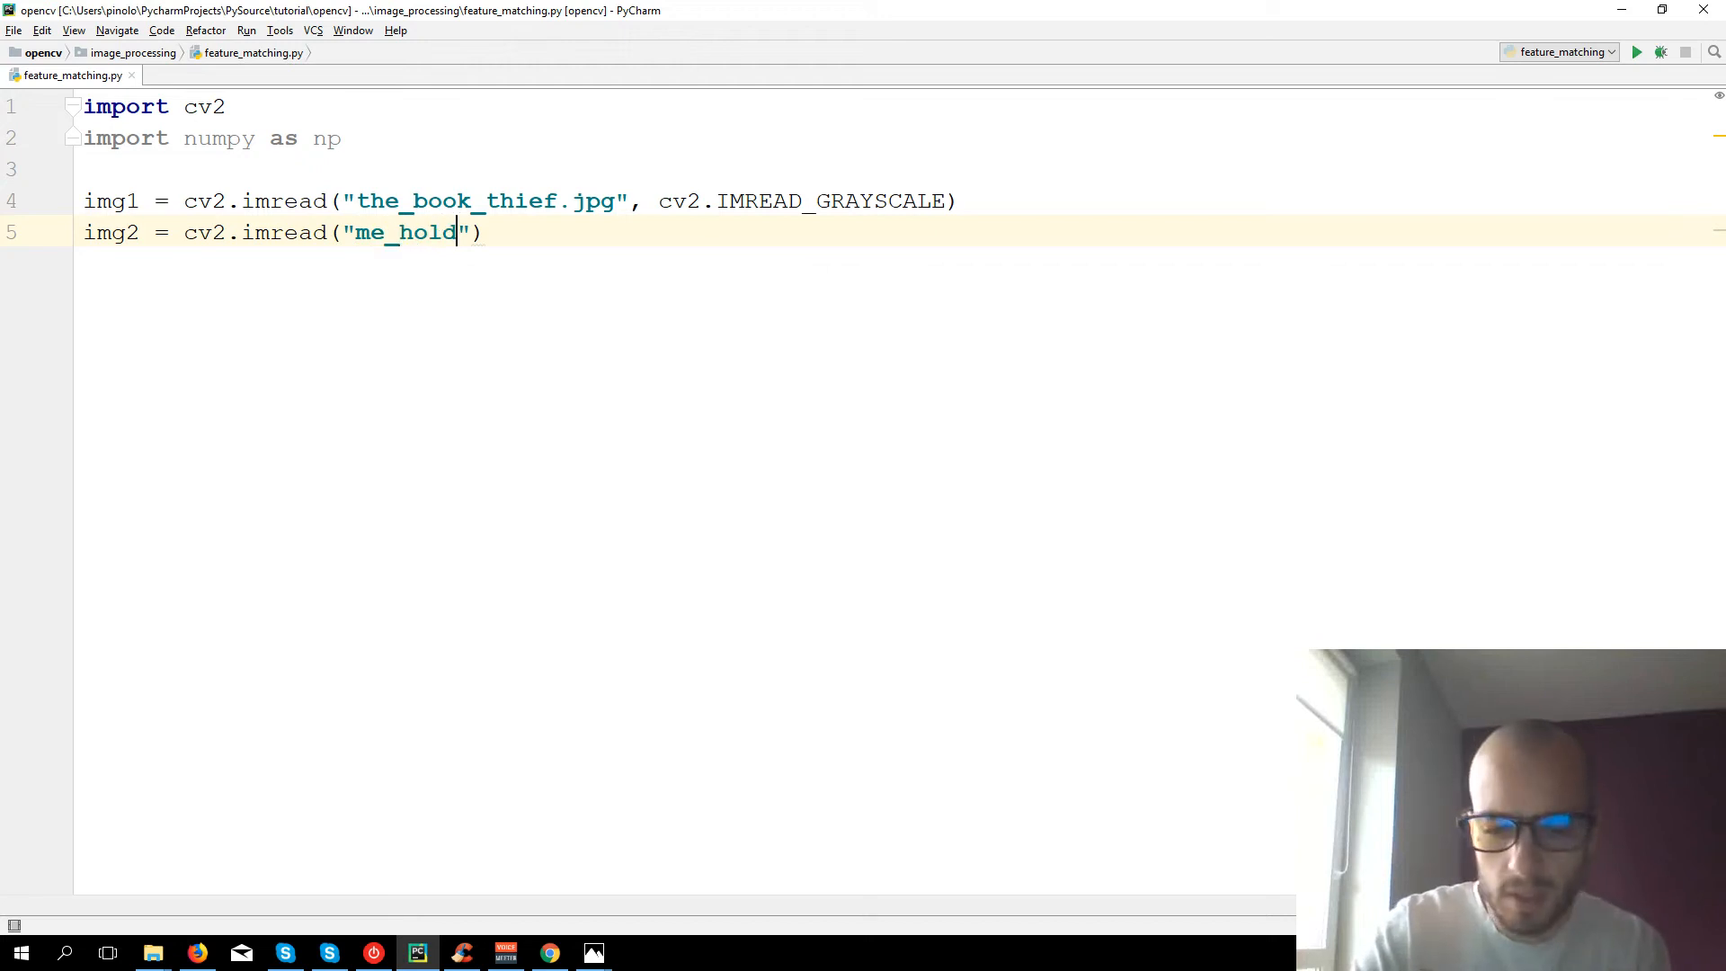
type("ing_book.jpg")
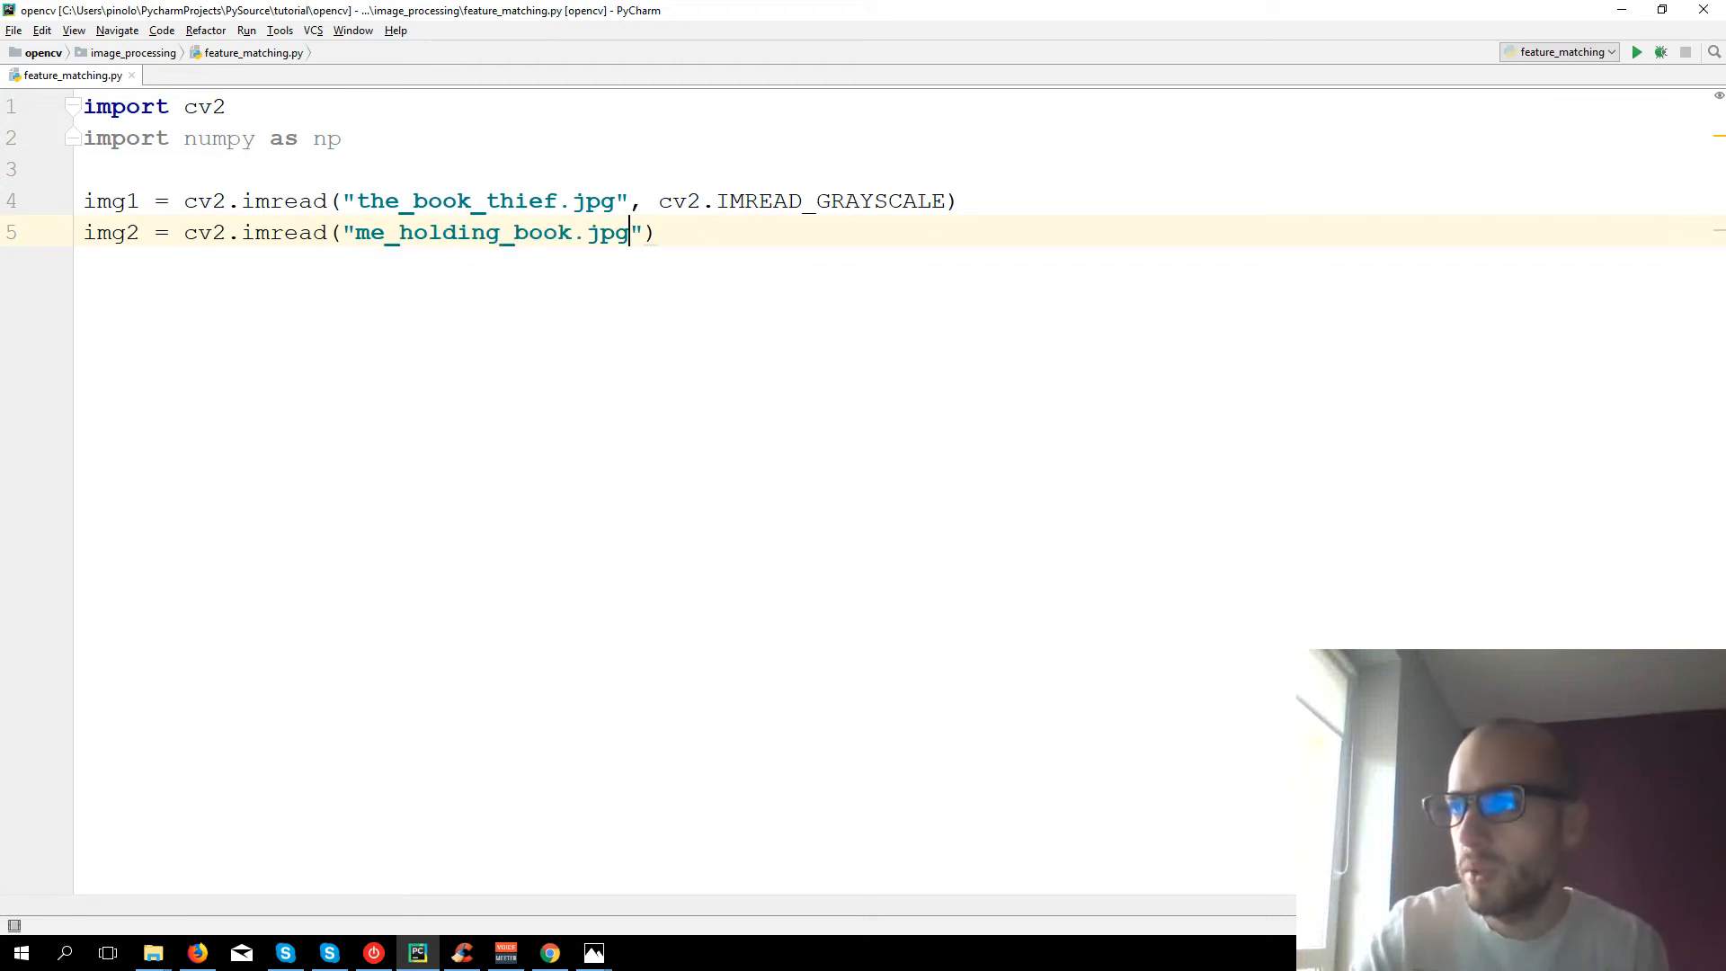
type(", cv2.imr")
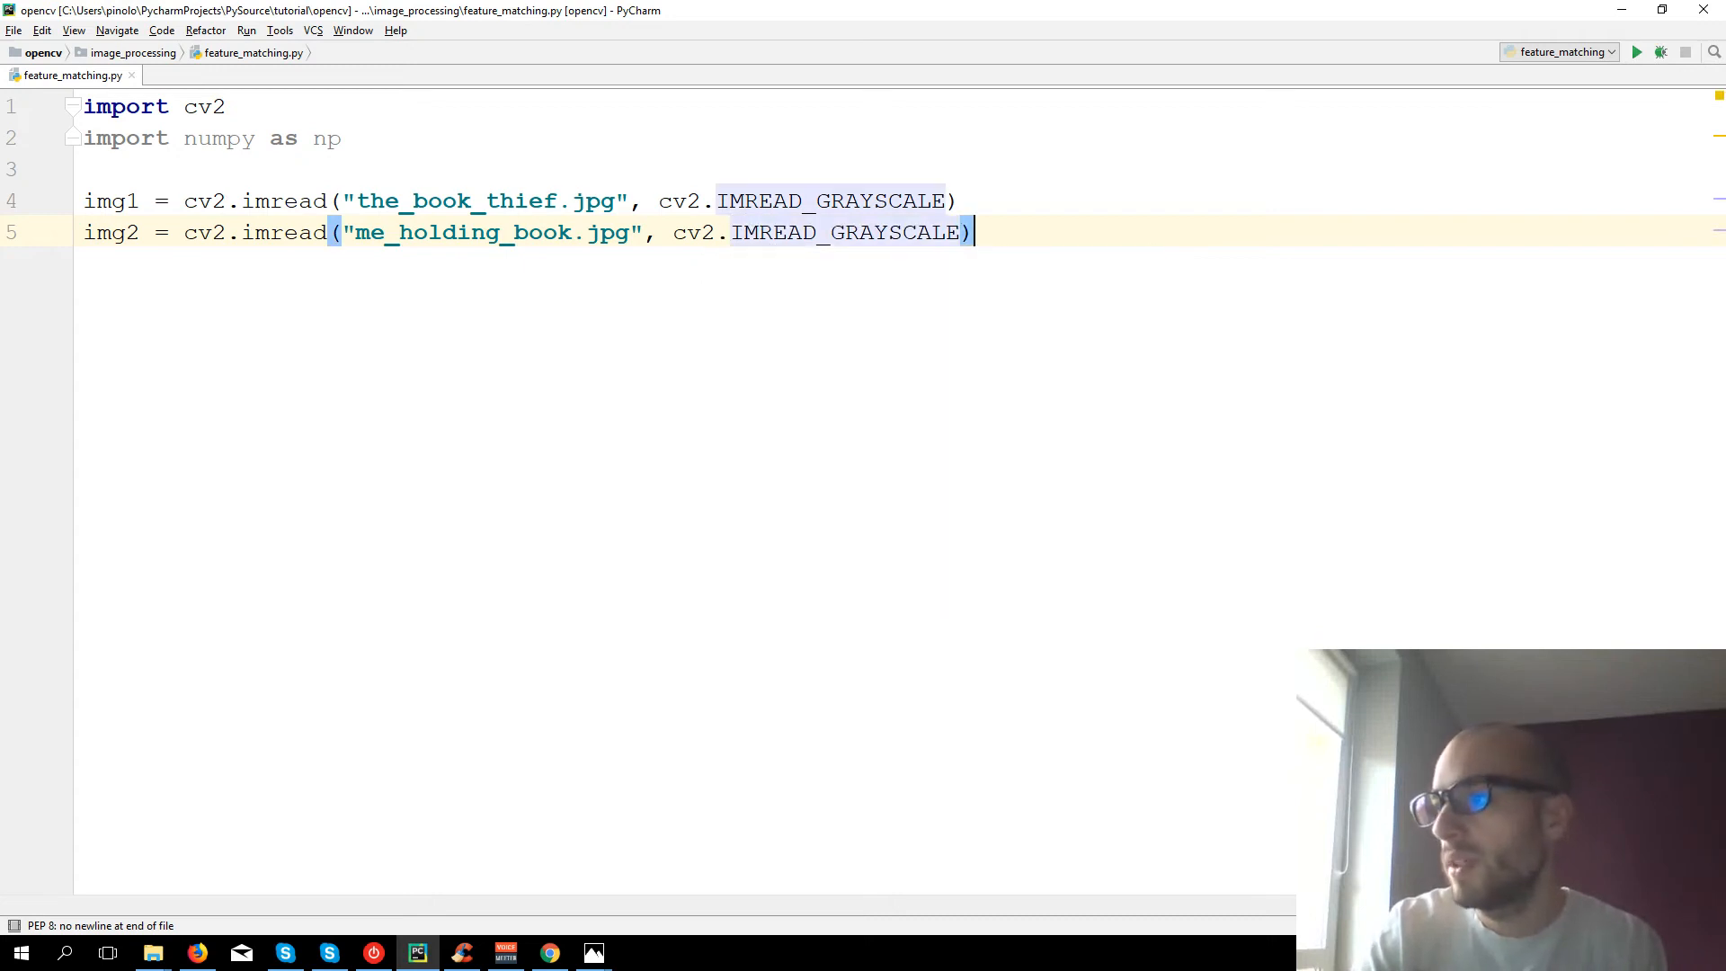
key("enter")
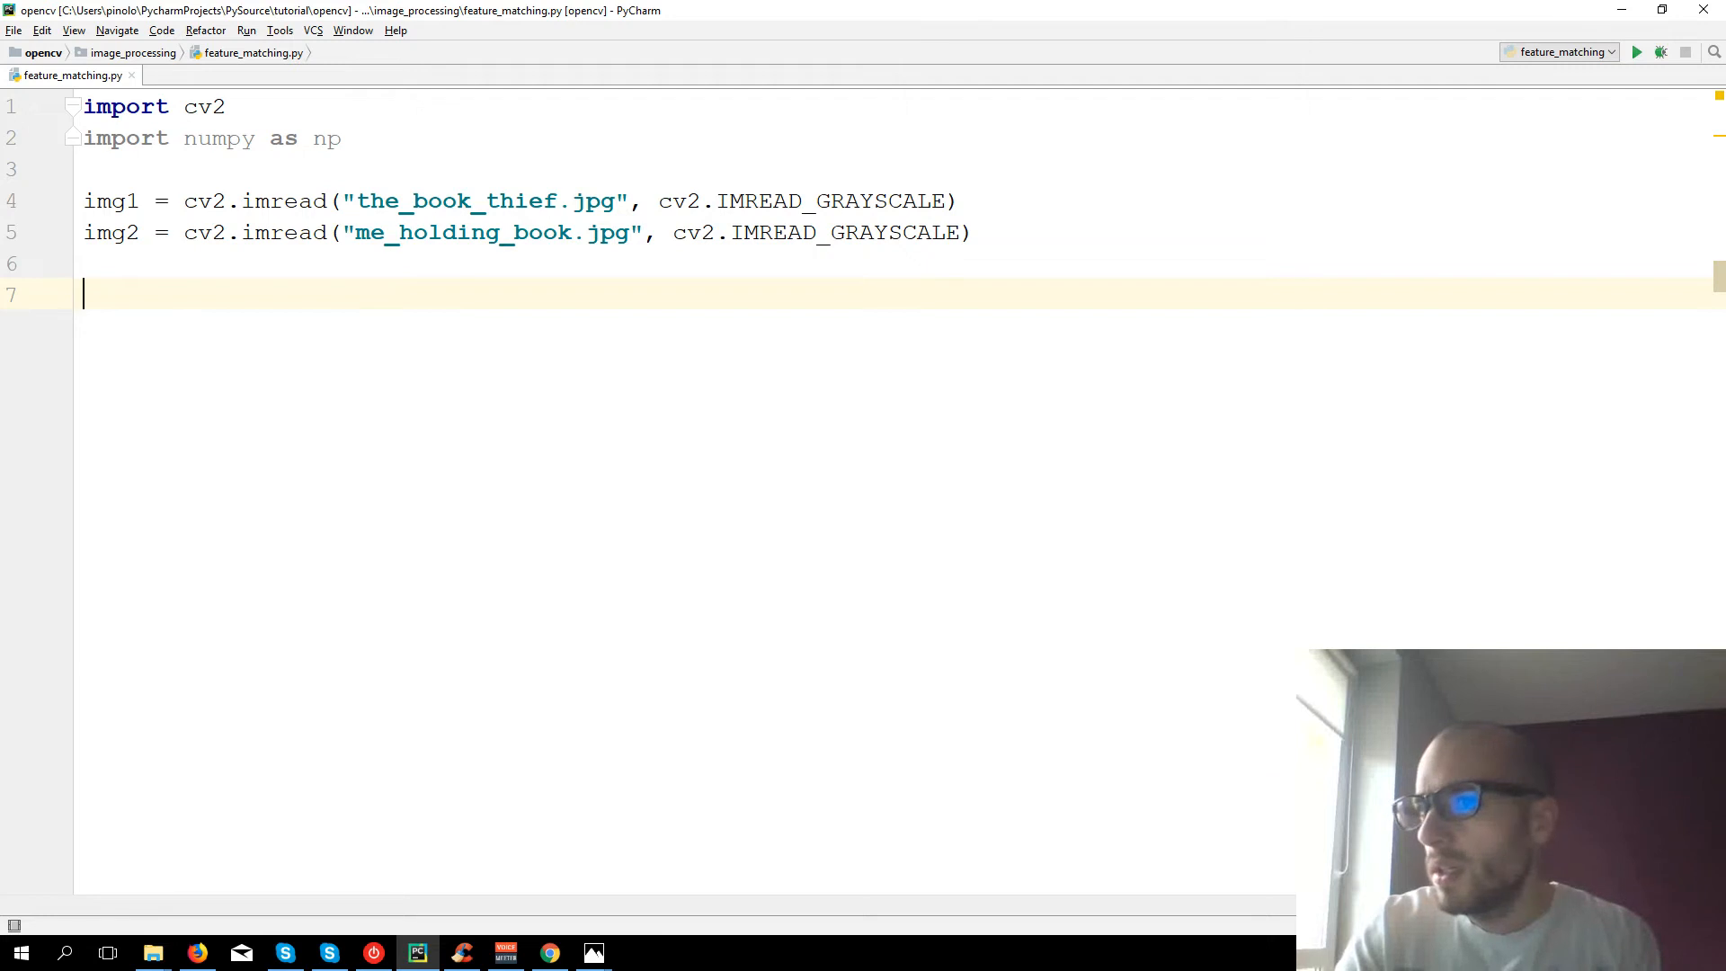
- Show img1 and img2 in windows and wait for a key press
type("cv2.imshow(\"I")
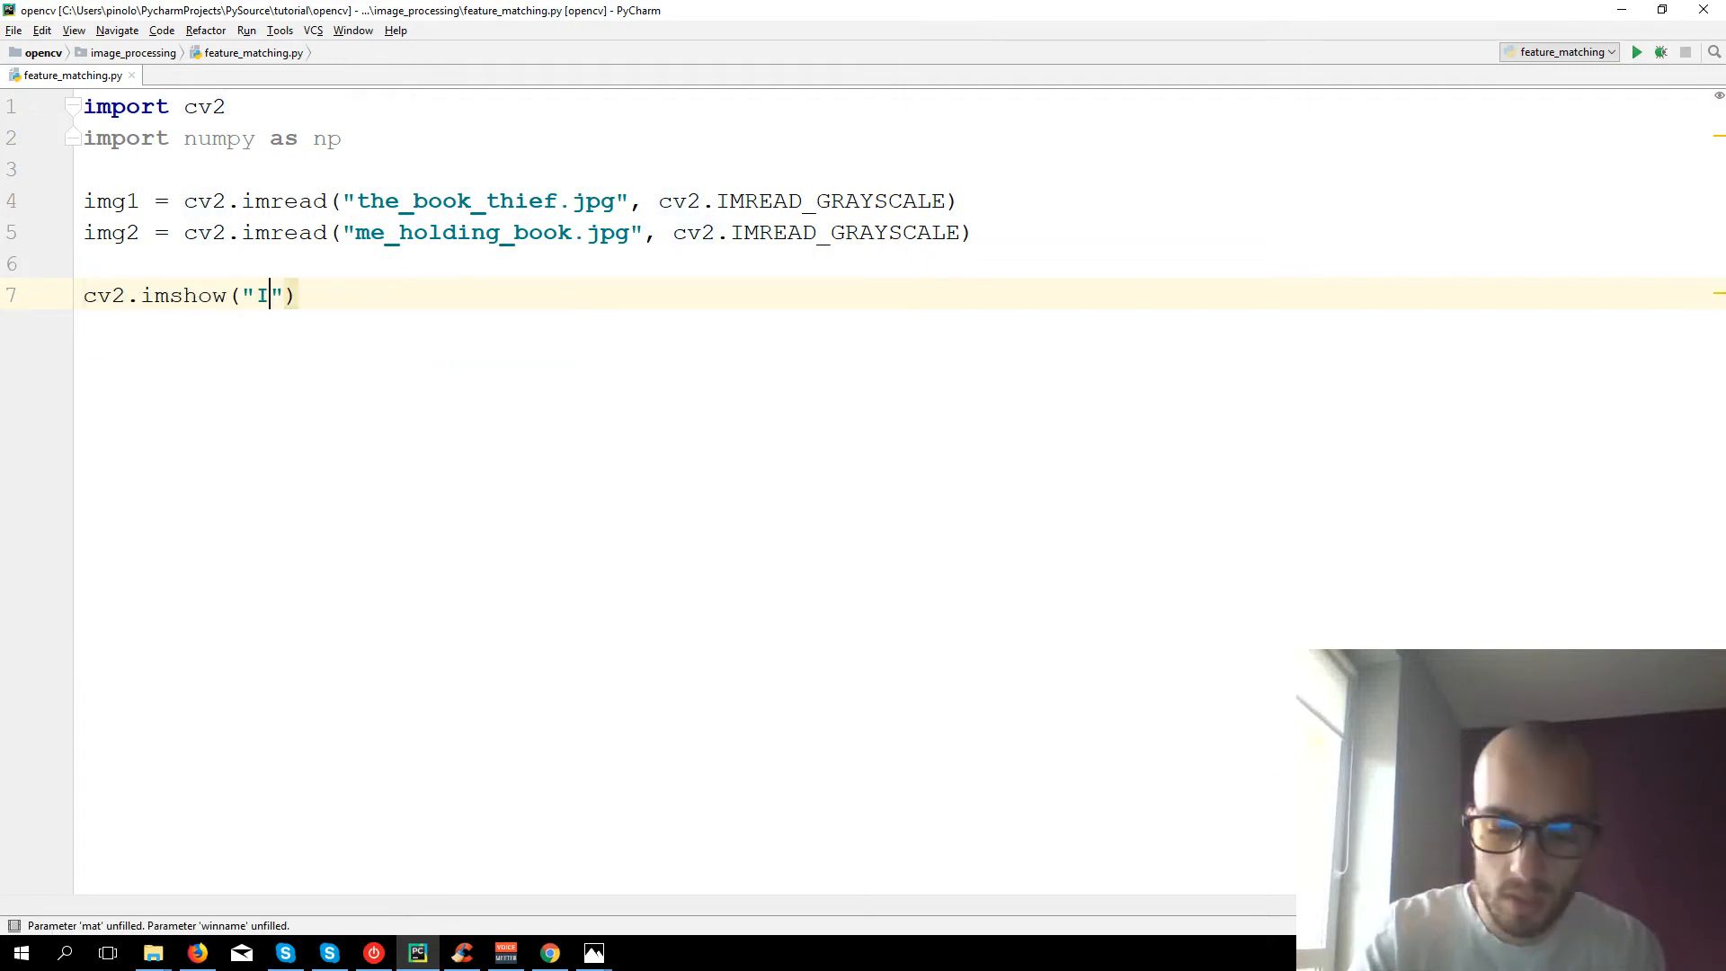
type("mg1\", img1")
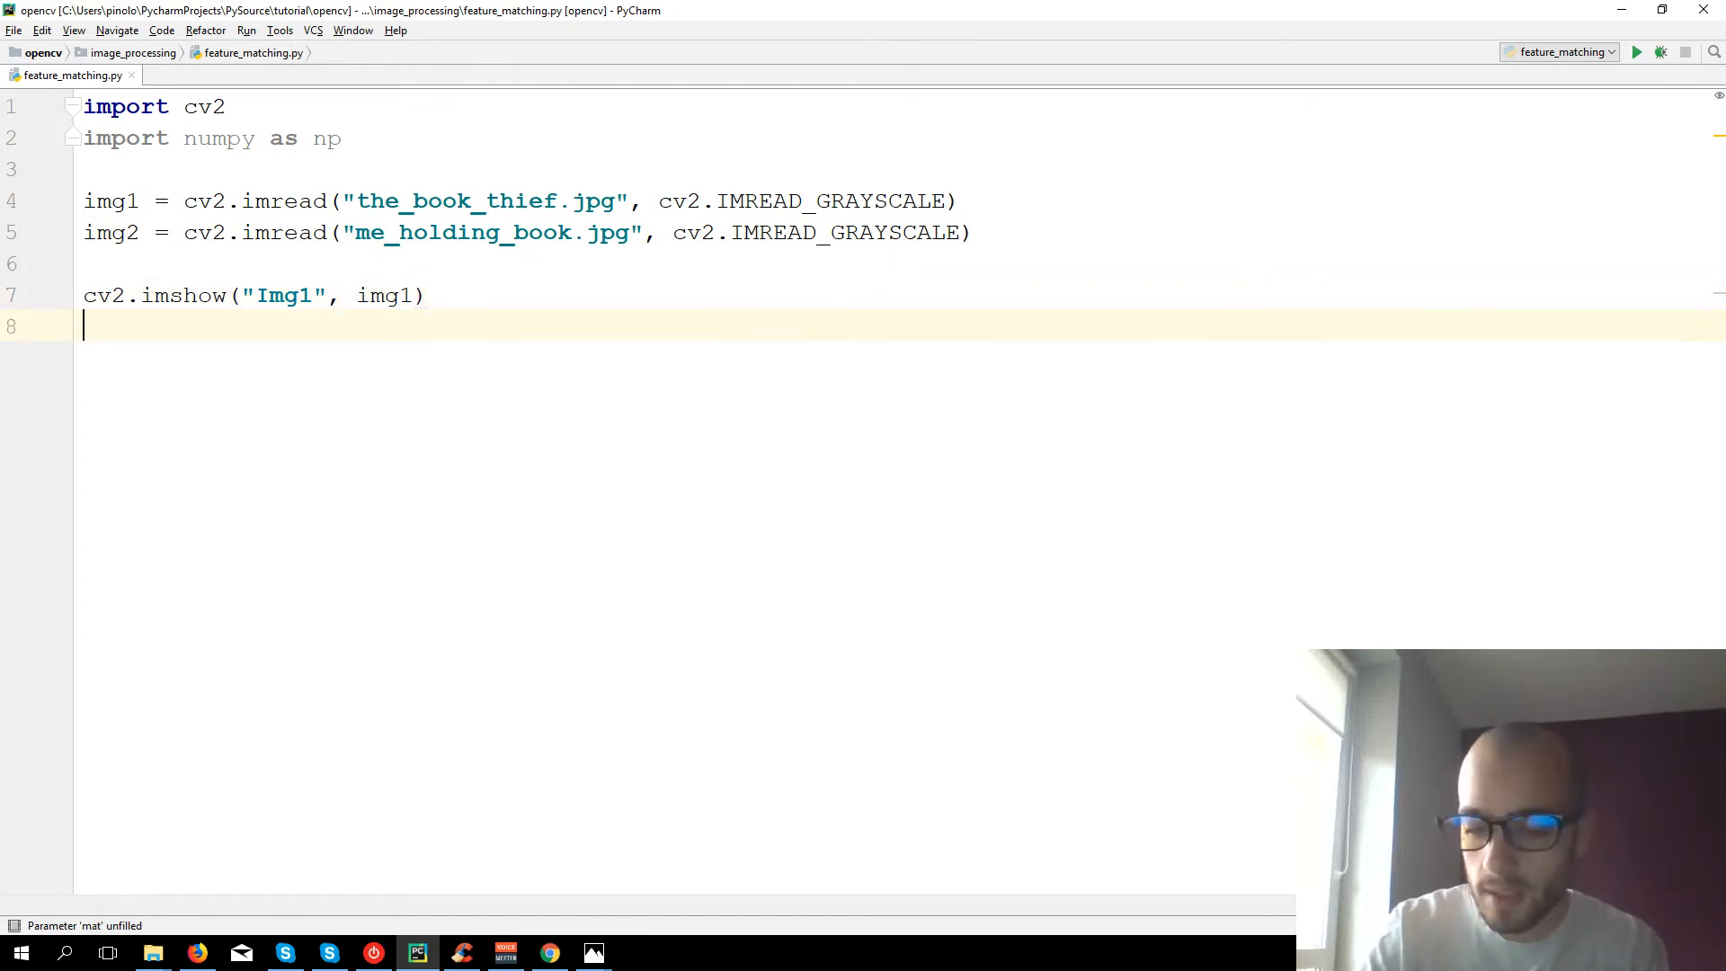
type("cv2.imshow(\"Img2\", i")
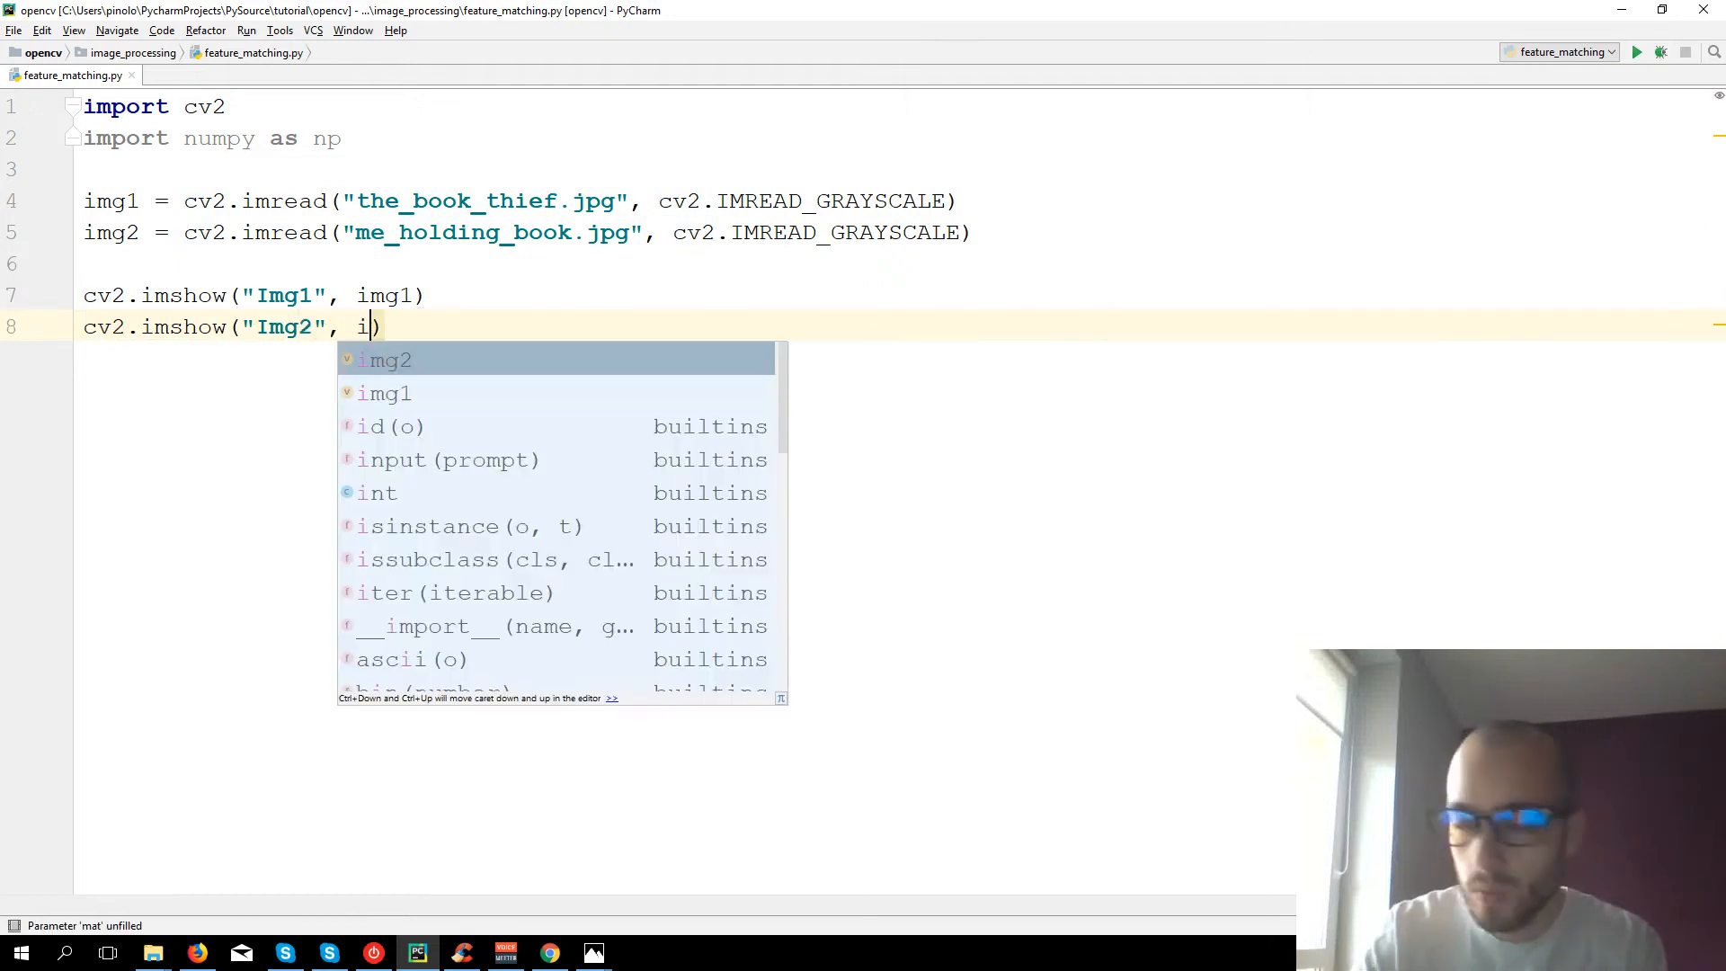
key("Tab")
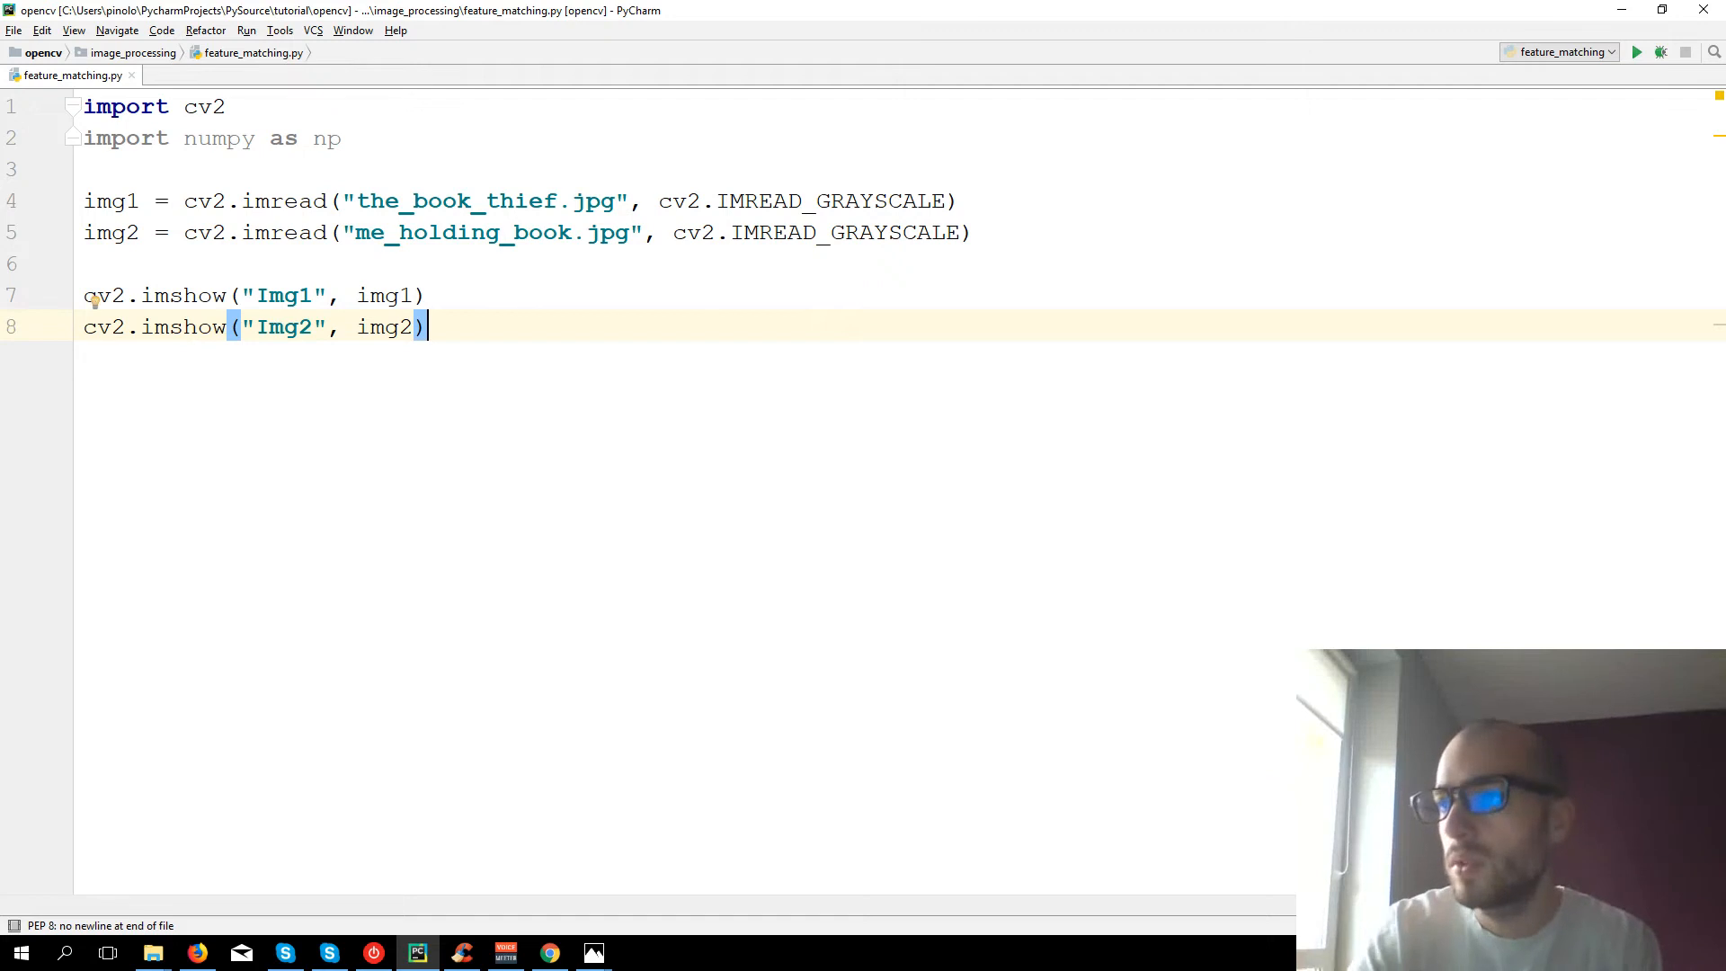
type("cv2.waitKey(0")
type("cv2.destroyAllWindows()")
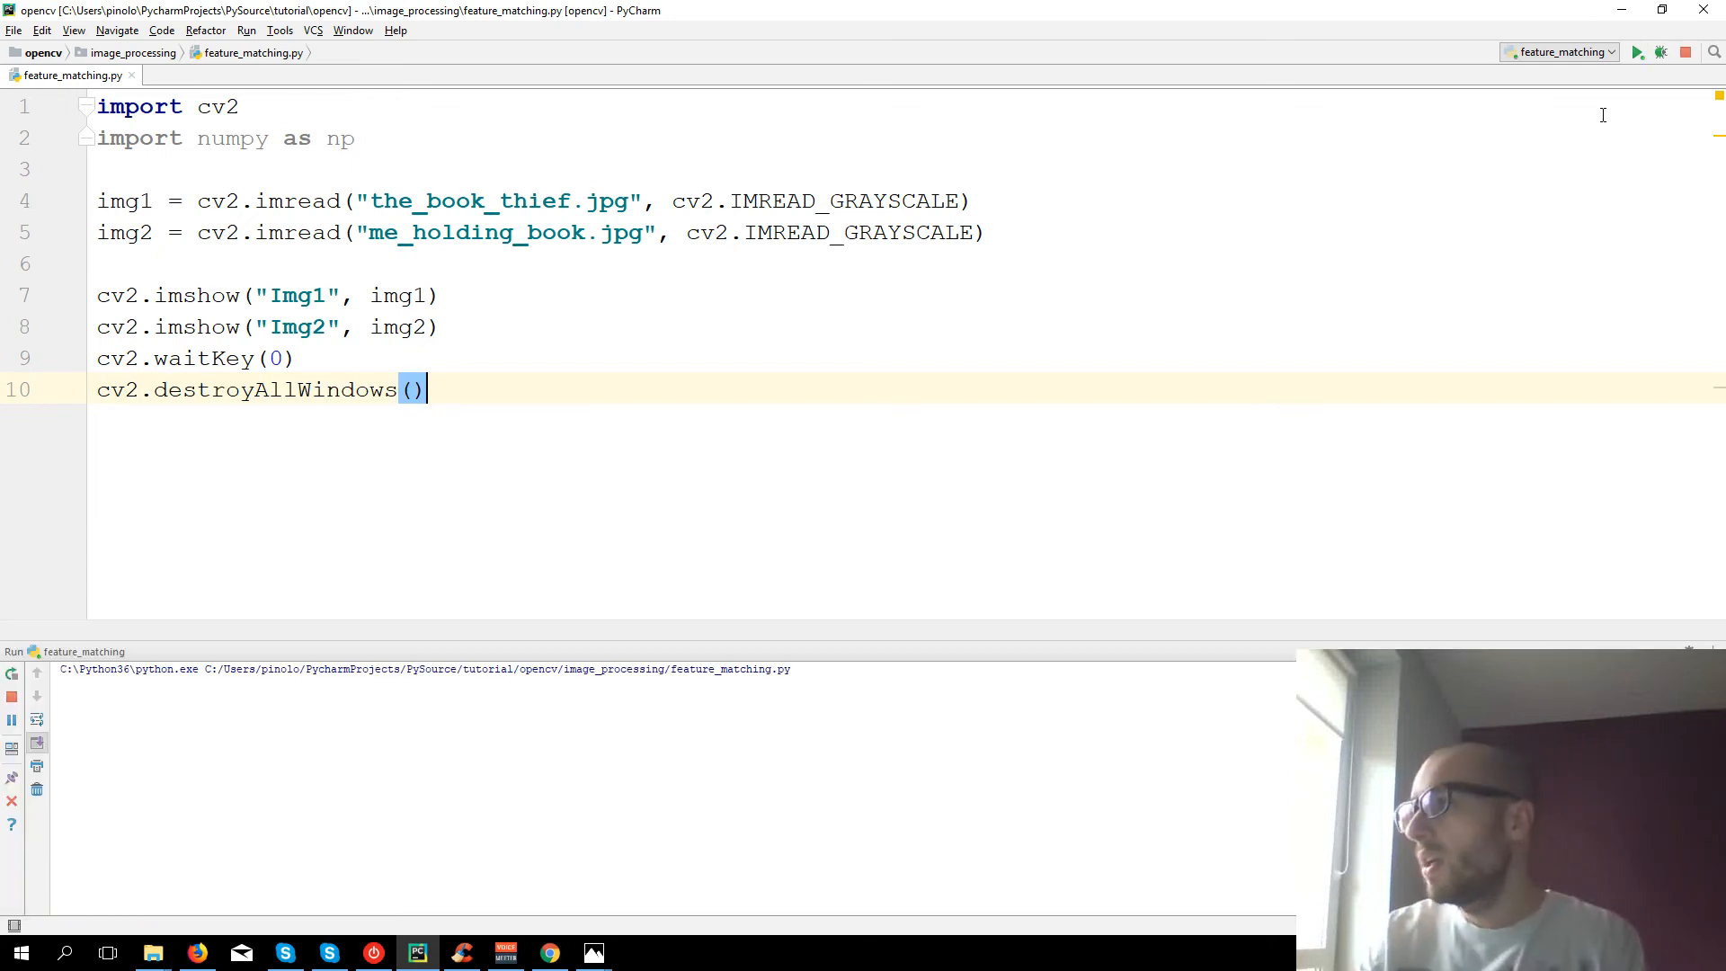
- Run feature_matching.py to display both grayscale images
left_click(1639, 50)
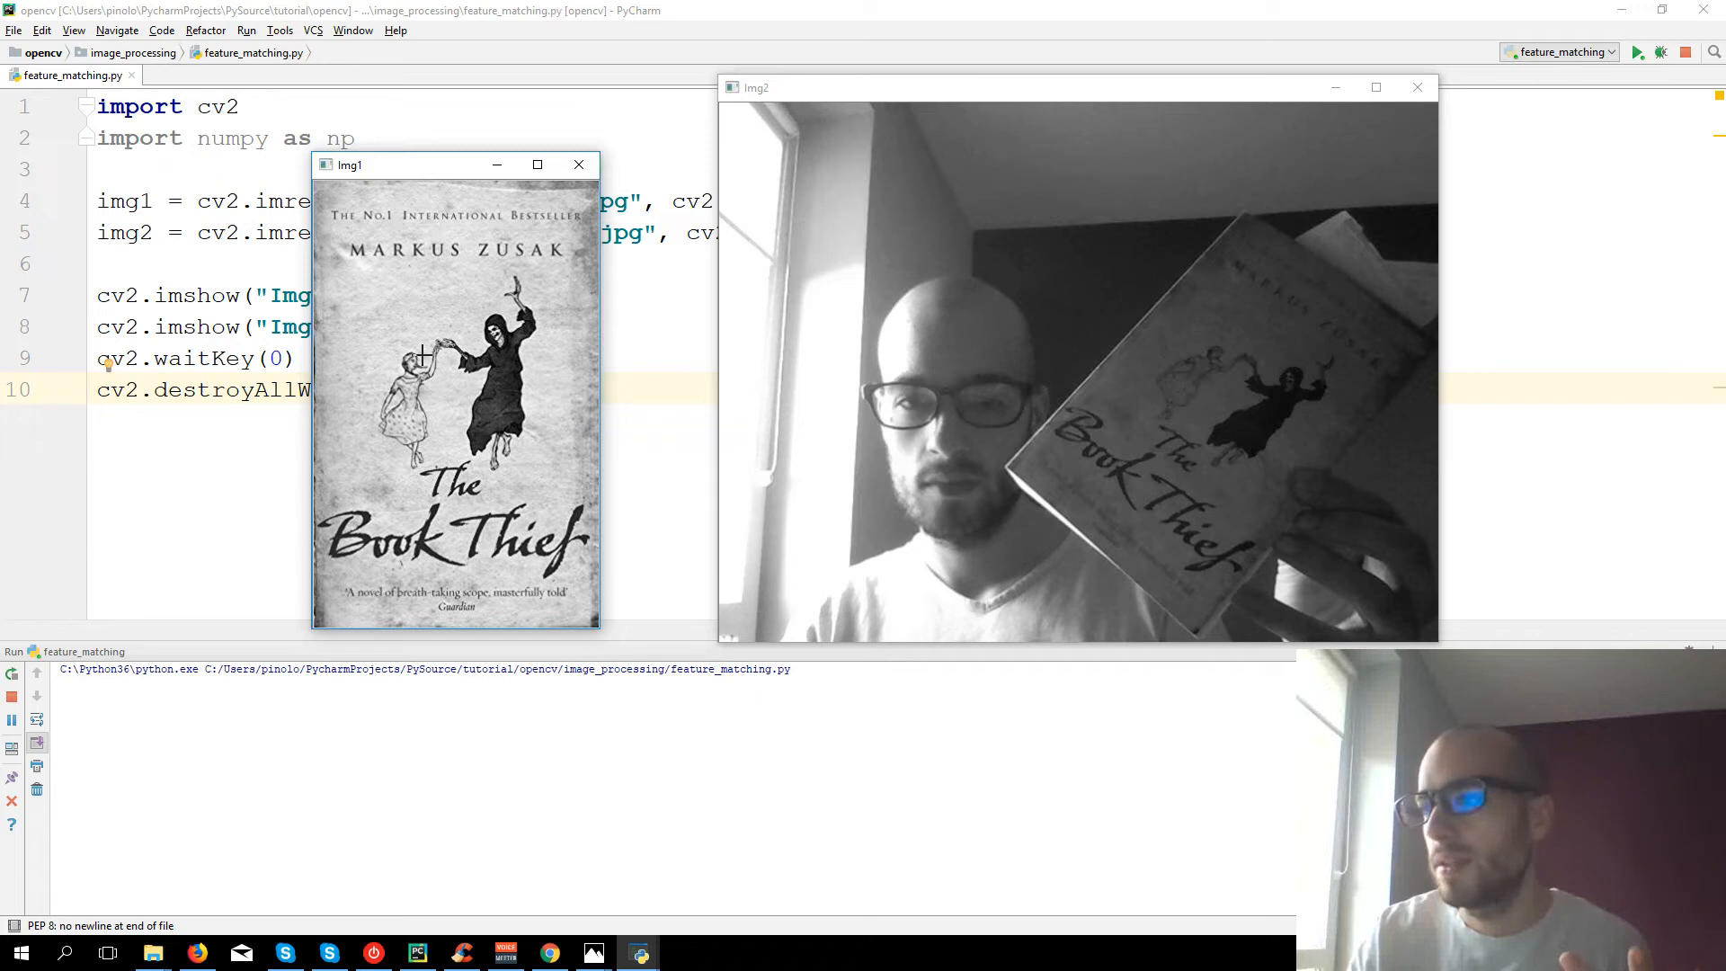
mouse_move(464, 339)
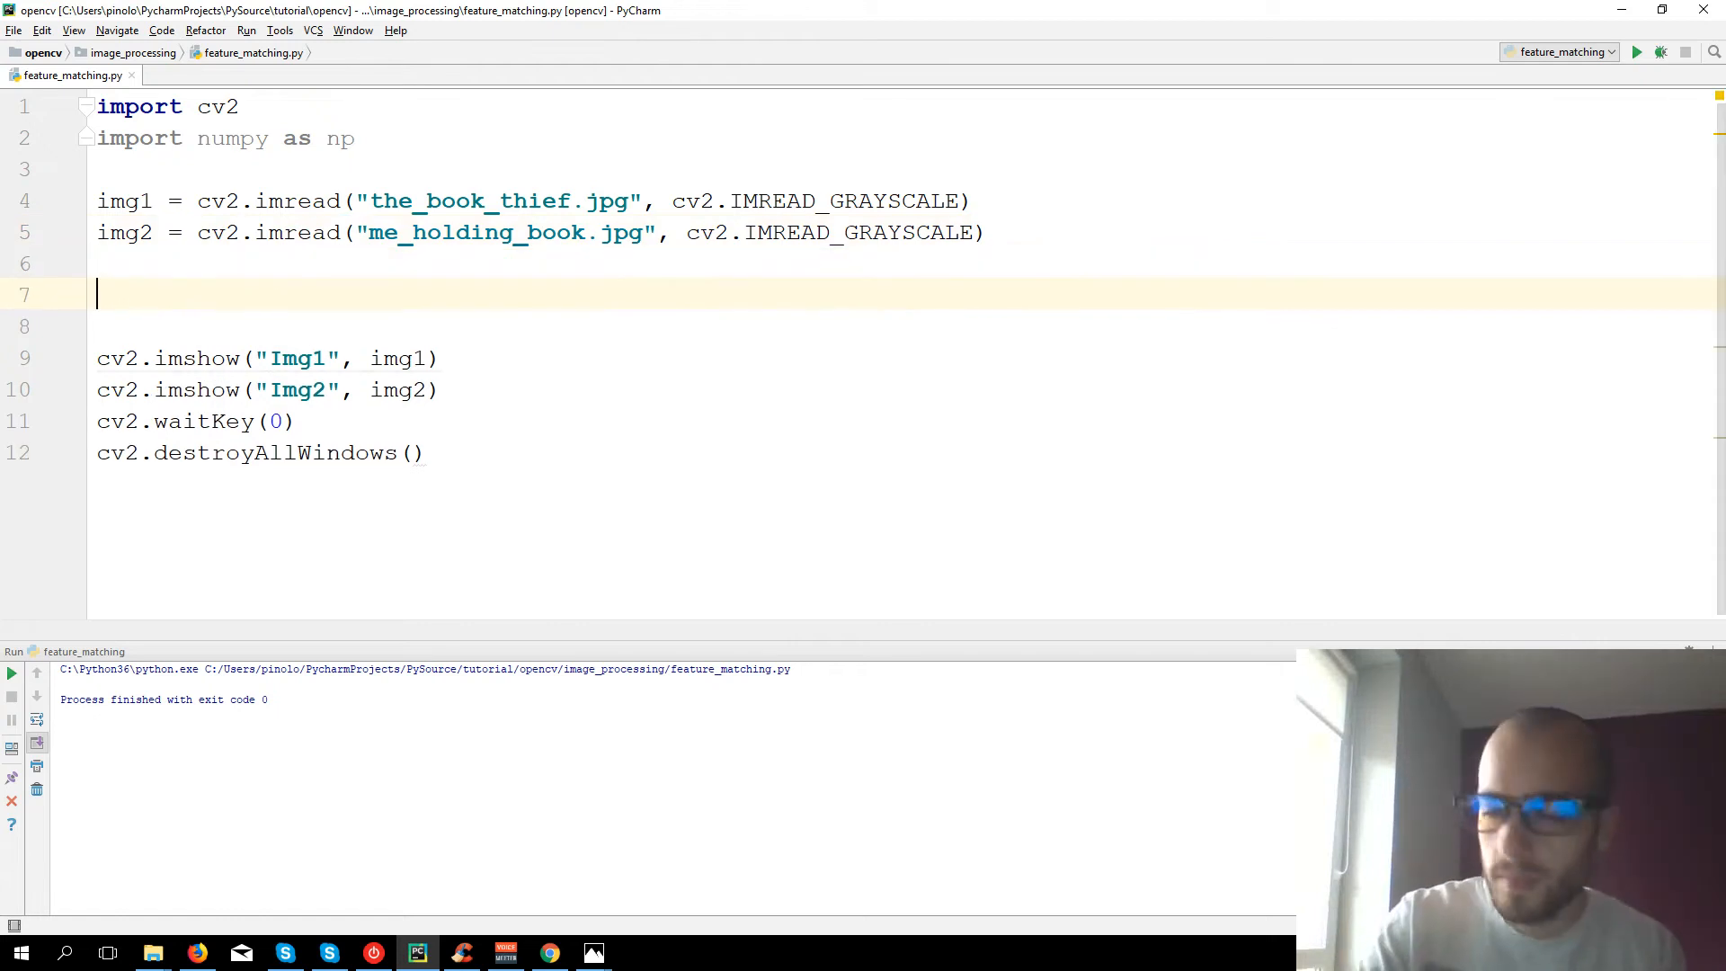
- Add an ORB Detector comment and create orb = cv2.ORB_create()
type("# OB")
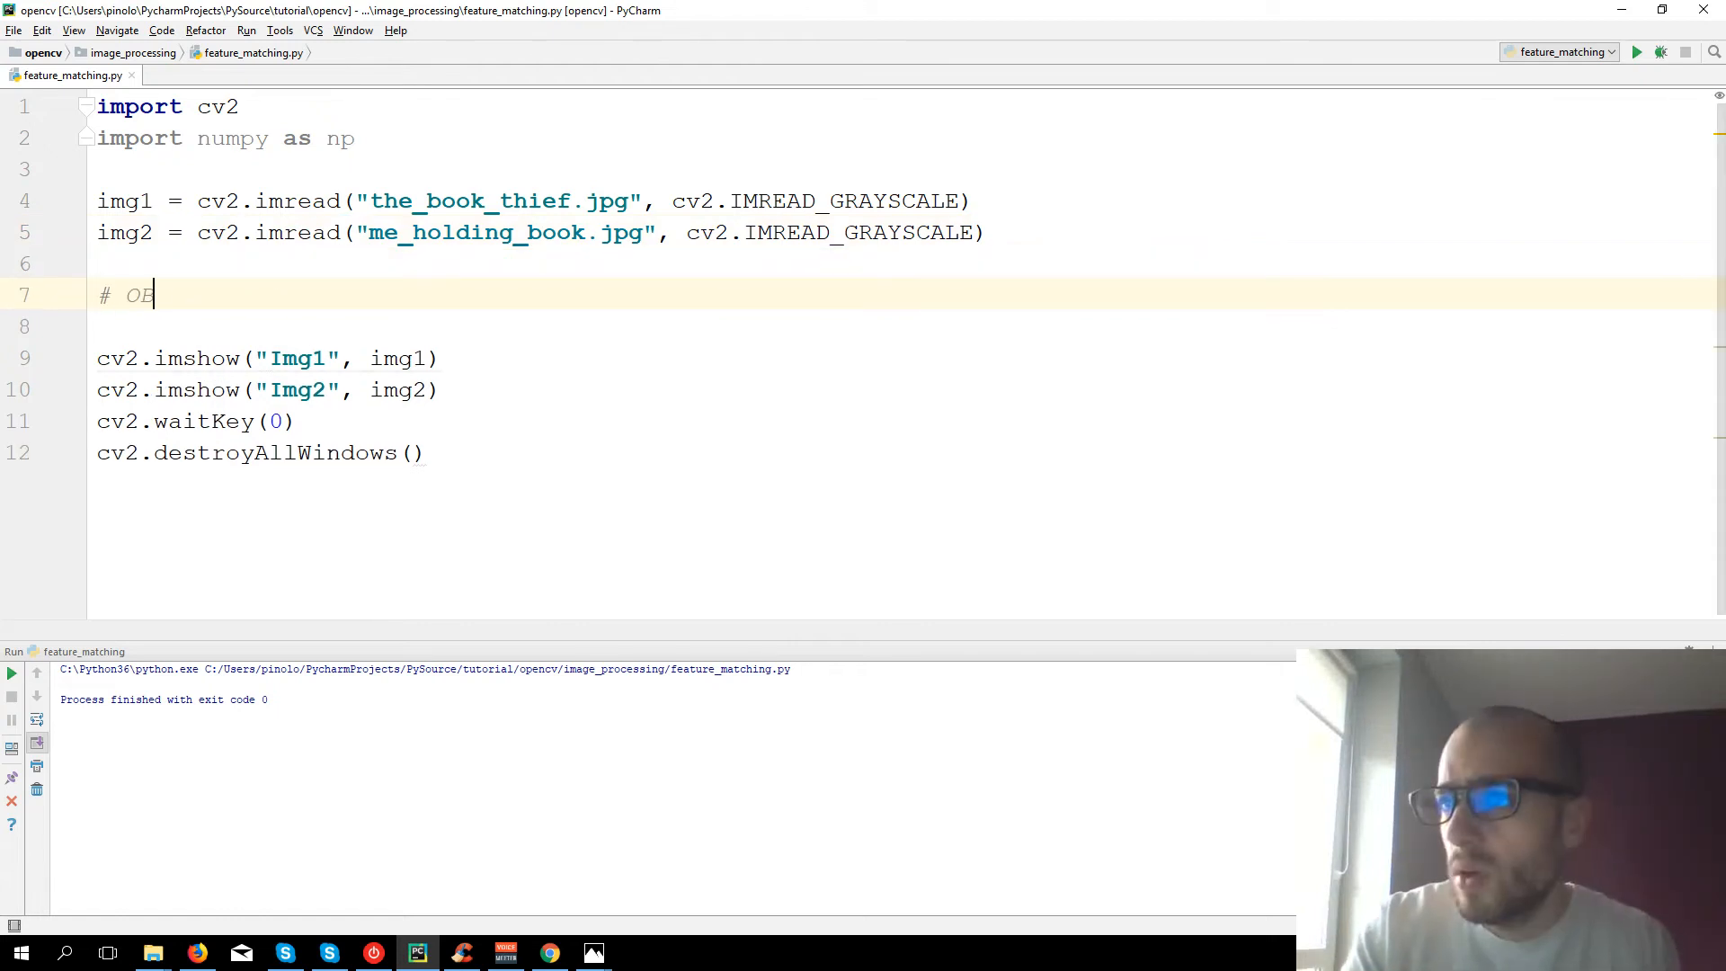
type("R Detector")
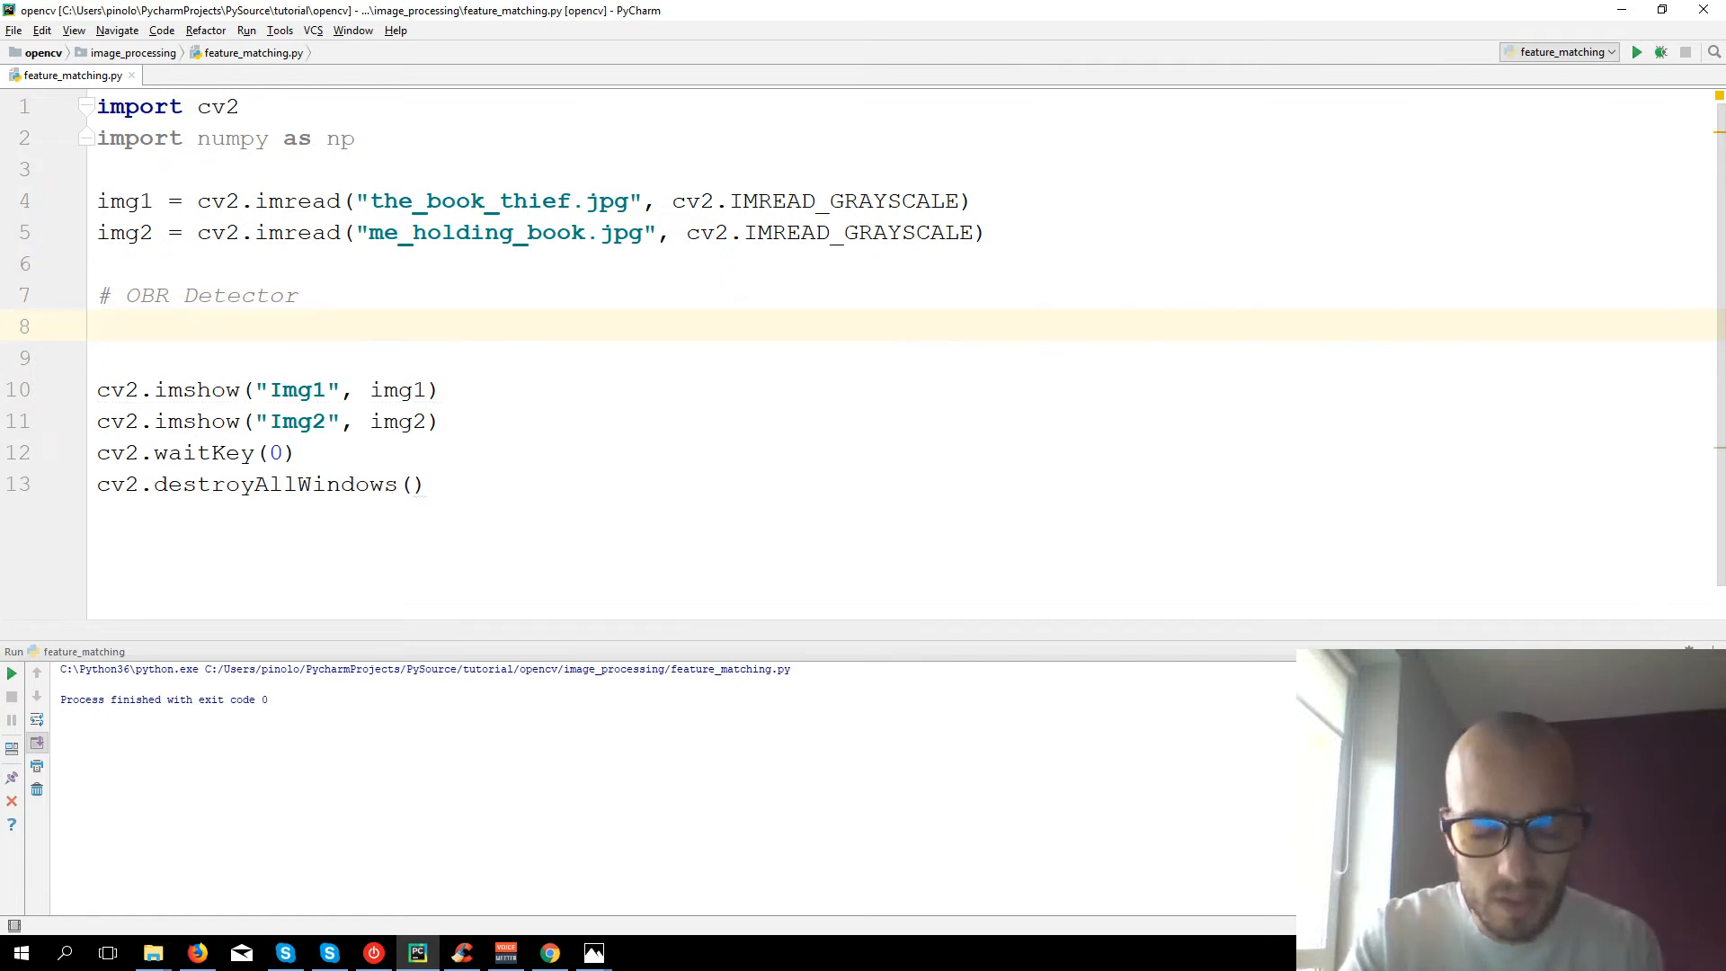
type("obr")
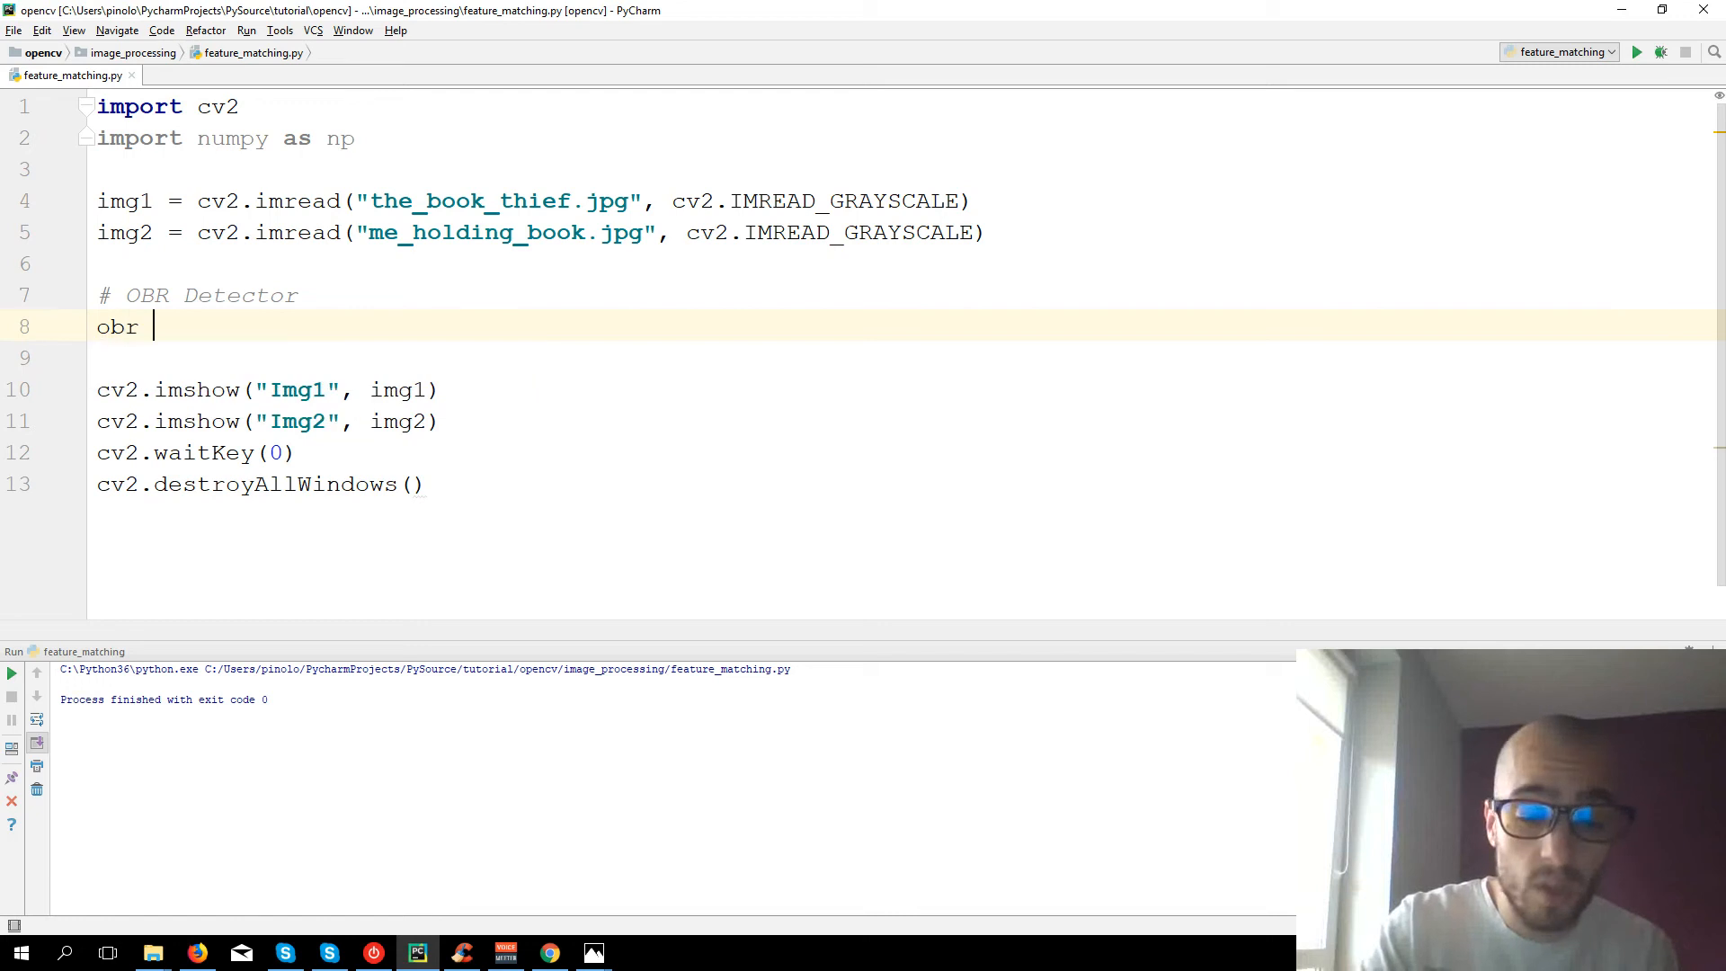
type("=")
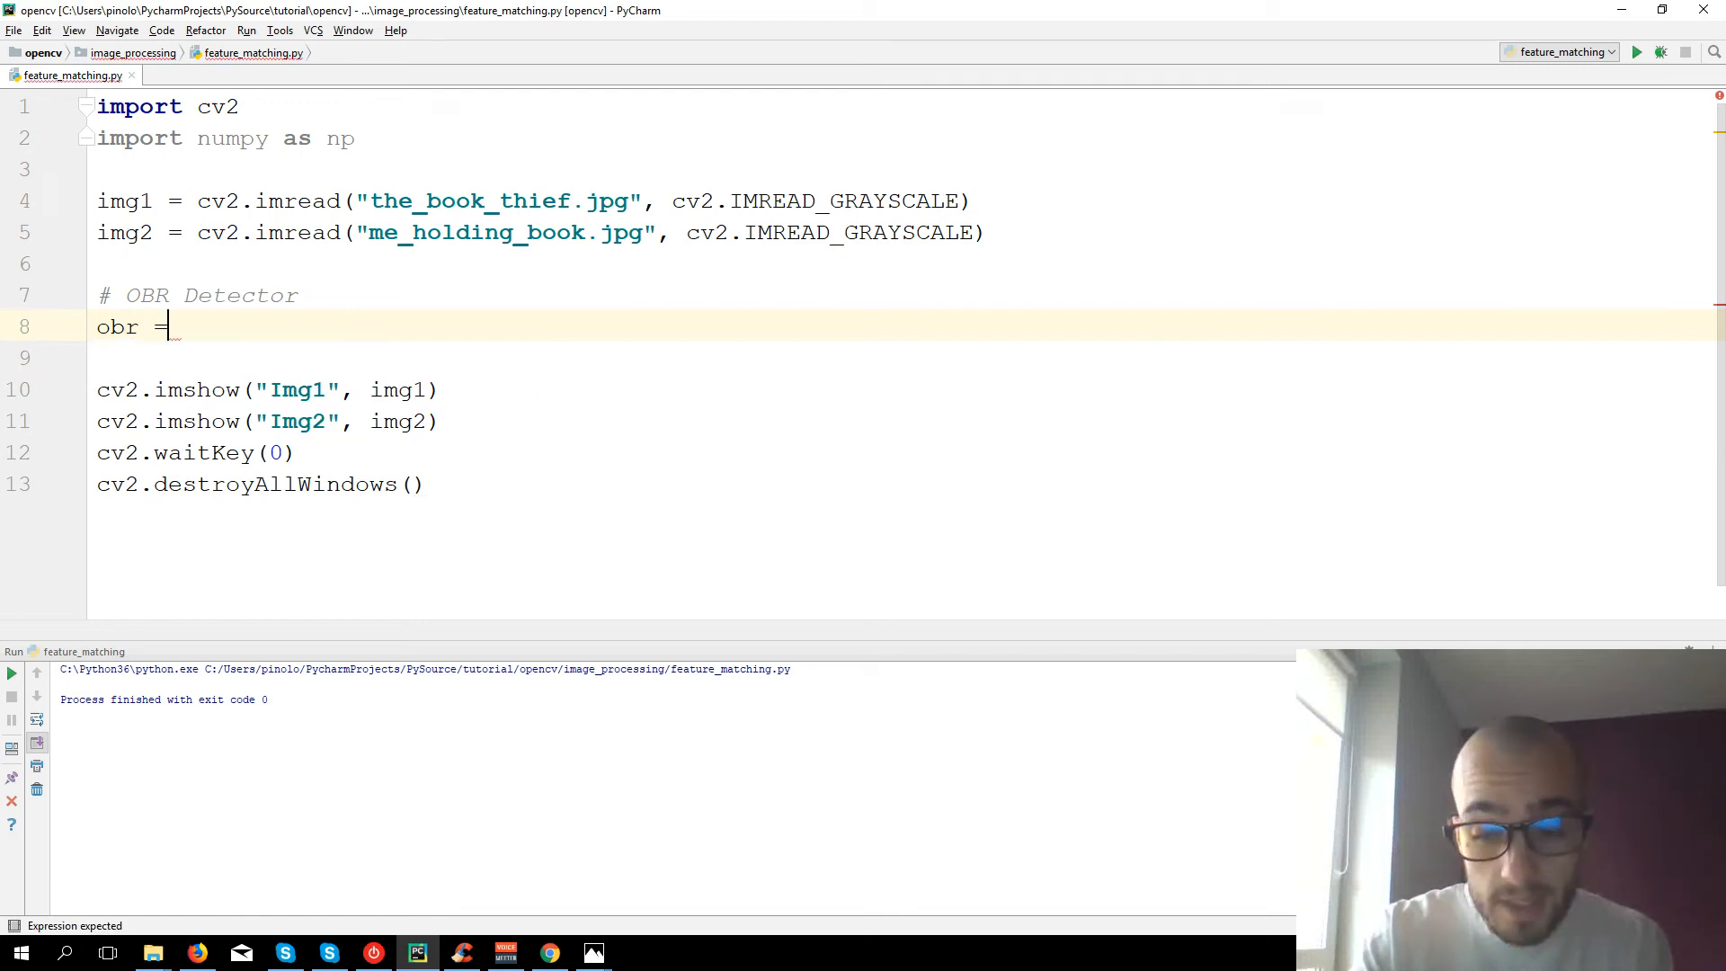
type("cv2.O")
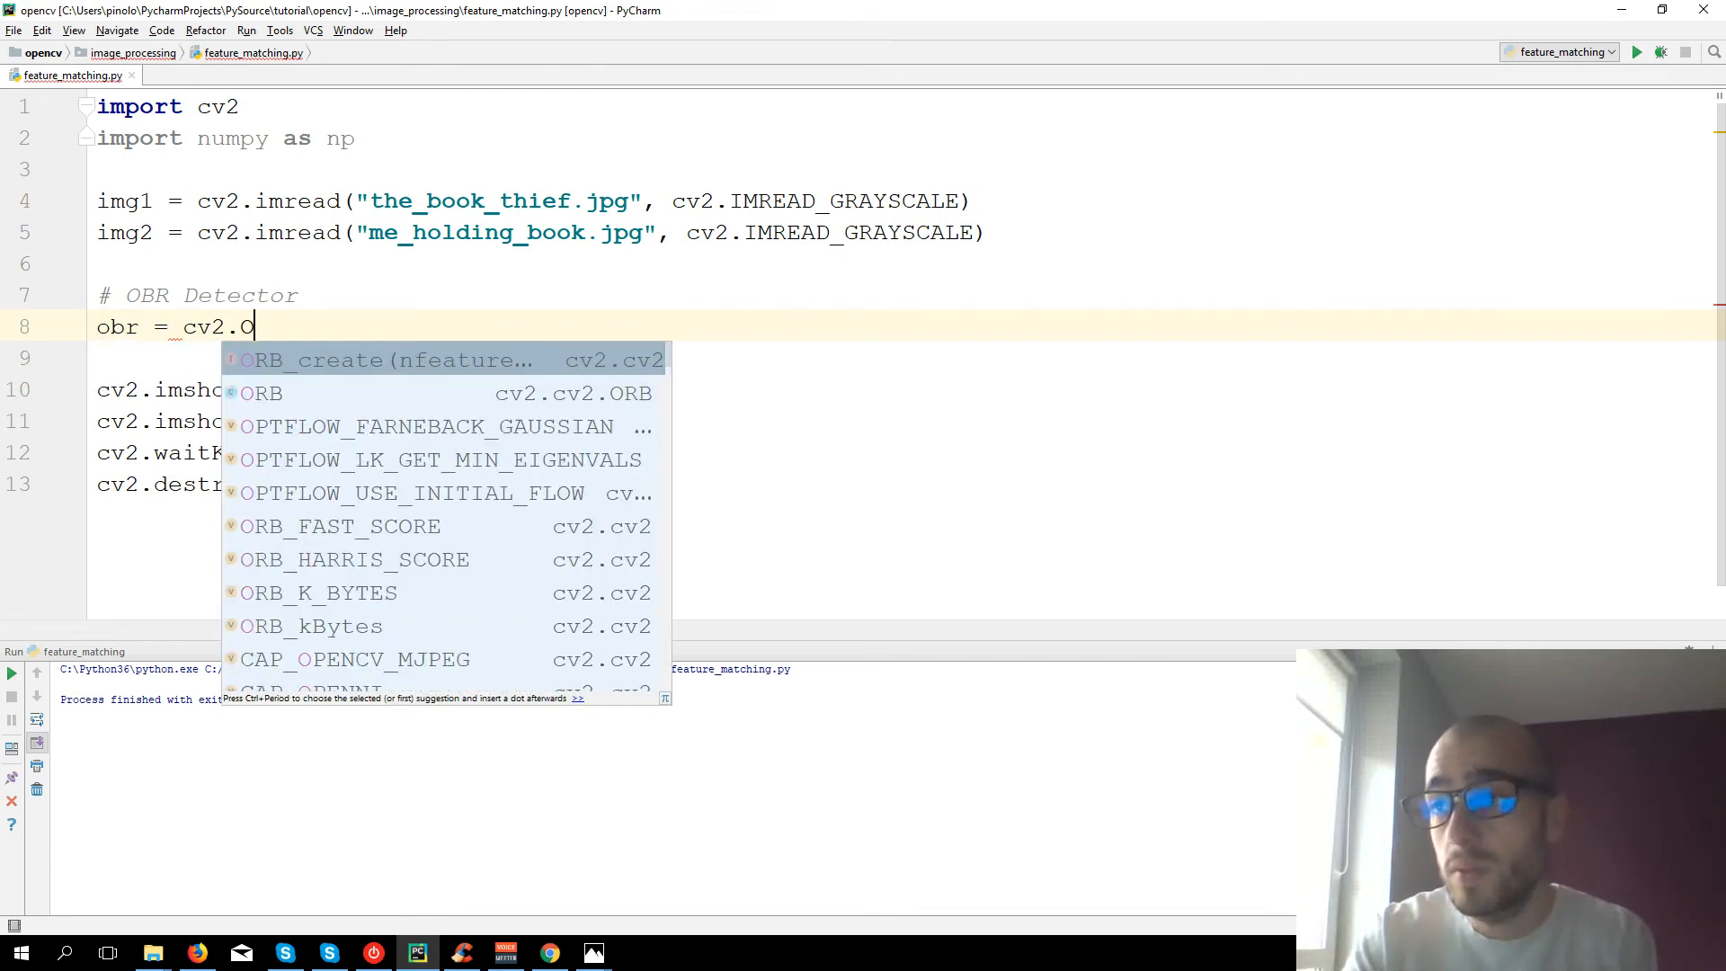
type("B")
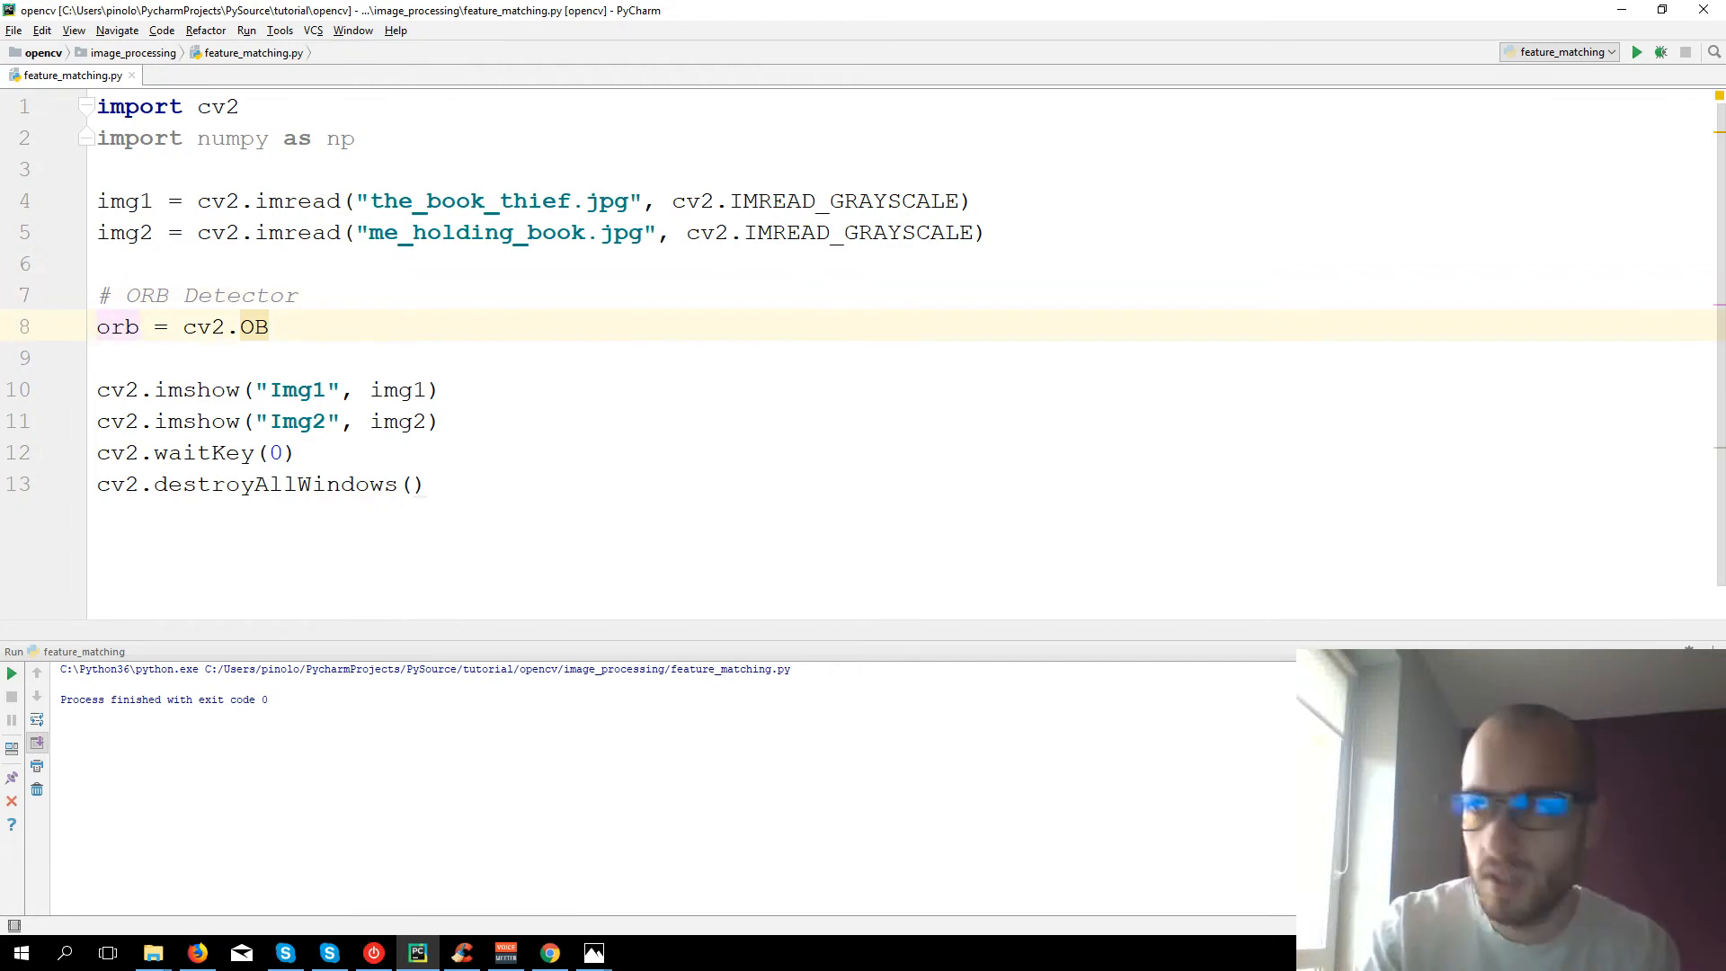
key("BackSpace")
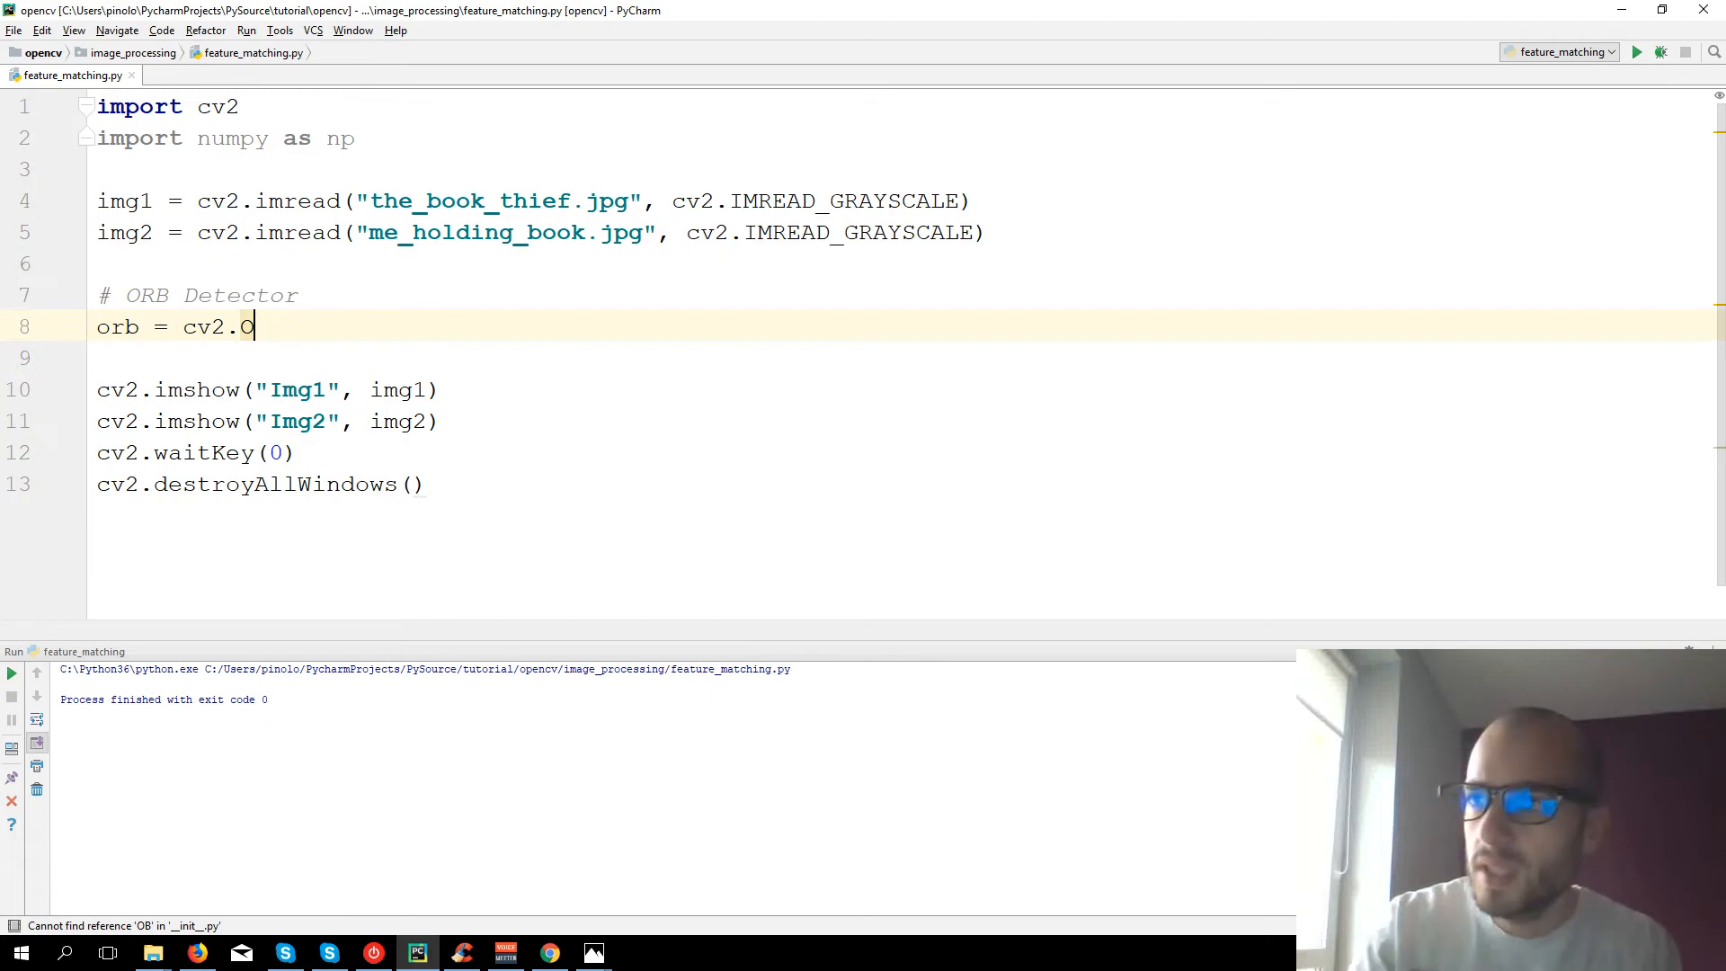
type("RB_create(")
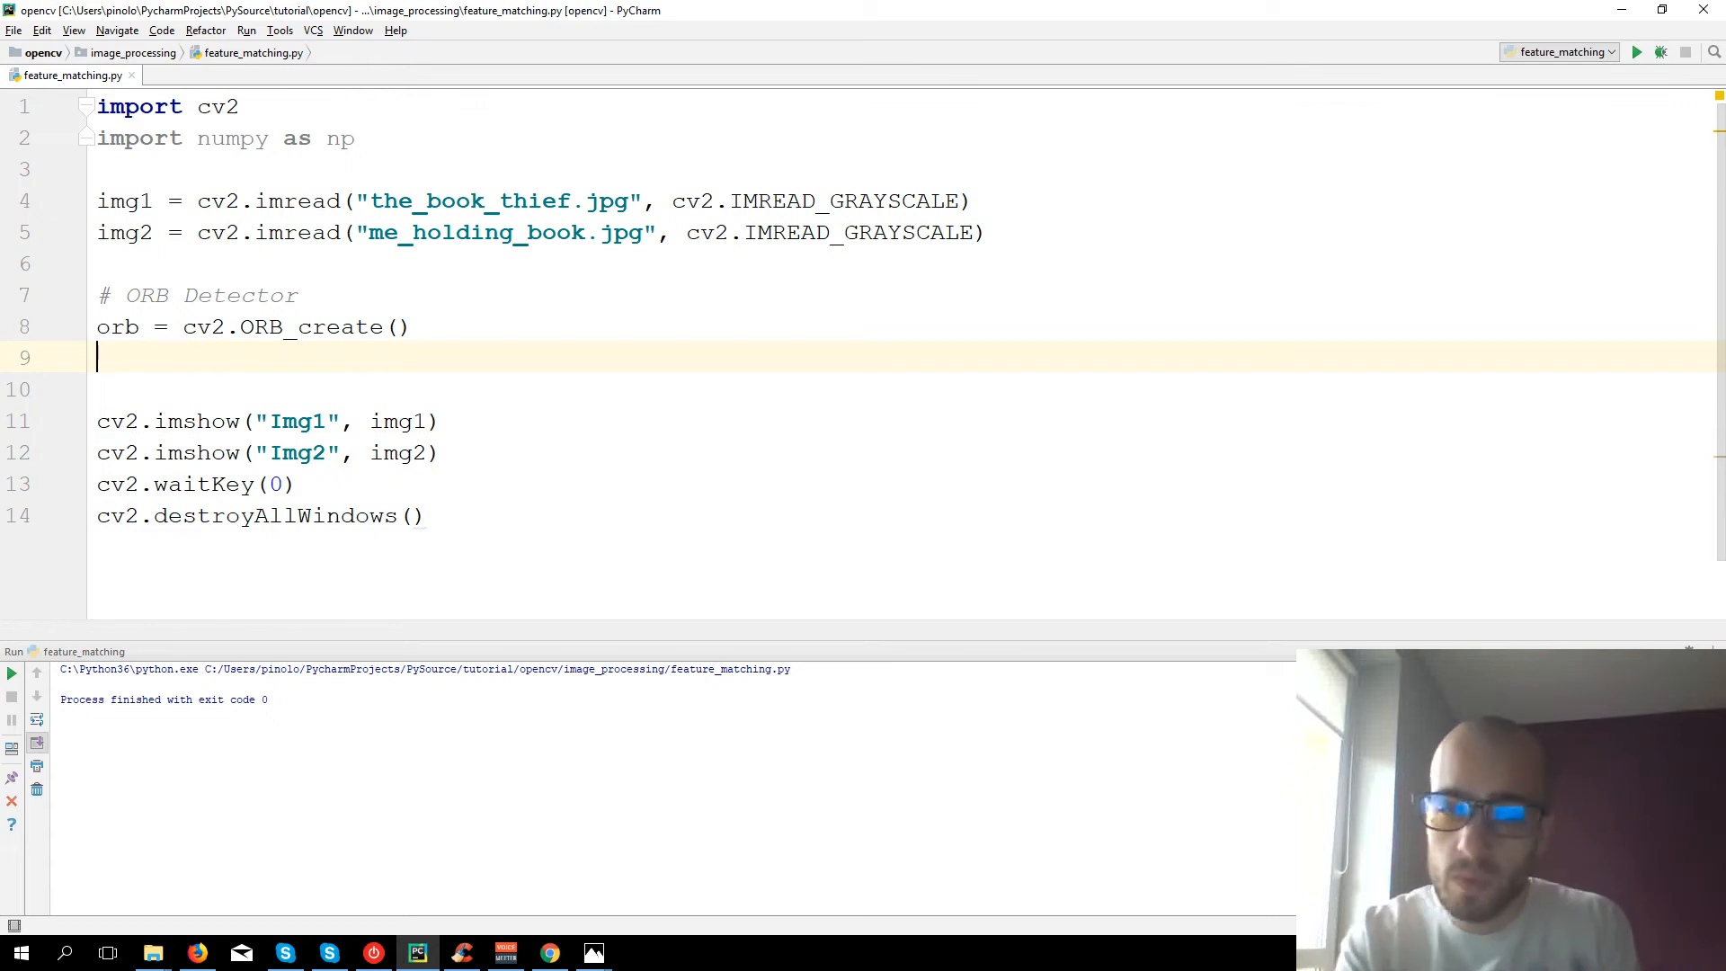
- Compute kp1, des1 = orb.detectAndCompute(img1, None)
type("k1,")
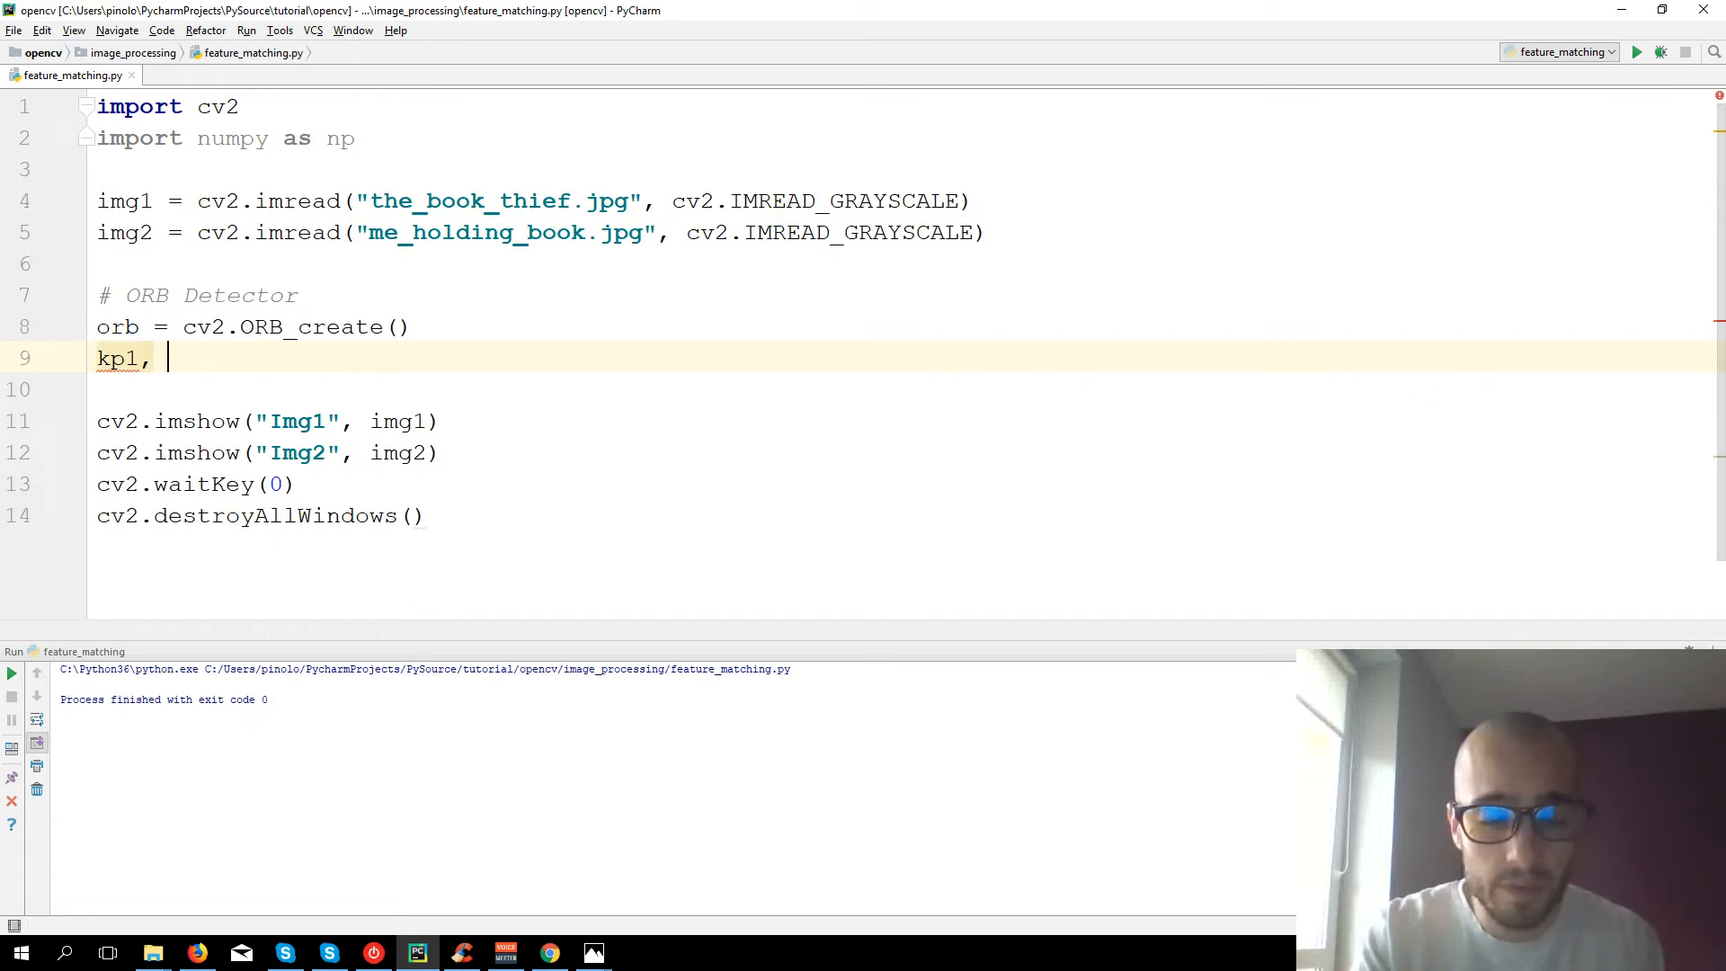
type("de")
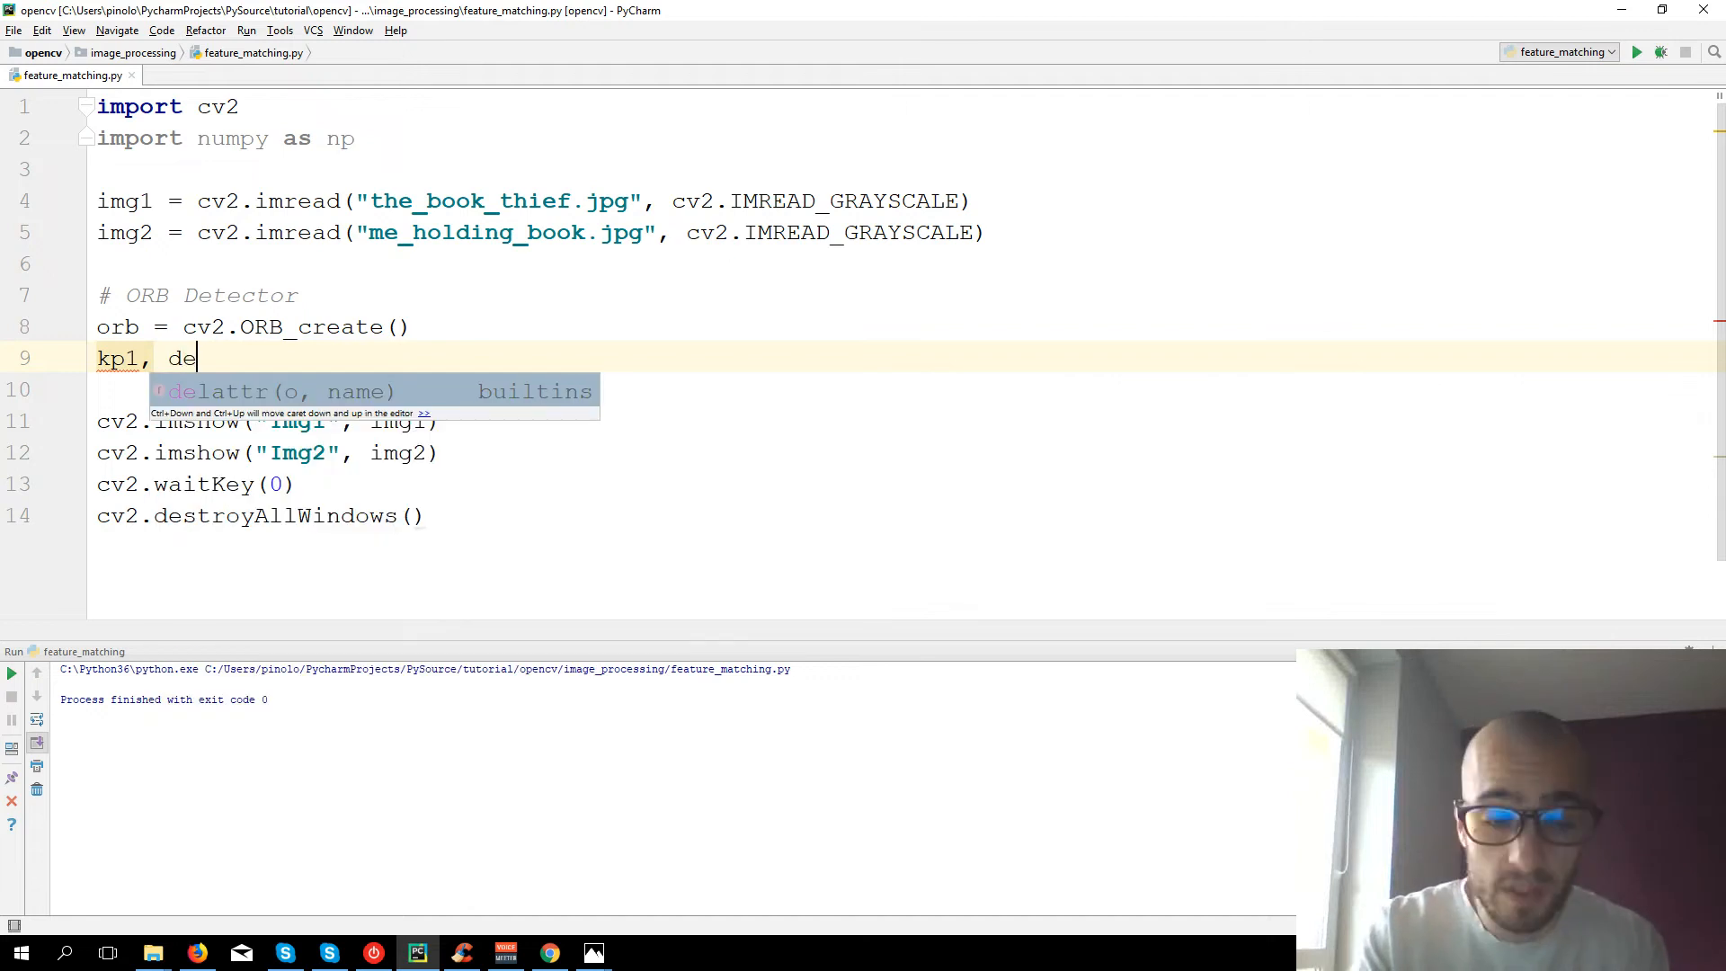
type("s1")
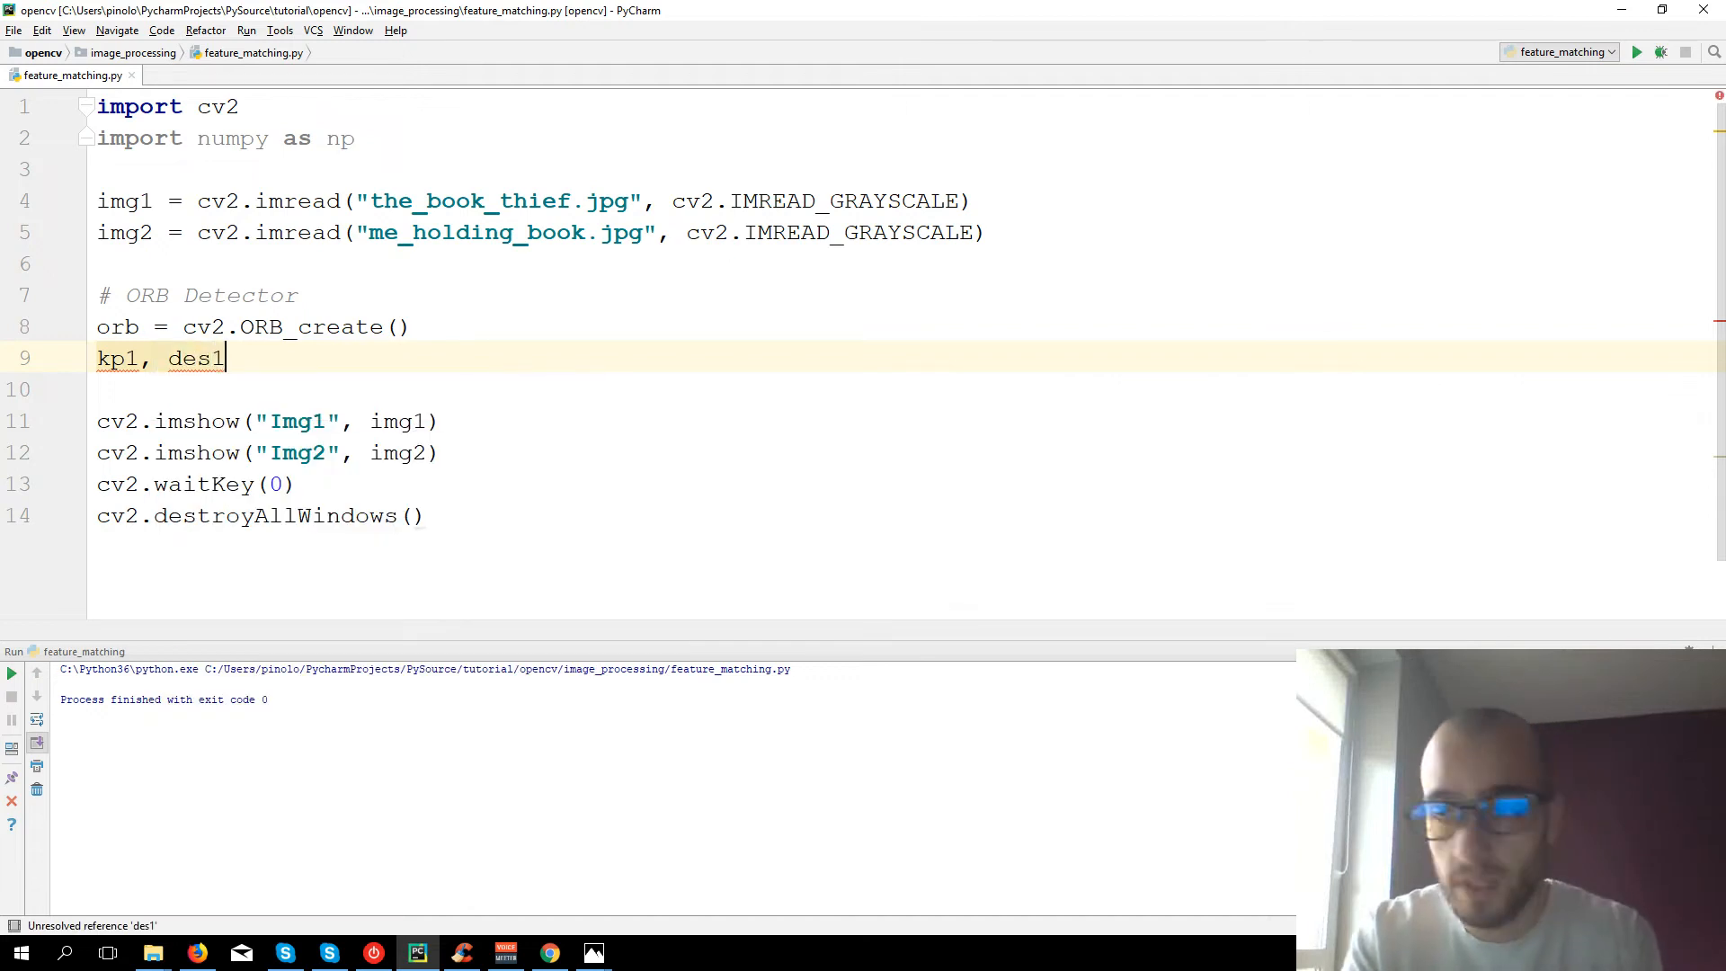
type("=")
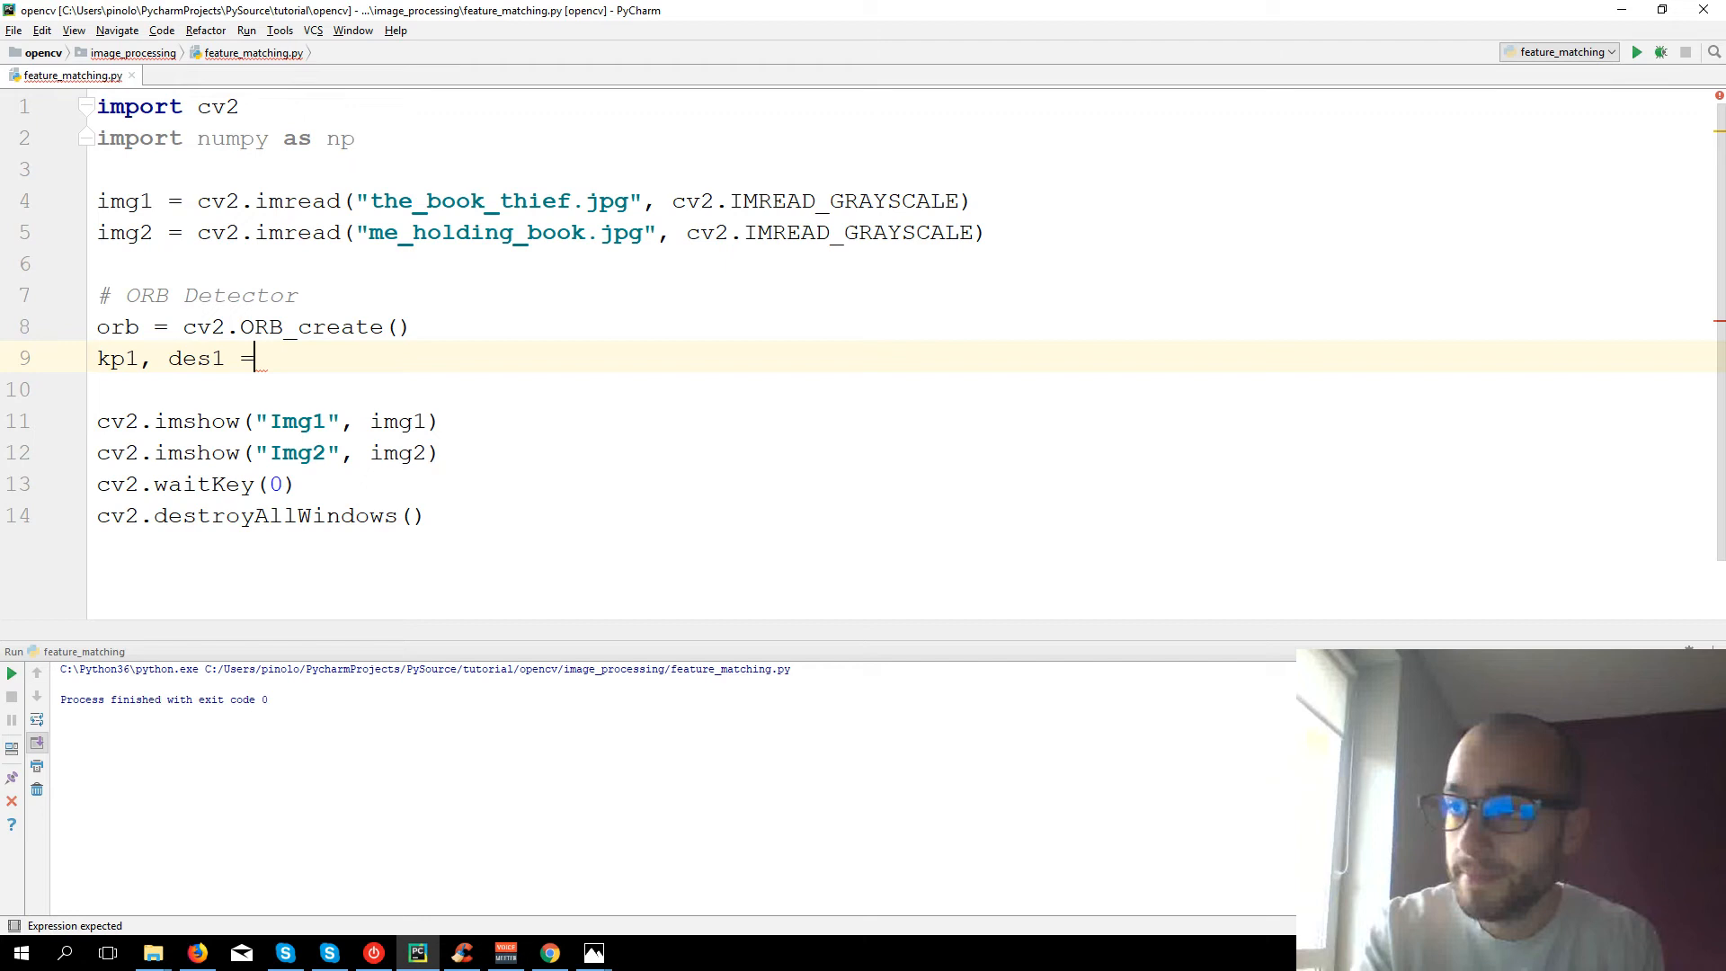
type("orb.")
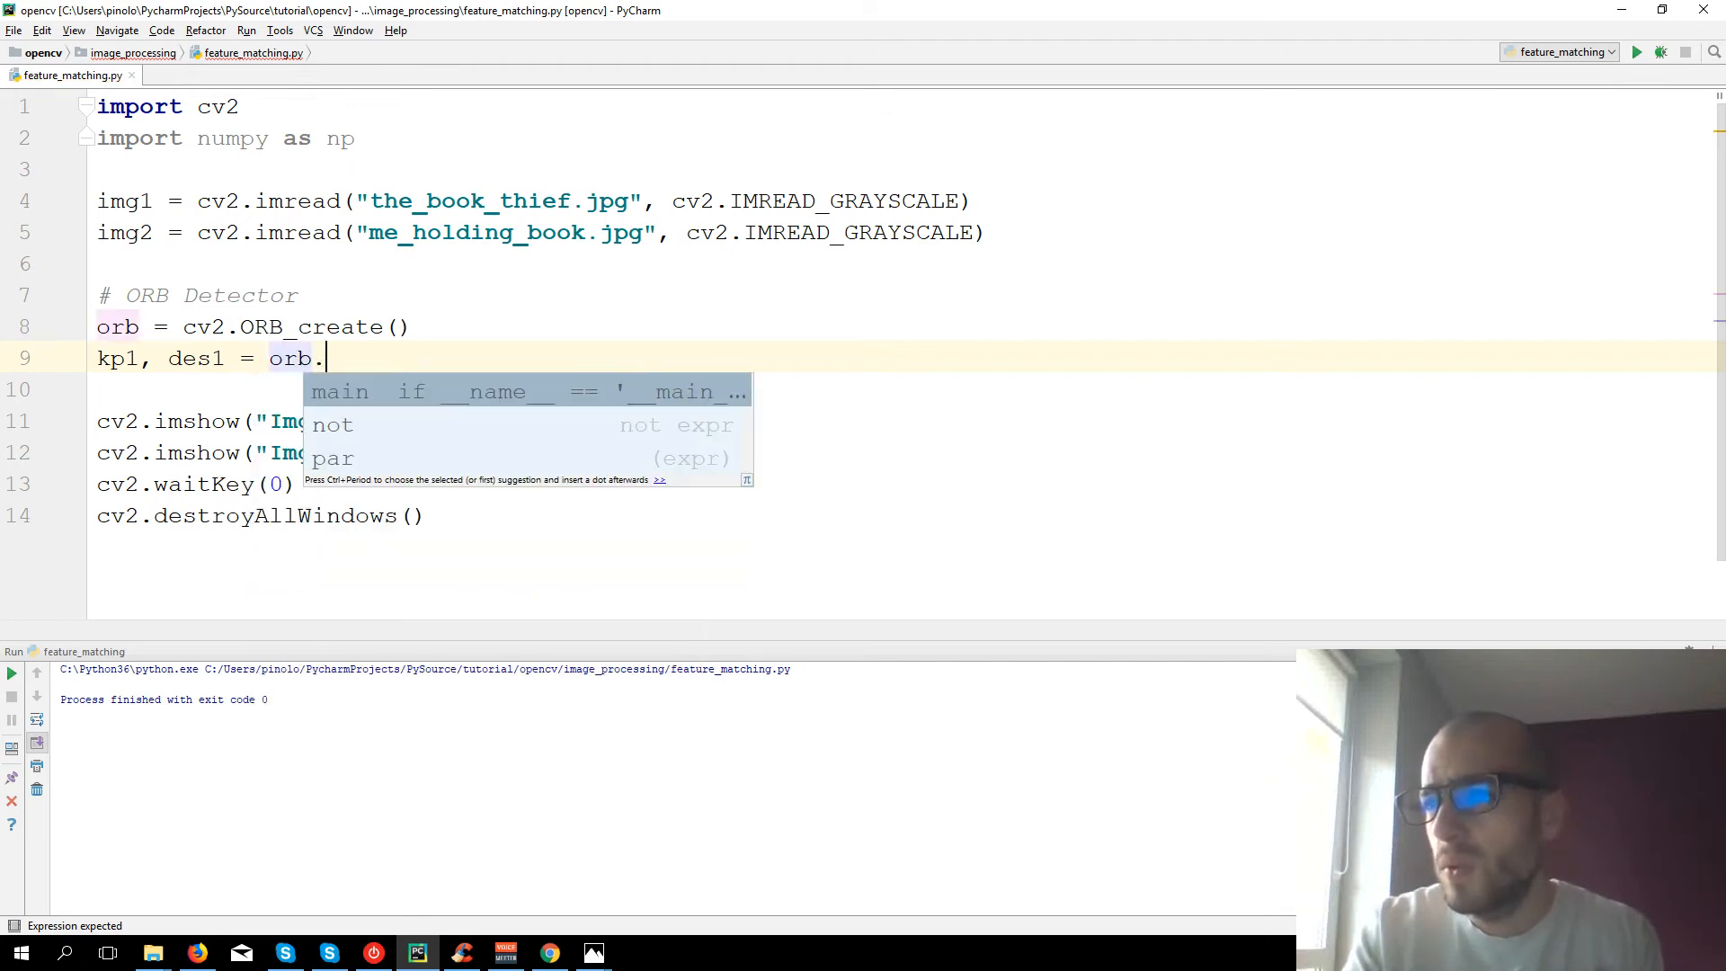
type("detectA")
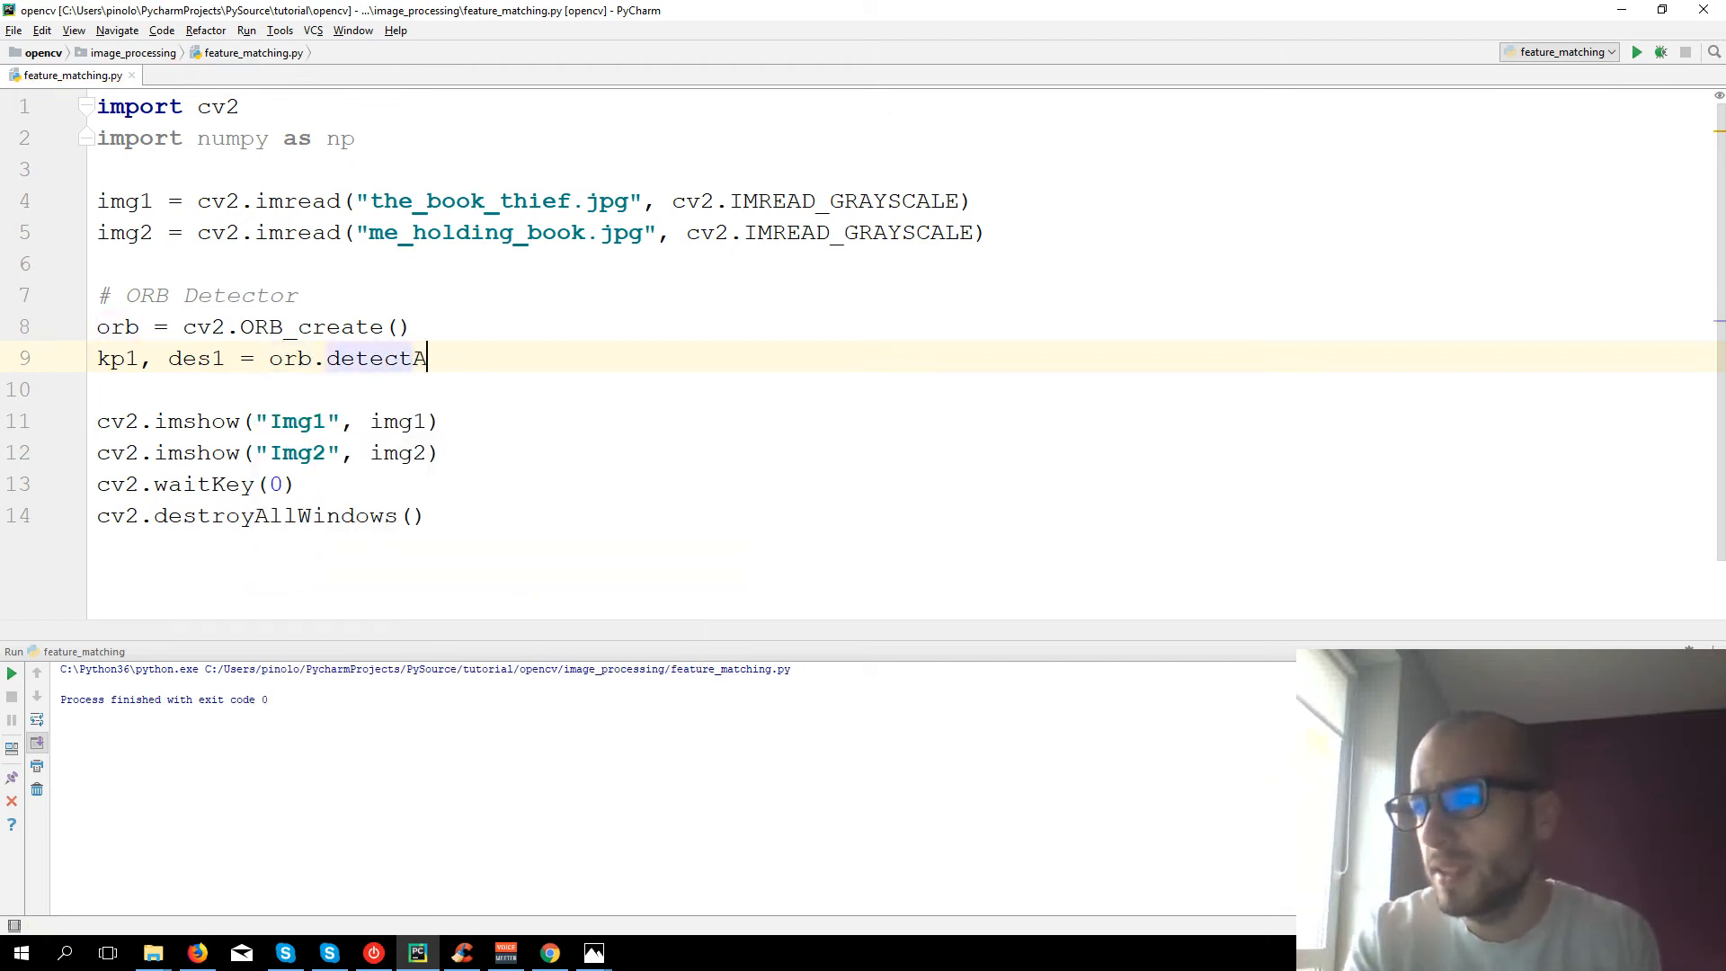
type("ndCompute")
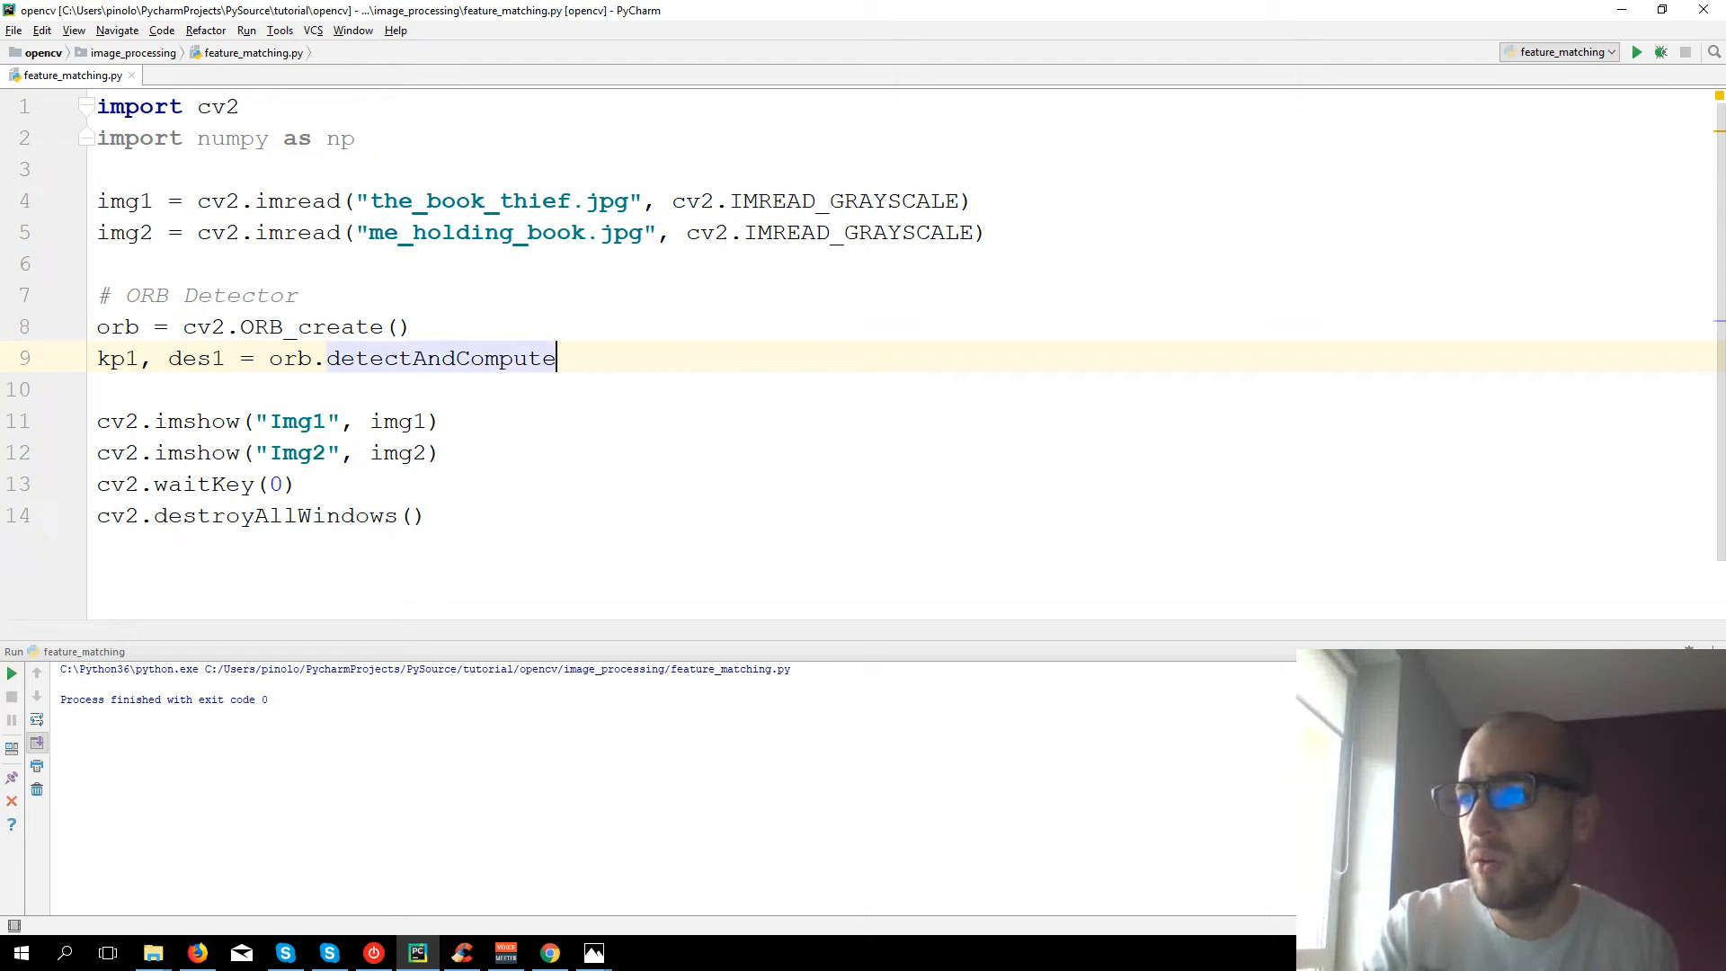
type("()")
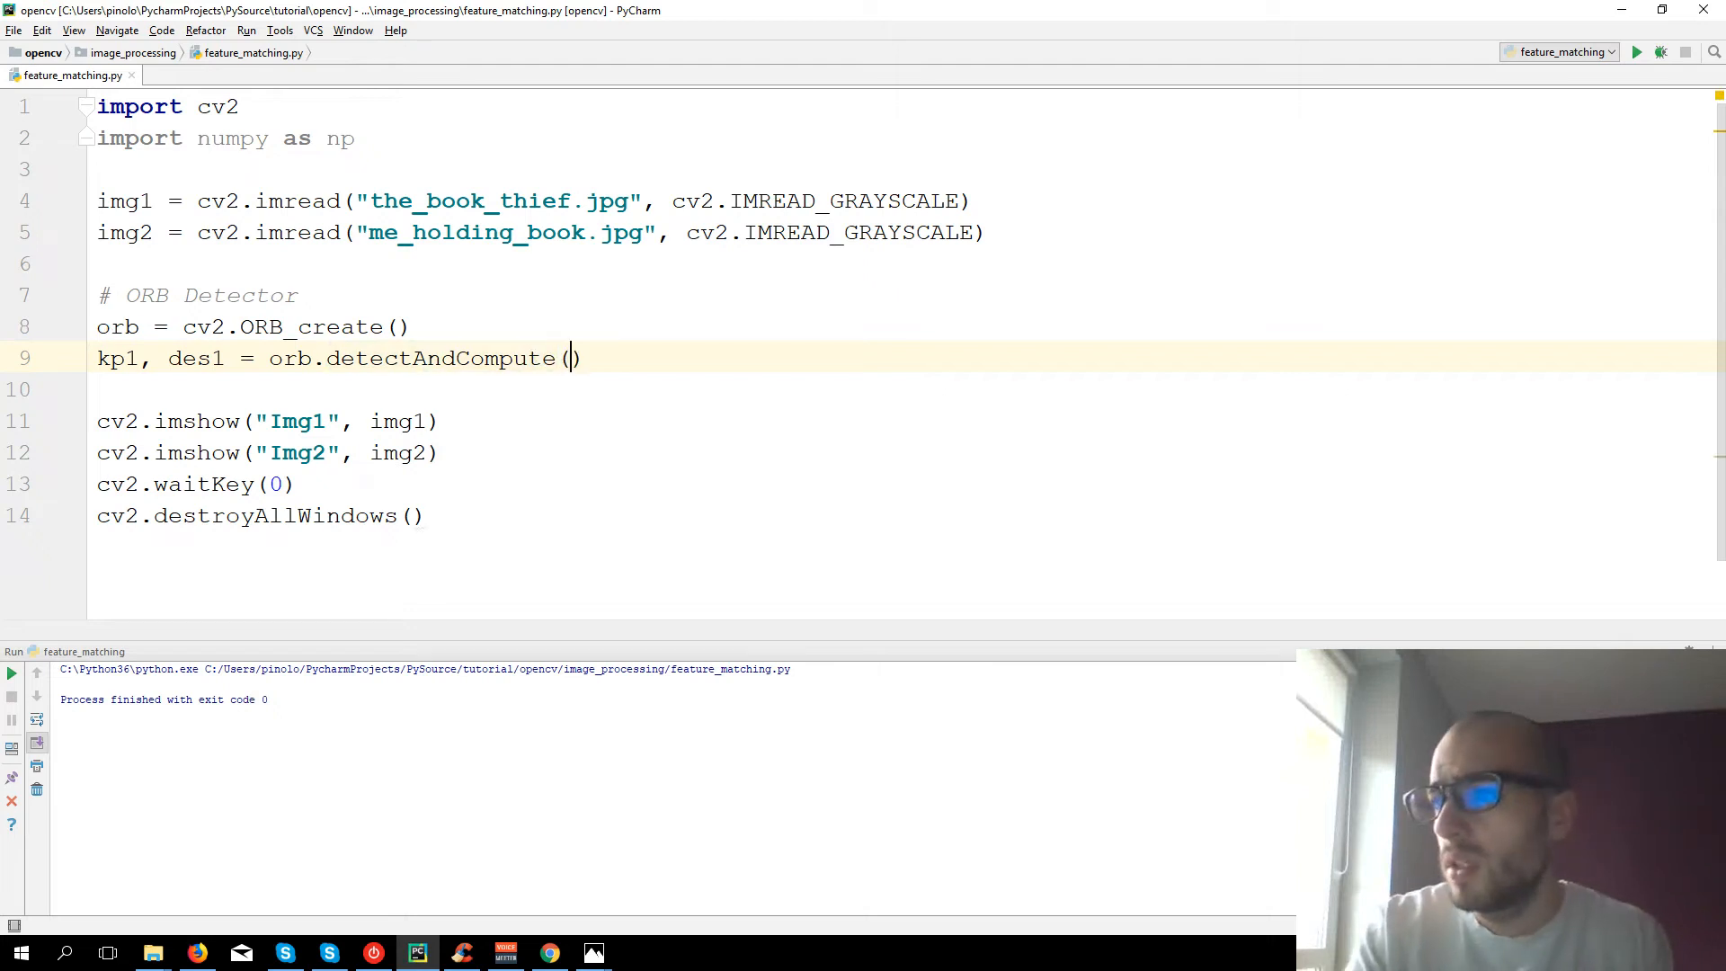
type("img1,")
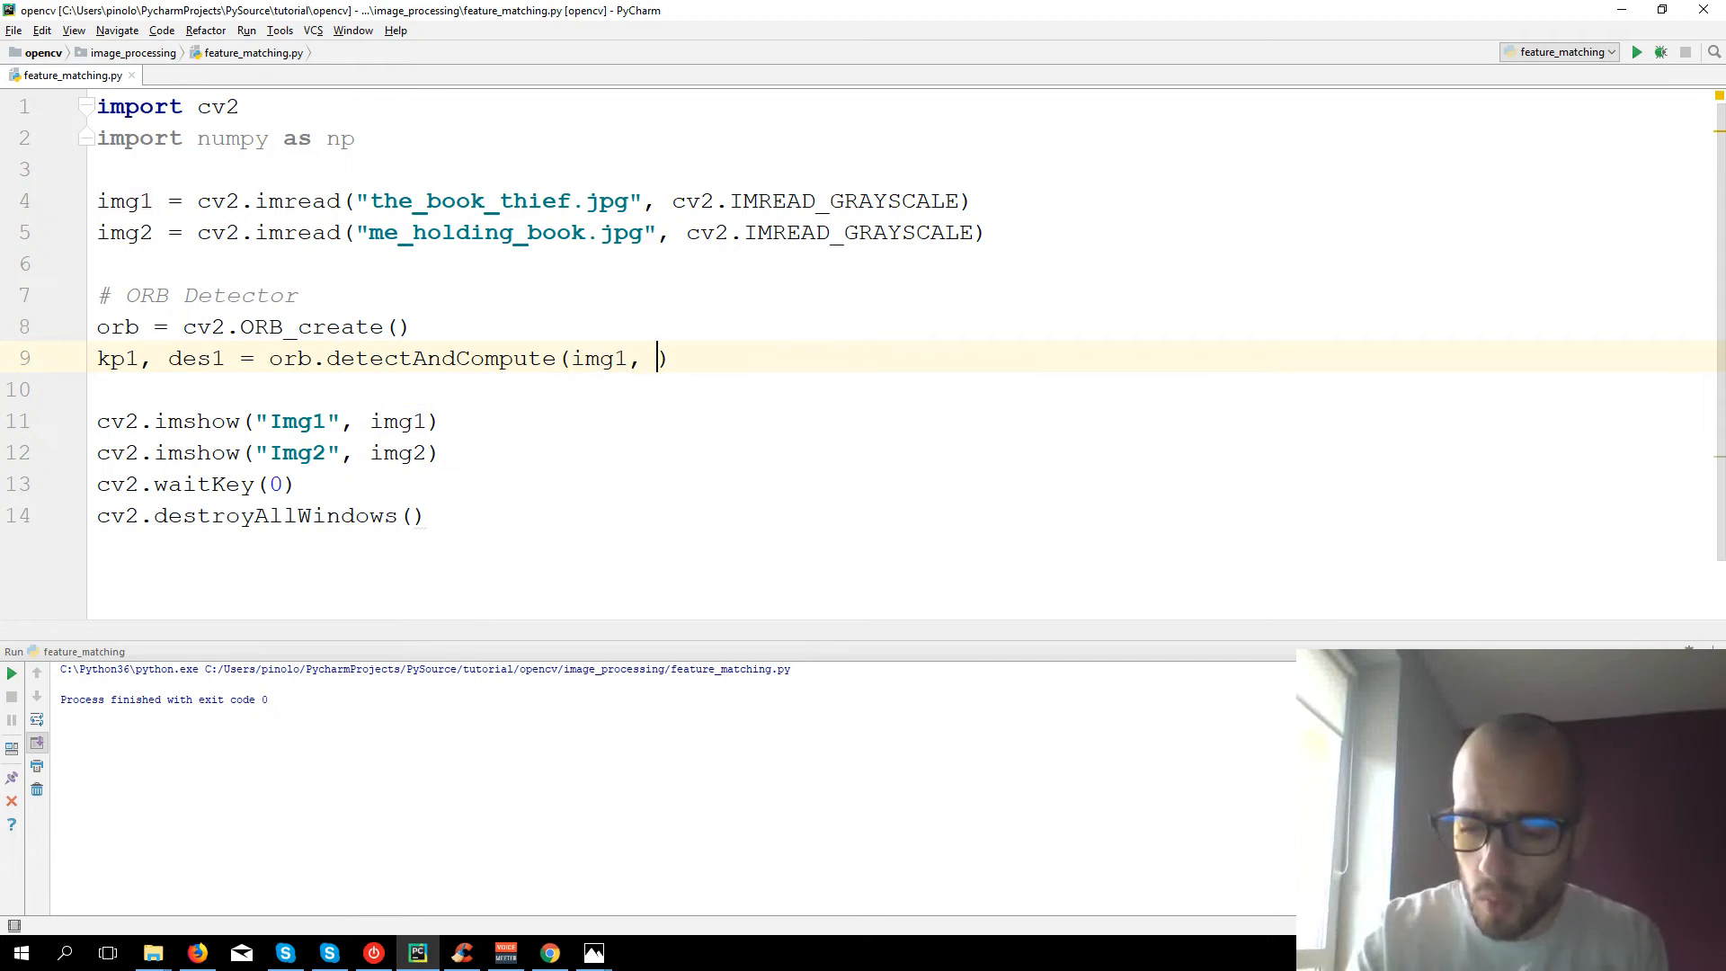
type("None")
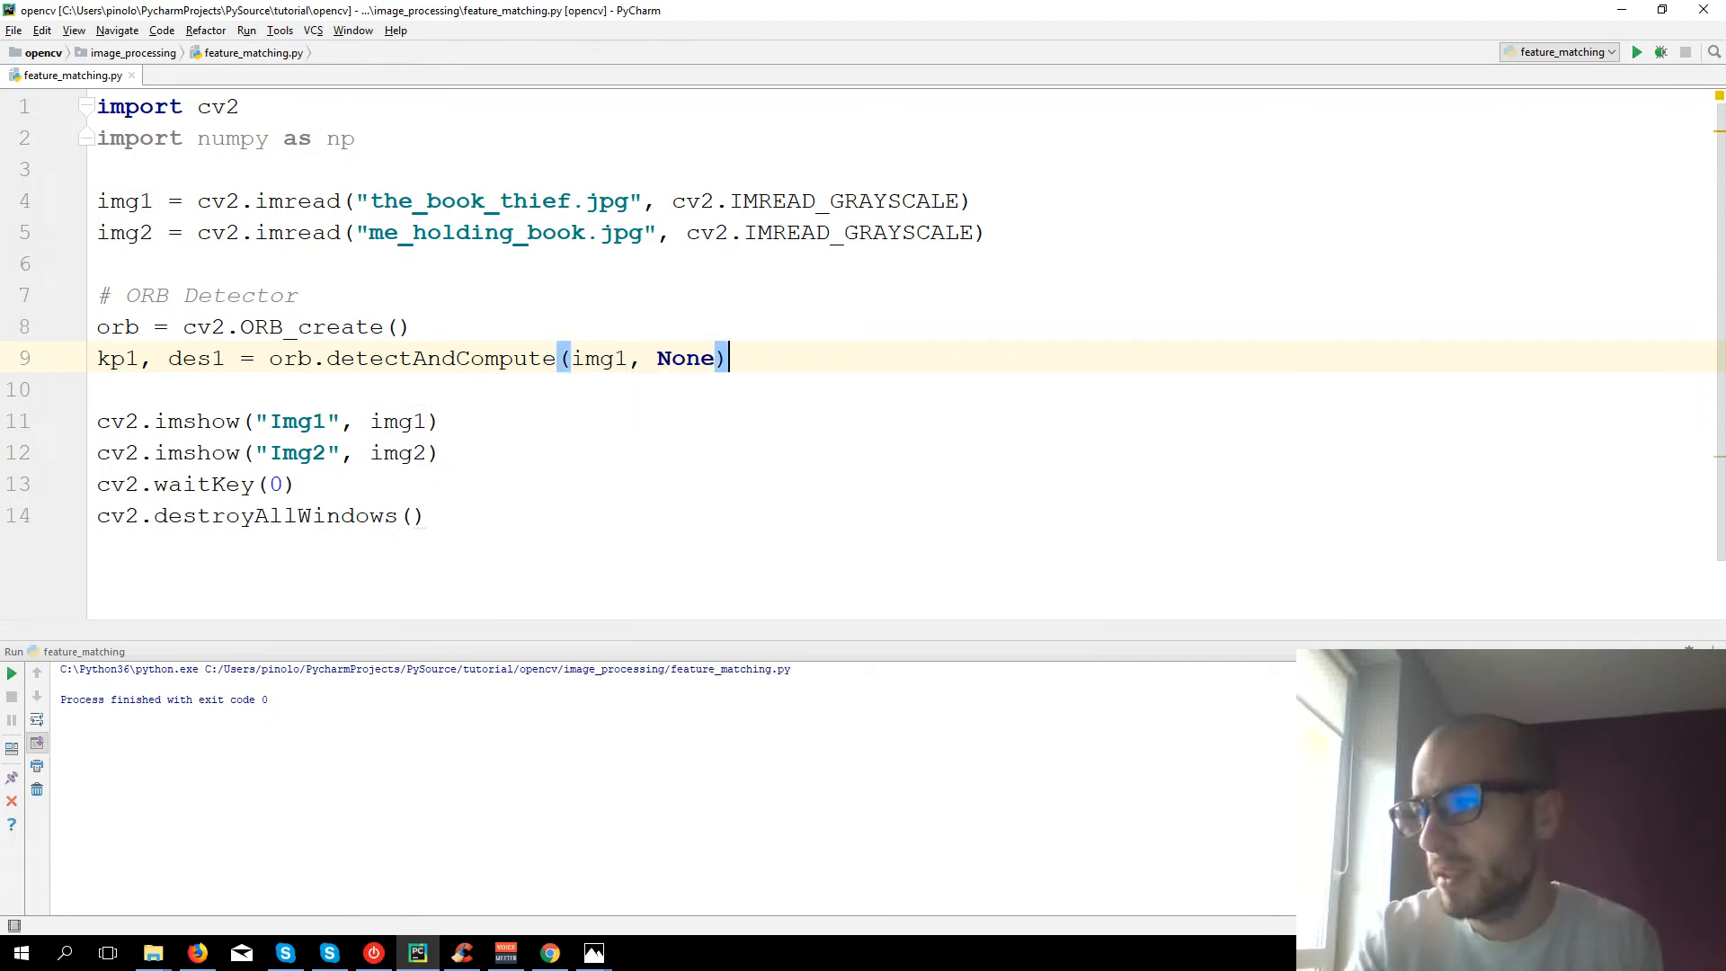
- Compute kp2, des2 = orb.detectAndCompute(img2, None)
type("k")
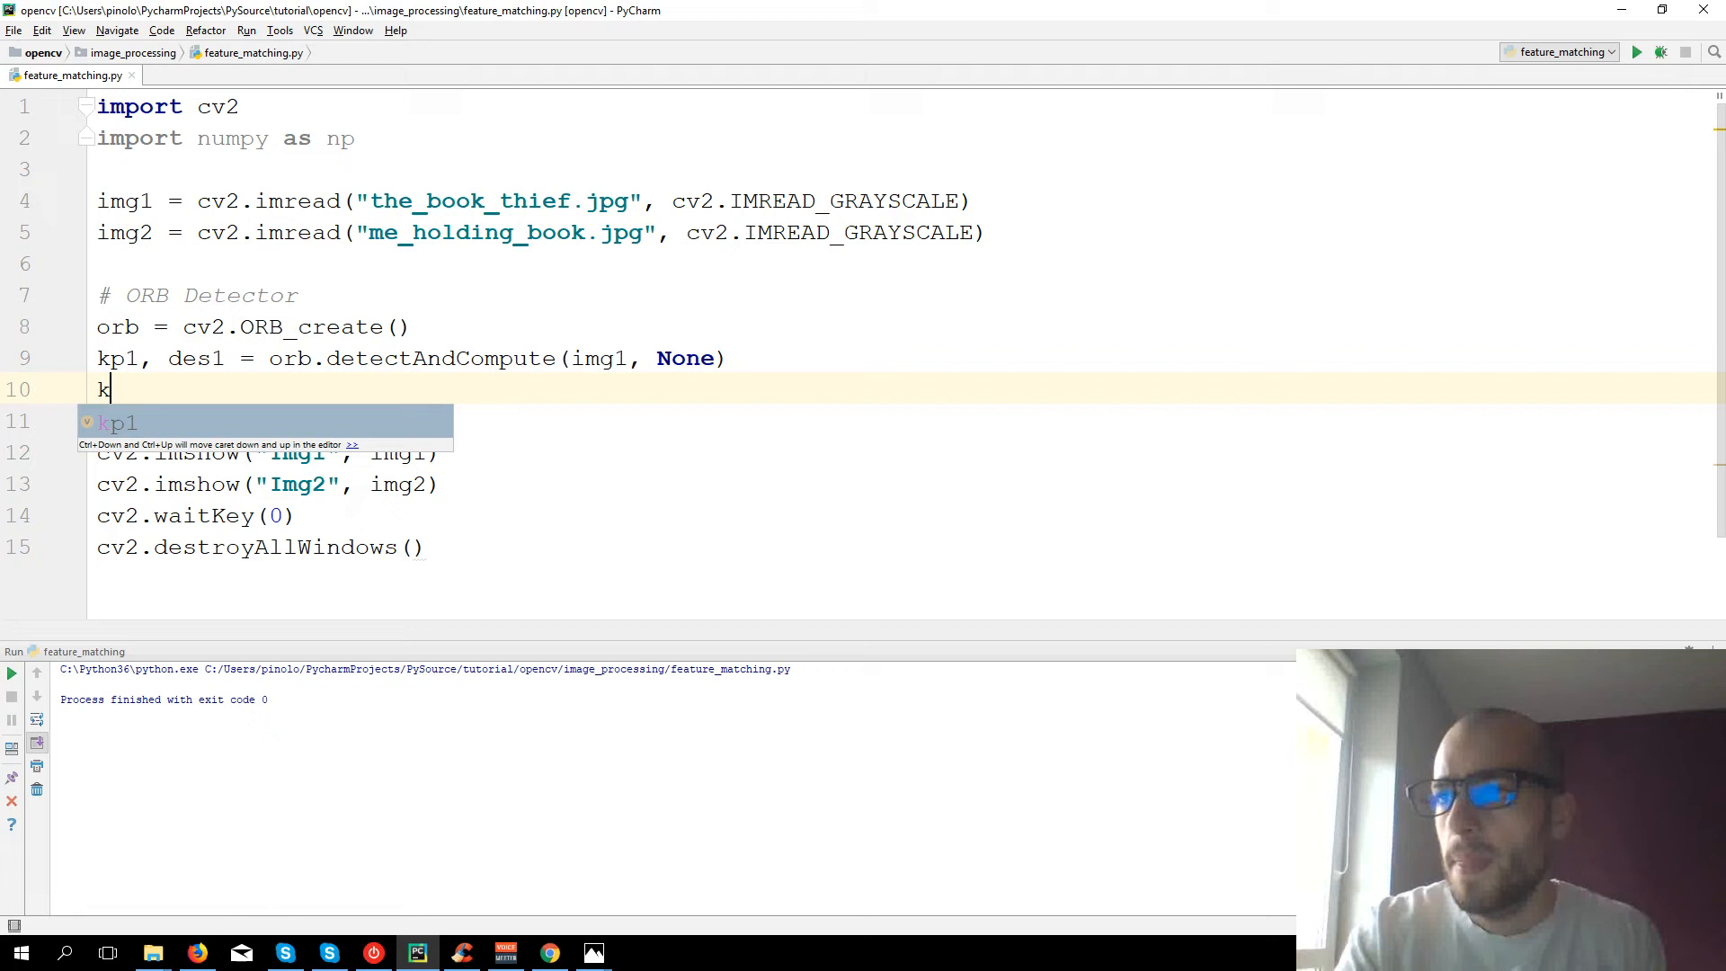
type("p")
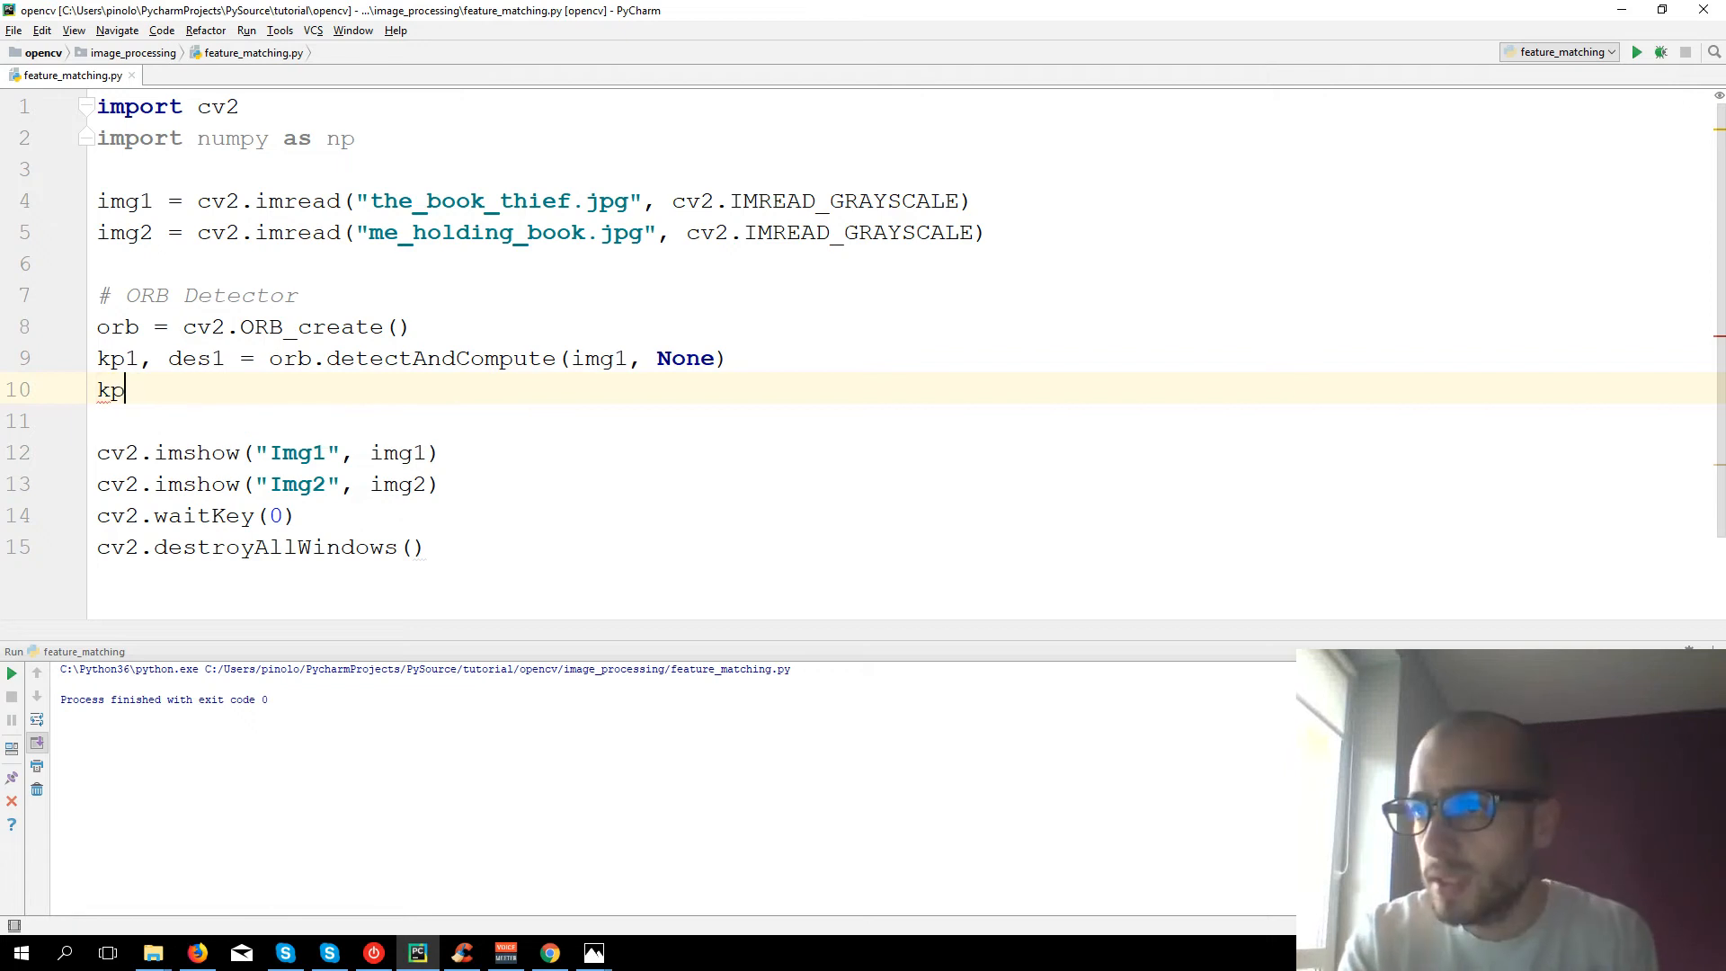
type("2, des2")
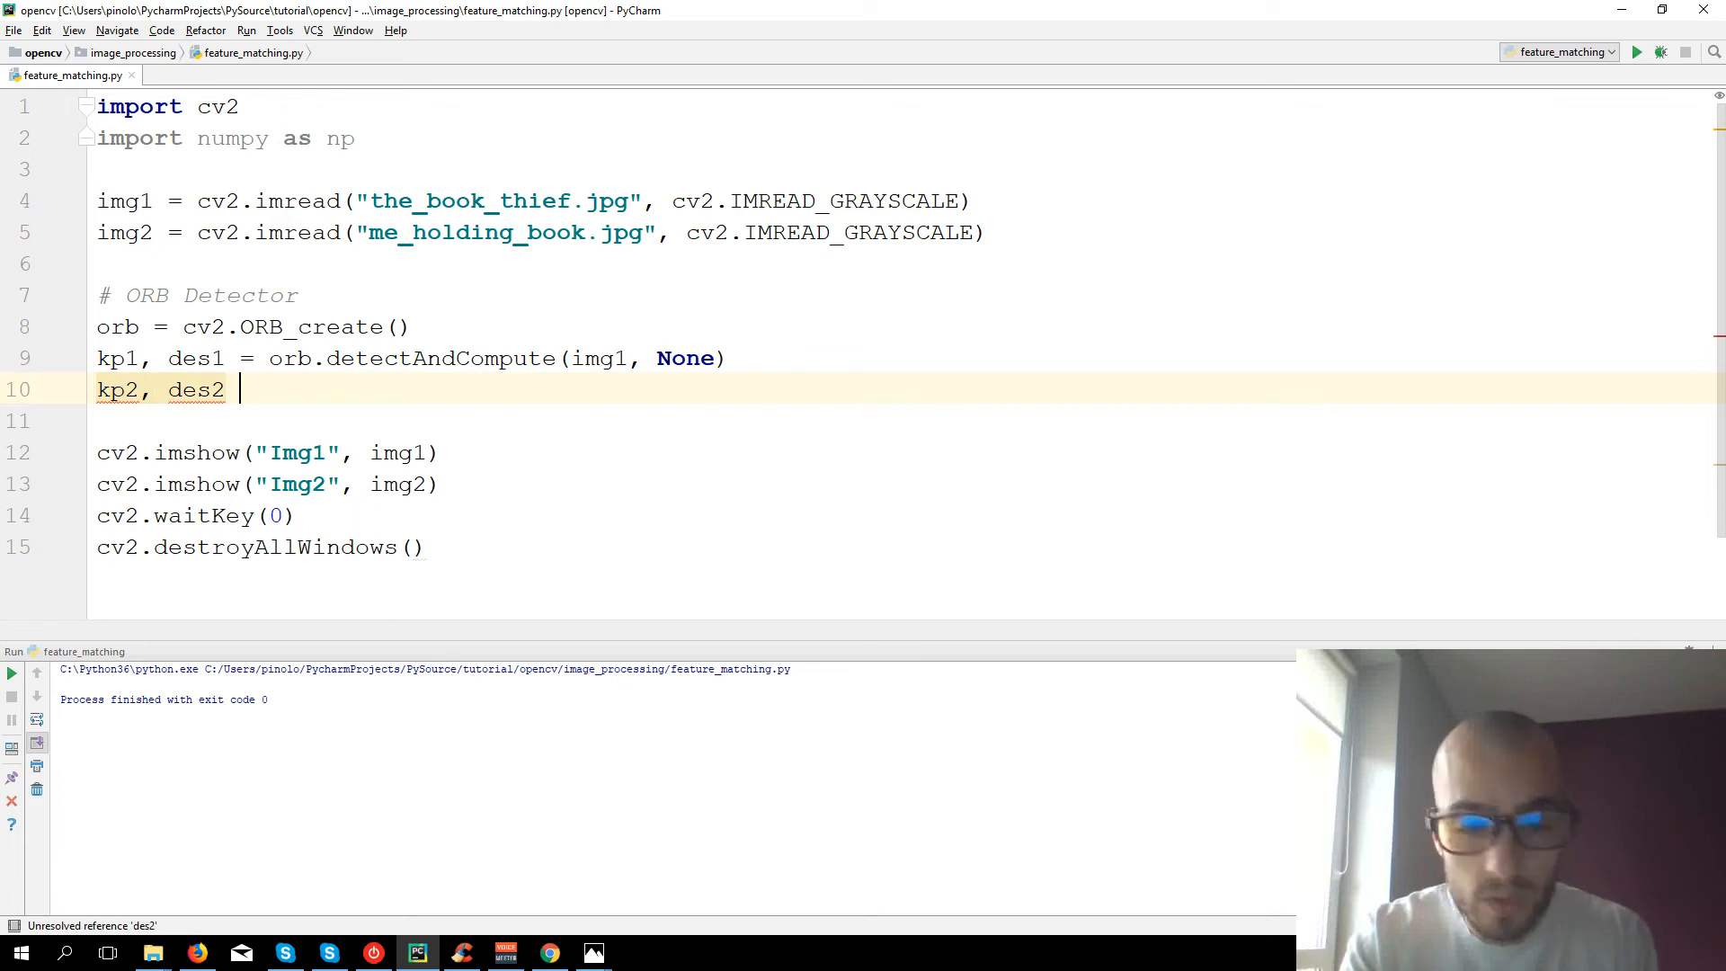
type("= orb")
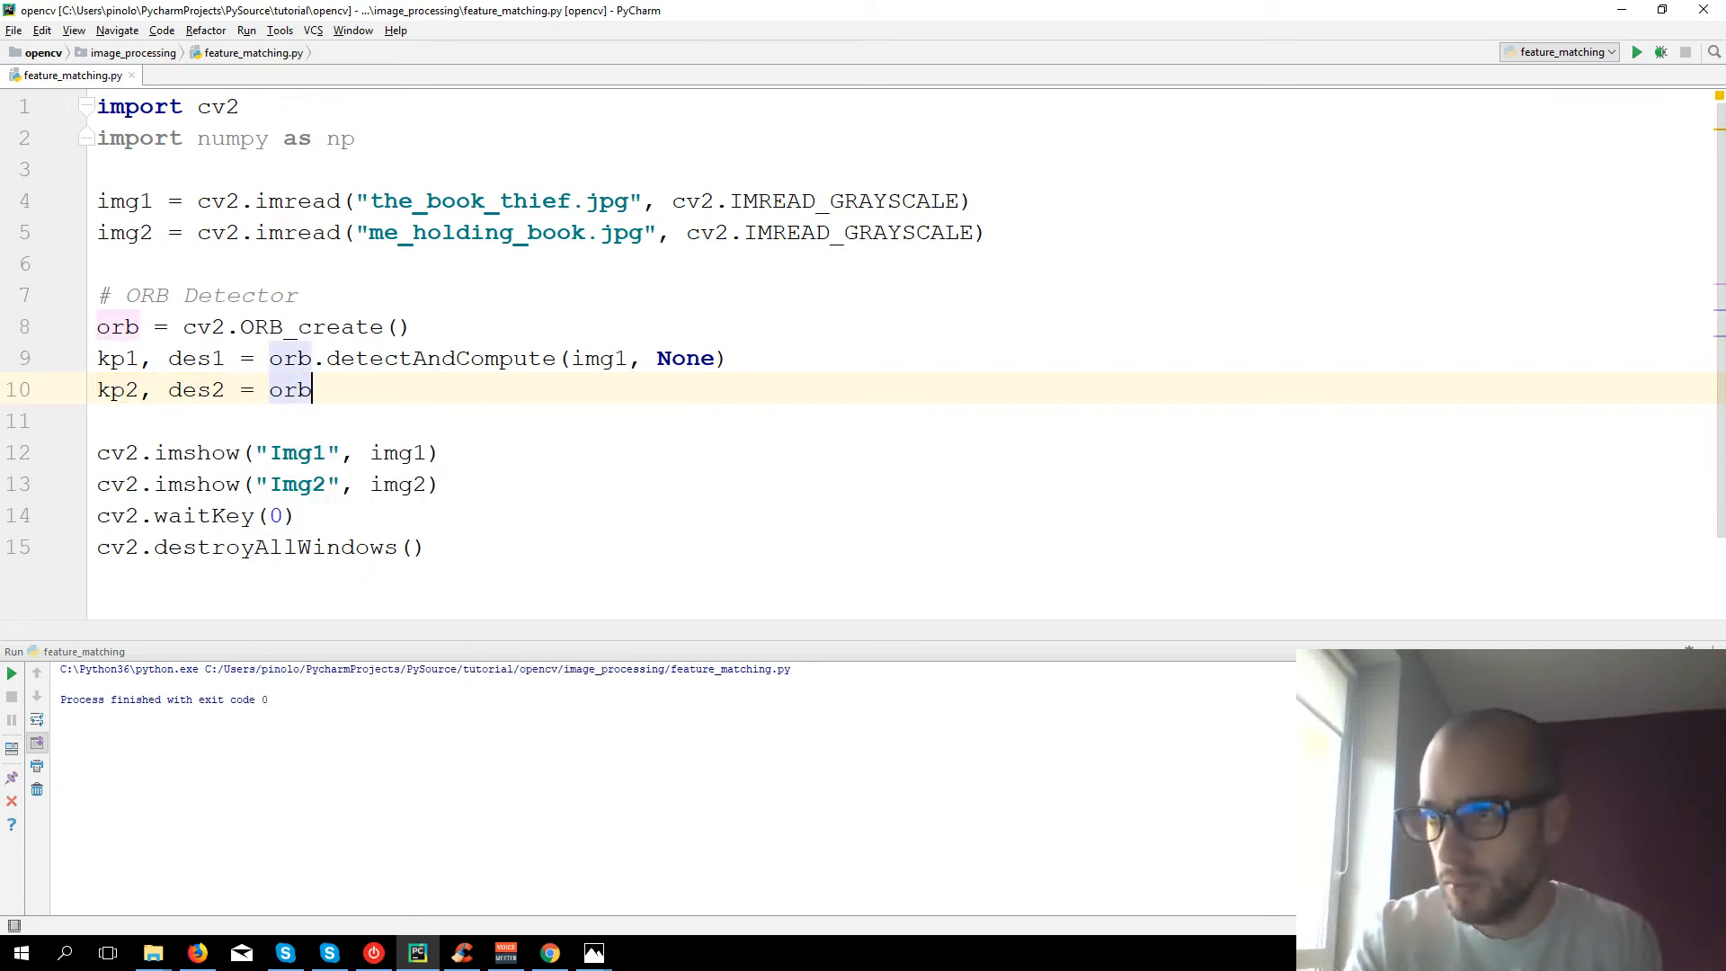
type(".detectAnd")
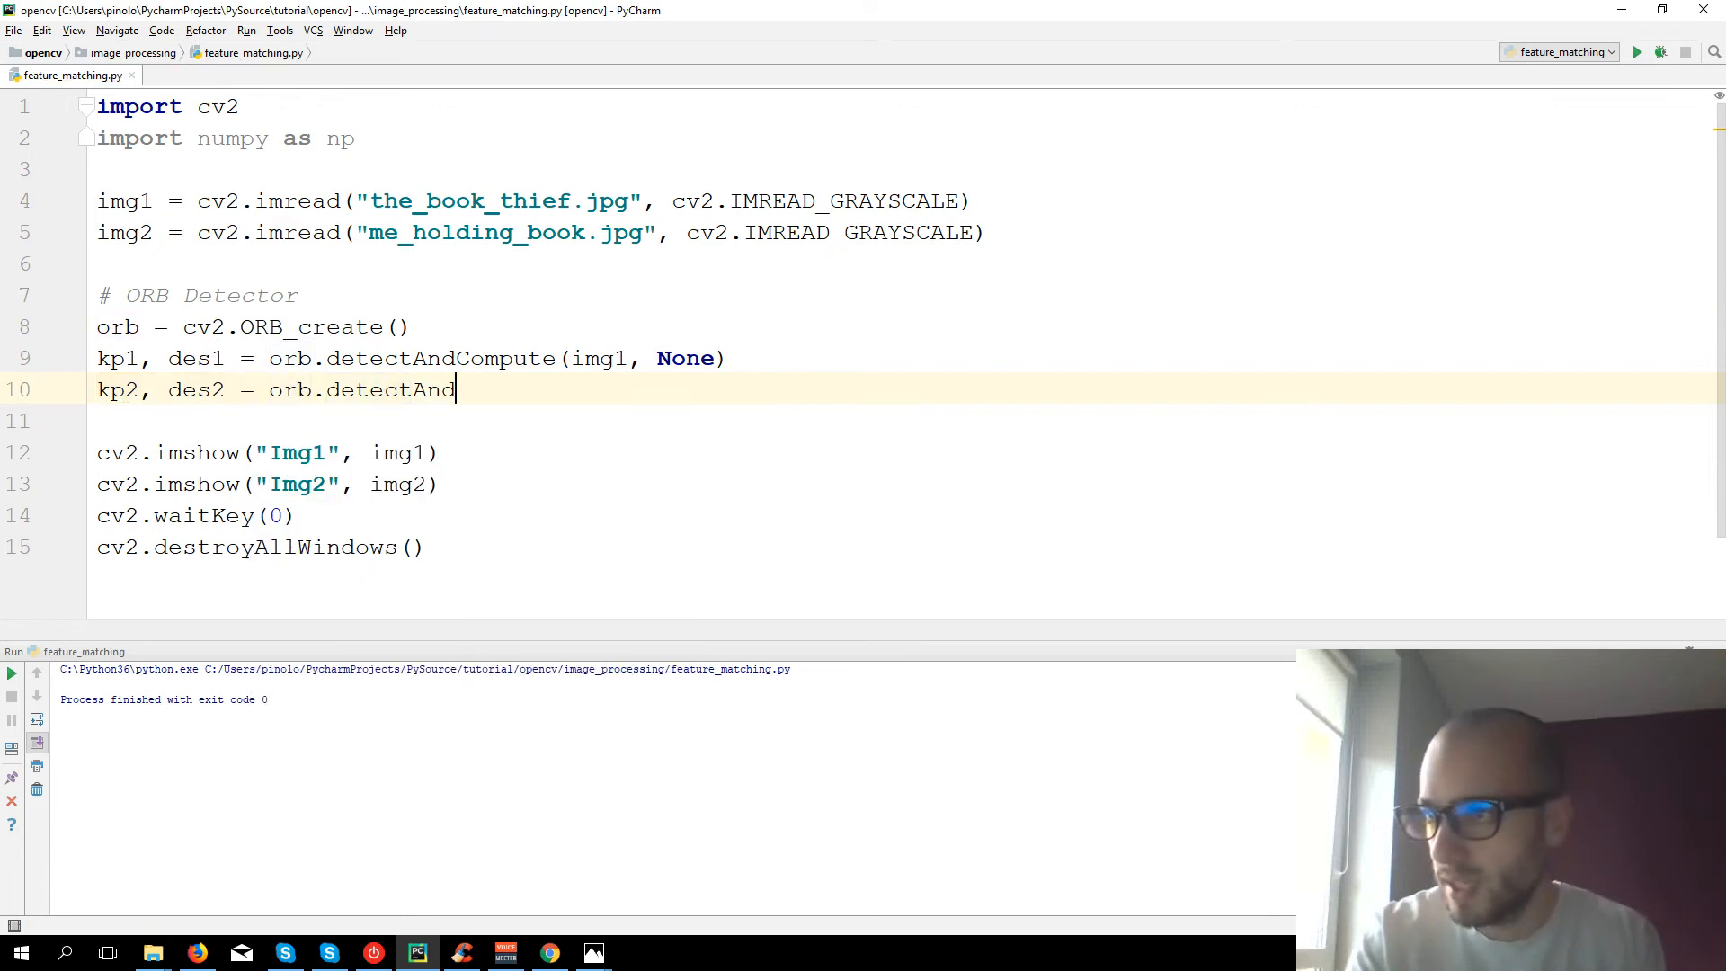
type("Compute(img2,")
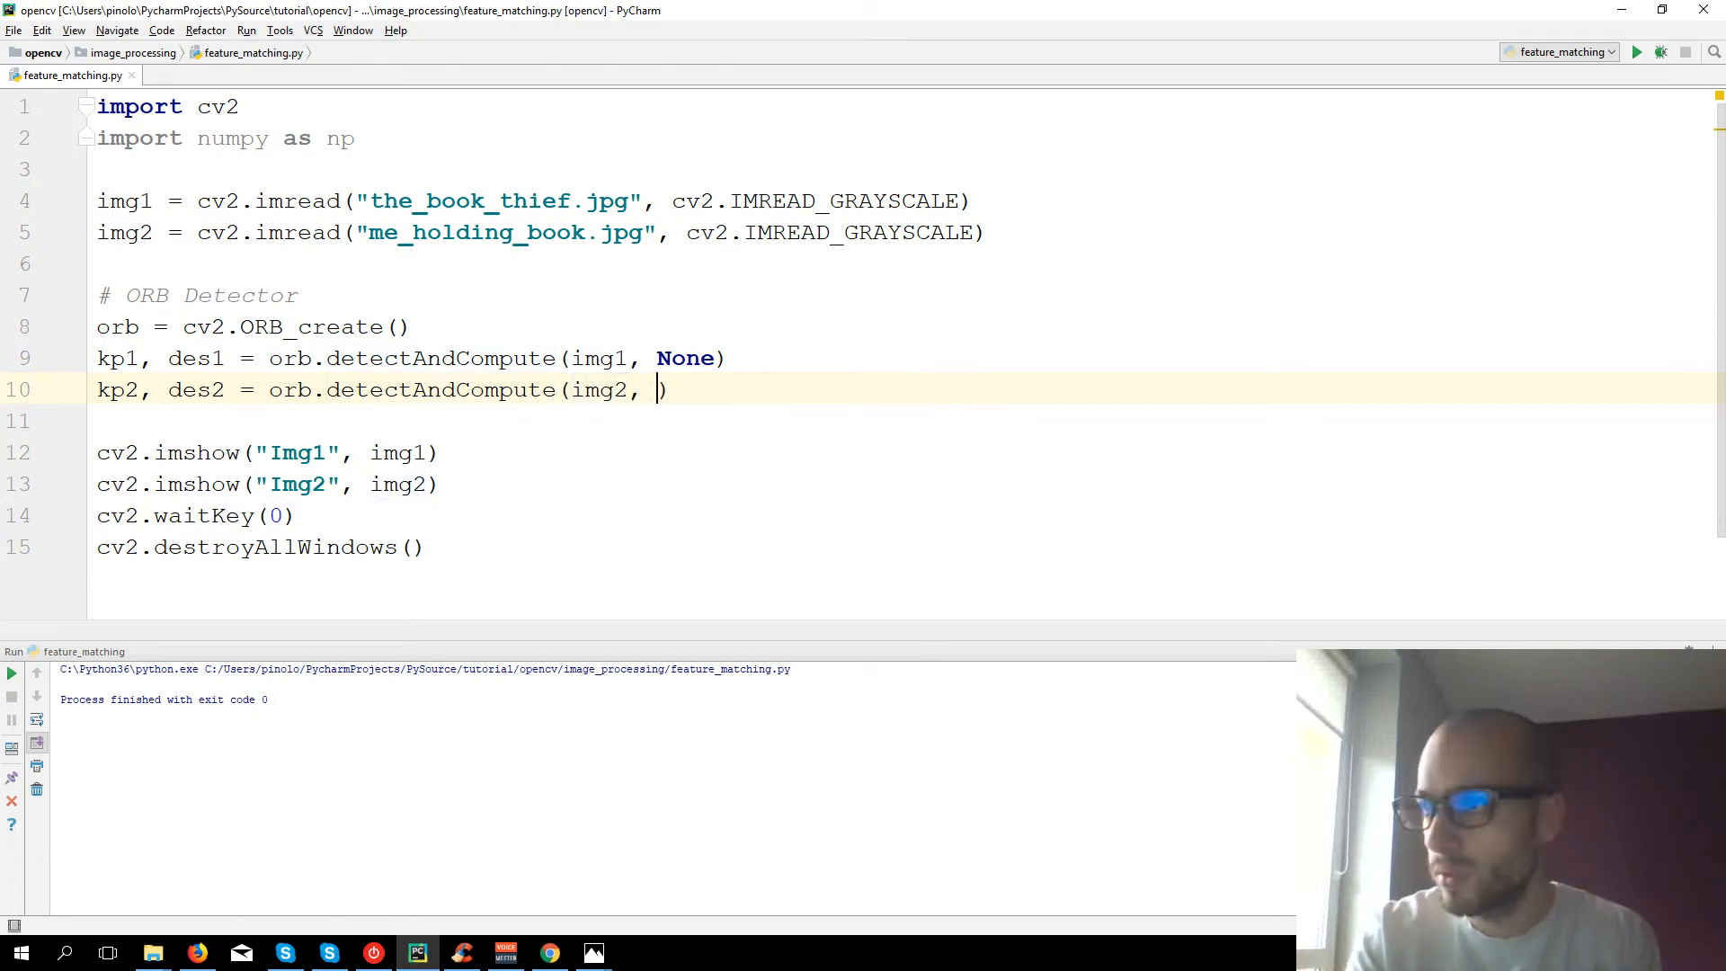
type("None")
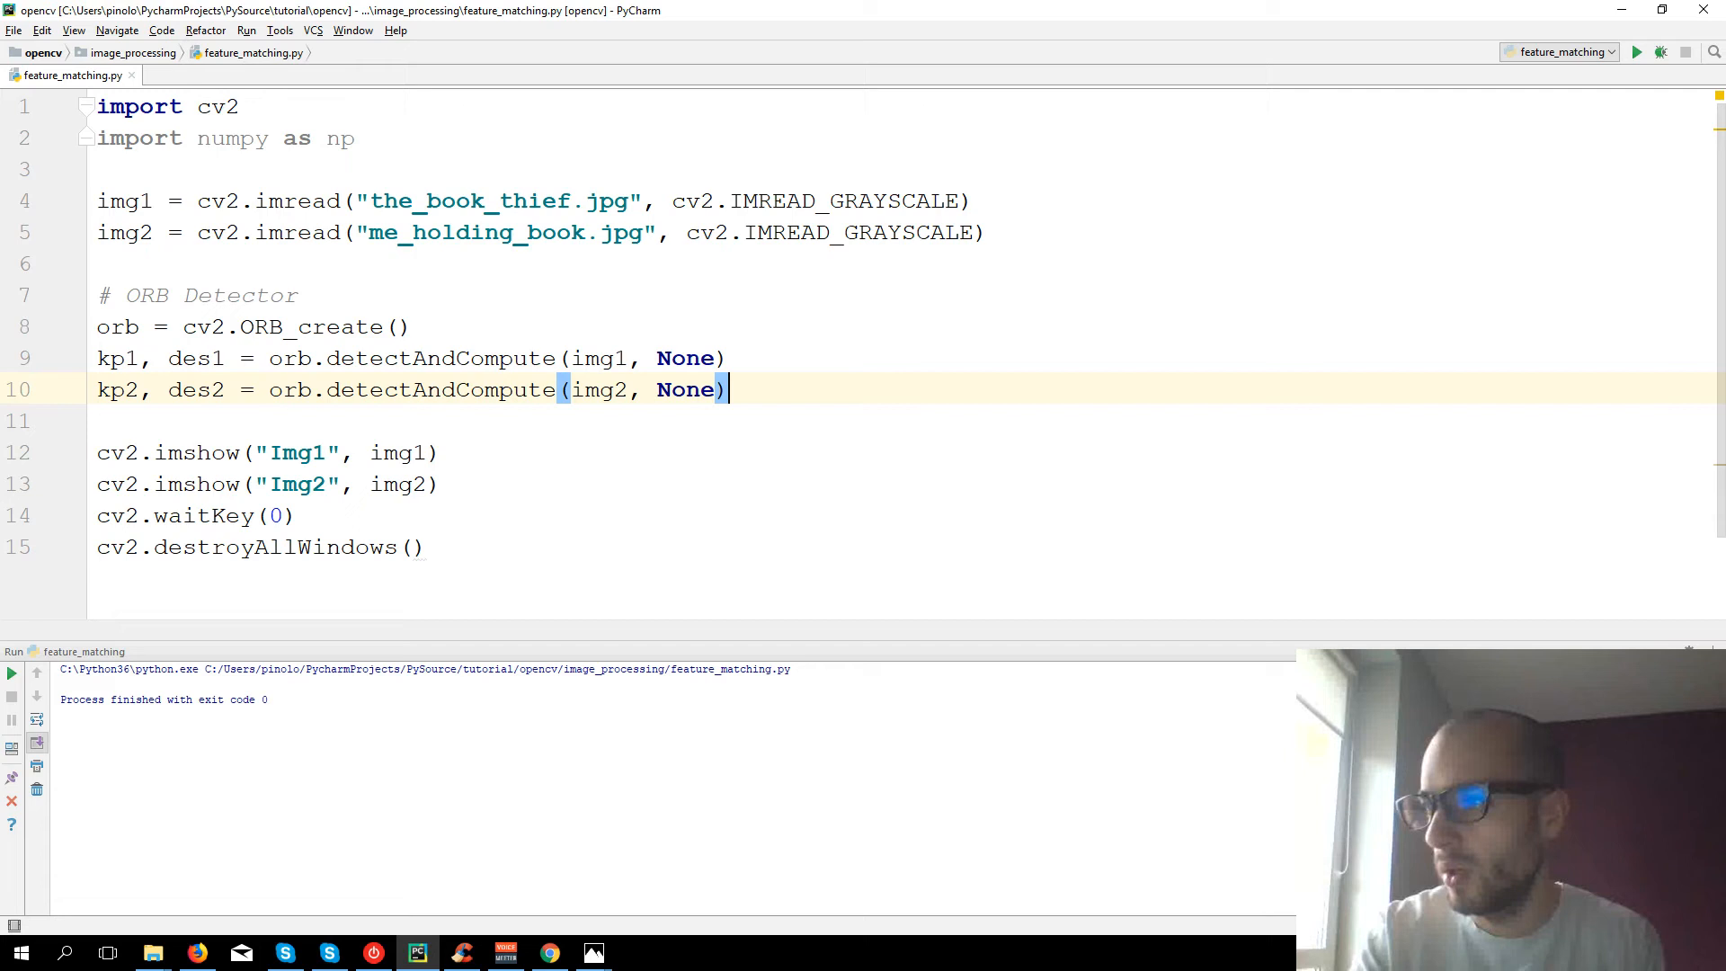
key("Enter")
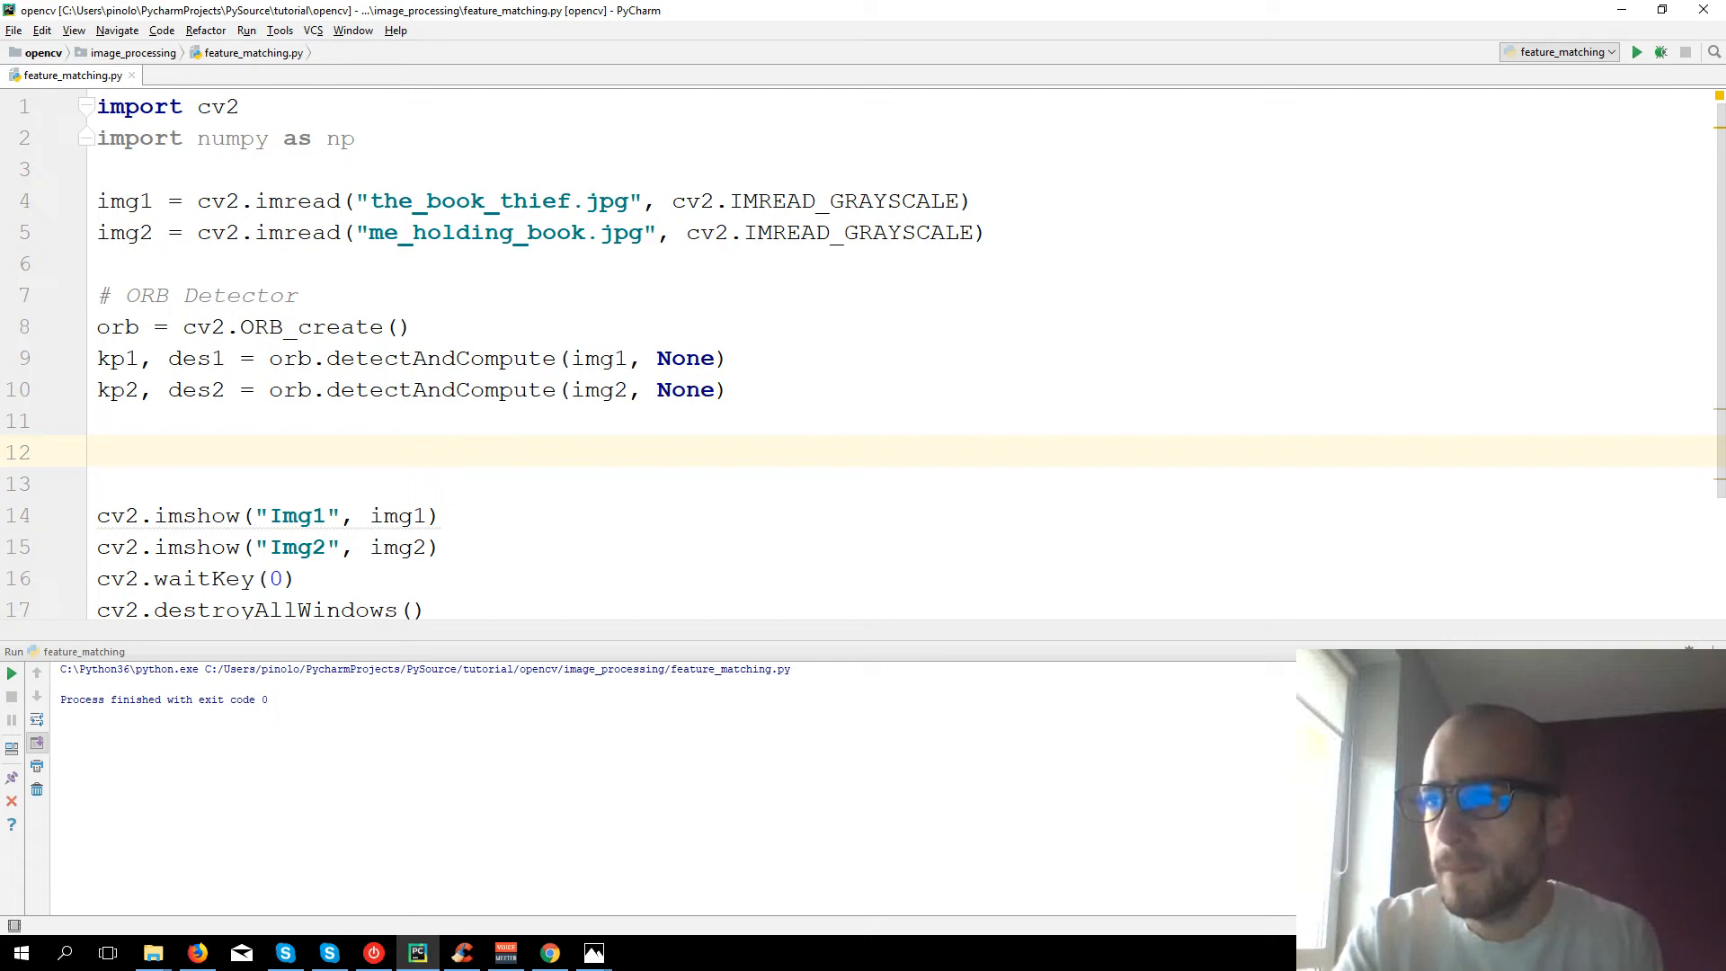
- Print des1, then start a for loop over its descriptors
type("print (")
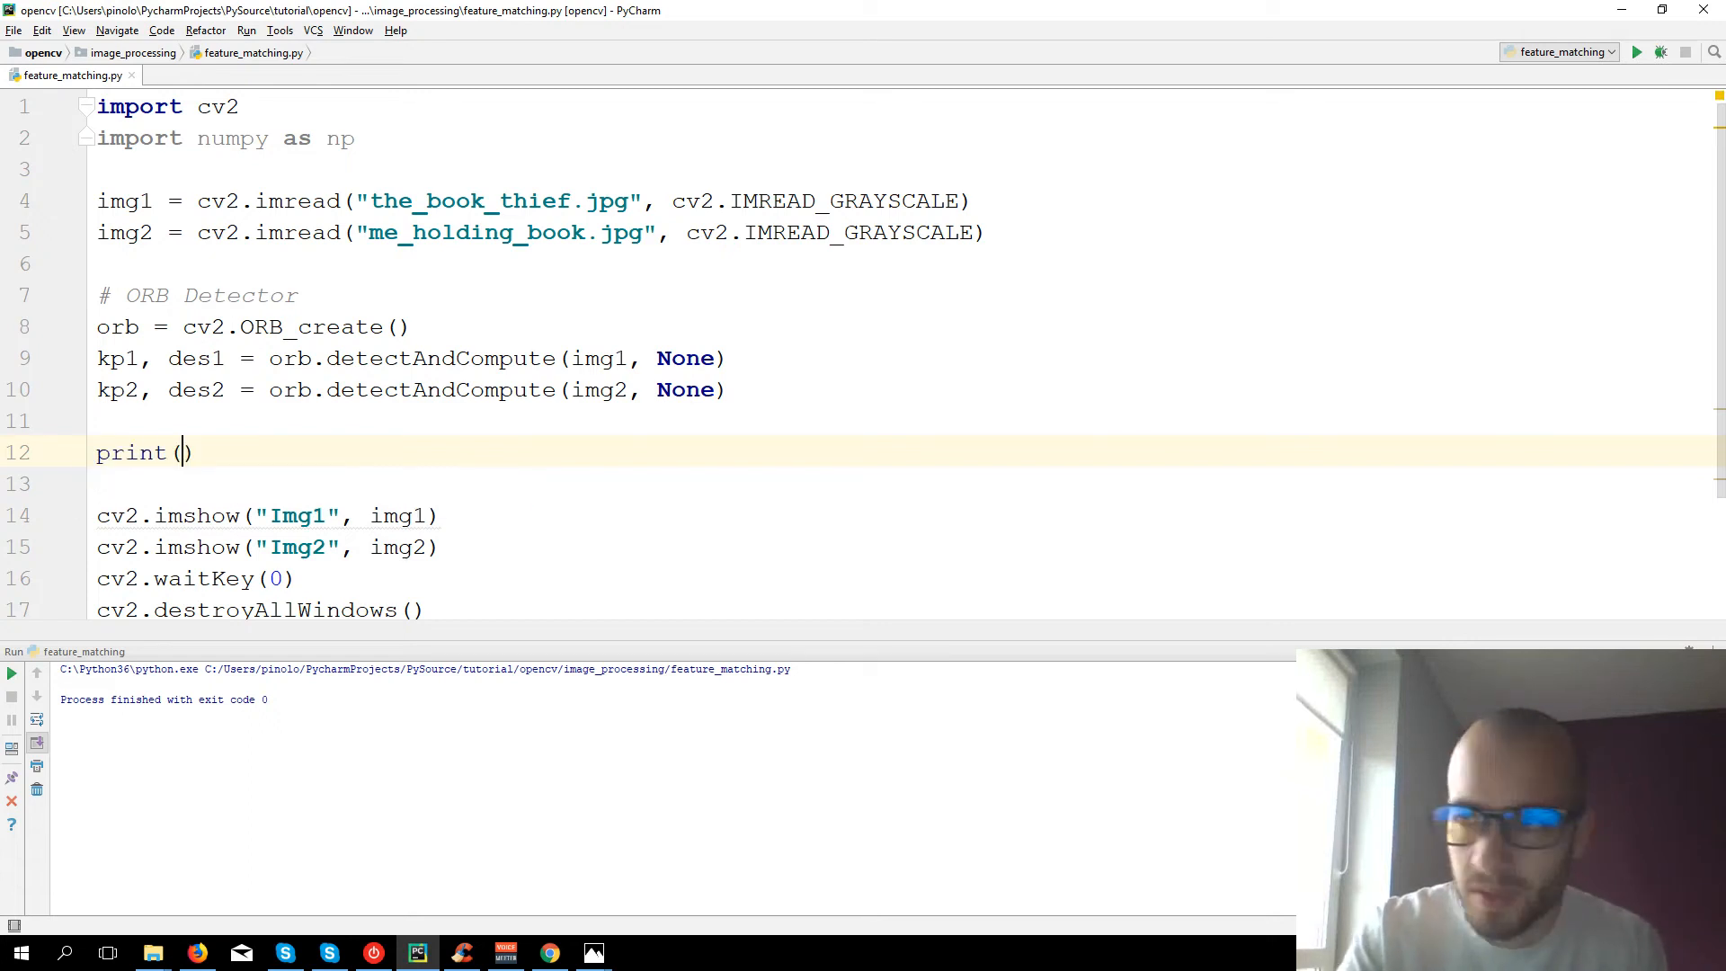
type("des")
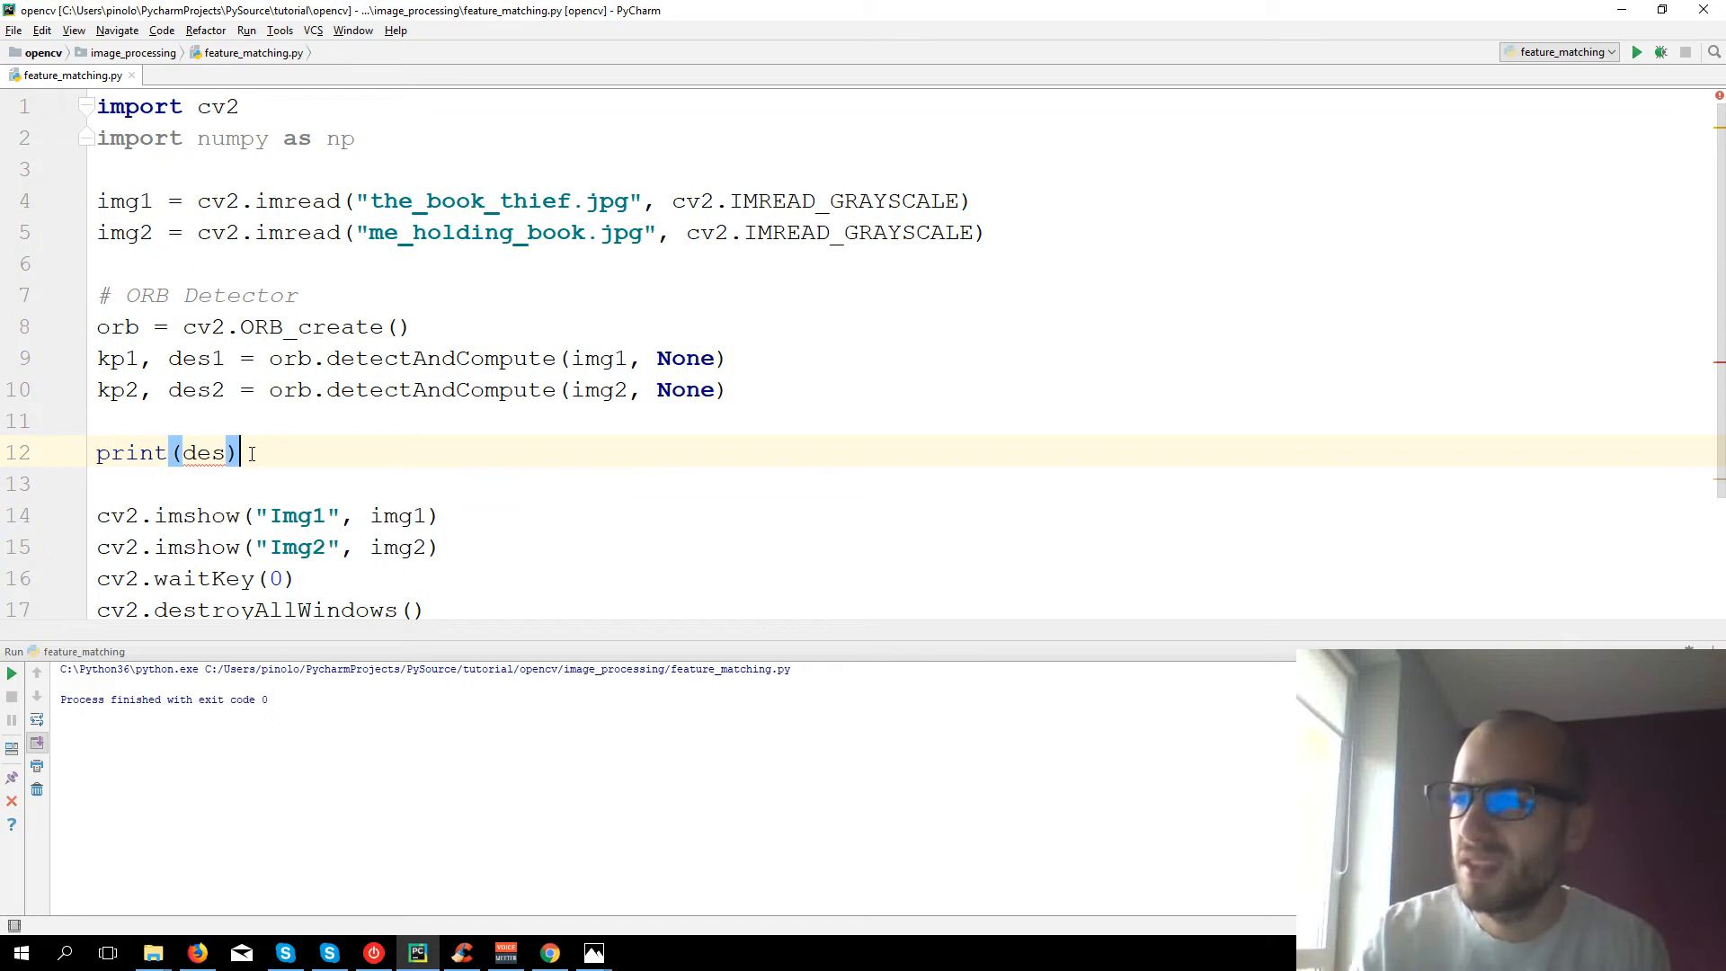
type("for d in")
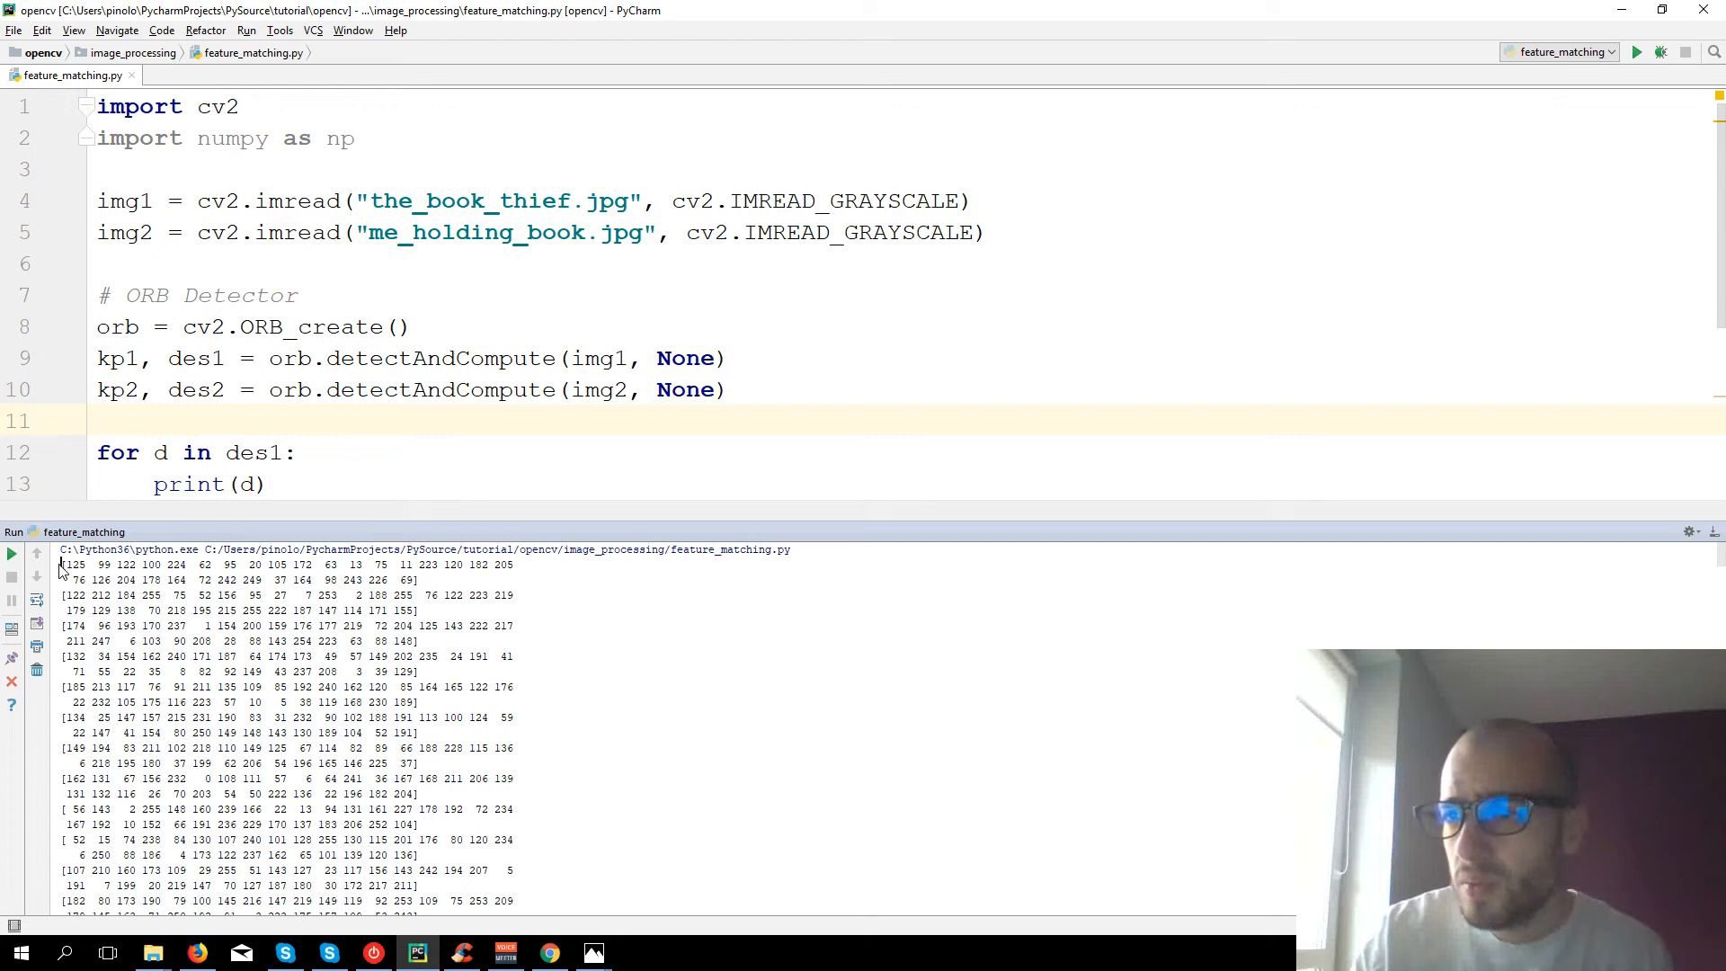
- Highlight a printed descriptor row and the des1/des2 names while explaining
left_click_drag(62, 564, 408, 581)
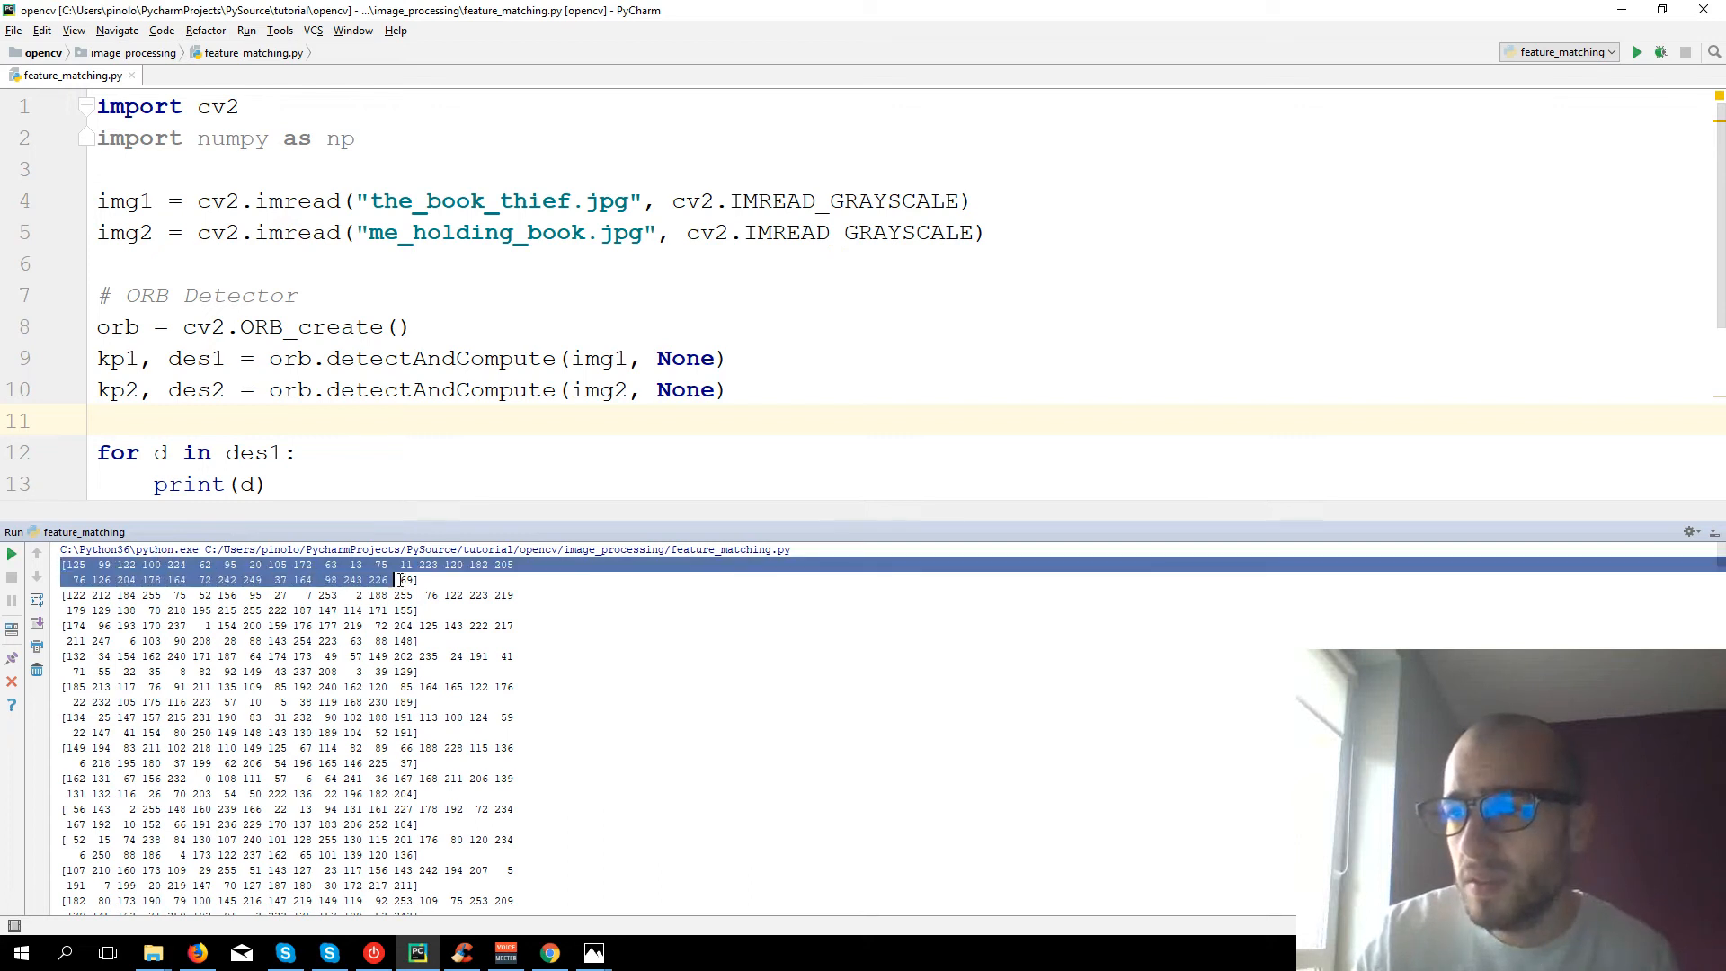
mouse_move(30, 443)
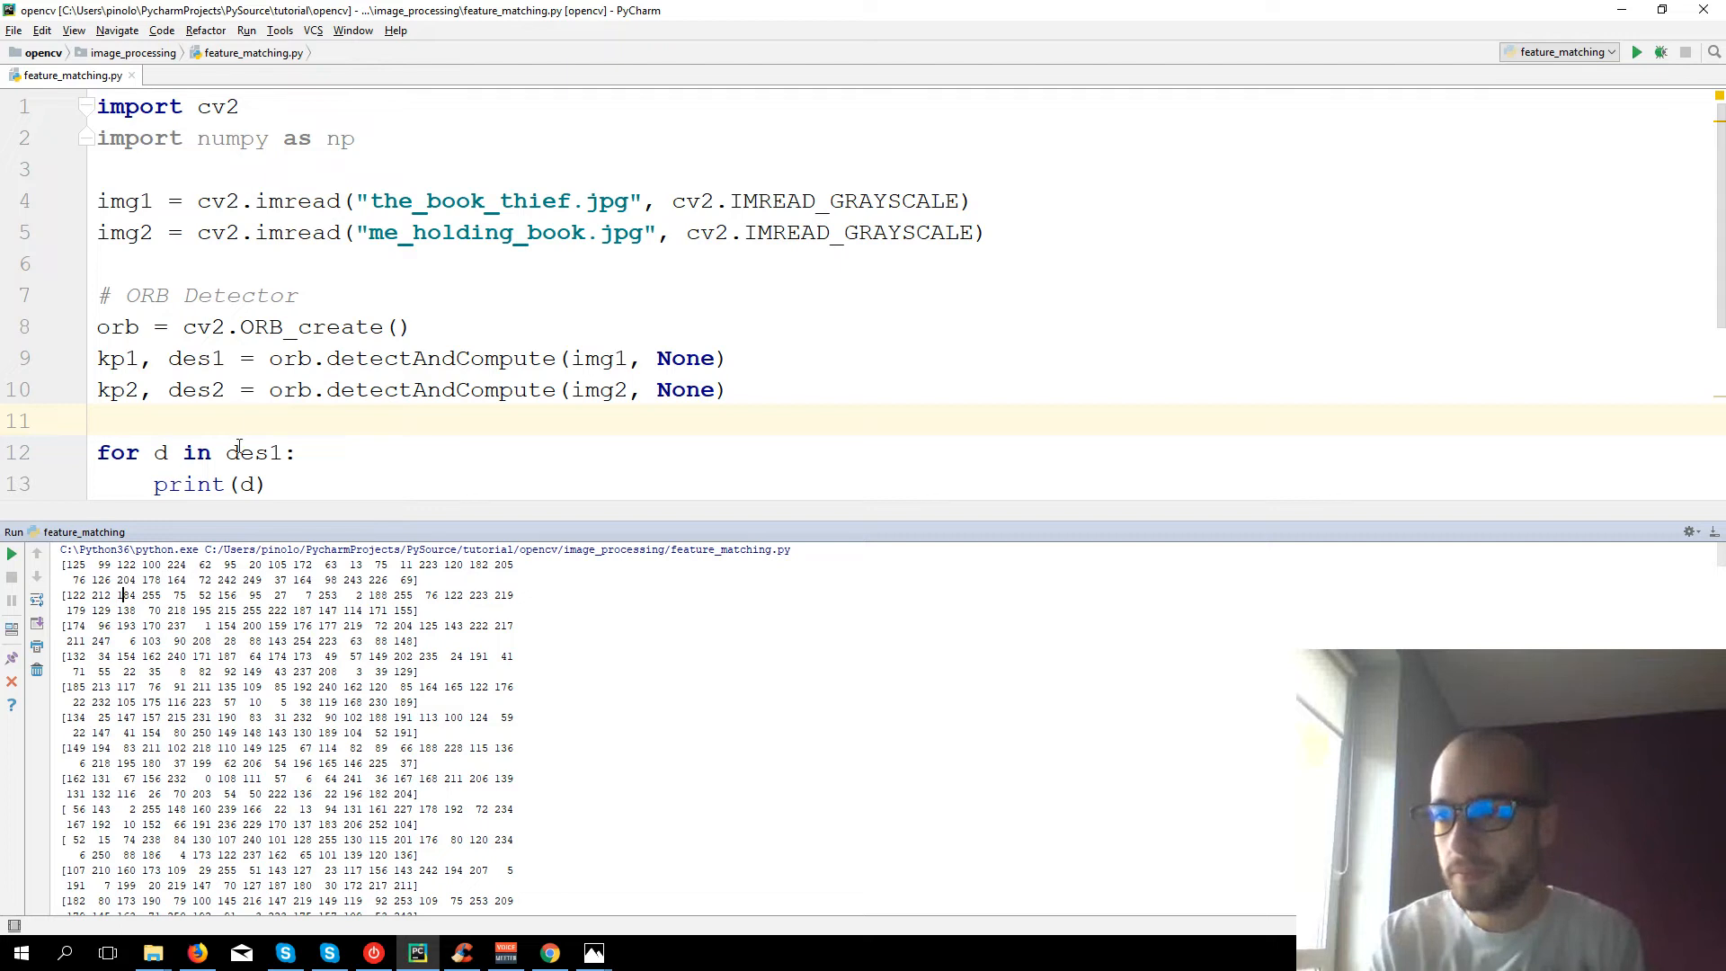
double_click(194, 388)
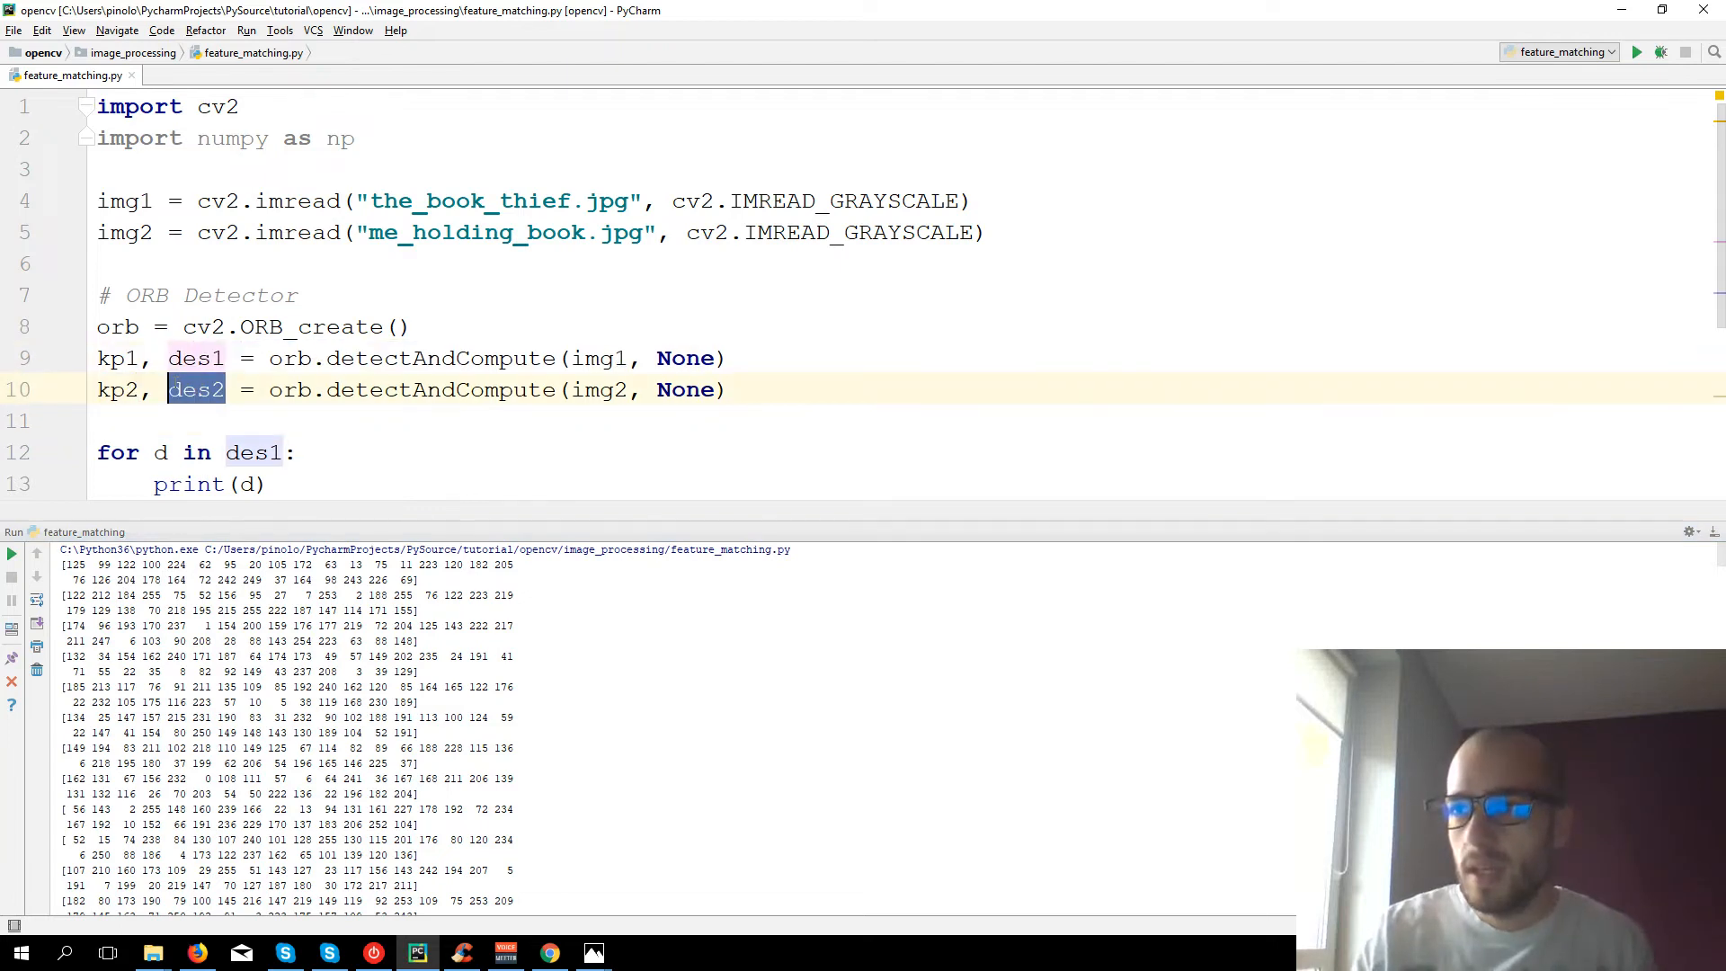
double_click(196, 357)
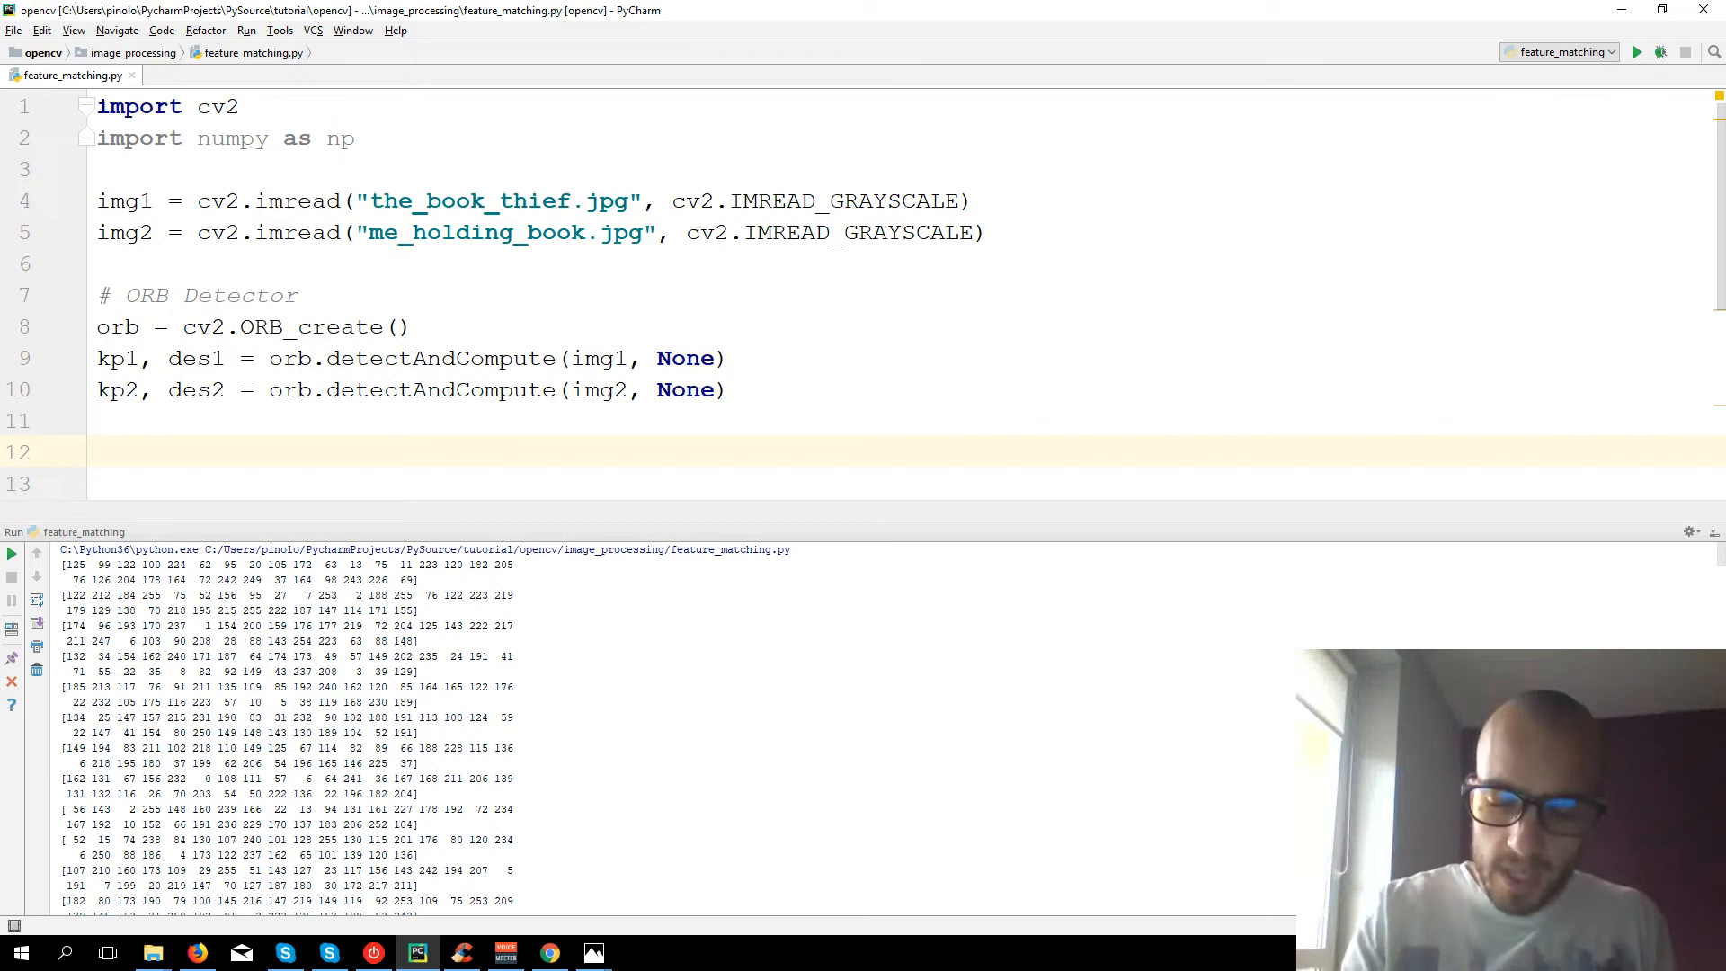
- Add a Brute Force Matching comment and start bf = cv2.BFMatcher()
type("# Brute Force Matching")
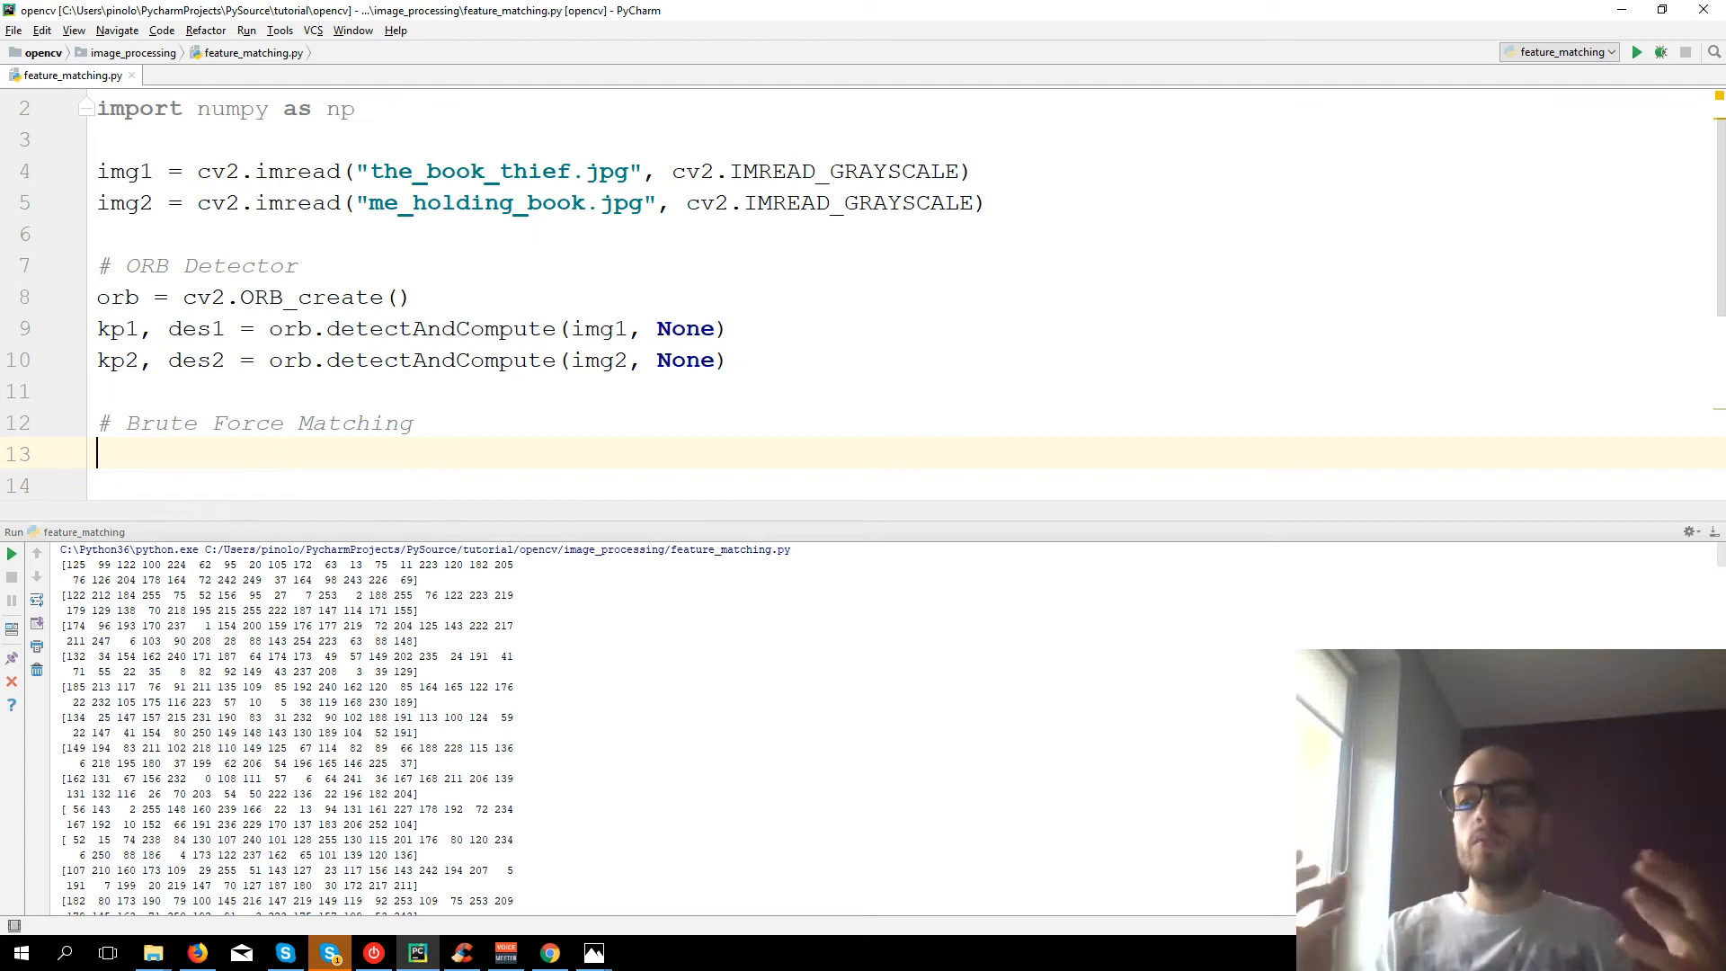
type("bf =")
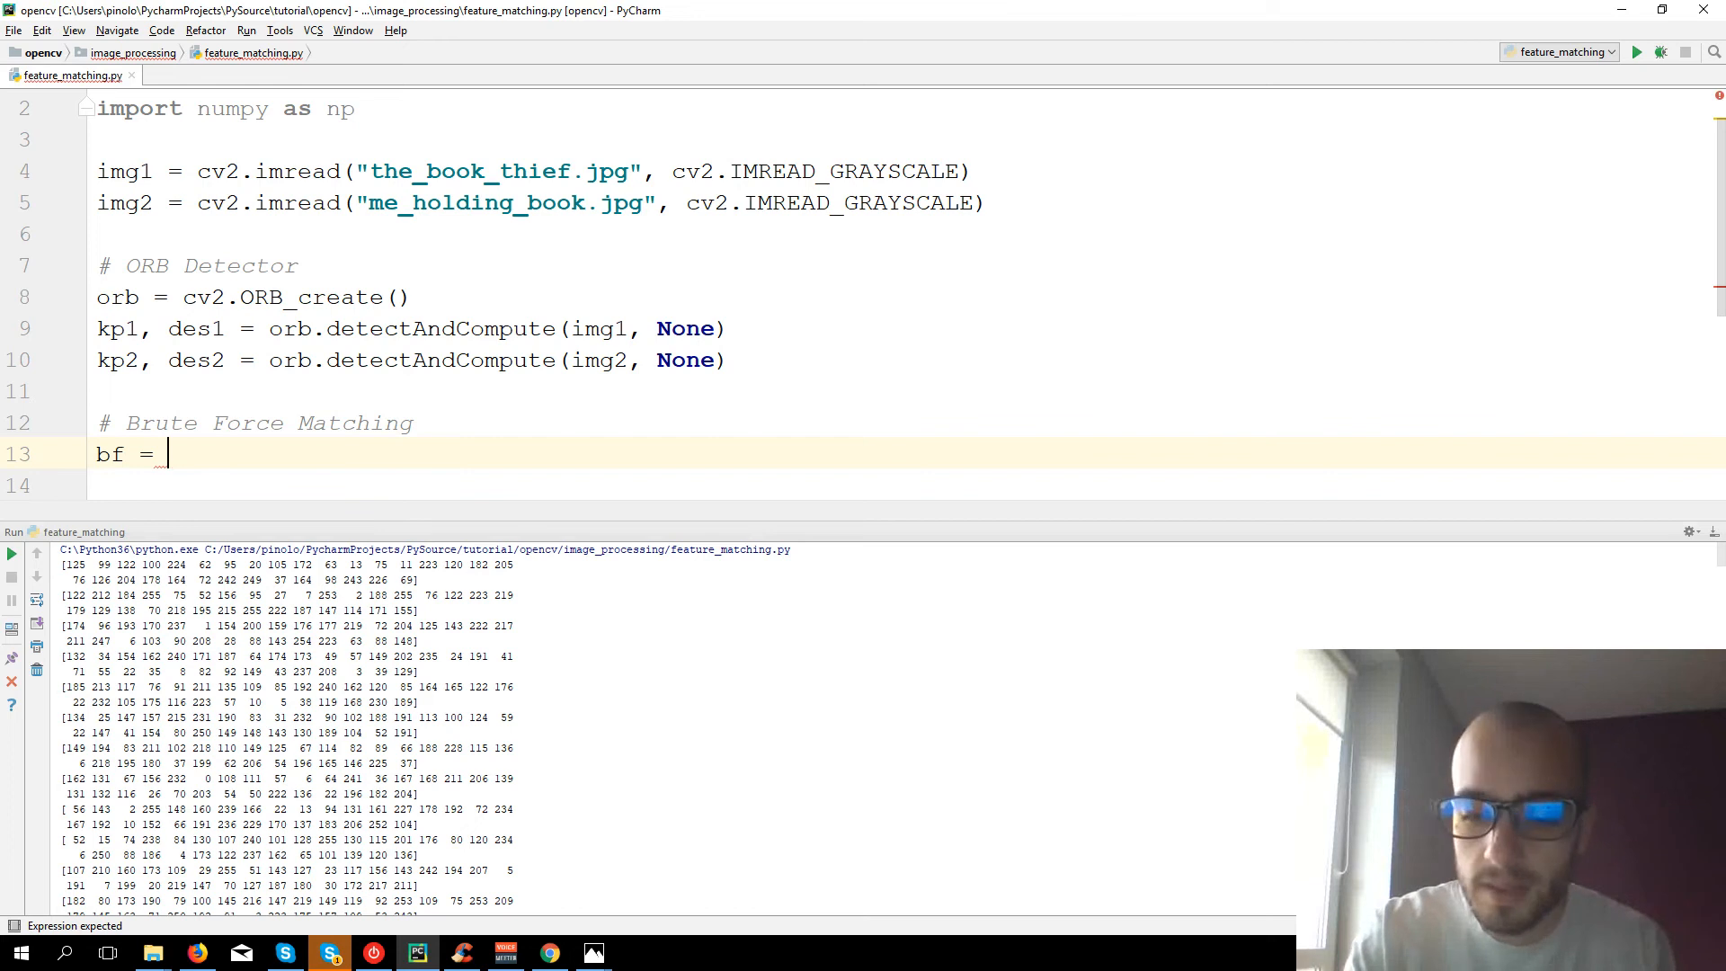
type("cv2.BFMatcher")
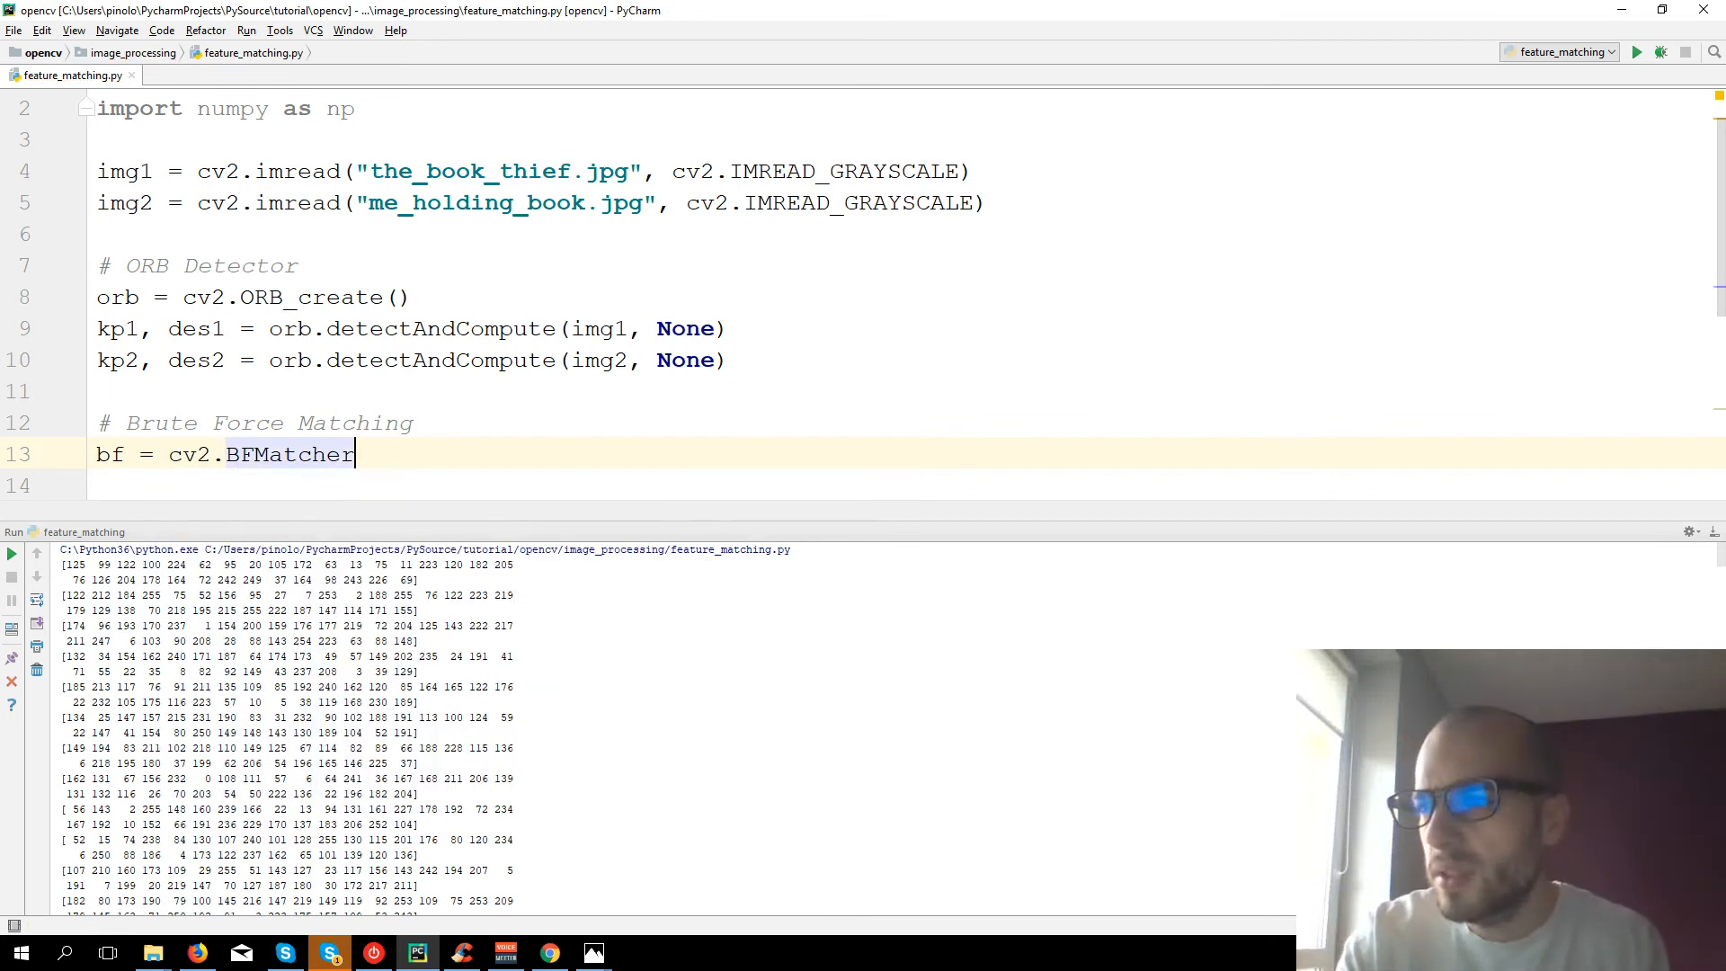
type("()")
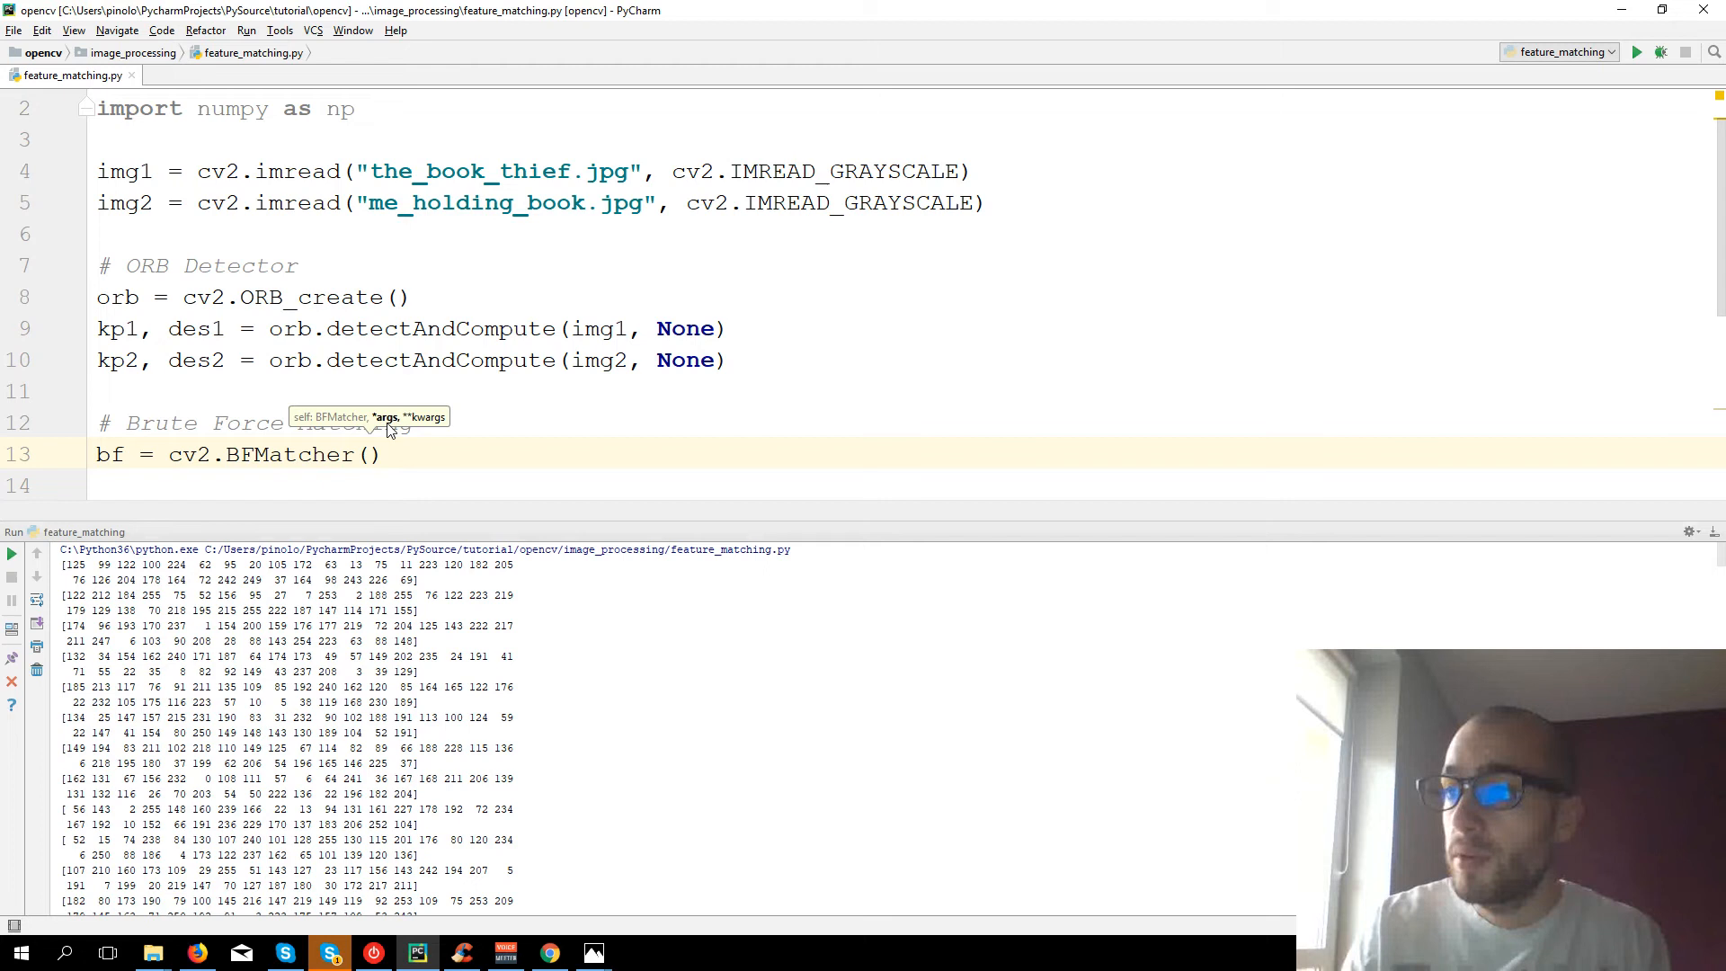
- Give BFMatcher the arguments cv2.NORM_HAMMING and crossCheck=True
type("cv2.")
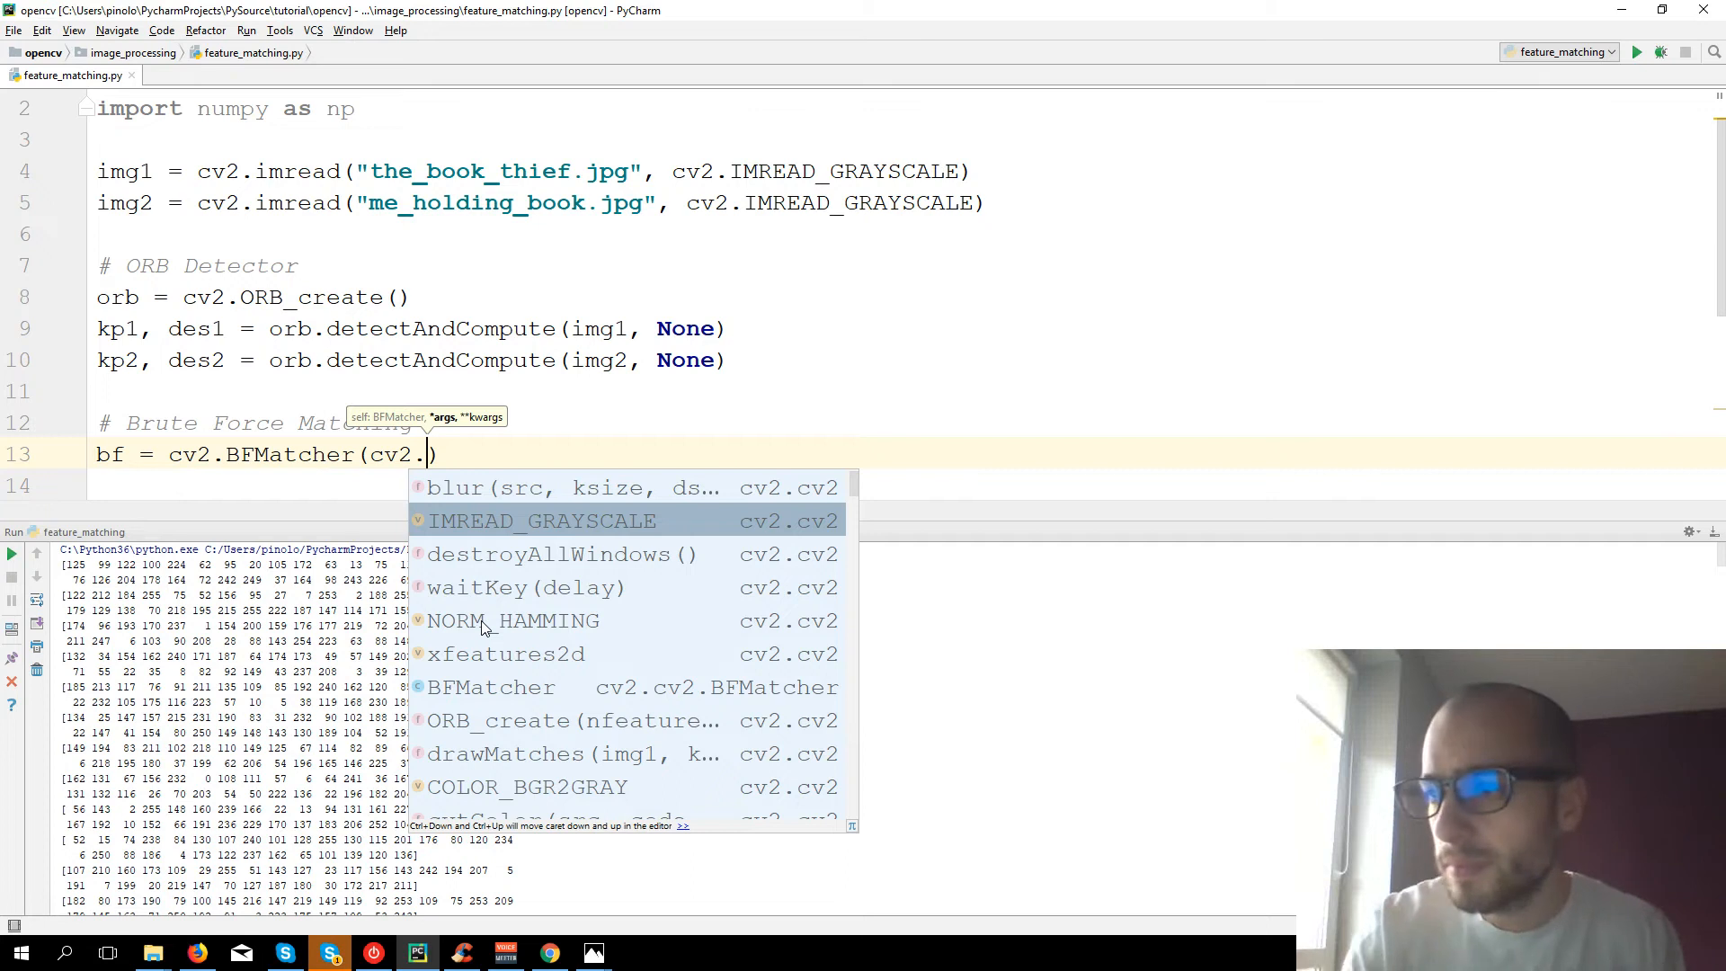
type("NORM_H")
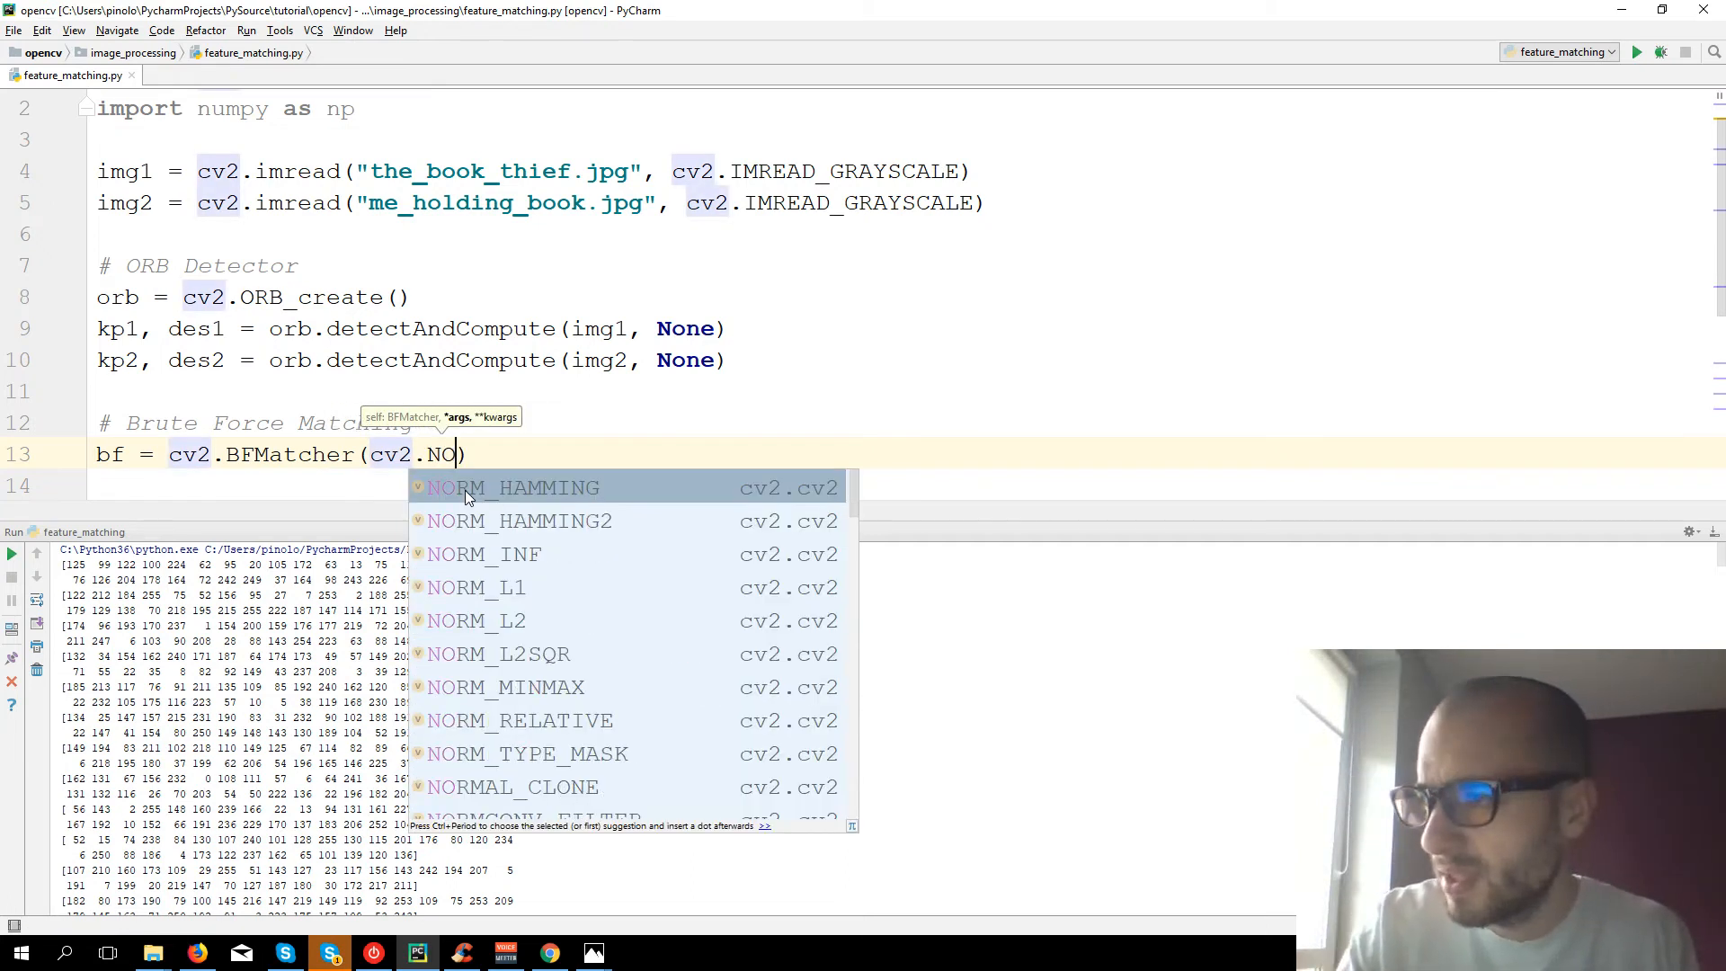
type("RM")
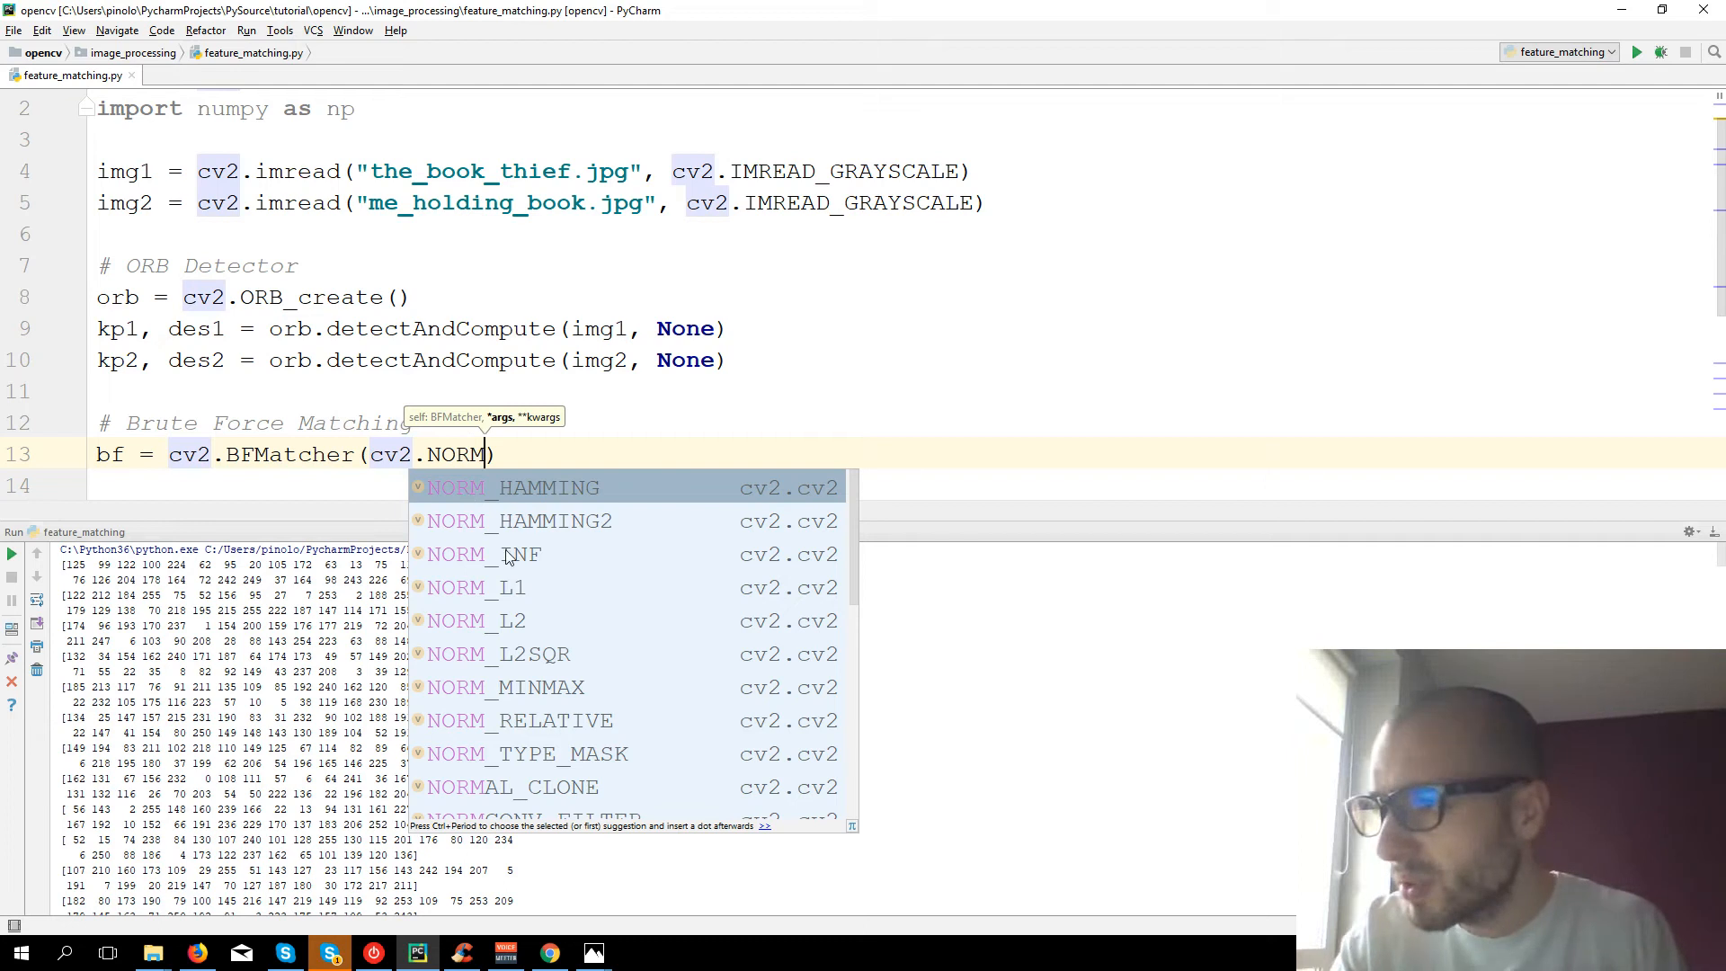
mouse_move(557, 521)
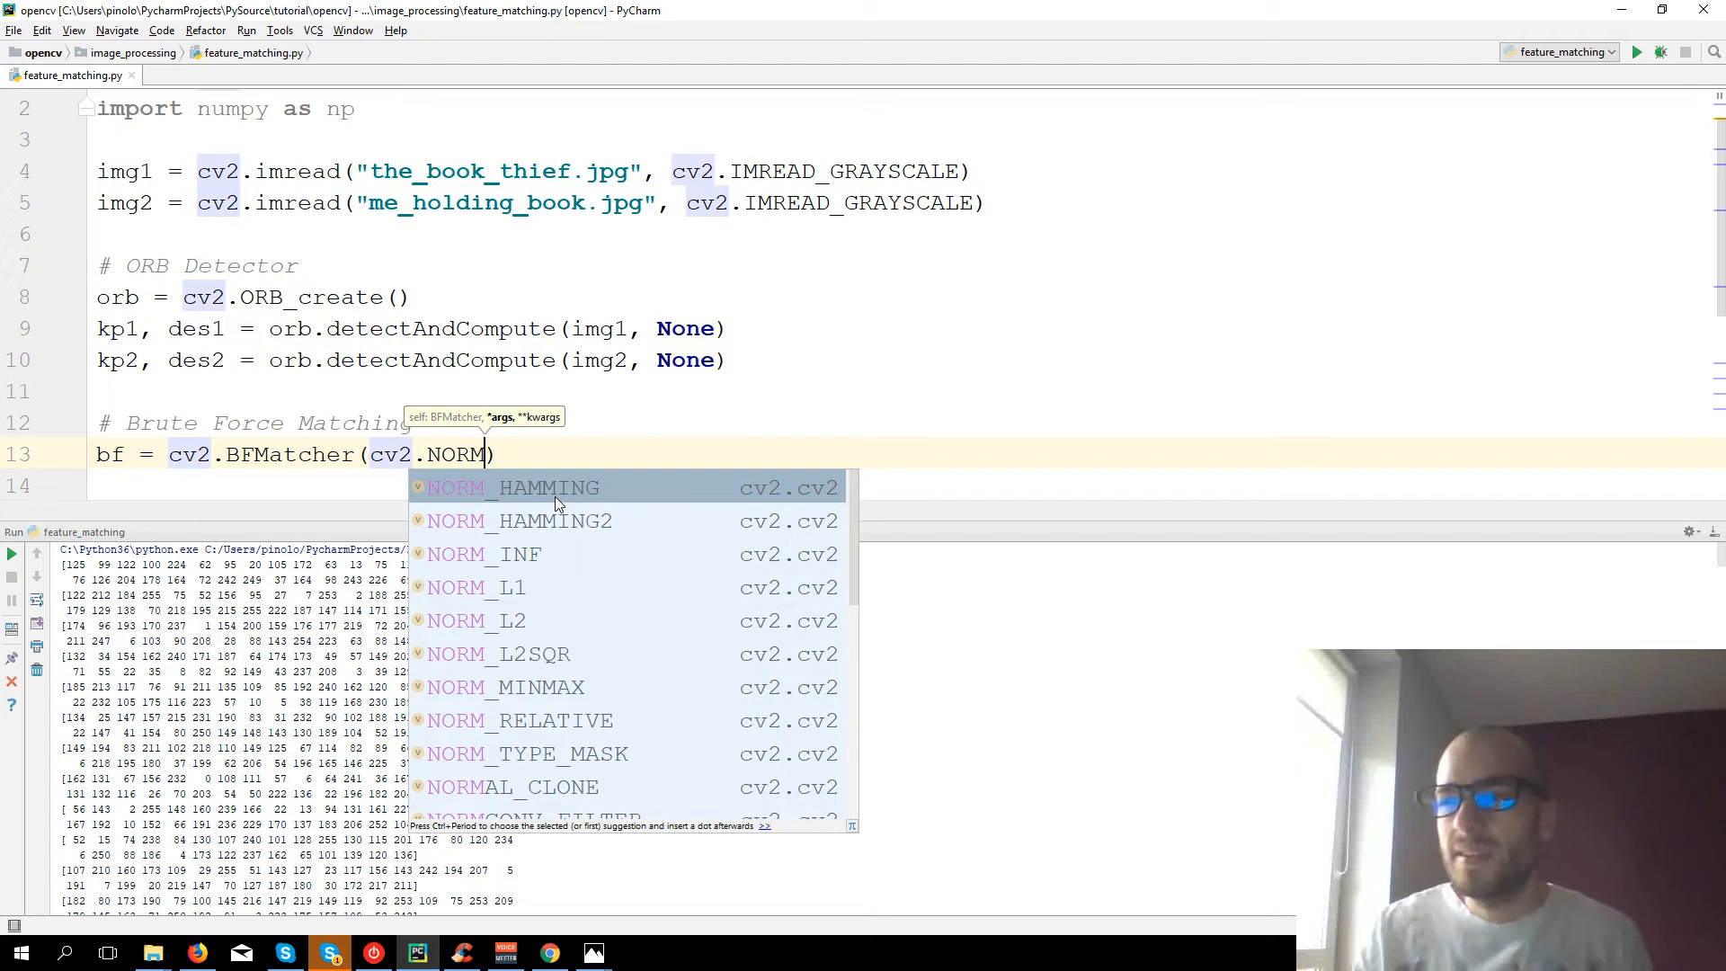
mouse_move(501, 587)
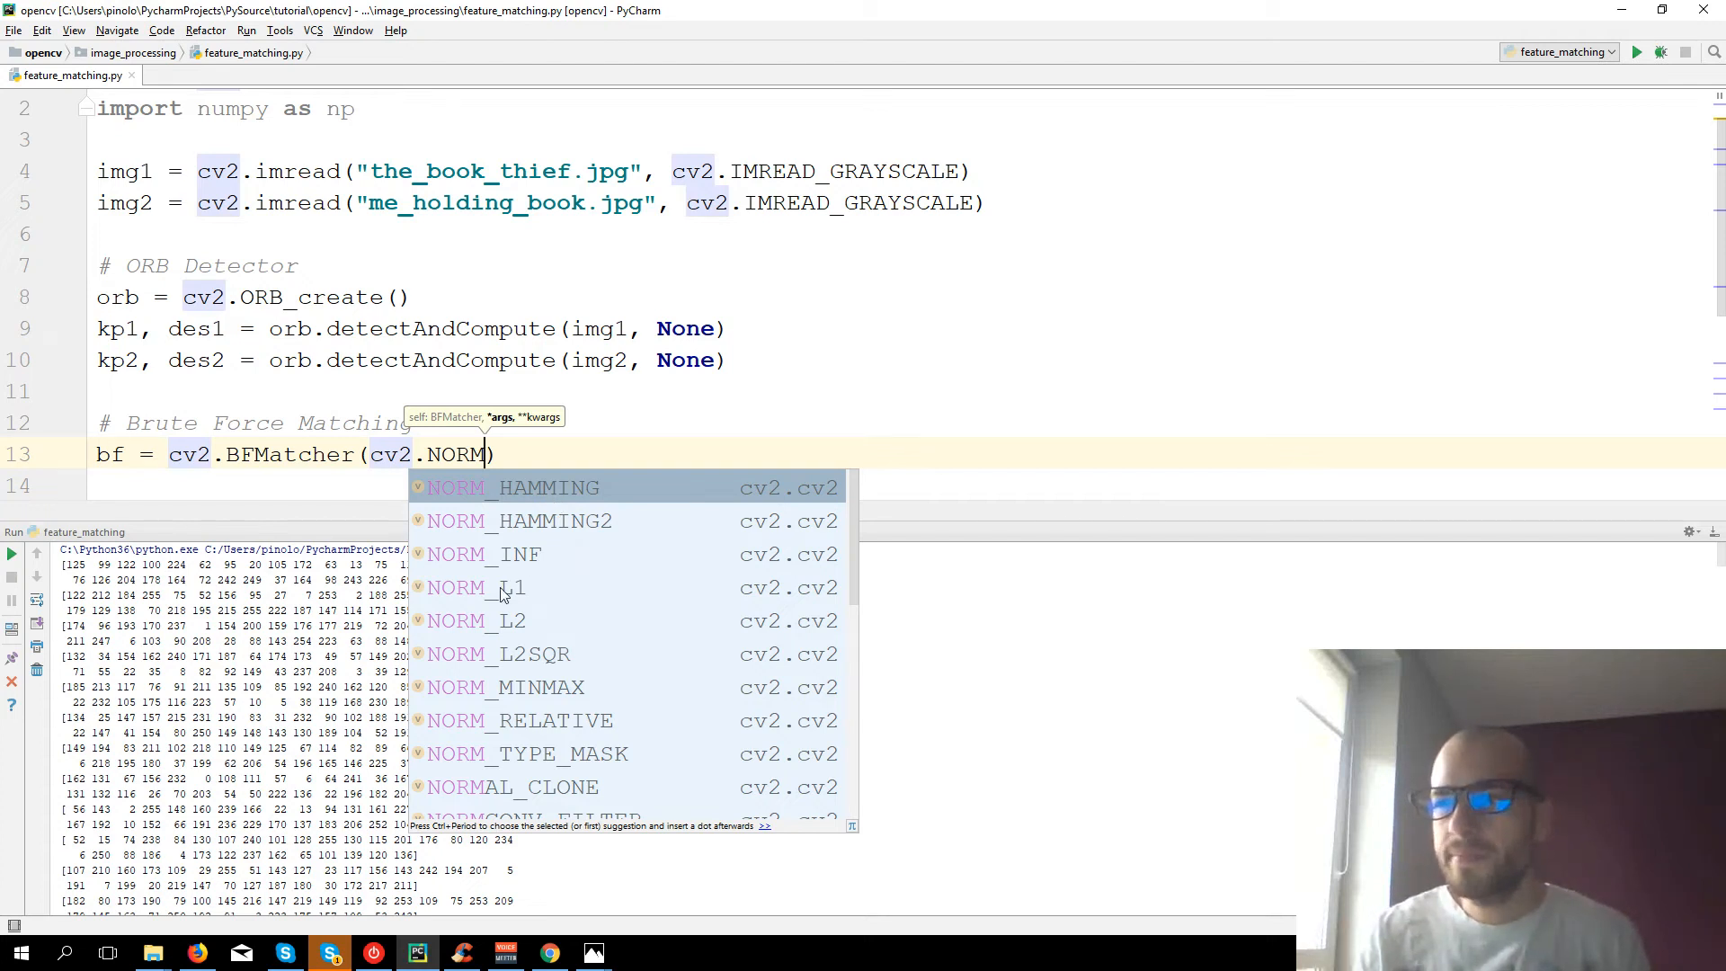
mouse_move(566, 654)
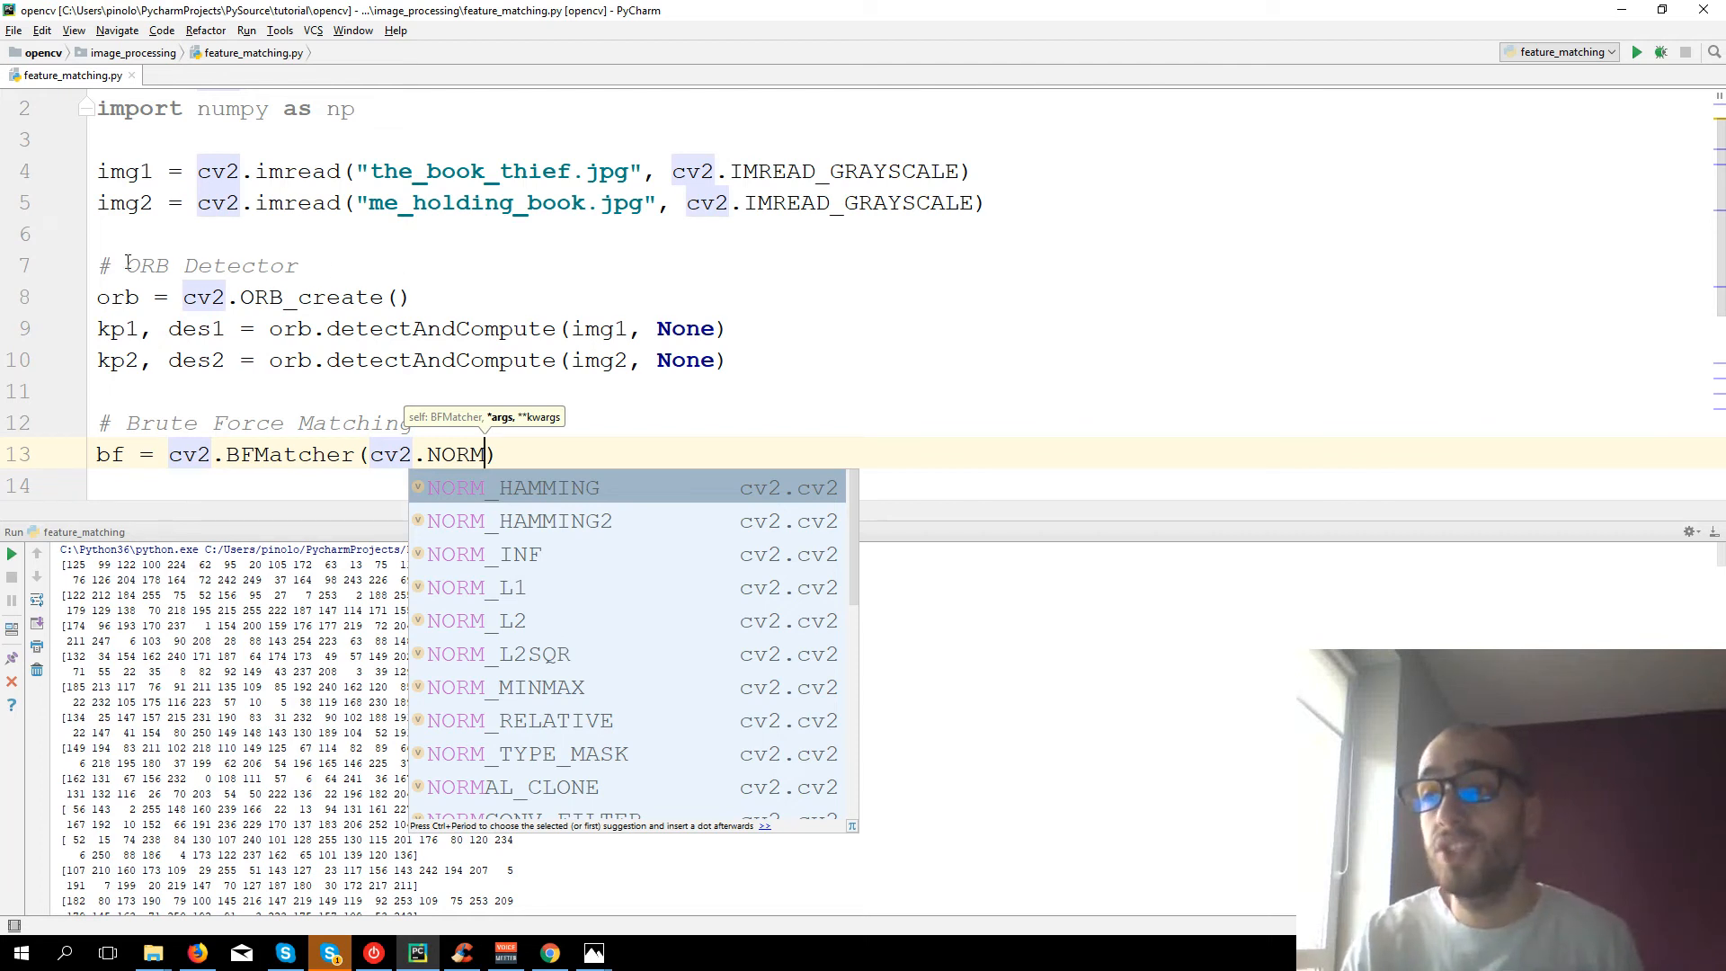
mouse_move(591, 528)
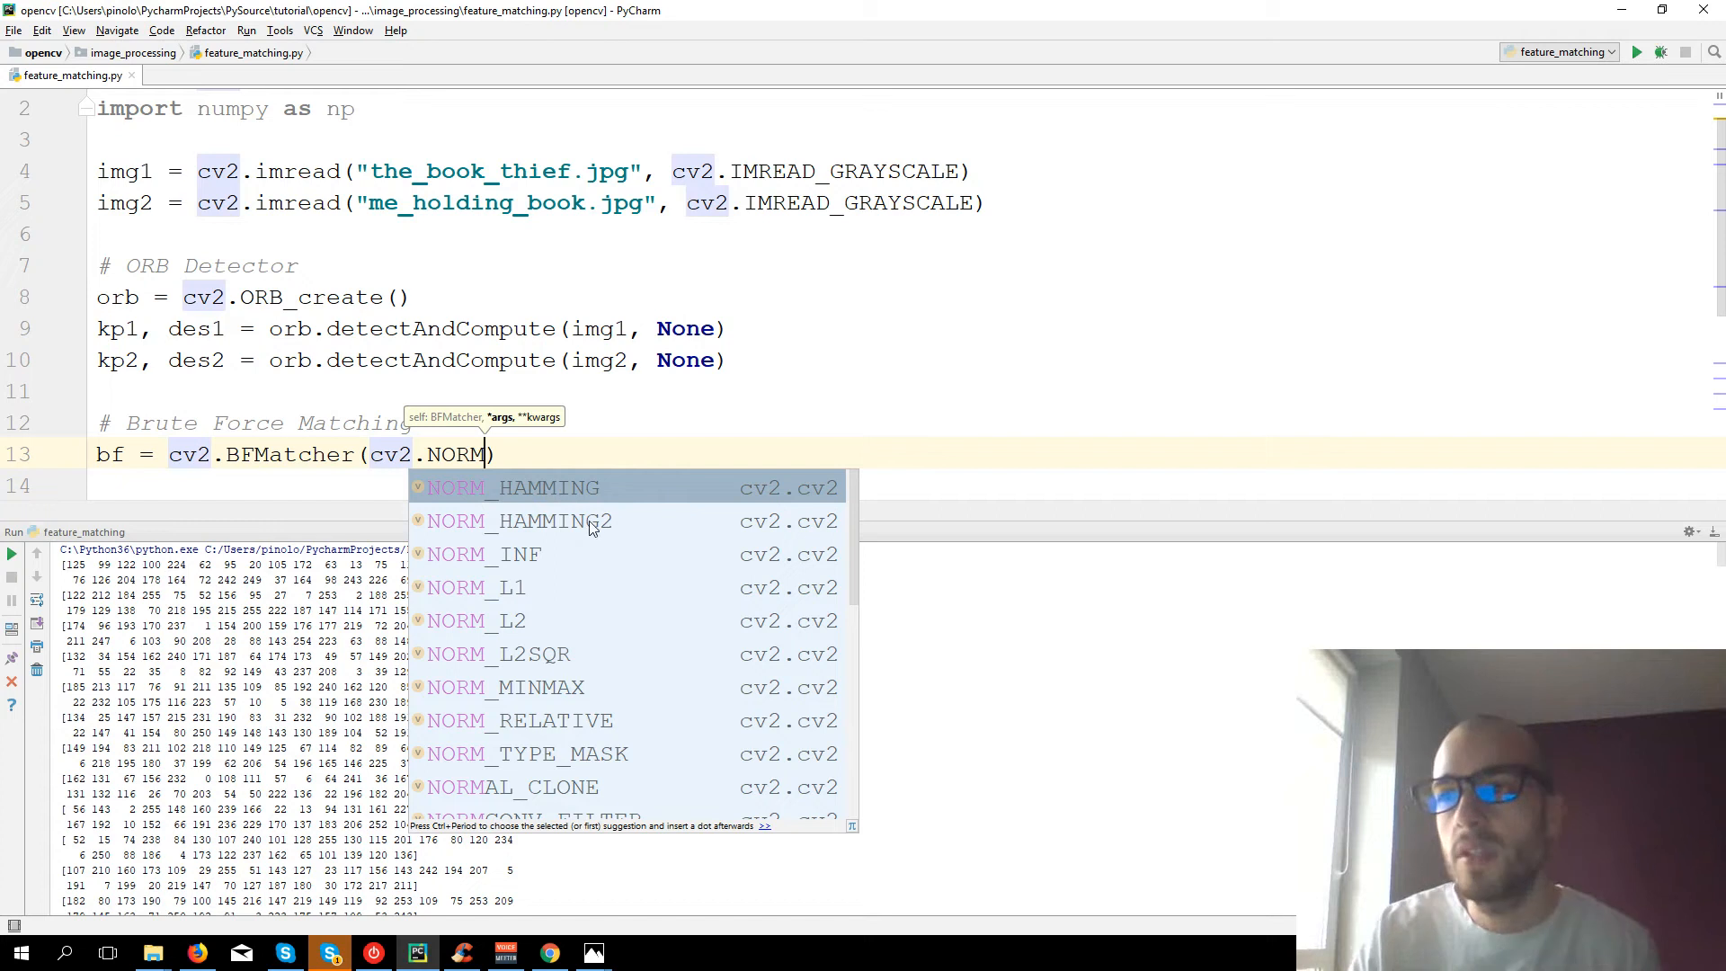
left_click(510, 488)
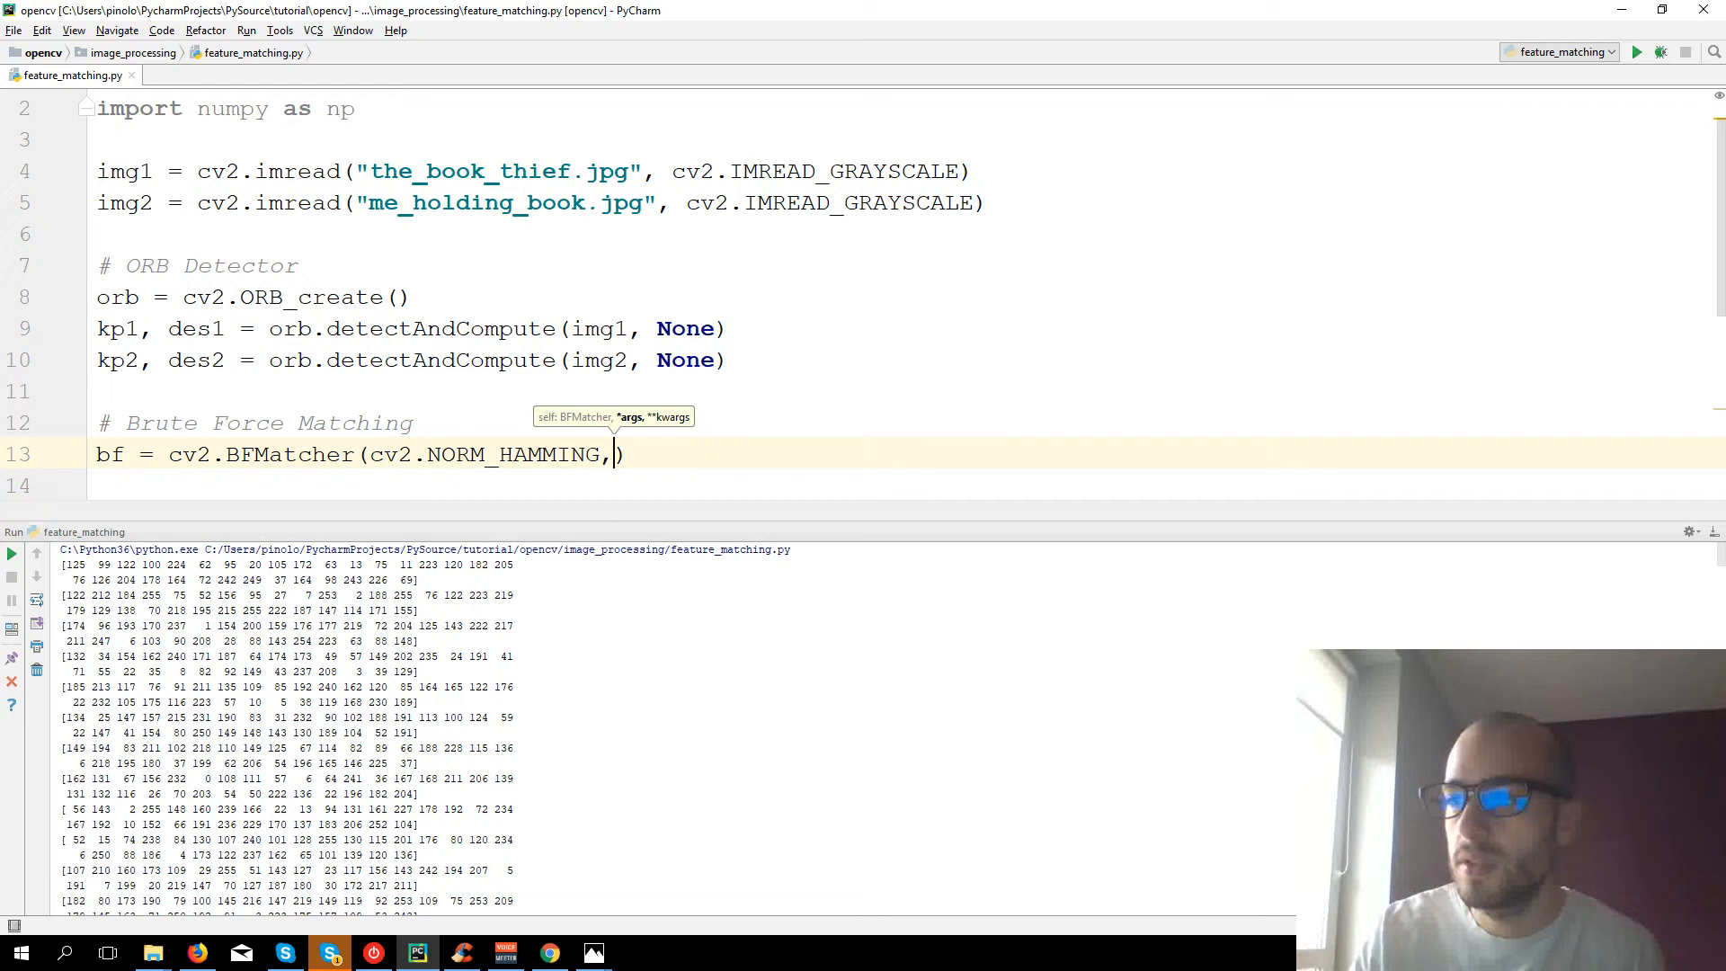
type("c")
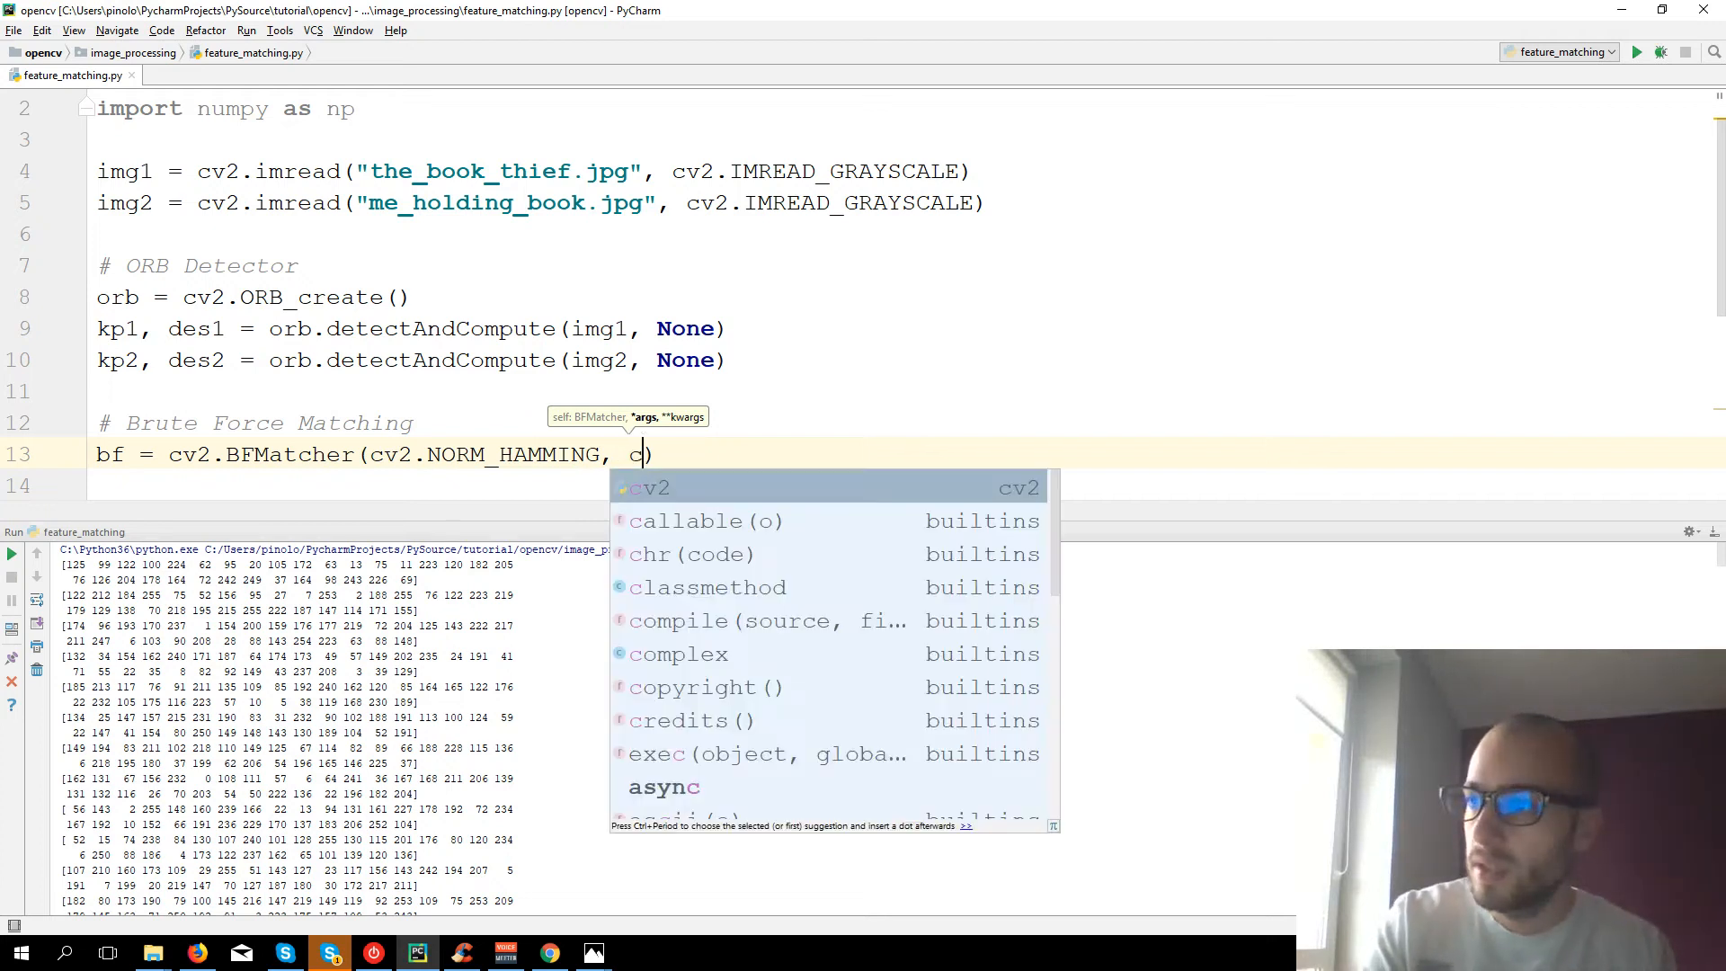
key("Escape")
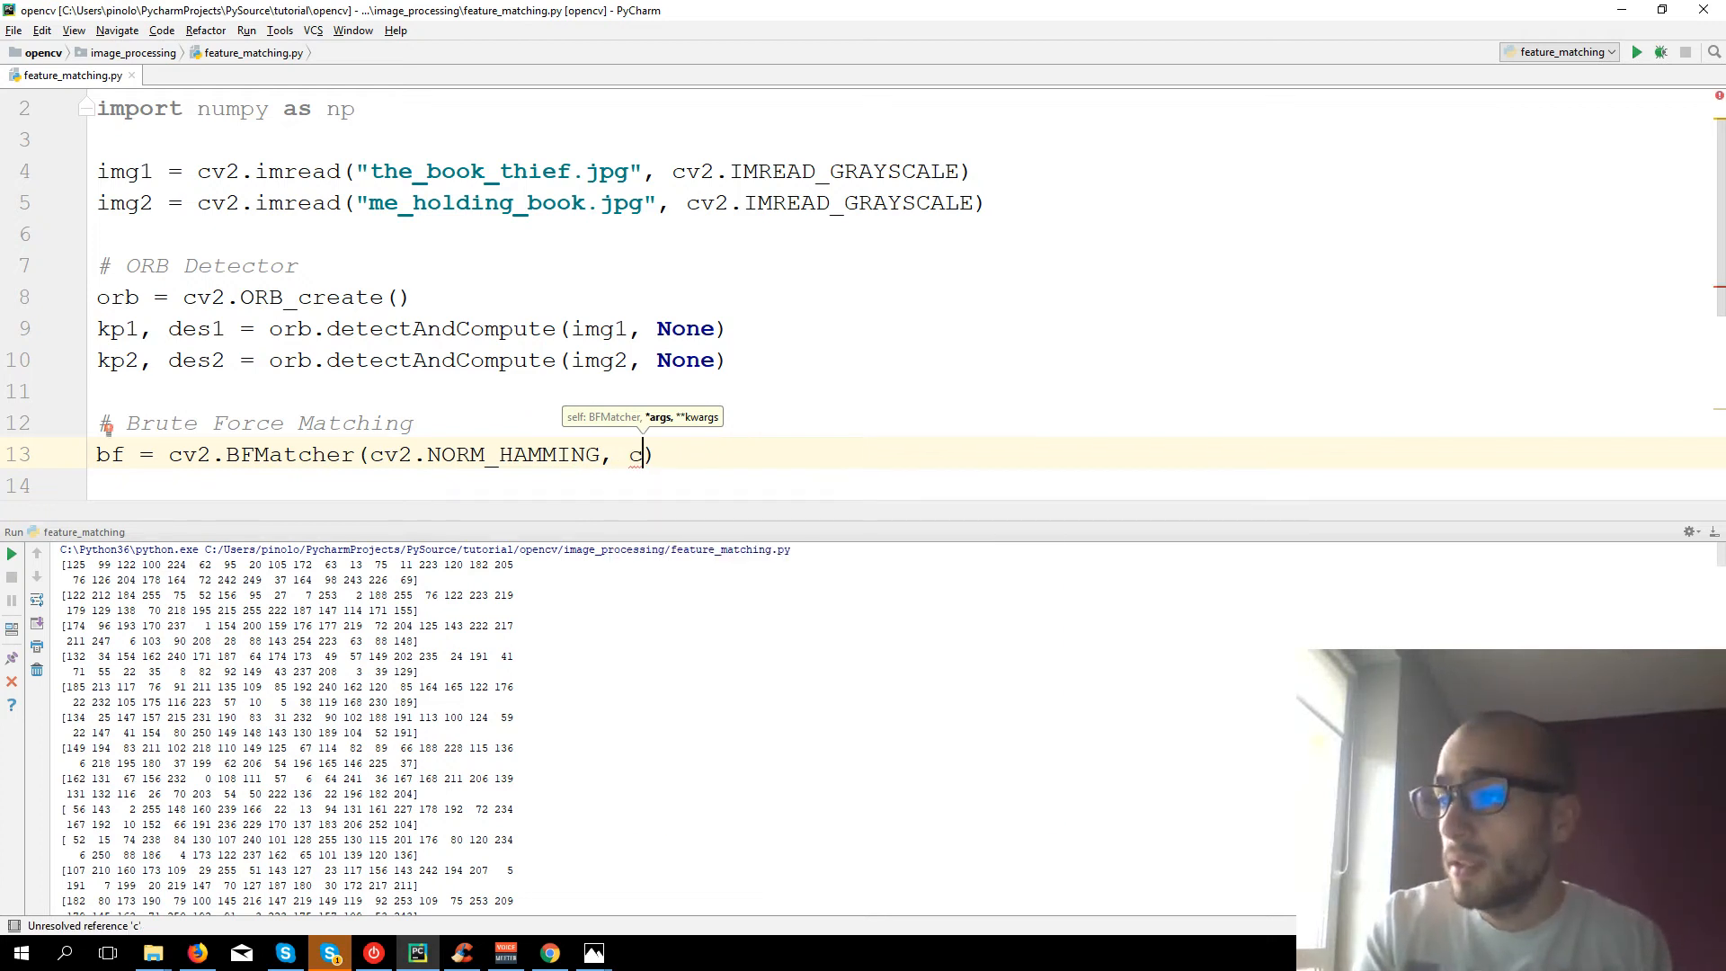
type("rossC")
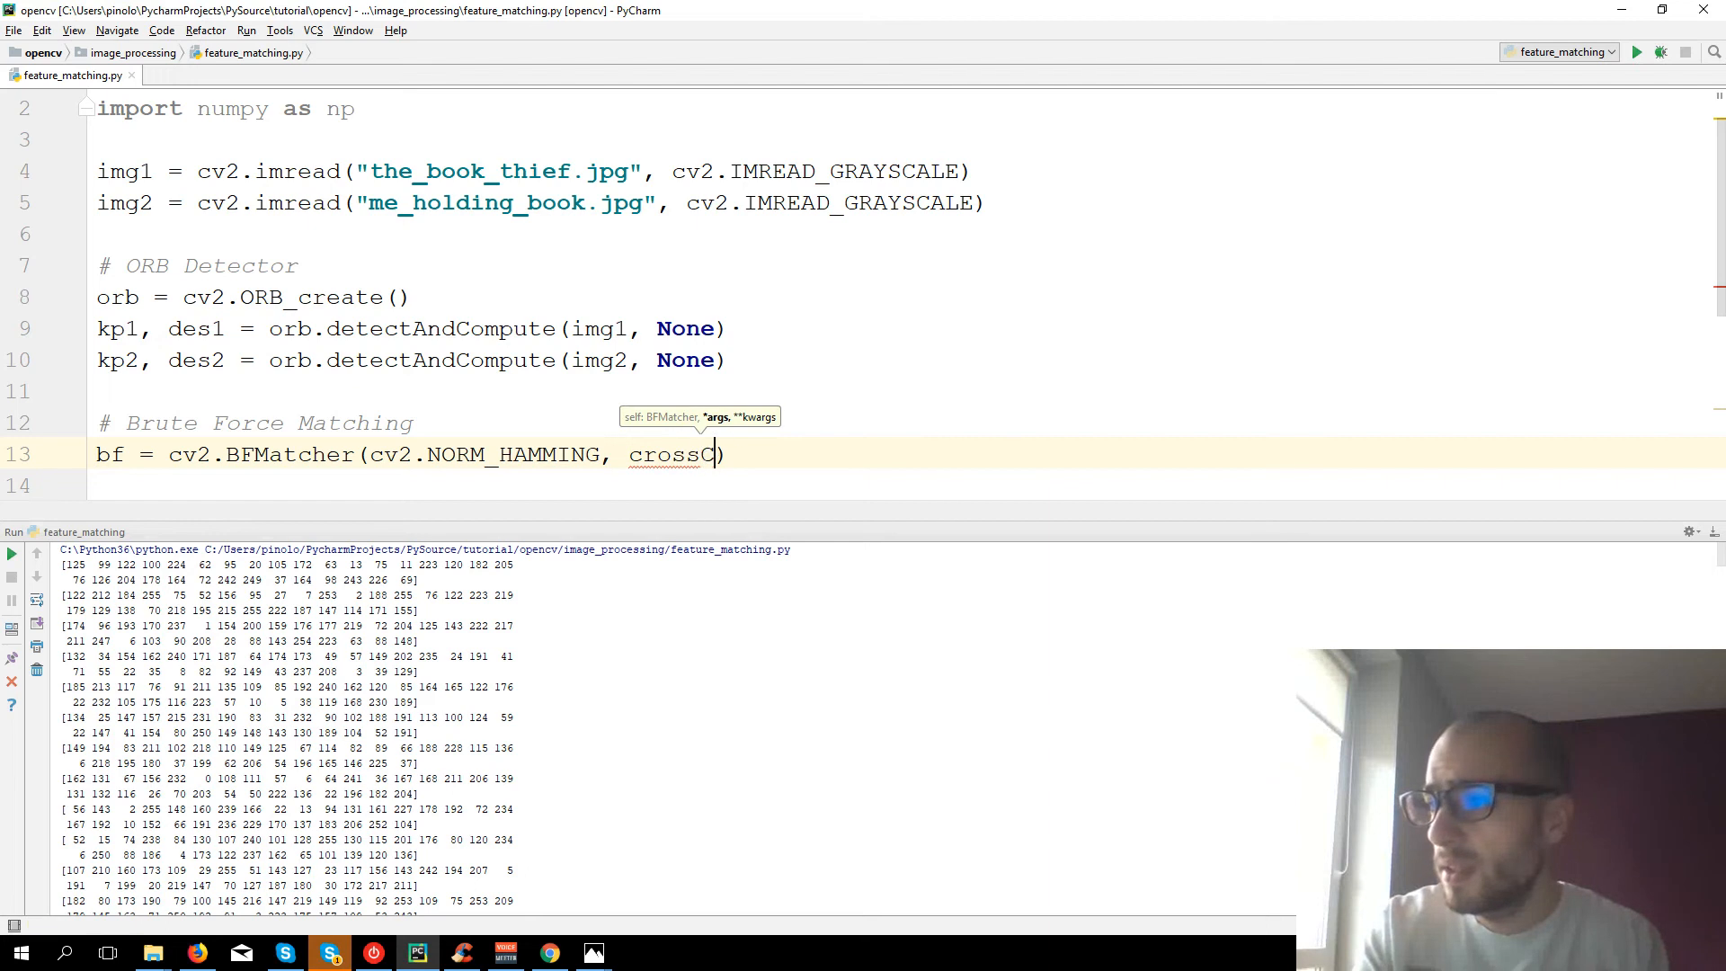
type("heck=")
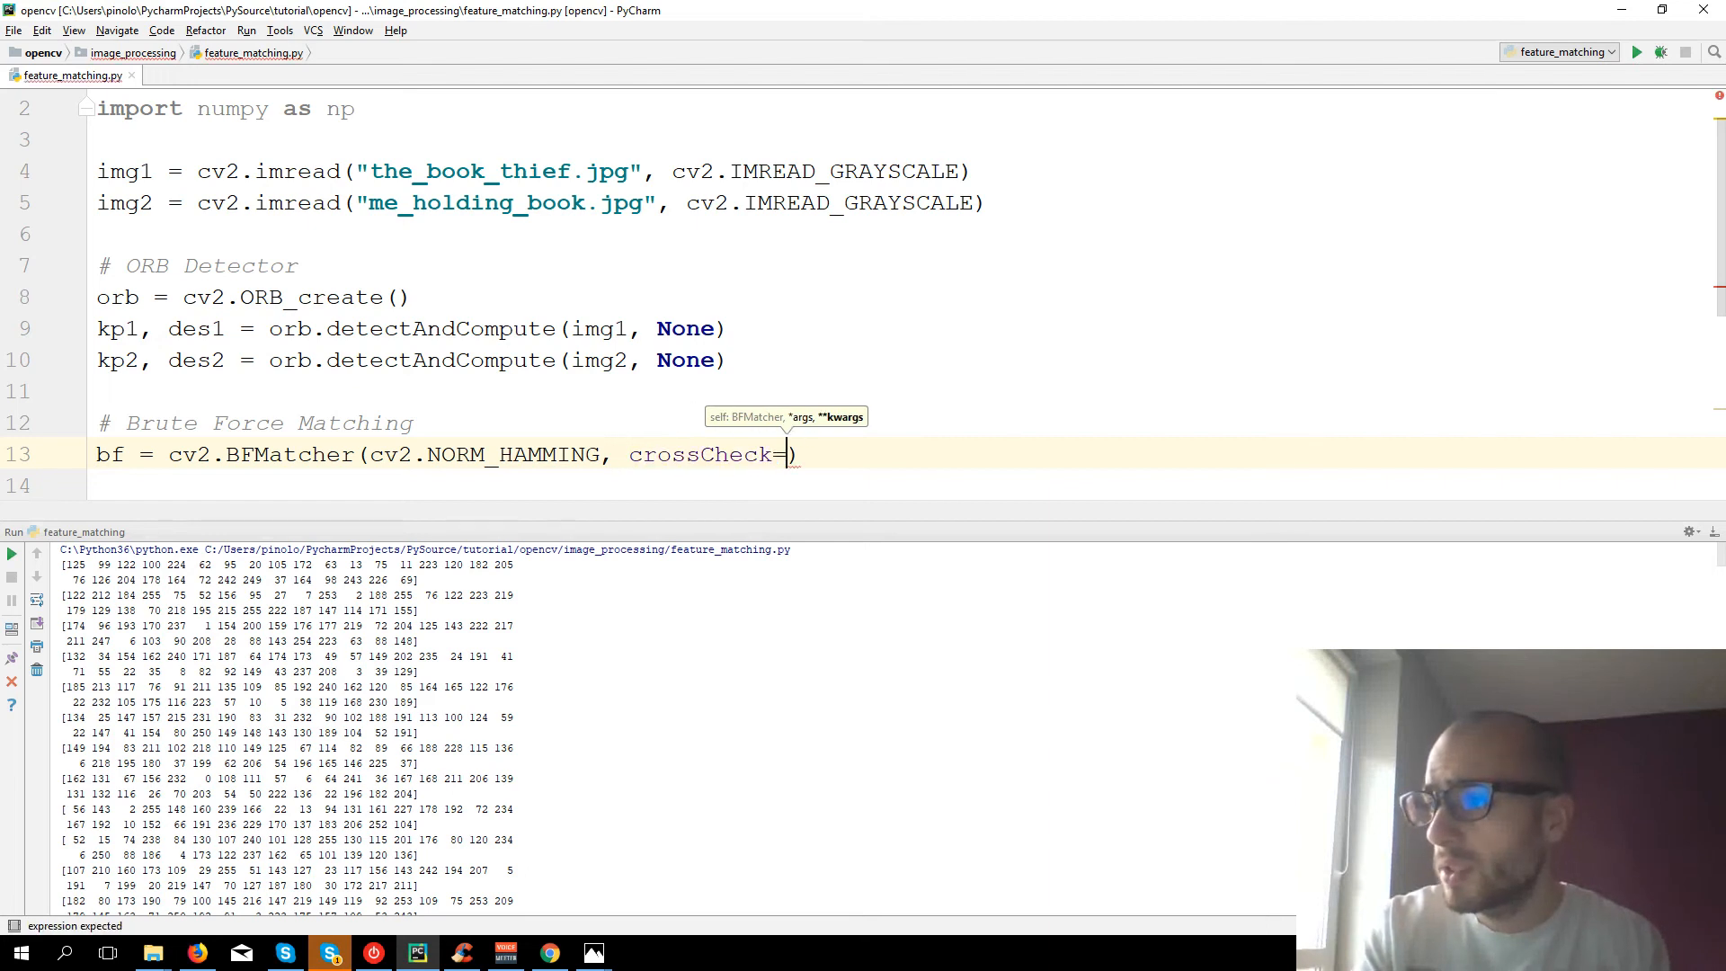
type("True")
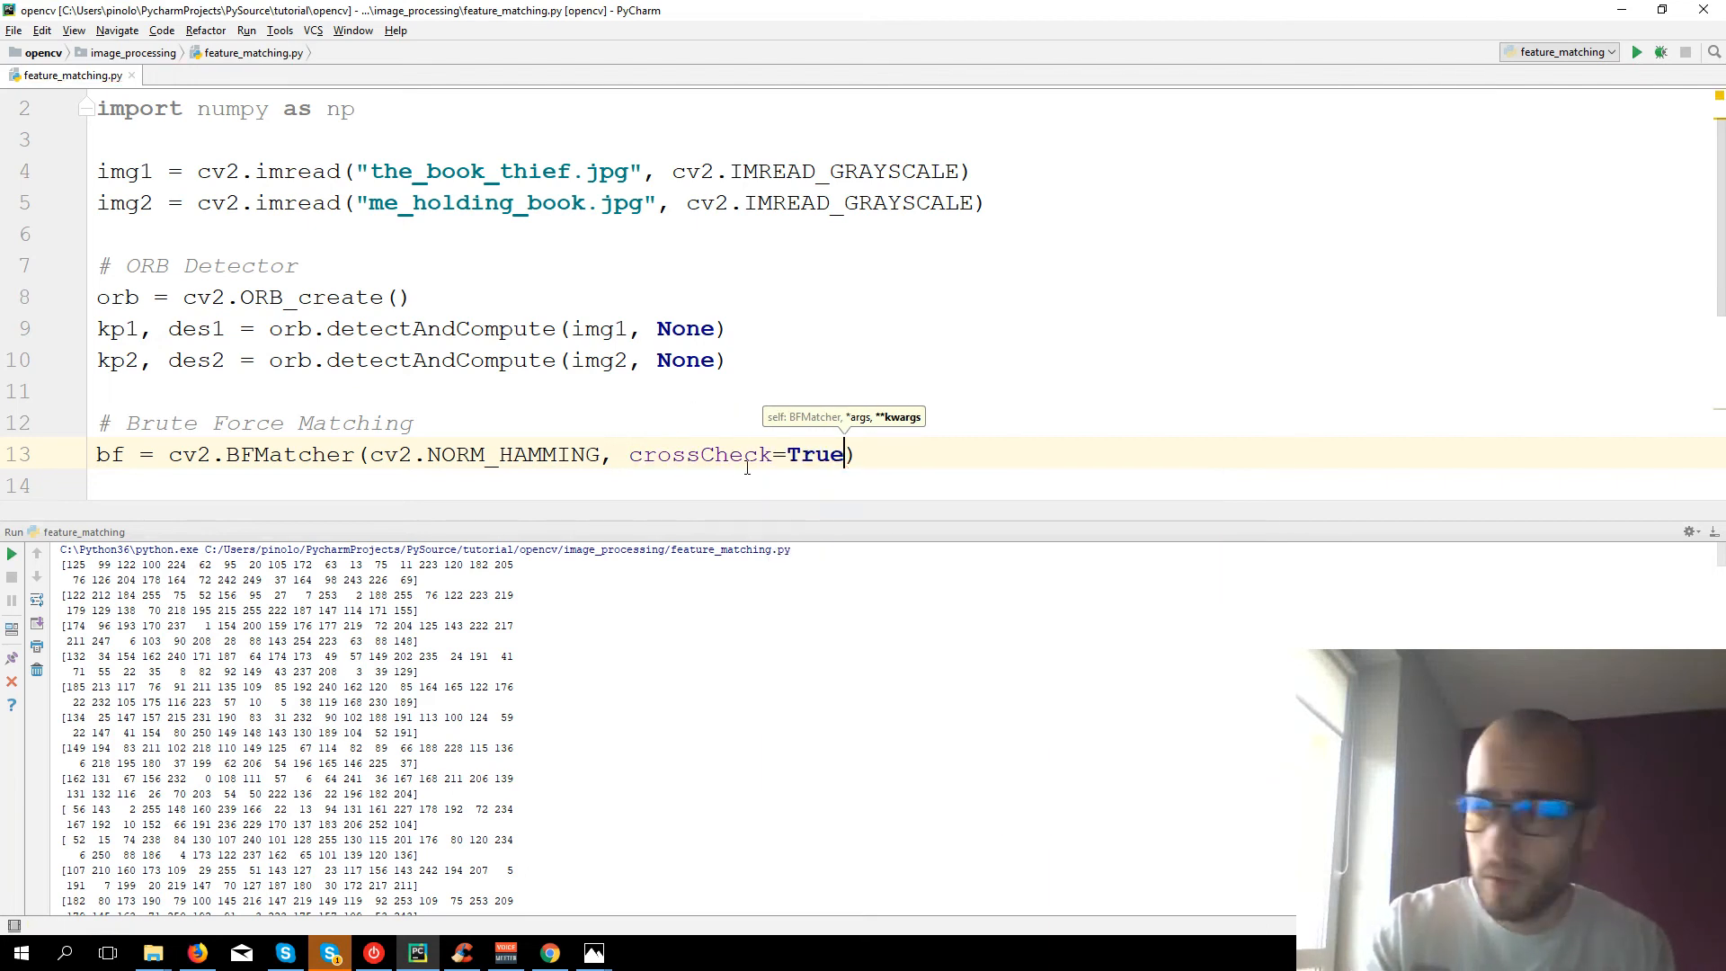
double_click(698, 453)
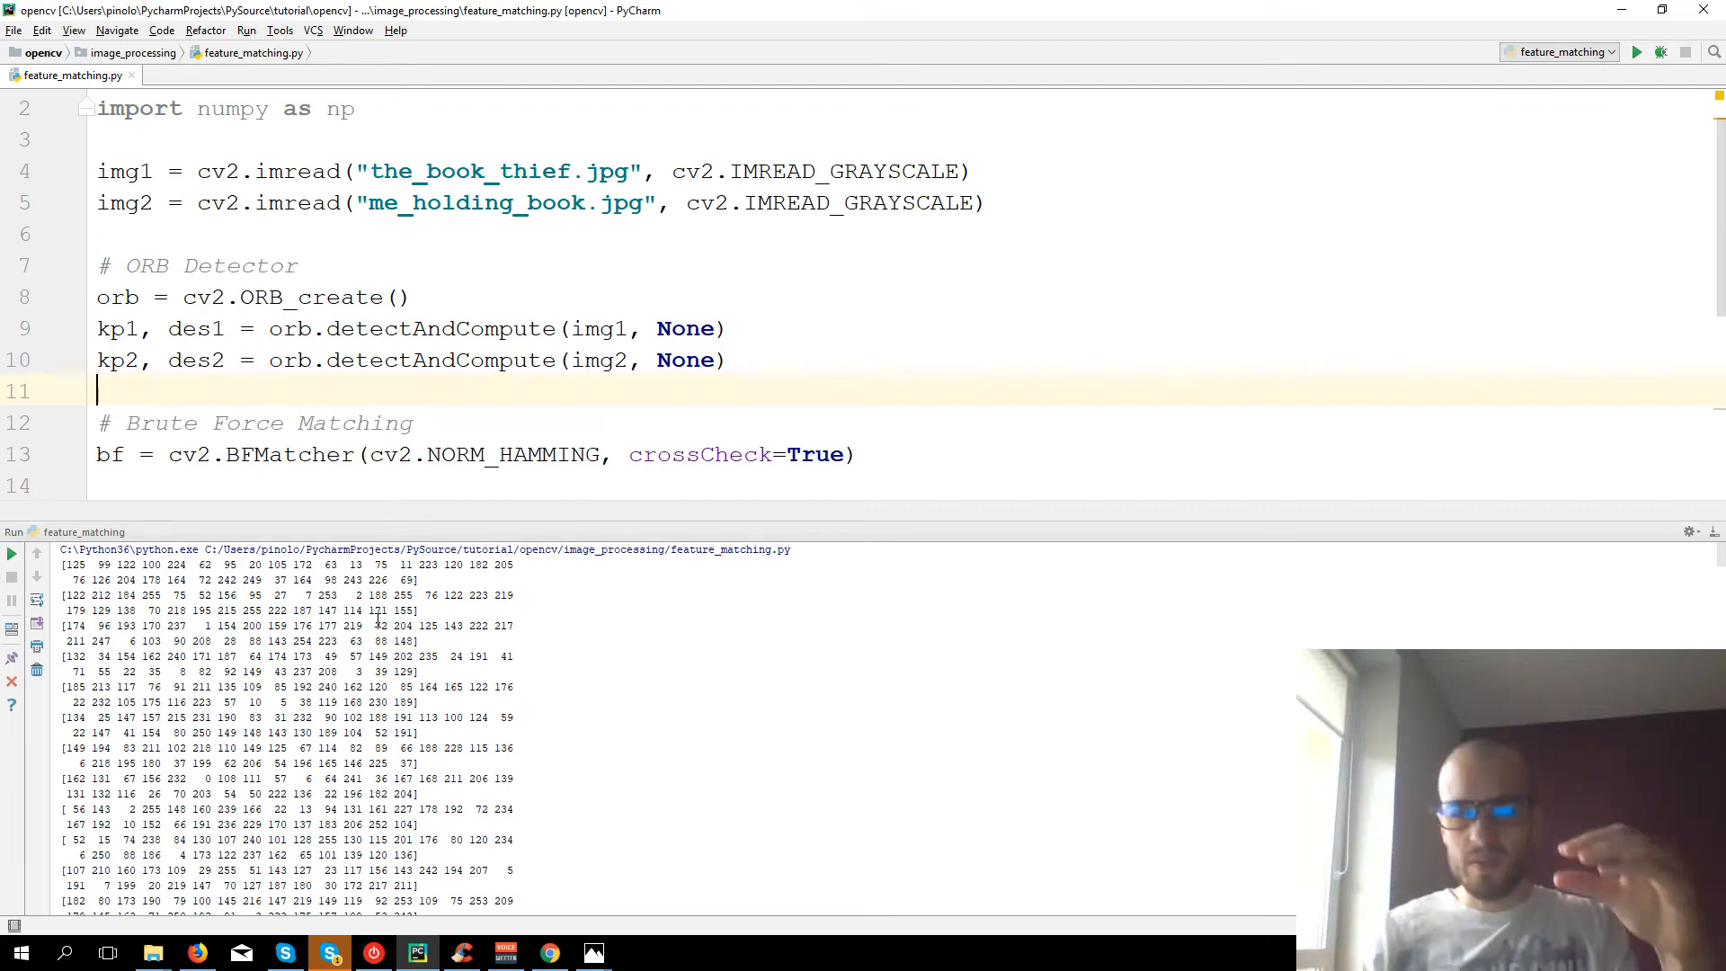
left_click_drag(62, 563, 419, 581)
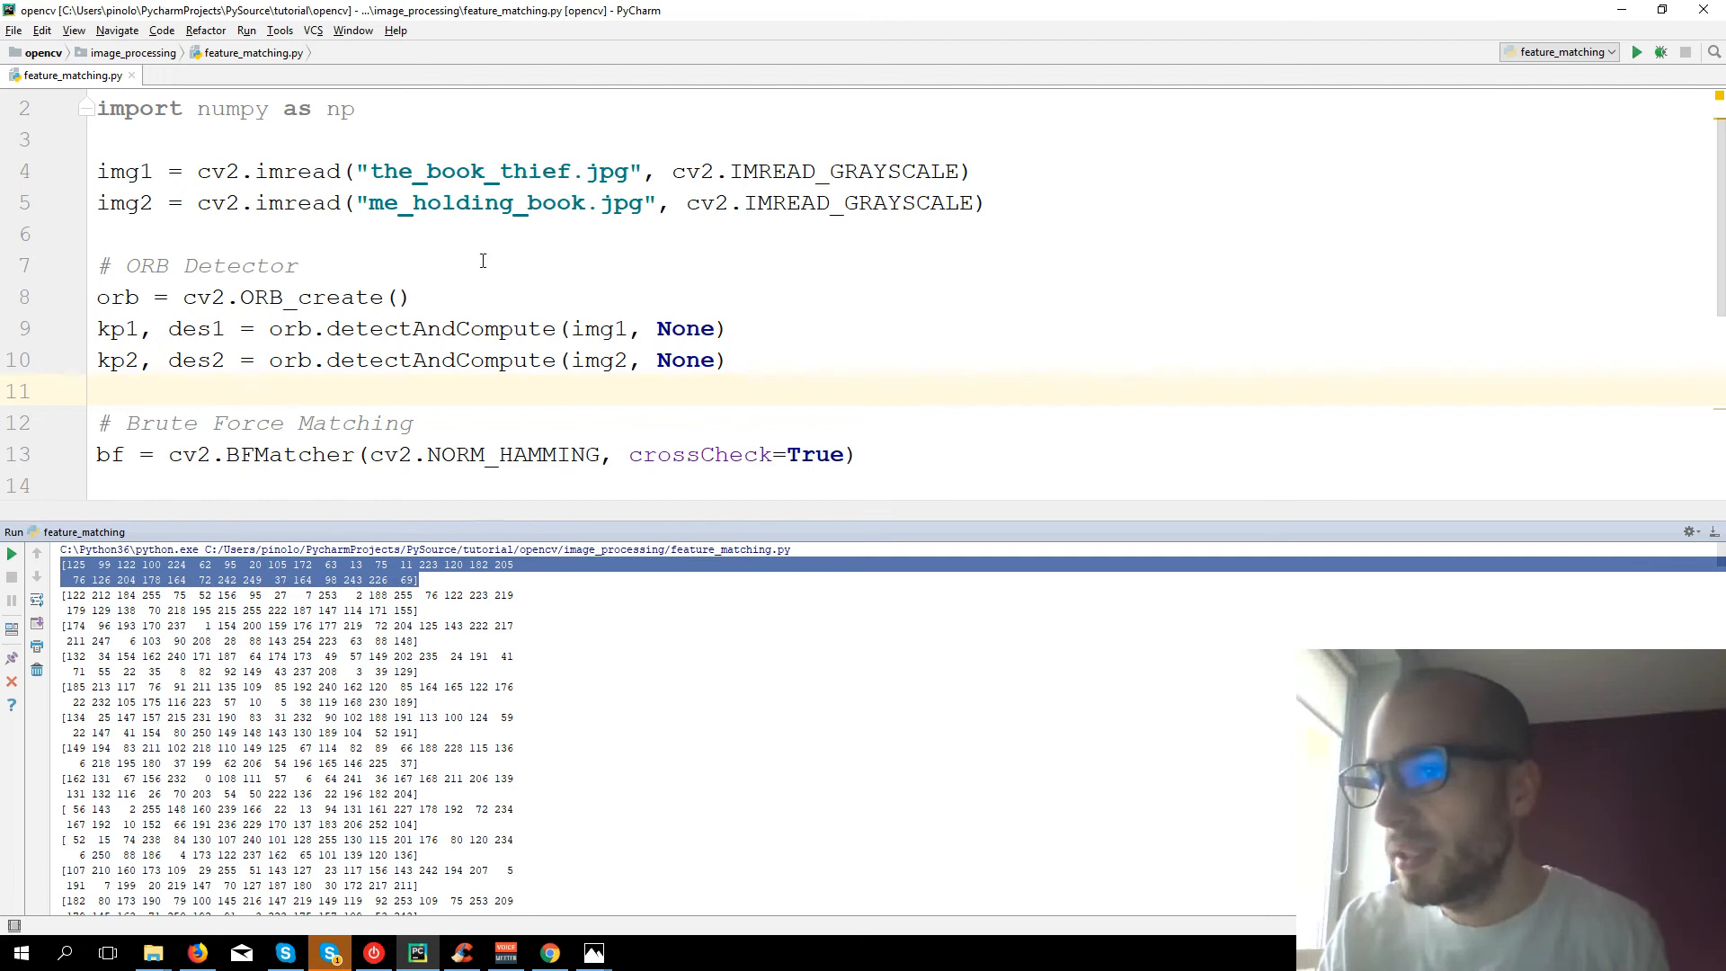
mouse_move(539, 653)
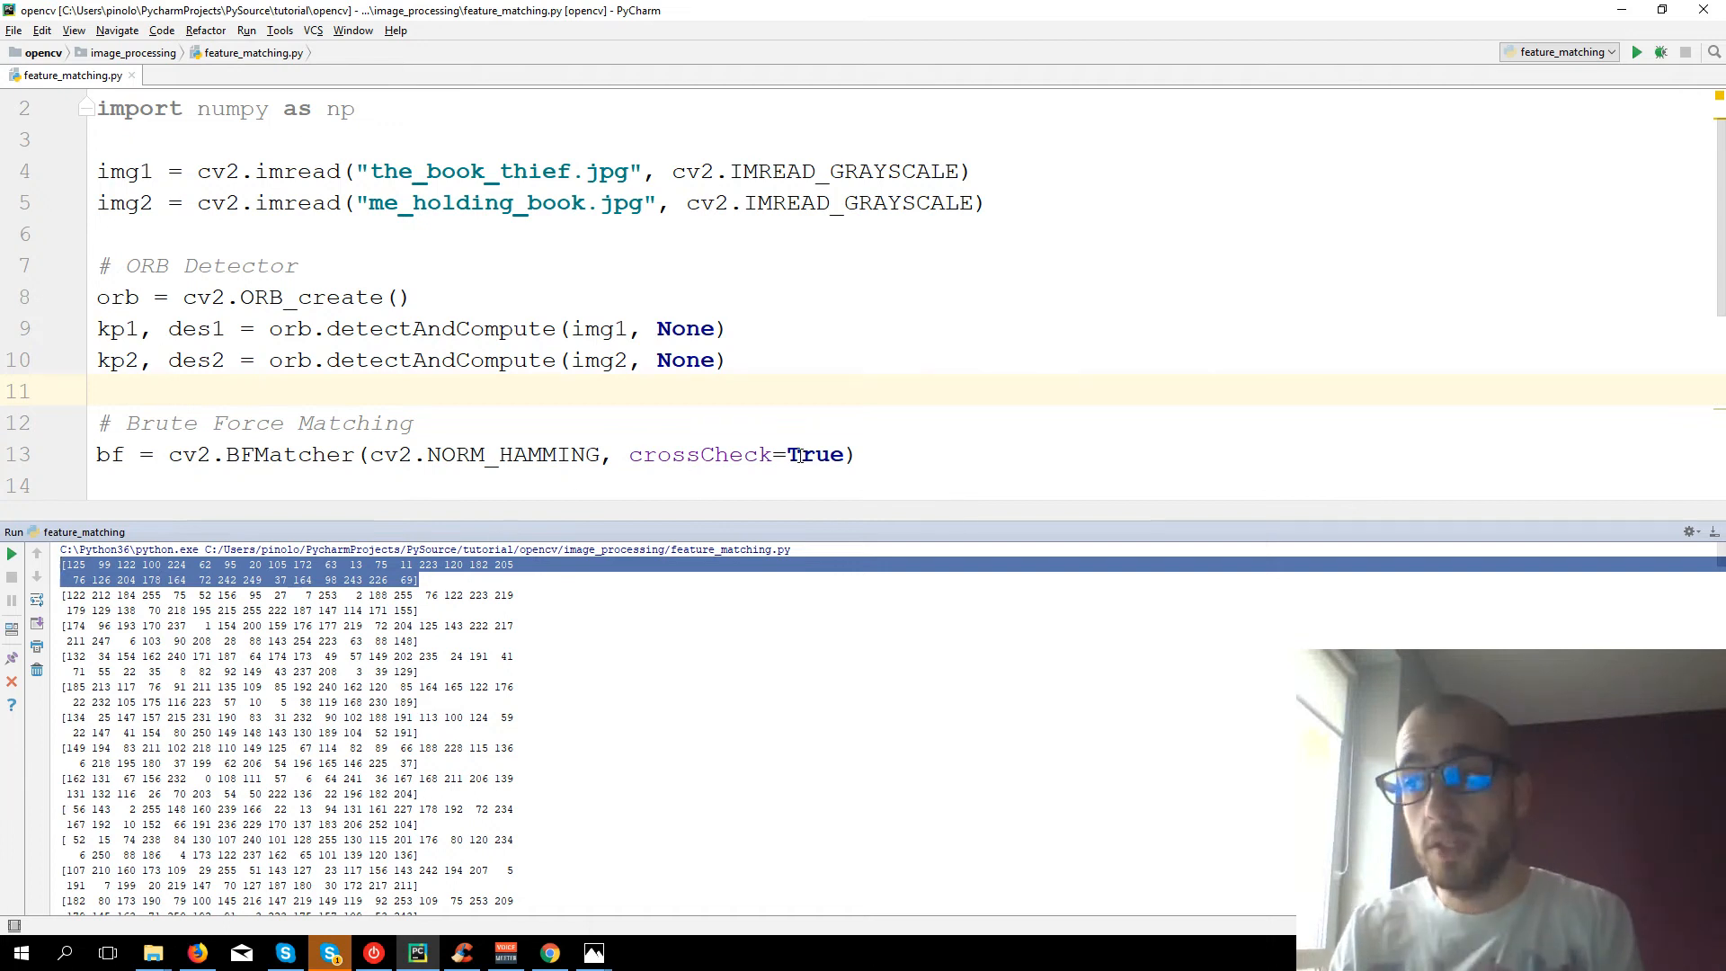
mouse_move(679, 517)
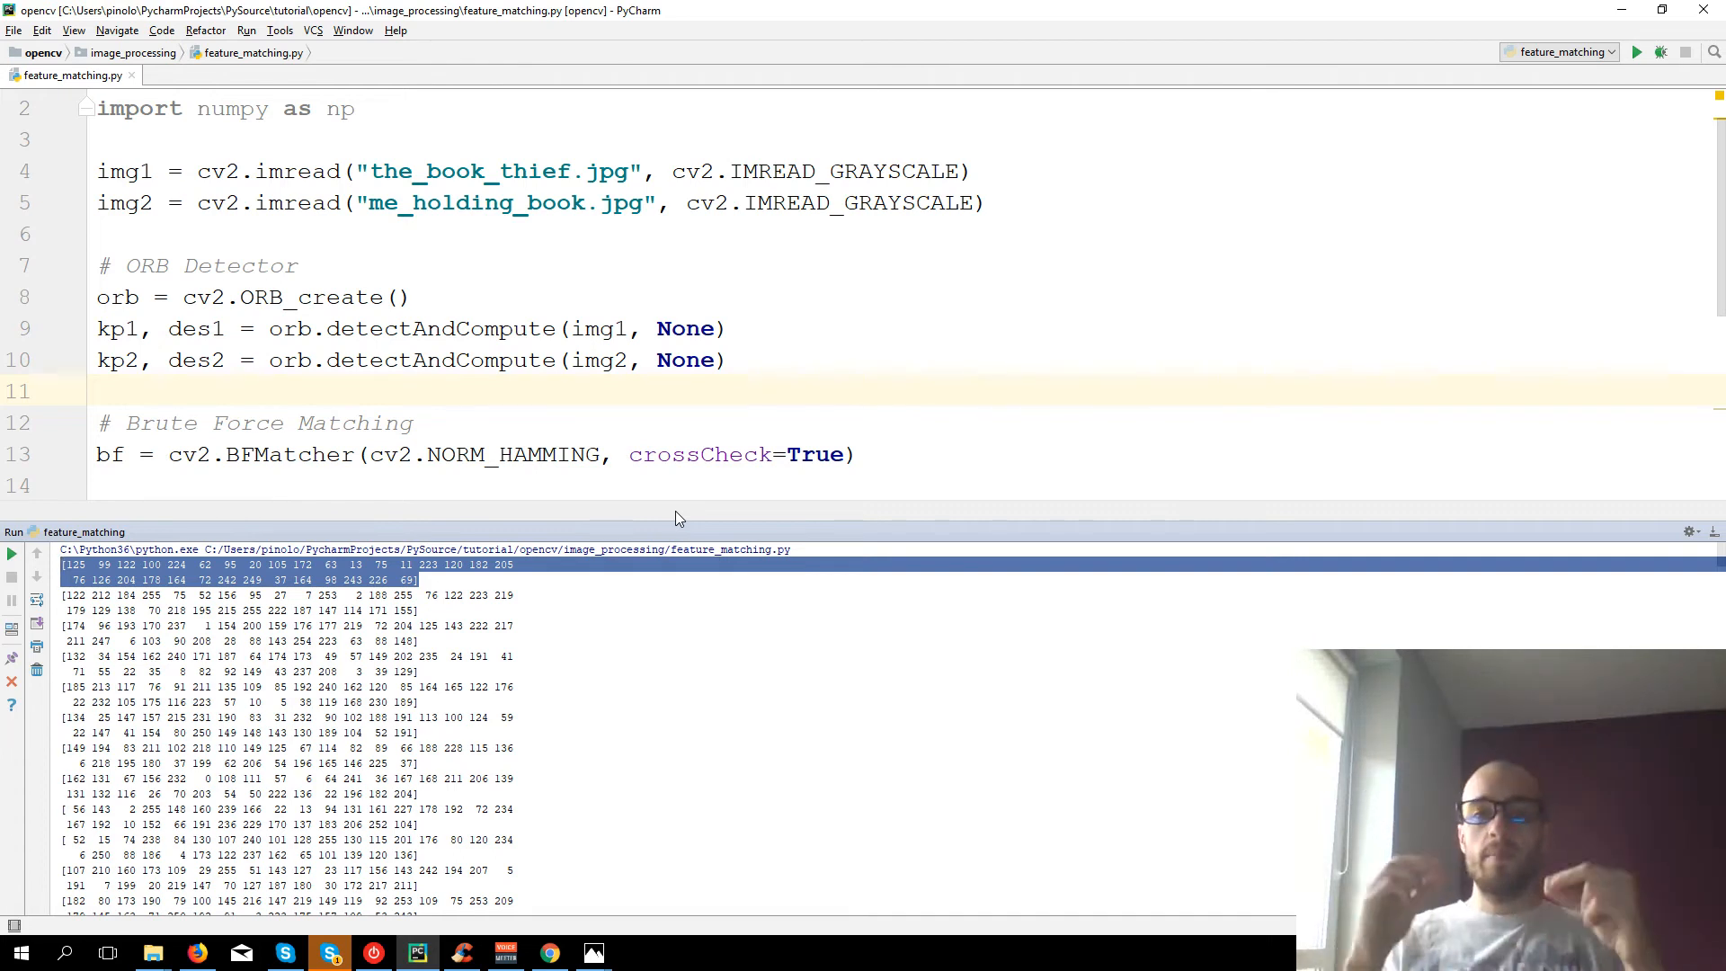
mouse_move(636, 451)
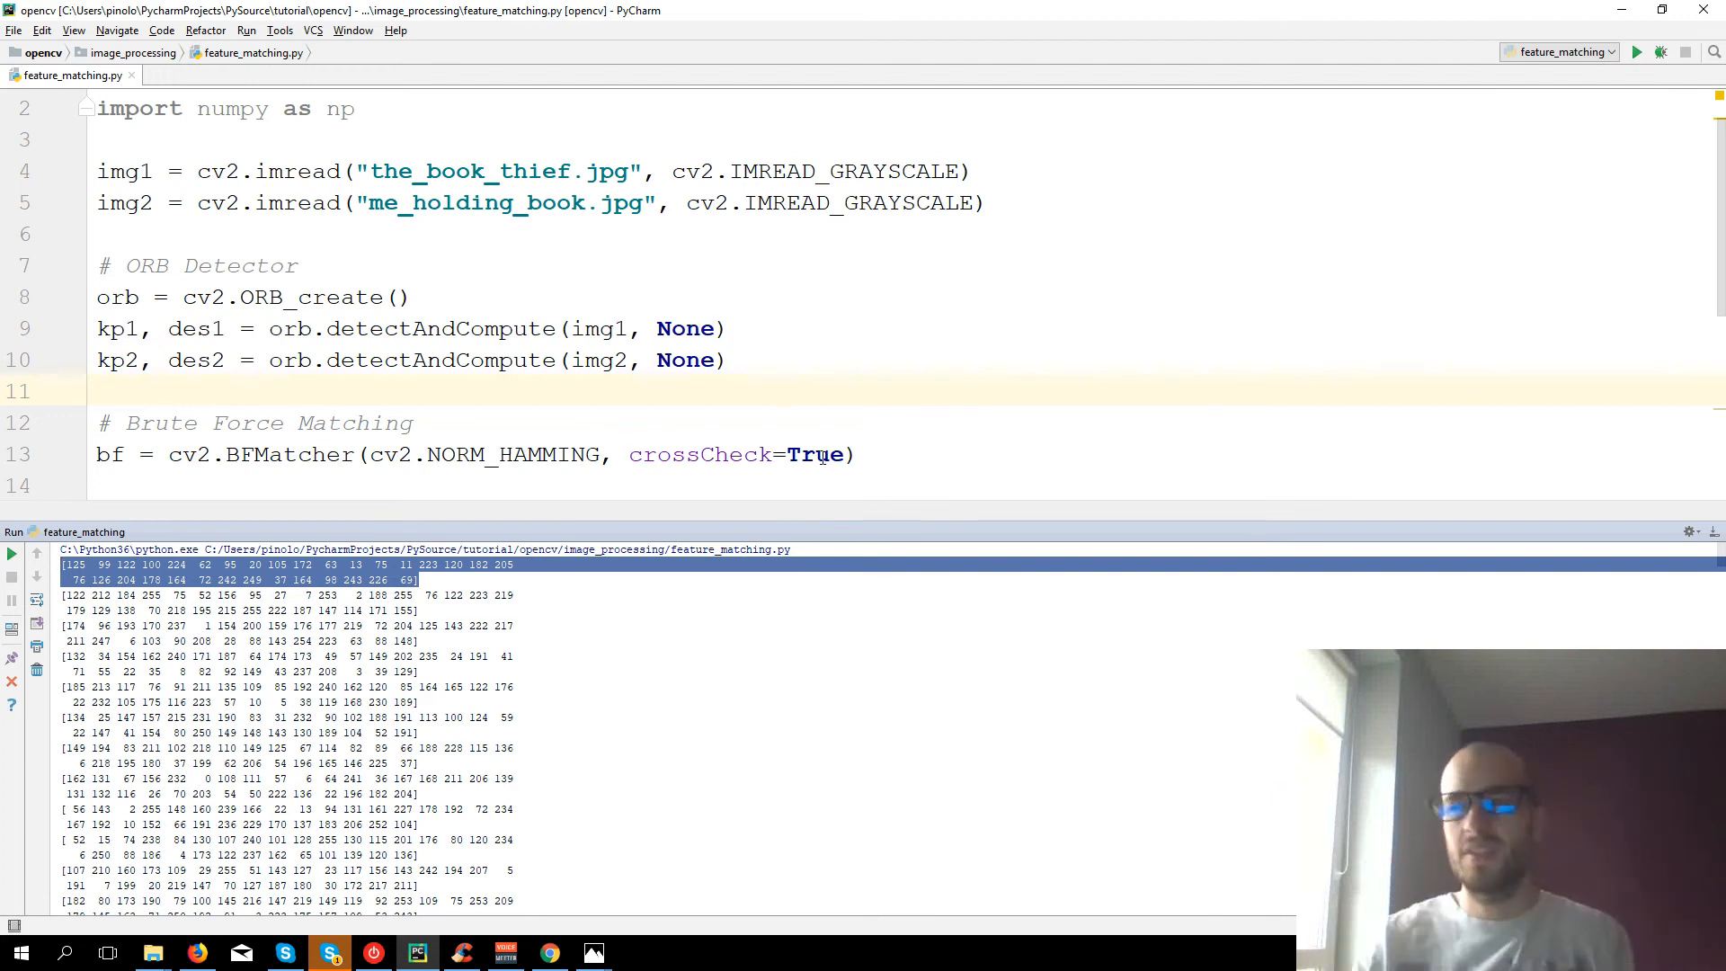
left_click_drag(629, 455, 844, 455)
type("b")
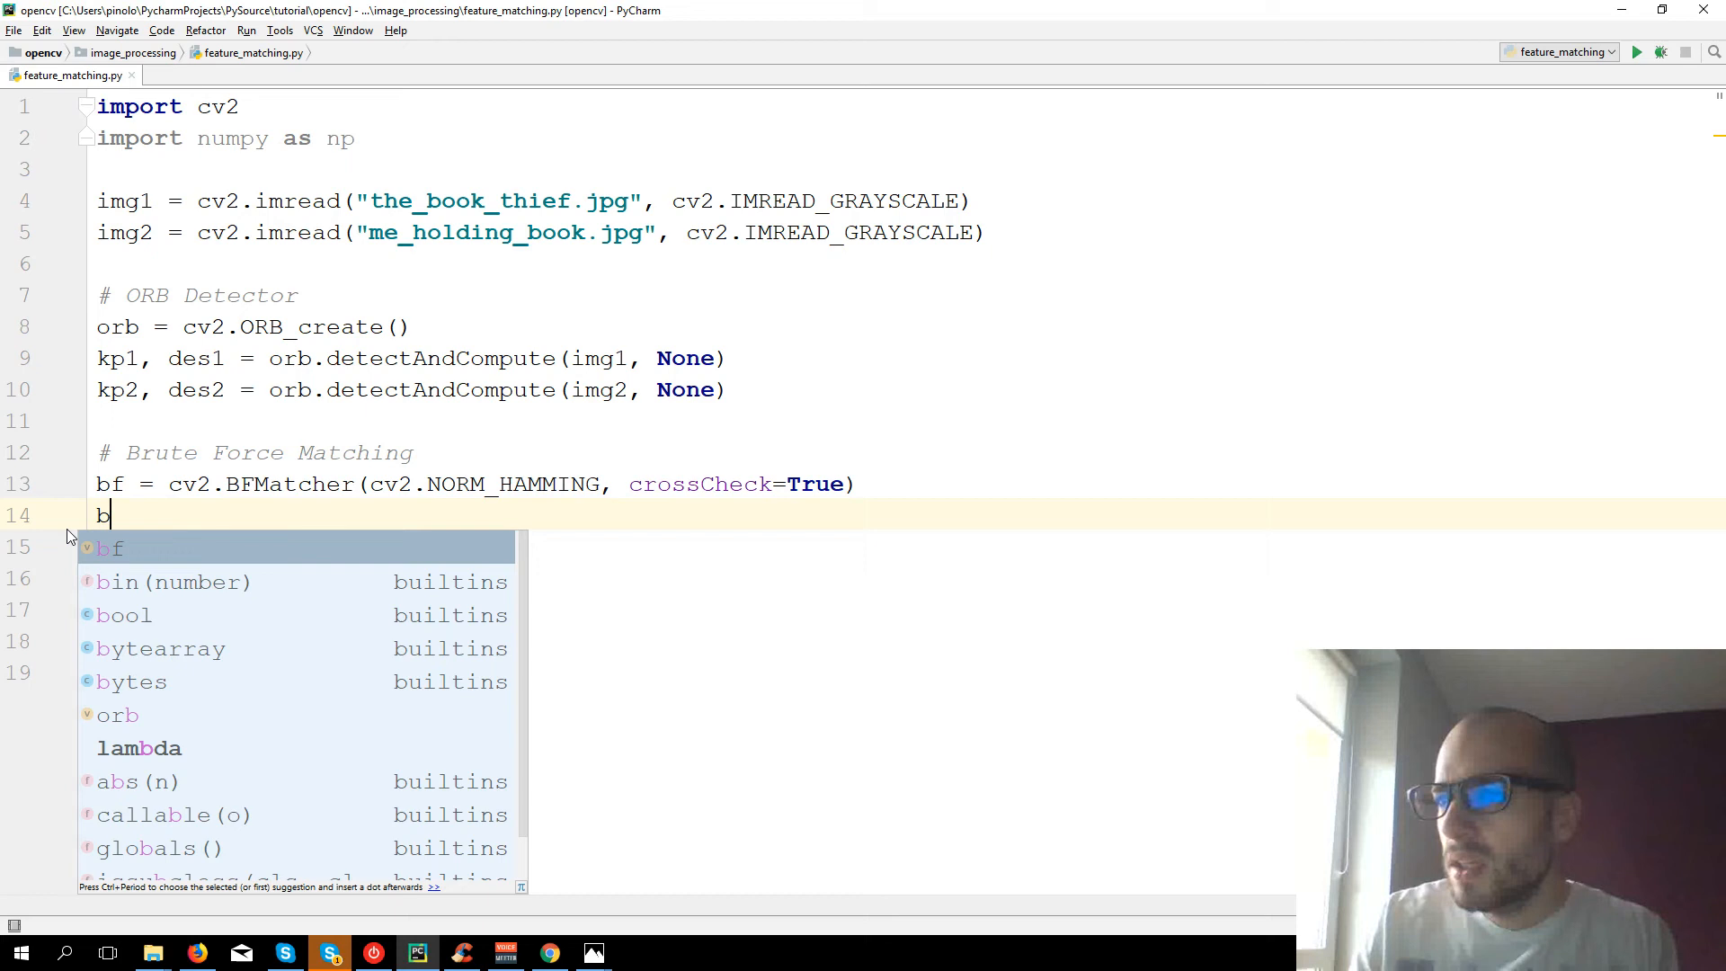
- Compute matches = bf.match(des1, des2)
type("matches = cv")
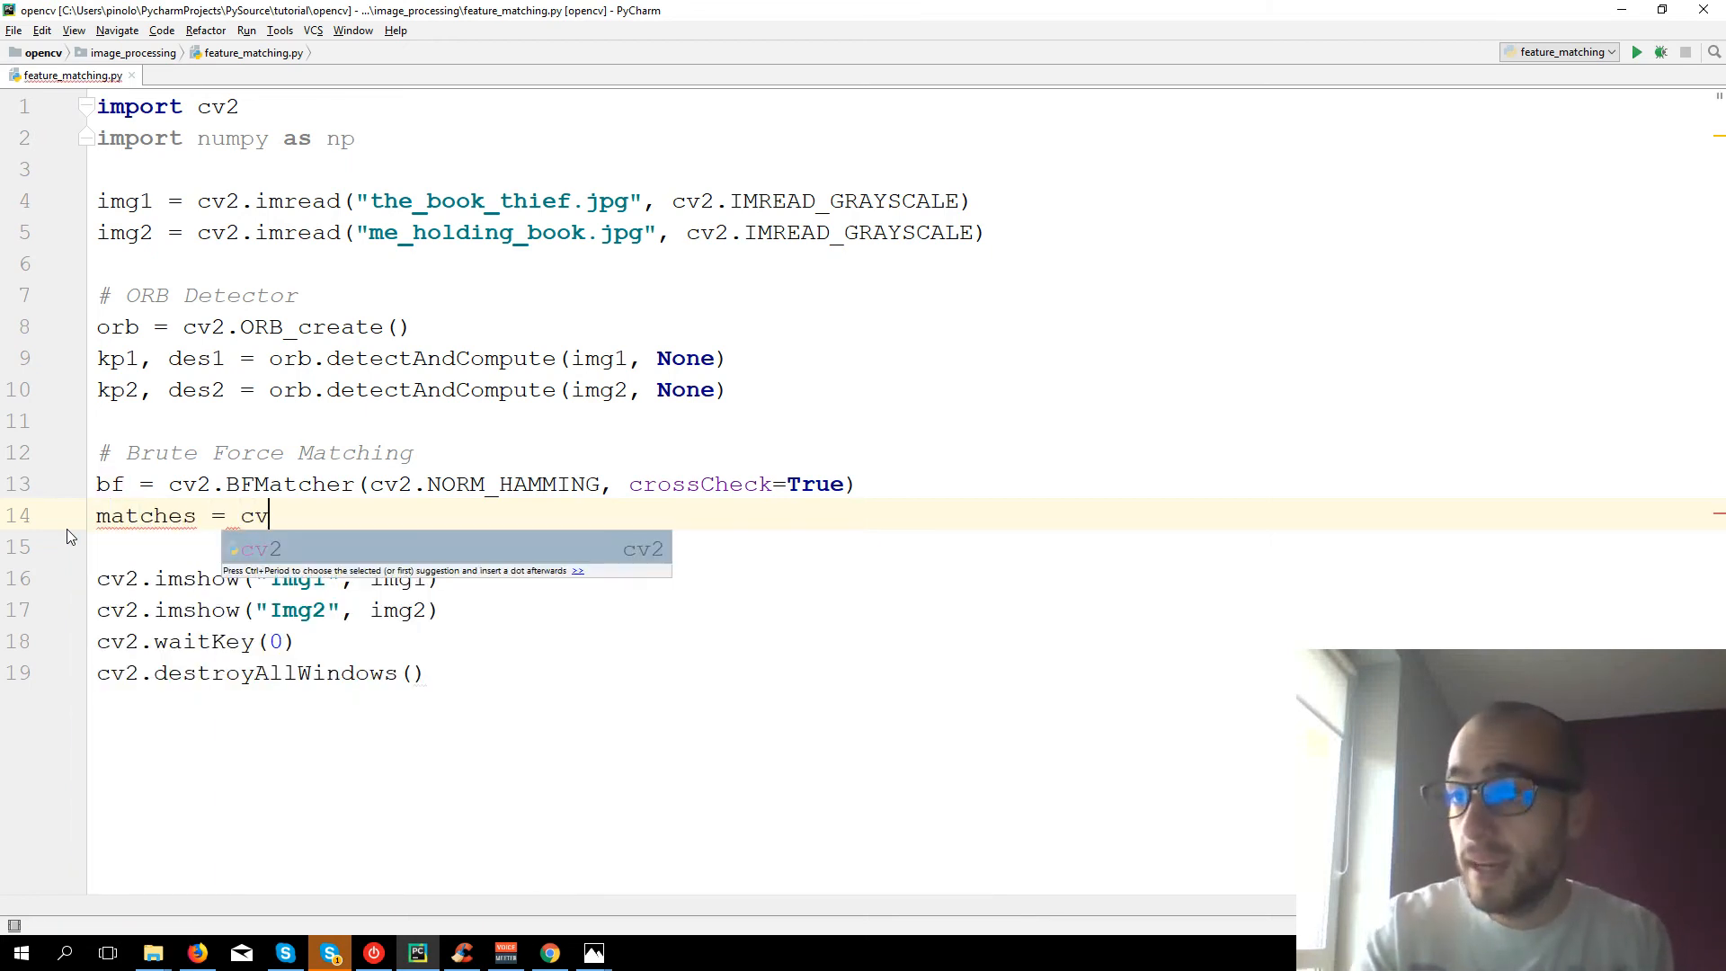
type(".")
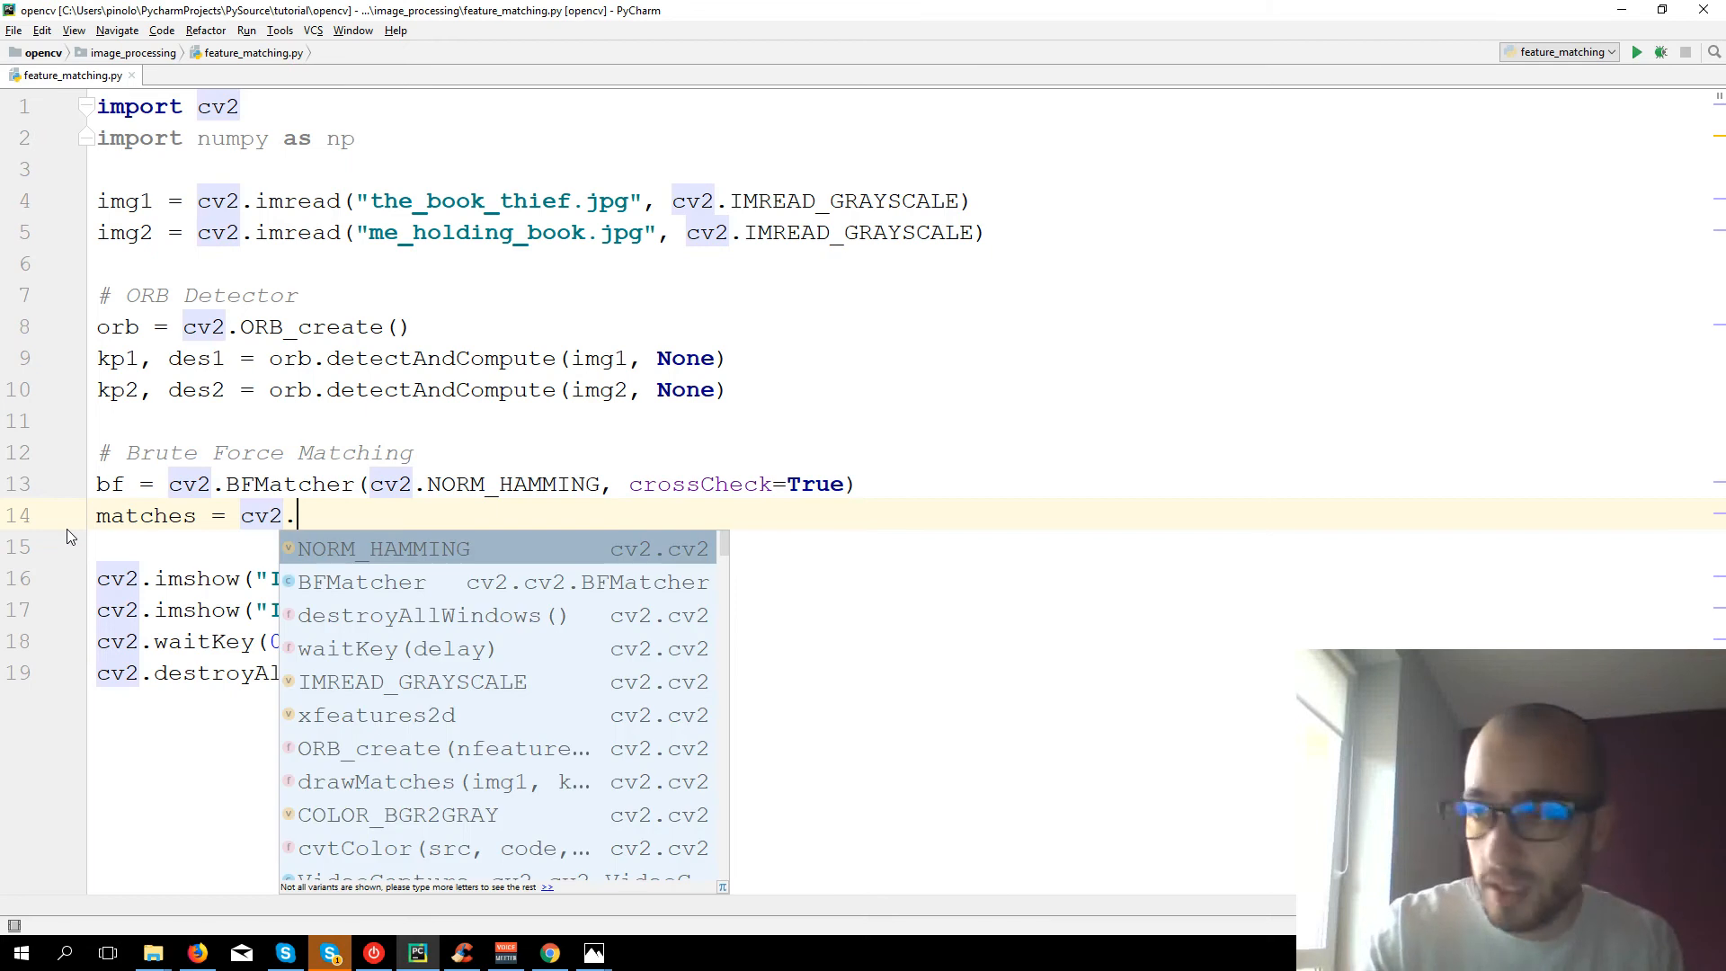
type("bf")
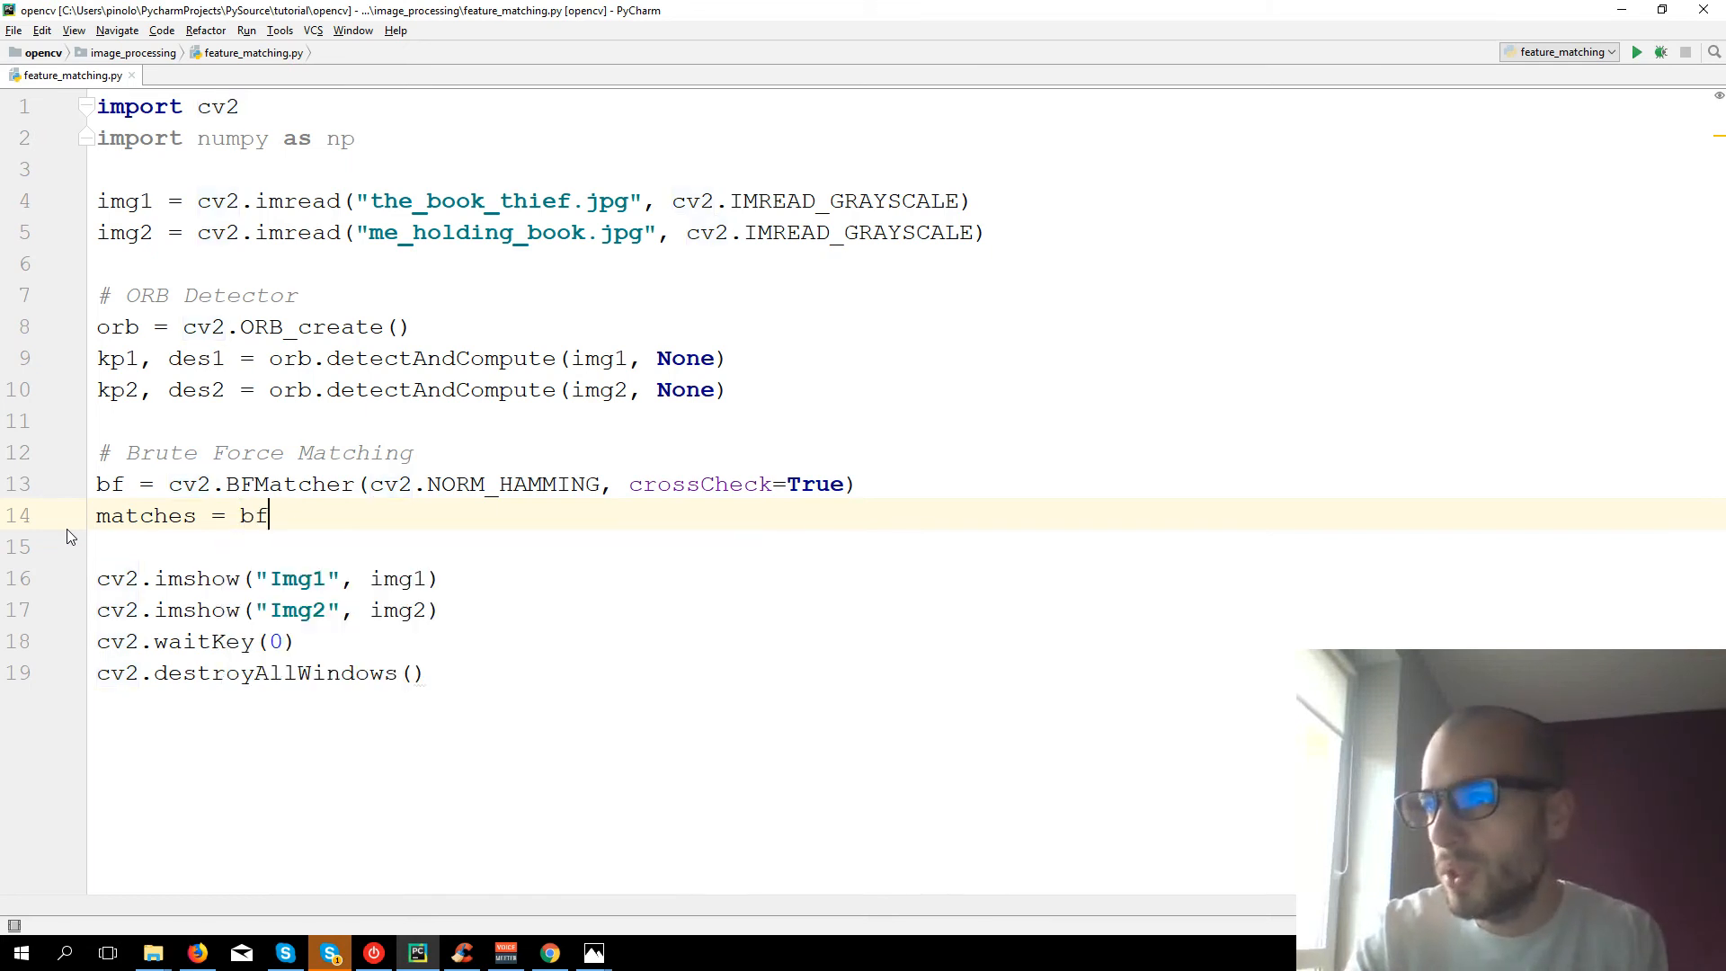
type(".")
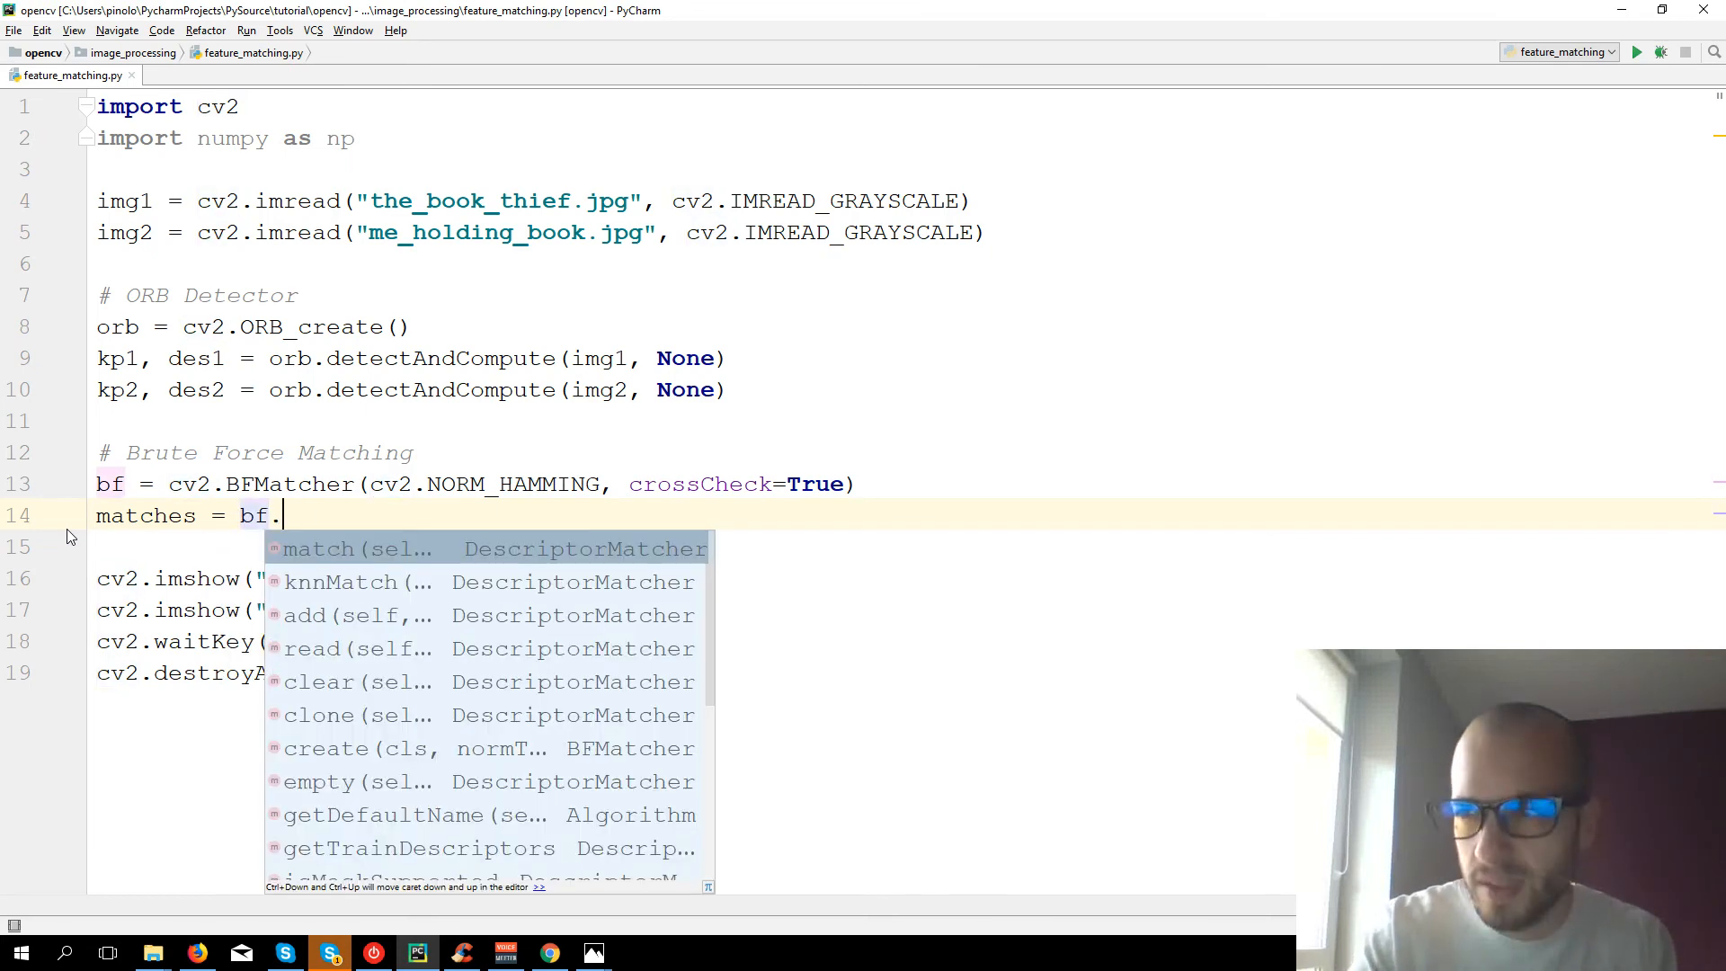
type("match(des1, des2")
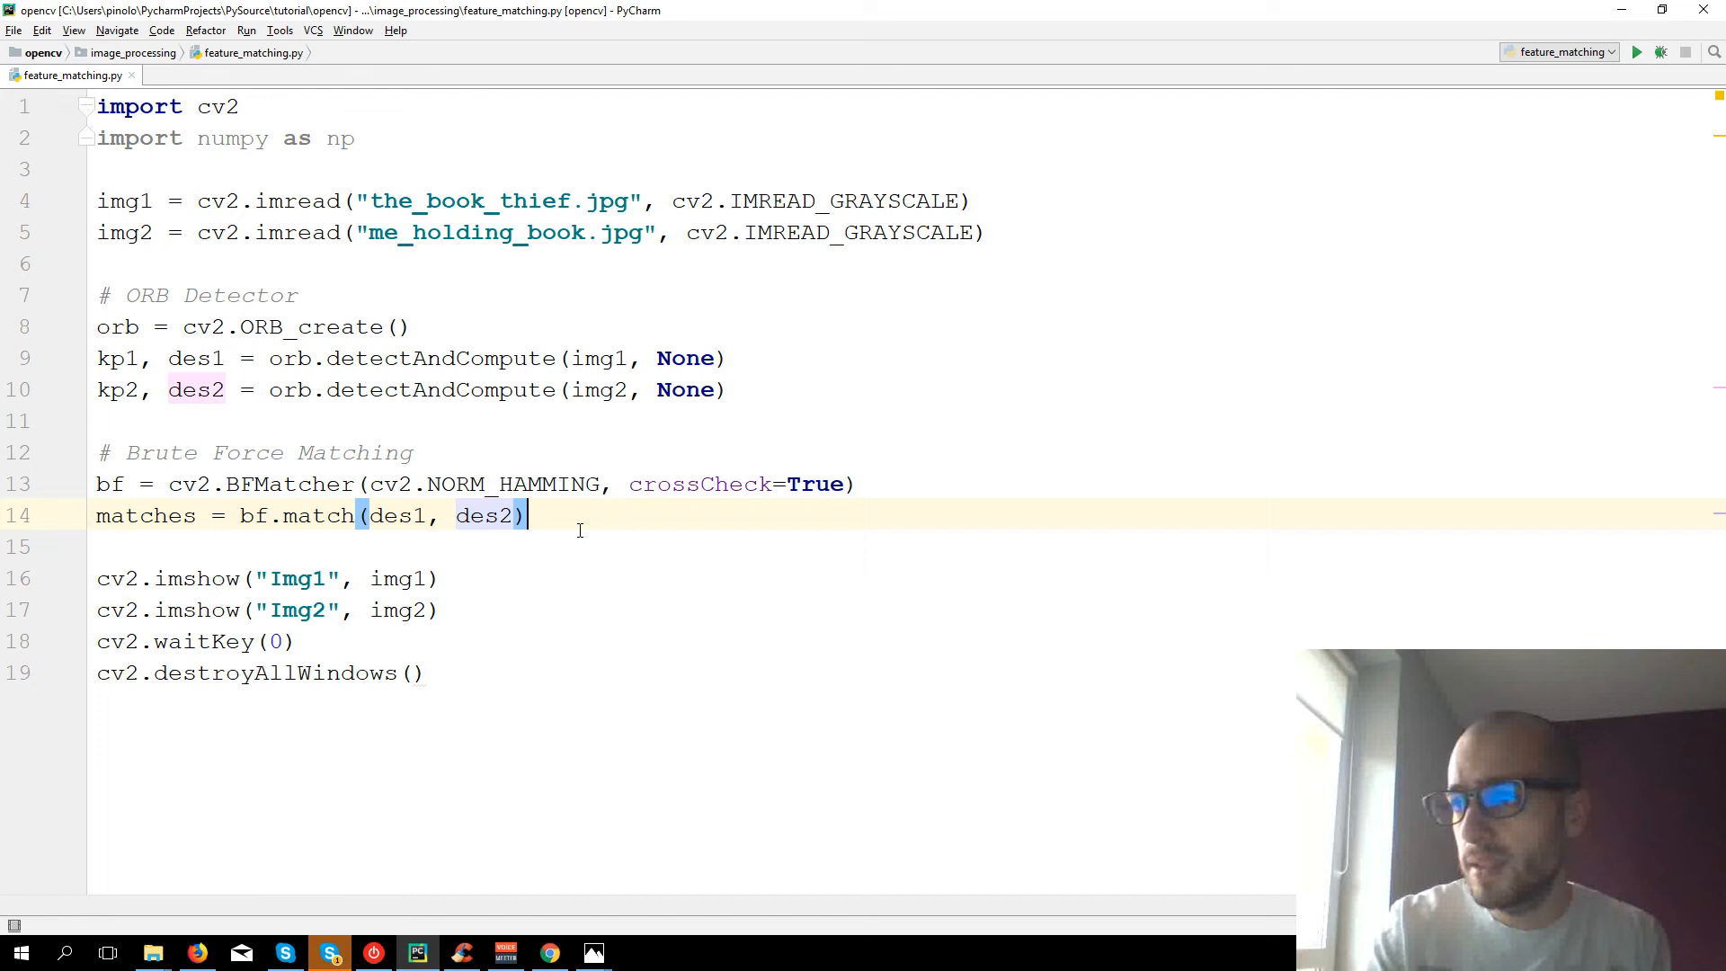
key("Enter")
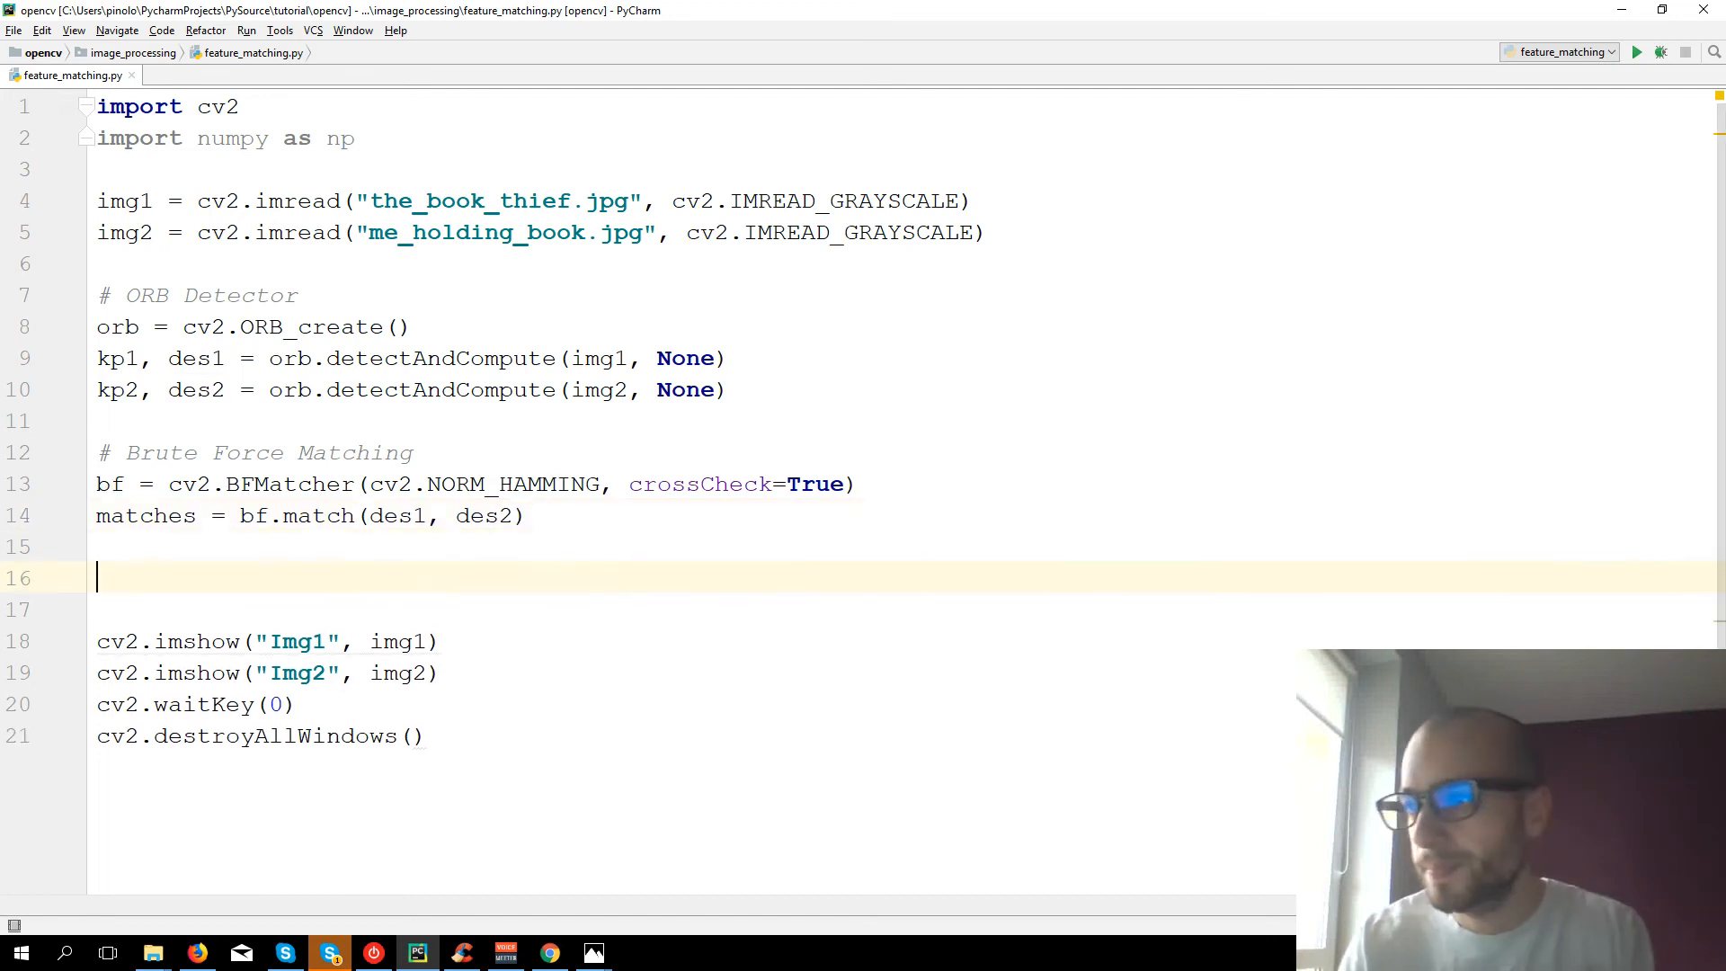
- Print len(matches) and run the script
type("pri")
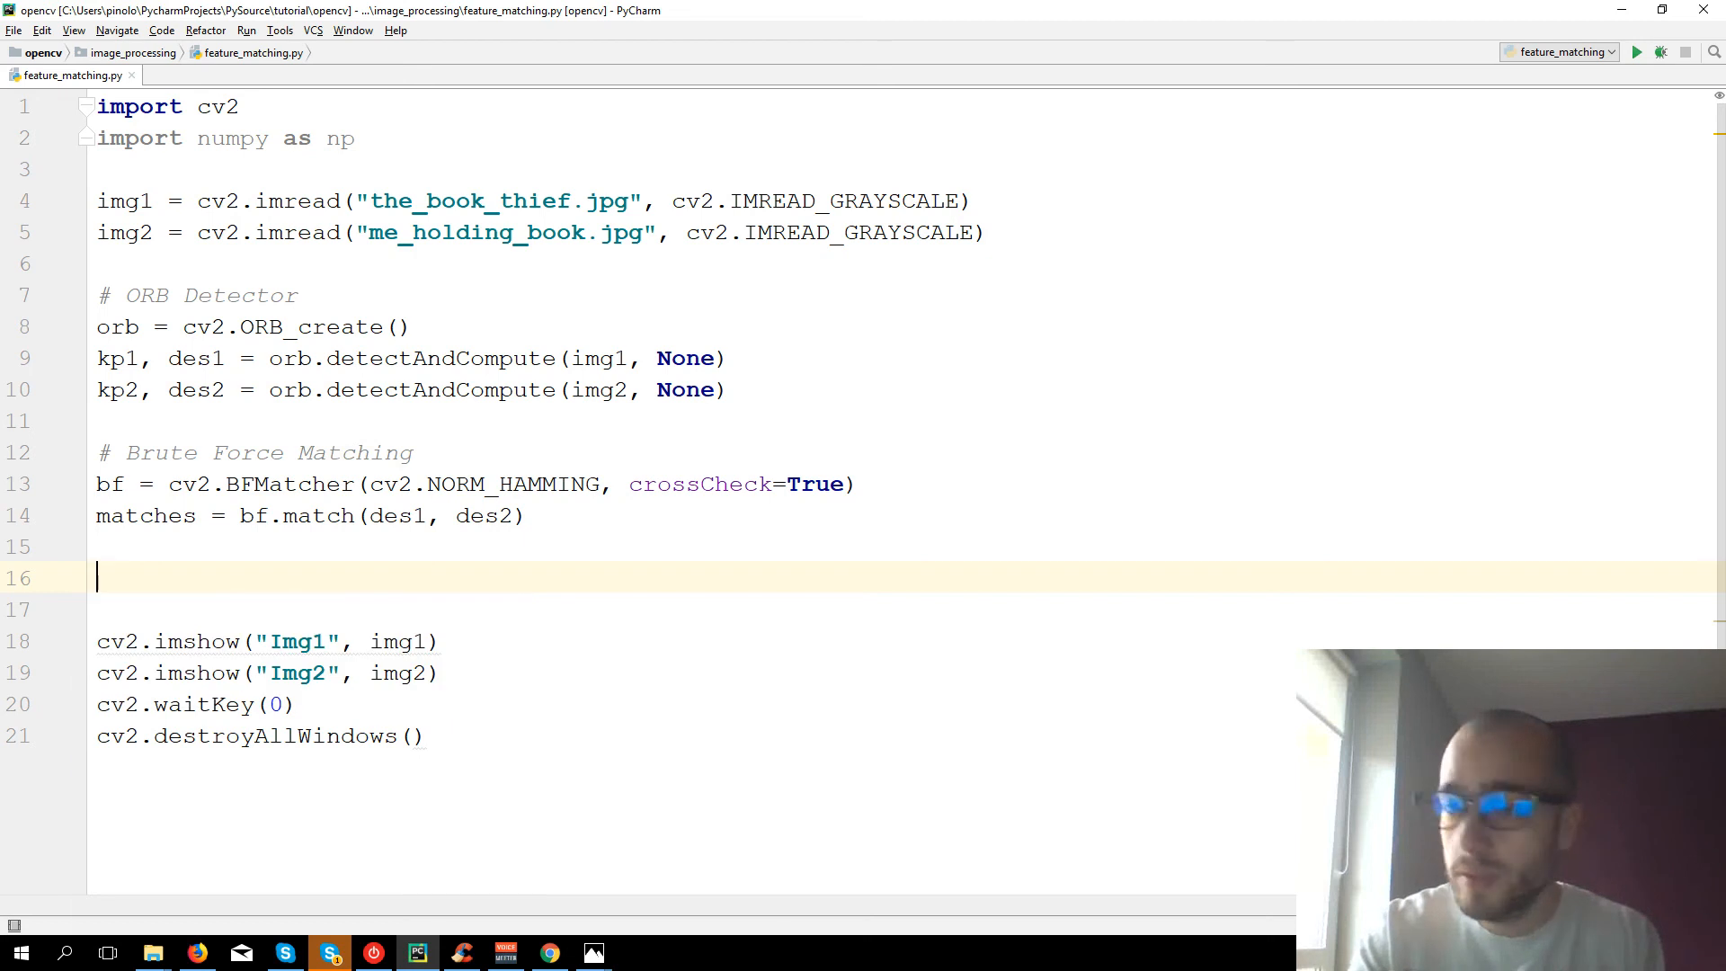
type("print(1)")
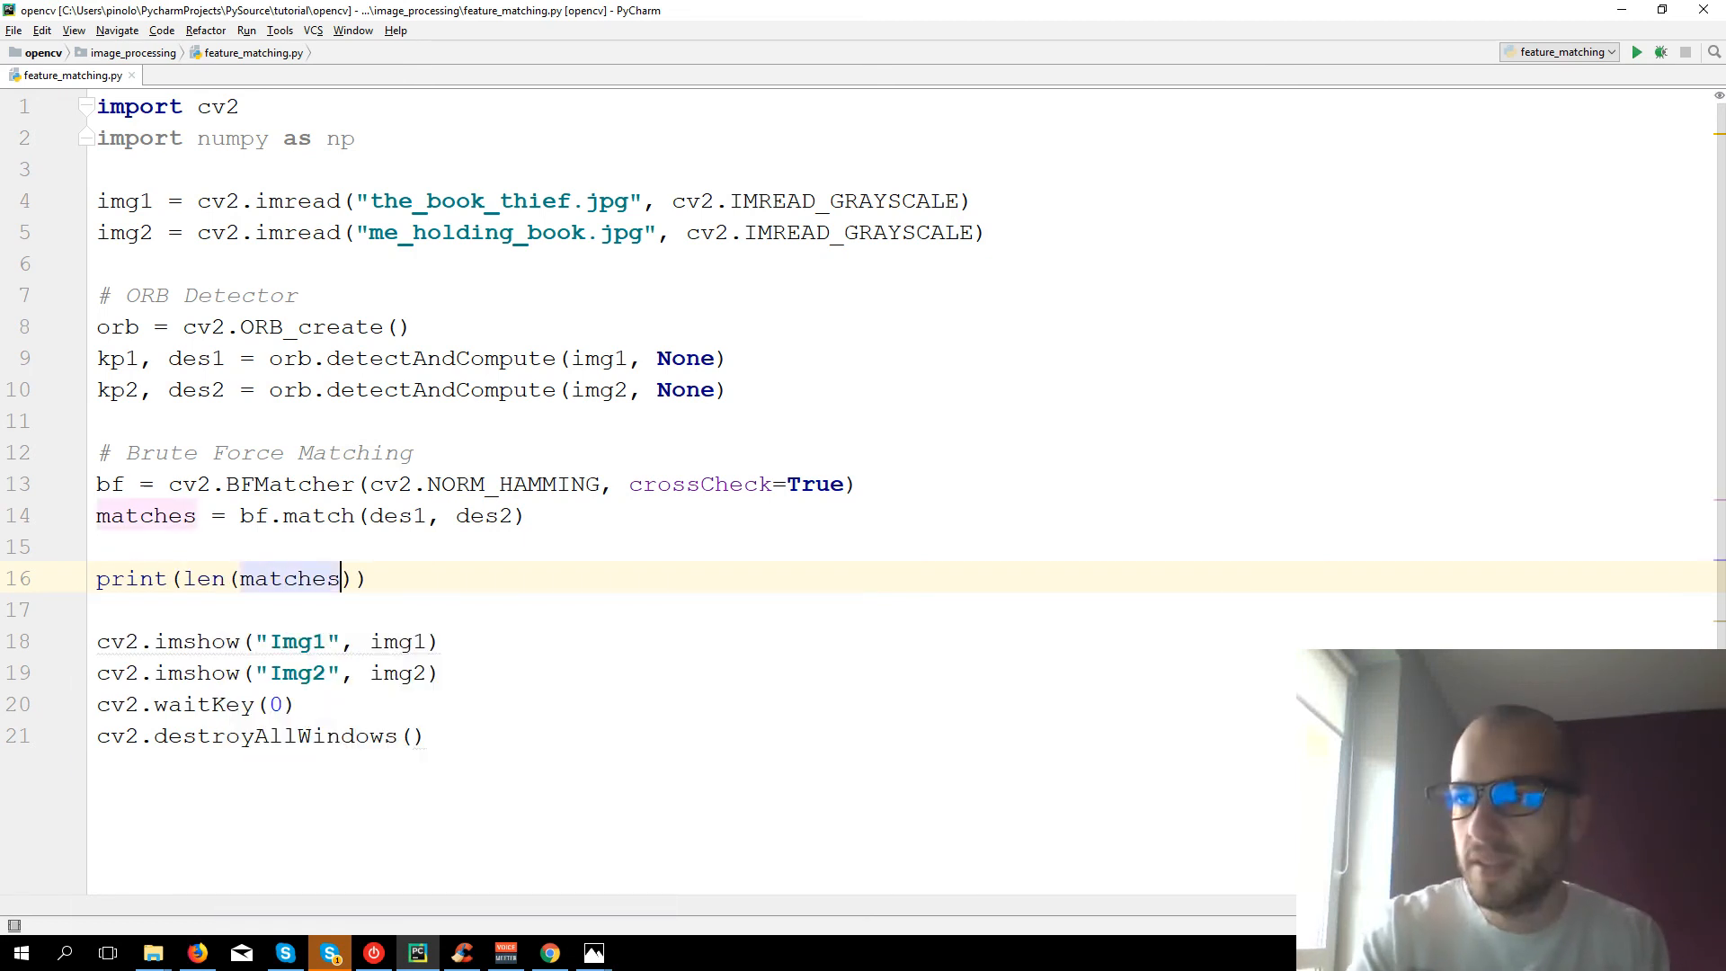
left_click(1636, 51)
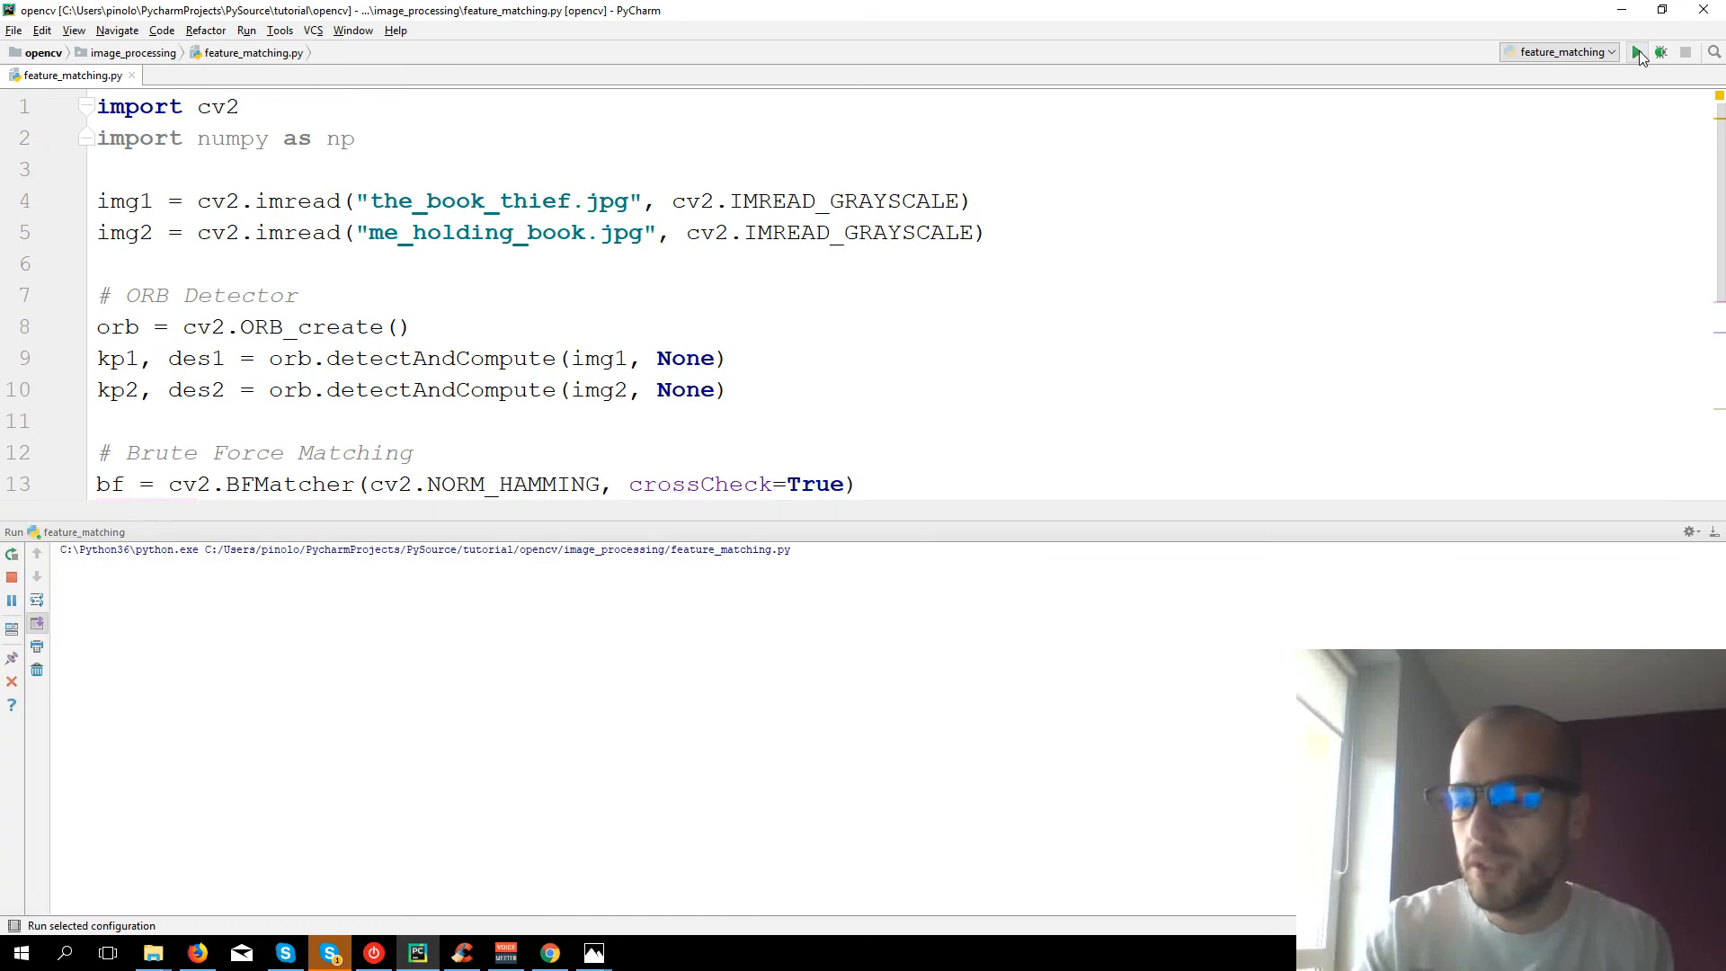
- Write for m in matches: print(m.distance) in place of the count print
left_click(1638, 50)
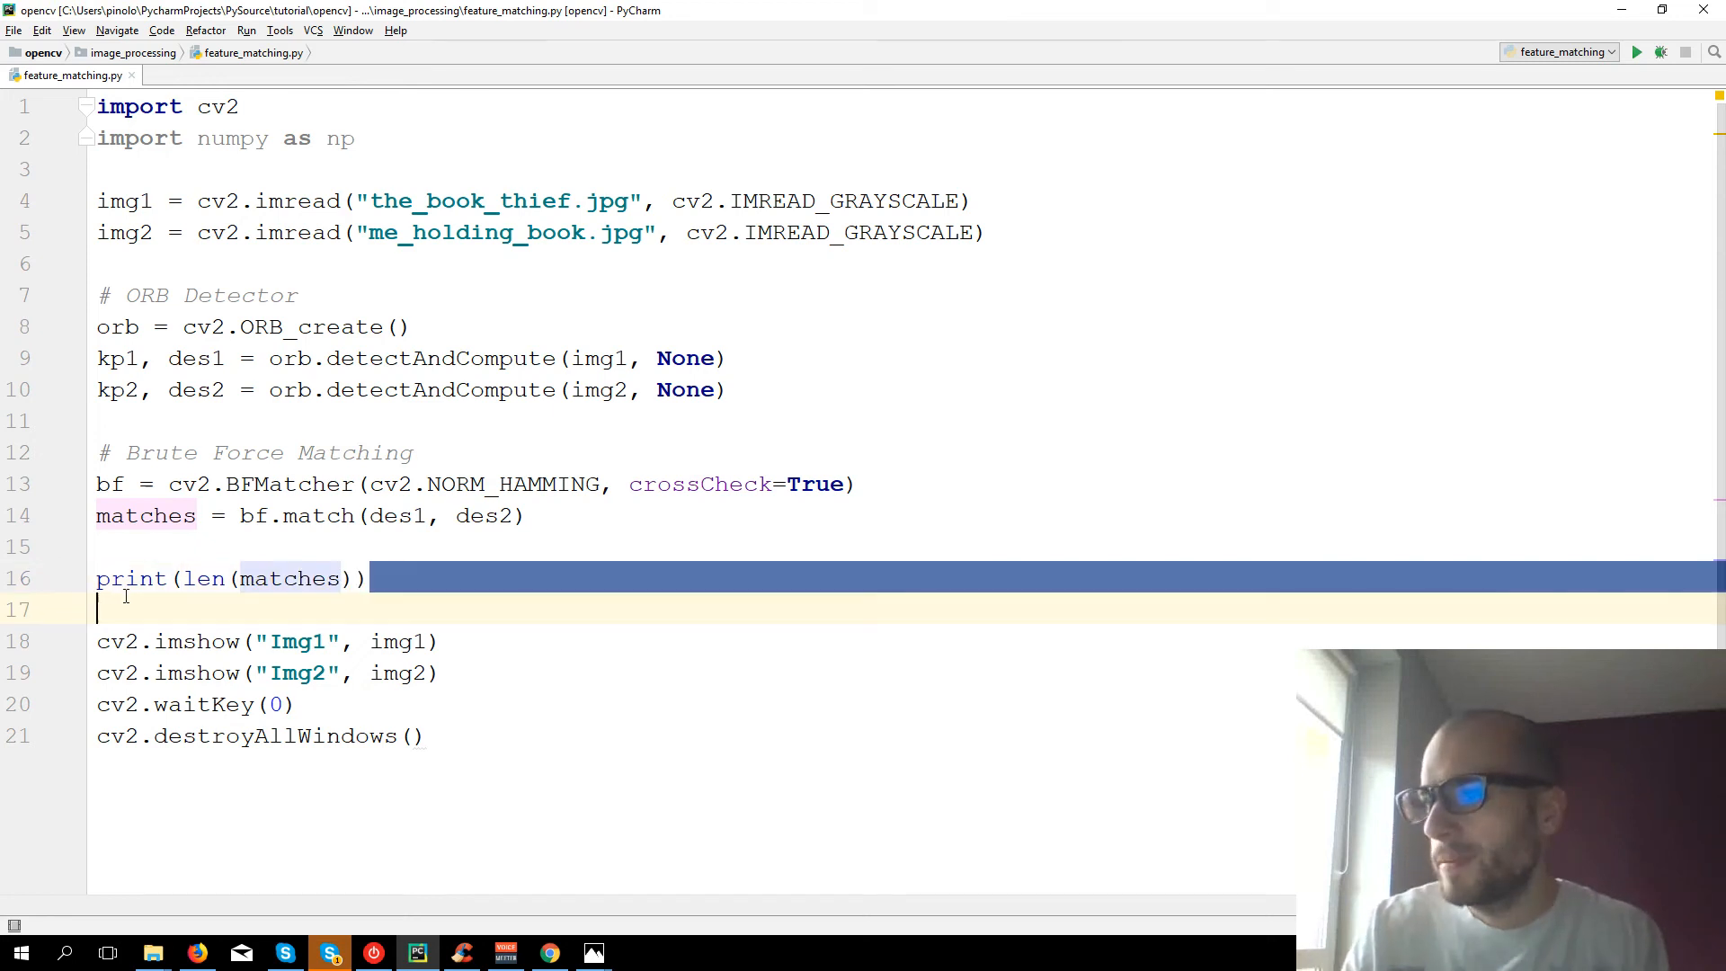
type("for")
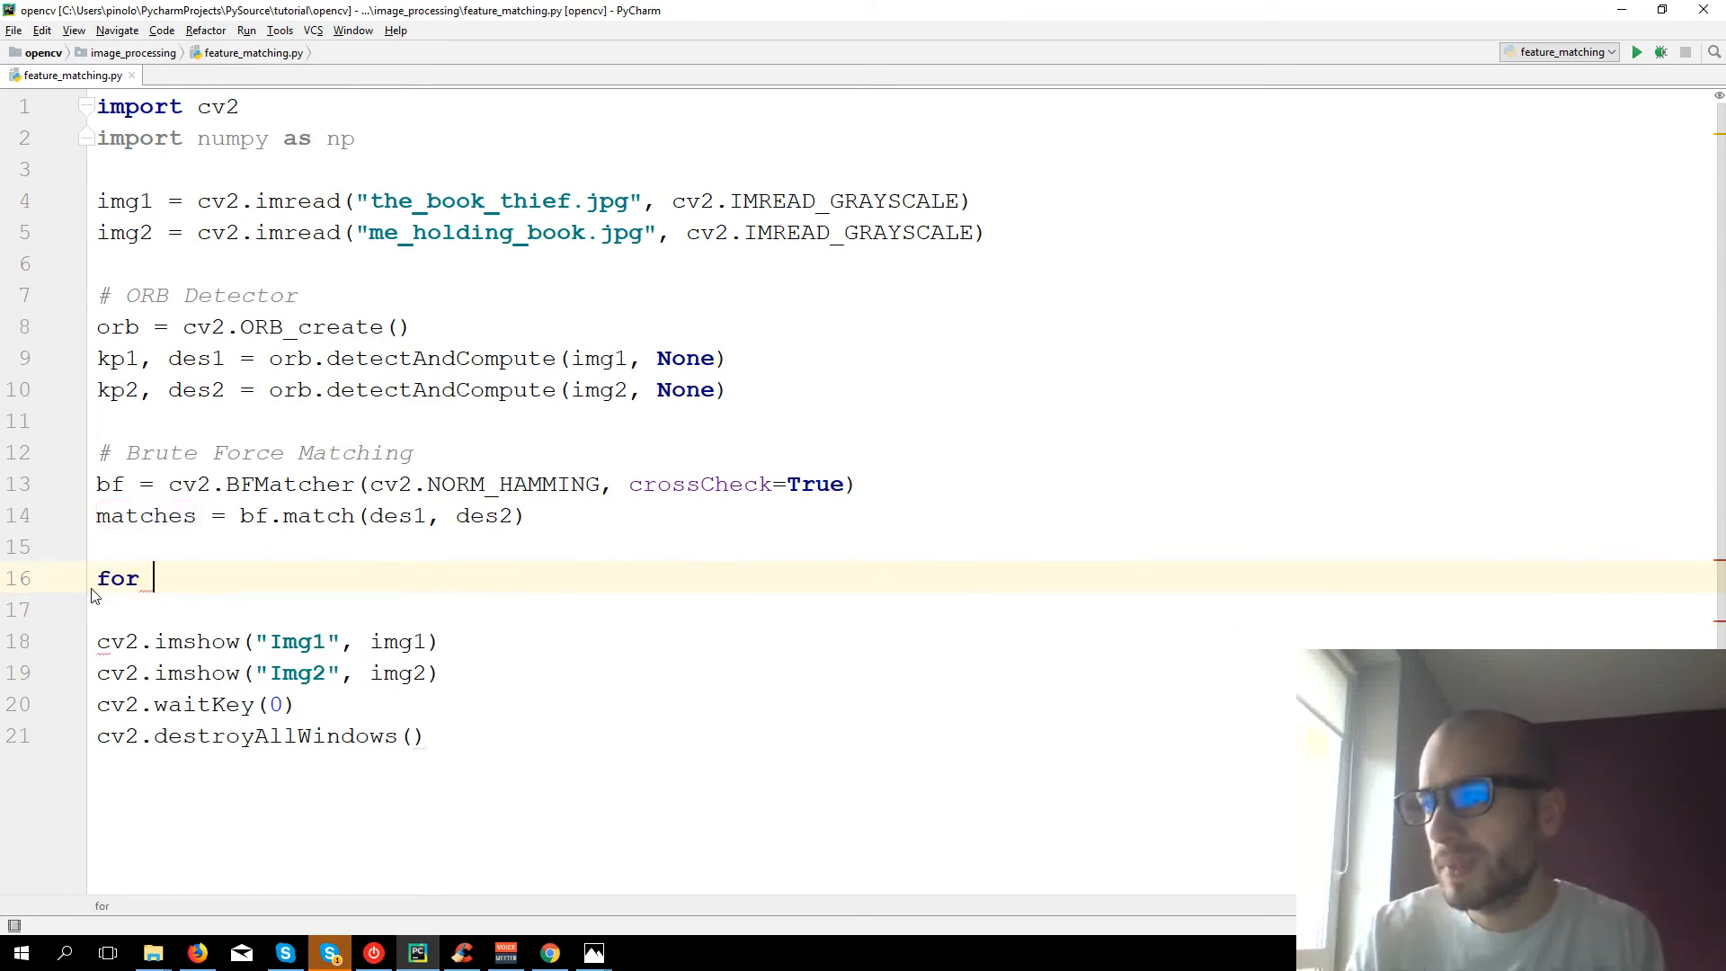
type("m in matches:")
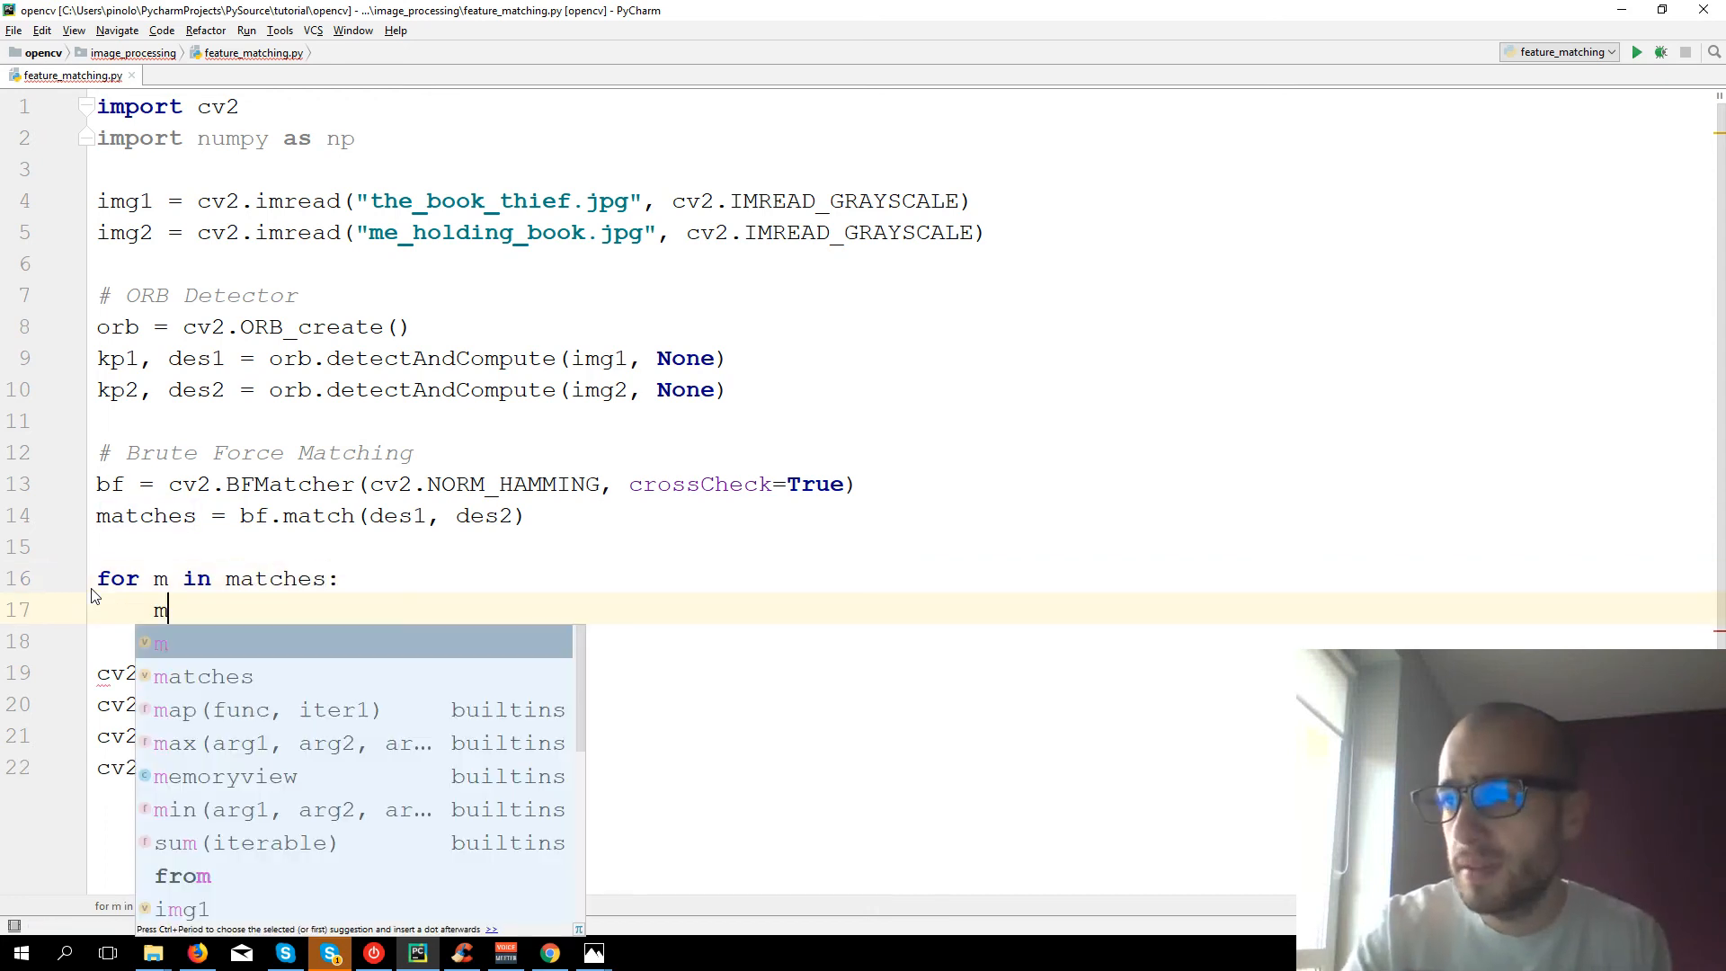
type(".")
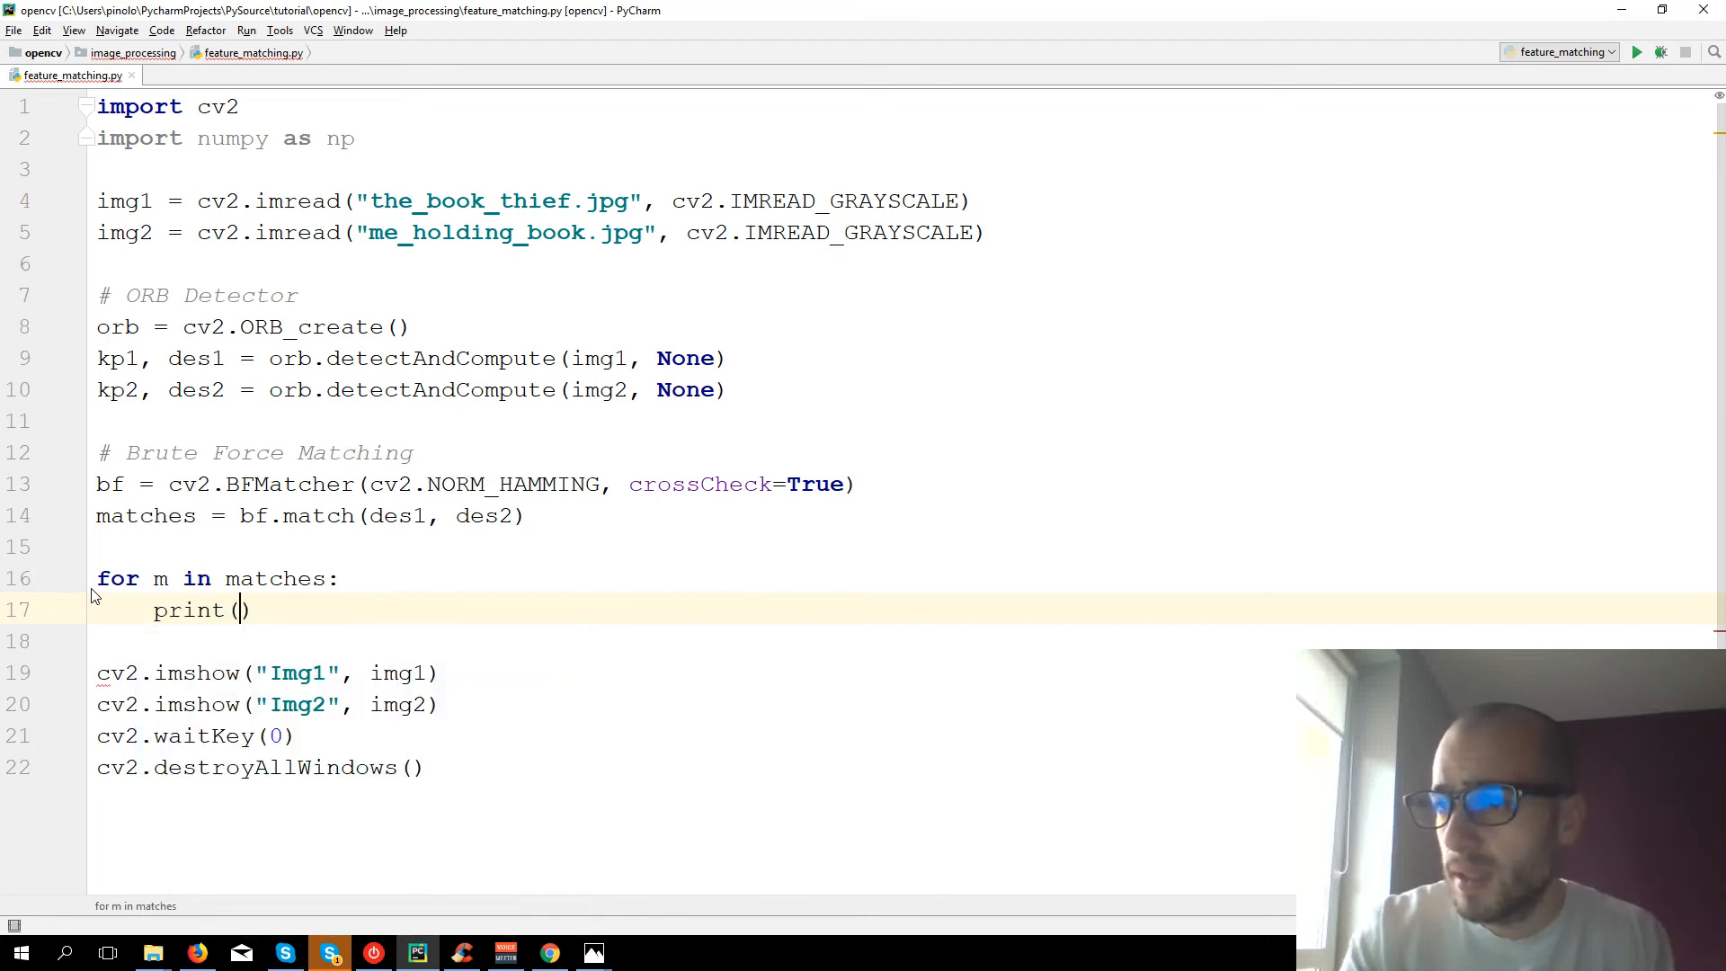
type("m.distance")
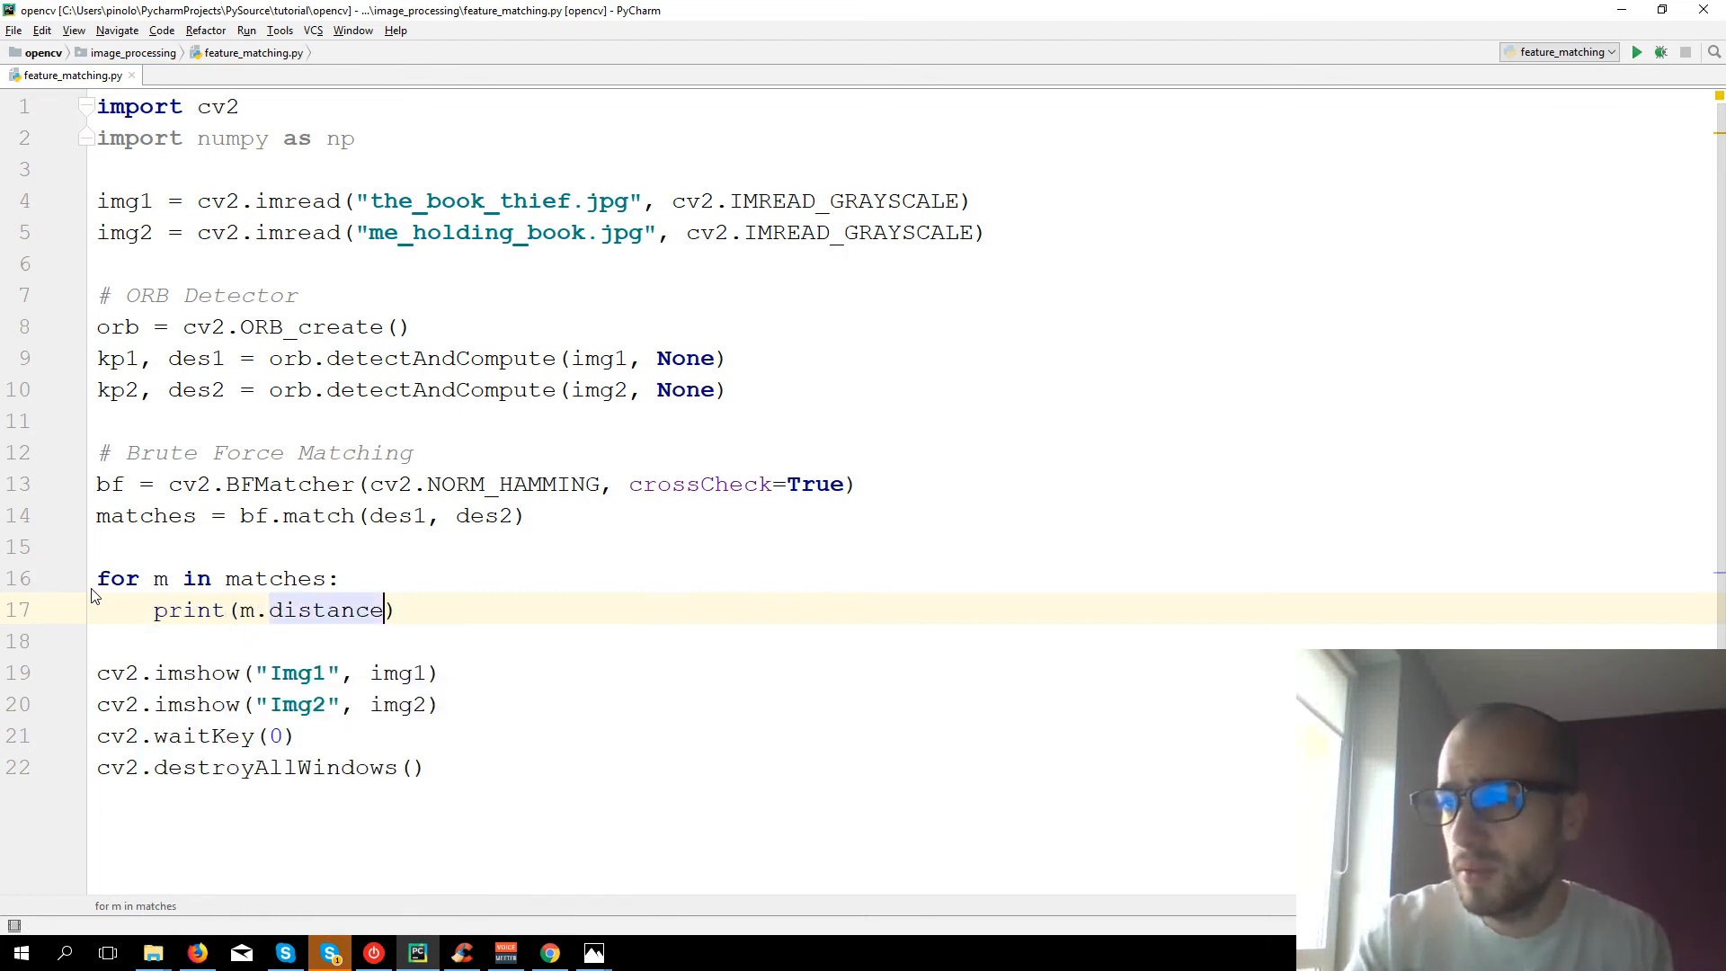
- Highlight the loop variable m and the m.distance expression while explaining
double_click(158, 579)
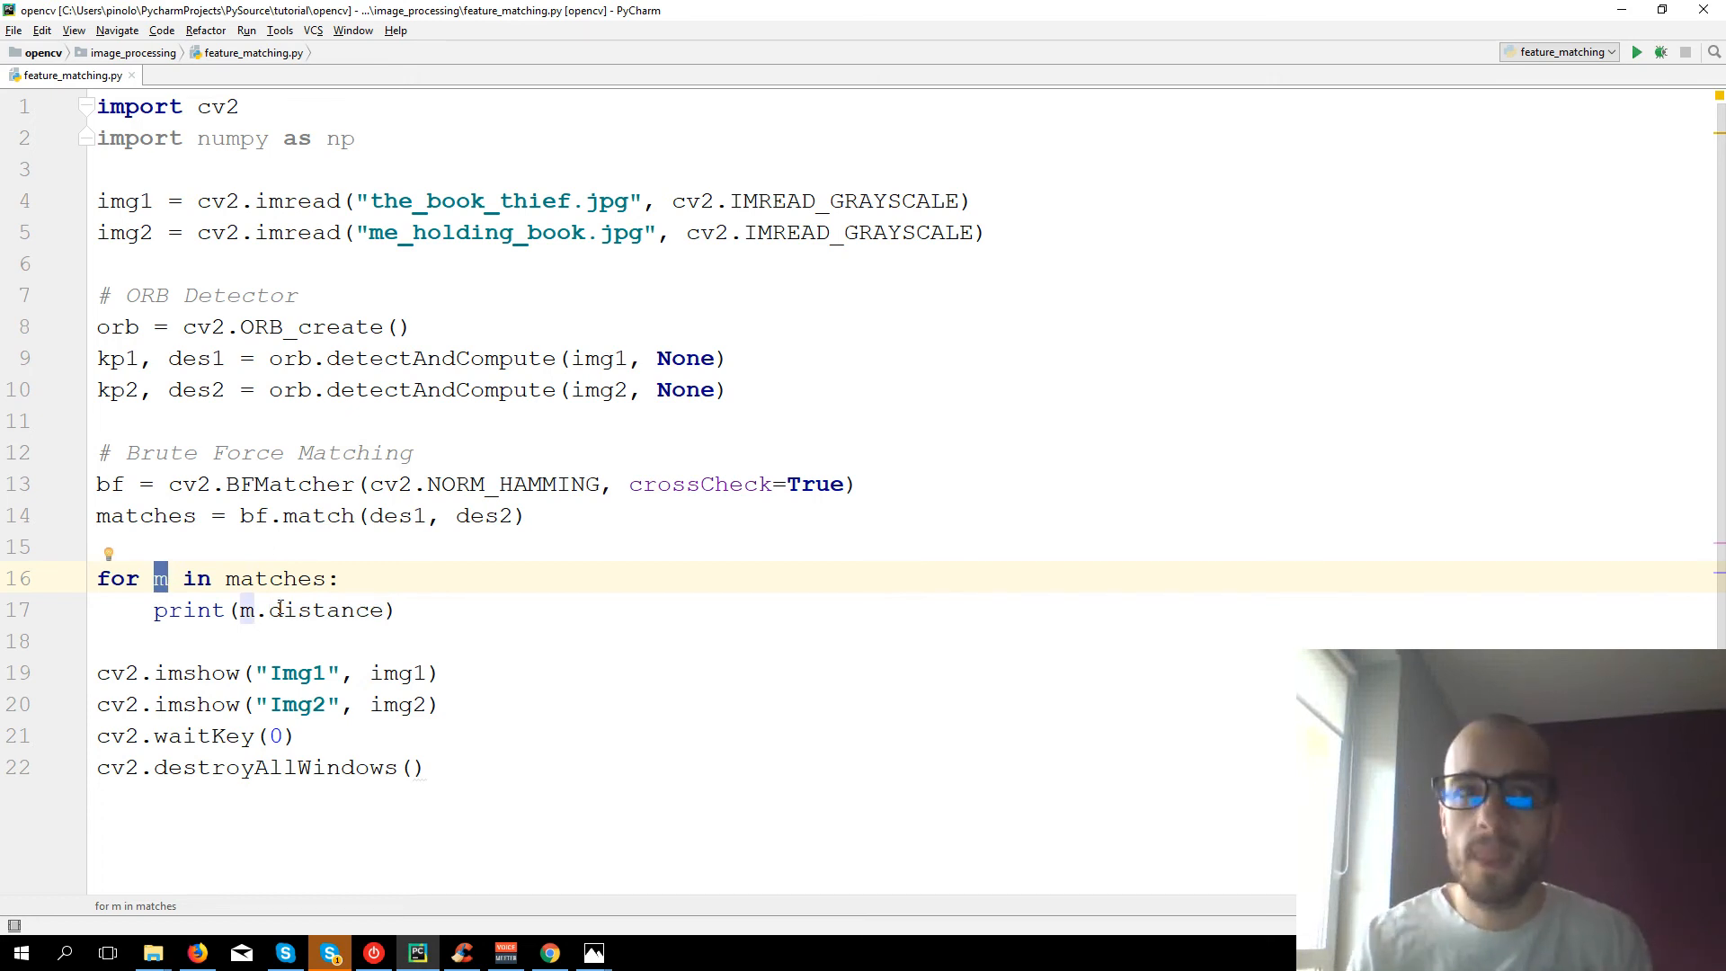
double_click(331, 610)
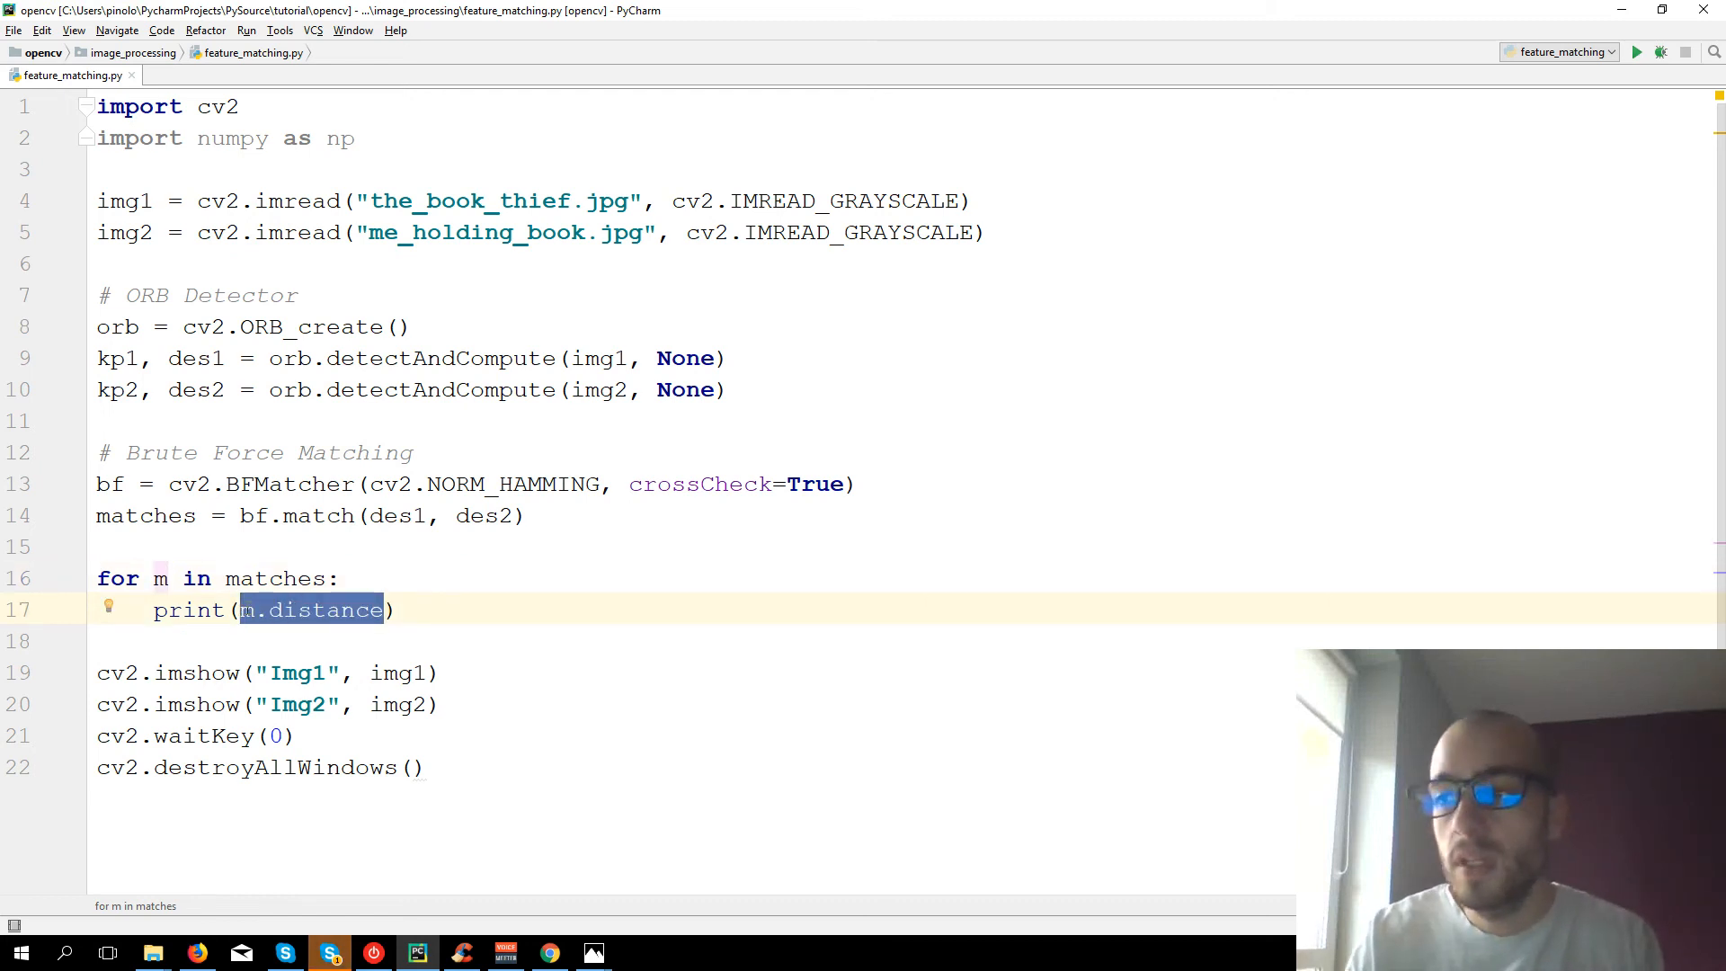
left_click(399, 609)
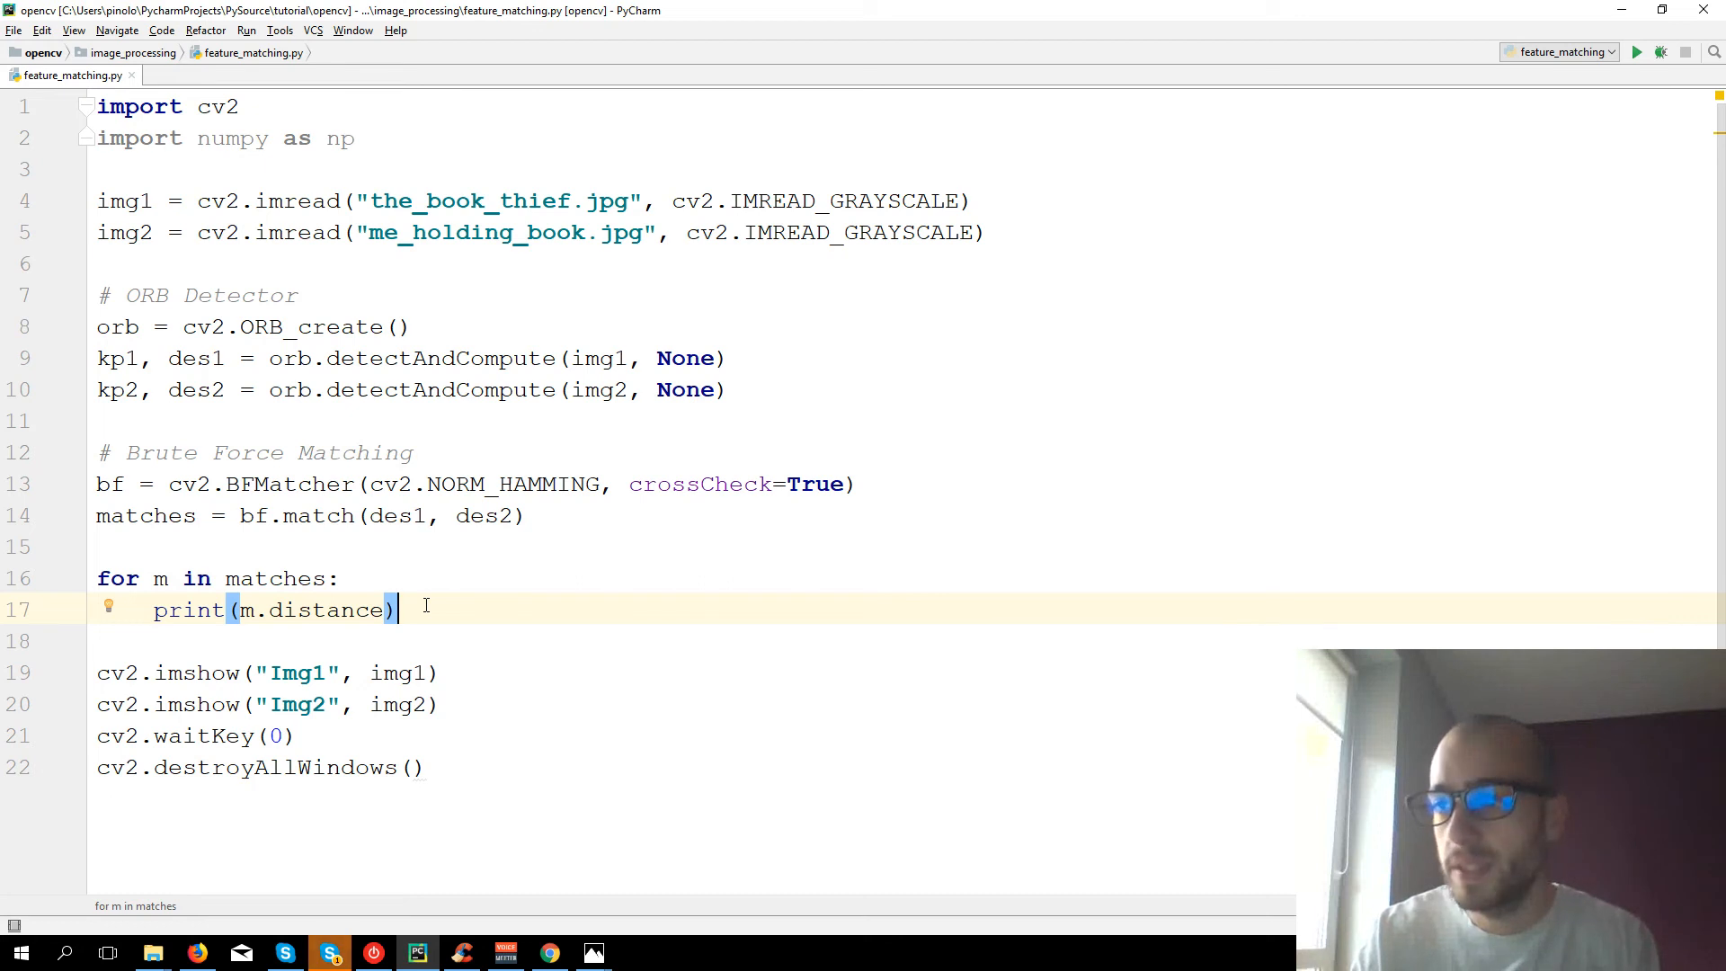
mouse_move(1639, 50)
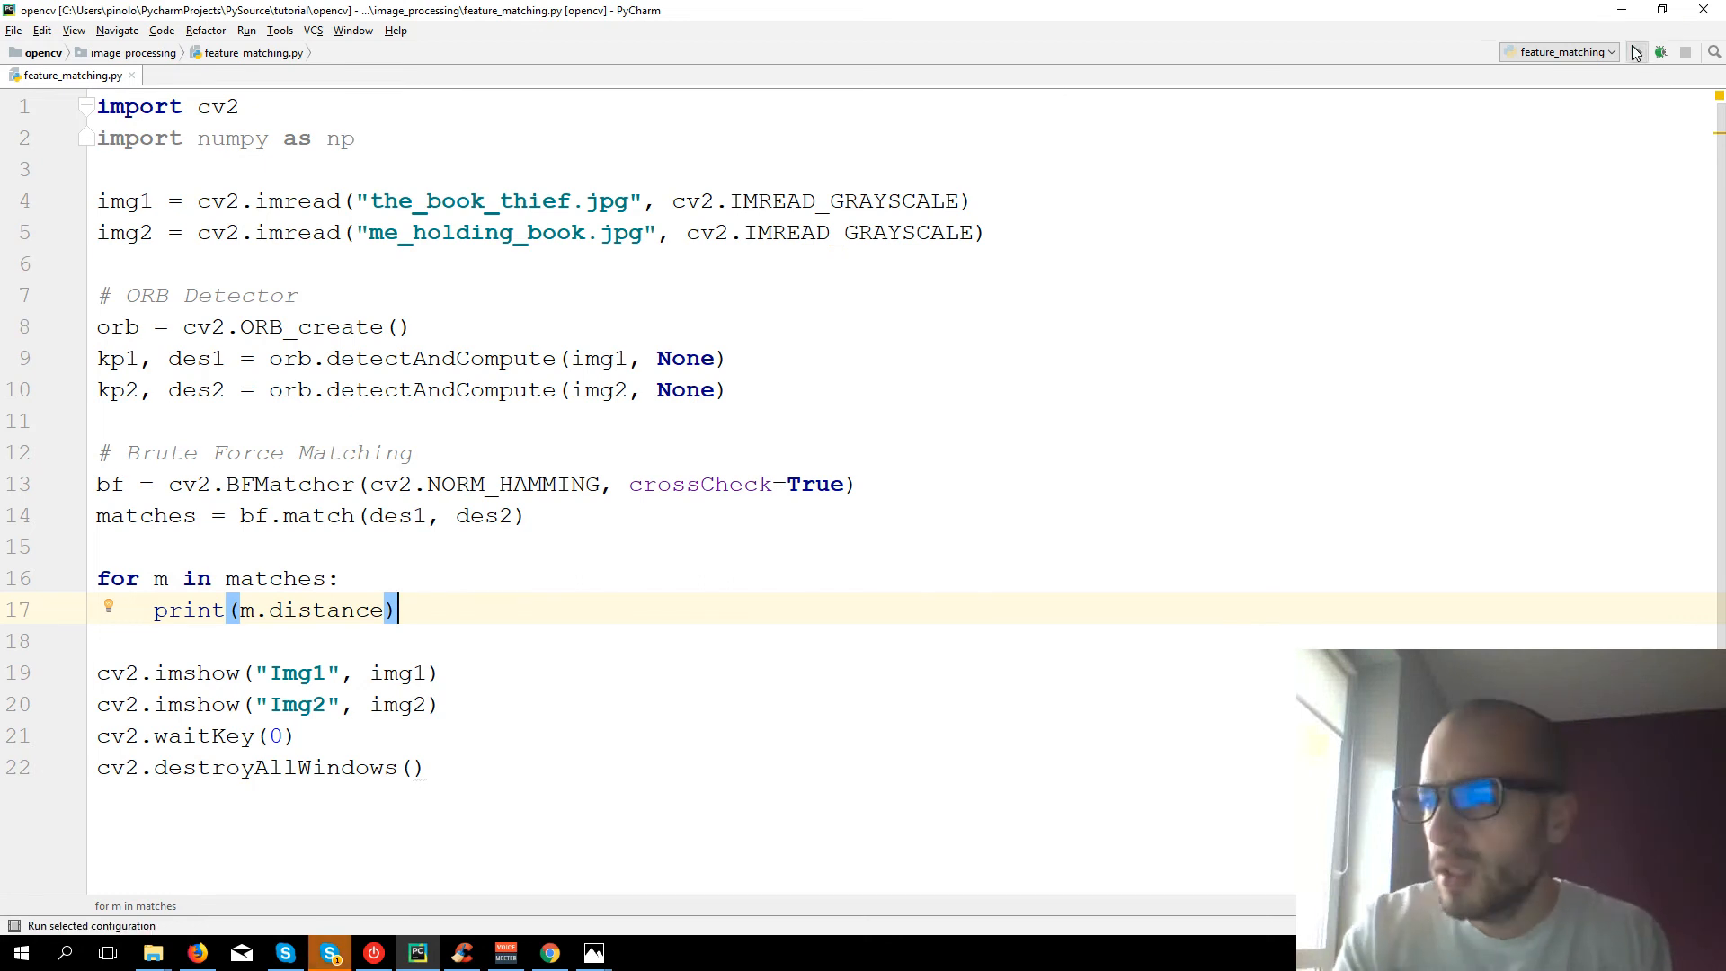
- Run the script and point out one of the printed match distances
left_click(1636, 51)
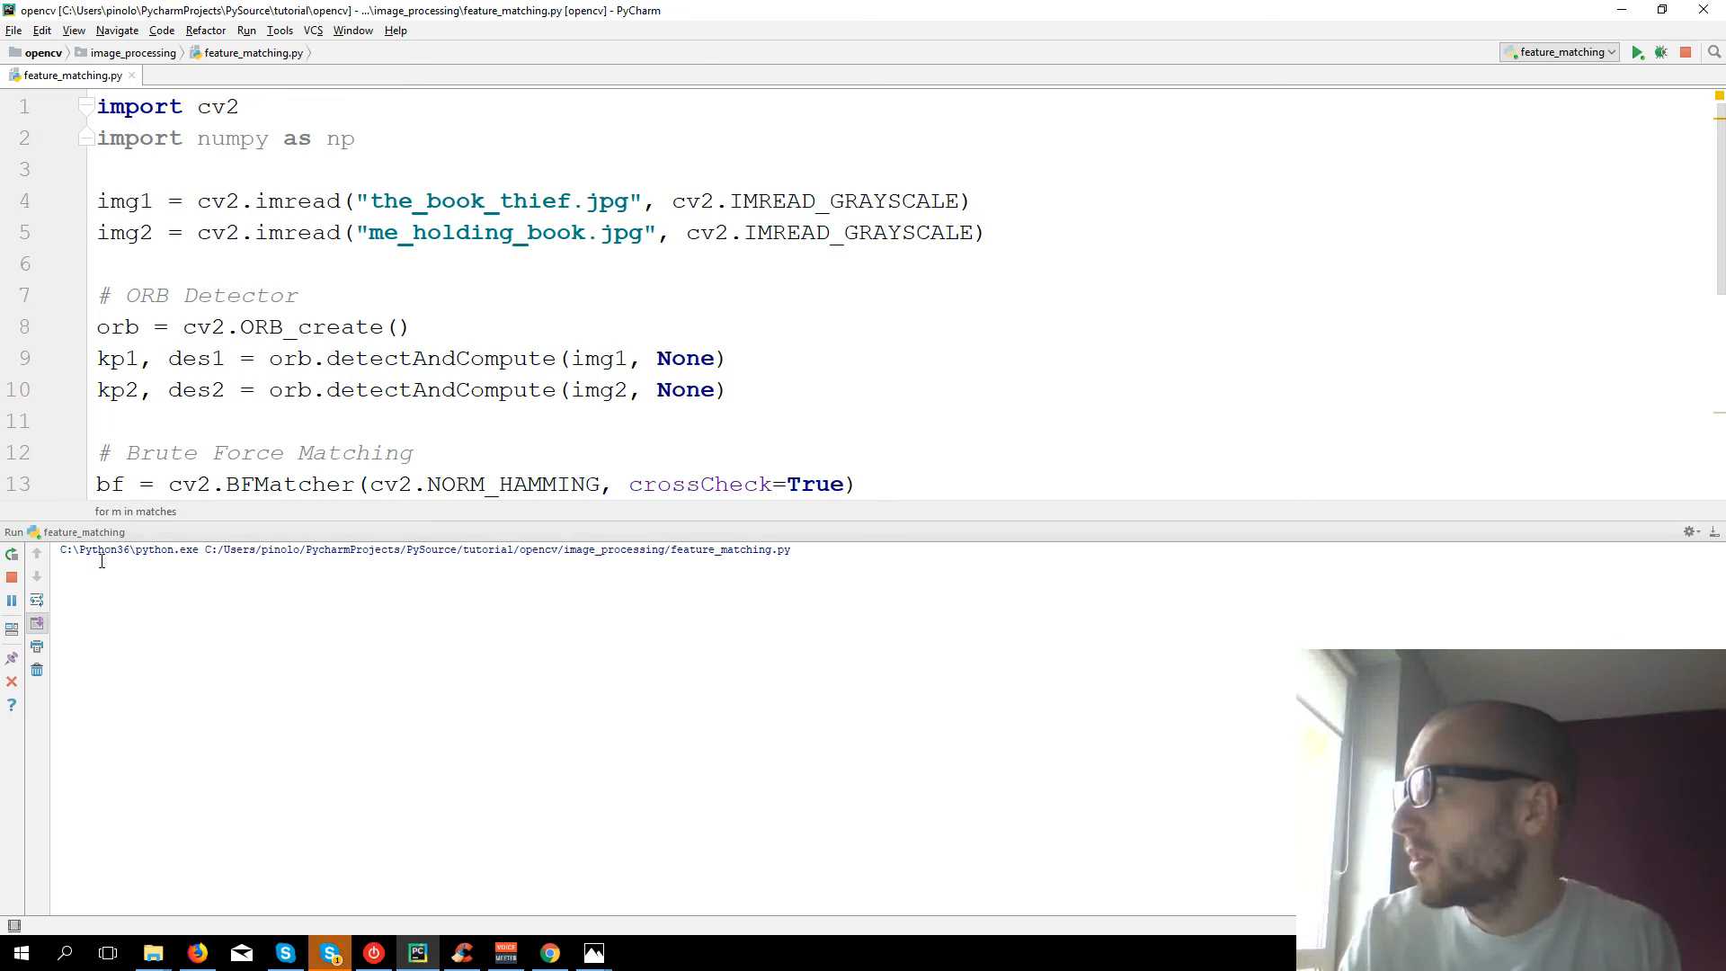
left_click(1639, 51)
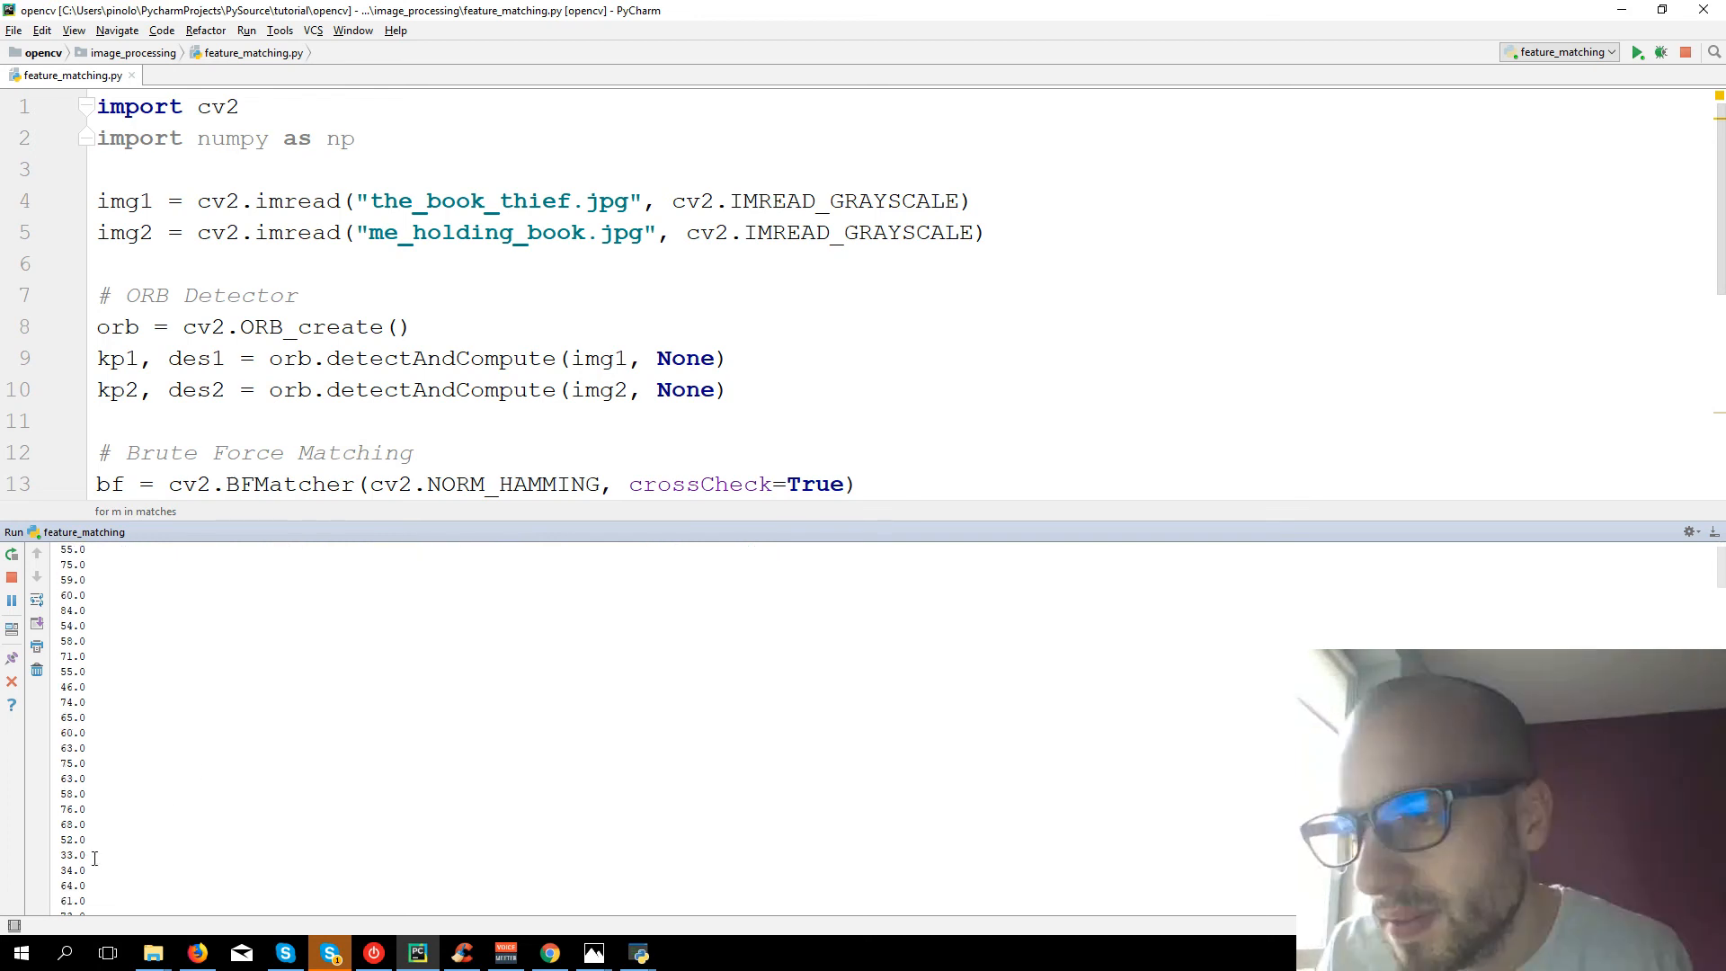
double_click(64, 856)
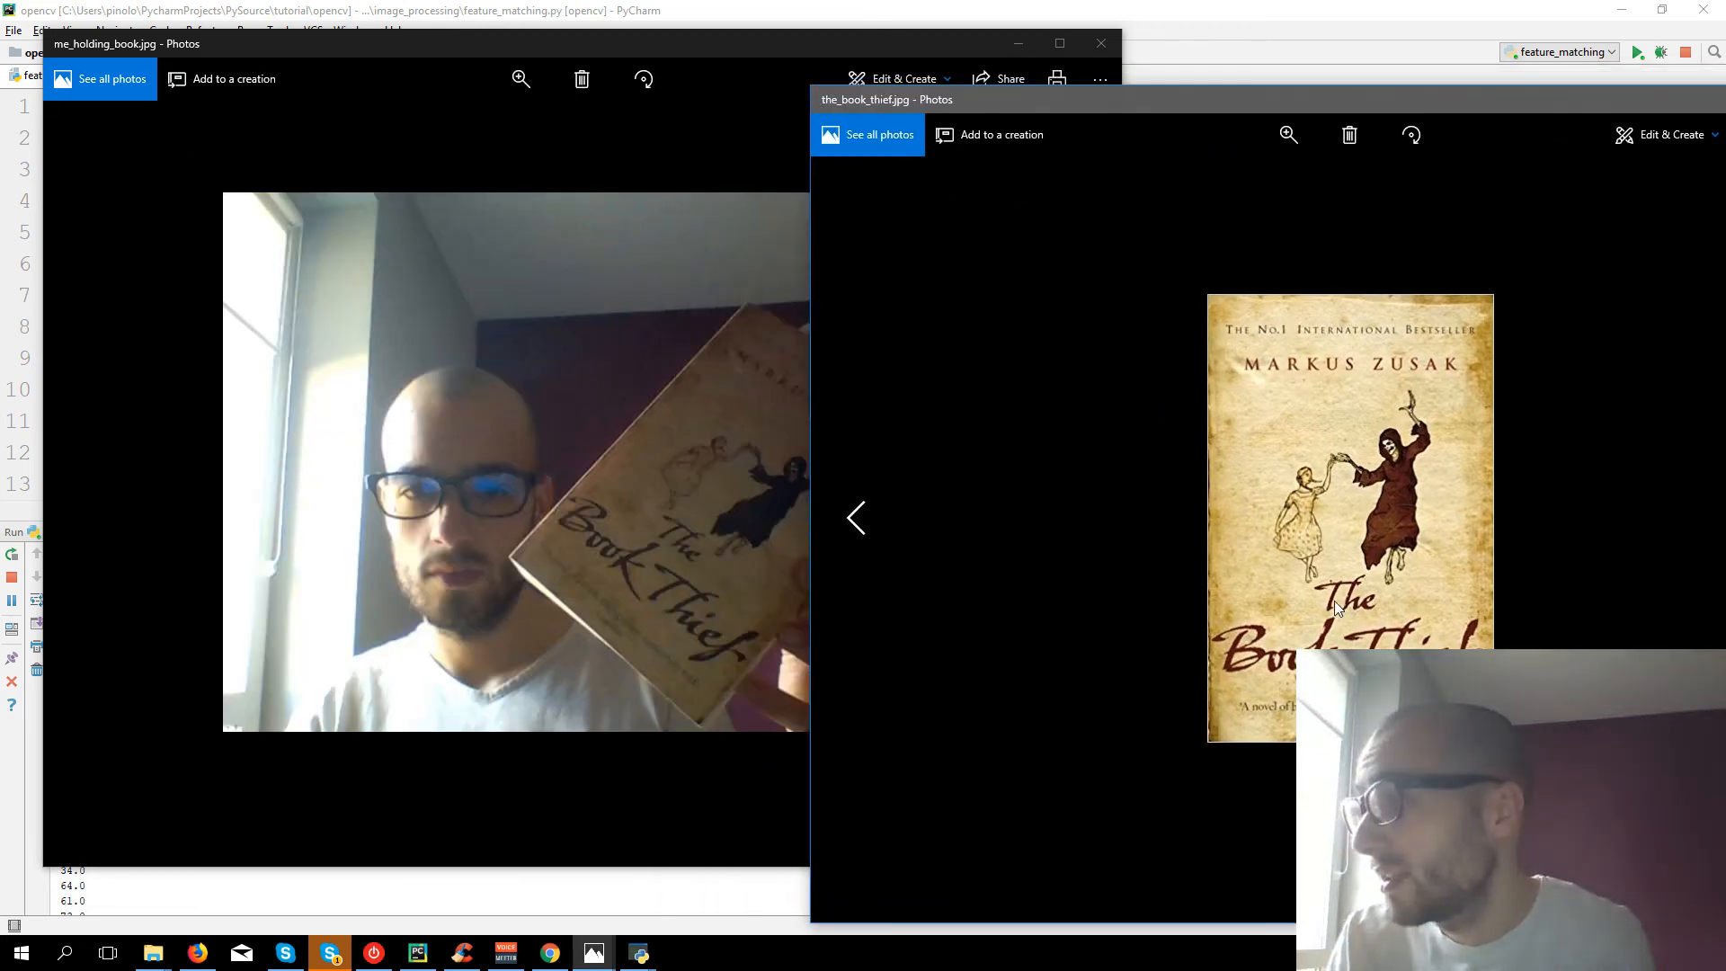
mouse_move(1388, 552)
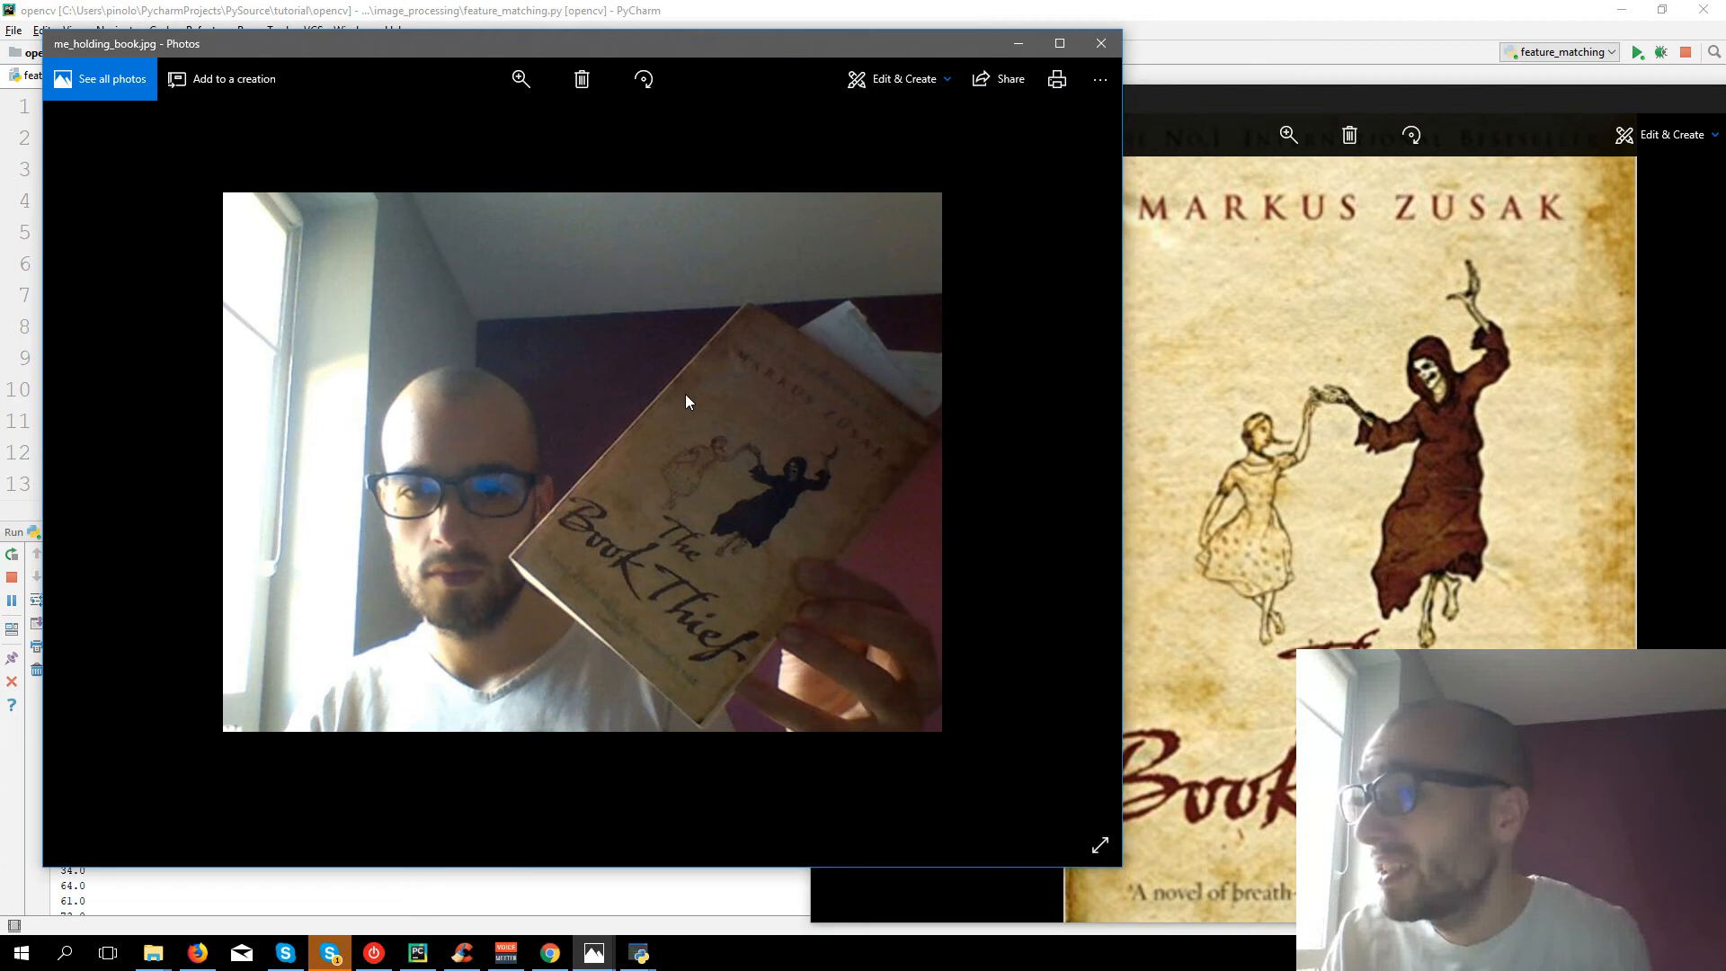
mouse_move(694, 414)
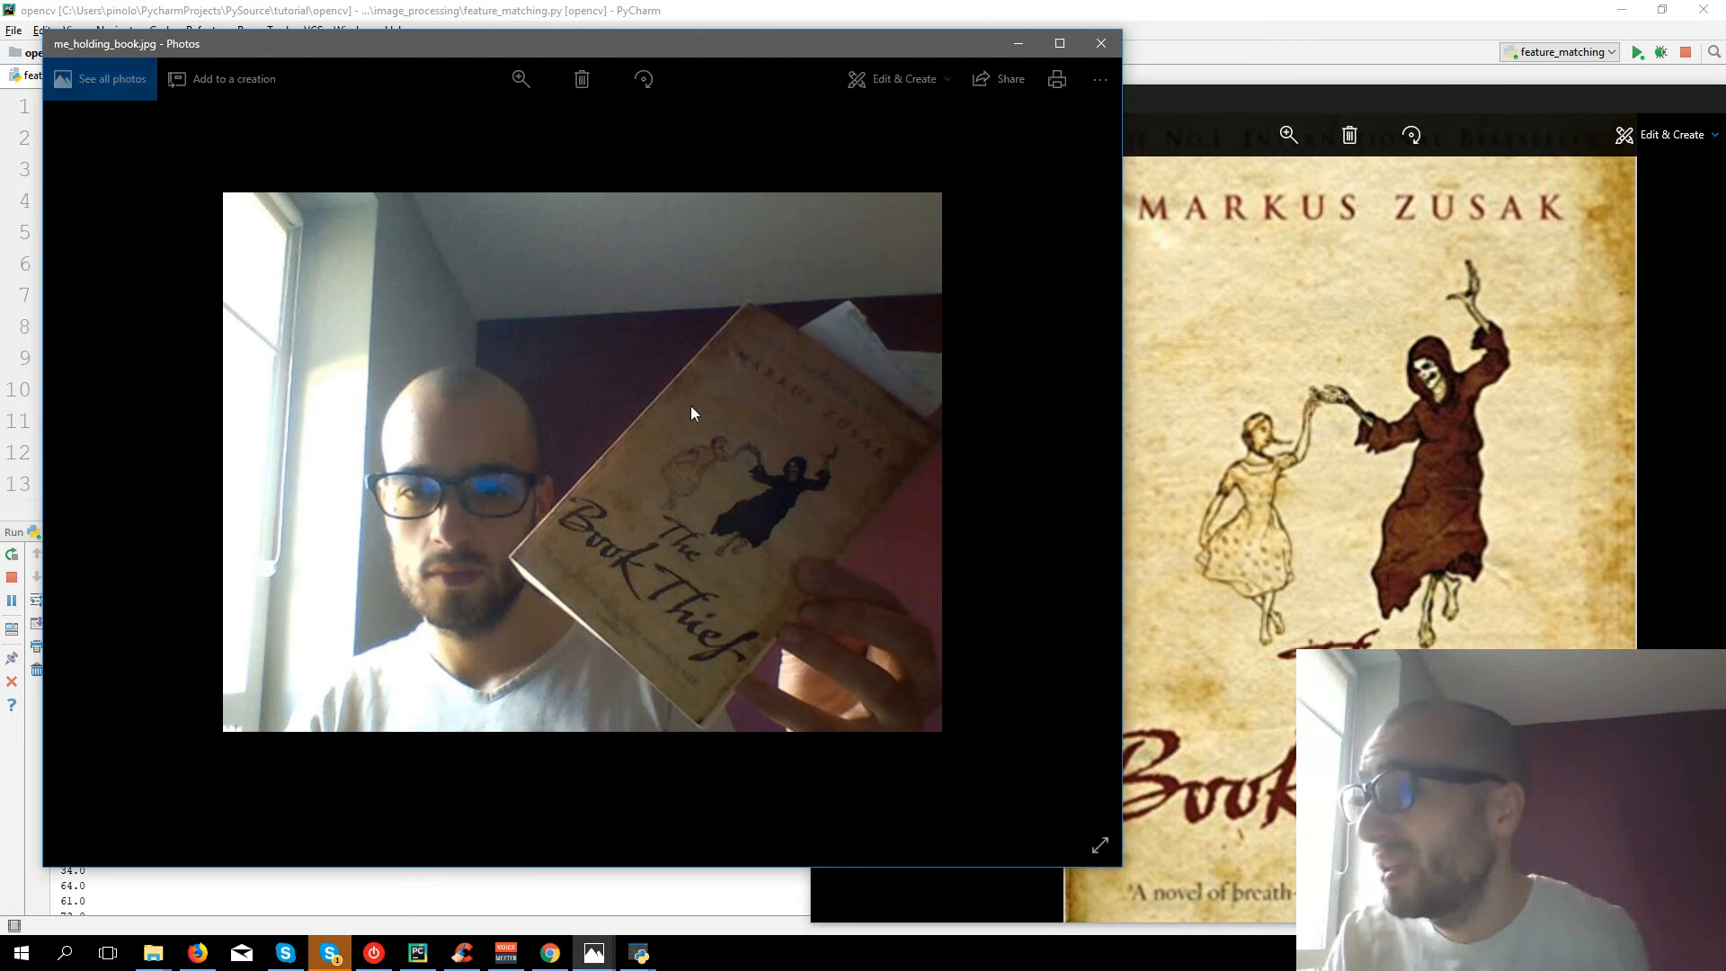
mouse_move(738, 401)
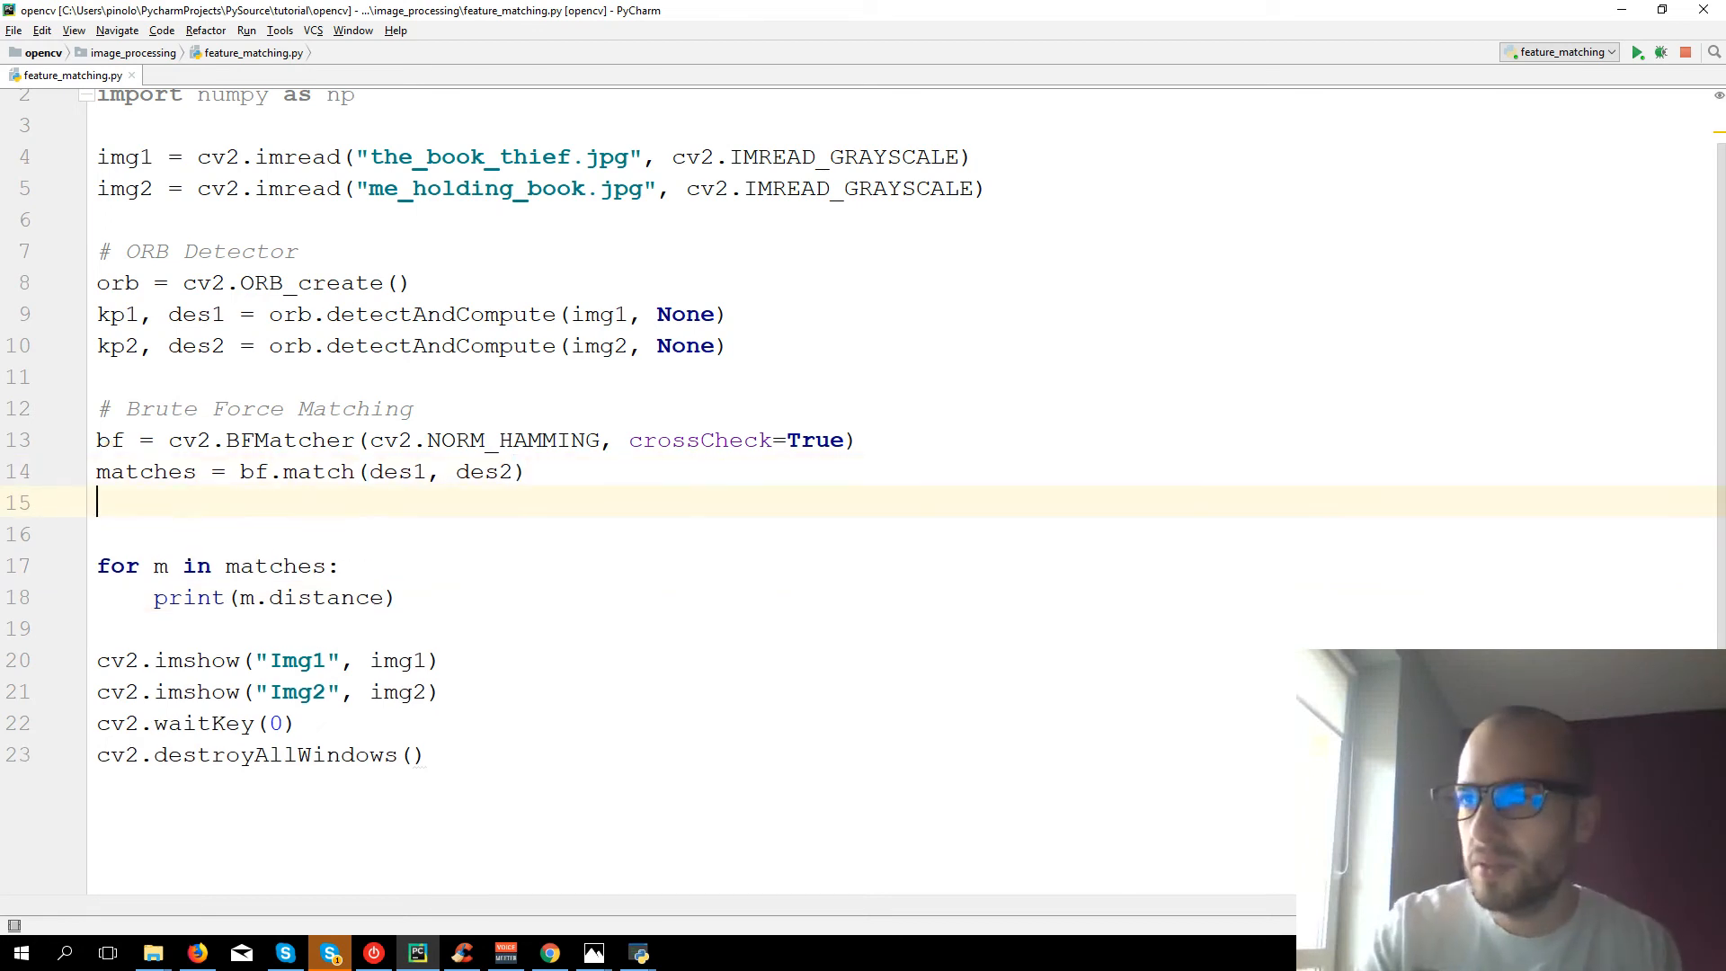
- Write matches = sorted(matches, key = lambda x:x.distance) to order matches by distance
type("matches")
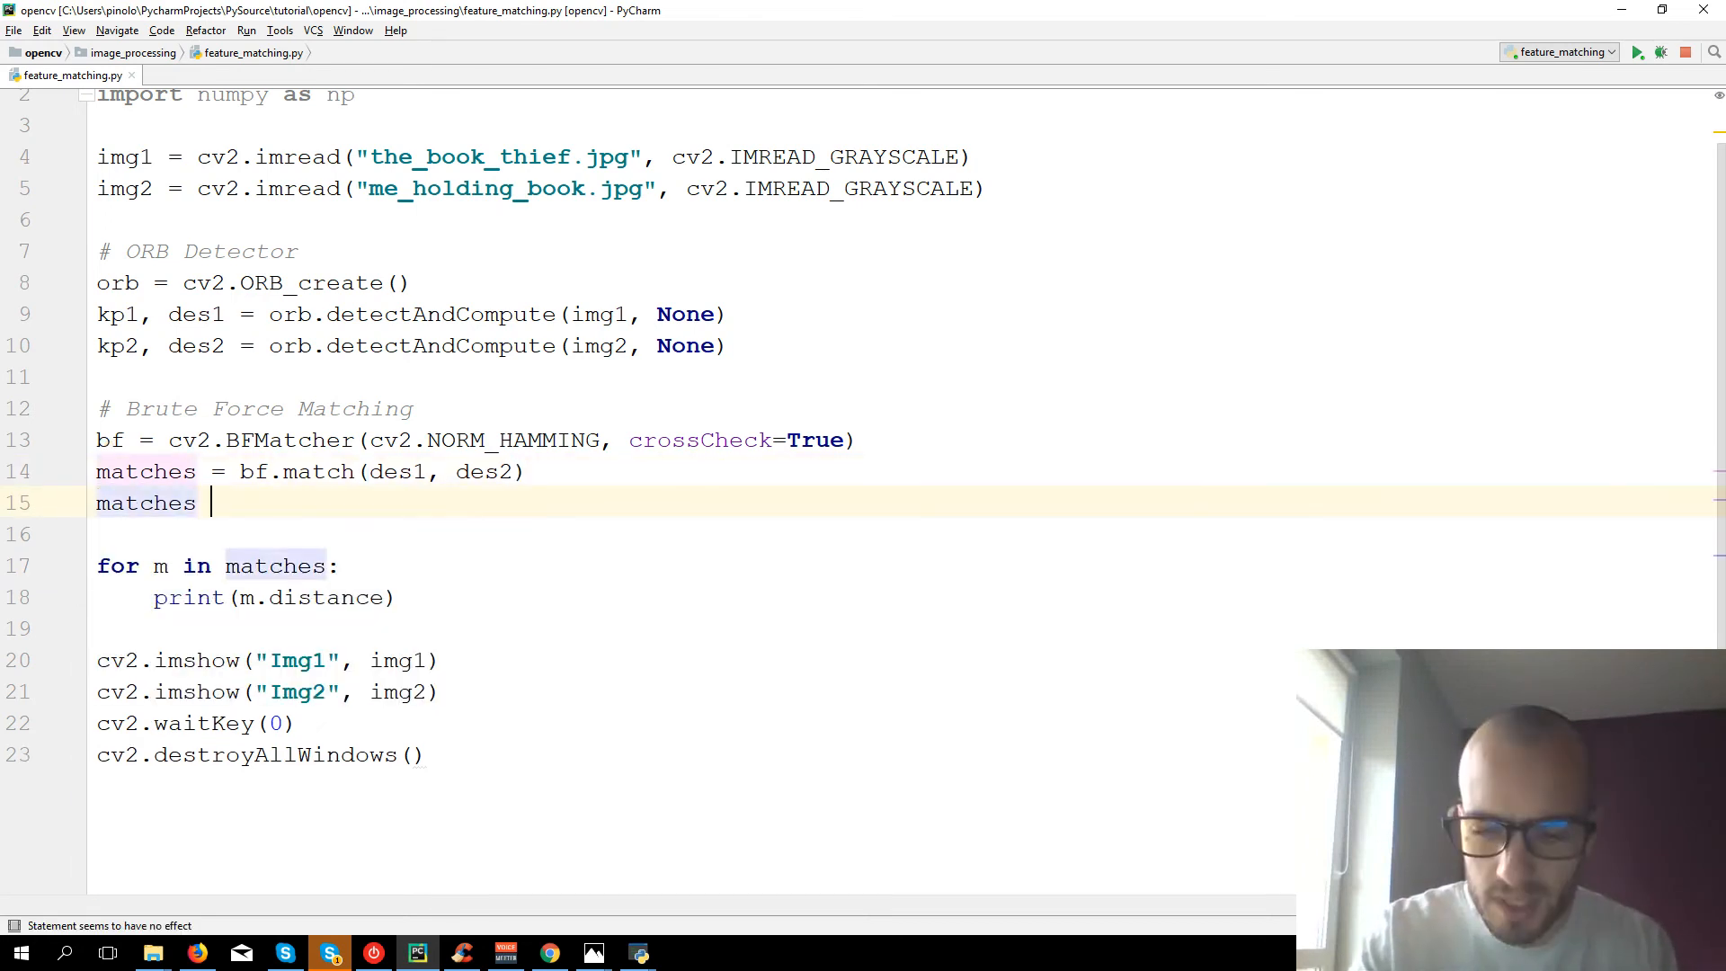
type("= sor")
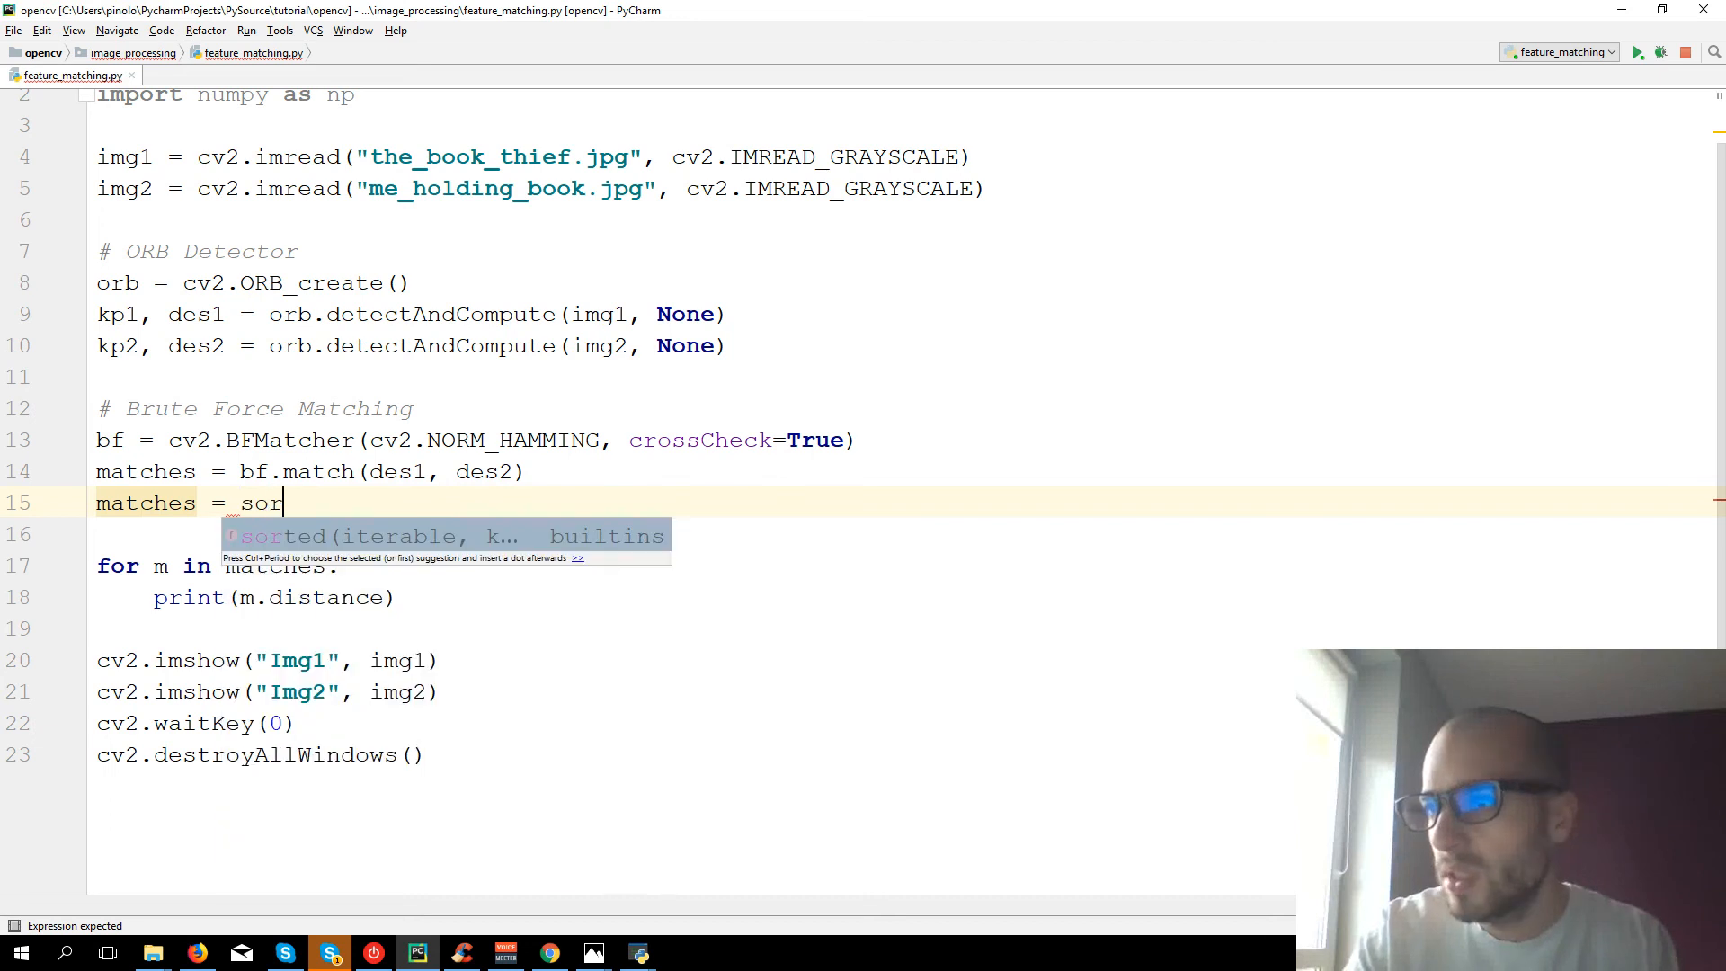
key("Tab")
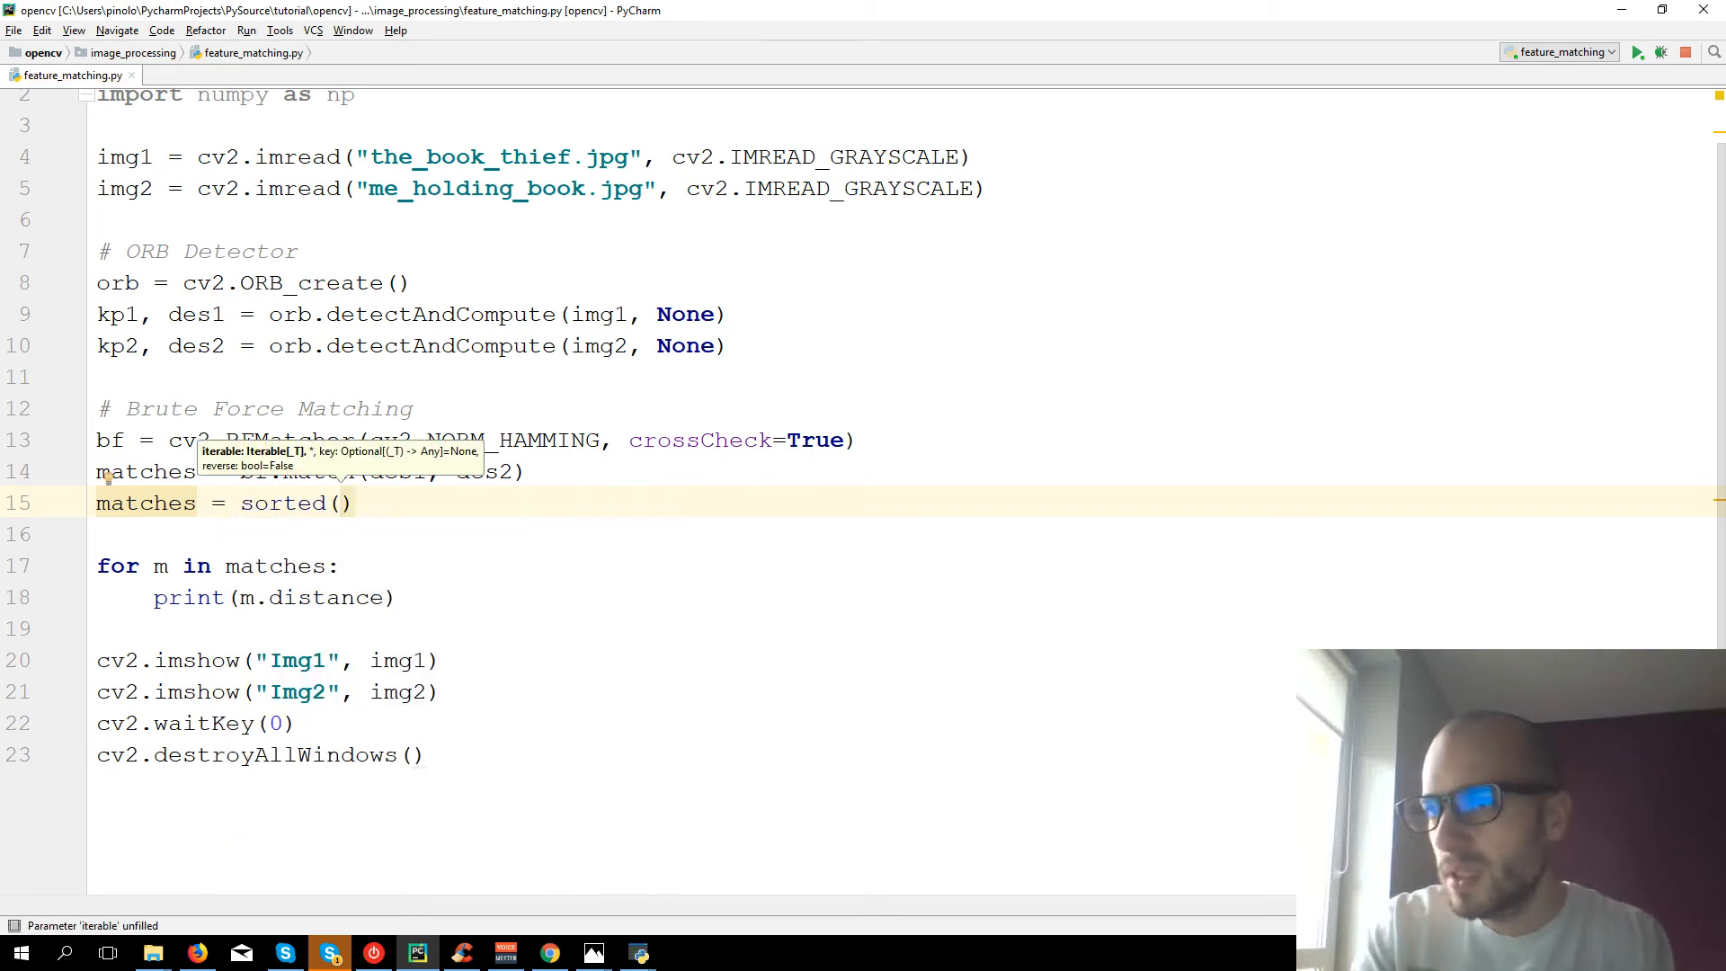
type("matches,")
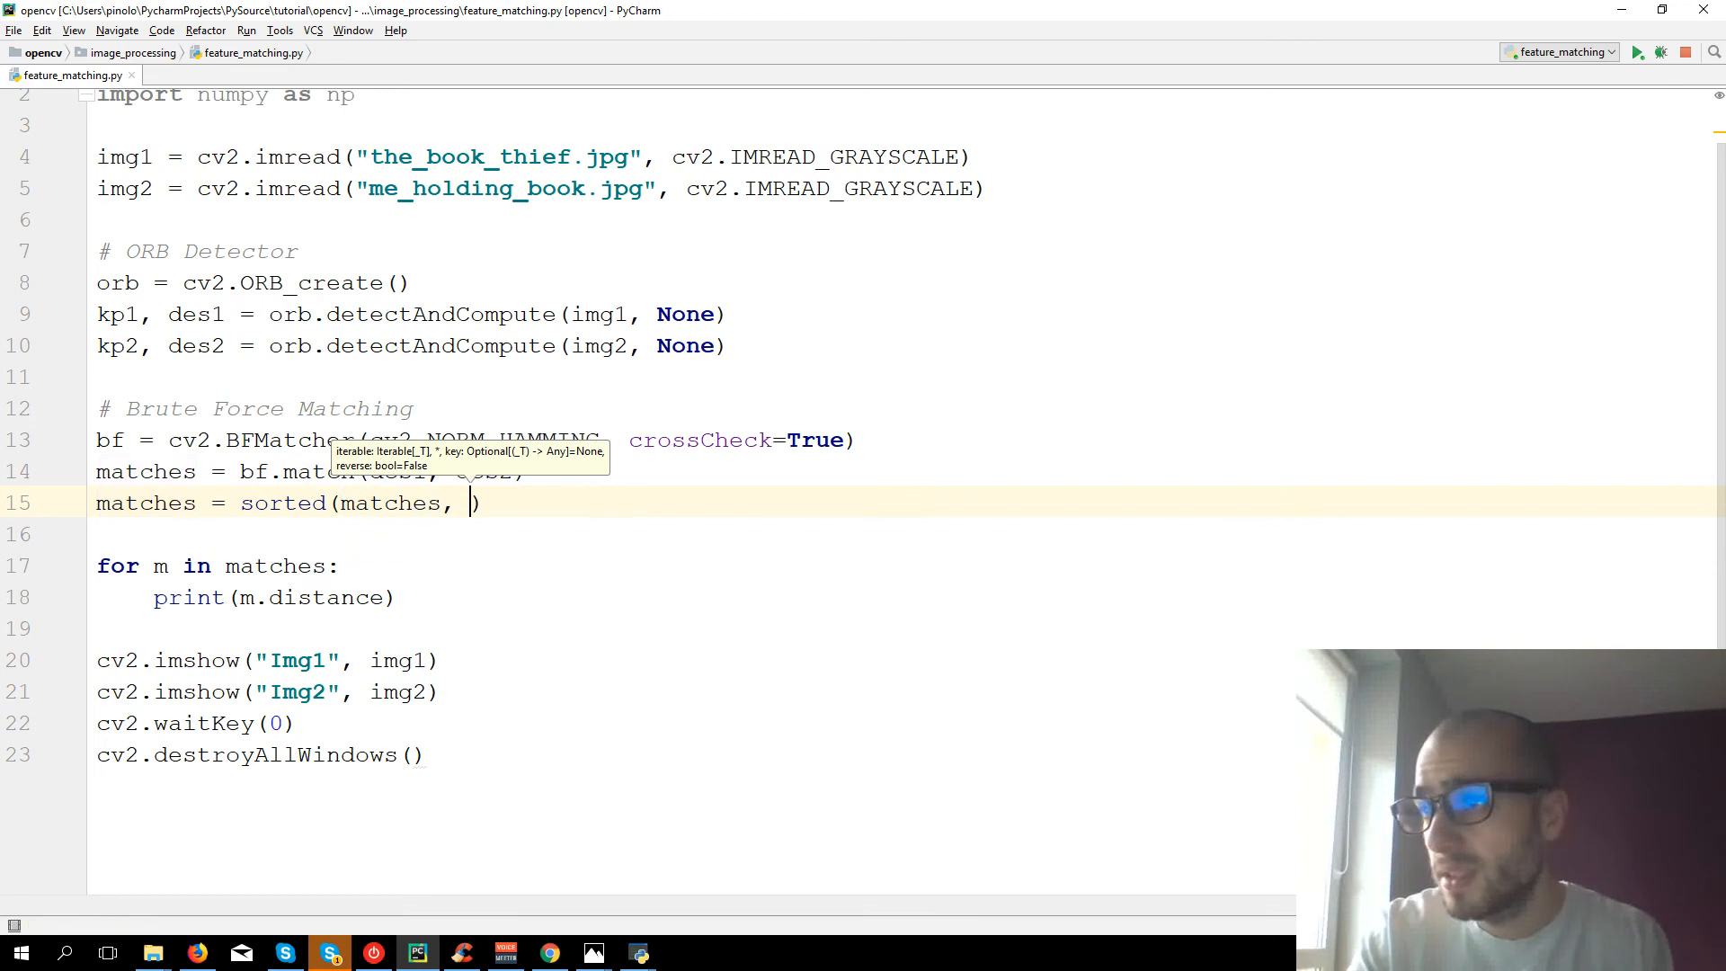
type("key =")
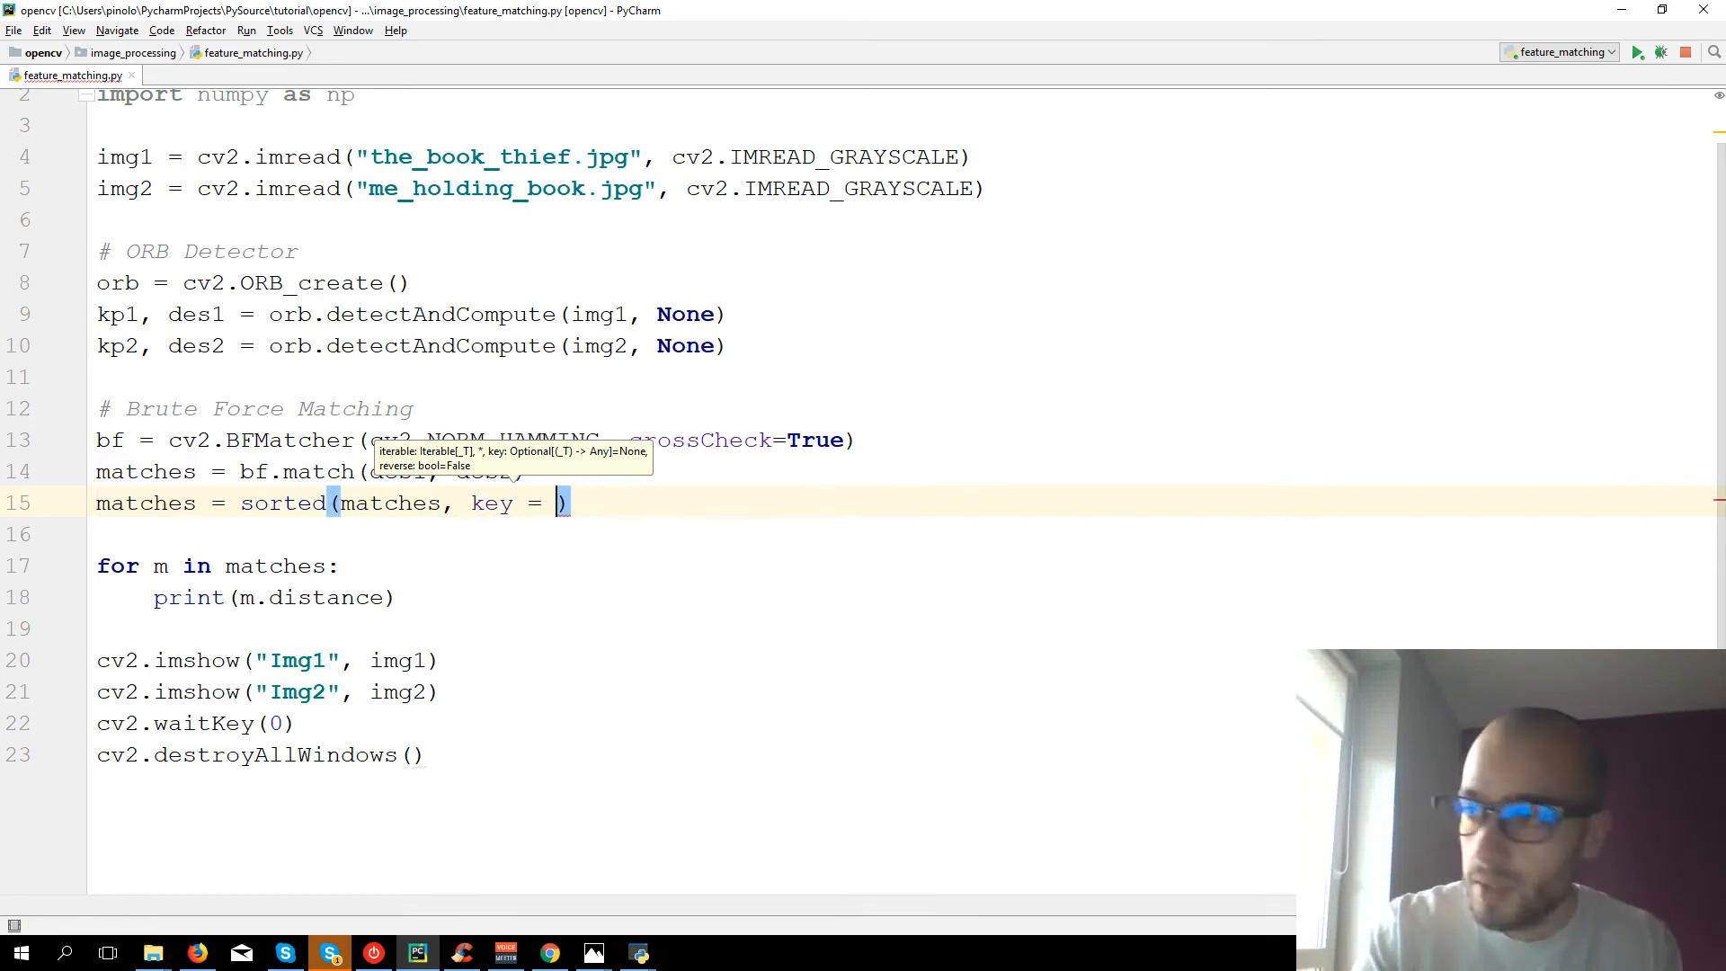
type("lambda x")
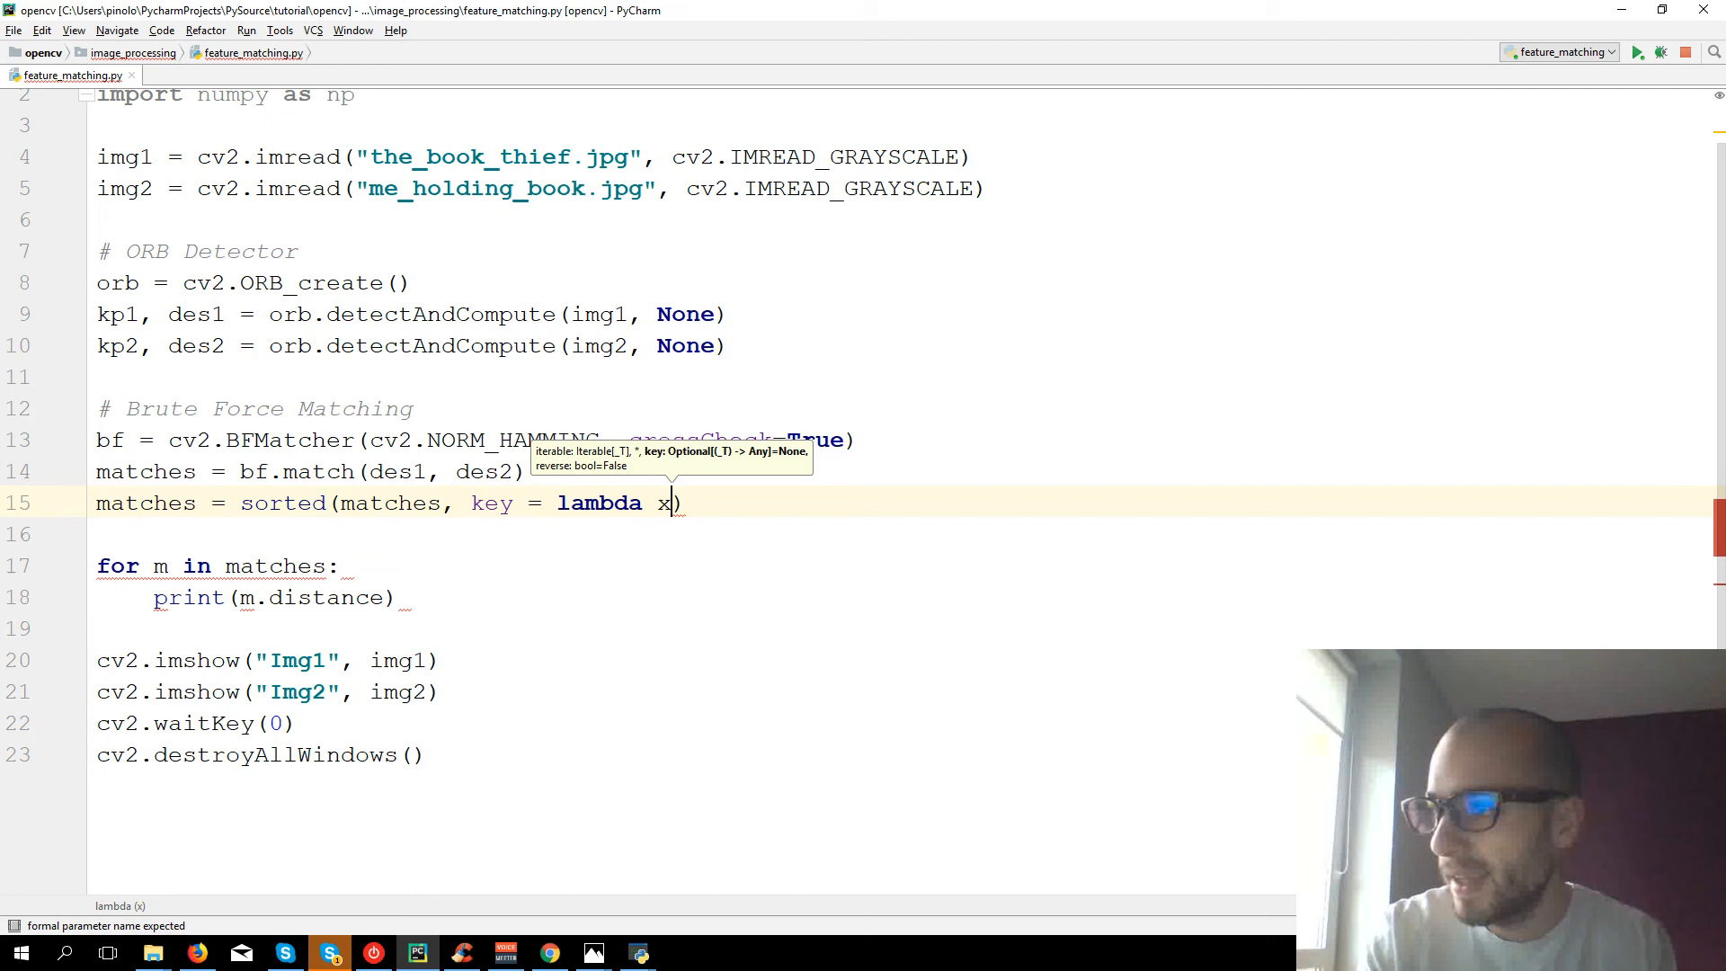
type(":x.distance")
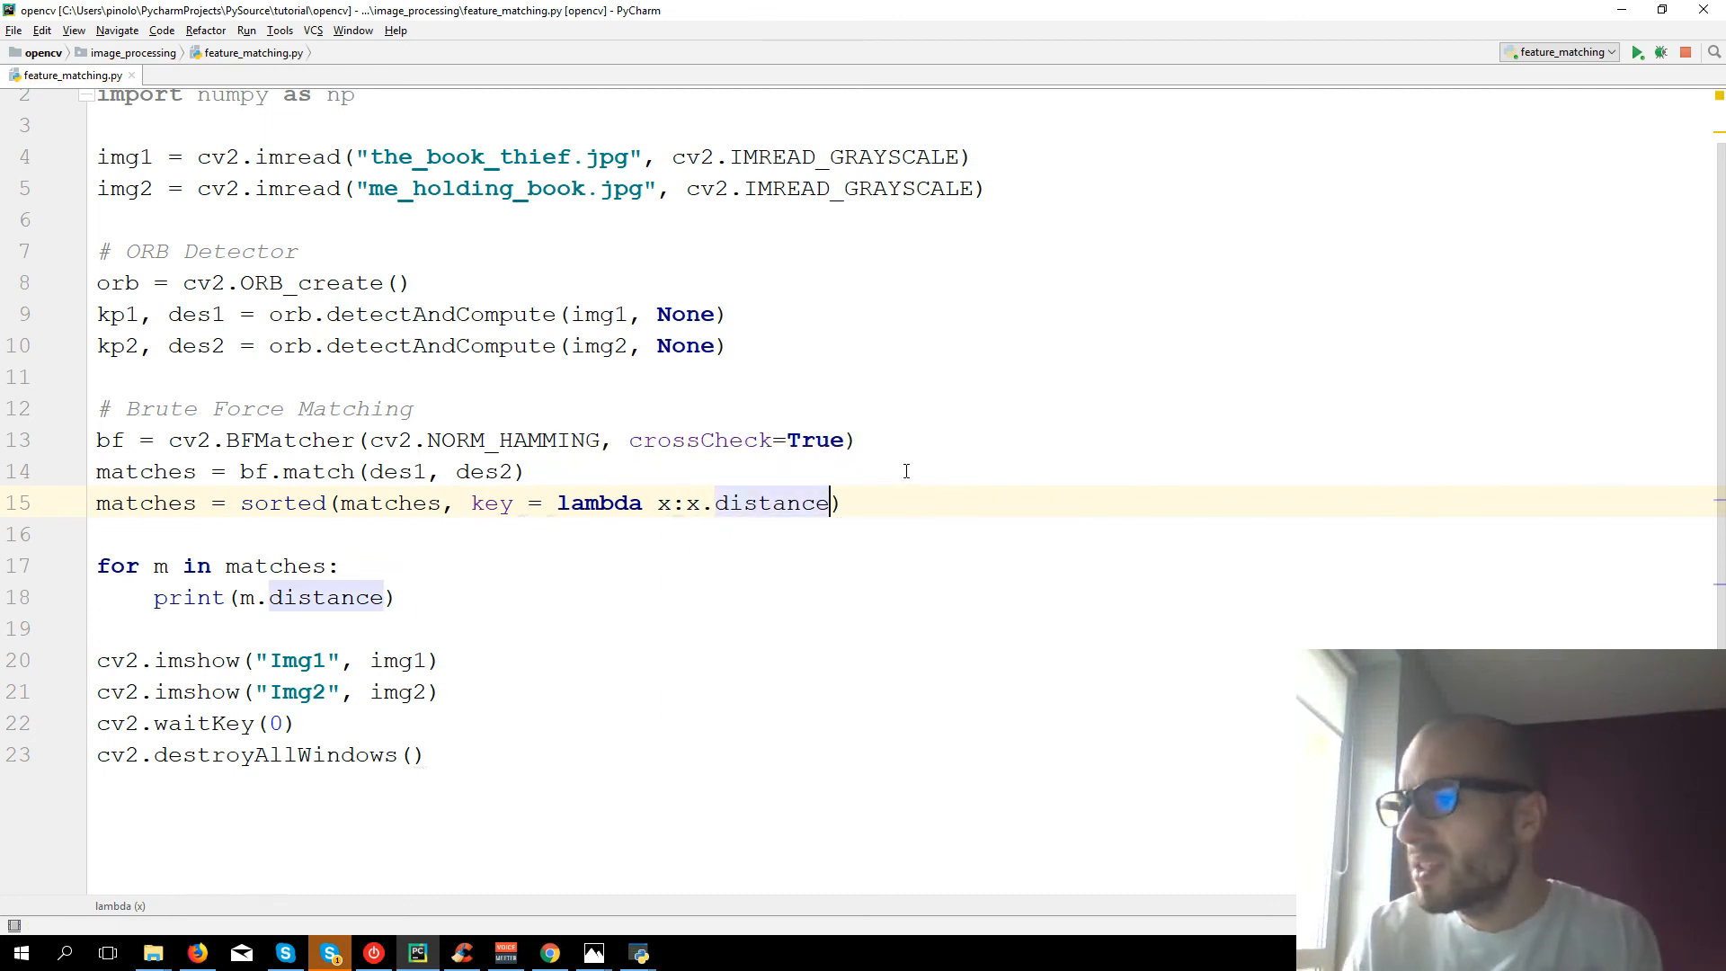
- Rerun the script and remove the for loop that printed each m.distance
left_click_drag(239, 504, 841, 503)
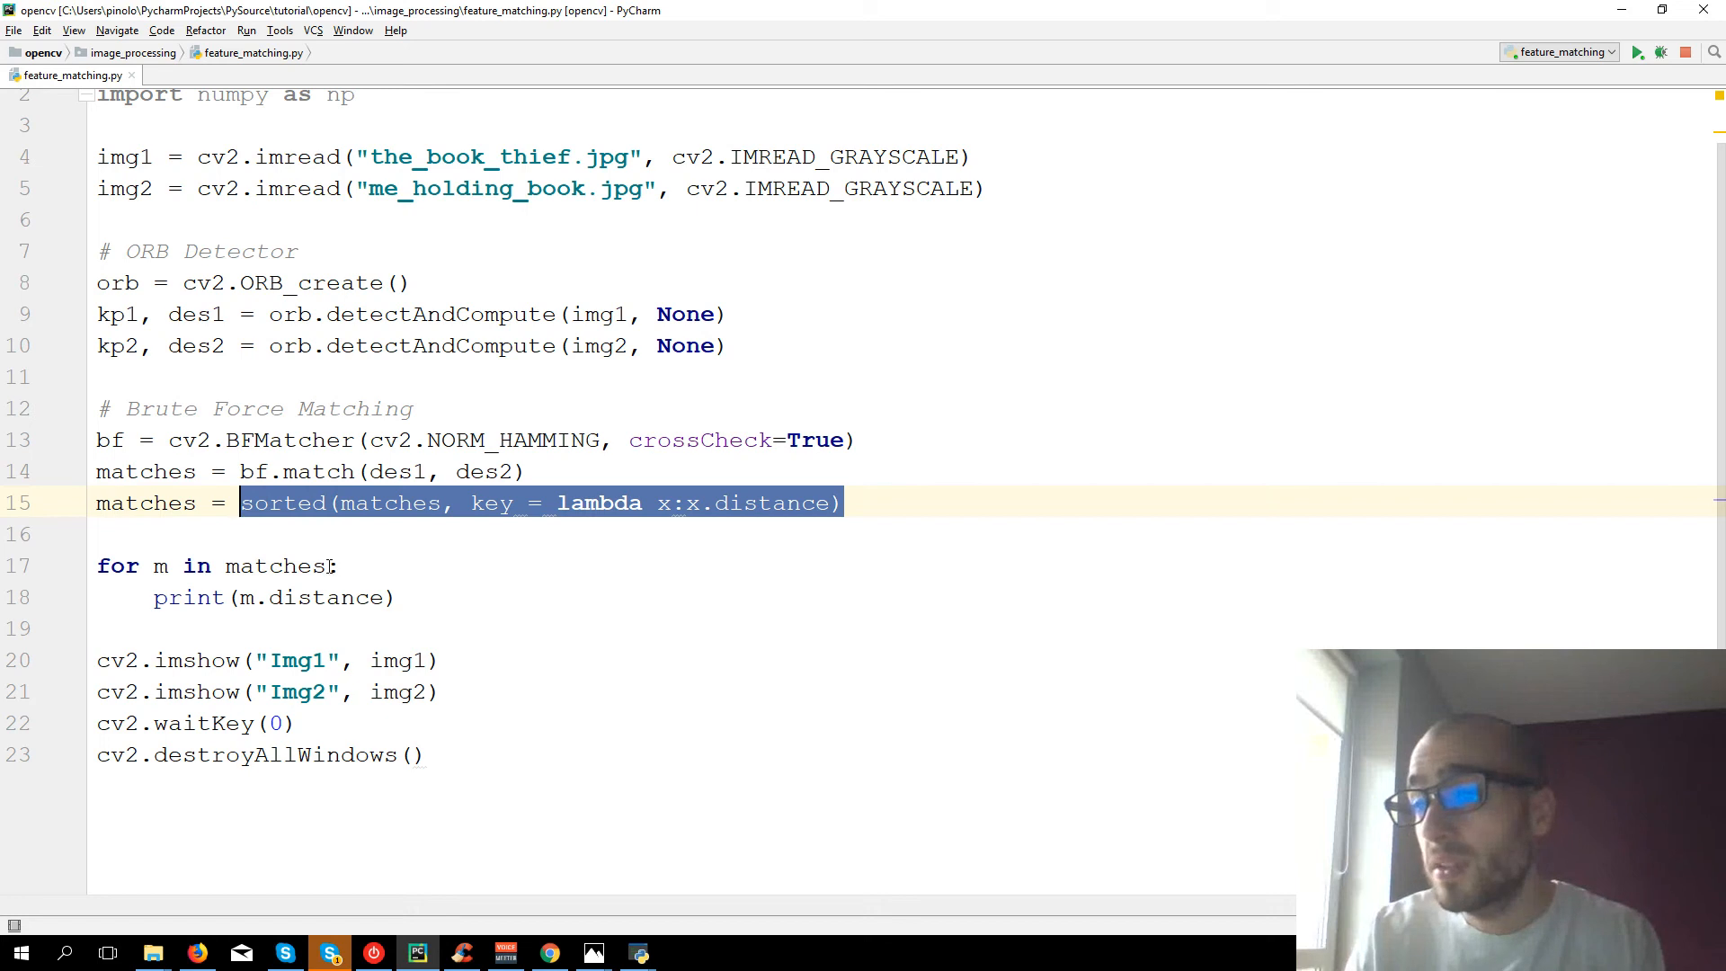
left_click(397, 599)
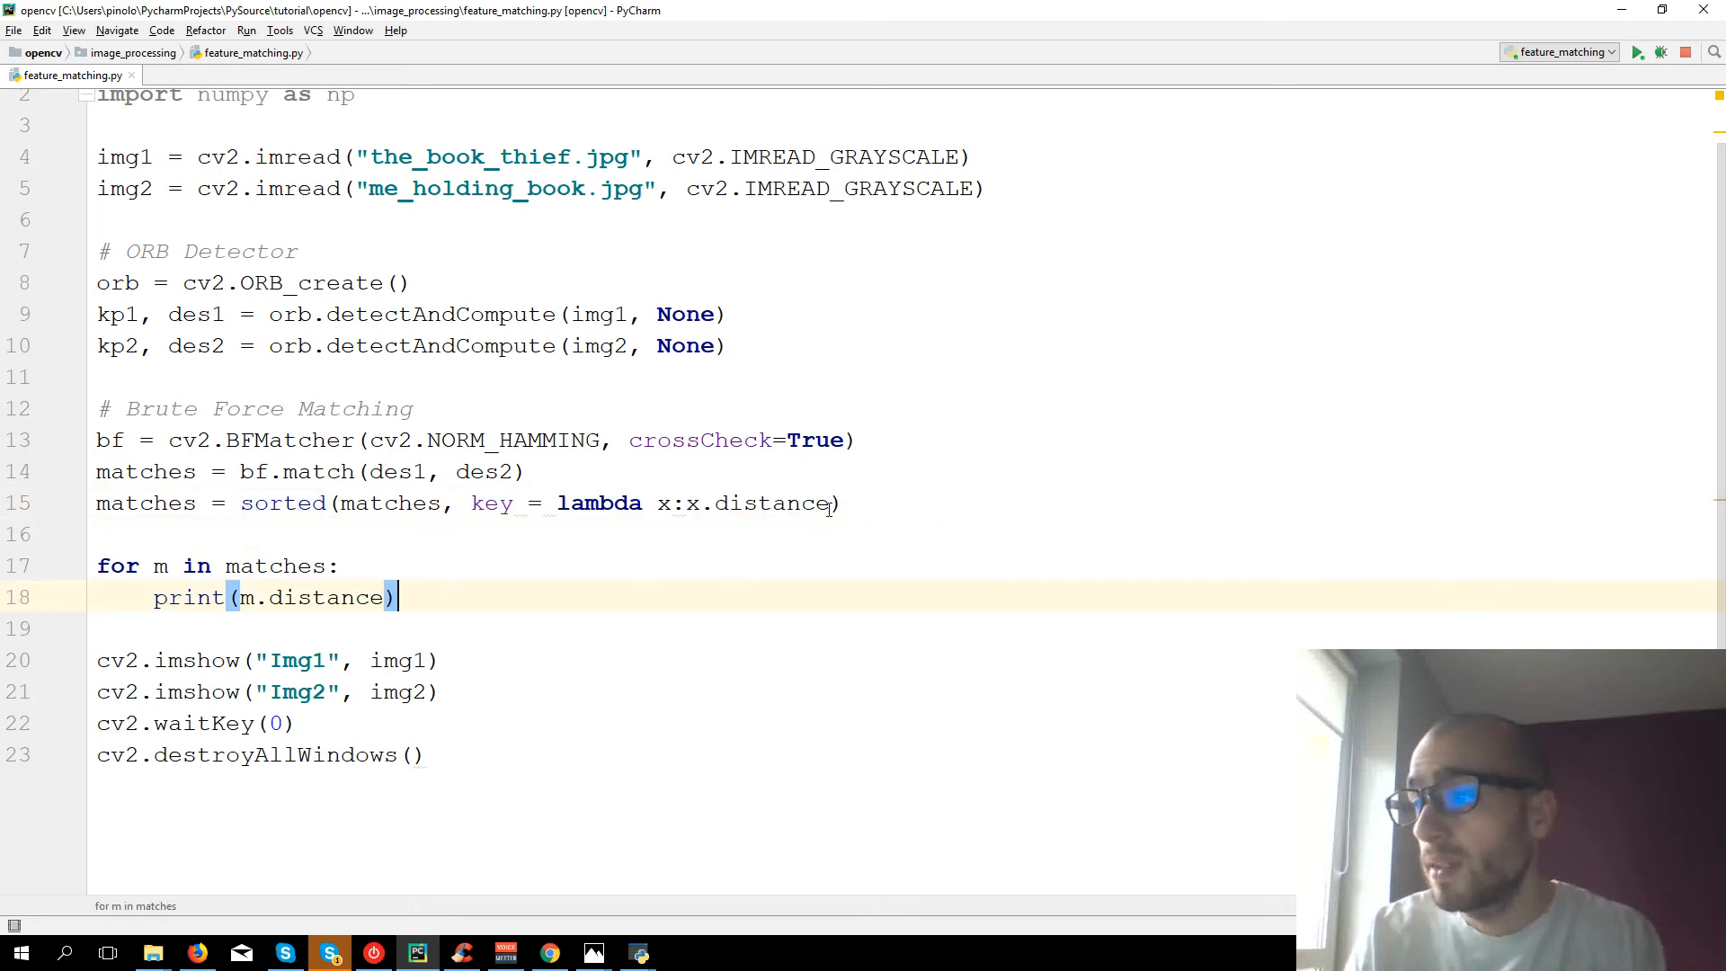
left_click(1636, 50)
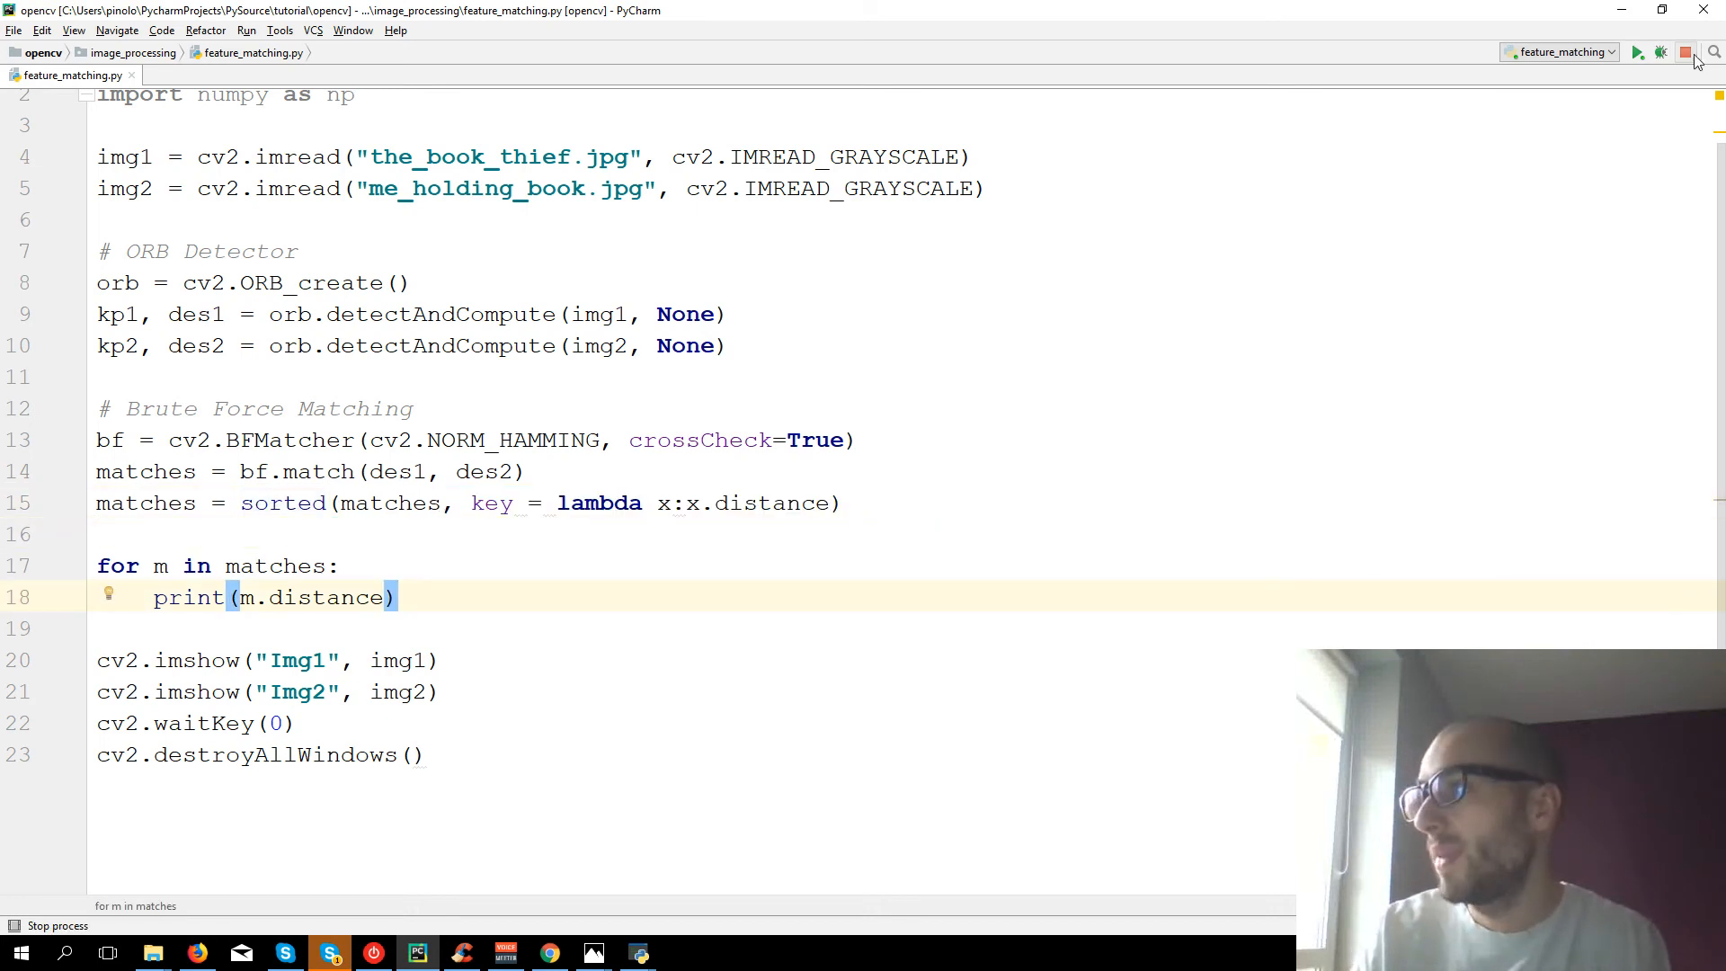
left_click(1637, 50)
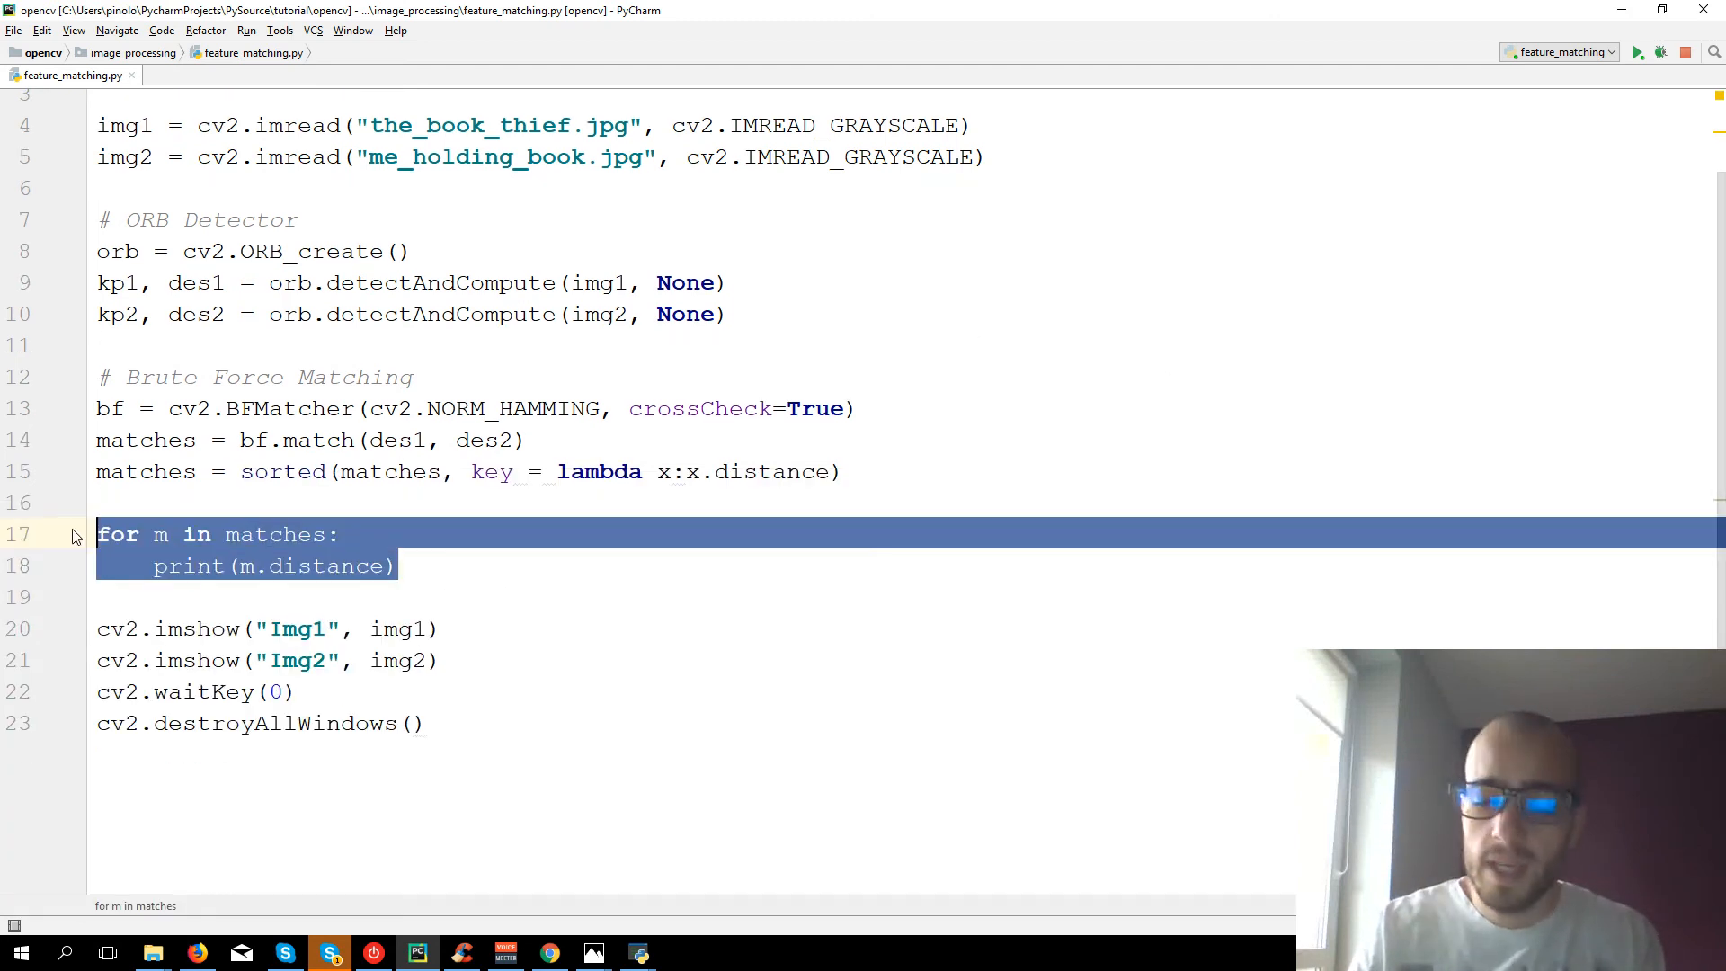
key("Delete")
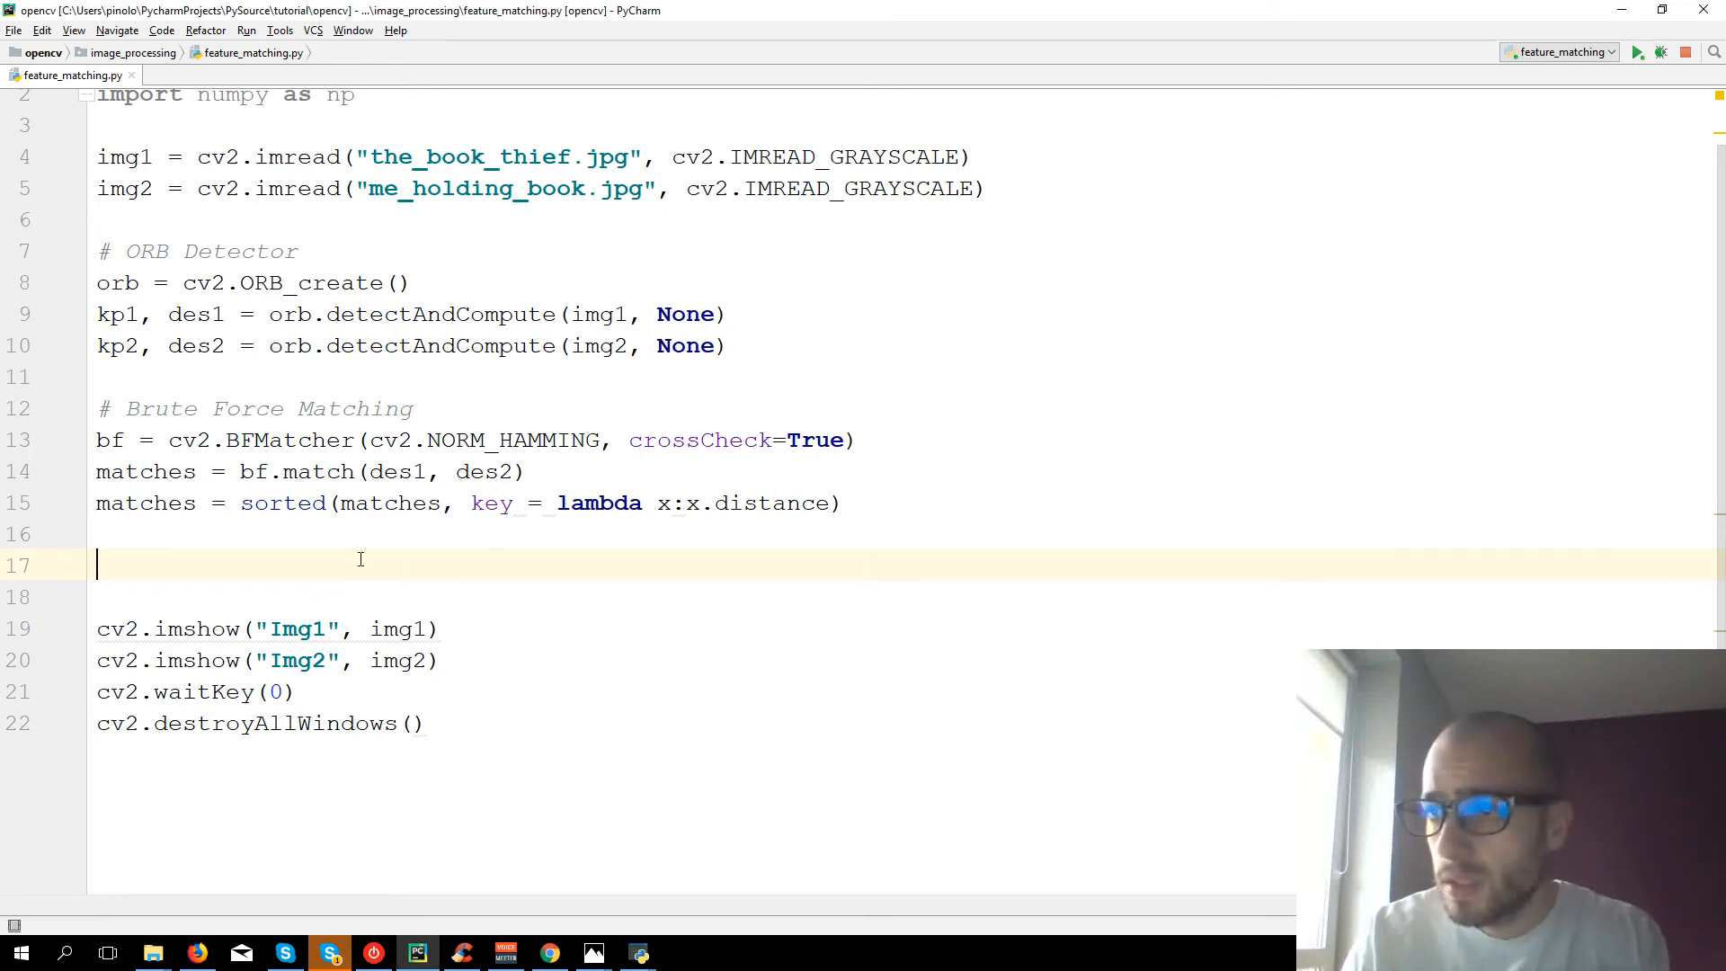
- Start the line mathing_result = cv2.drawMatches( for the match image
type("img")
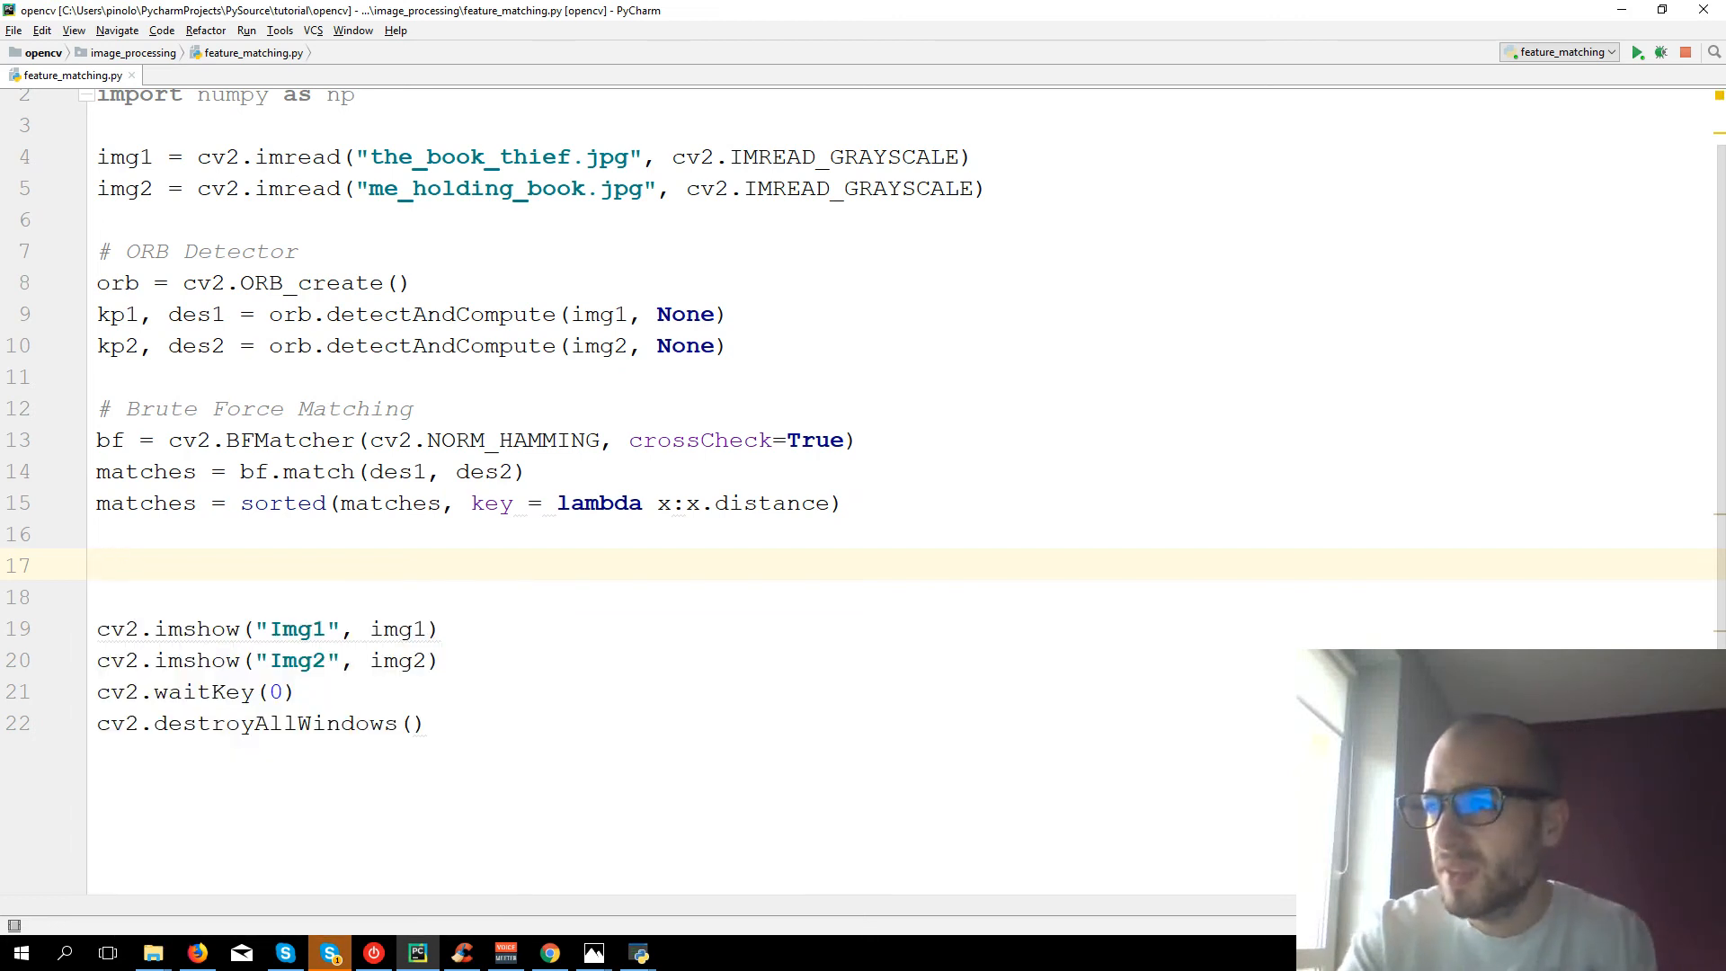
type("mathing")
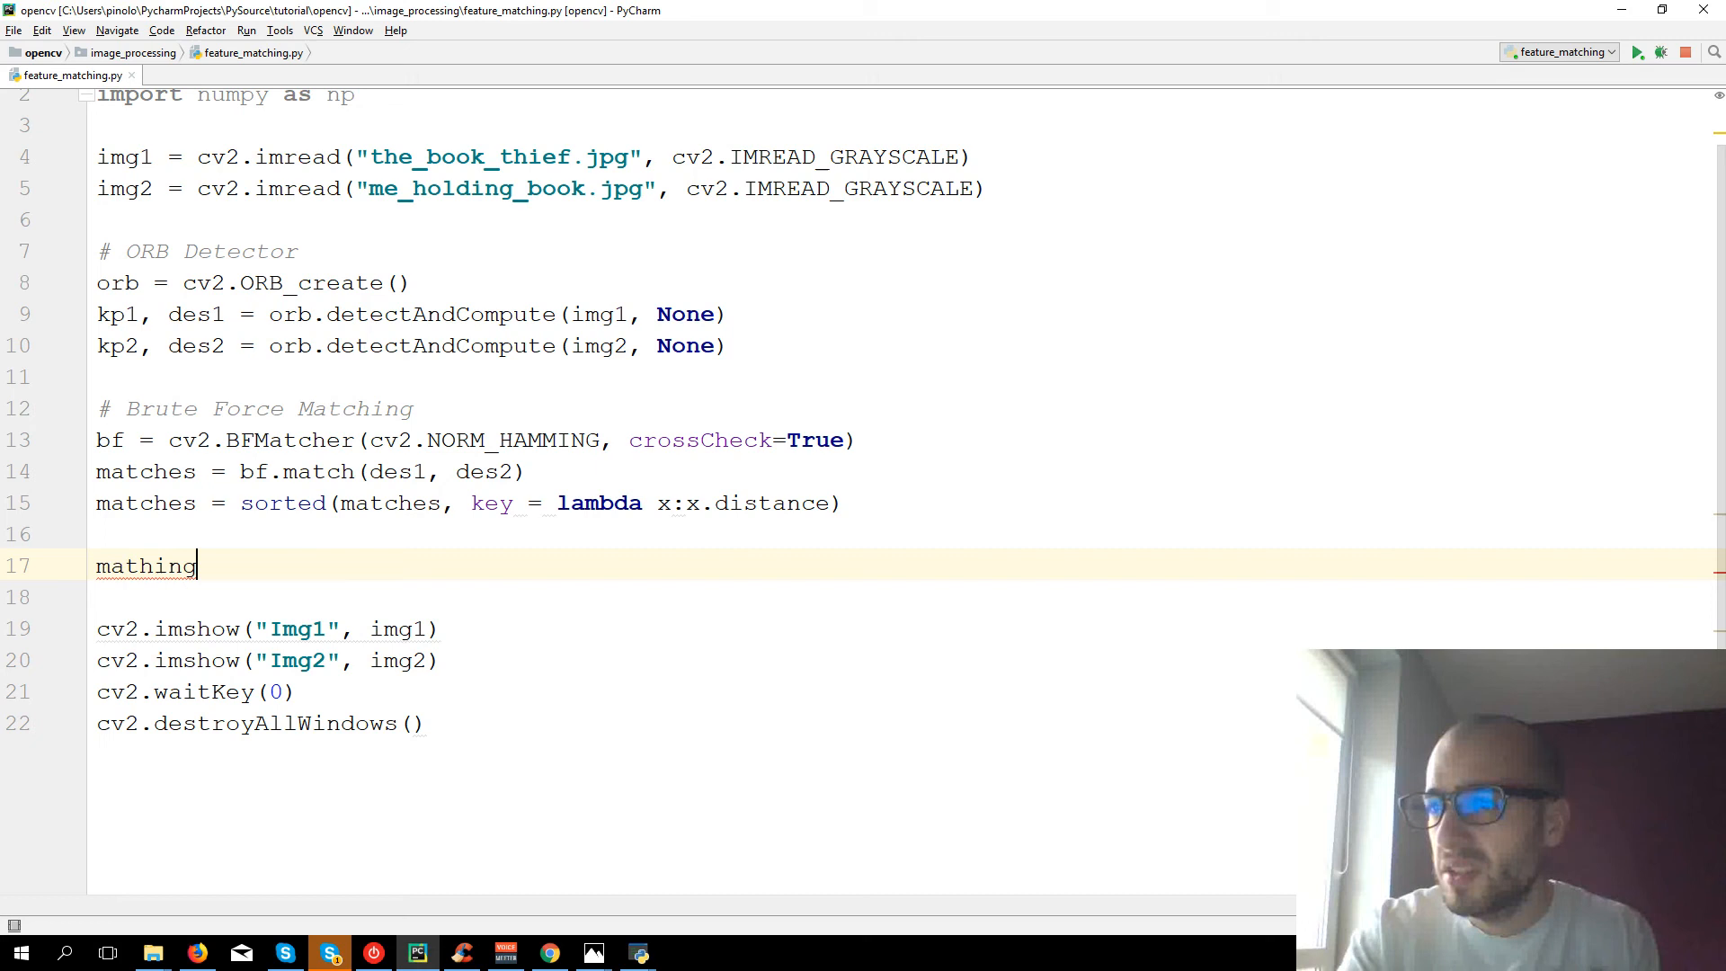
type("_result")
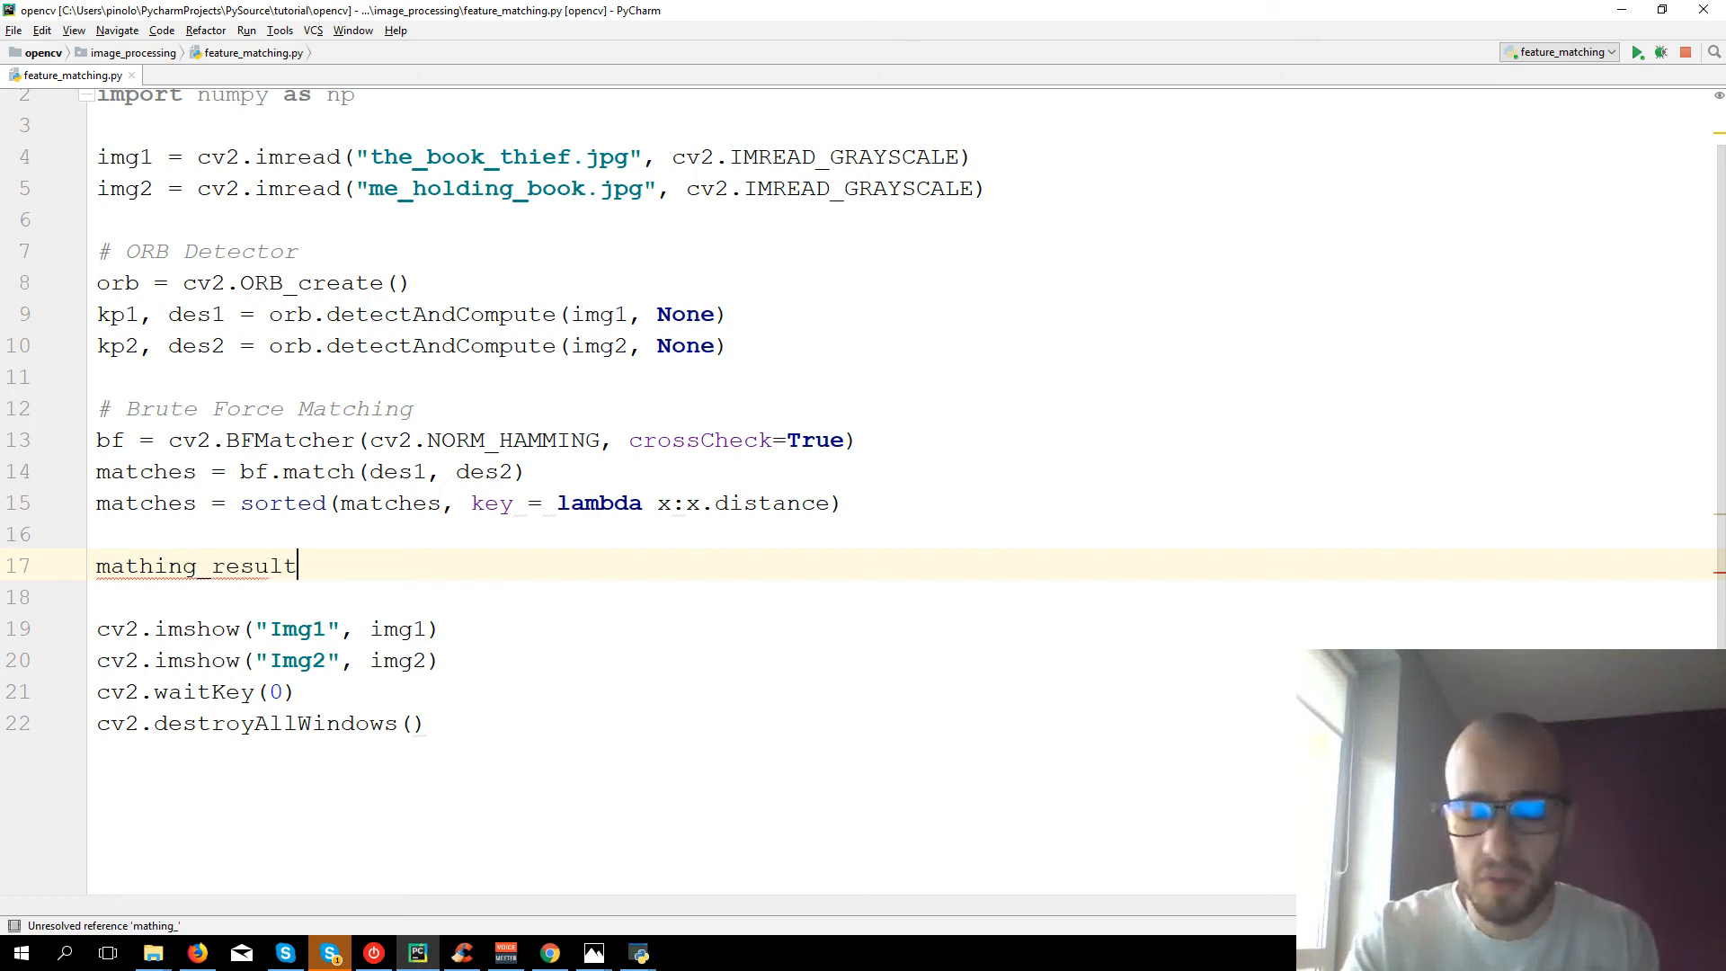
type("=")
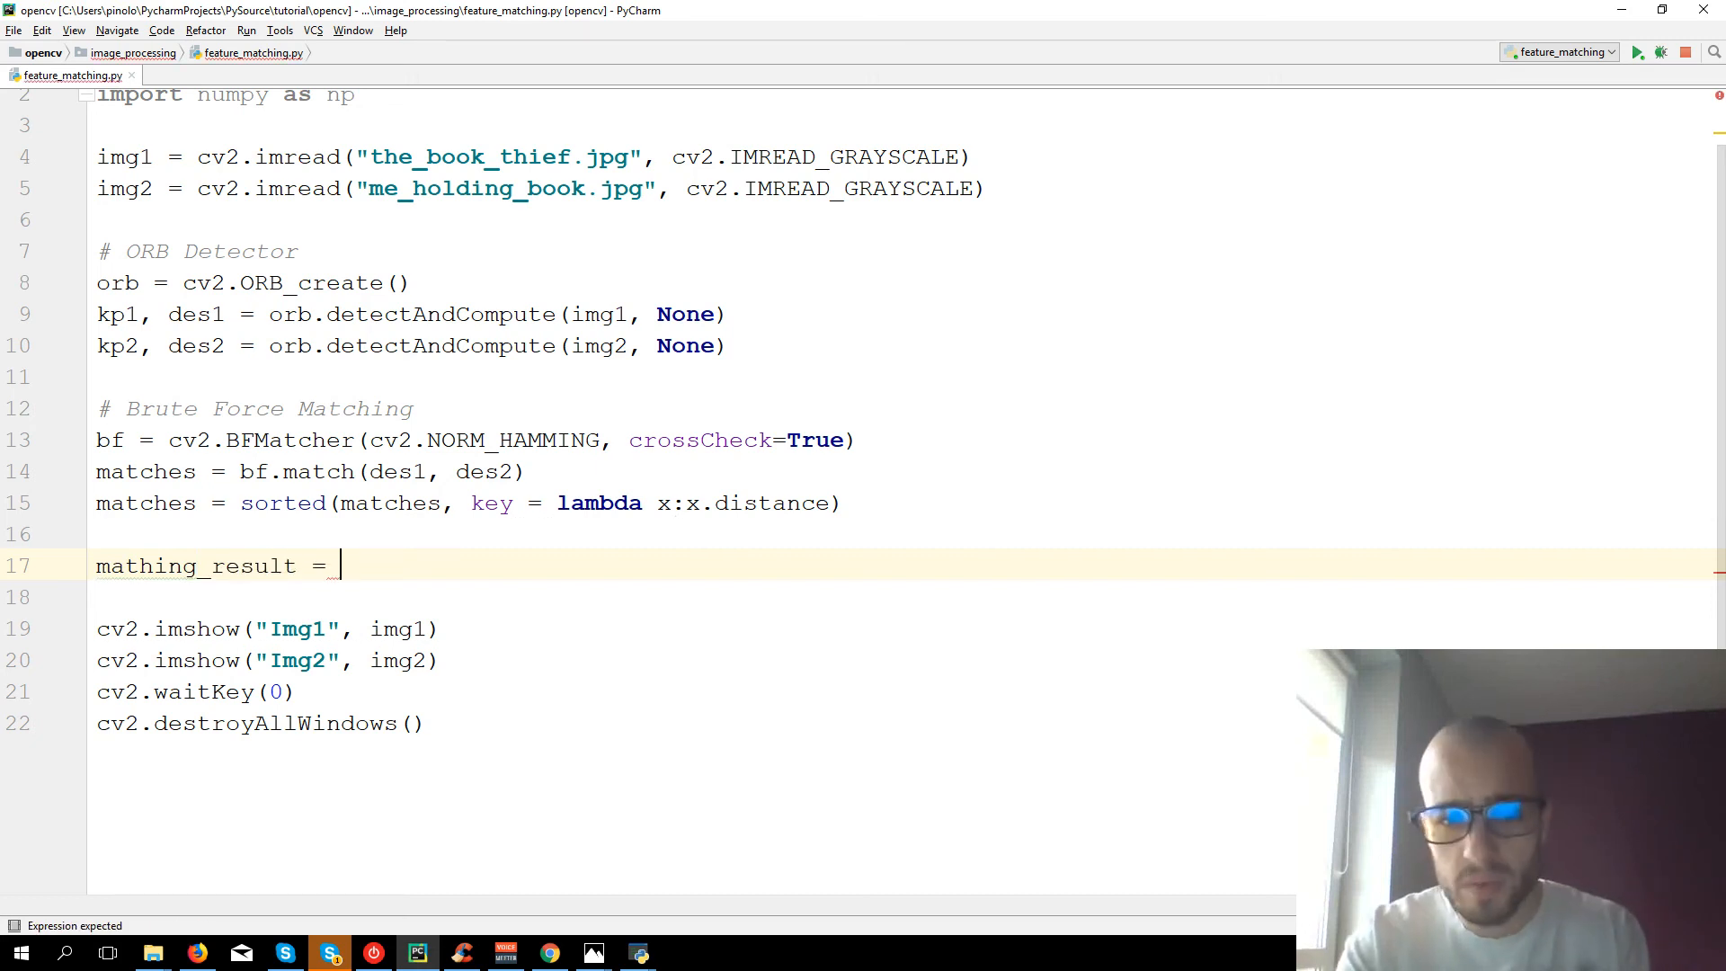
type("cv2.dra")
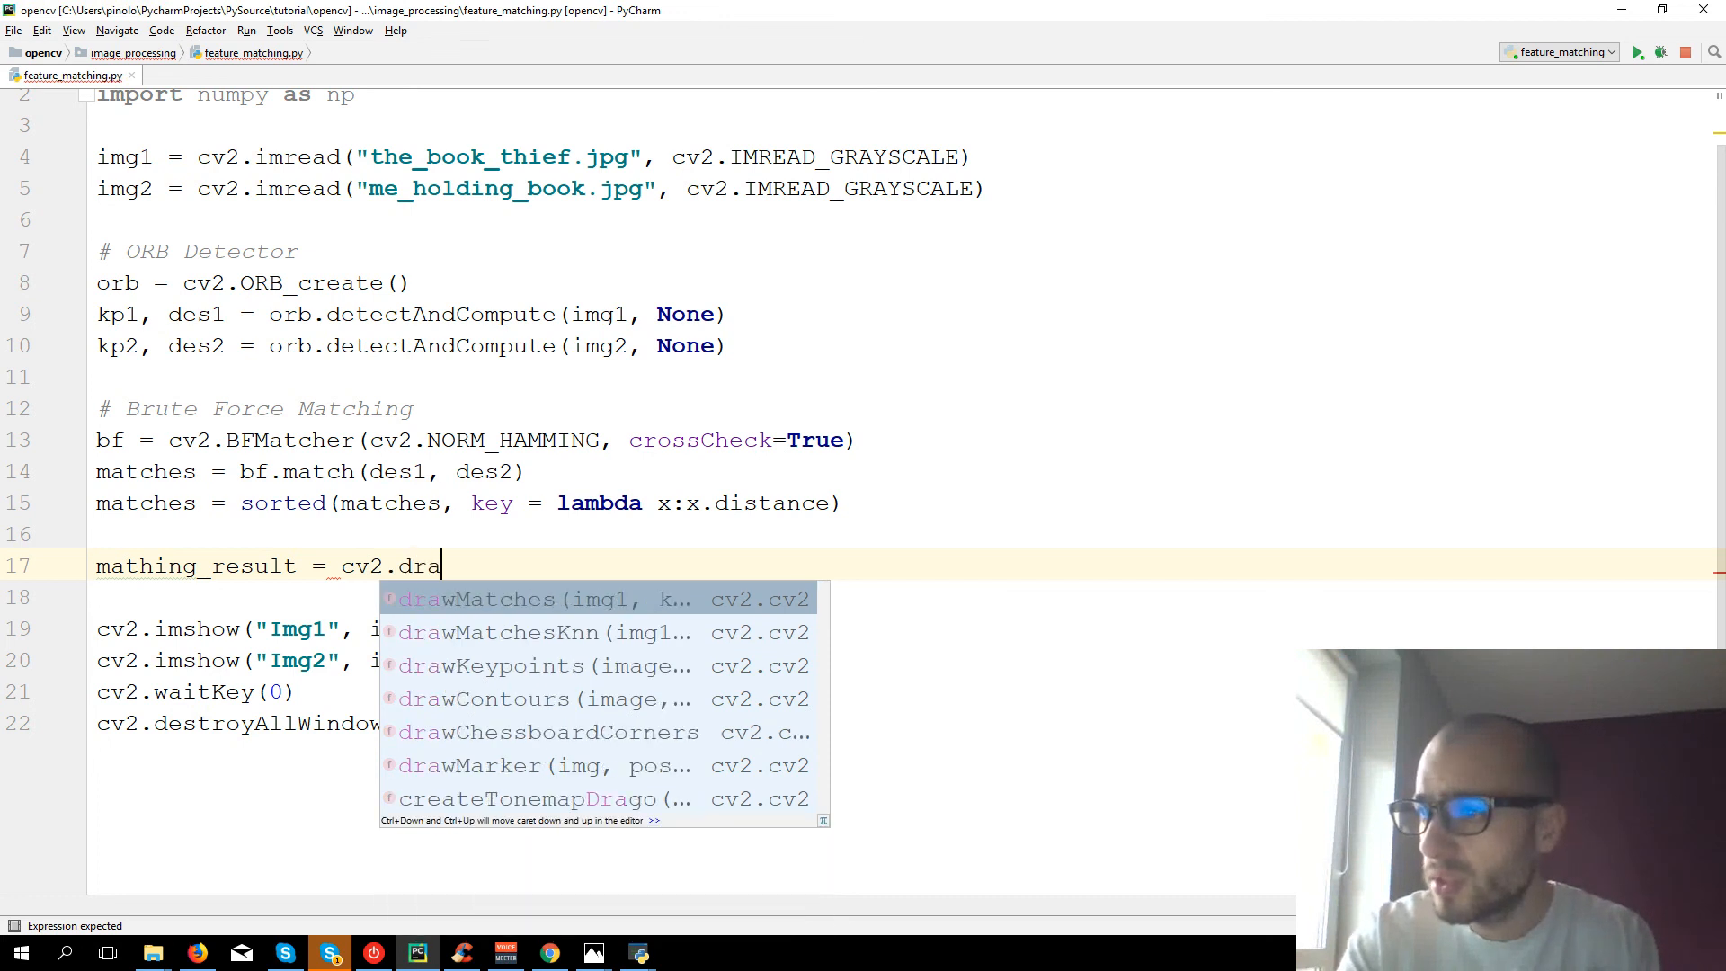
left_click(496, 599)
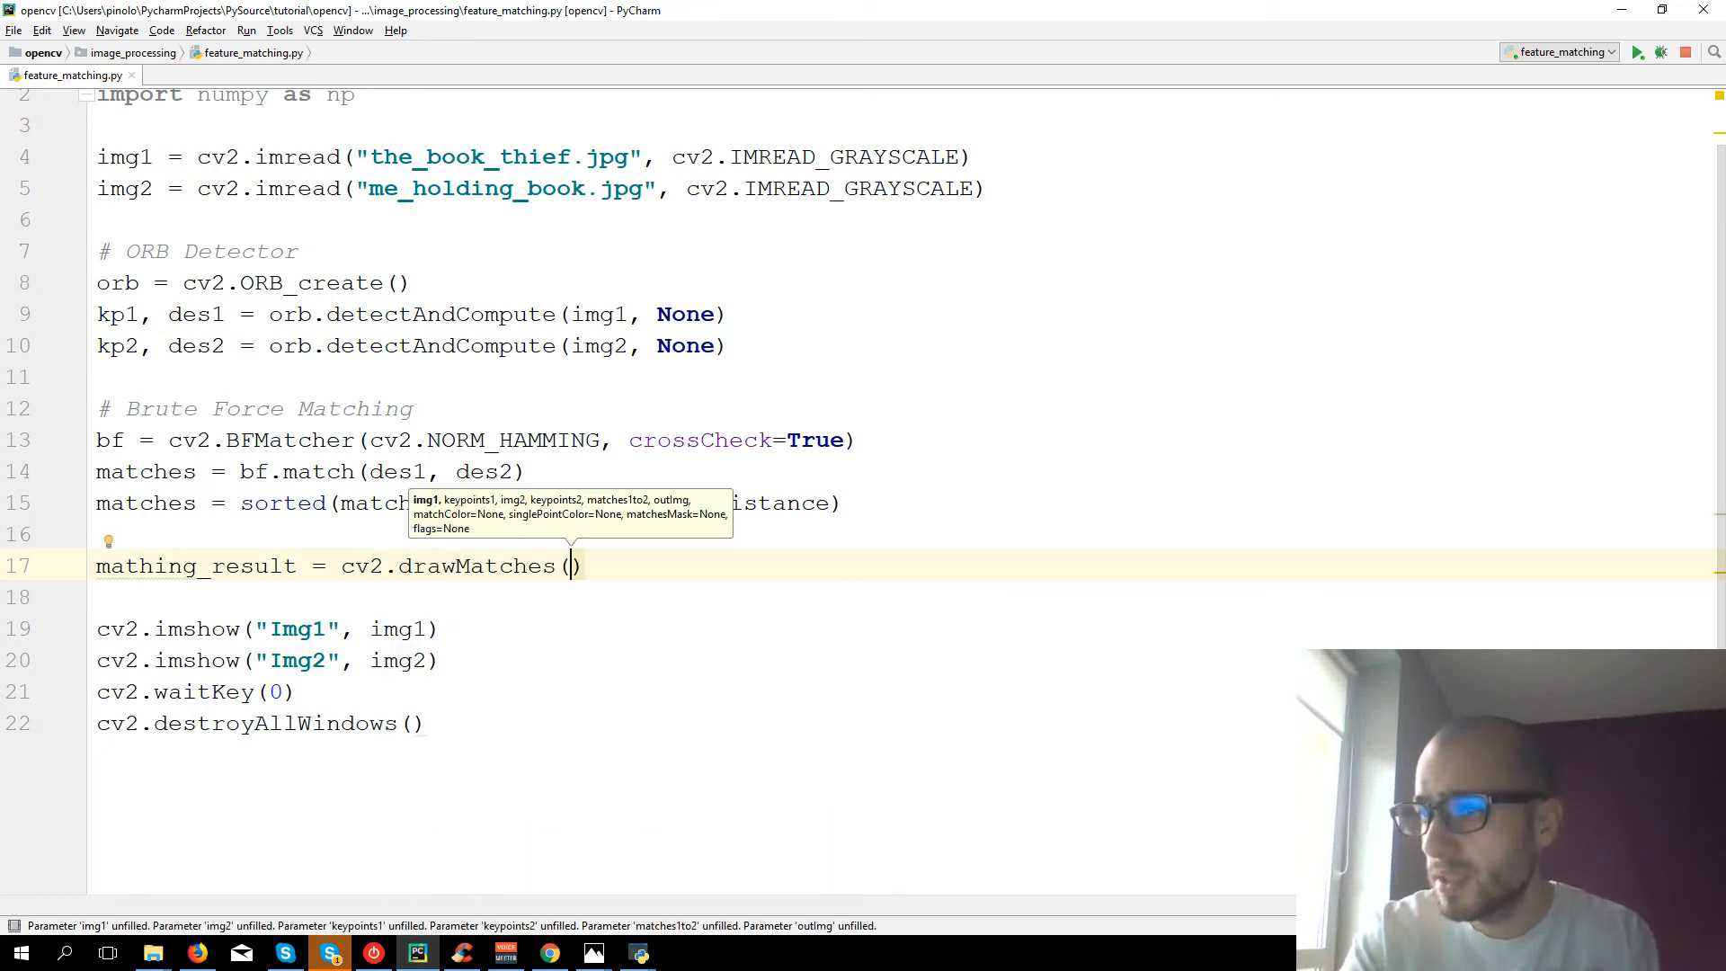
- Fill drawMatches with img1, kp1, img2, kp2, matches, None as arguments
type("img1")
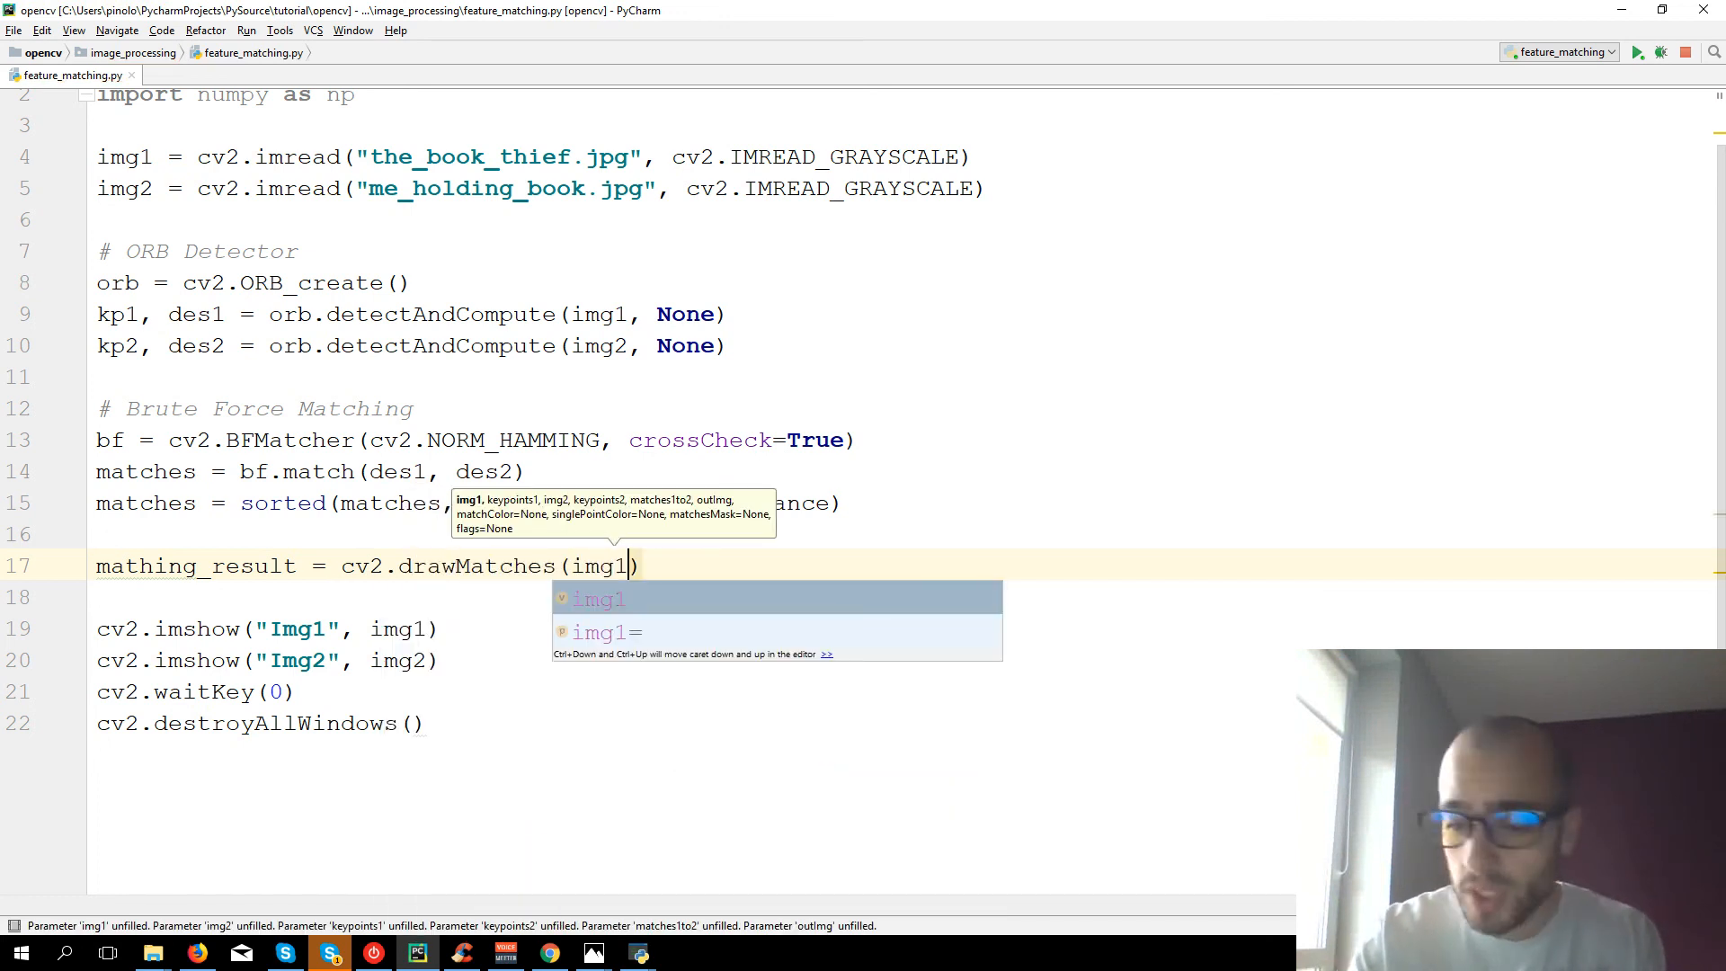
type(", kp1,")
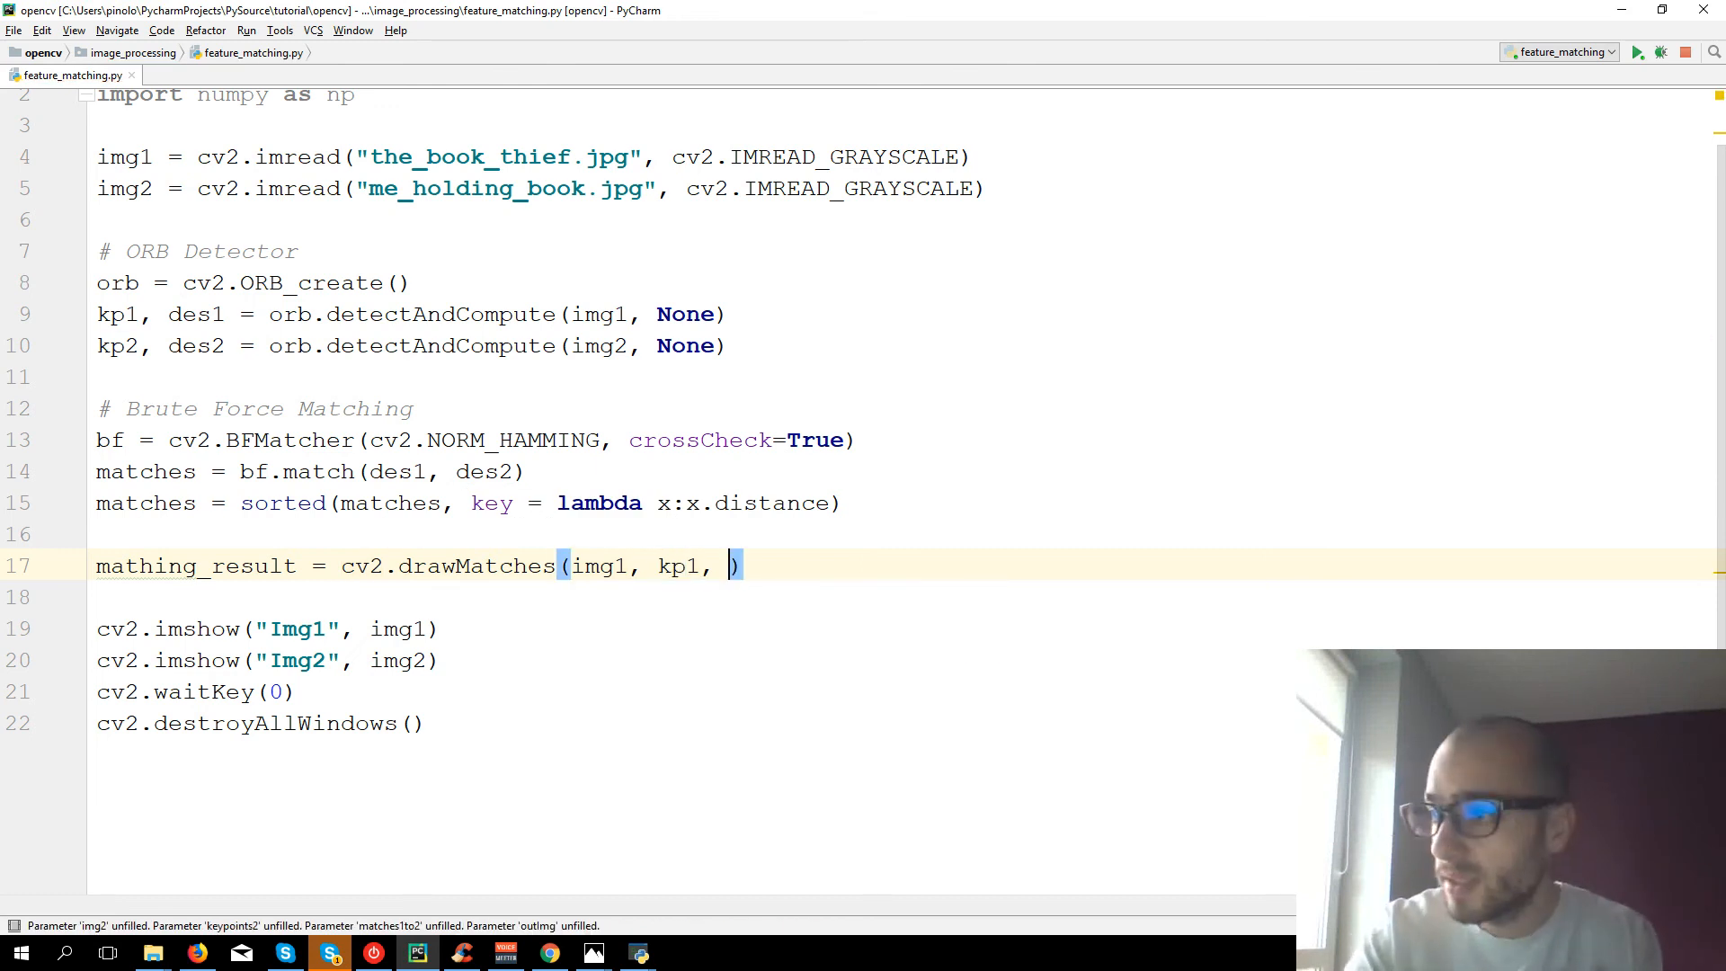
type("img2, kp2,")
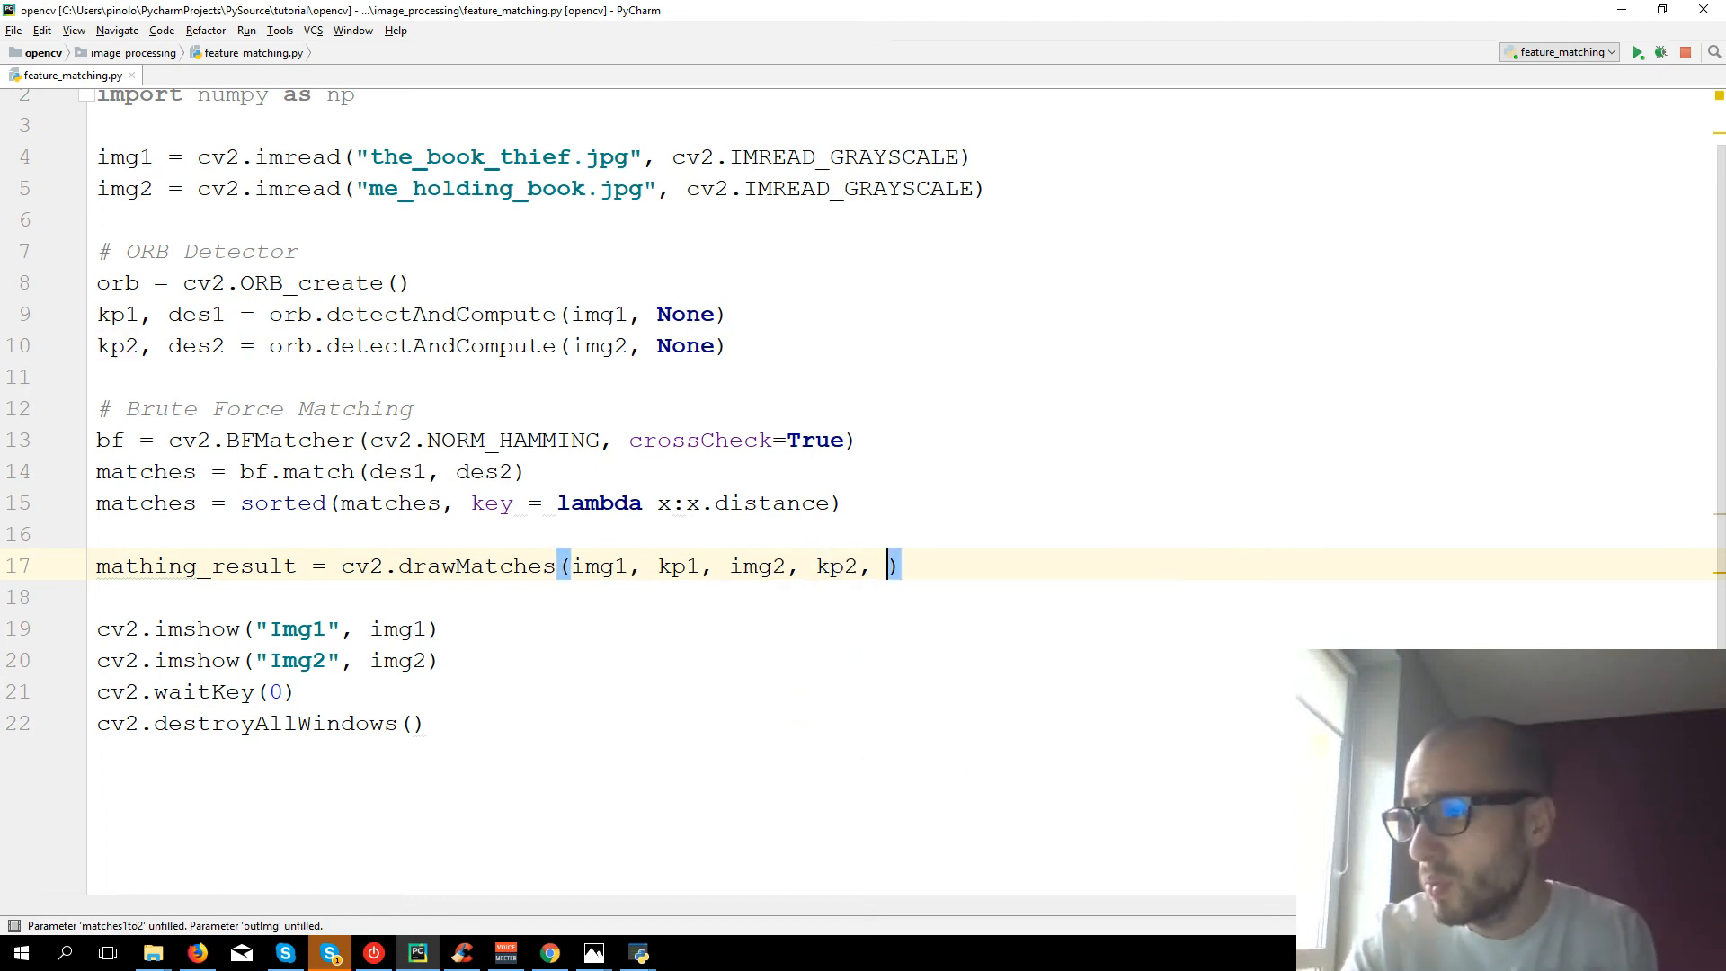
type("m")
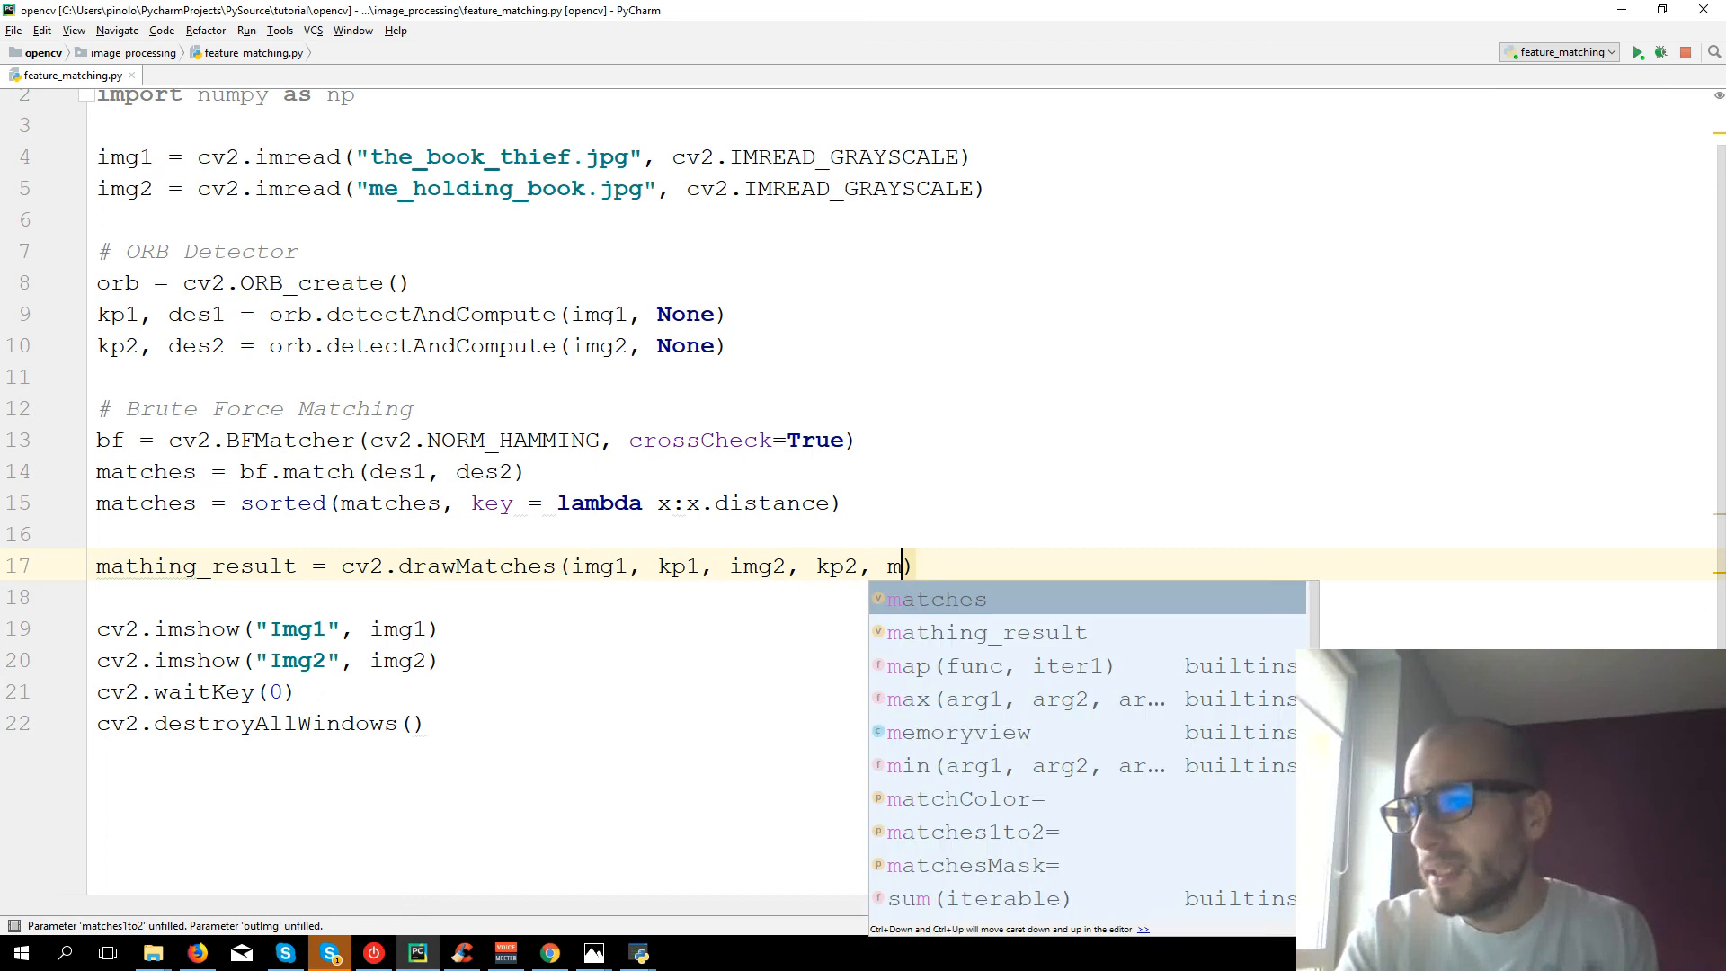
key("Tab")
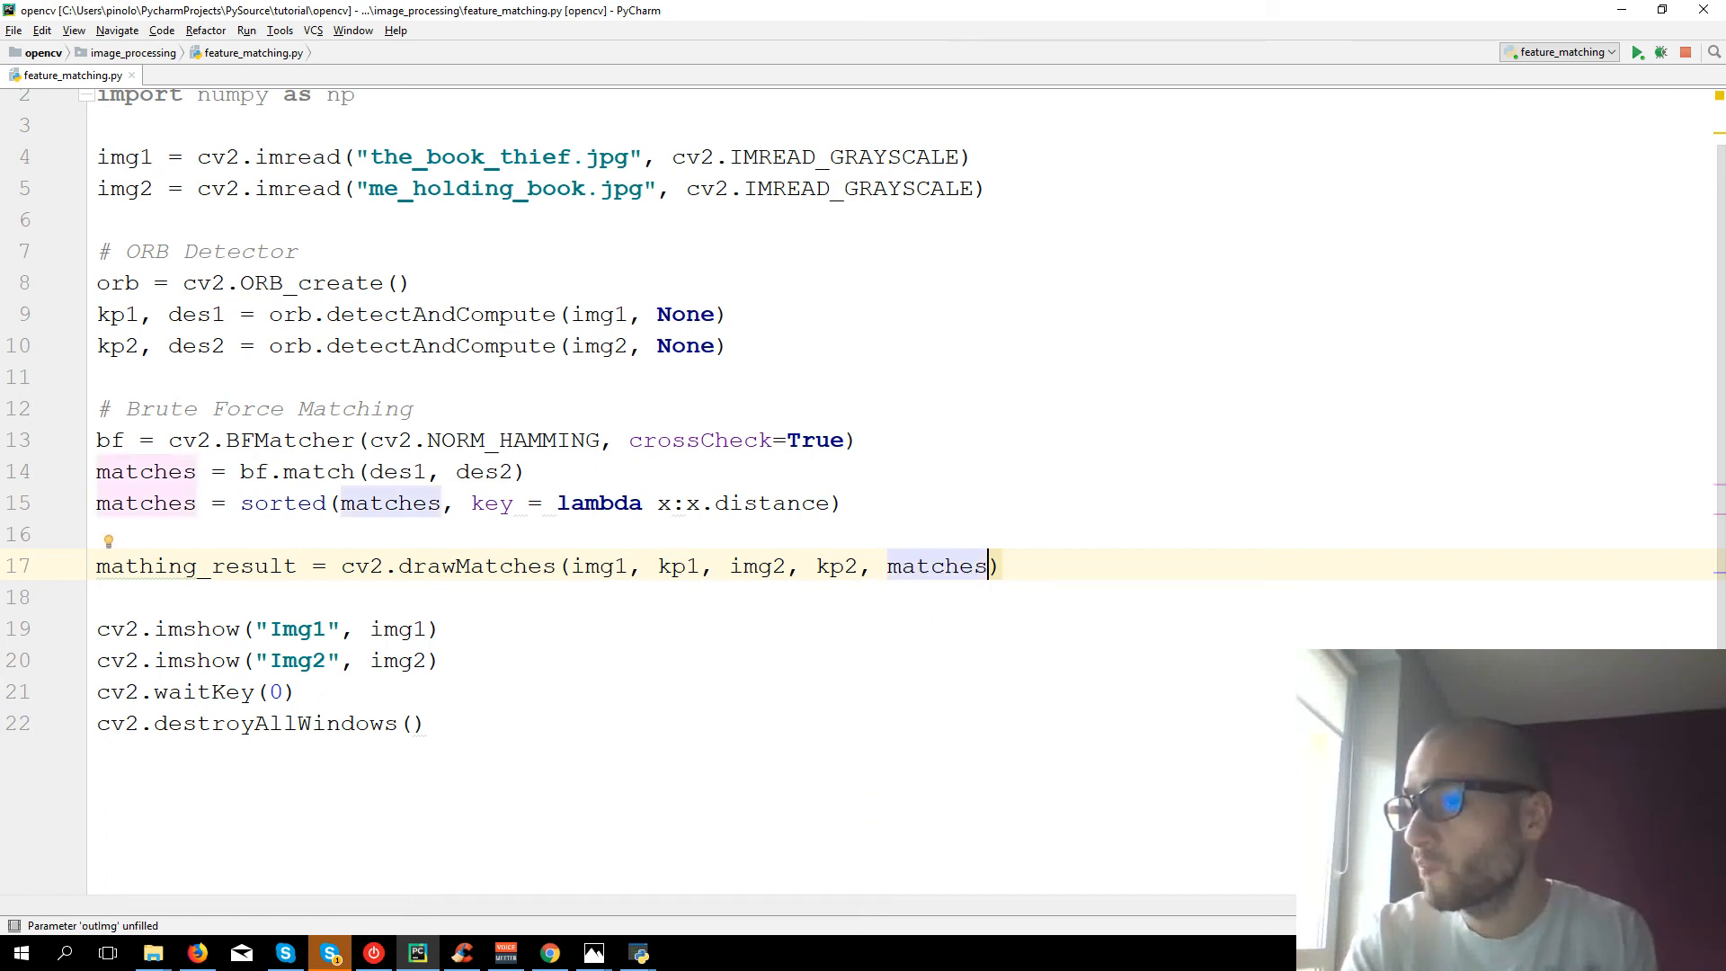
type(",")
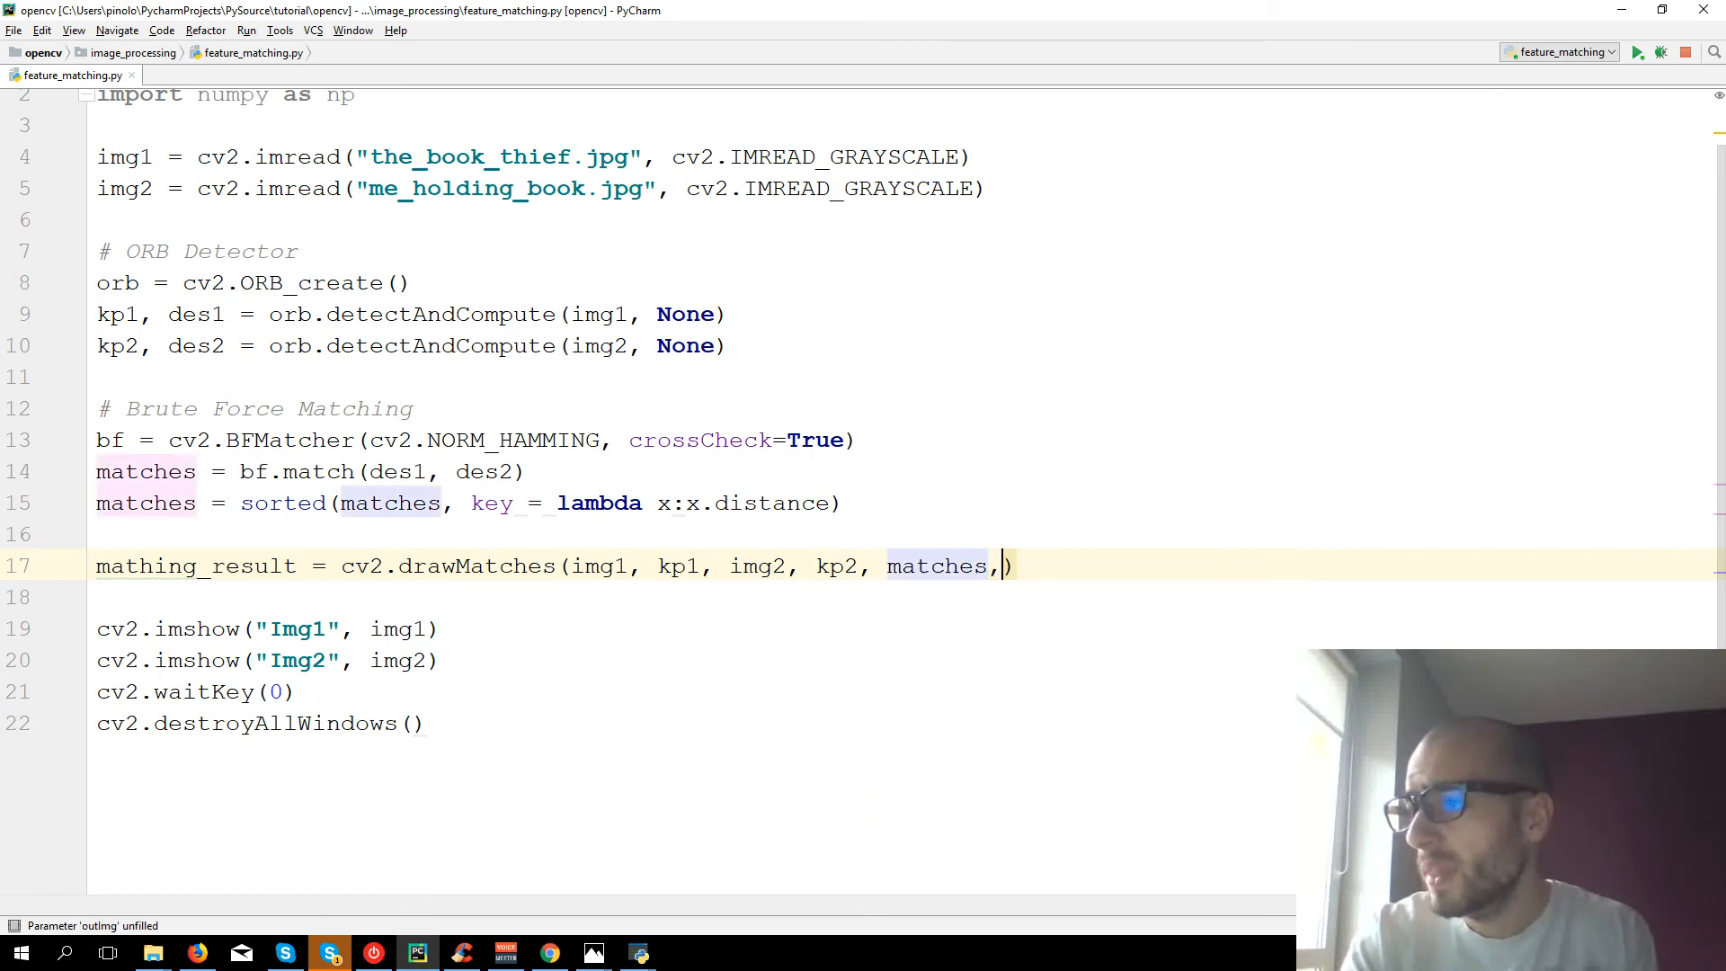
type("None,")
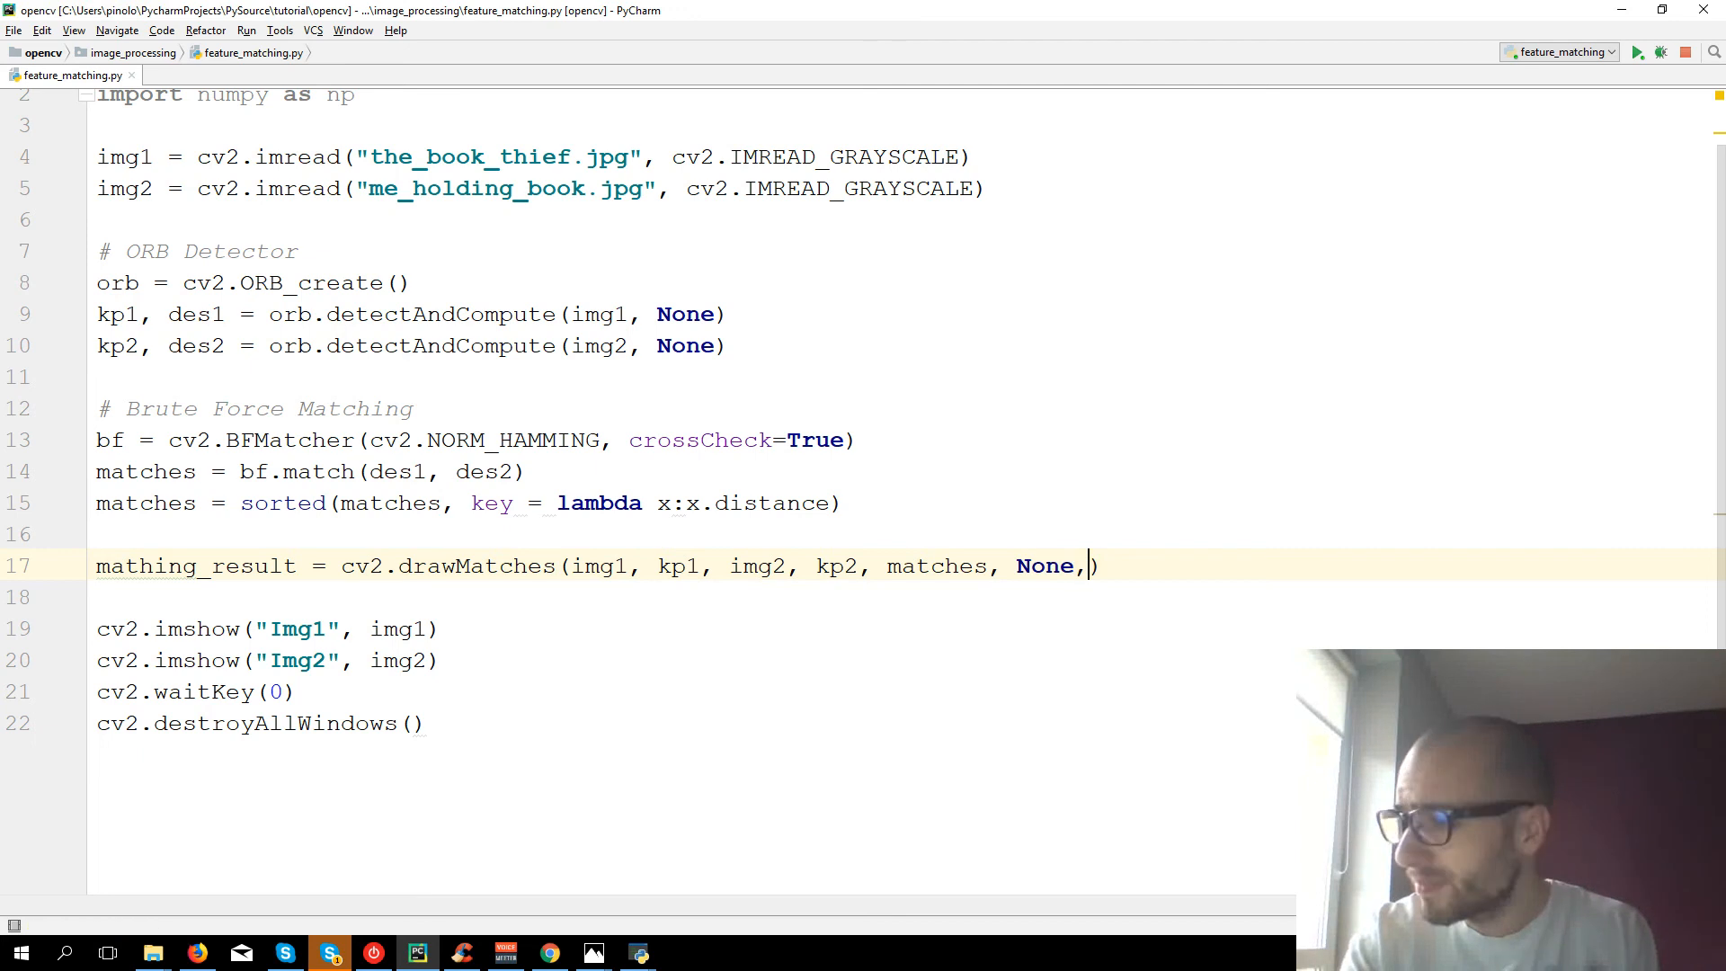
key("BackSpace")
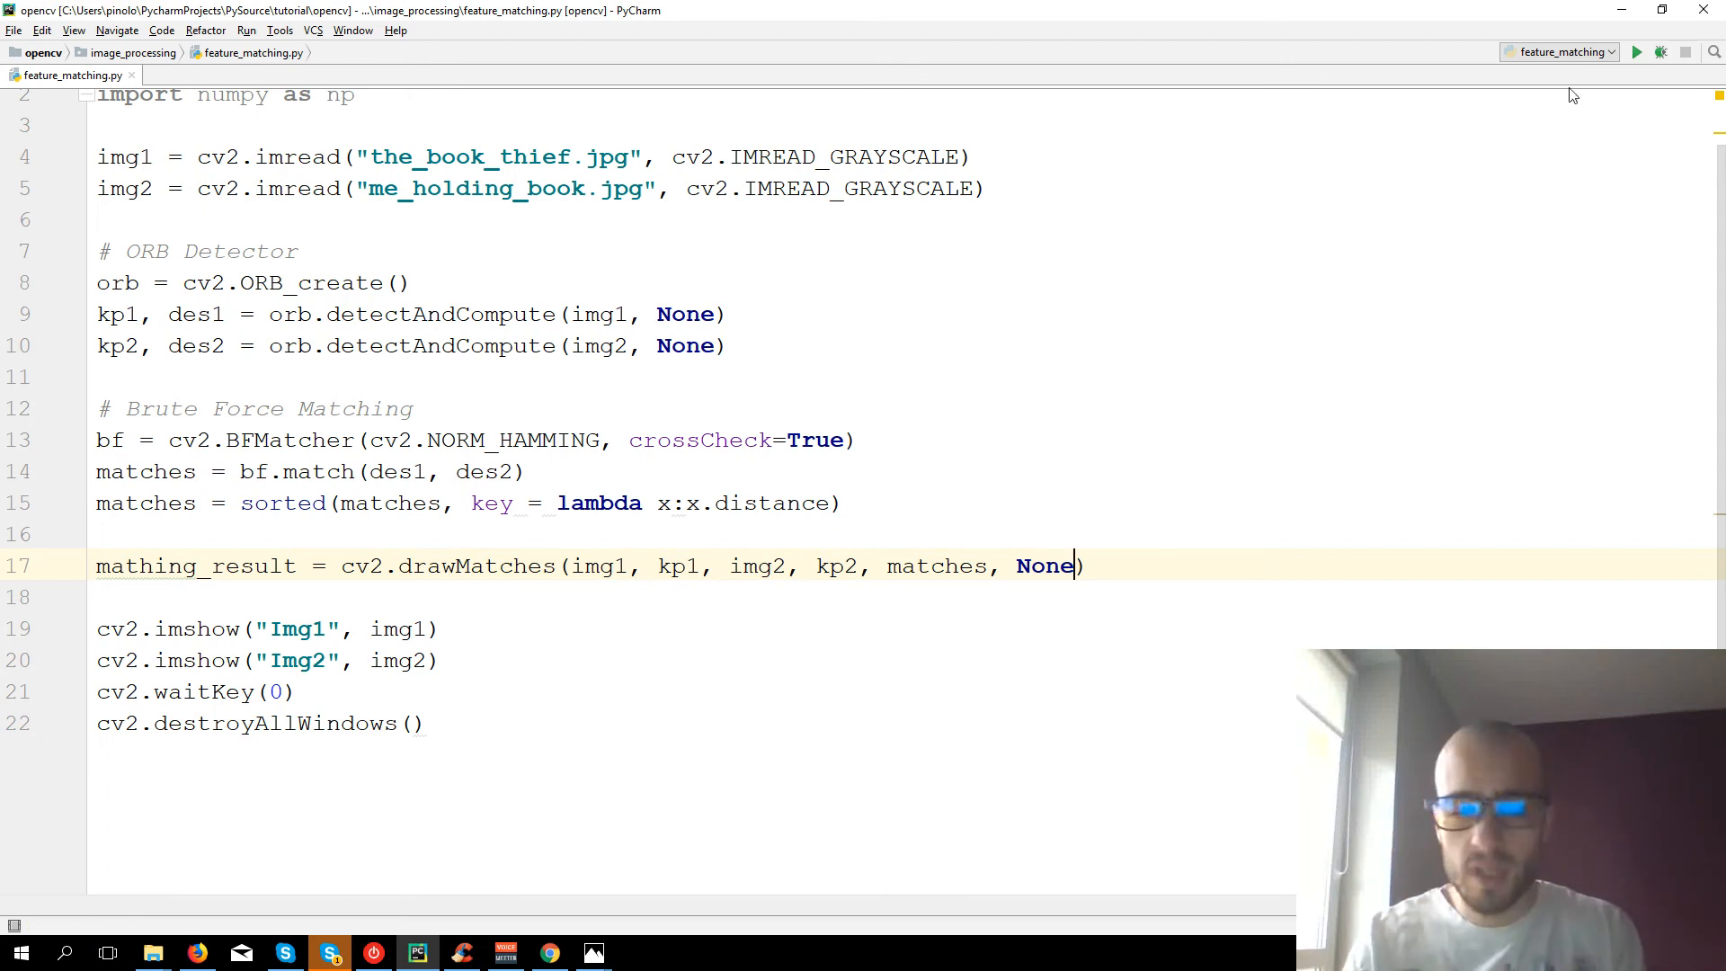
- Run the script and begin a new cv2 line for displaying the result
left_click(1643, 51)
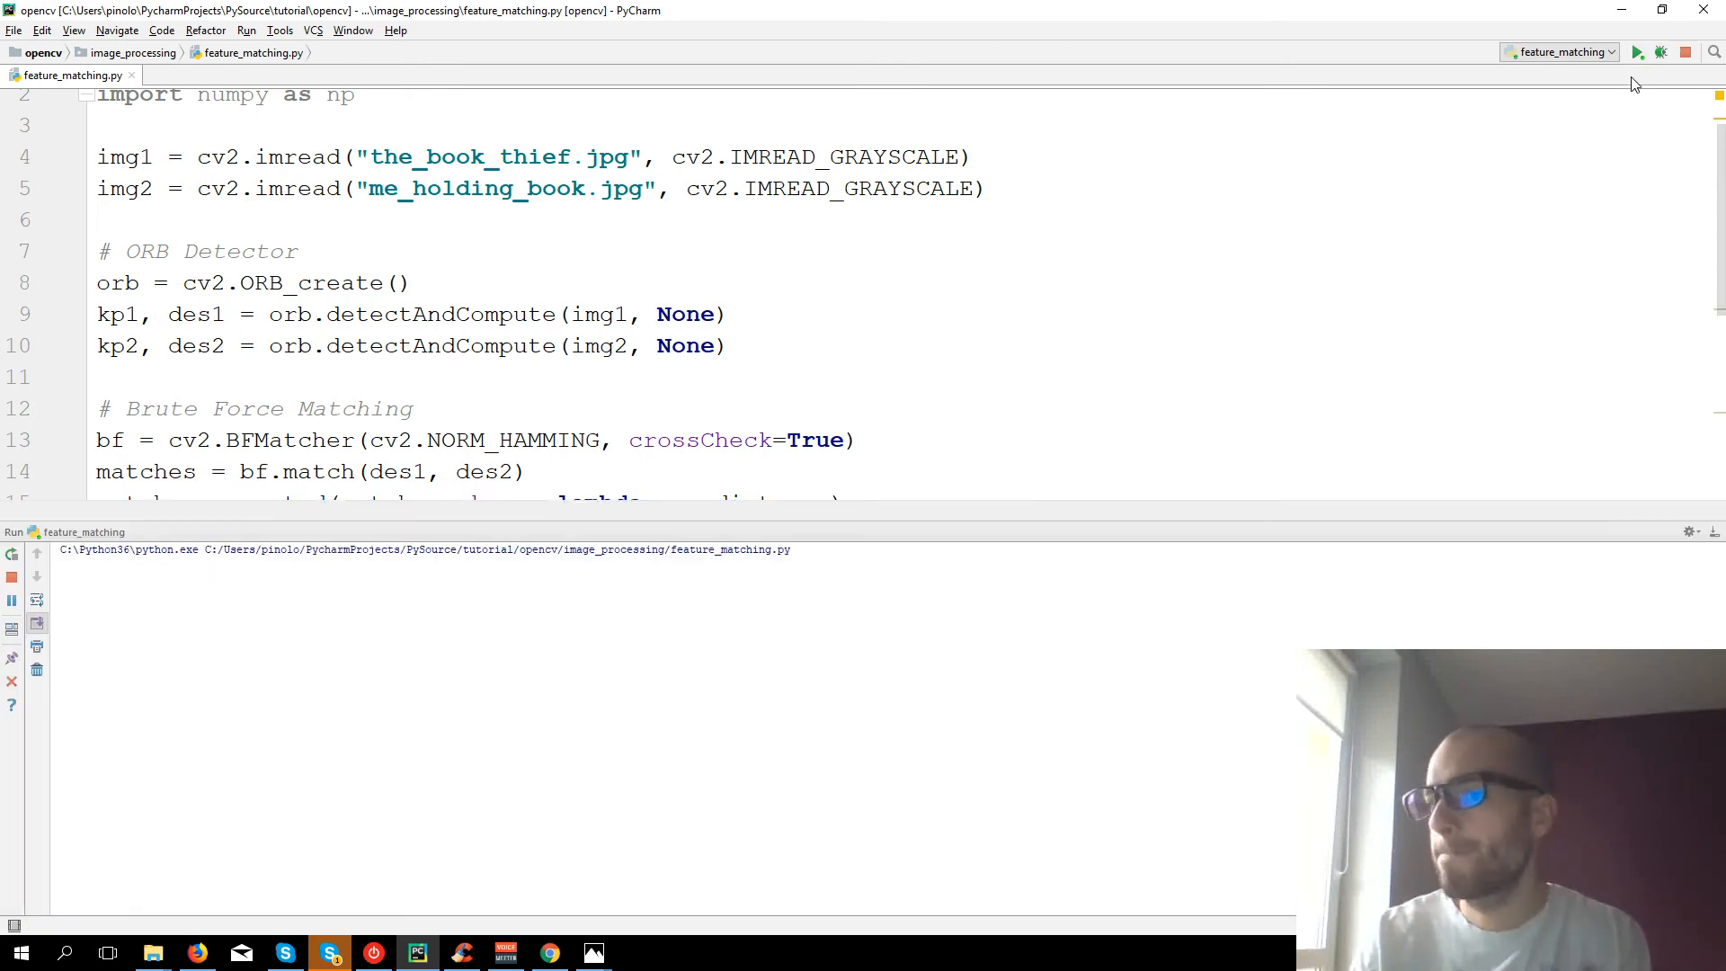
left_click(1636, 50)
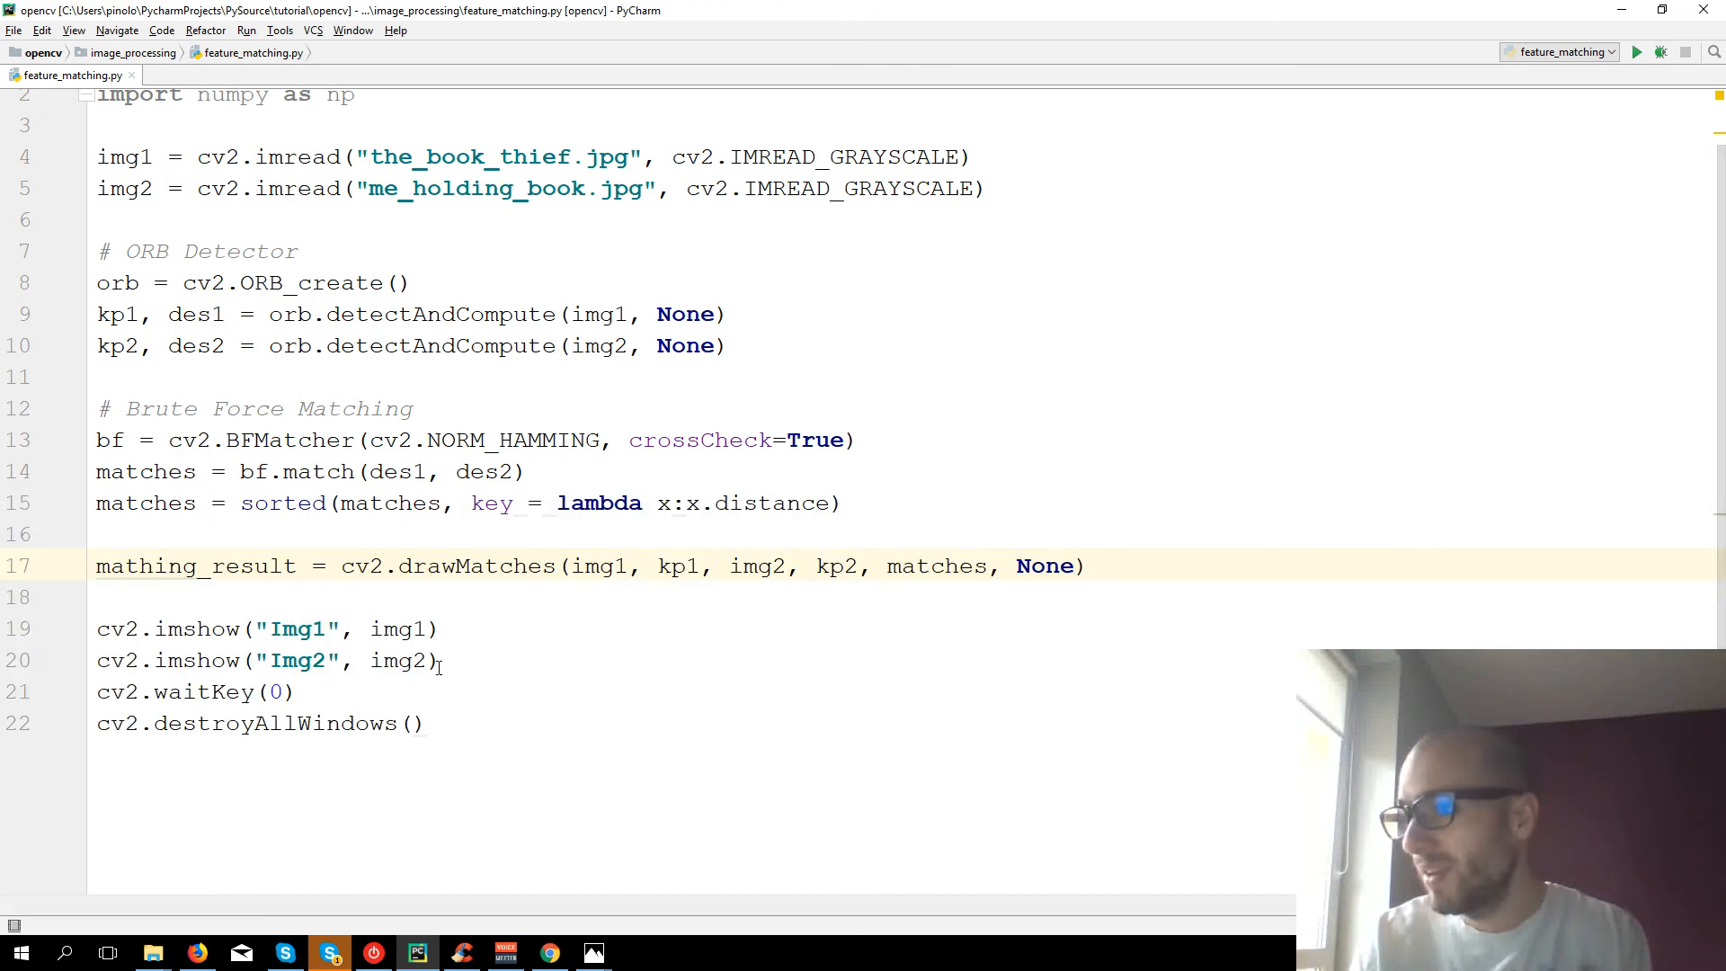
type("cv2")
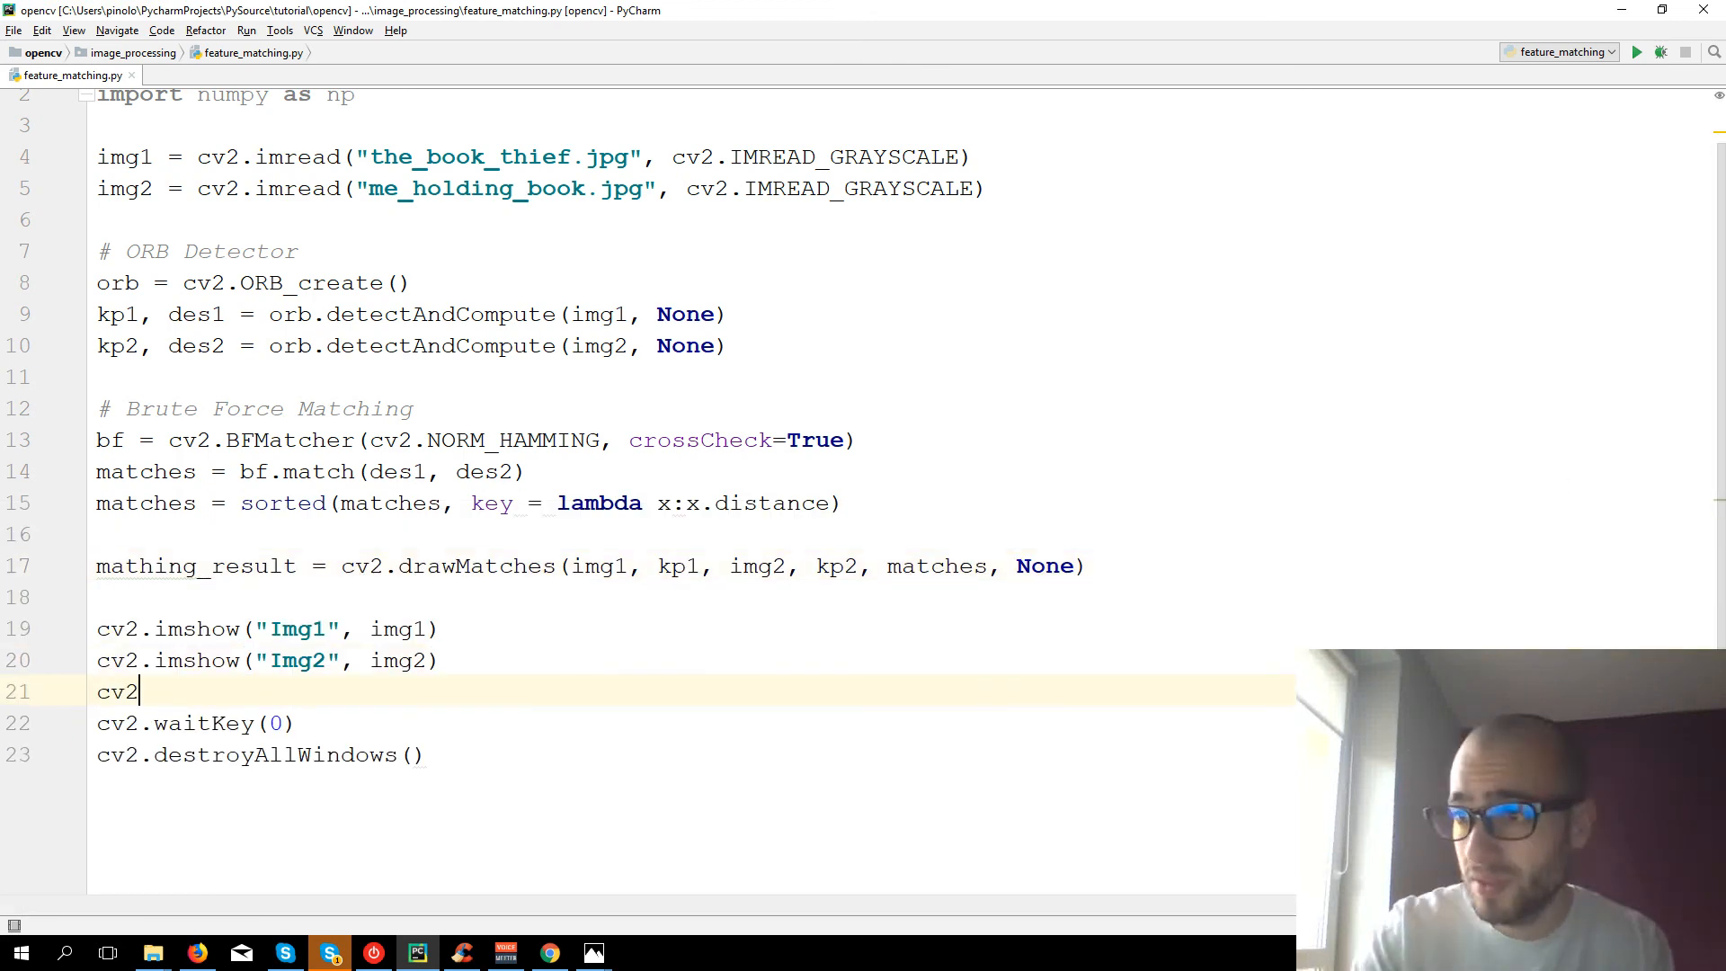
- Add cv2.imshow("Matching result", matching_result) and run the script
type(".imshow(")
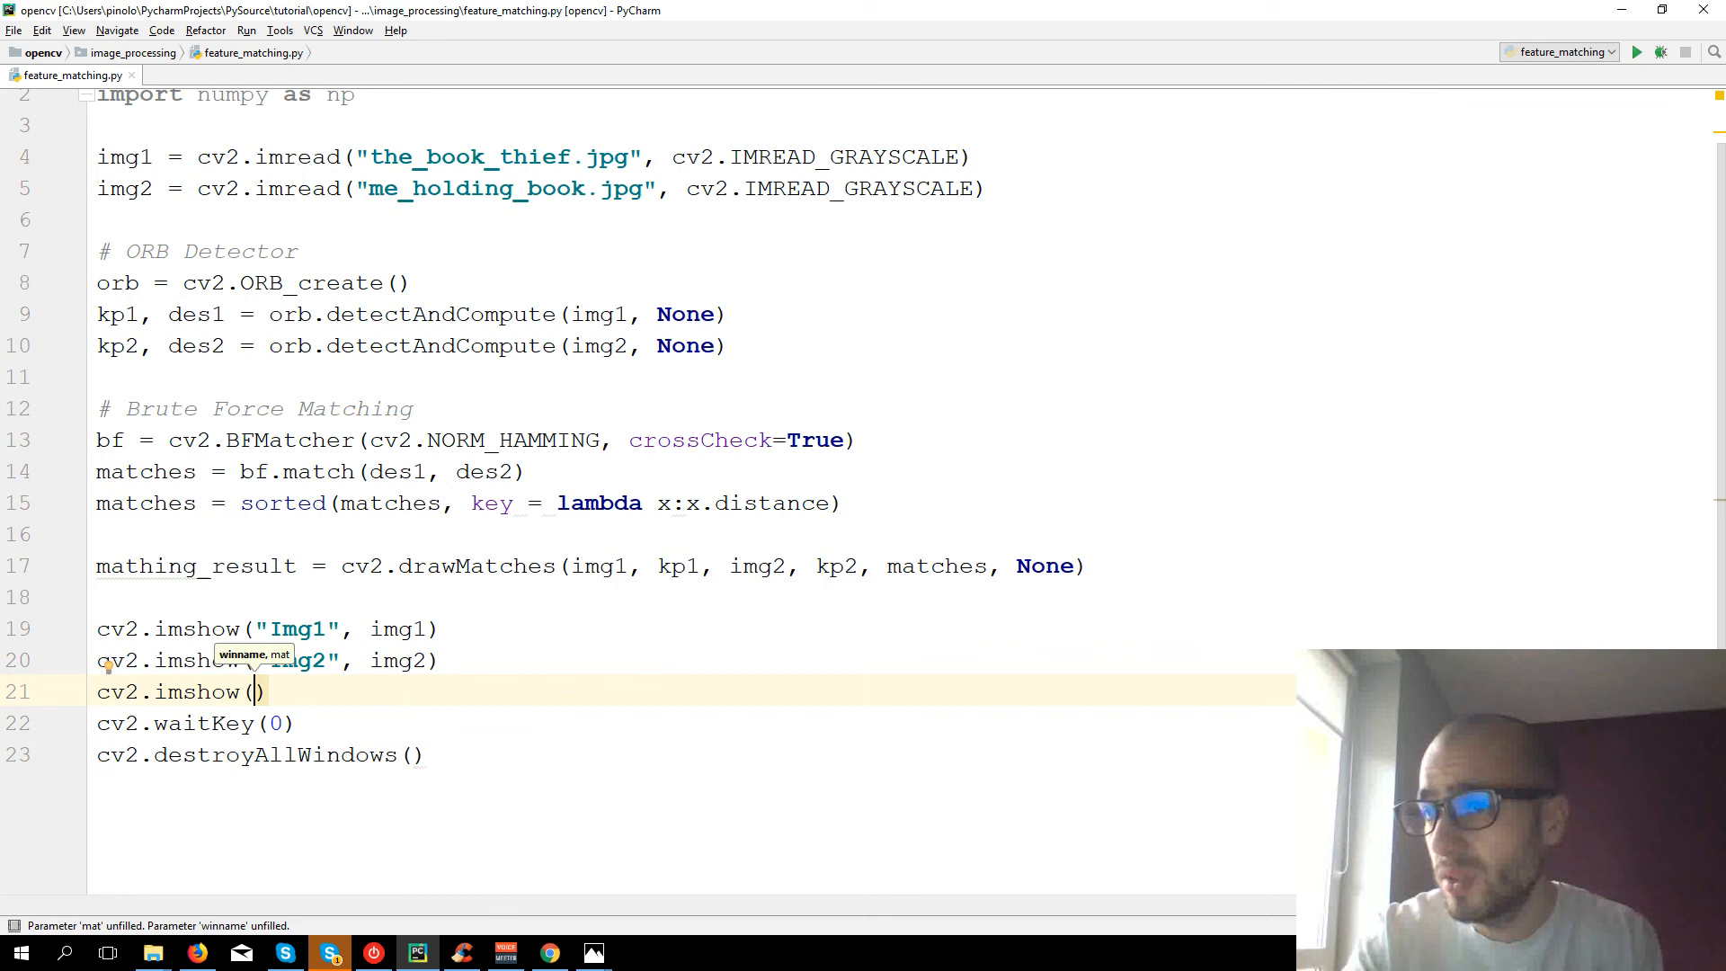
type("\"Matching r")
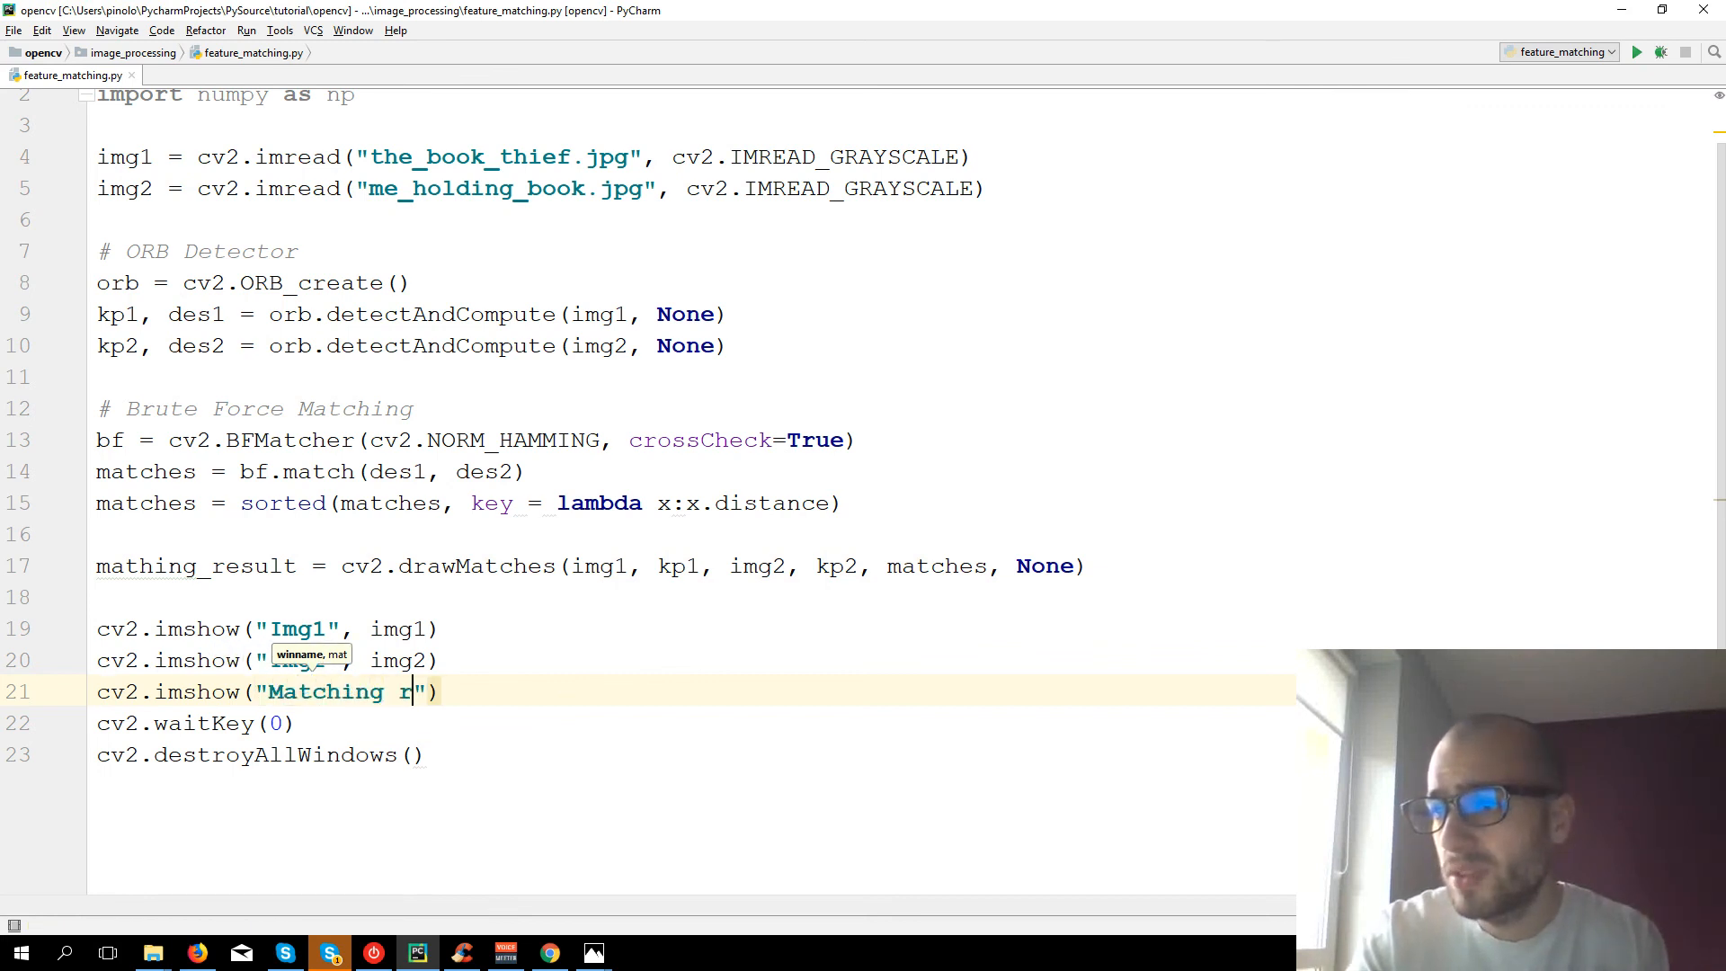
type("esult")
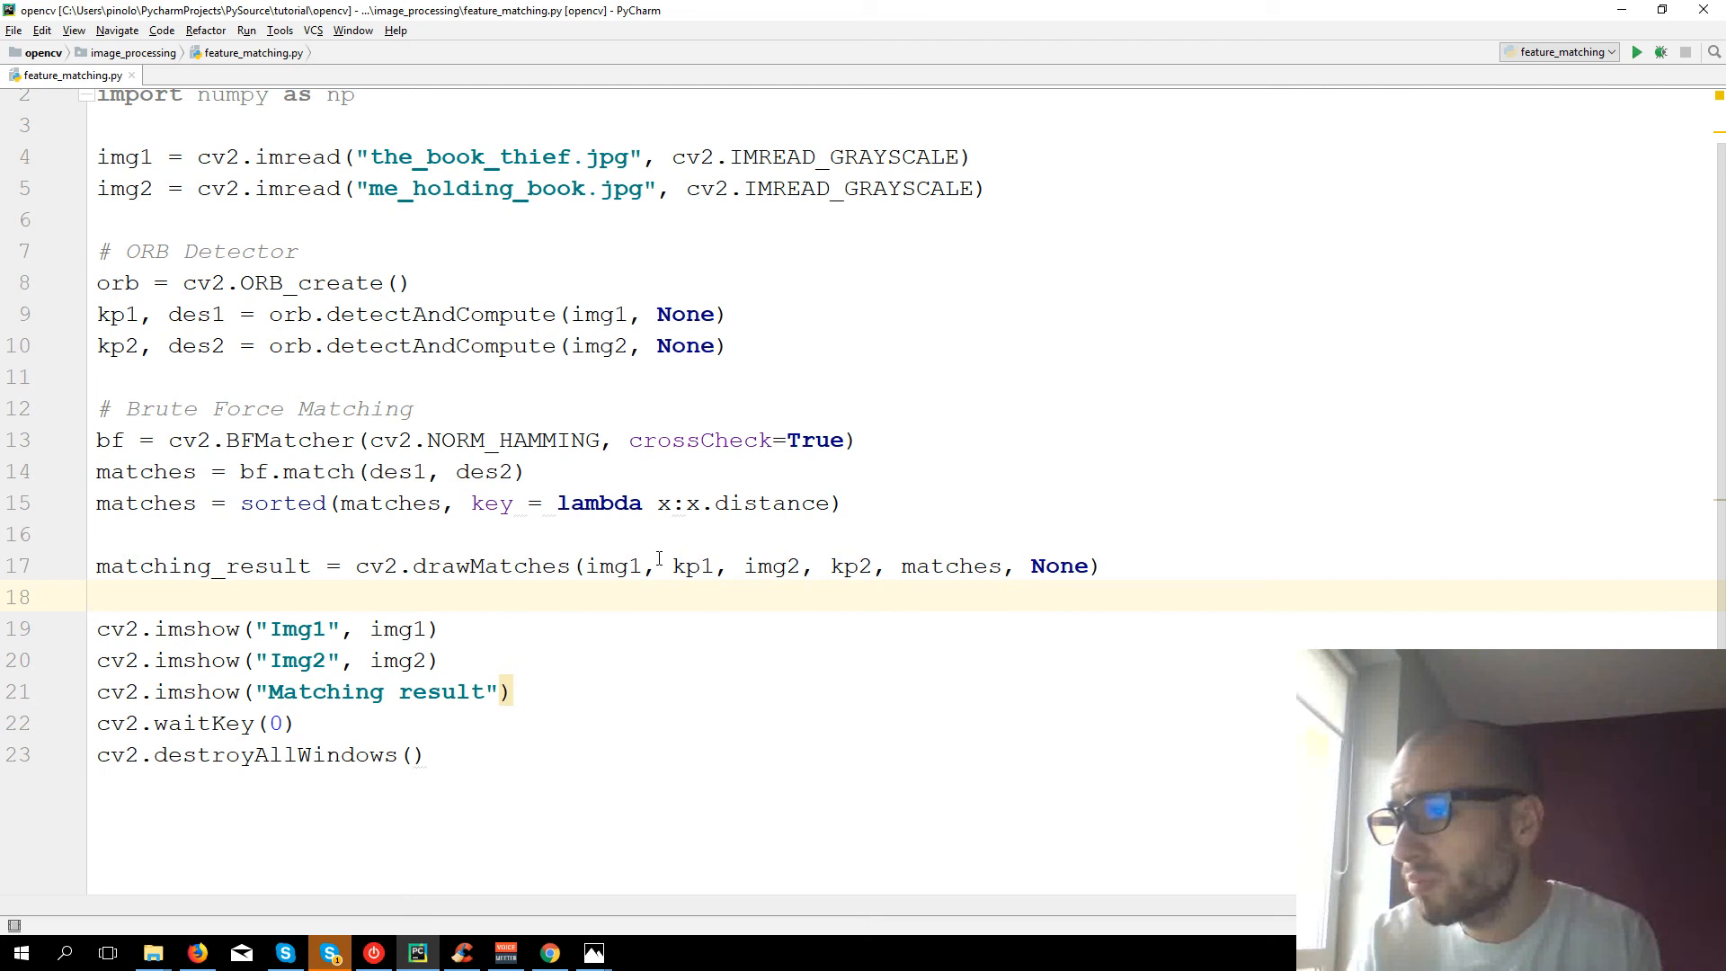
left_click(496, 690)
type(", ")
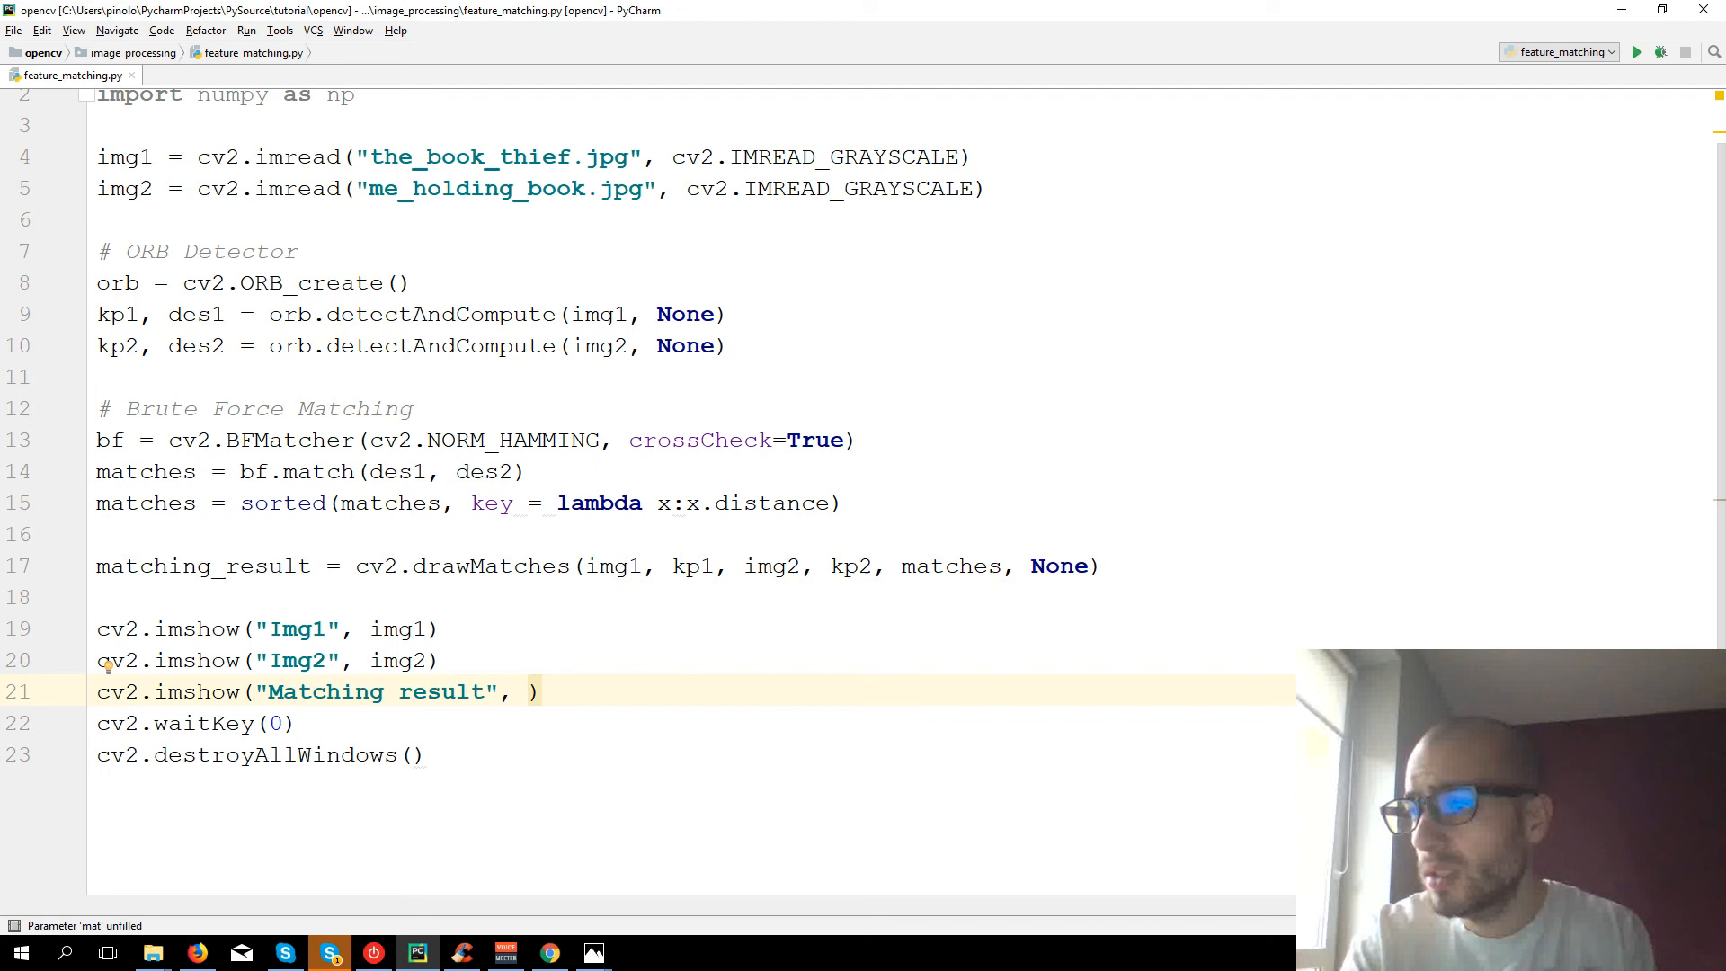
type("matching_result")
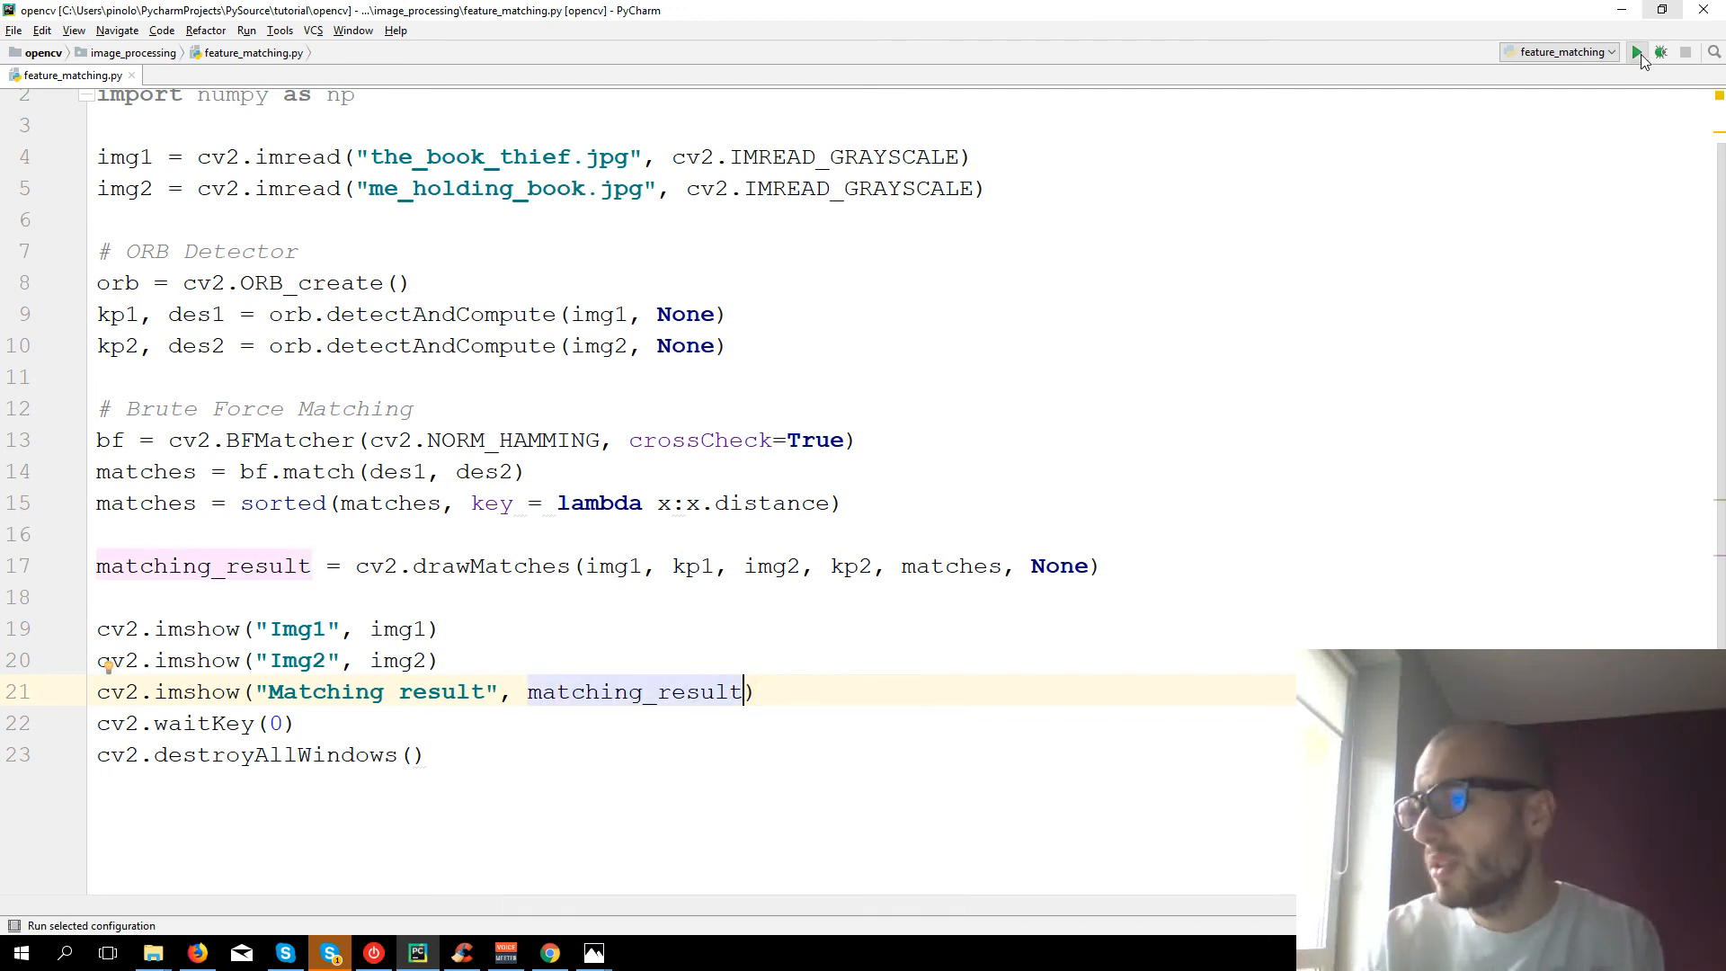
left_click(1632, 50)
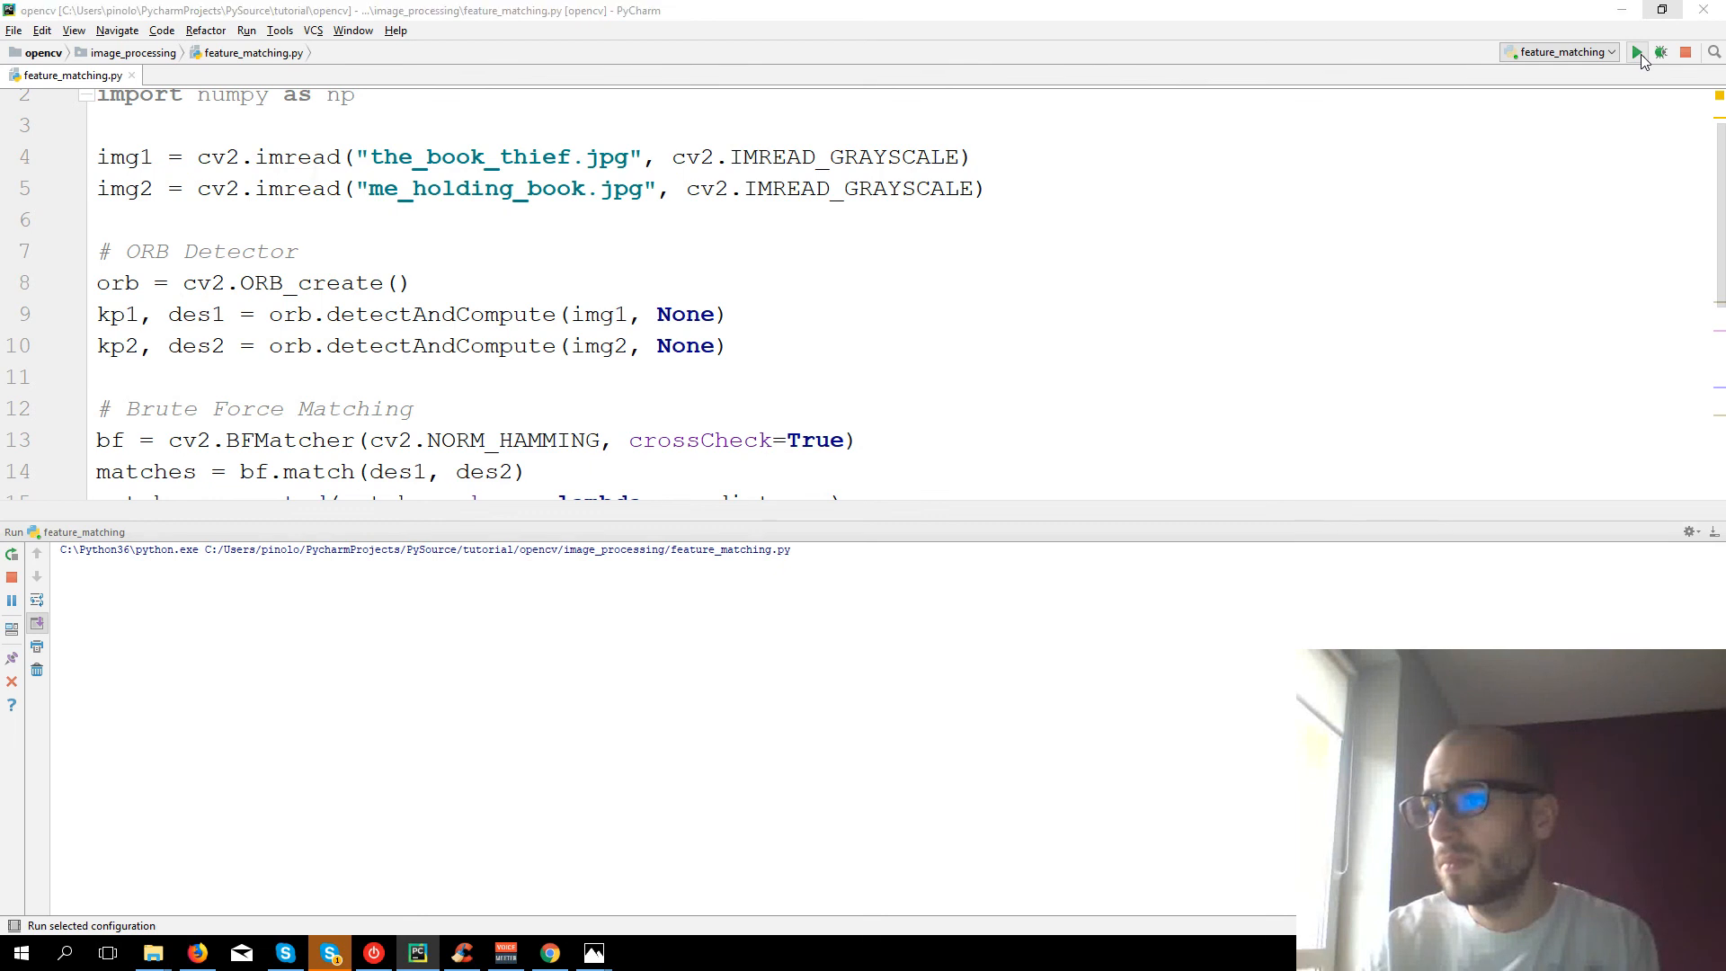
left_click(1636, 51)
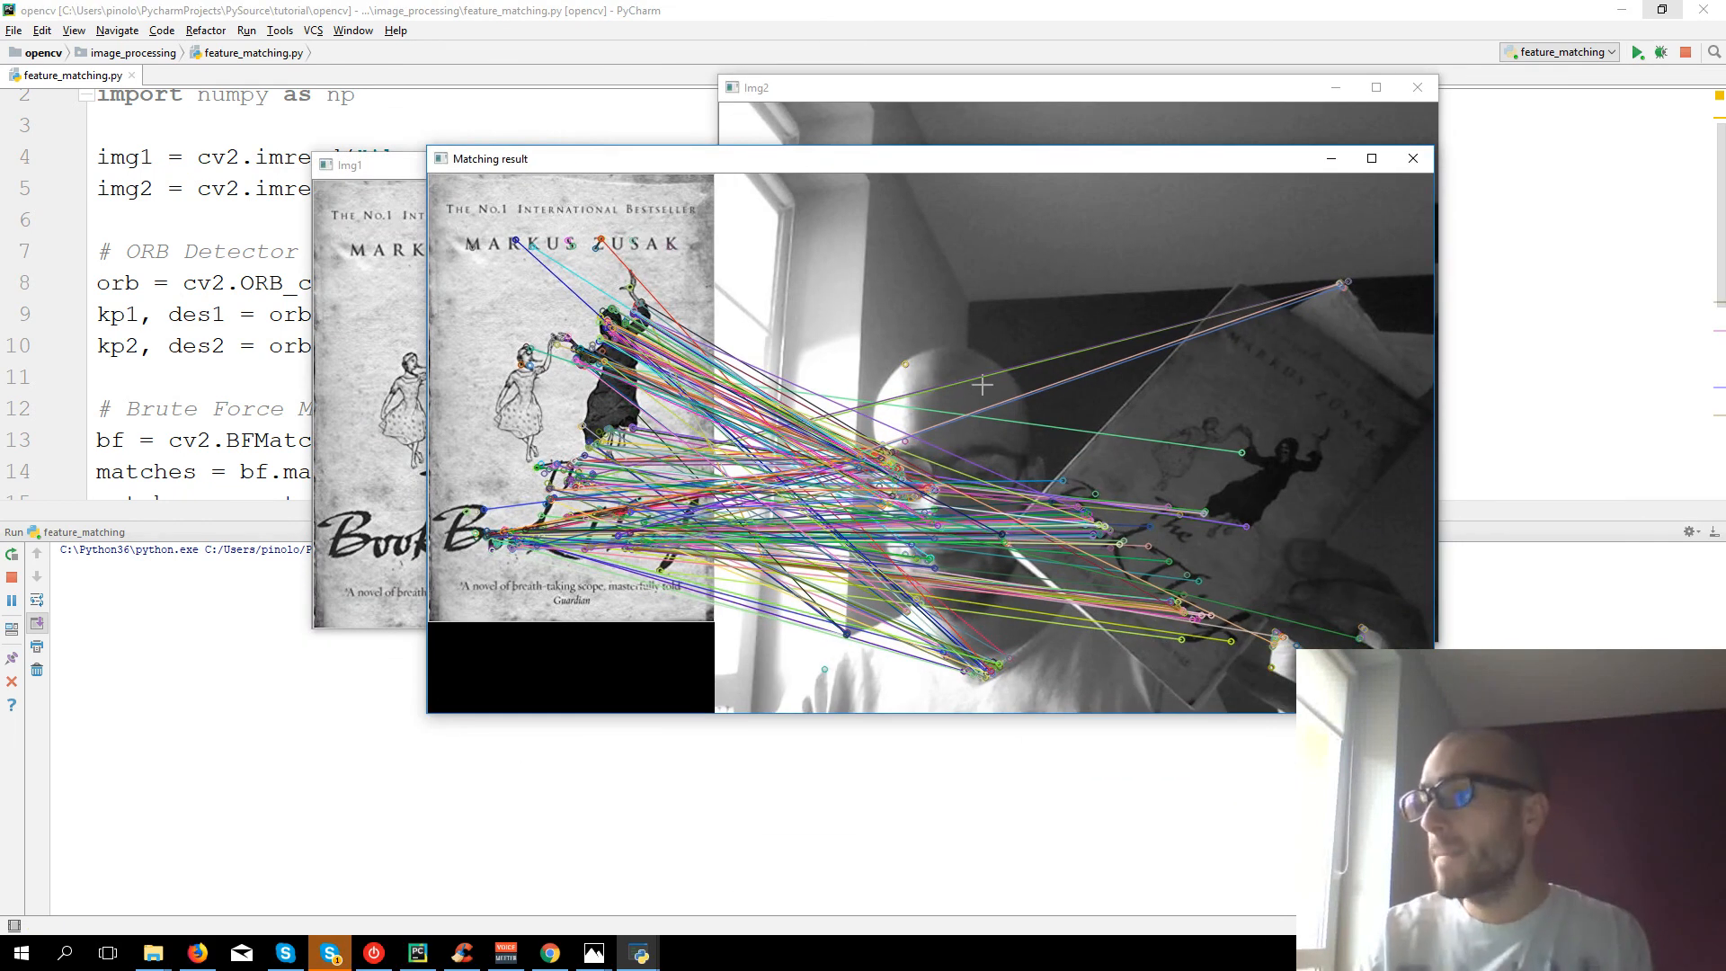
mouse_move(1335, 401)
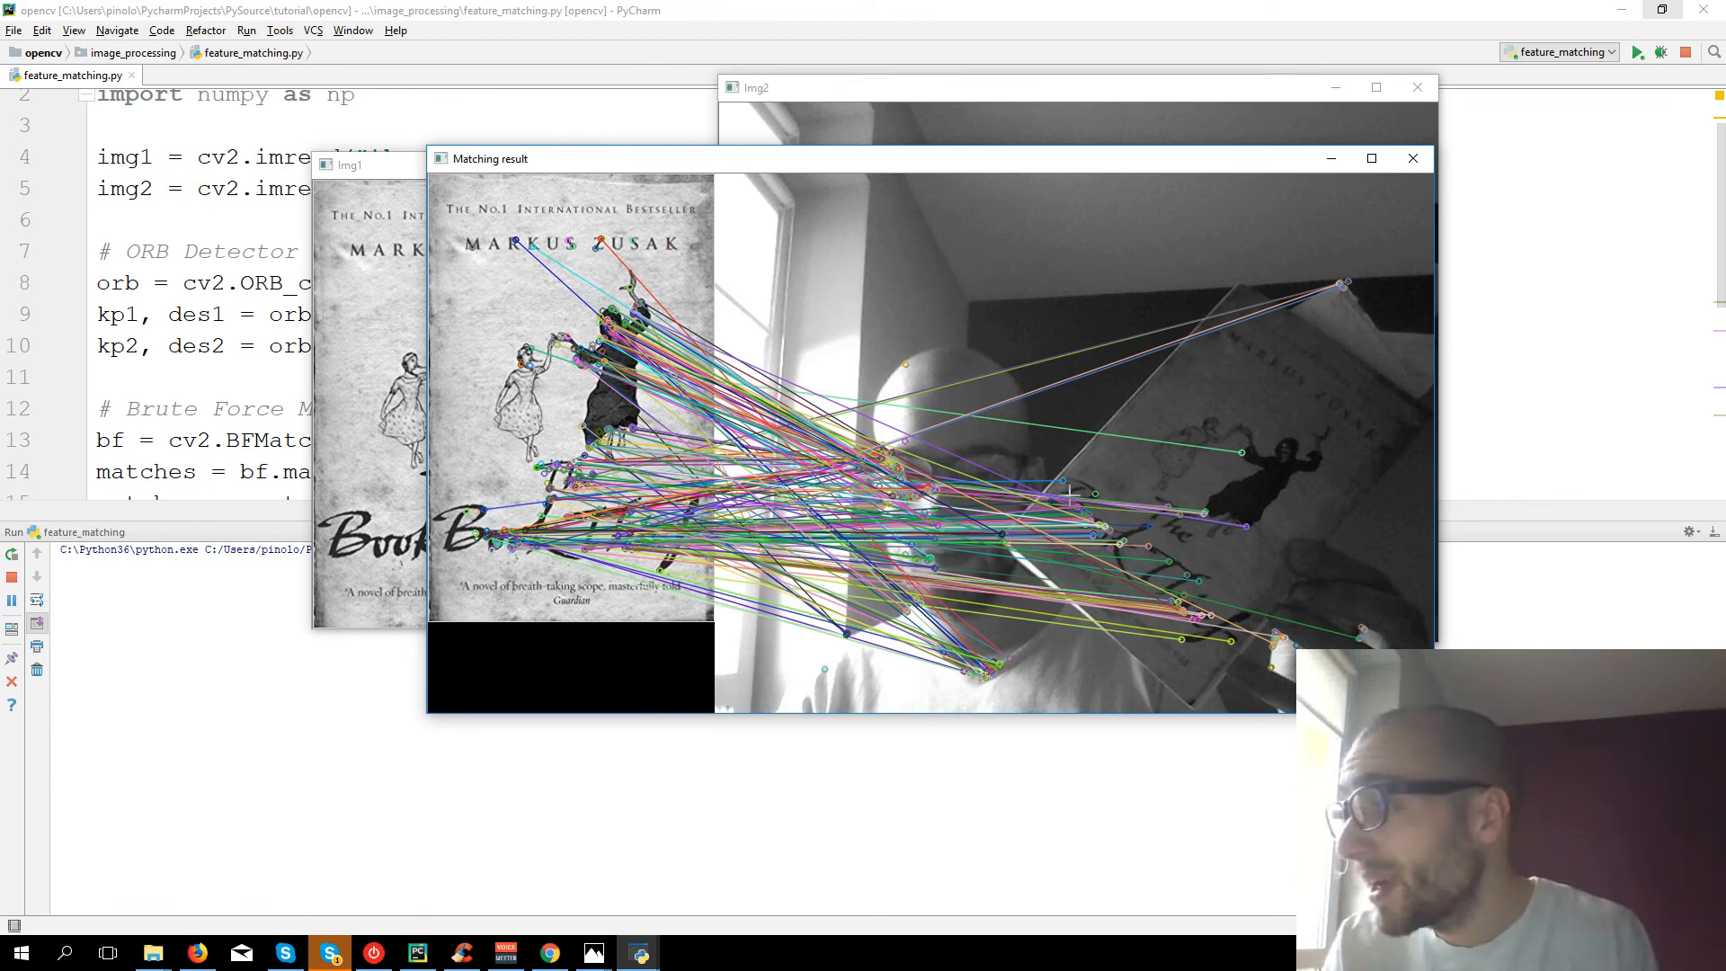
mouse_move(769, 359)
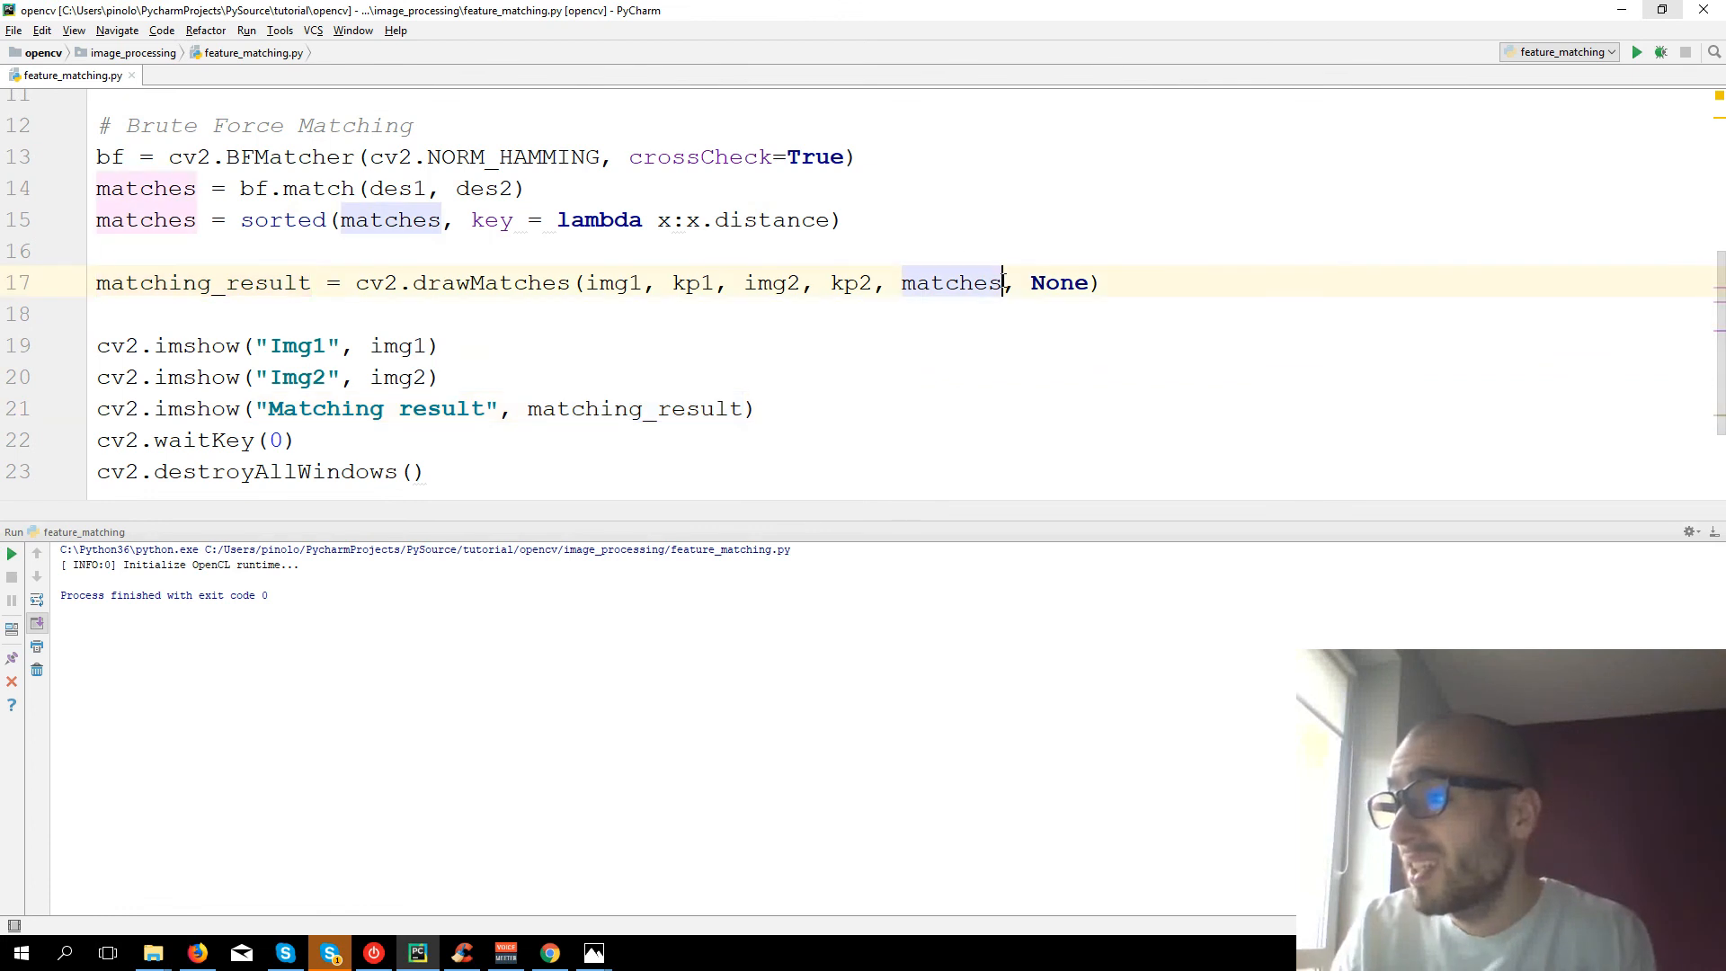
- Limit the drawMatches argument to the first 20 sorted matches with matches[:20]
type("[:20")
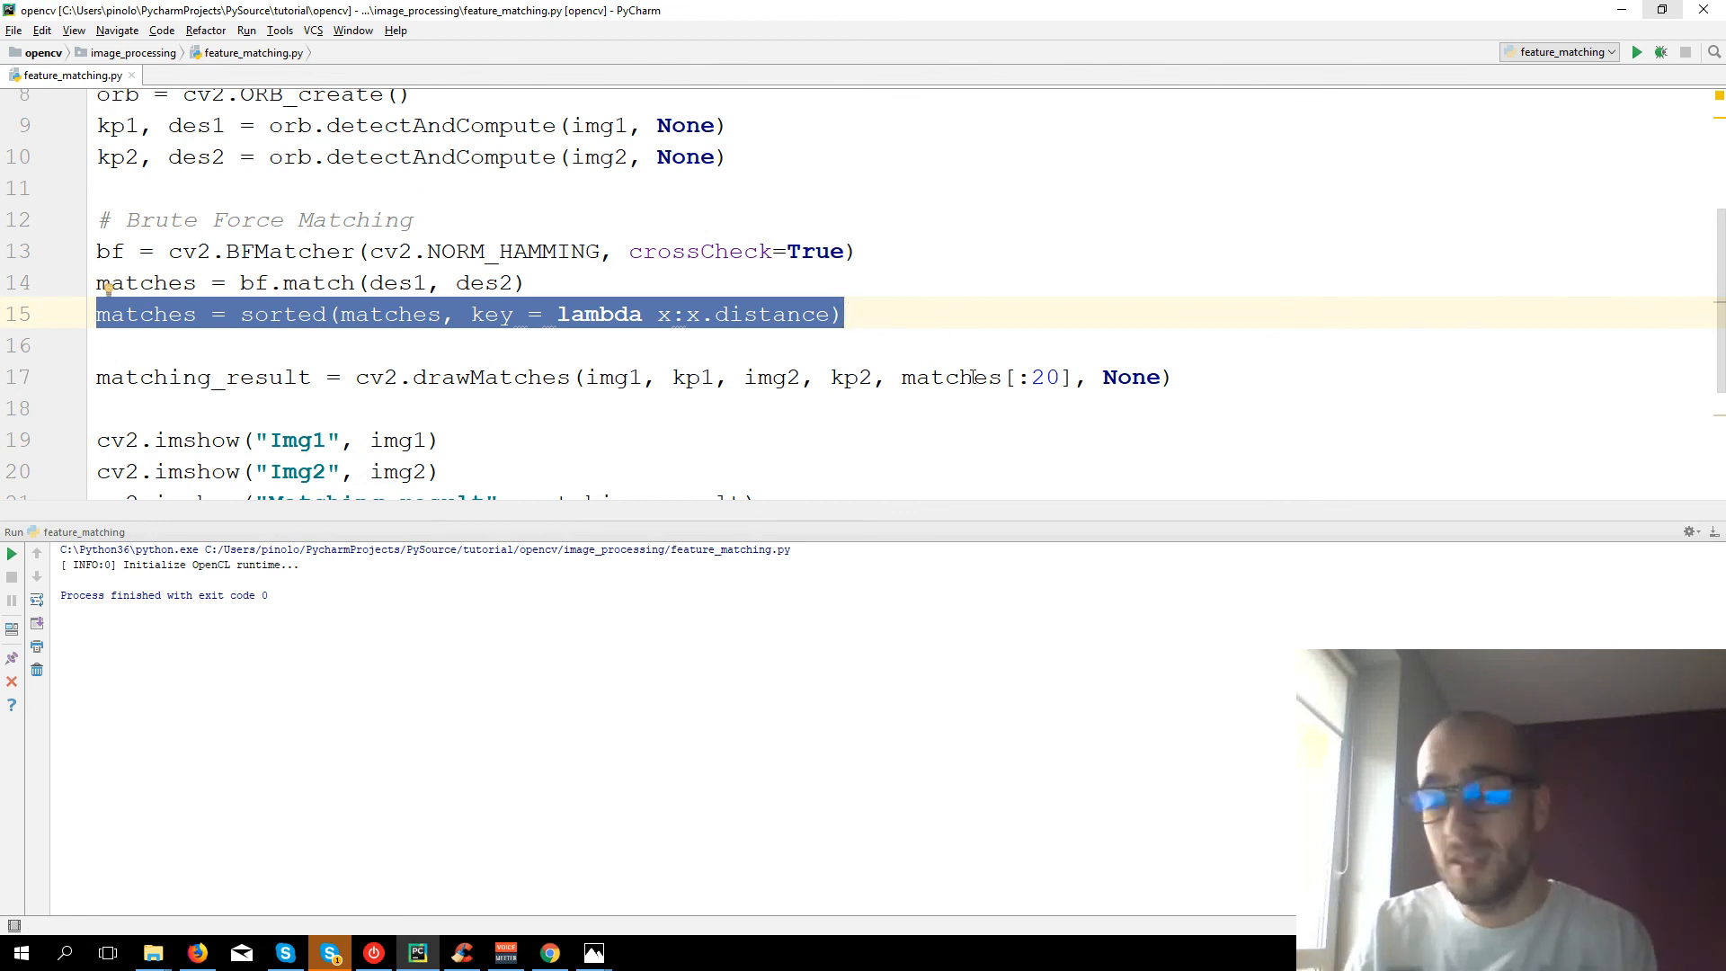
double_click(1046, 377)
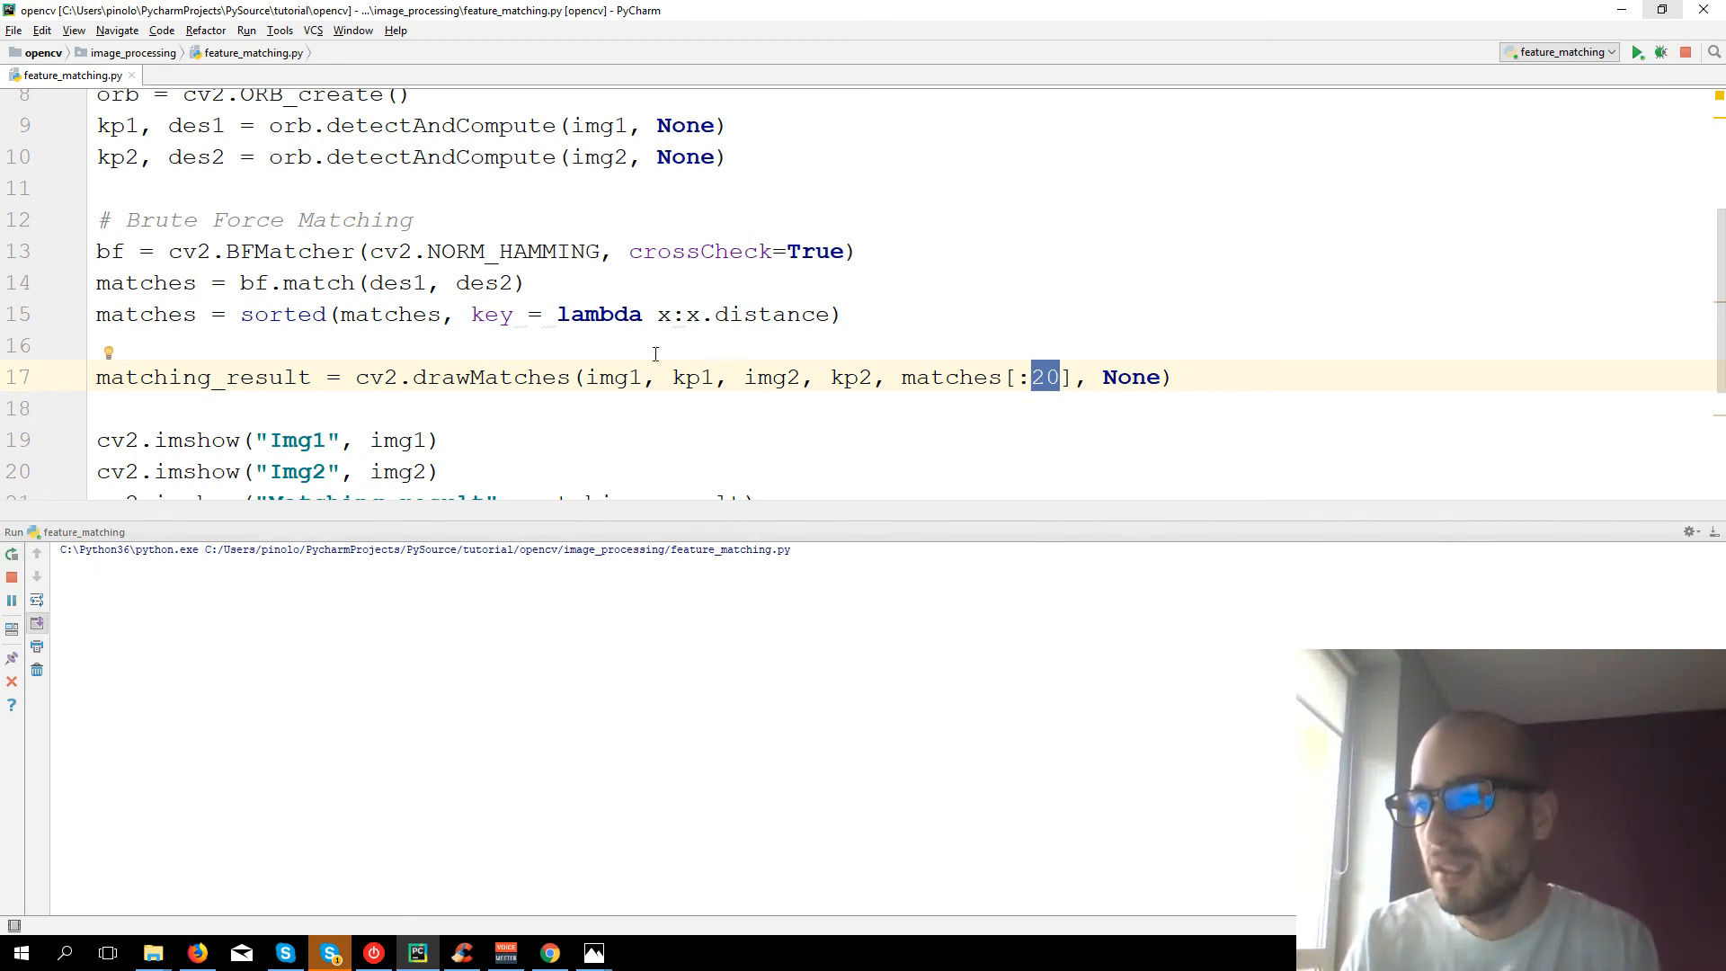
- Run the script to view the 20 best matches in the Matching result window
left_click(1643, 50)
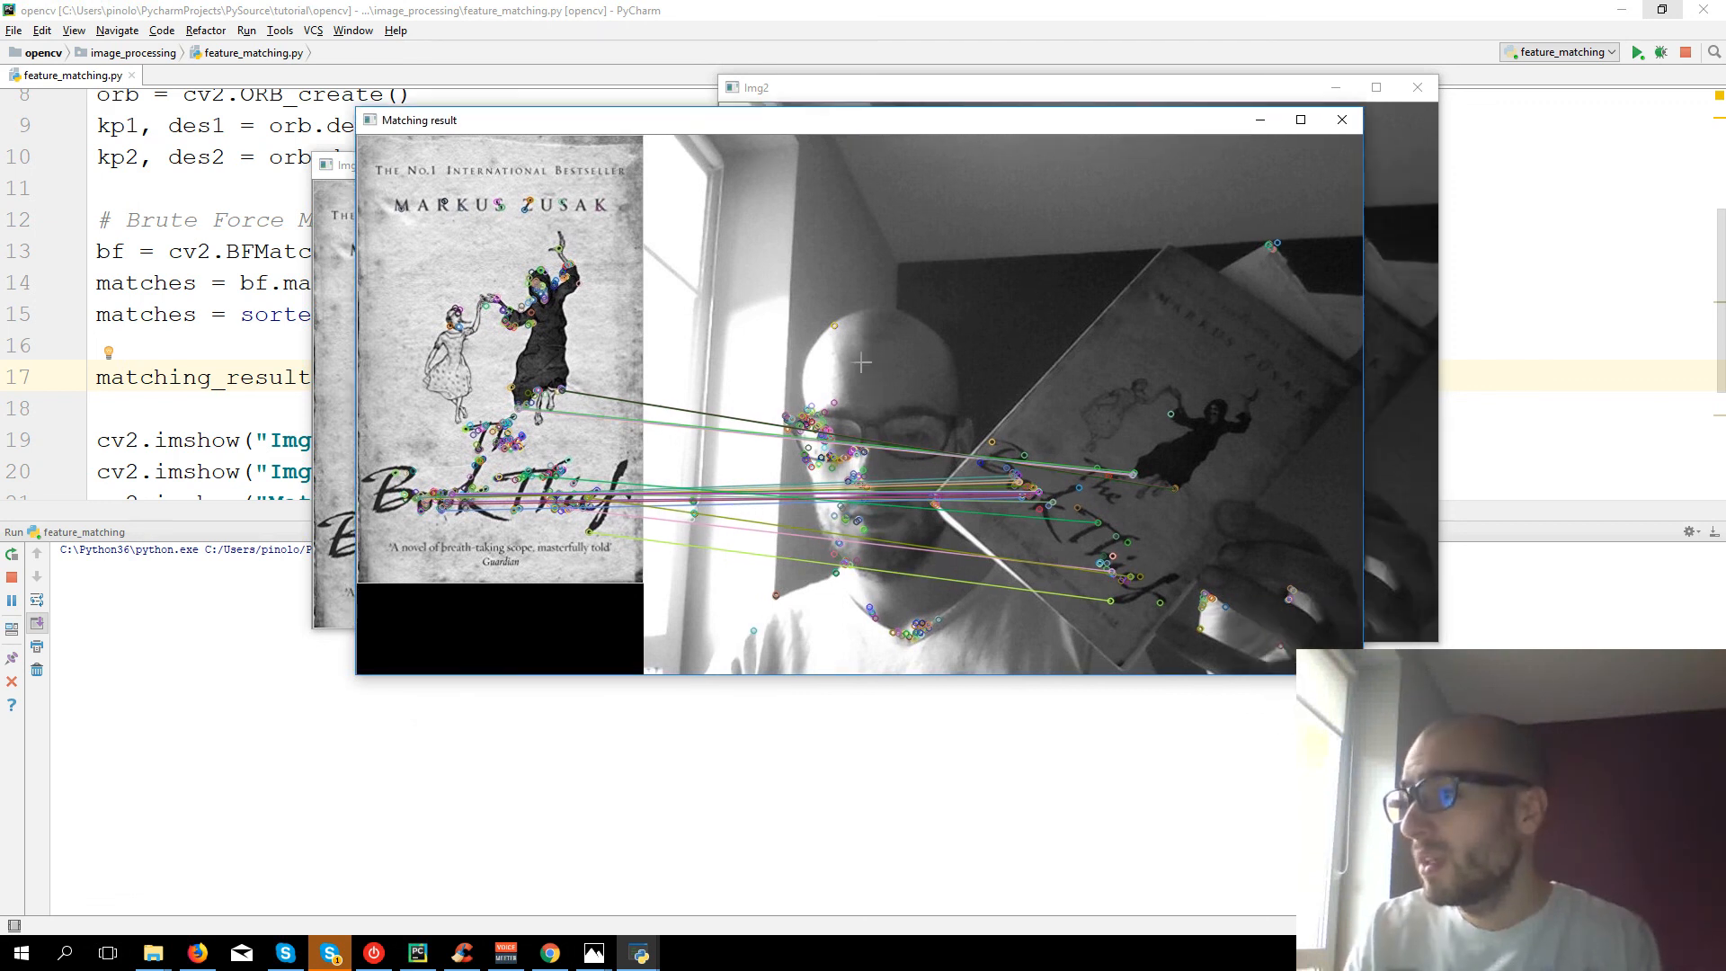
mouse_move(676, 279)
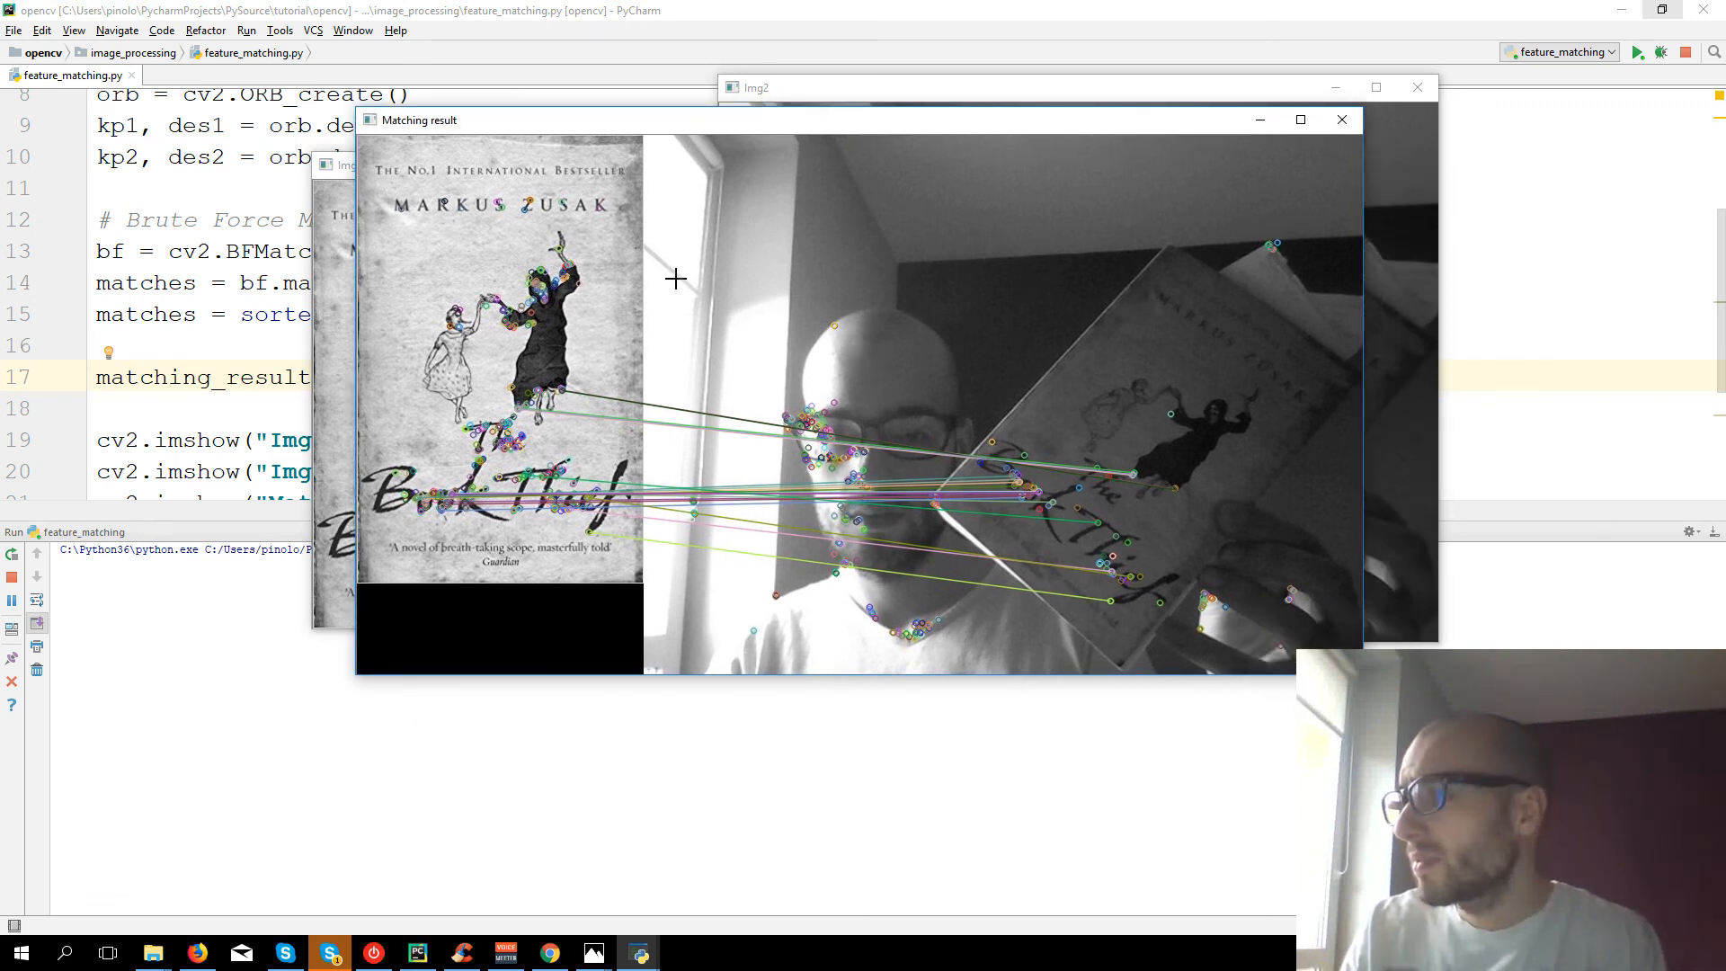
mouse_move(1068, 270)
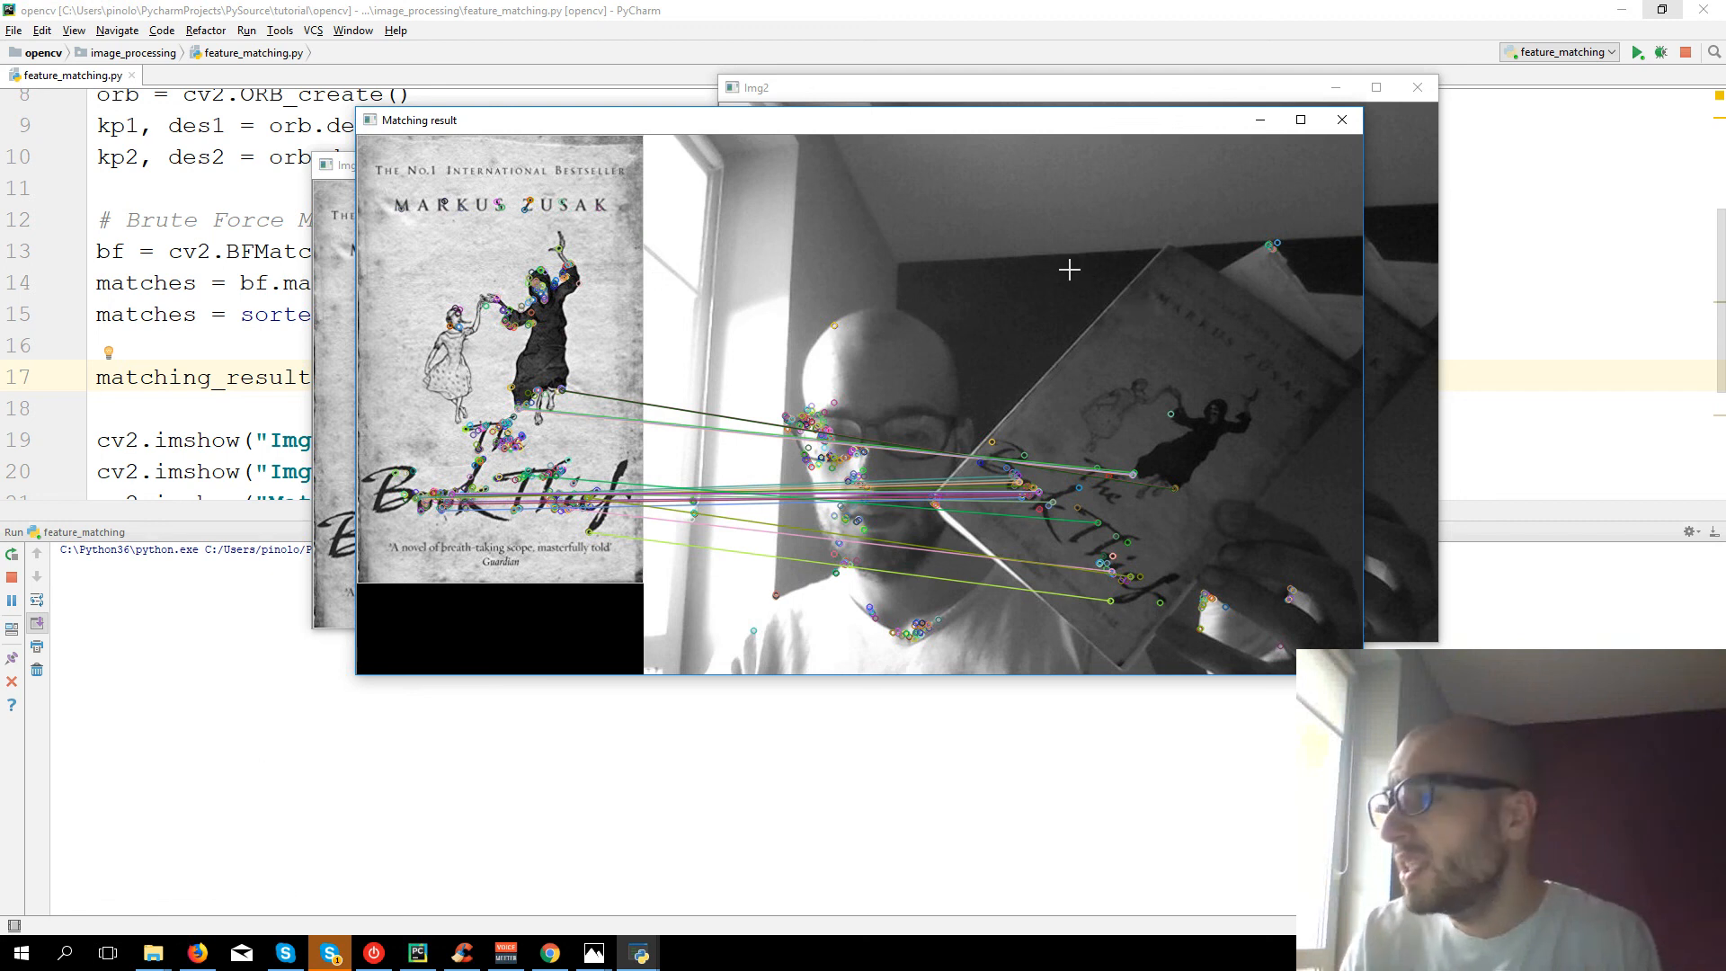
mouse_move(421, 428)
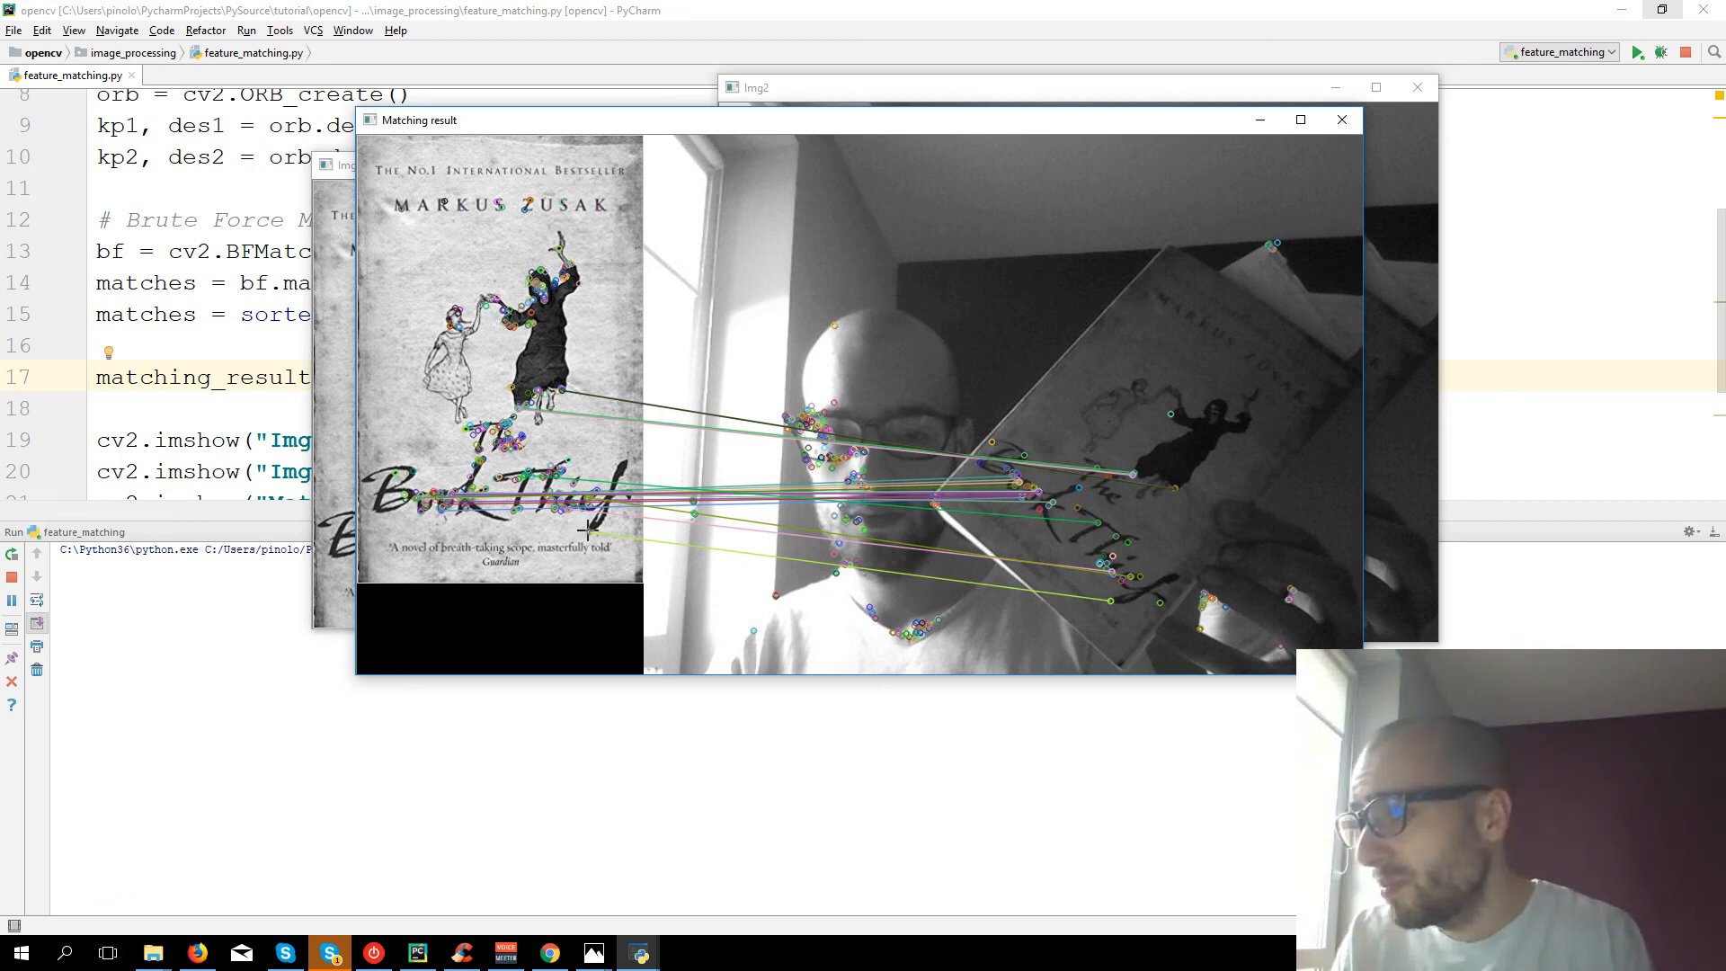
mouse_move(1111, 600)
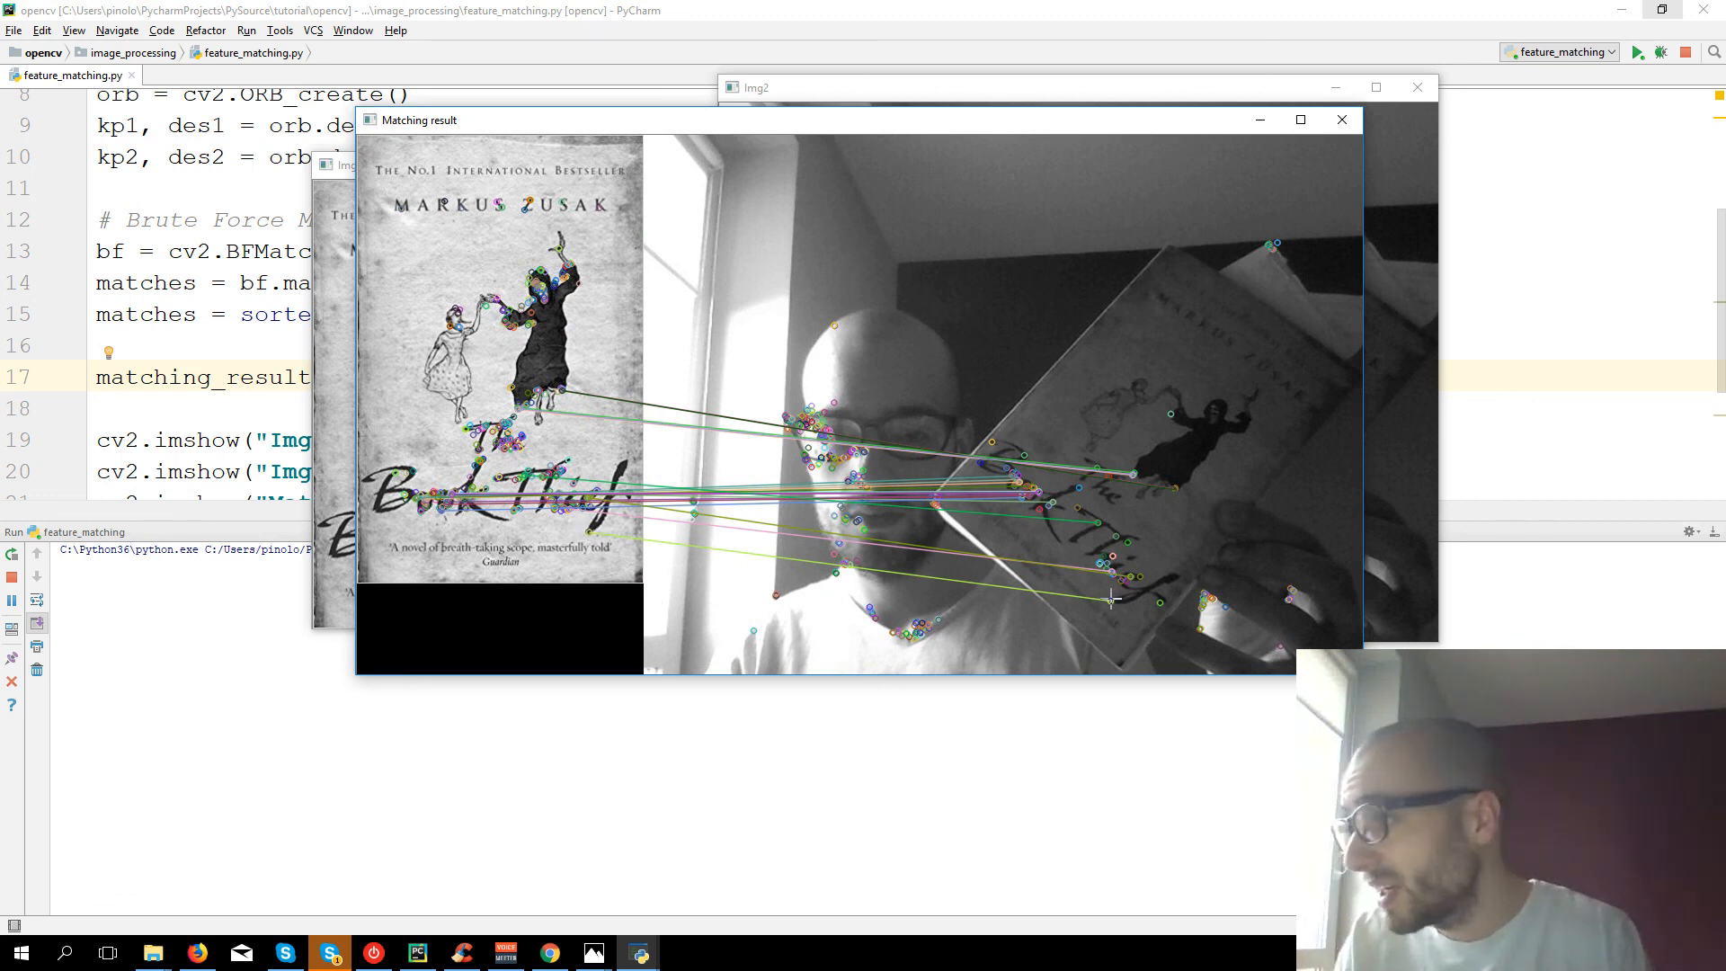
mouse_move(1224, 430)
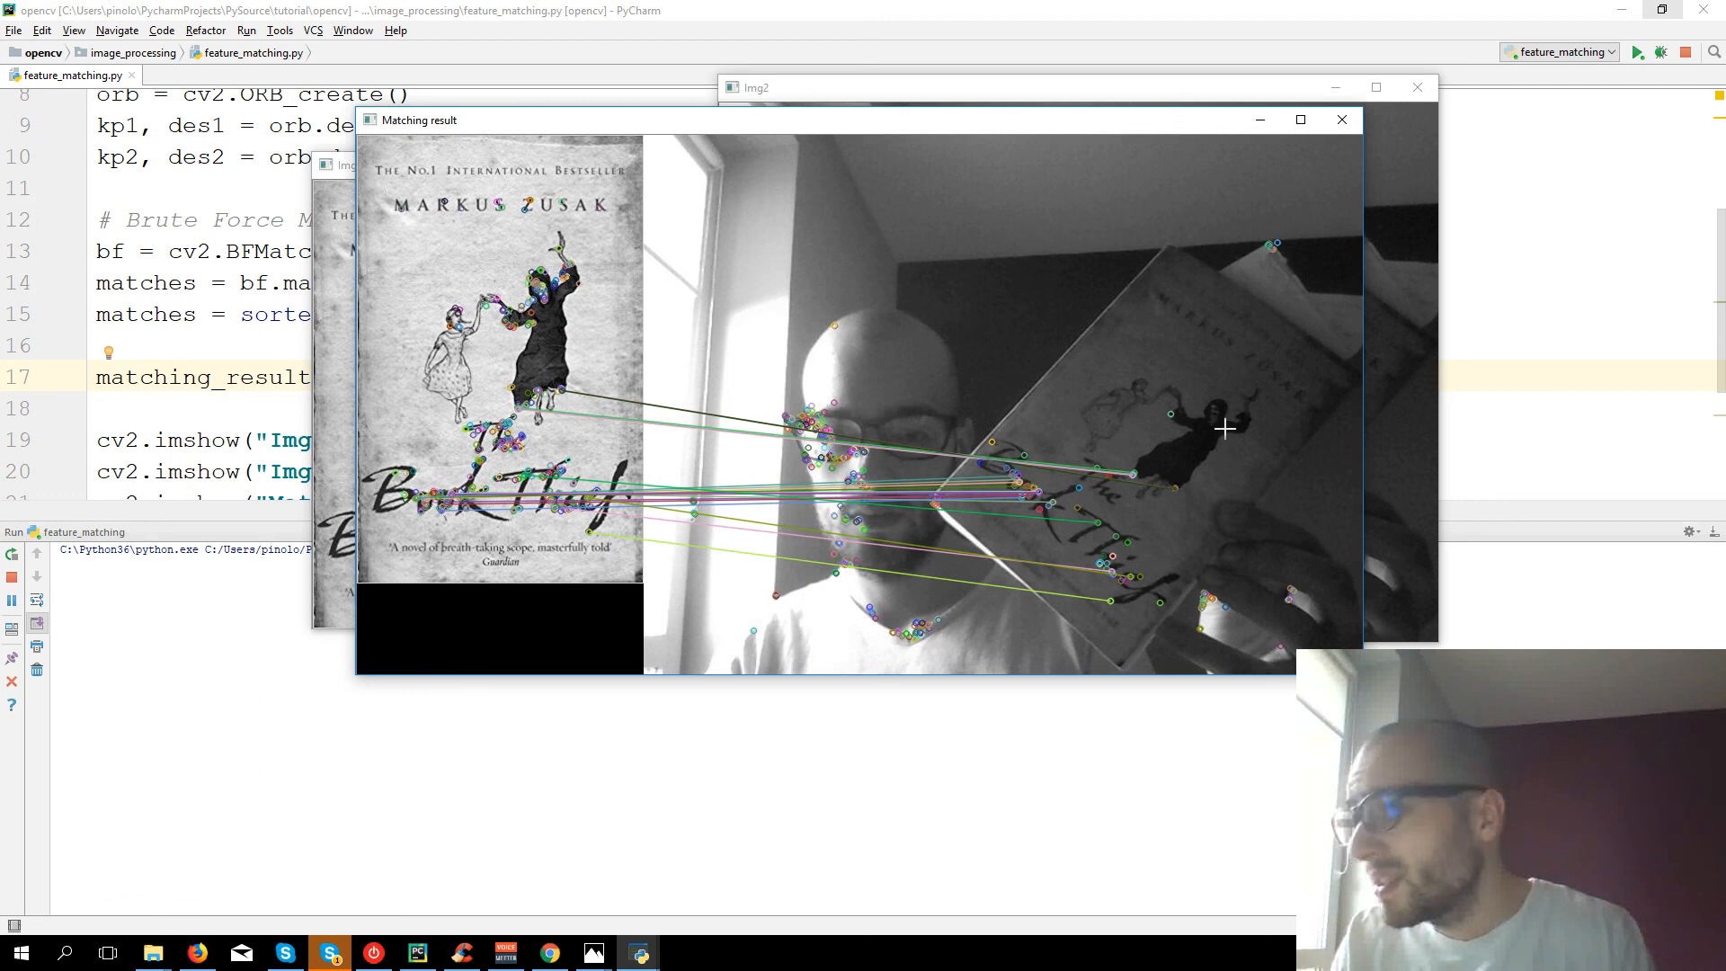
mouse_move(579, 399)
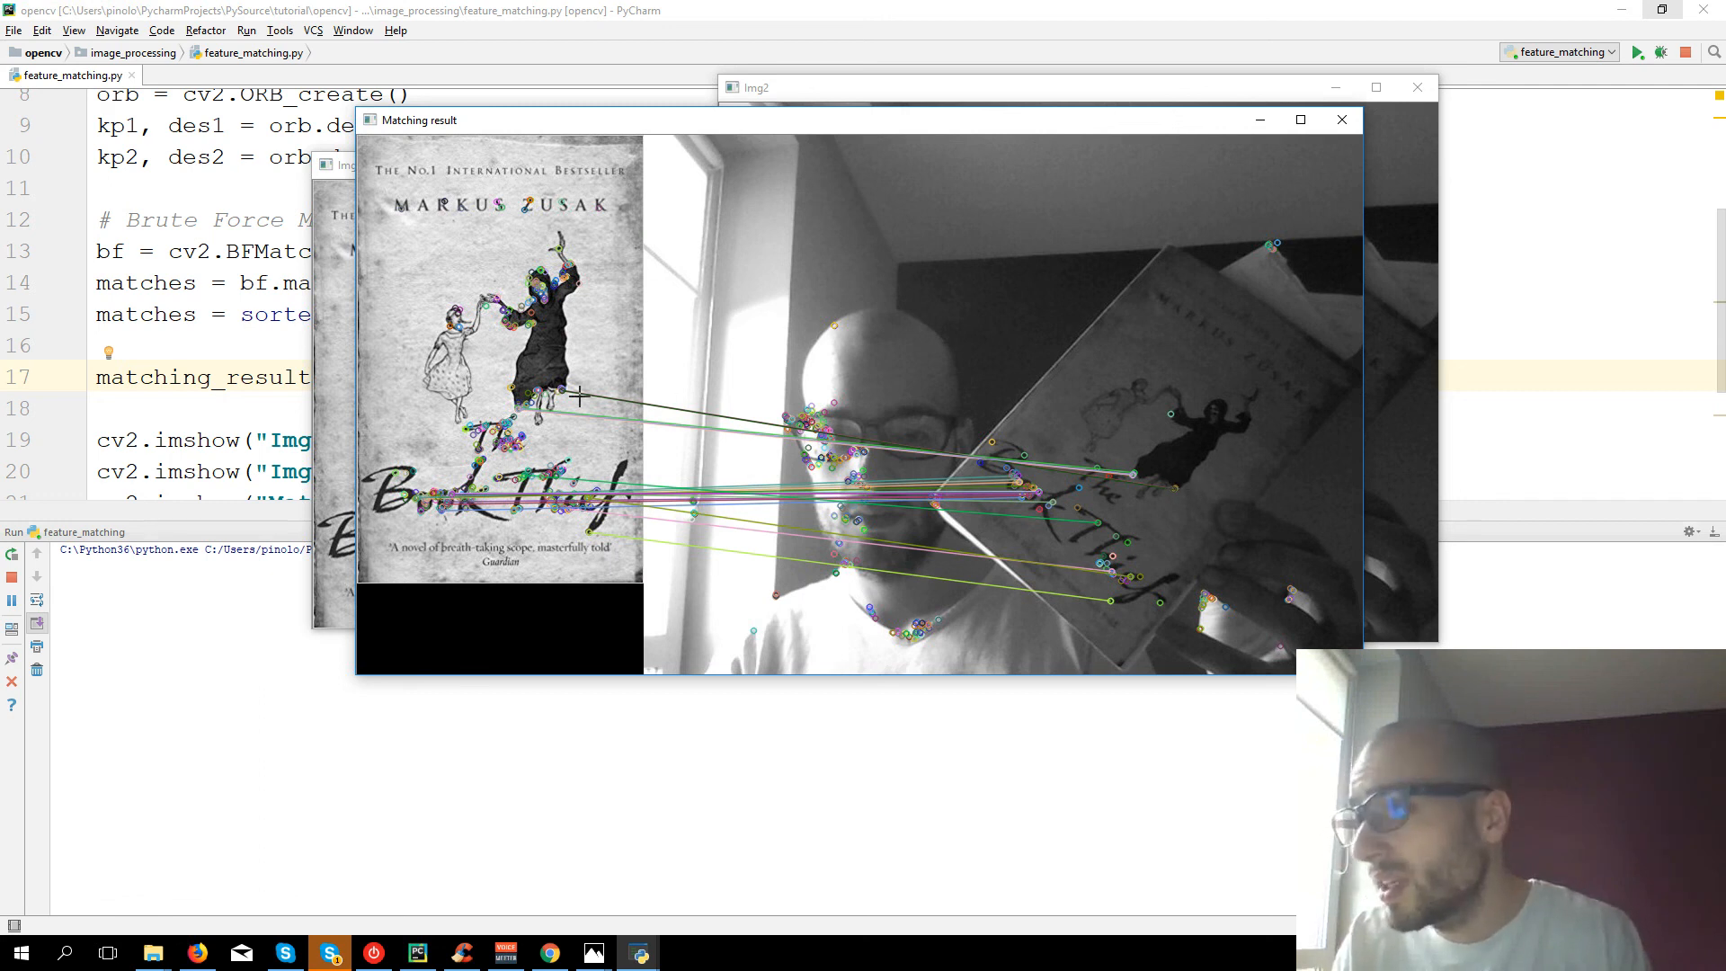
mouse_move(510, 370)
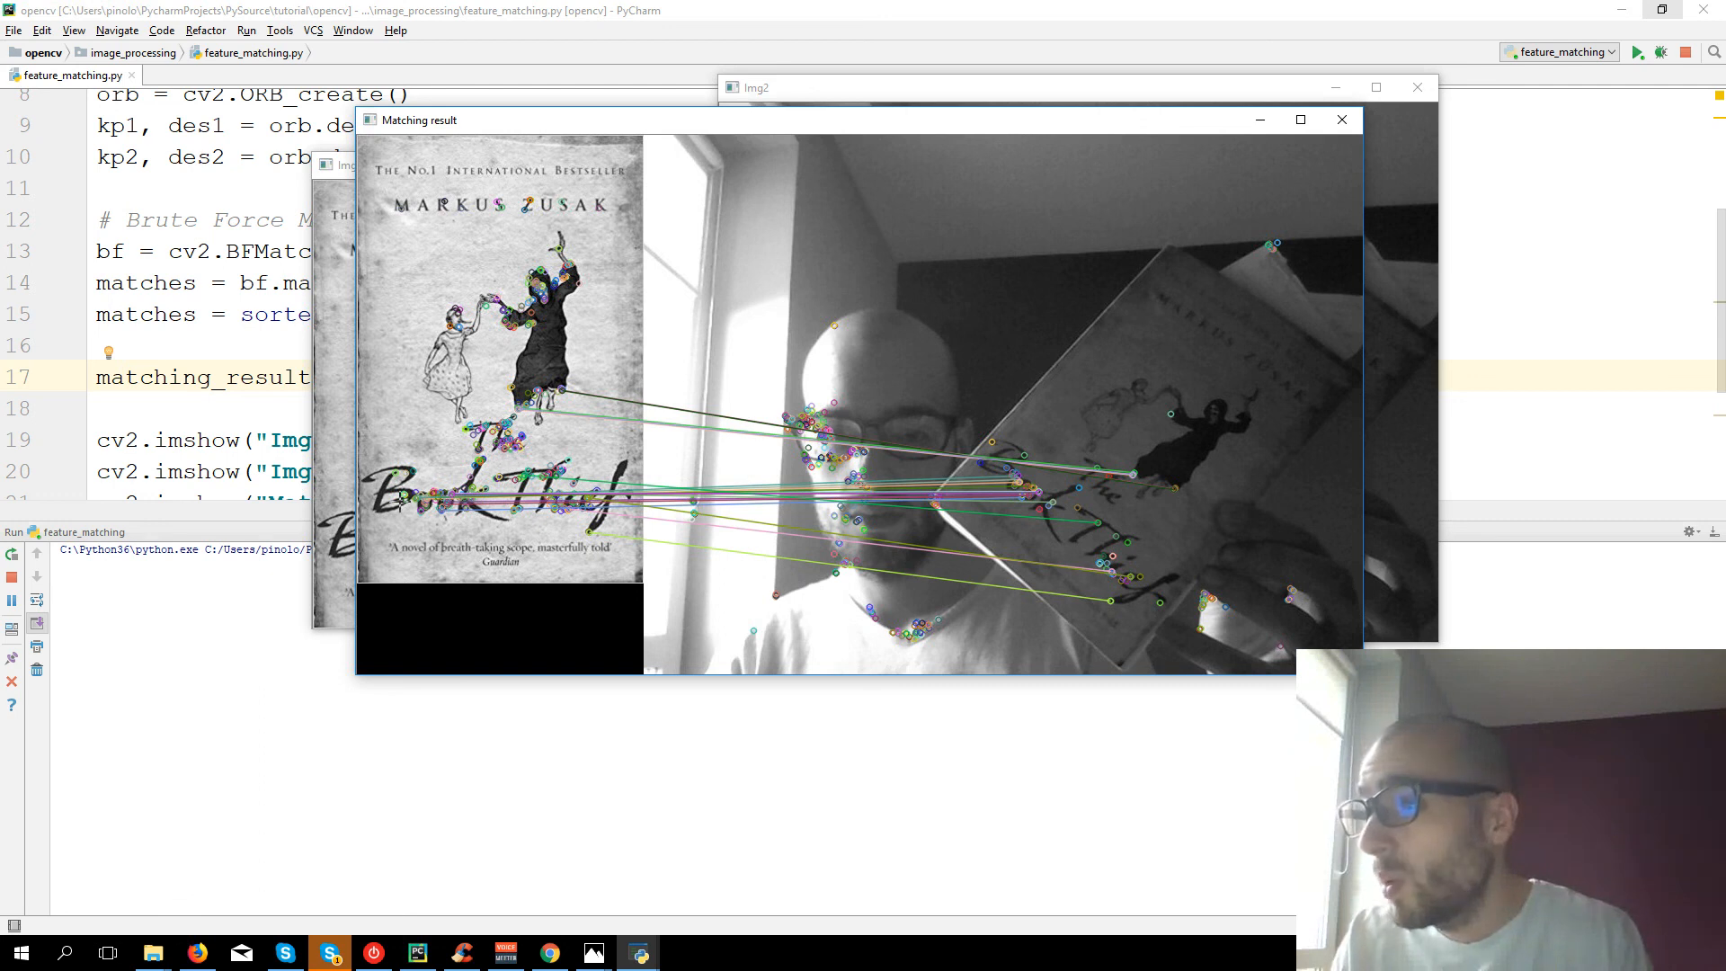
mouse_move(762, 499)
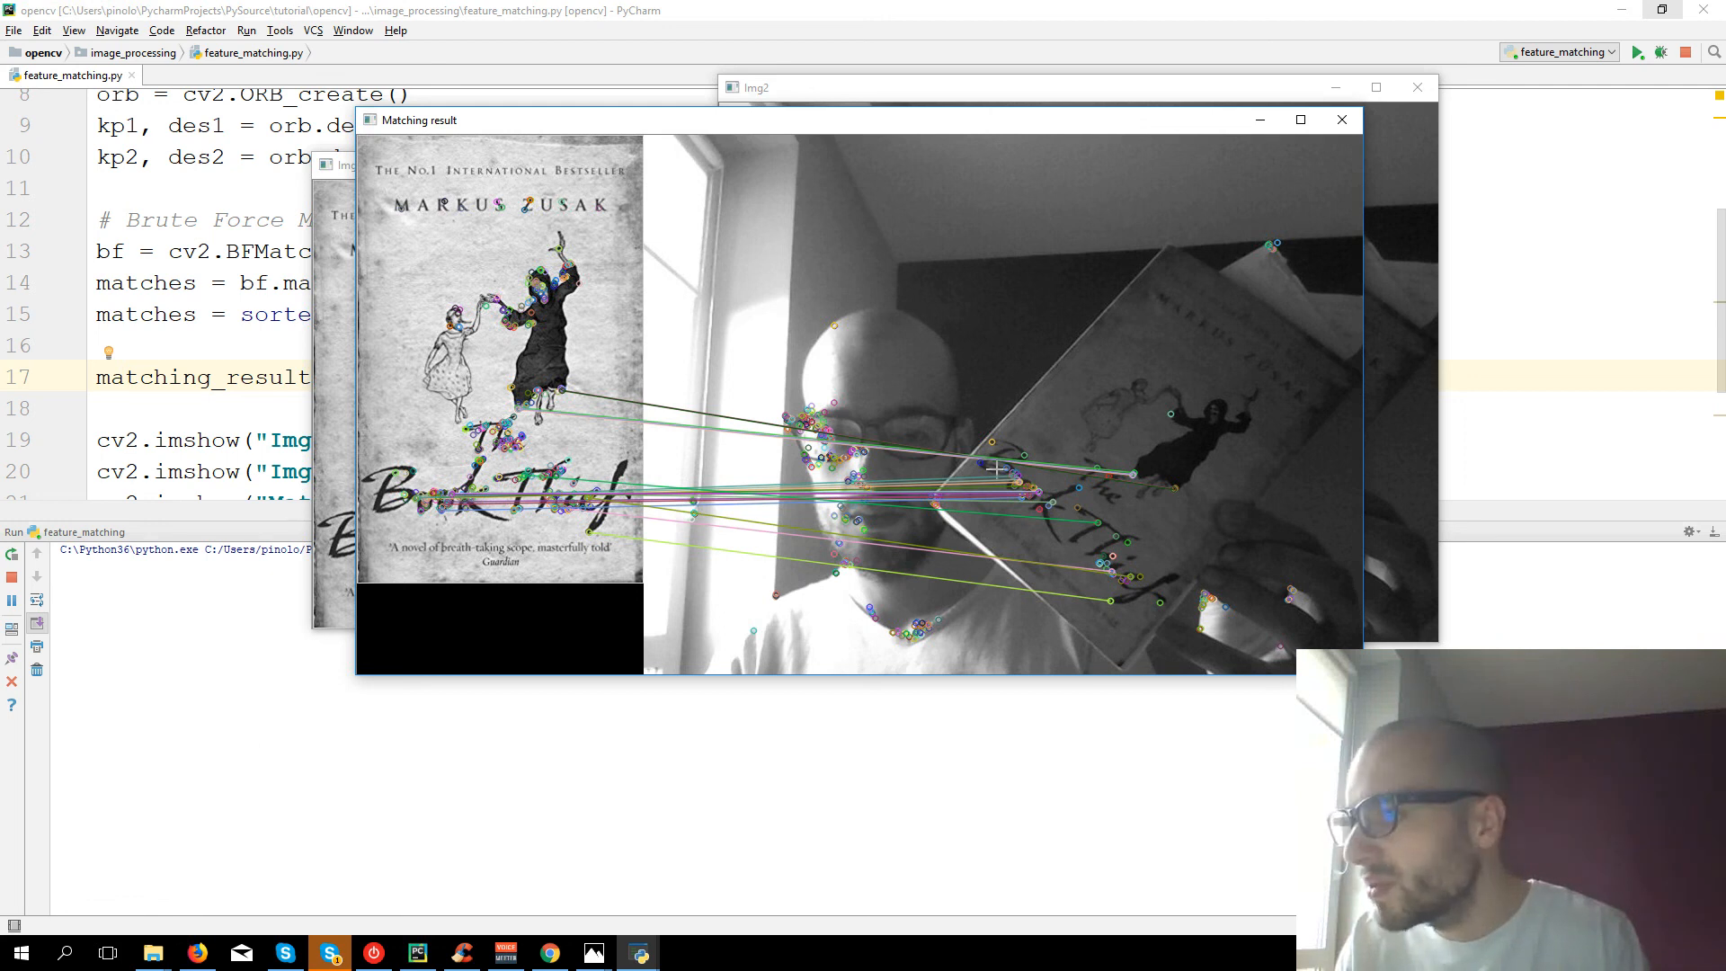
mouse_move(1082, 536)
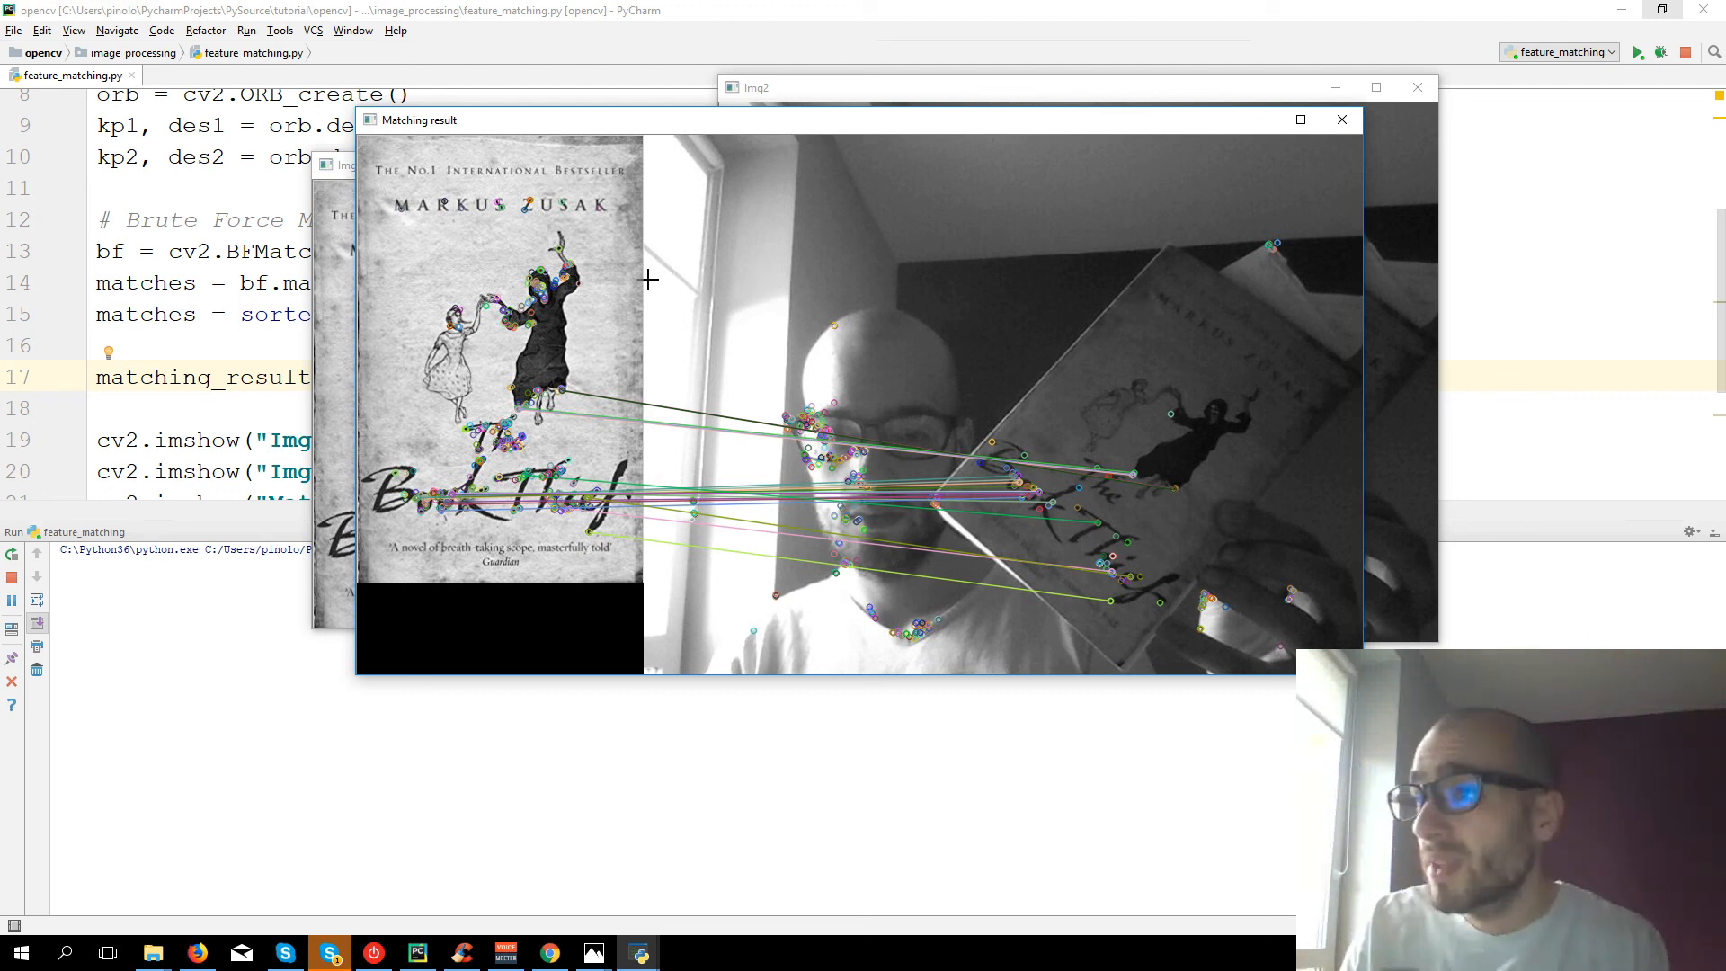
mouse_move(1319, 240)
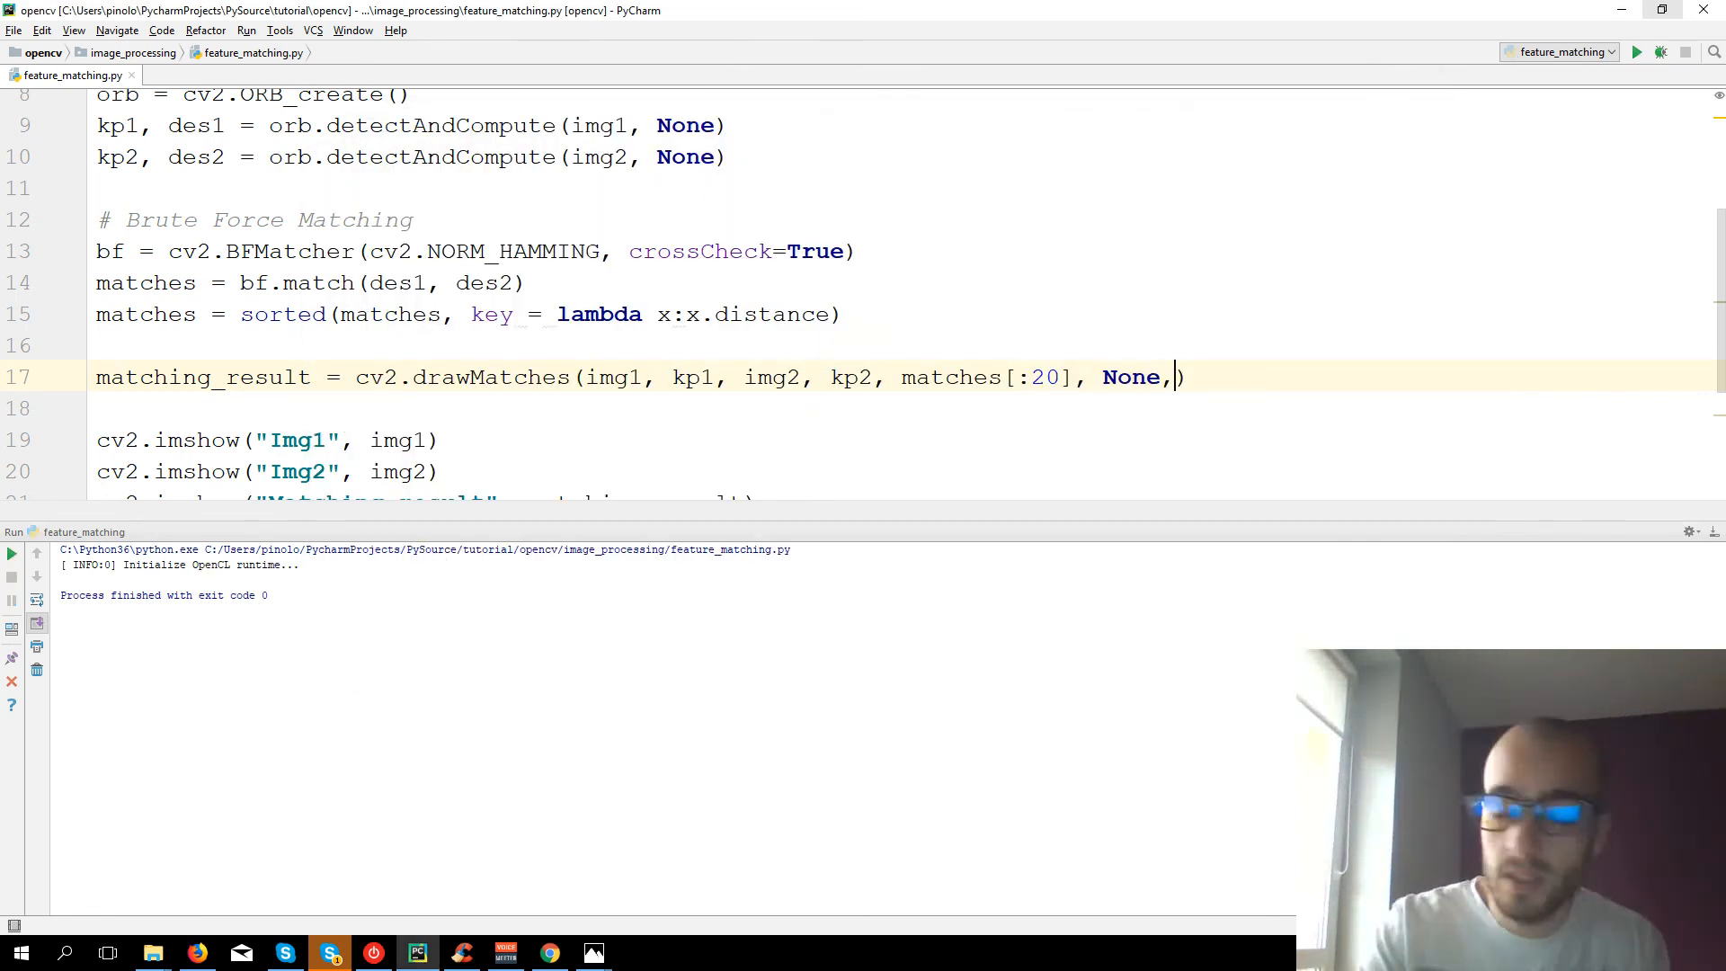
- Add flags=2 to drawMatches to hide unmatched keypoints and run
type("flags=2")
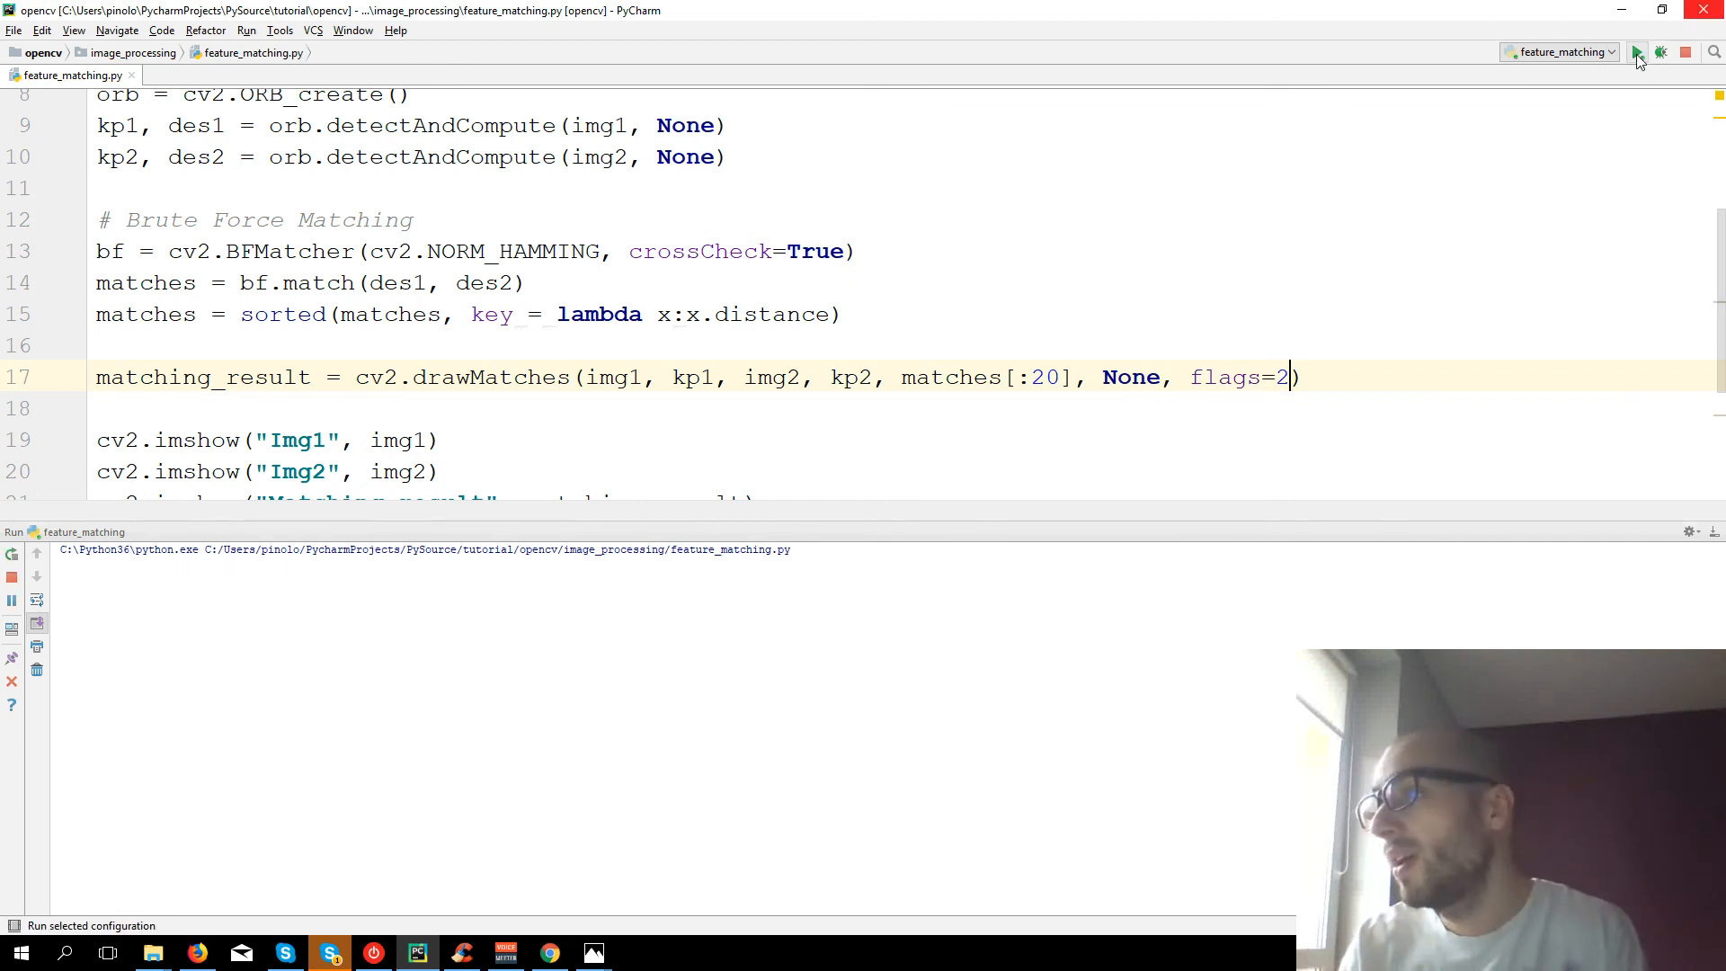
left_click(1636, 51)
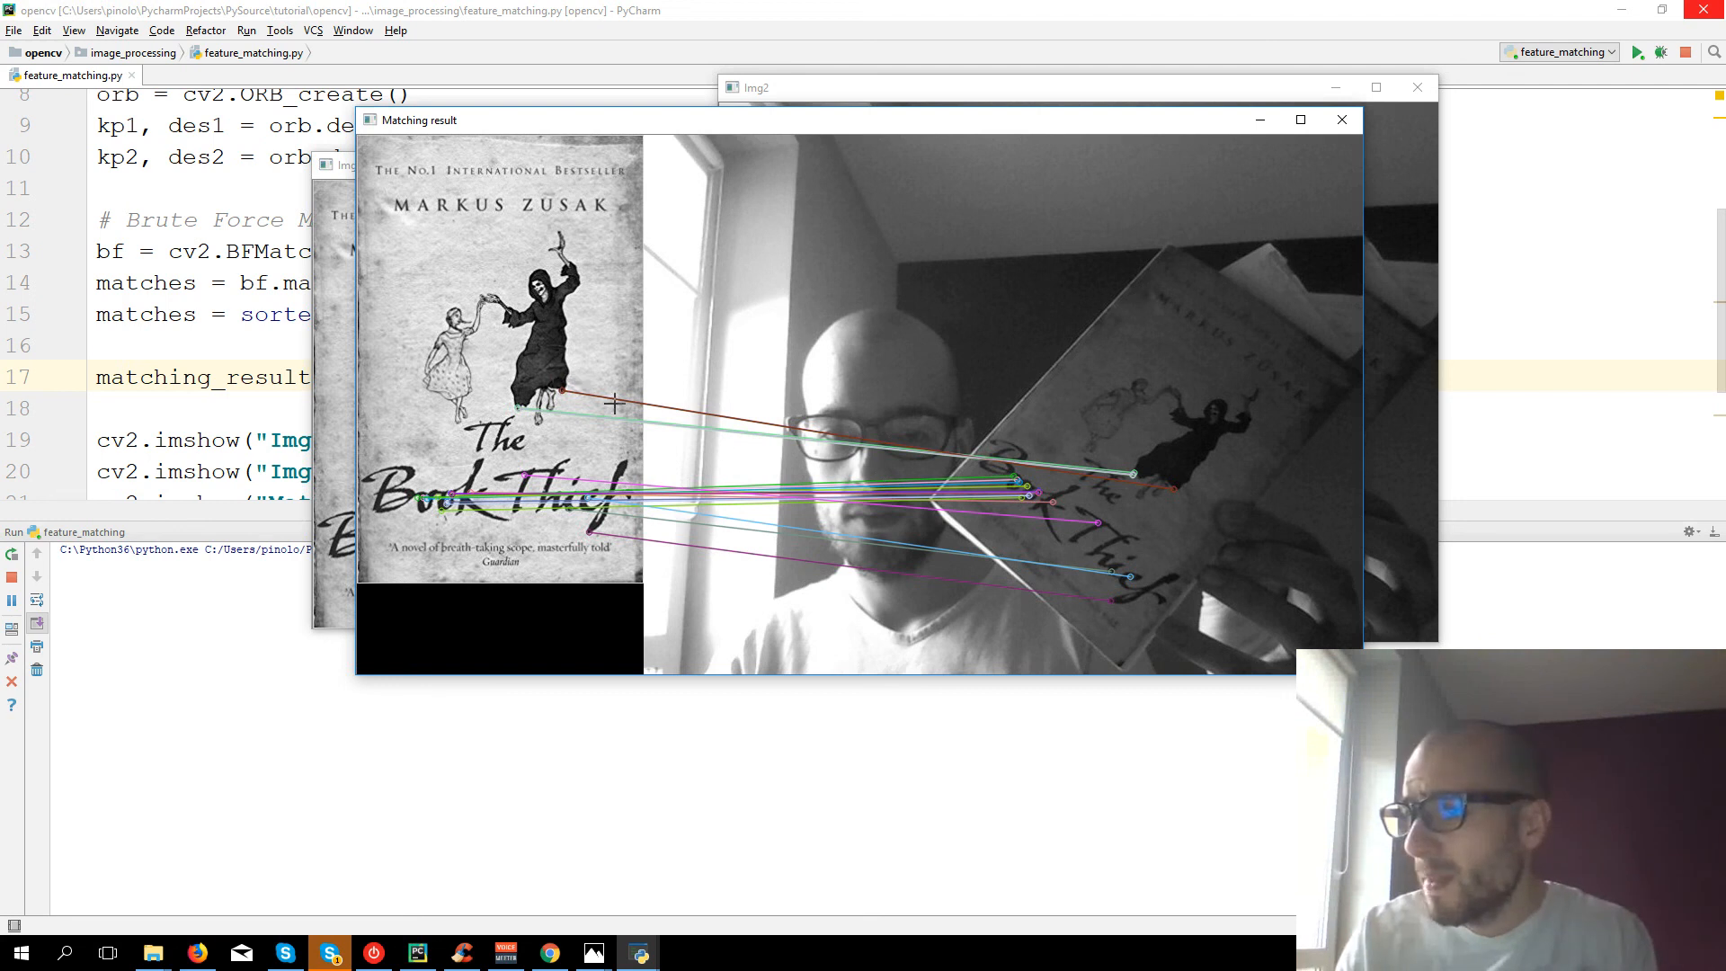
mouse_move(960, 400)
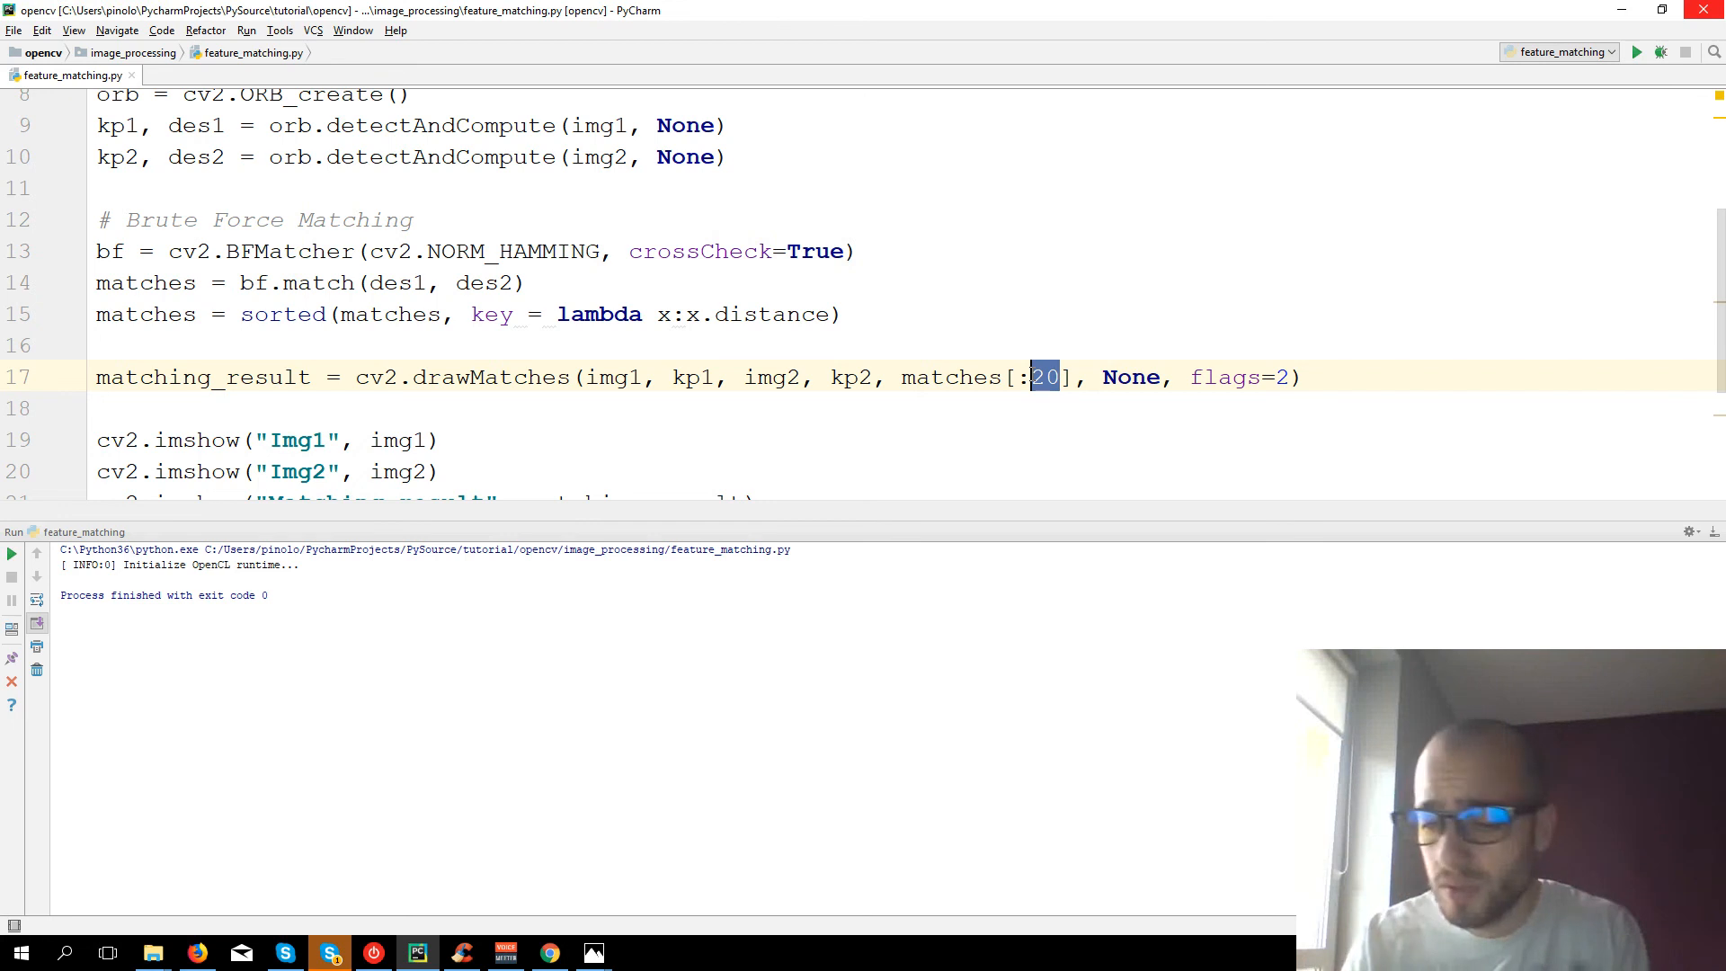
- Raise the slice to matches[:50] and run to show the 50 best matches
type("50")
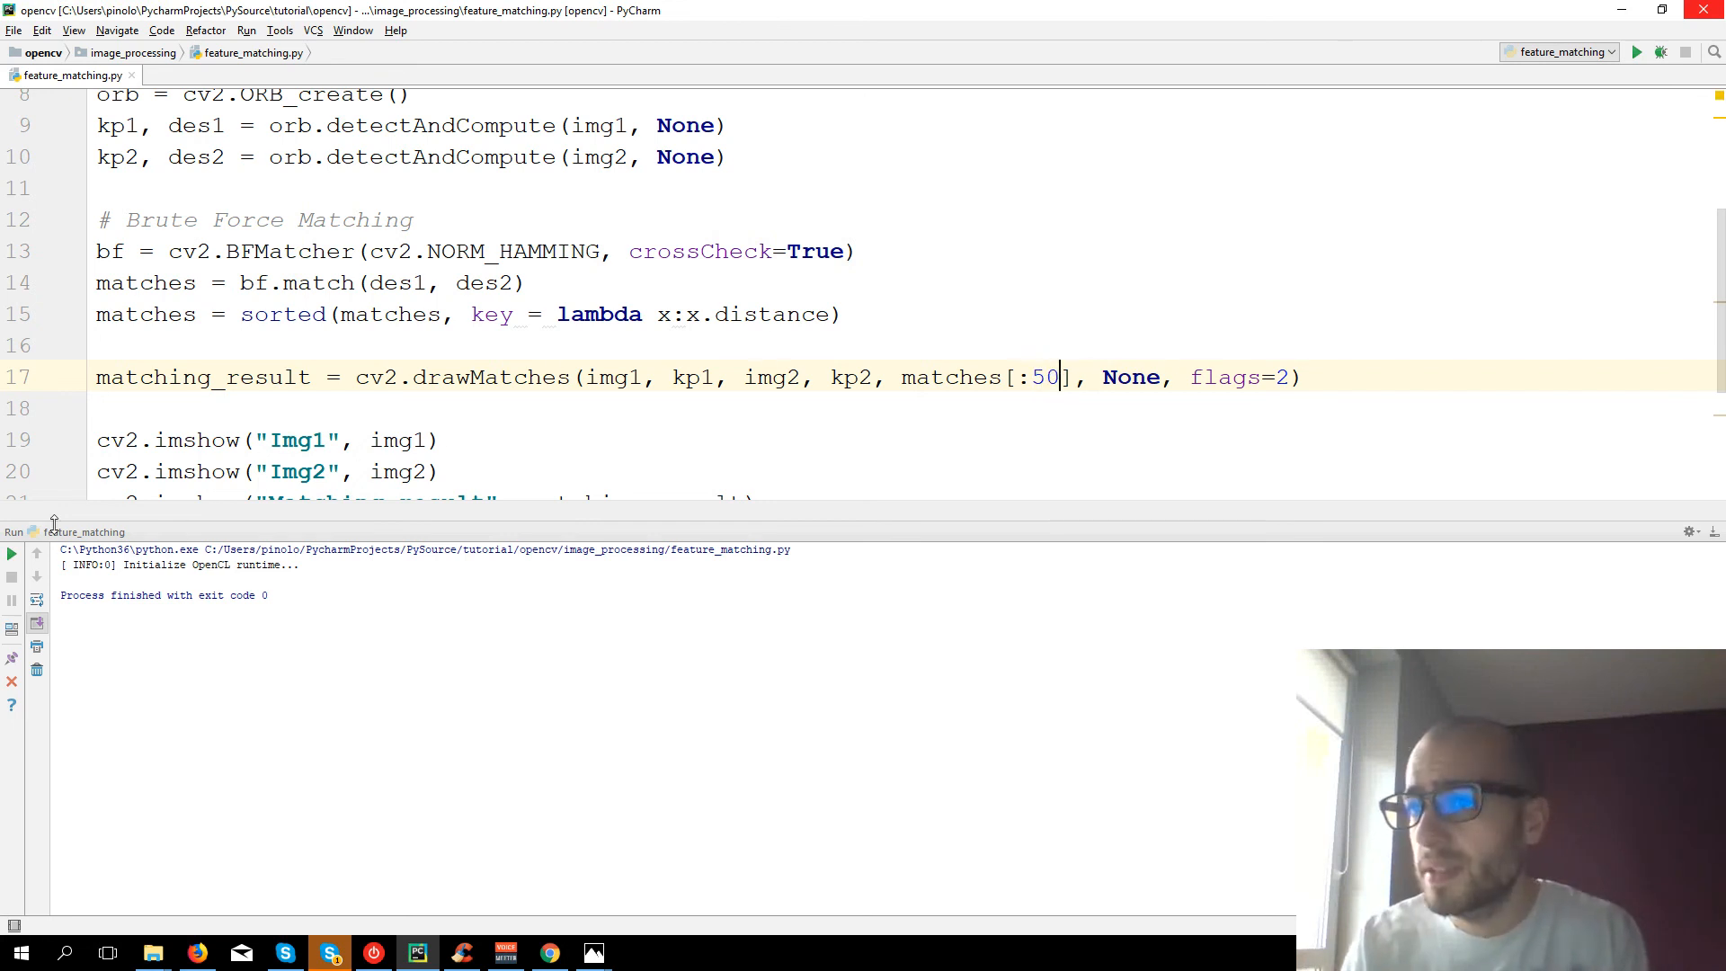
left_click(1639, 51)
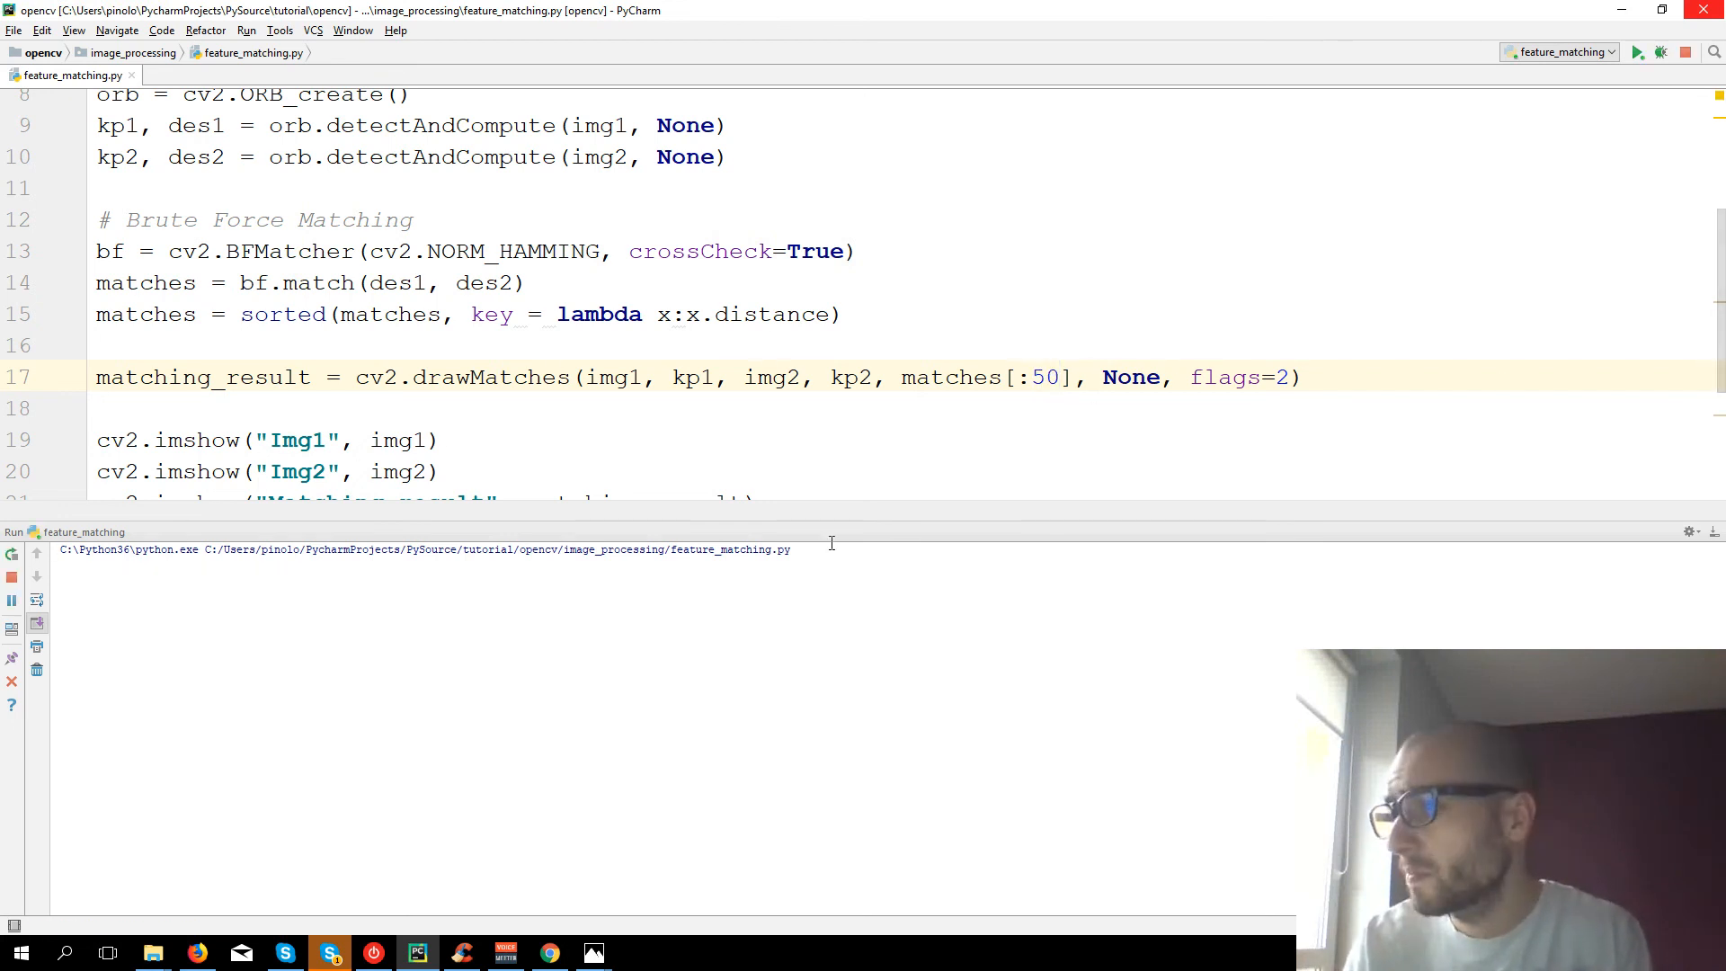
left_click(1643, 50)
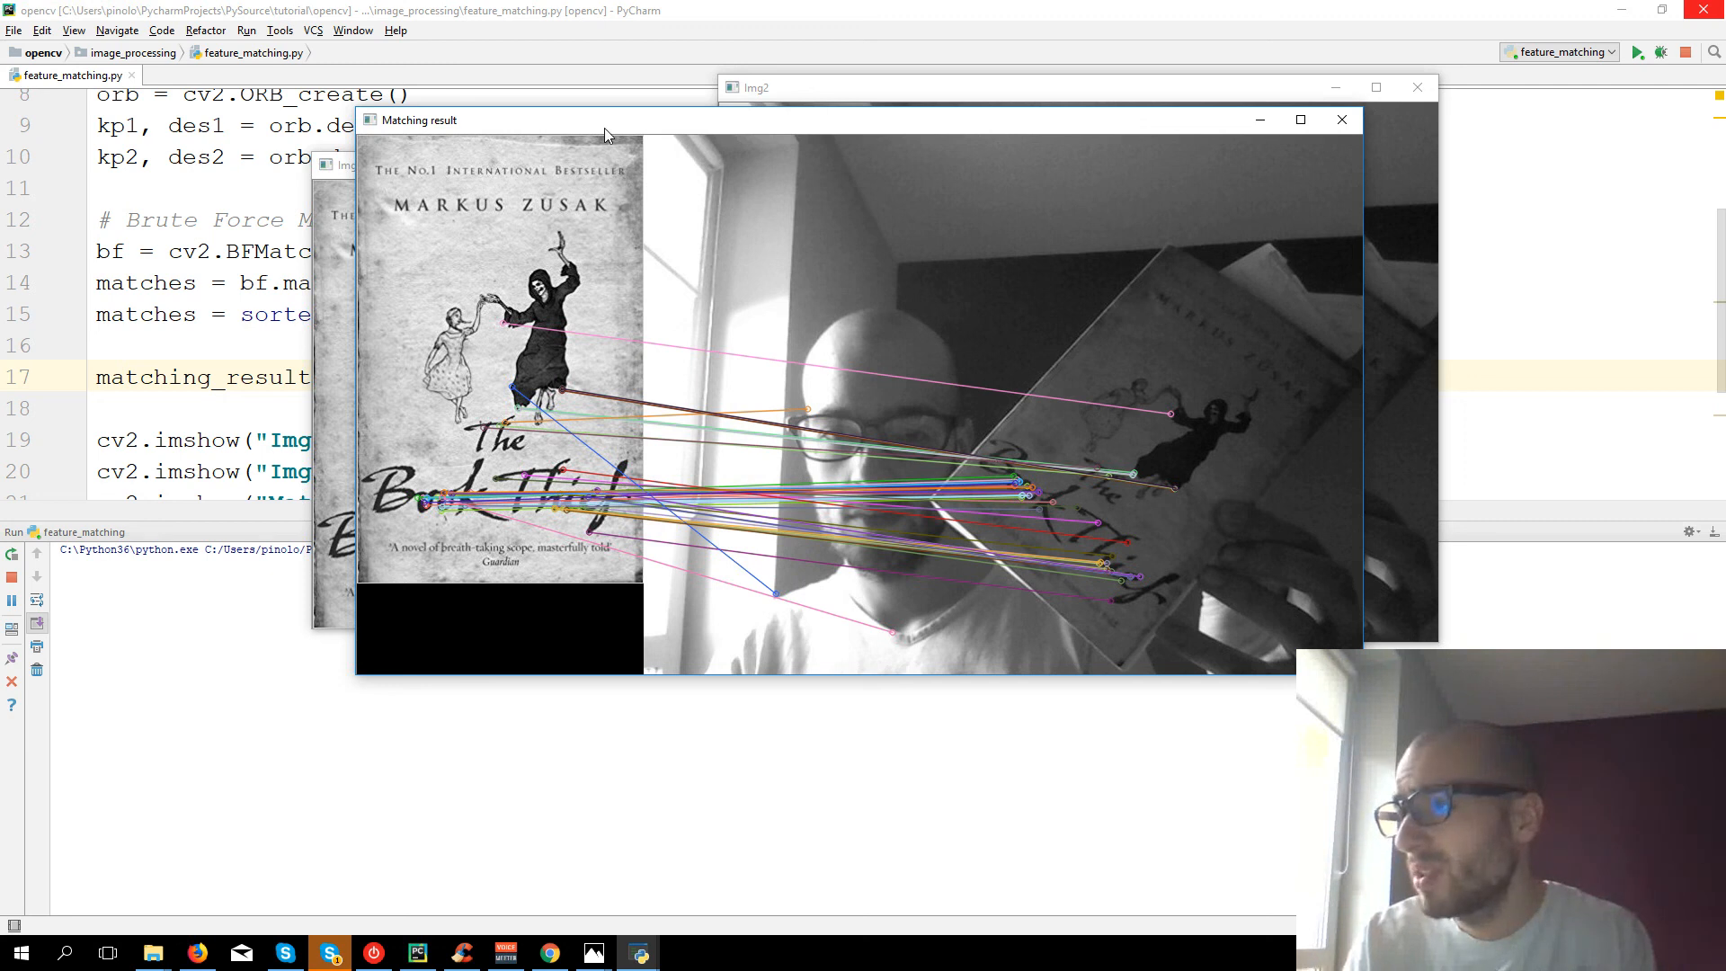
mouse_move(934, 492)
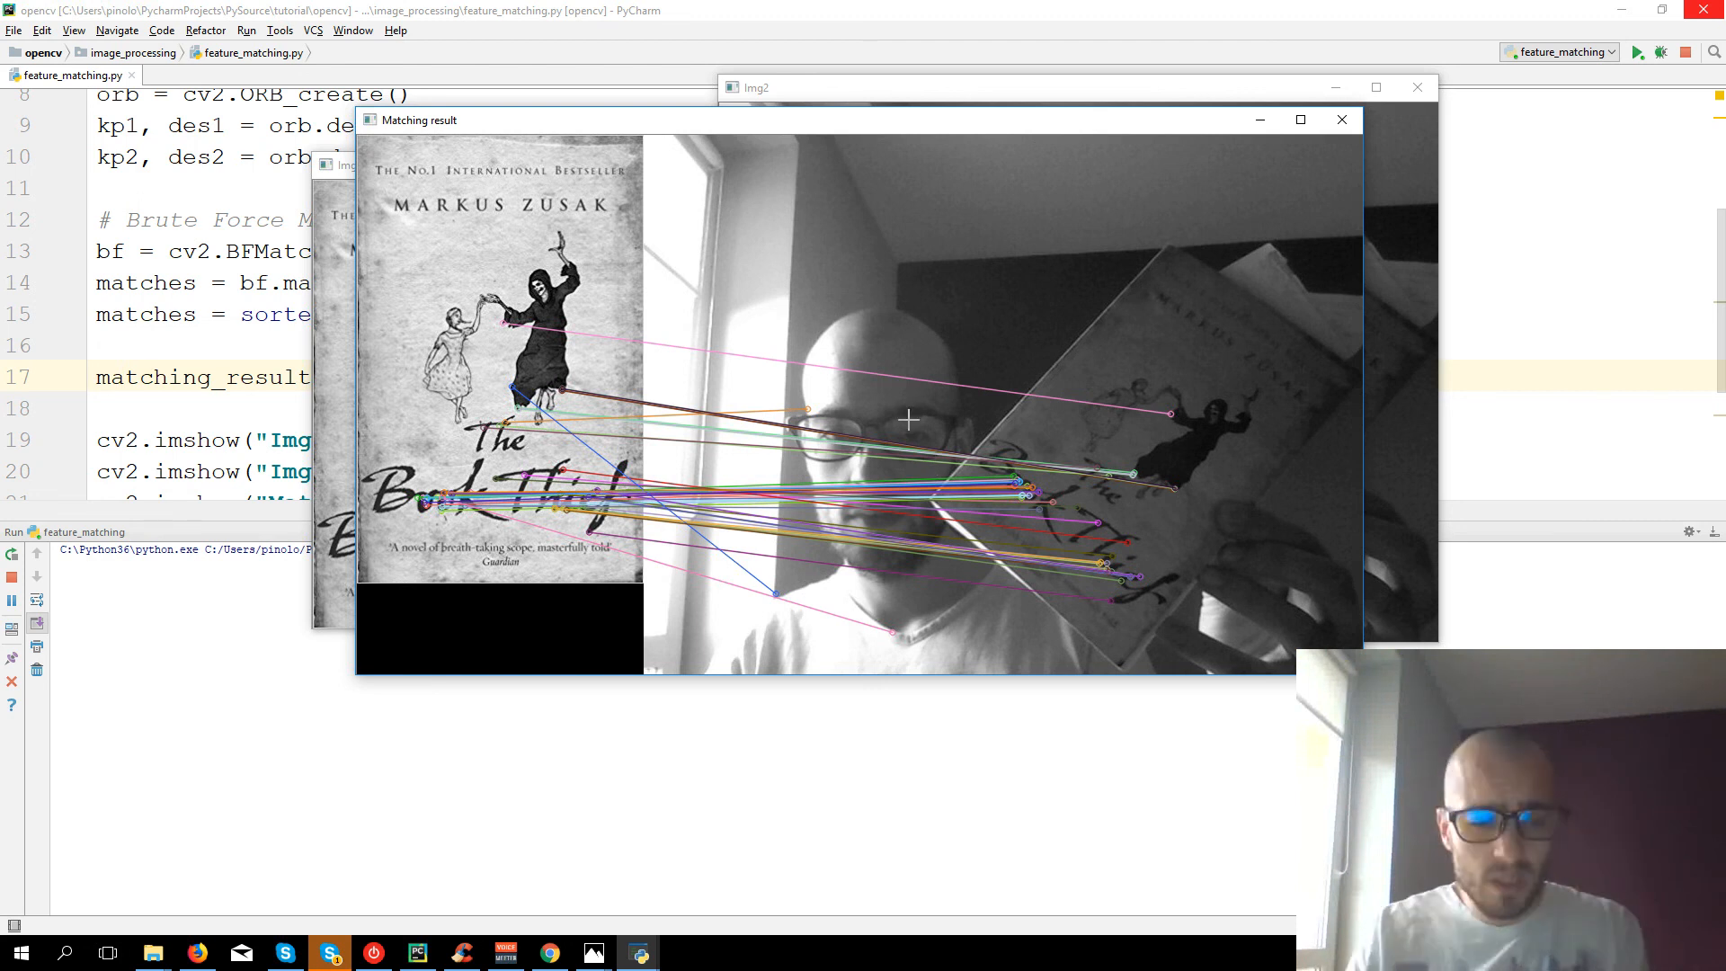
- Close the result windows, review the full script from the imports, and run it again
left_click(1341, 119)
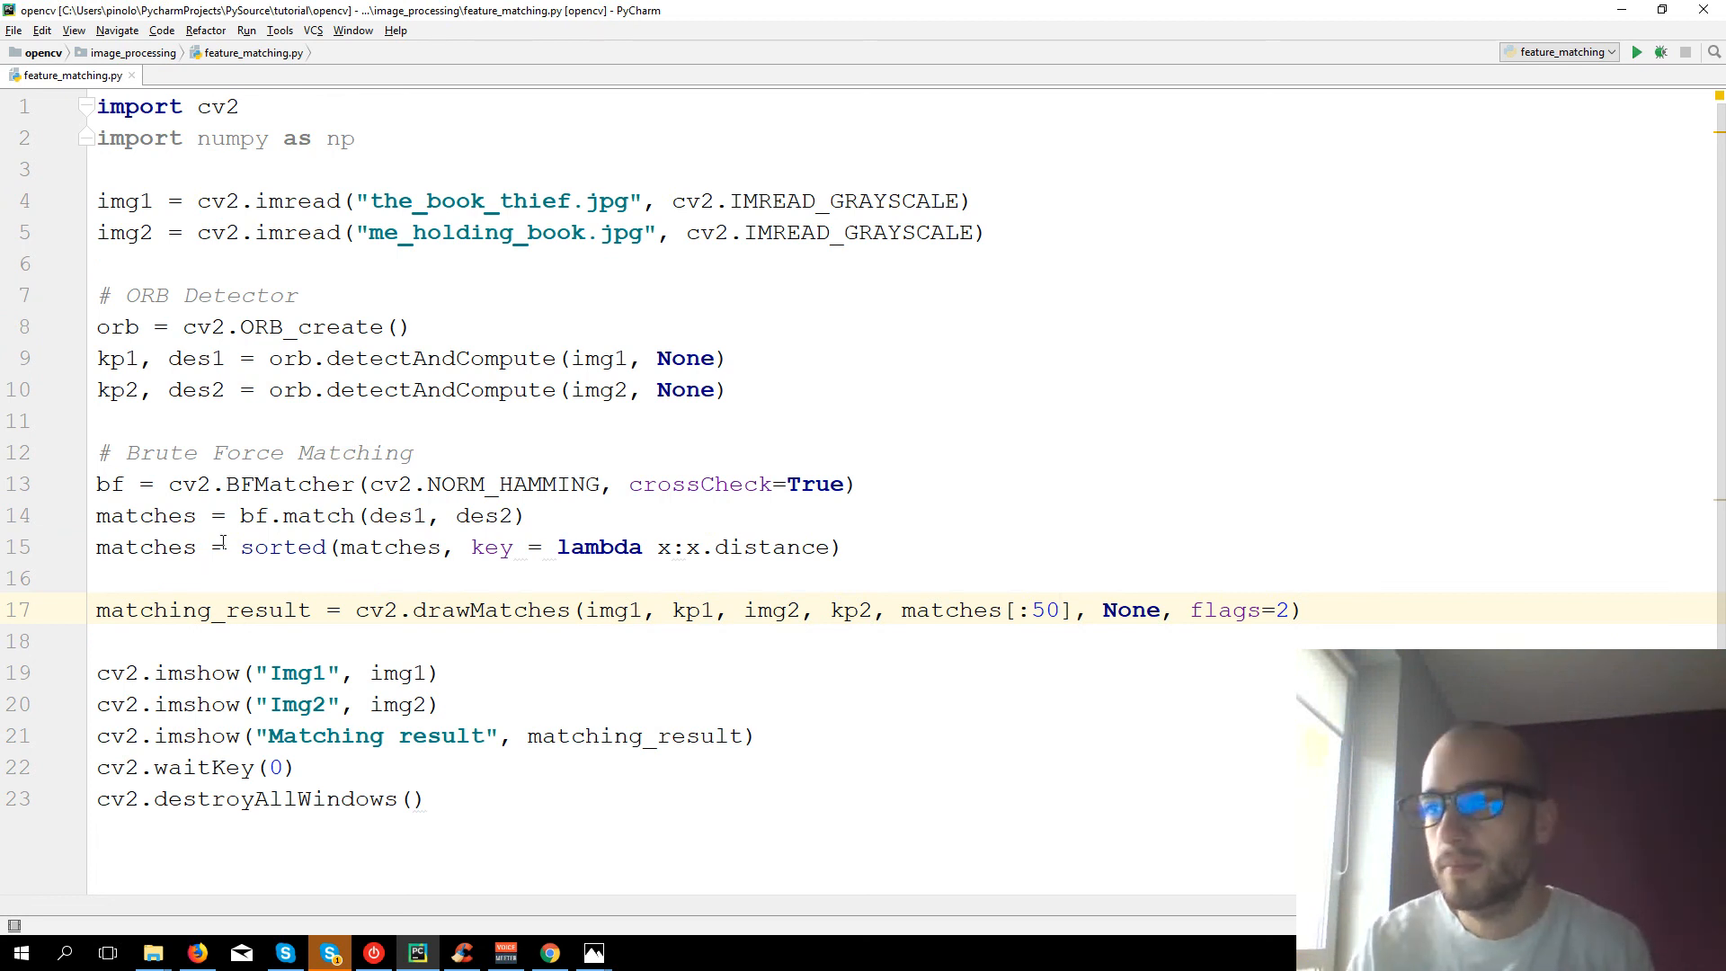
left_click(122, 328)
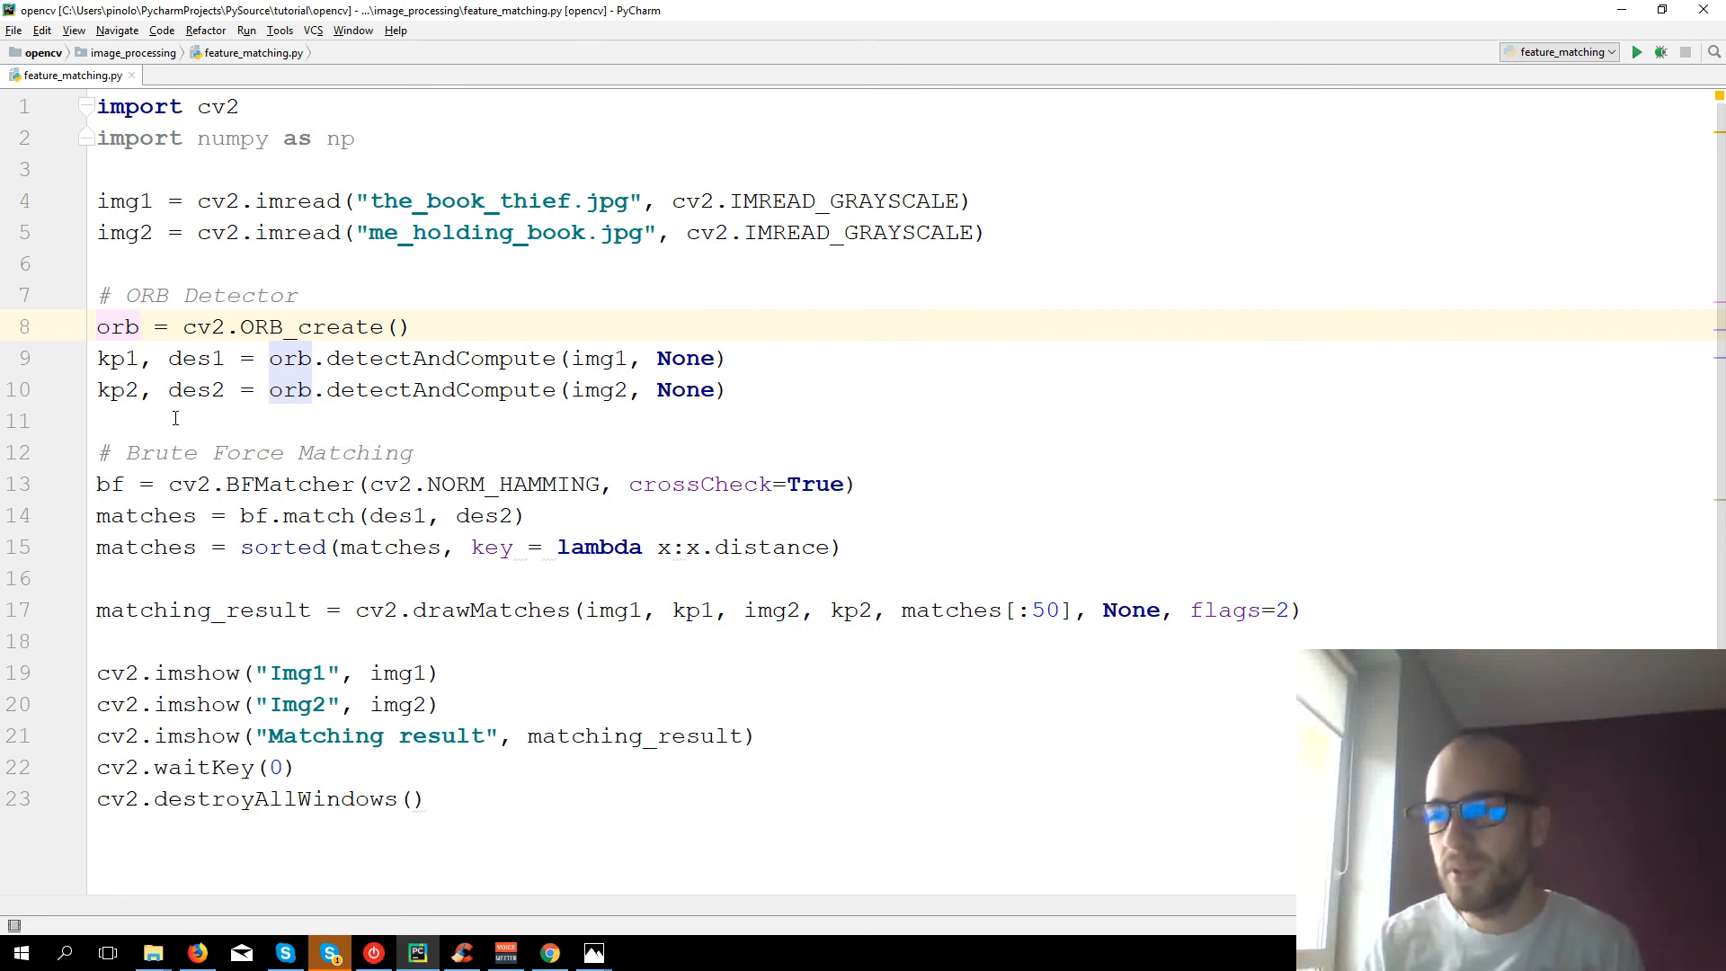
left_click(1641, 52)
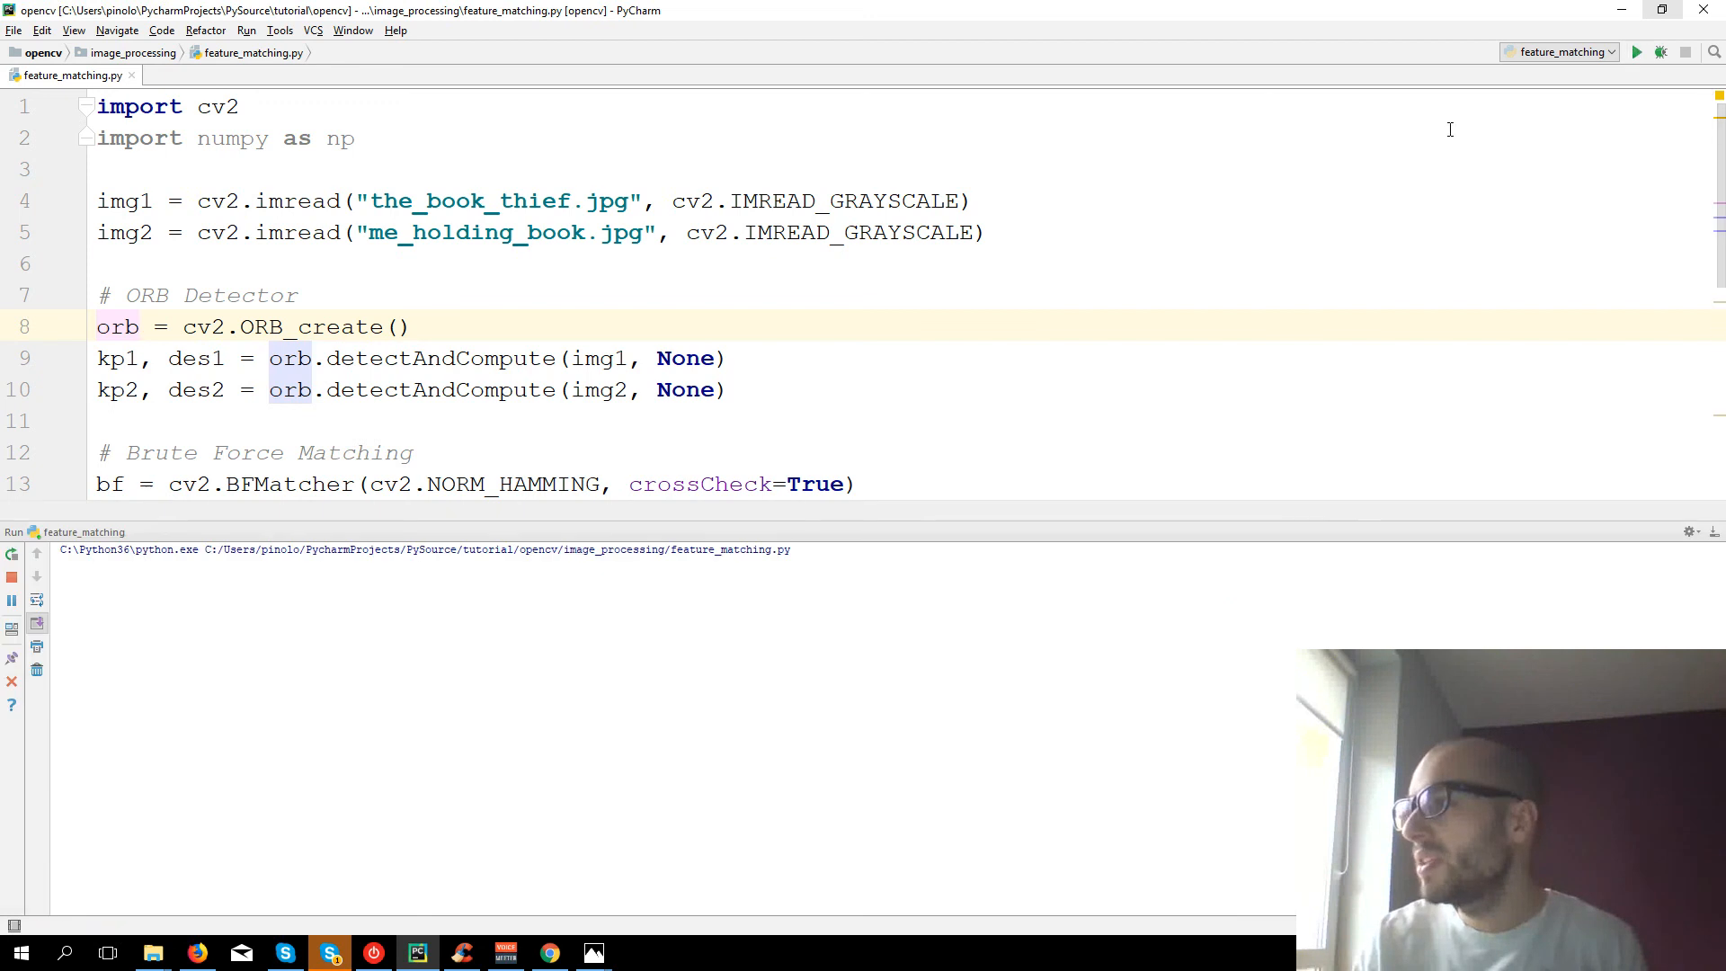
- Run the script to reopen the Matching result window with the 50 best ORB matches
left_click(1638, 50)
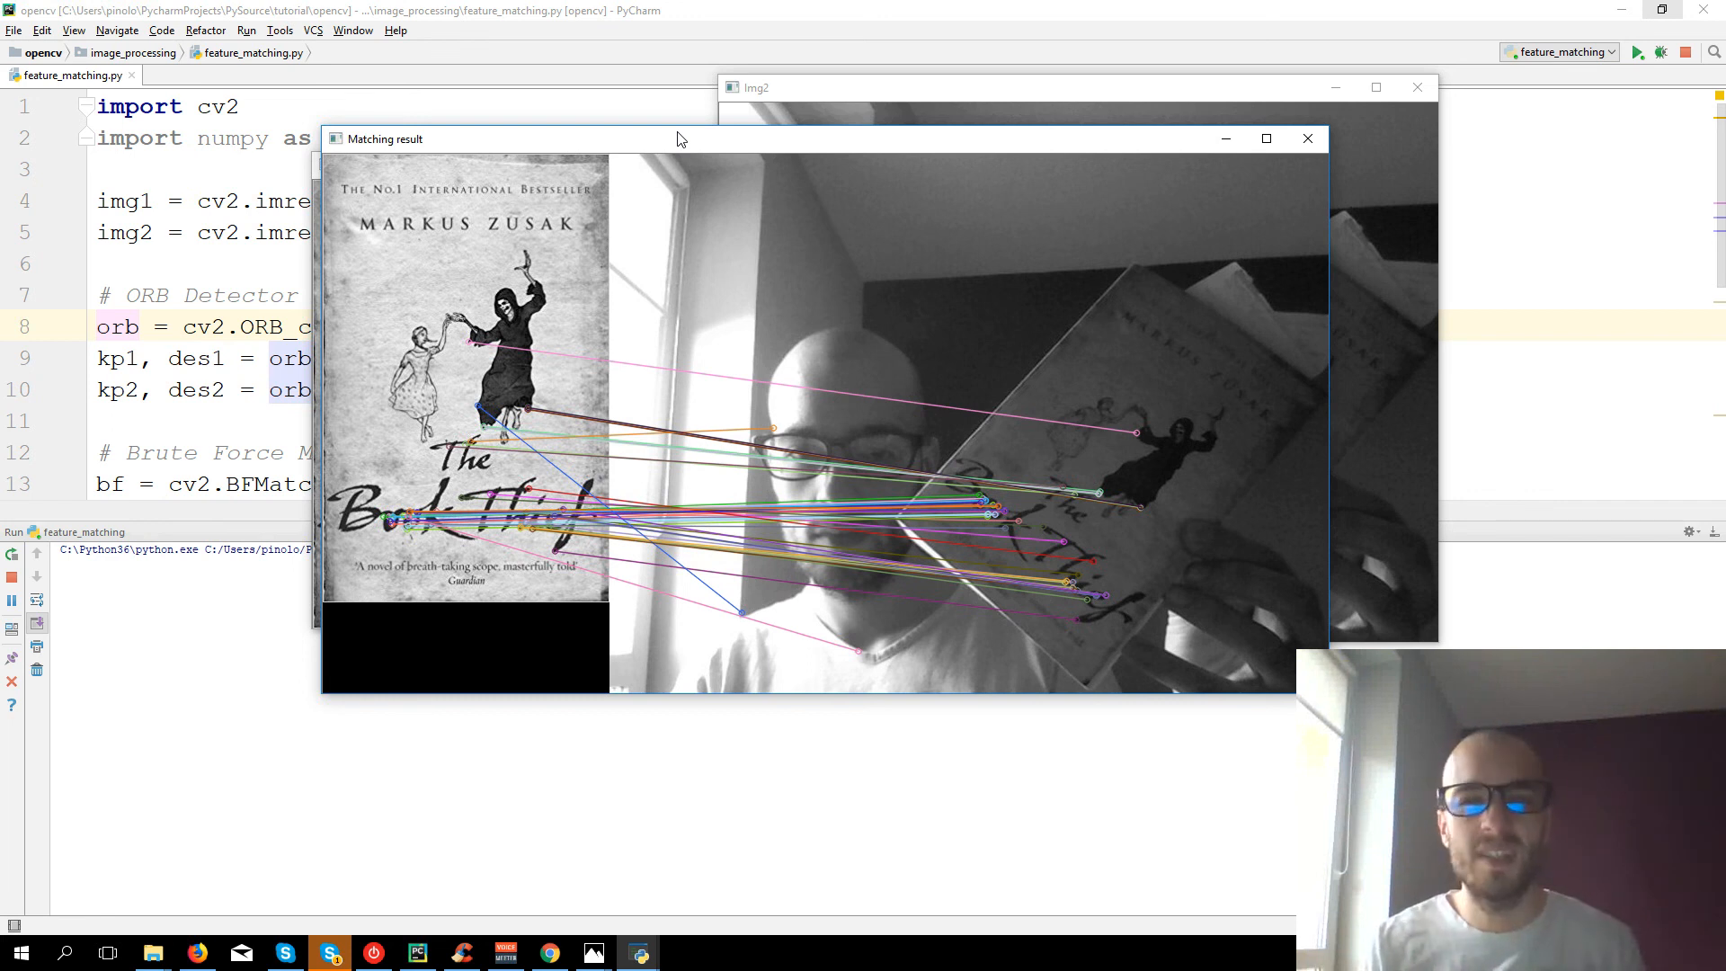
mouse_move(868, 445)
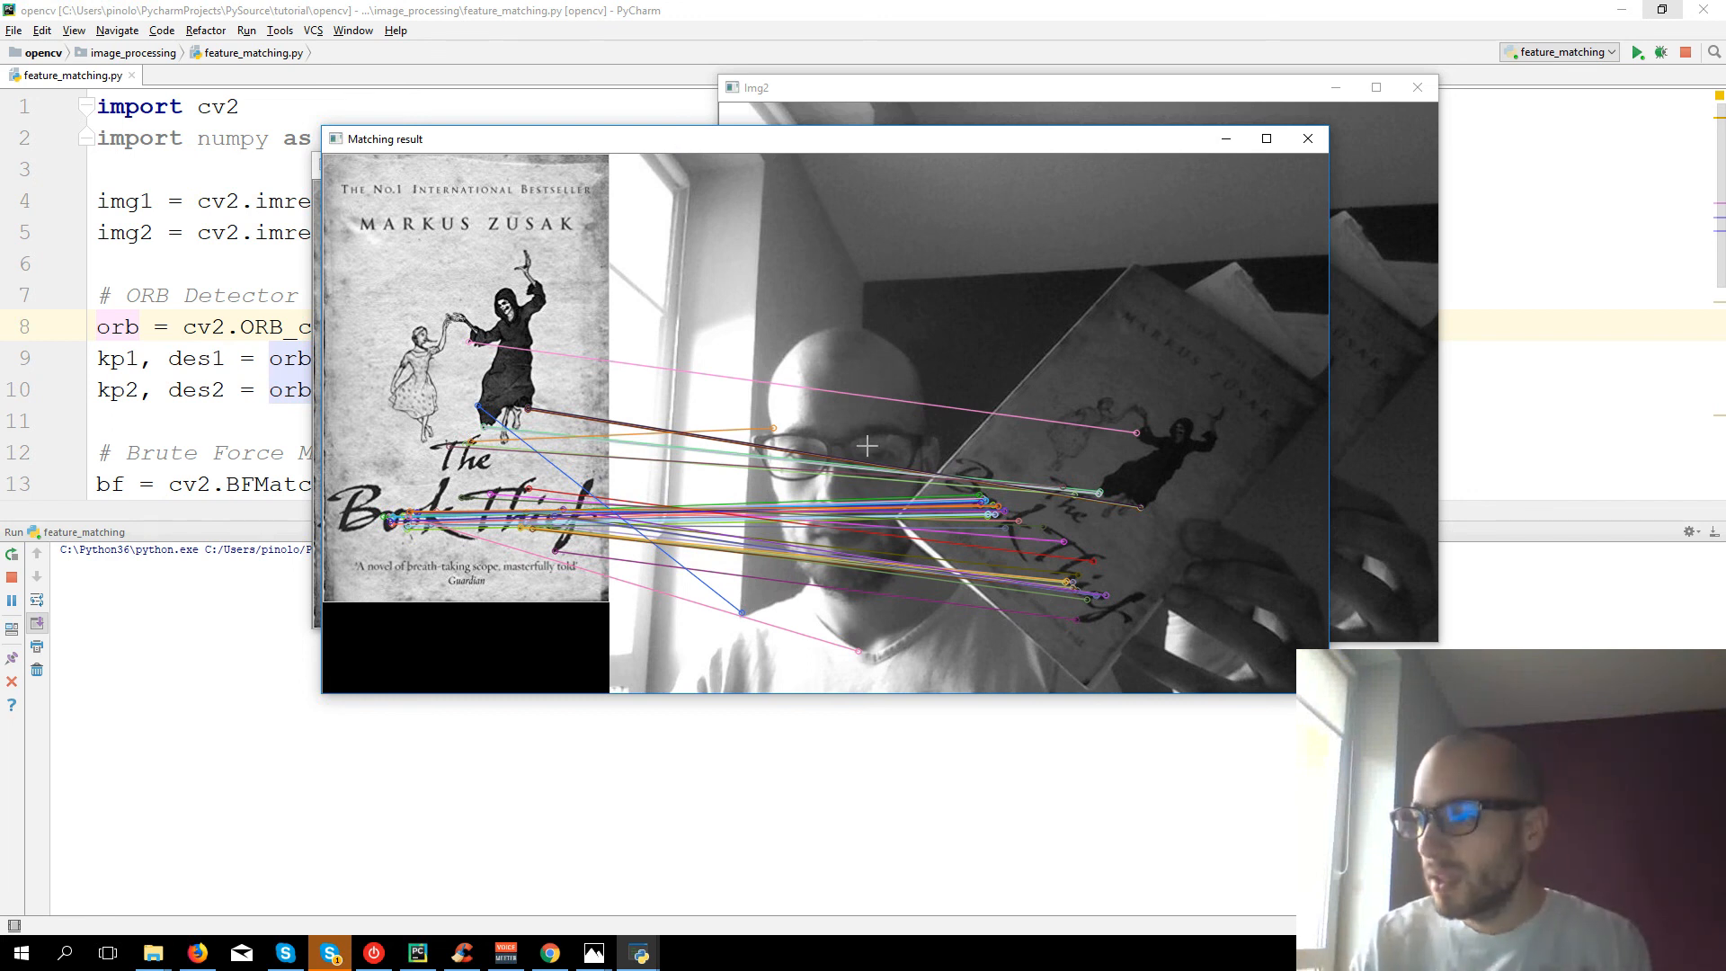